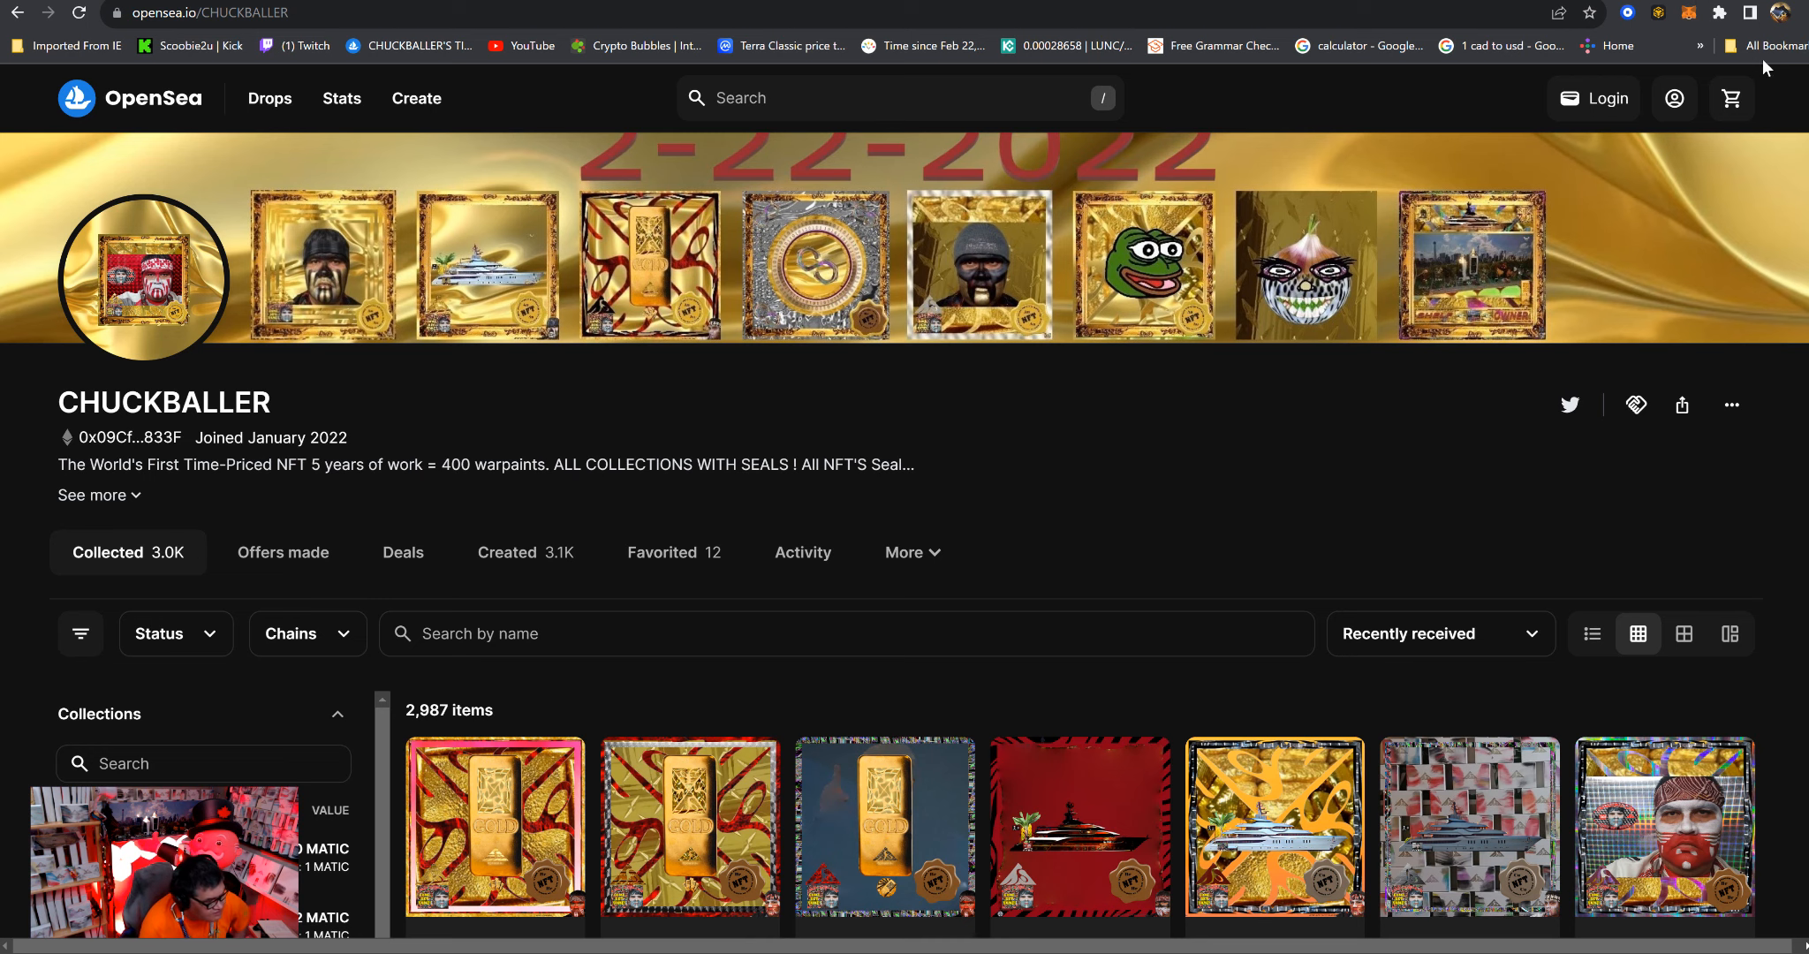
# Scroll down the CHUCKBALLER profile's Collected grid to the Onion Troll and Welcome Timers items.
pyautogui.scroll(-3)
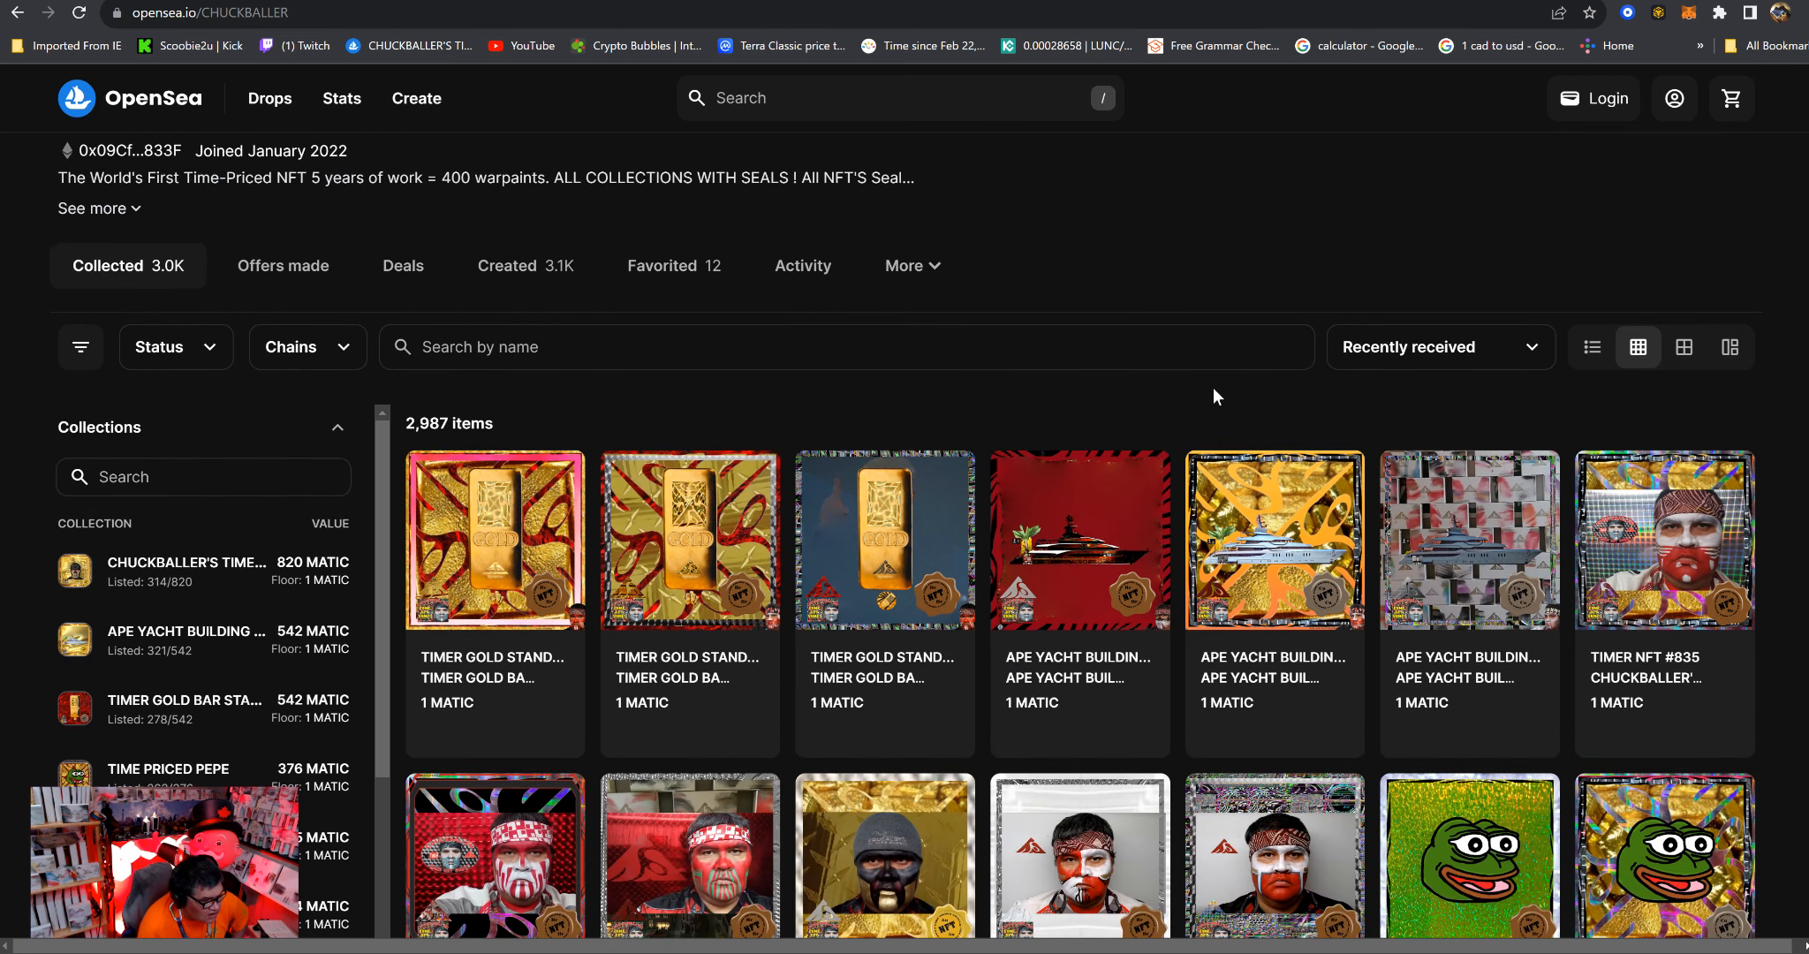
pyautogui.scroll(-3)
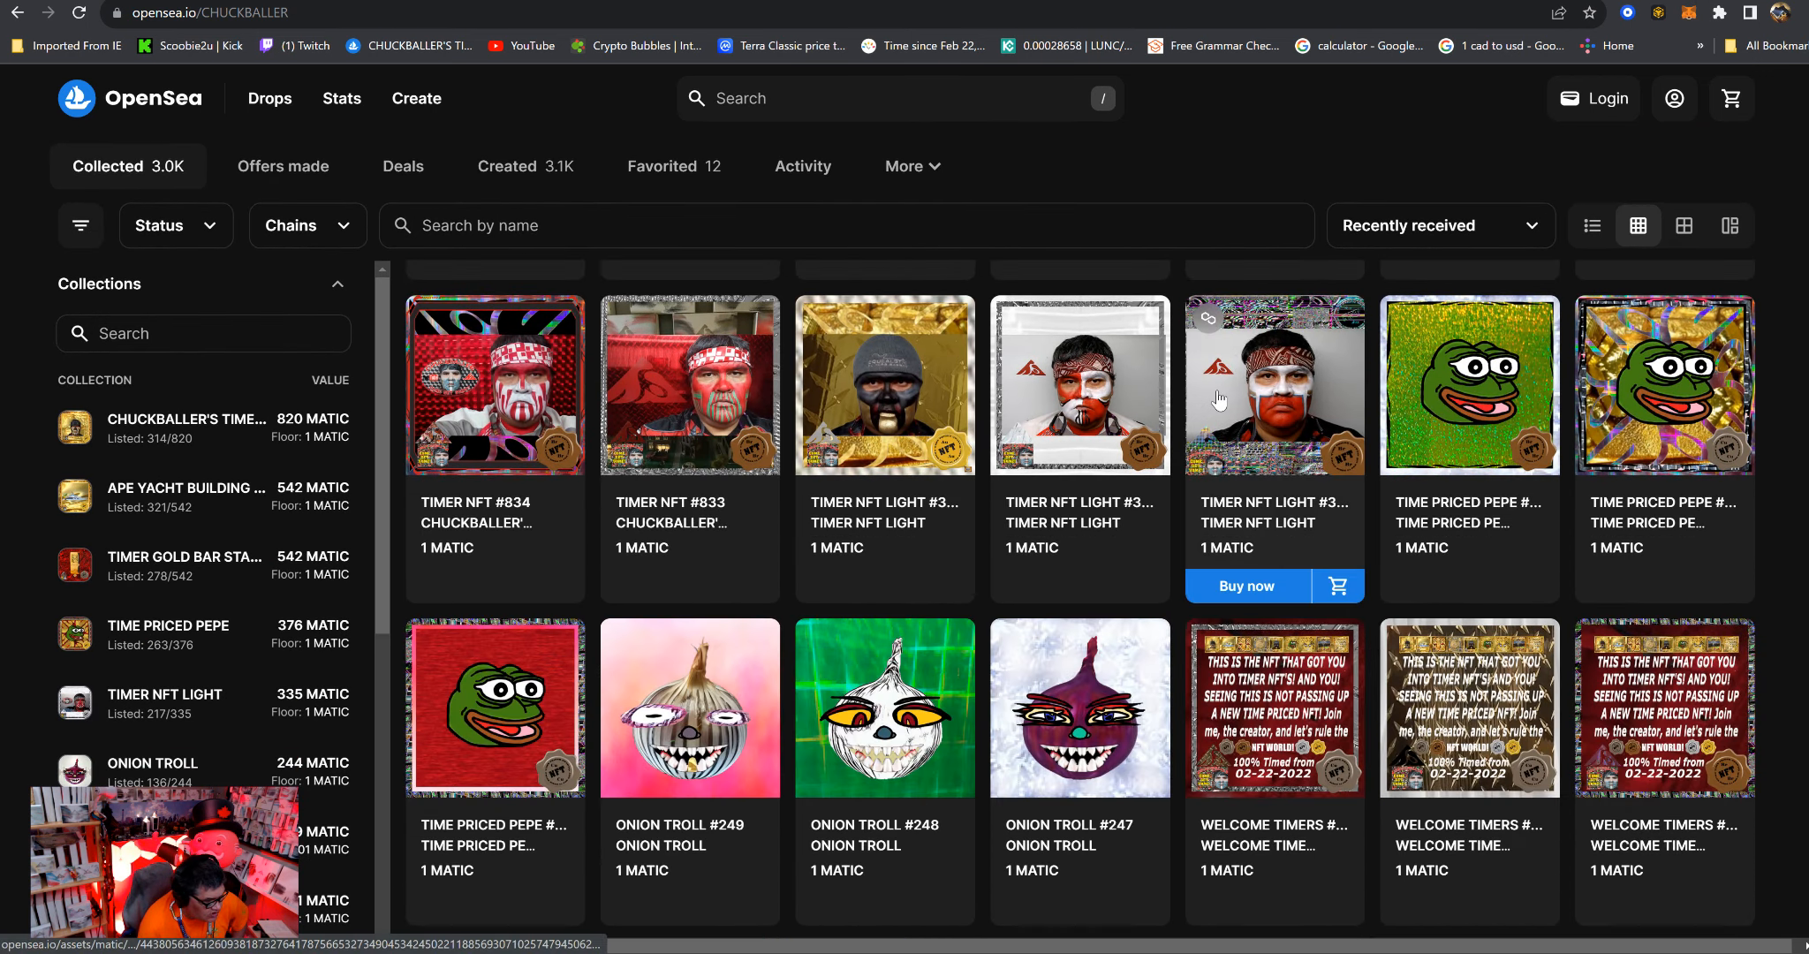
pyautogui.scroll(-3)
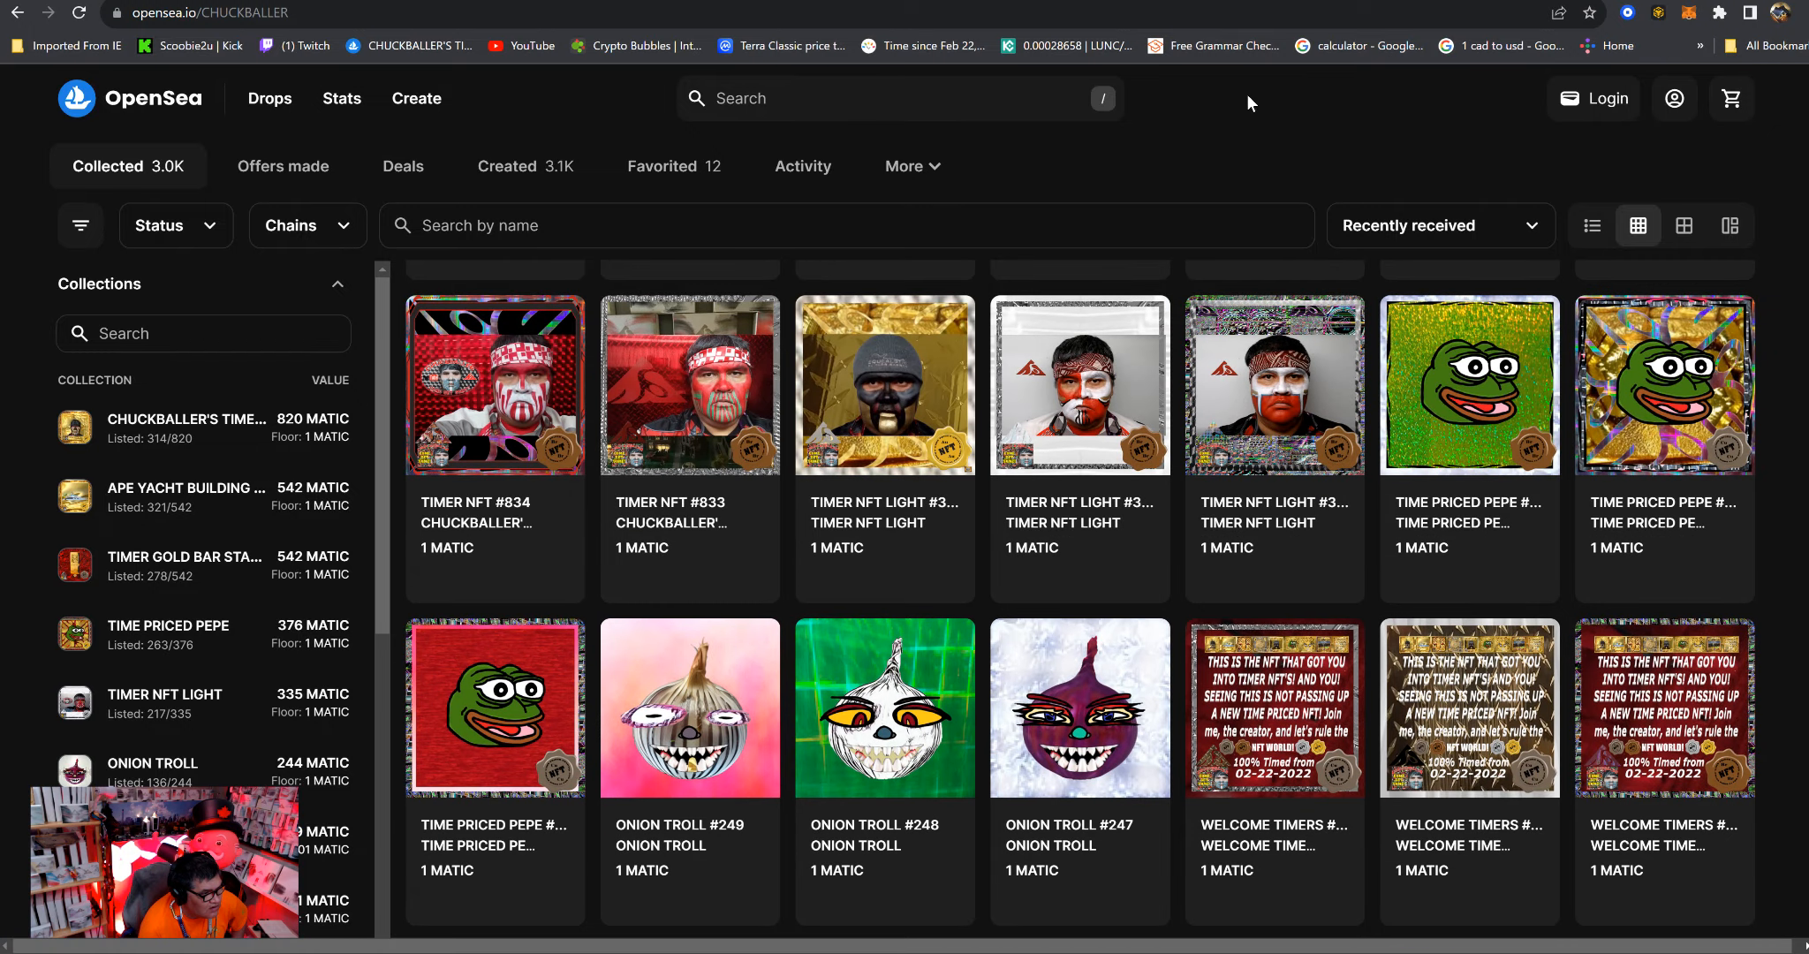
pyautogui.moveTo(918, 46)
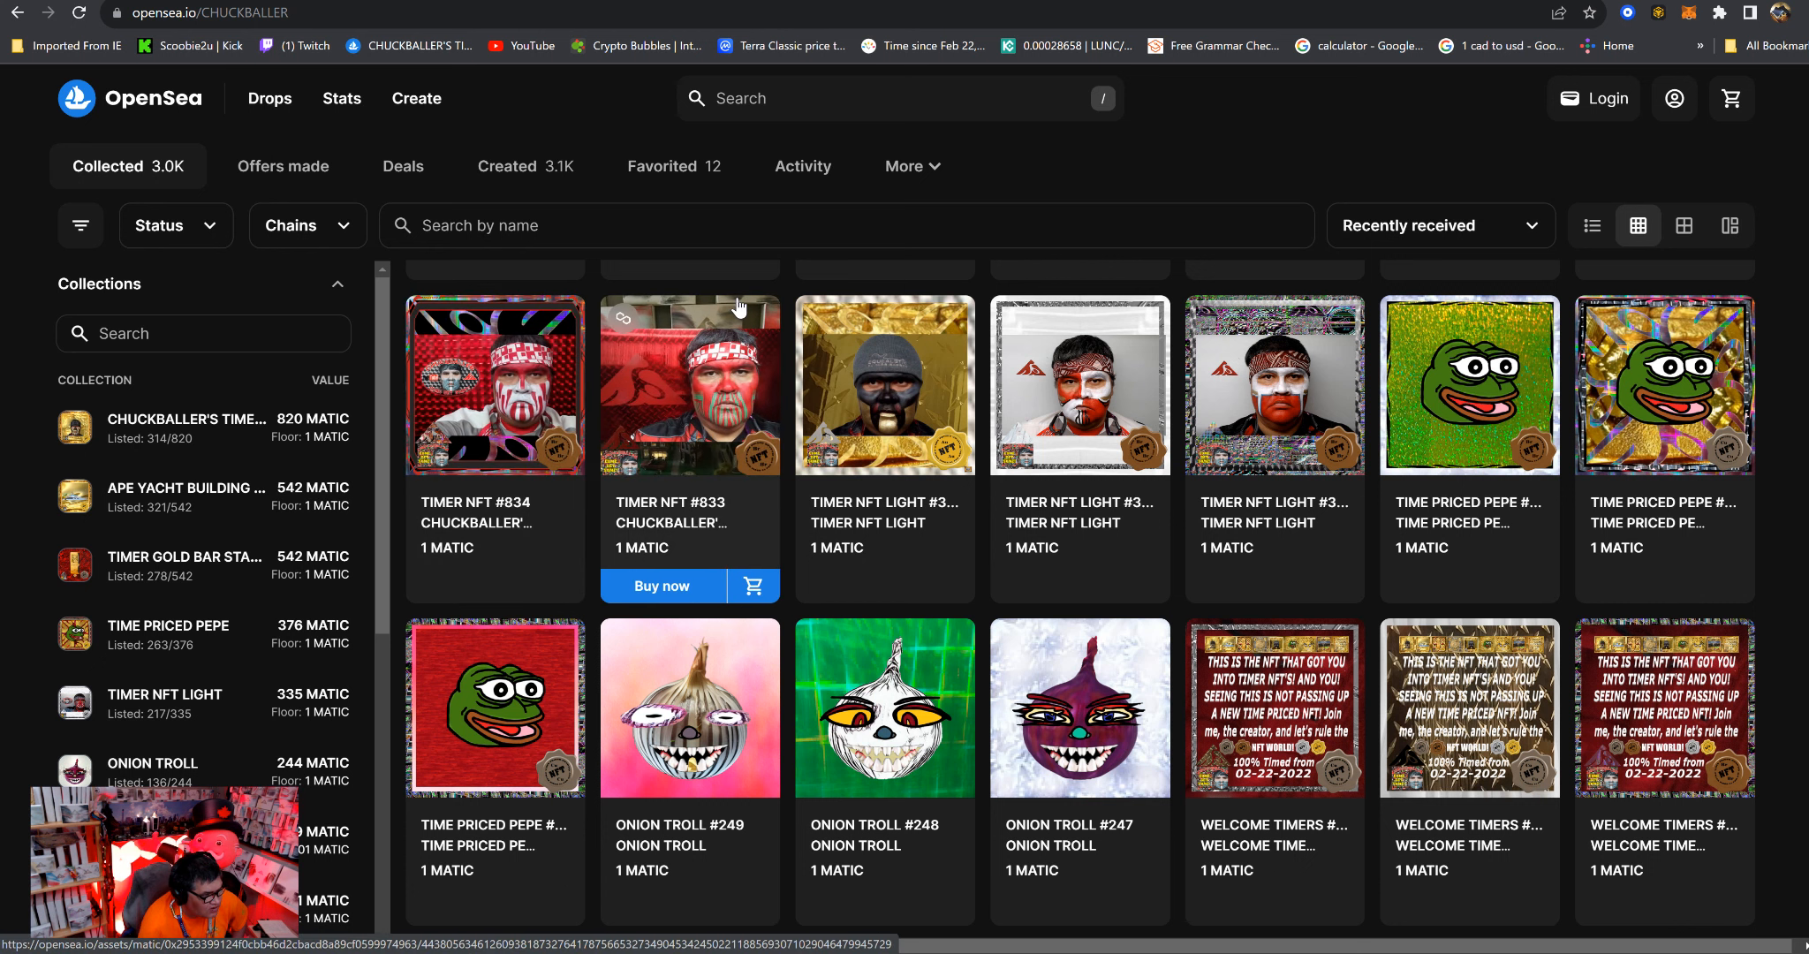
pyautogui.moveTo(812, 380)
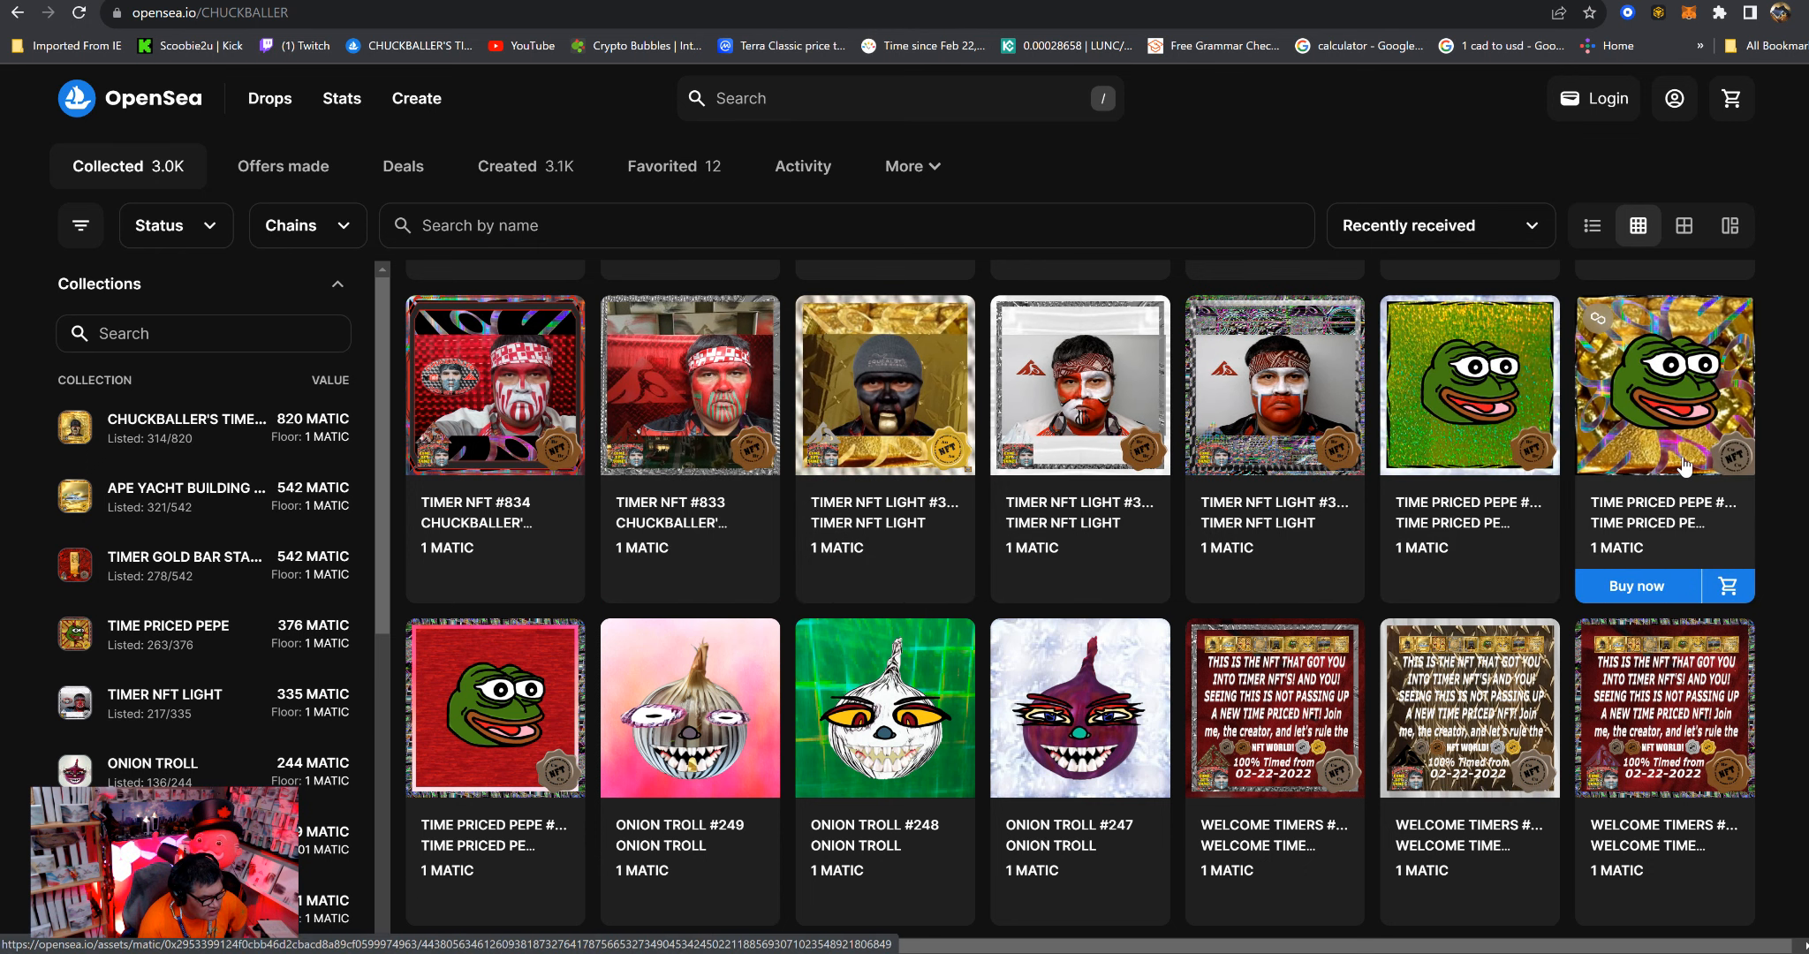
pyautogui.moveTo(1467, 383)
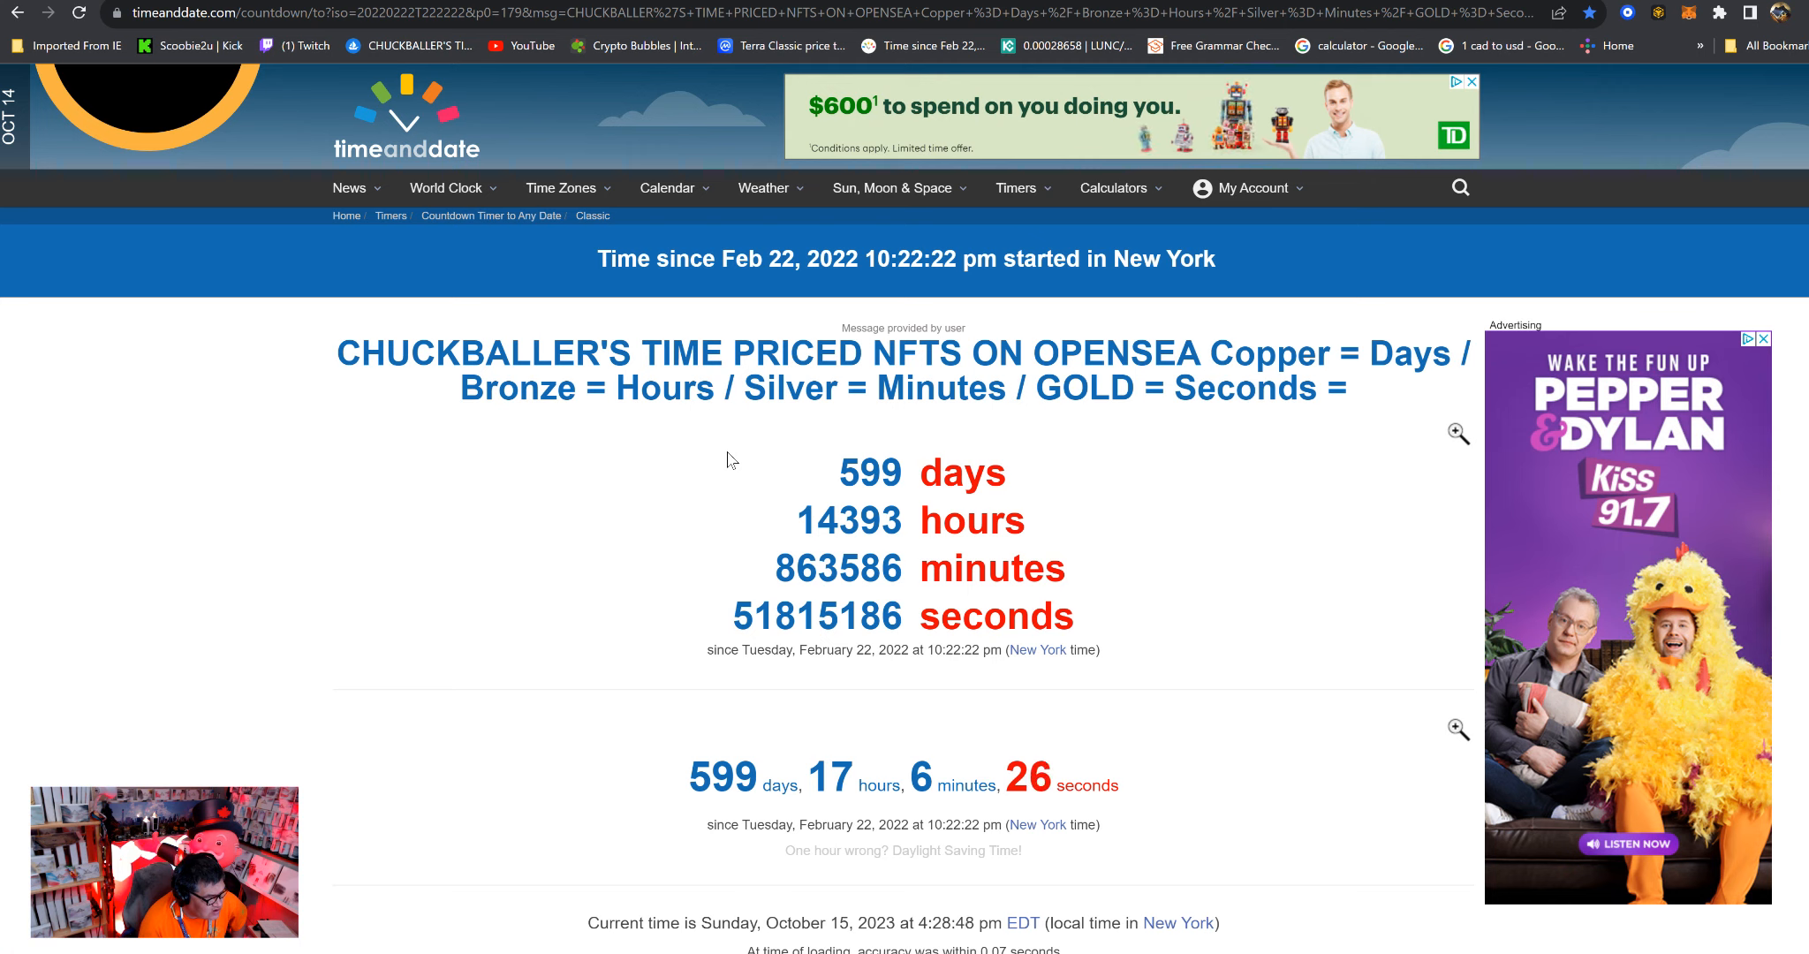
pyautogui.moveTo(793, 478)
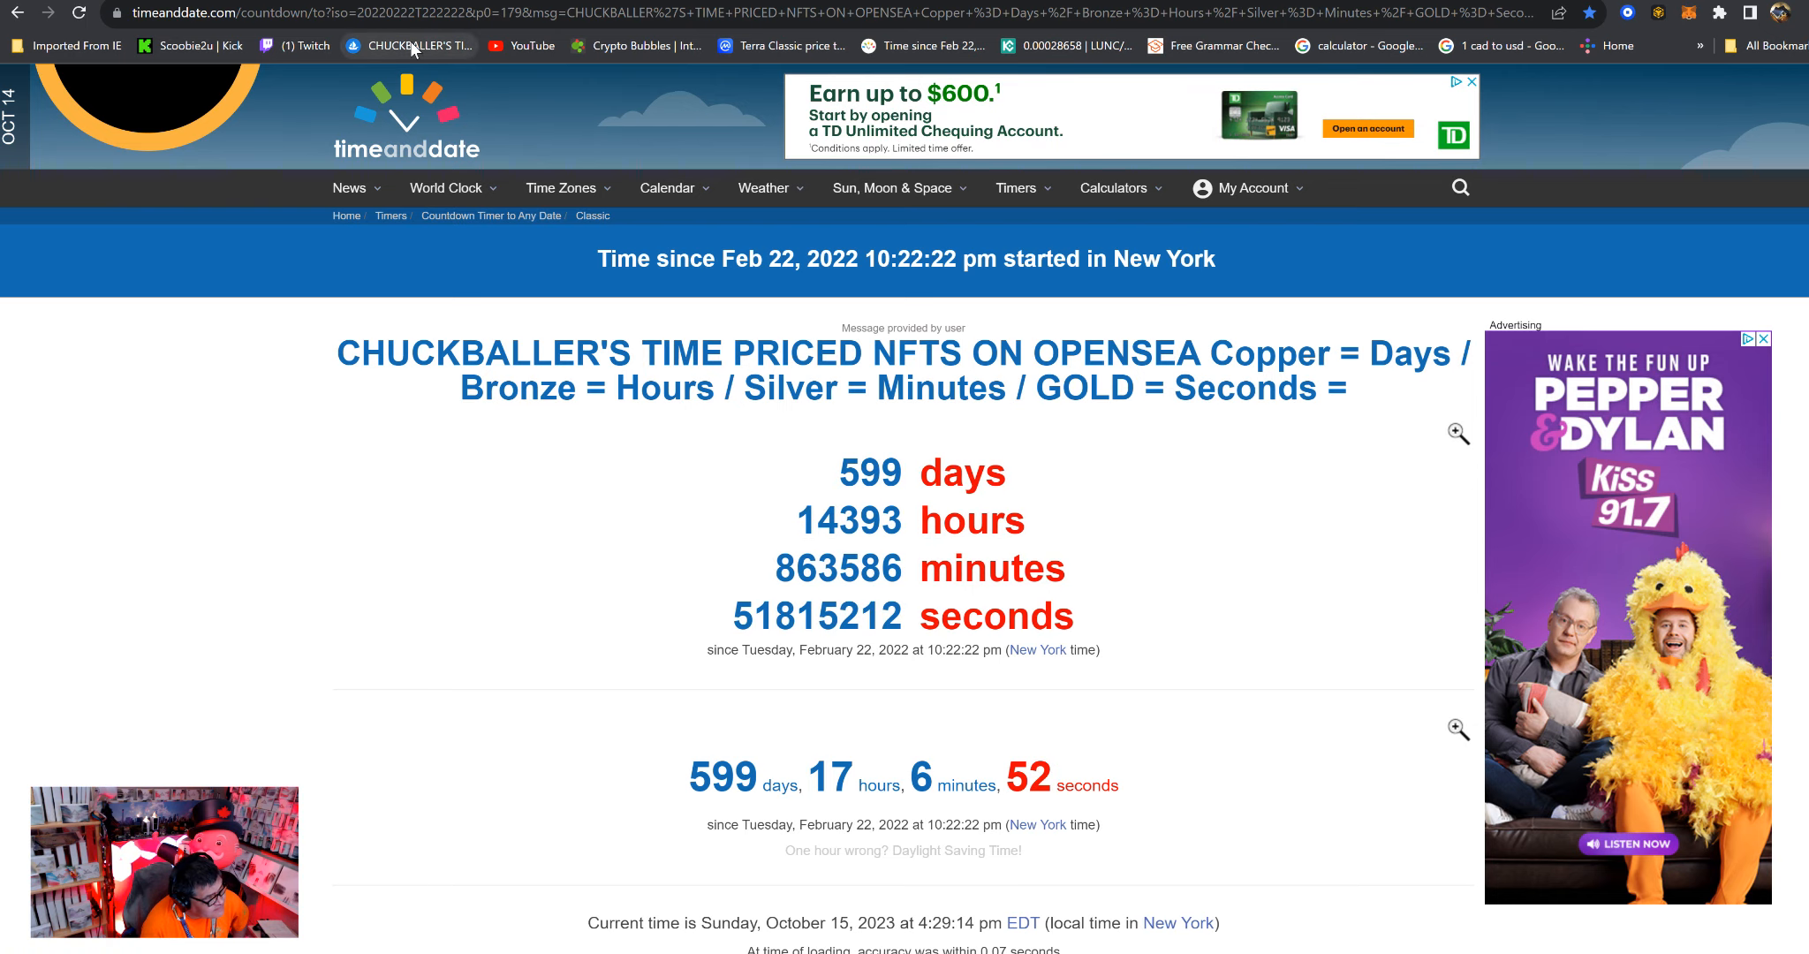
# Go to the CHUCKBALLER'S TIMER NFT collection via its bookmark and view the 835-item grid.
pyautogui.click(406, 45)
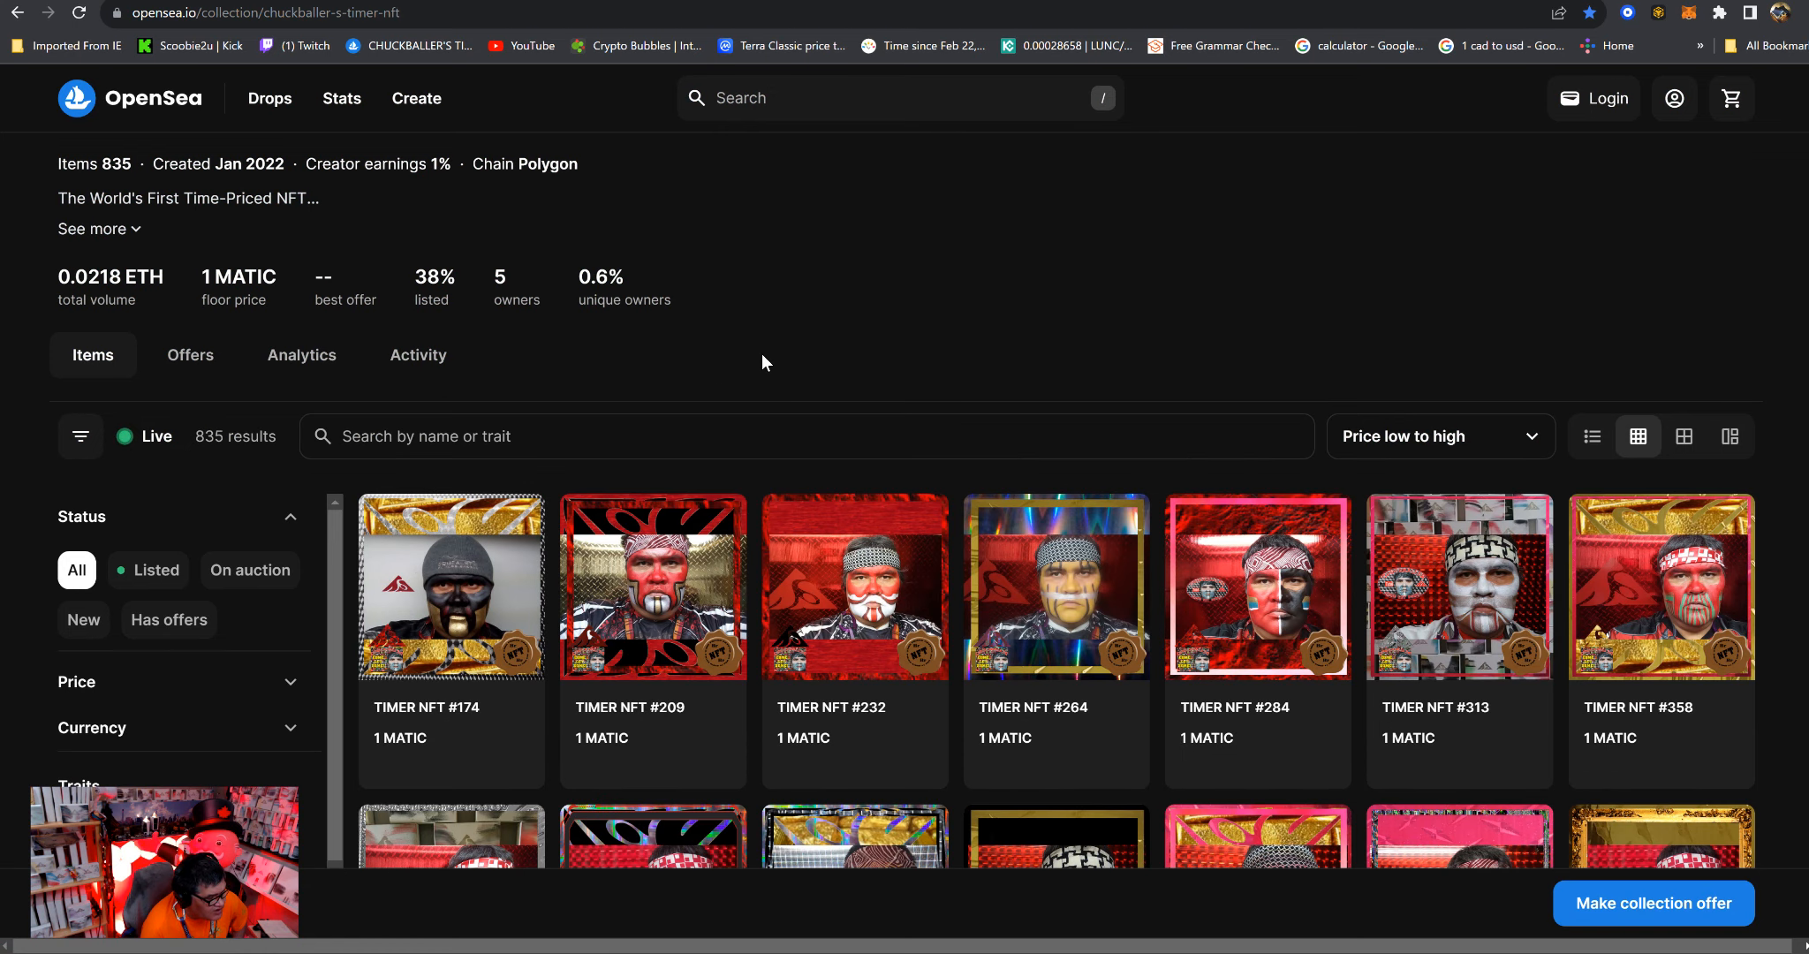
pyautogui.scroll(-3)
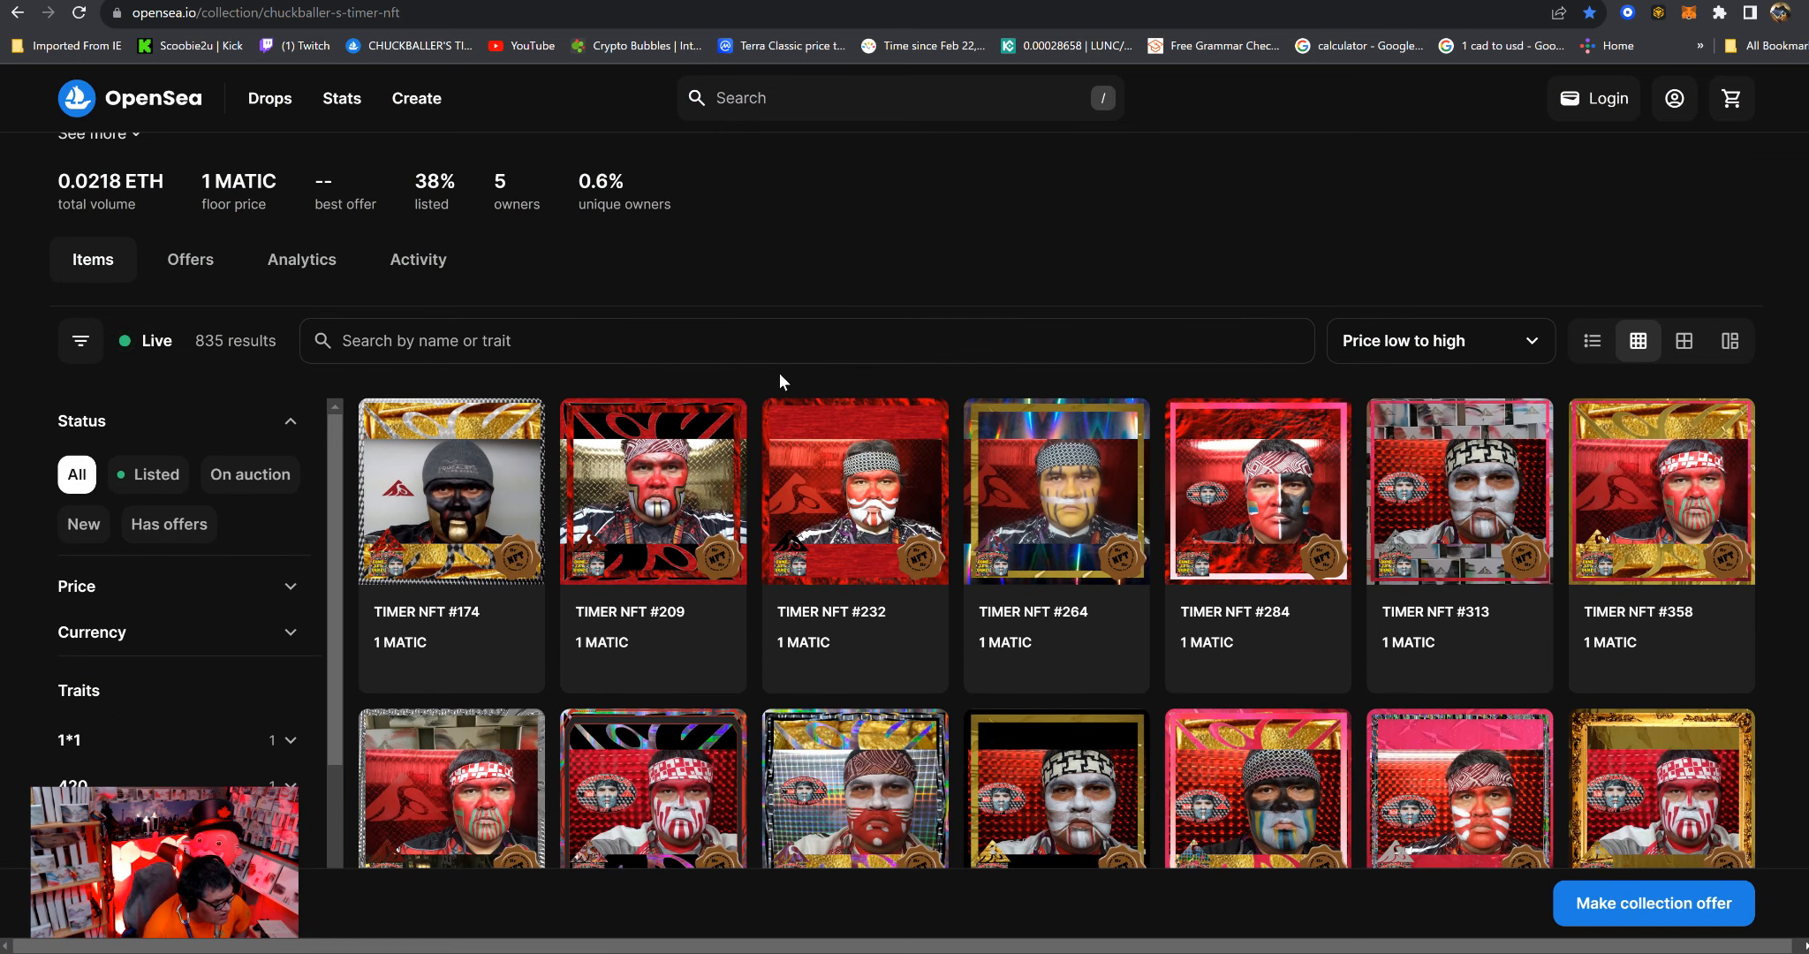
pyautogui.moveTo(706, 389)
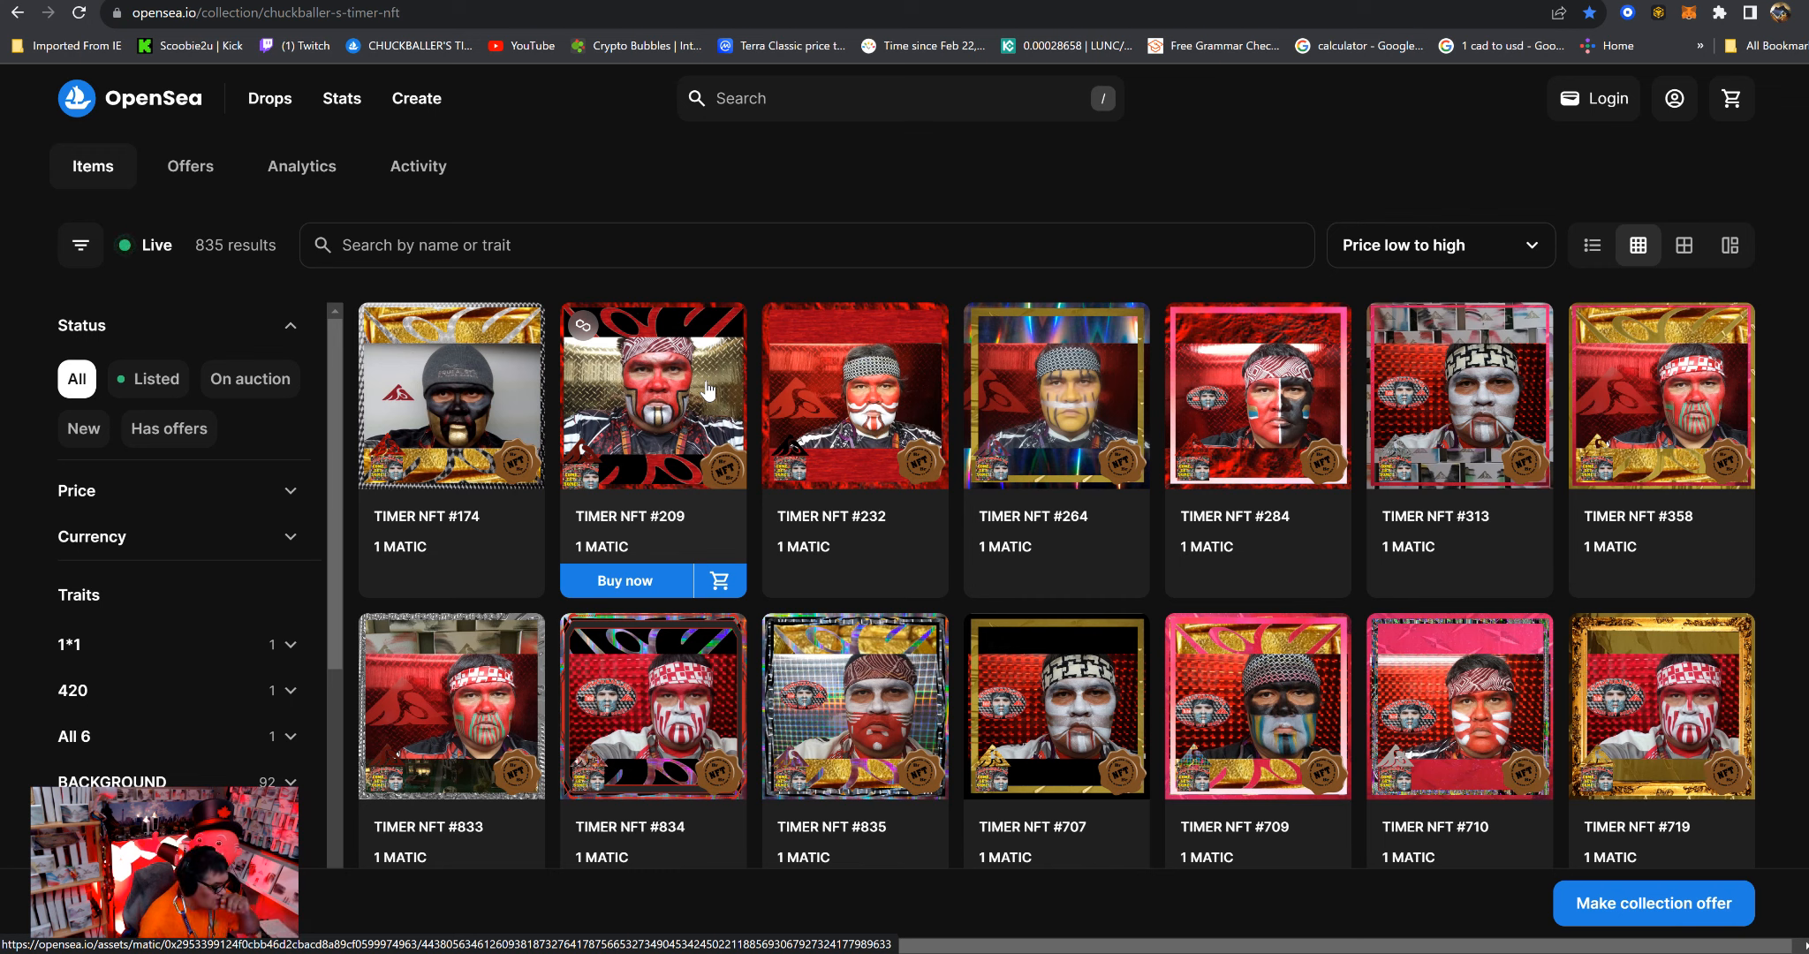
pyautogui.moveTo(758, 394)
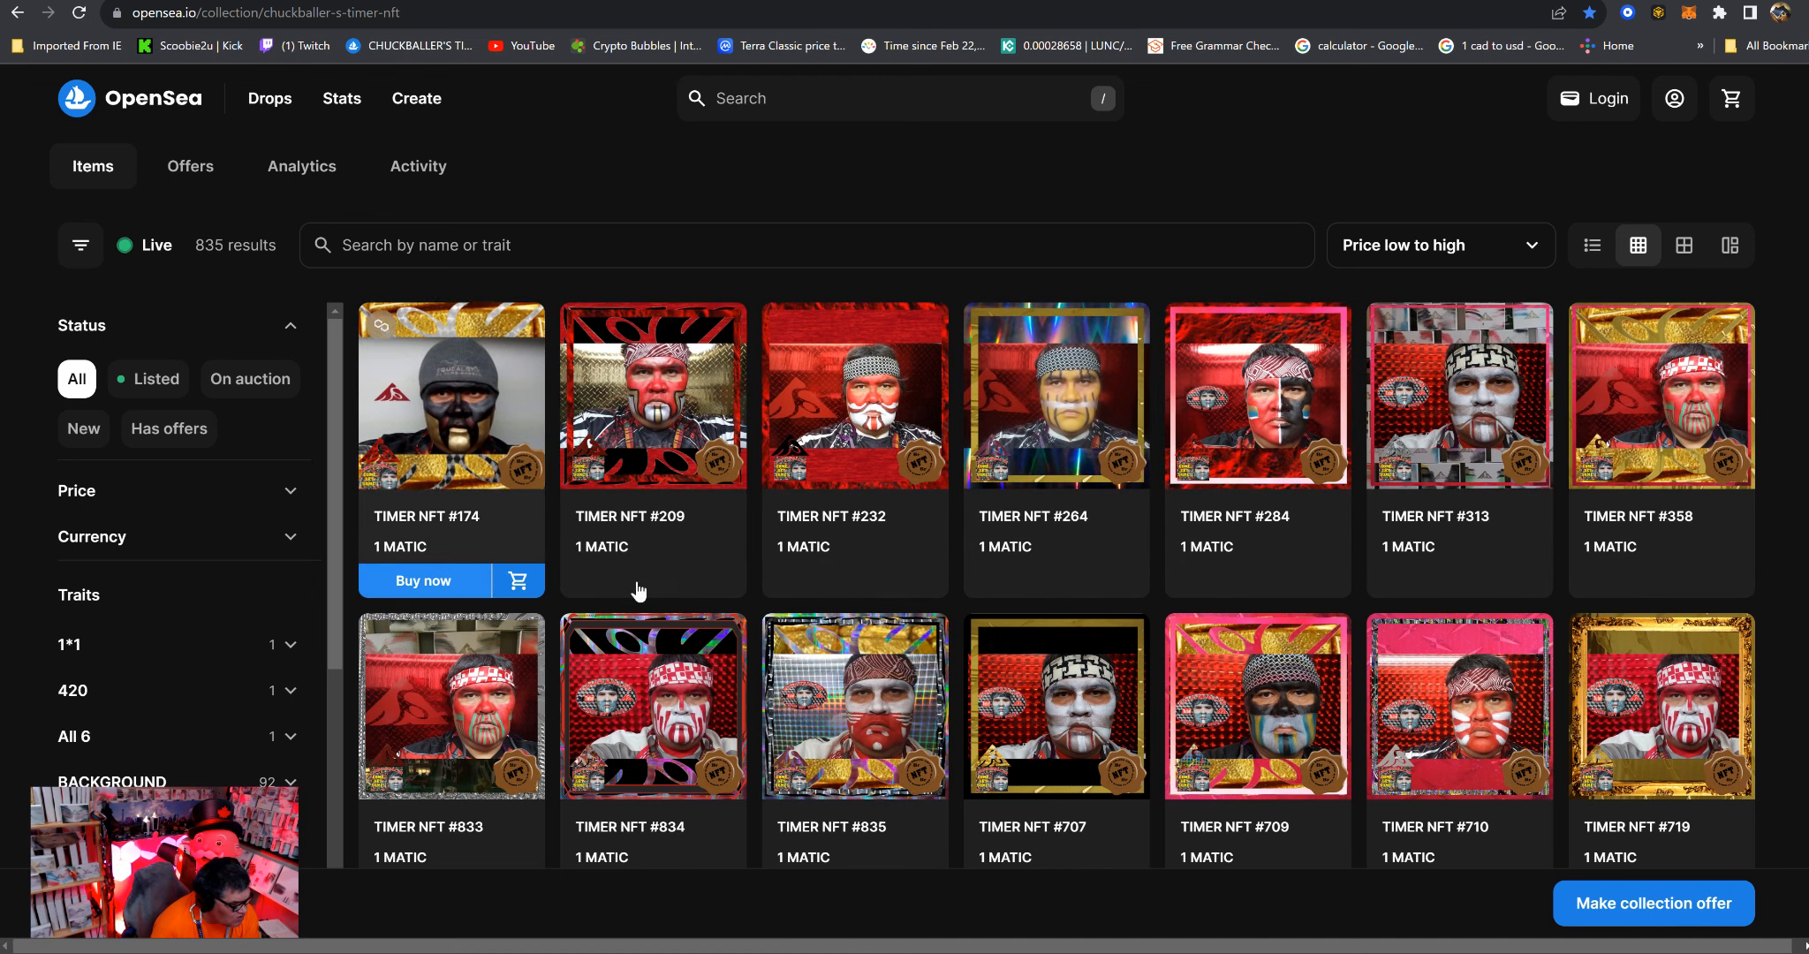
pyautogui.scroll(-3)
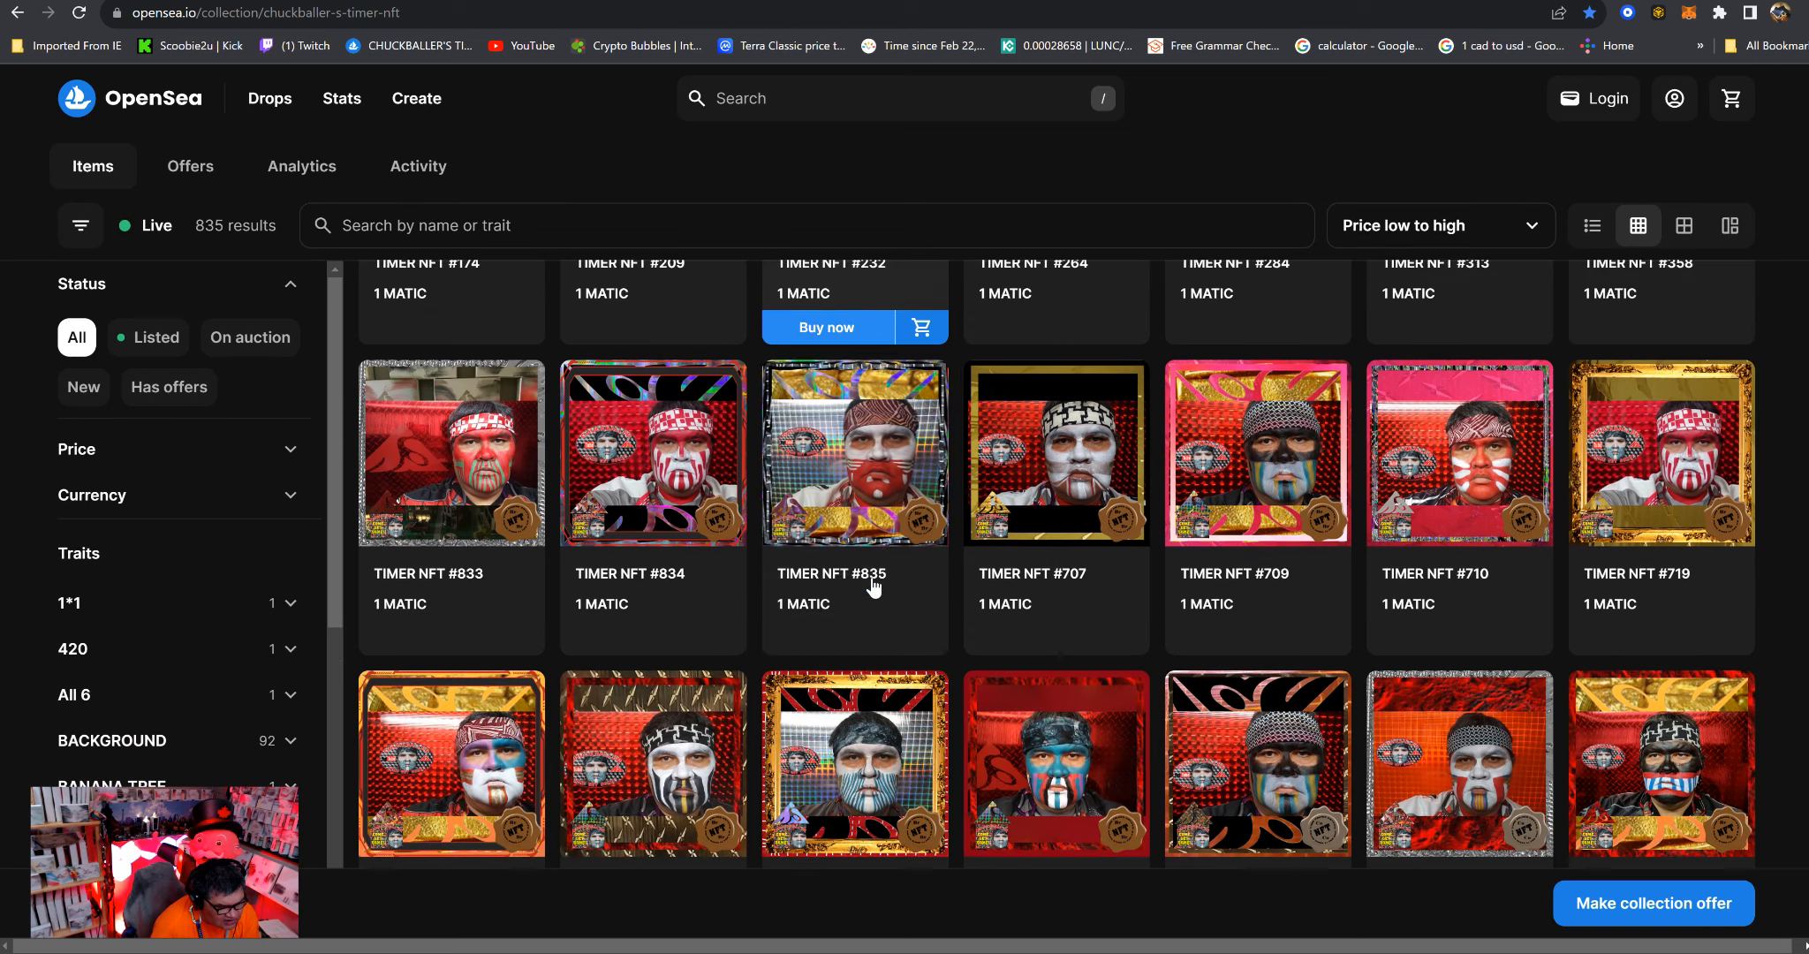
pyautogui.scroll(-3)
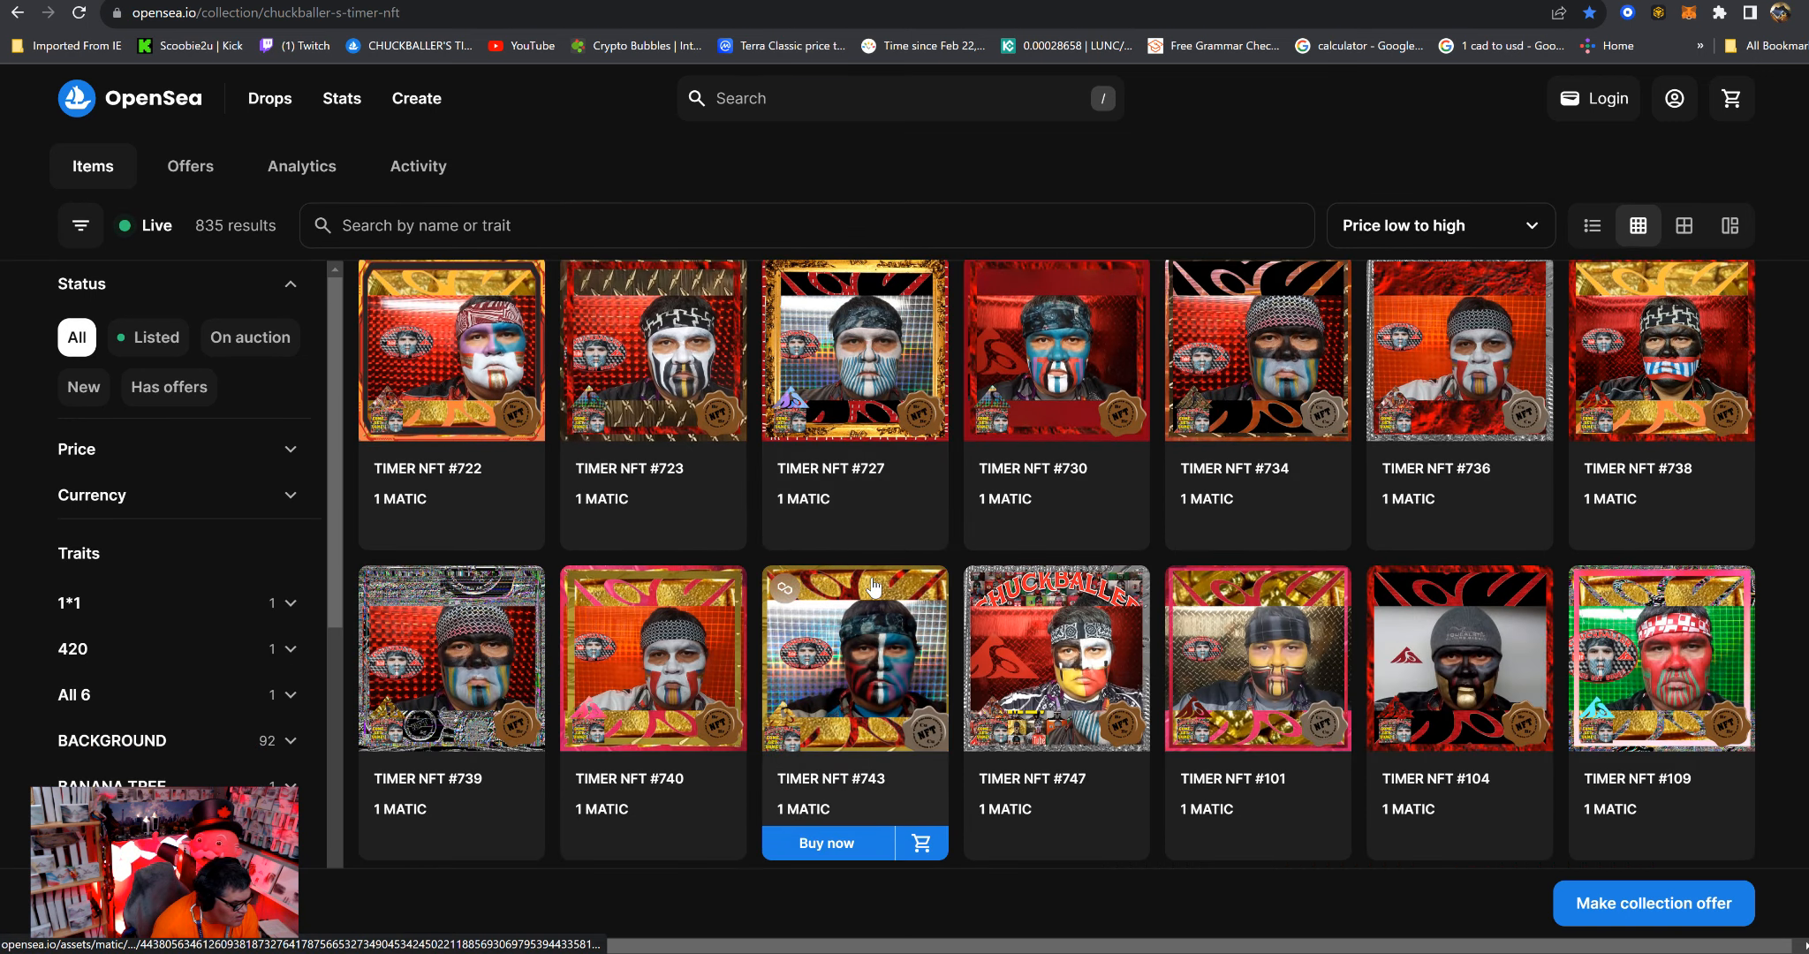
pyautogui.scroll(-3)
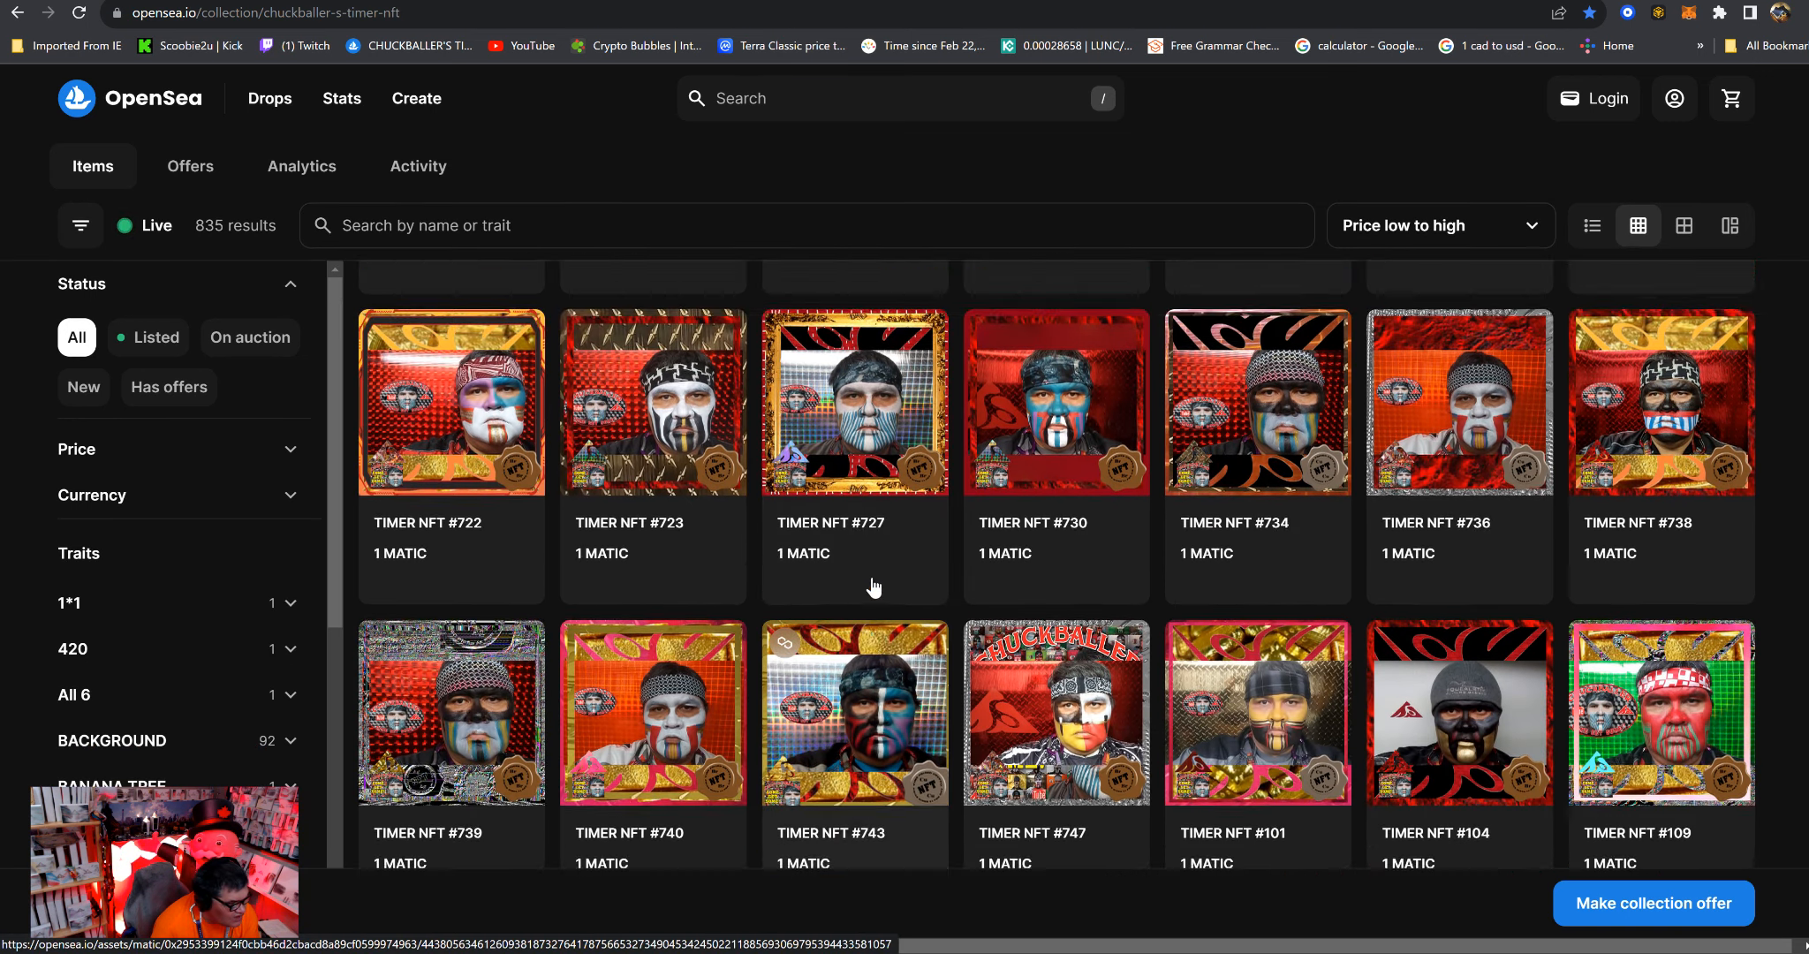
pyautogui.scroll(-3)
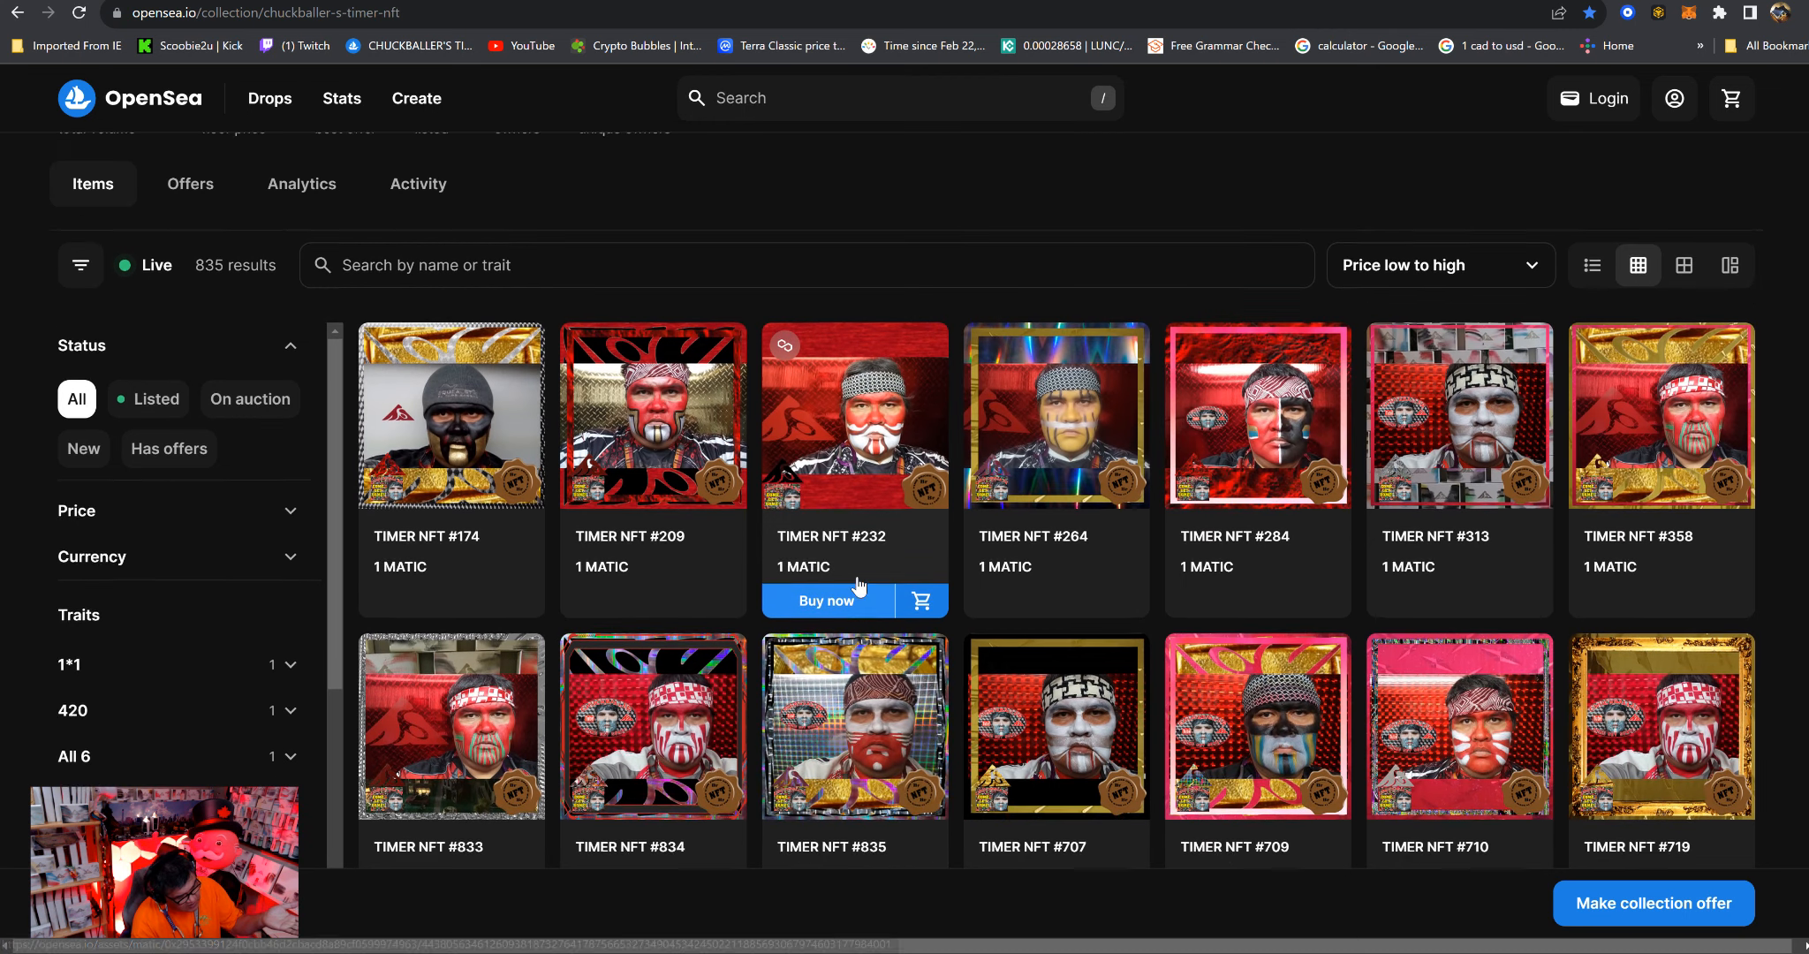
pyautogui.scroll(3)
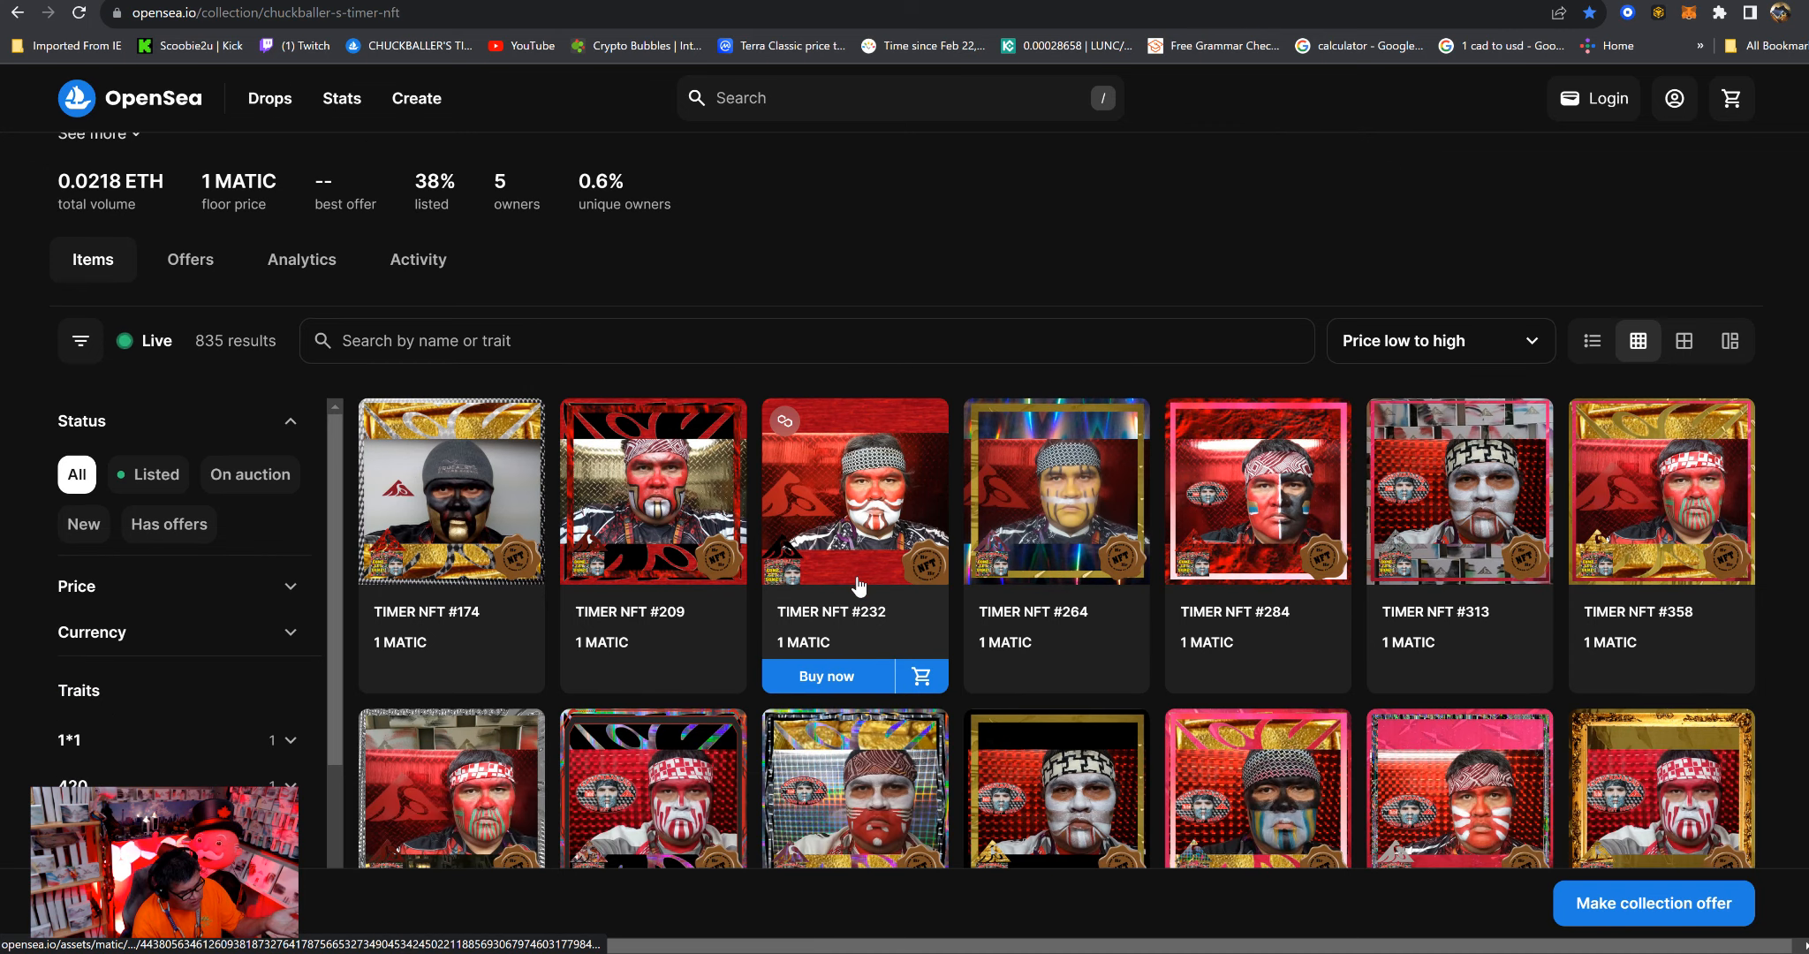
pyautogui.scroll(-3)
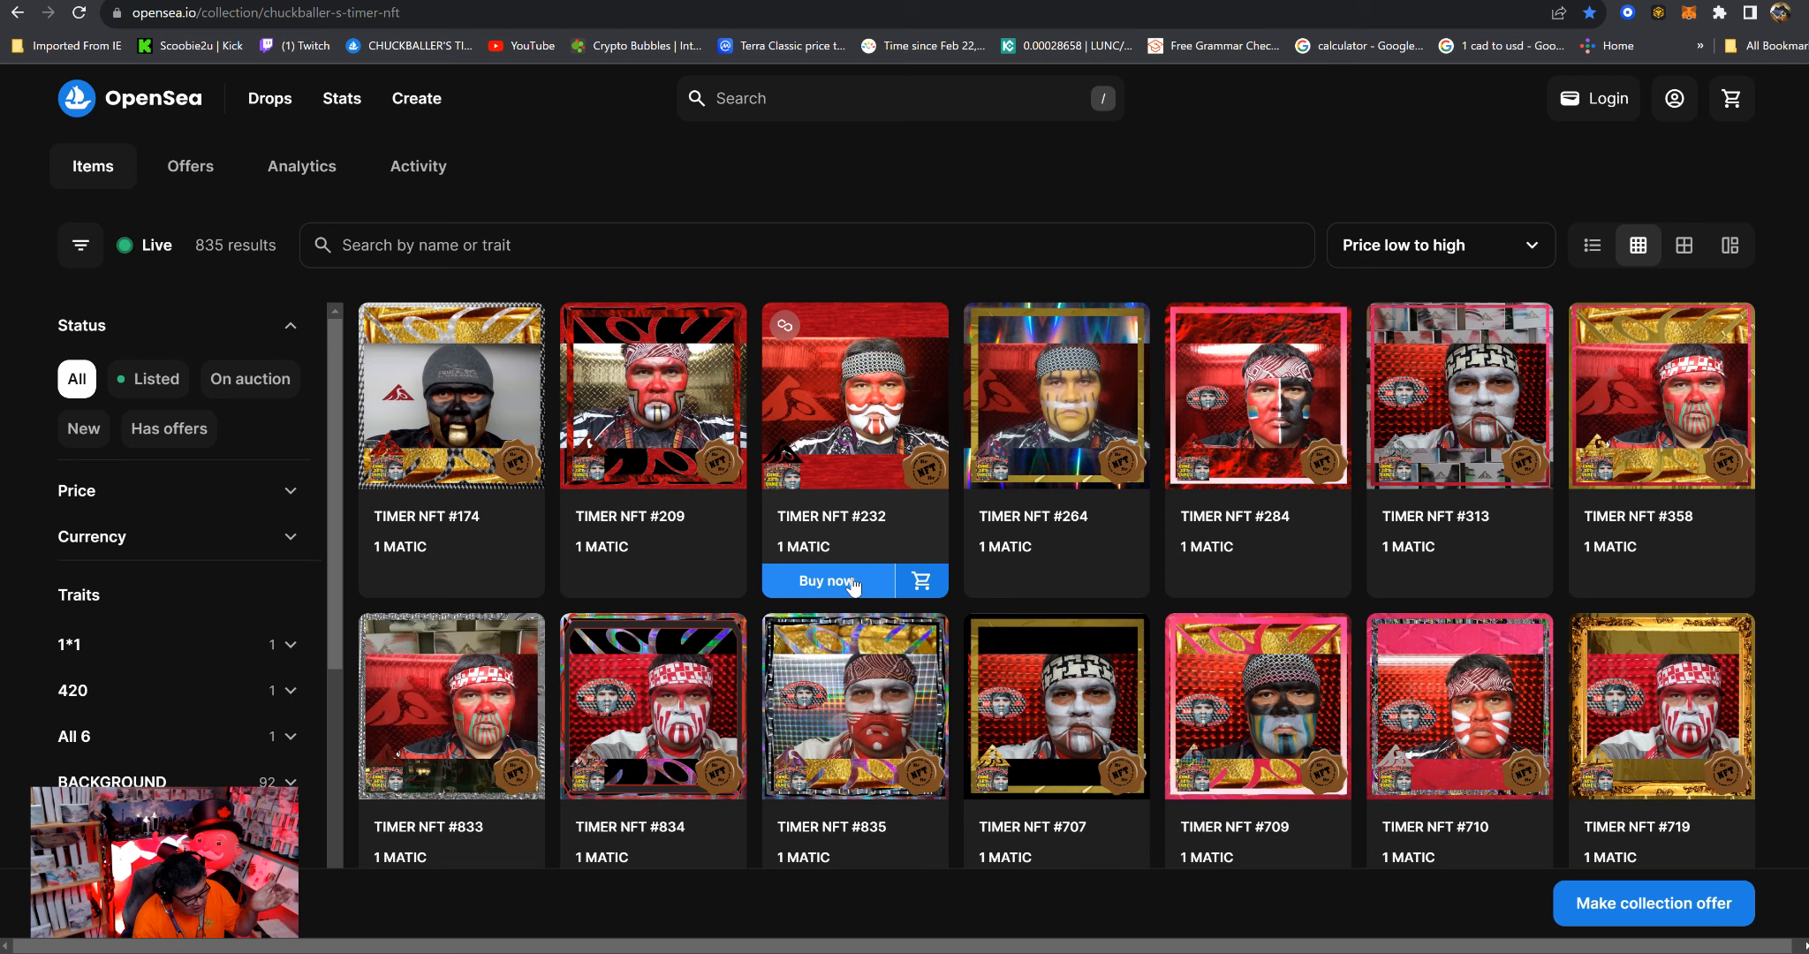
pyautogui.scroll(-3)
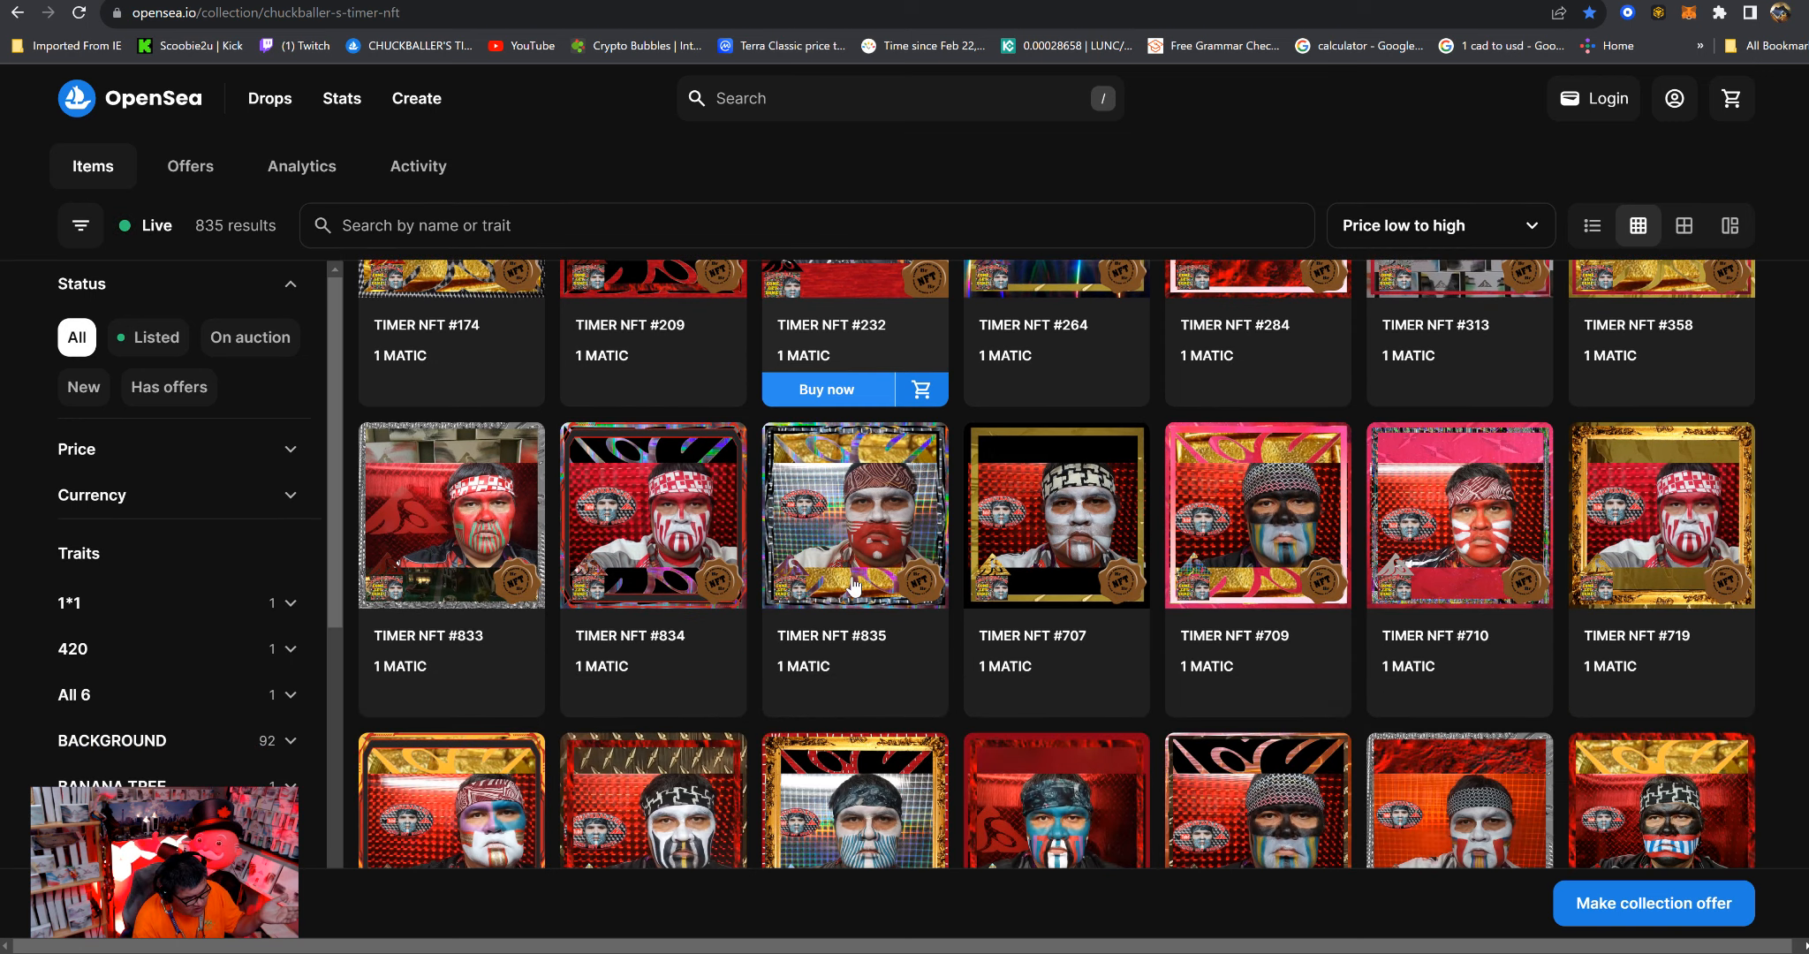
pyautogui.scroll(-3)
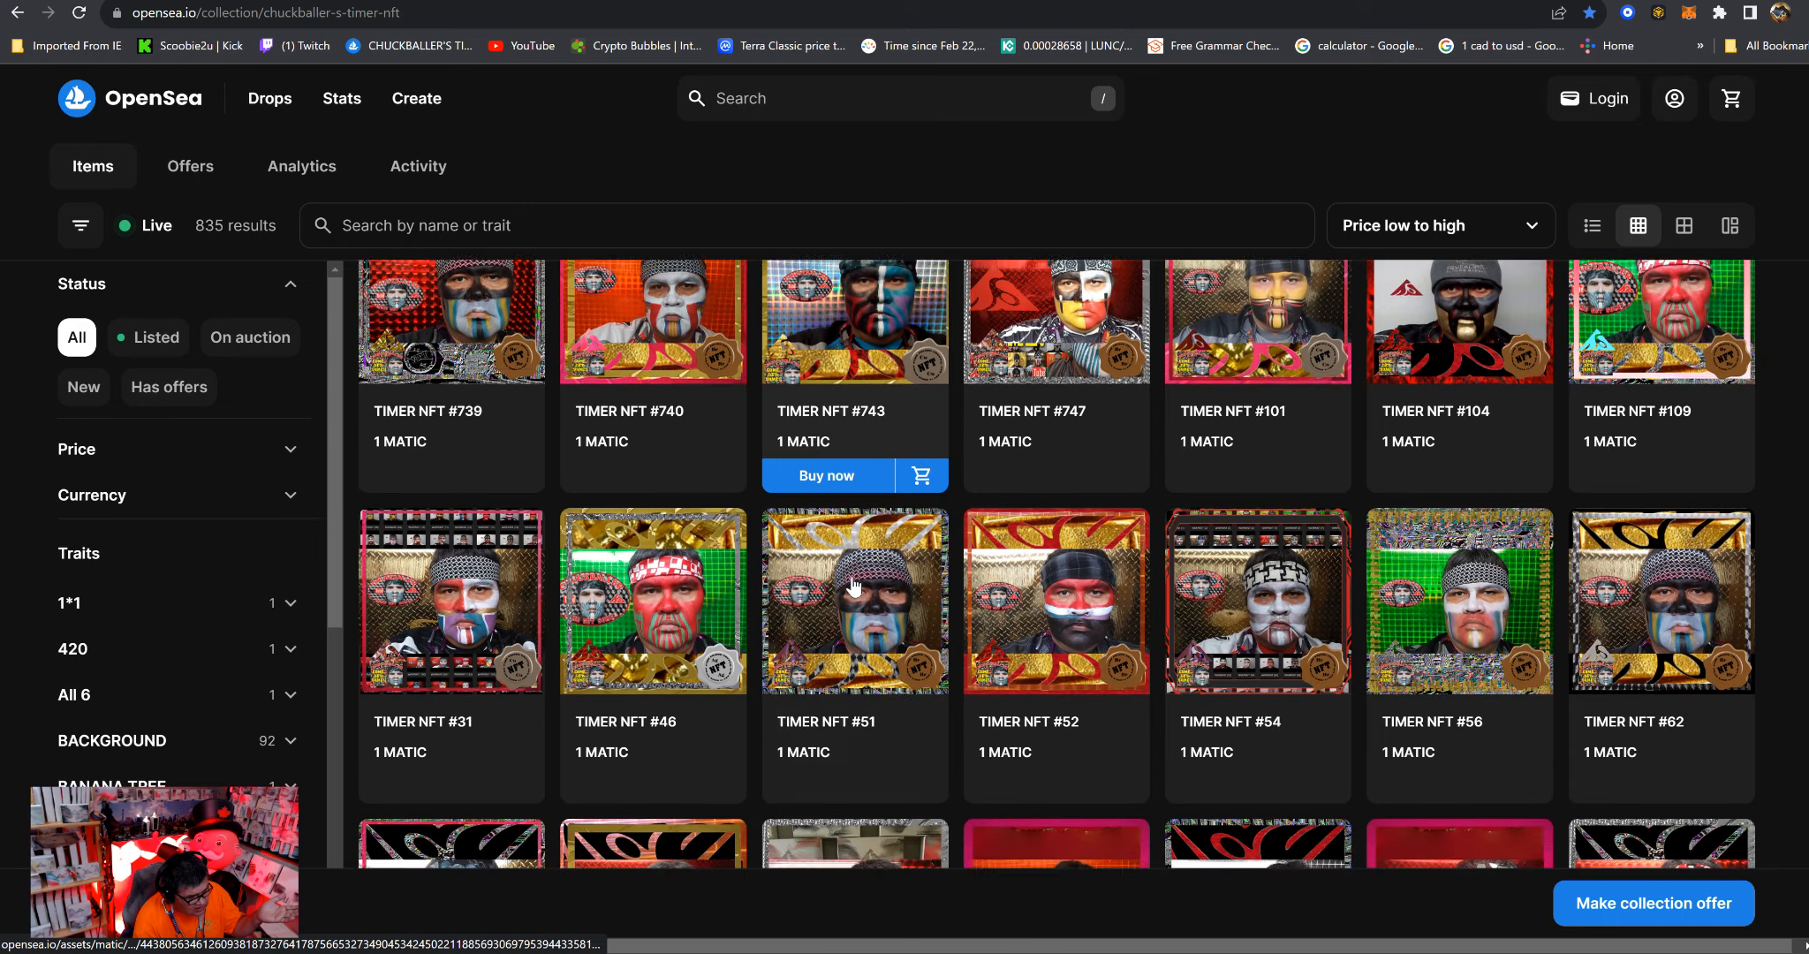
pyautogui.scroll(-3)
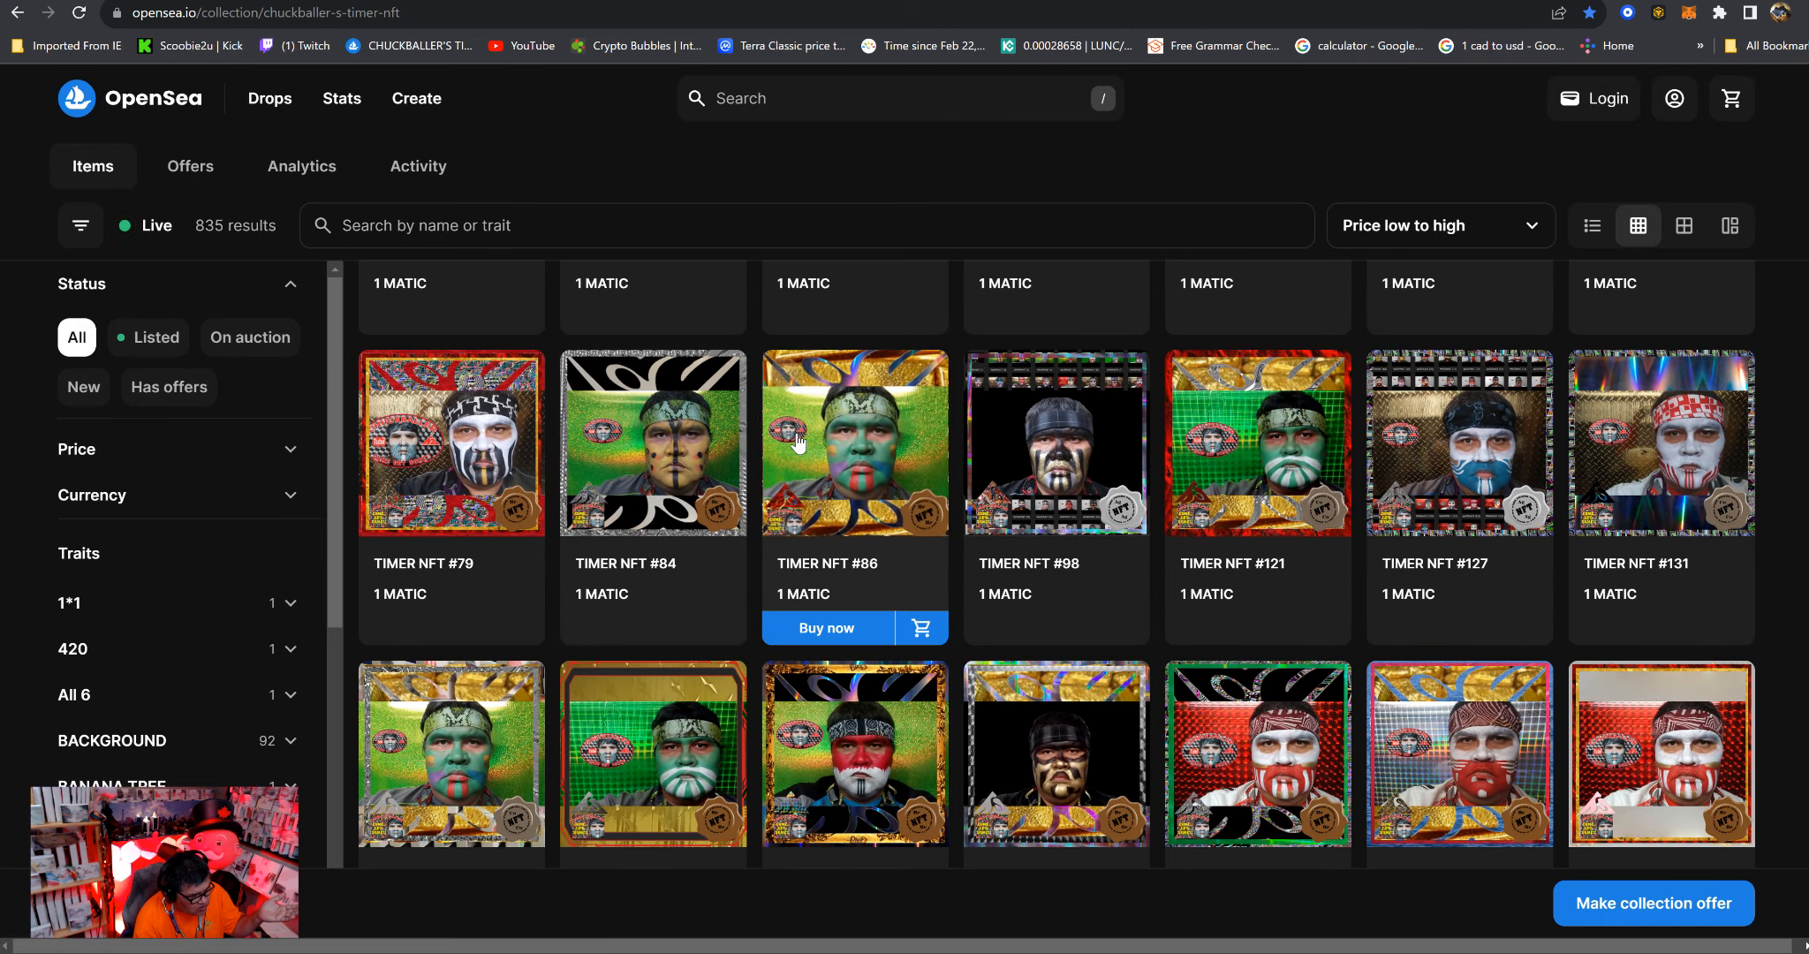
pyautogui.scroll(-3)
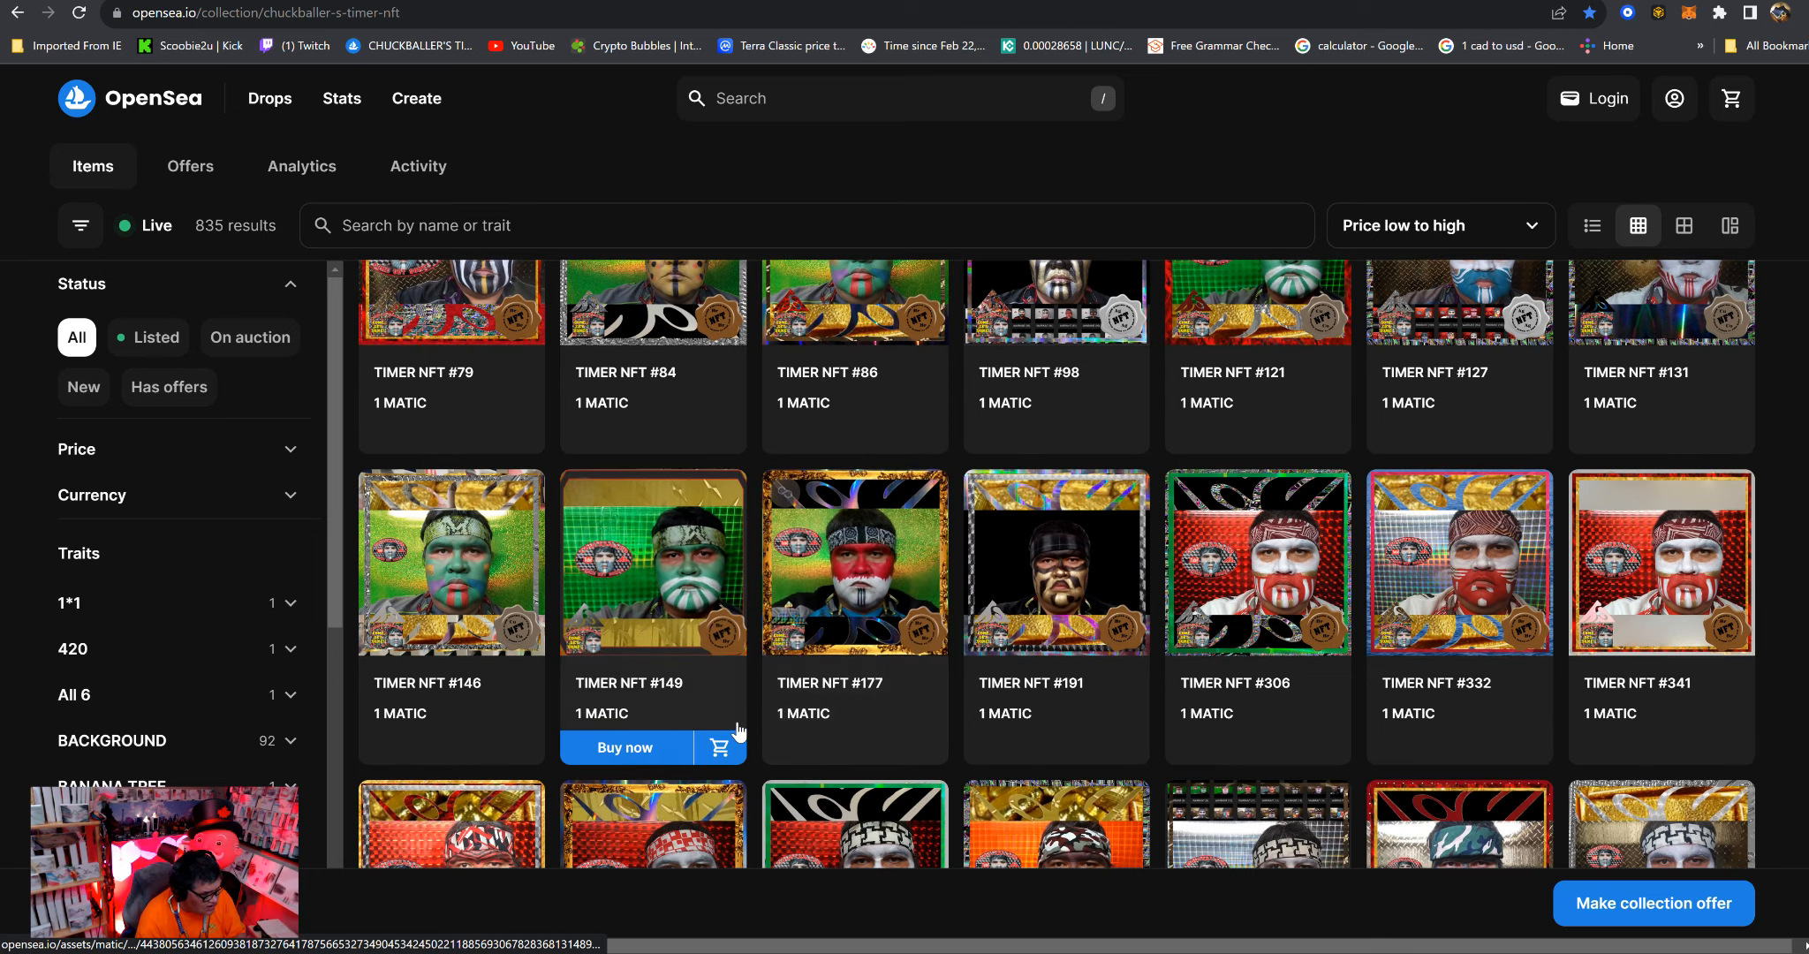
pyautogui.scroll(-3)
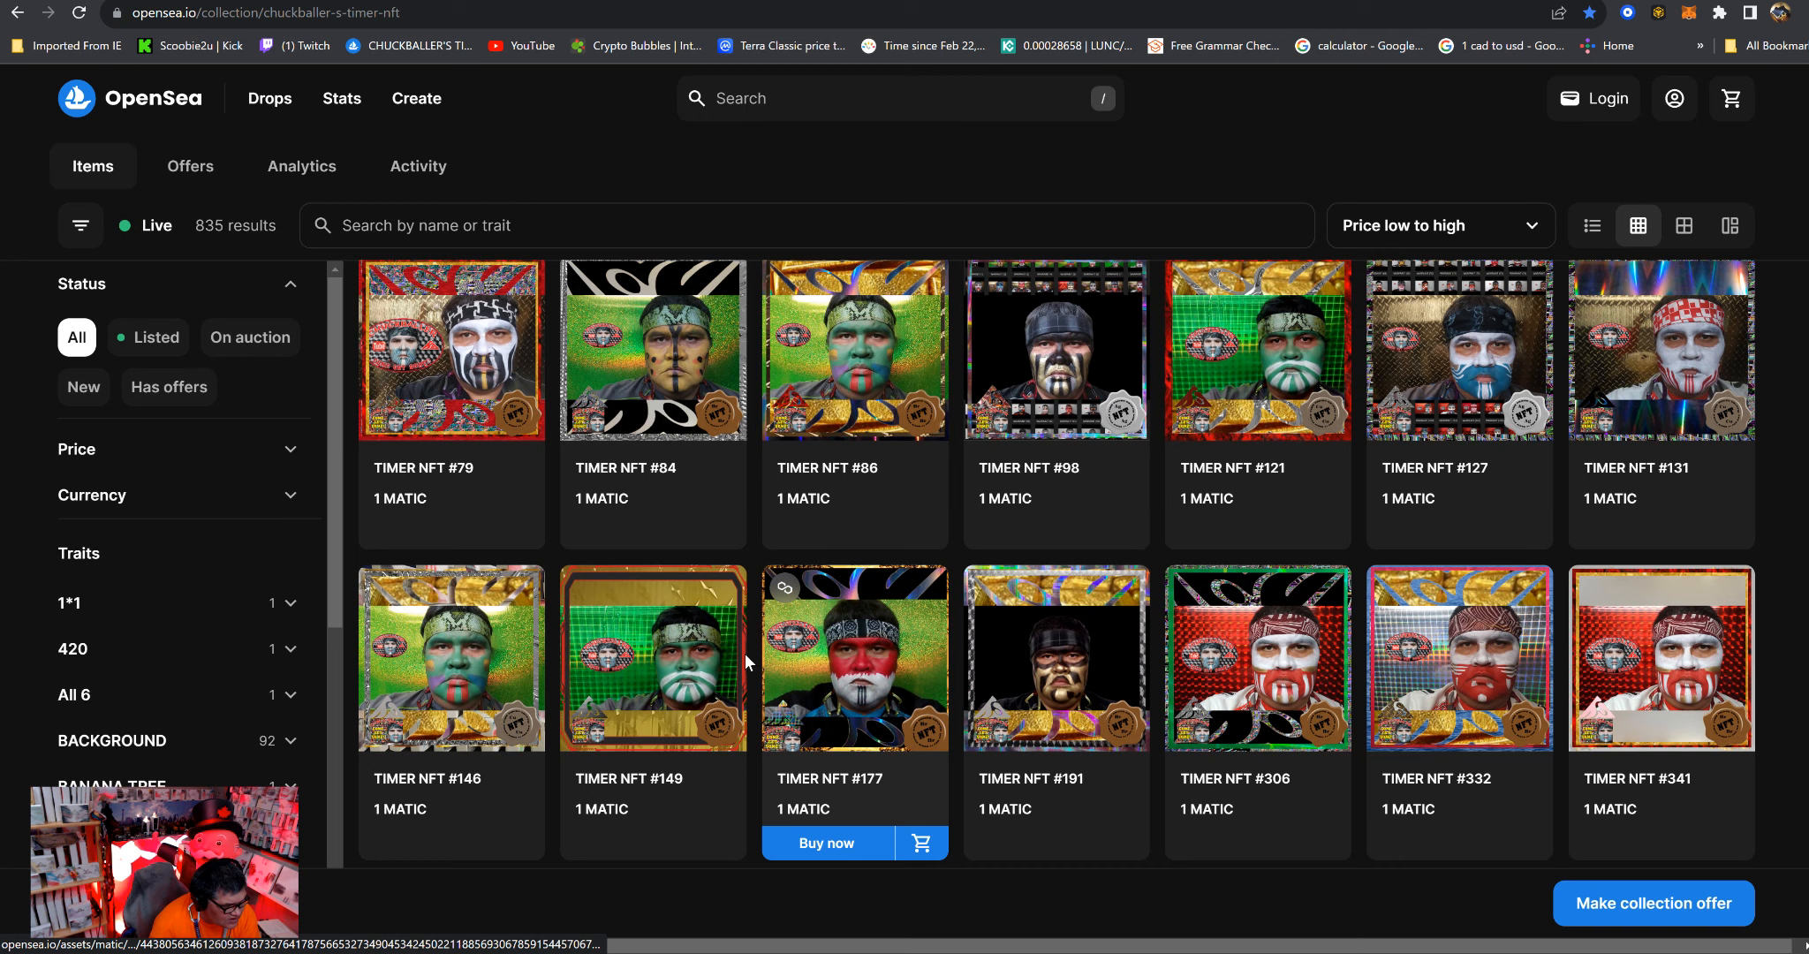
pyautogui.moveTo(839, 678)
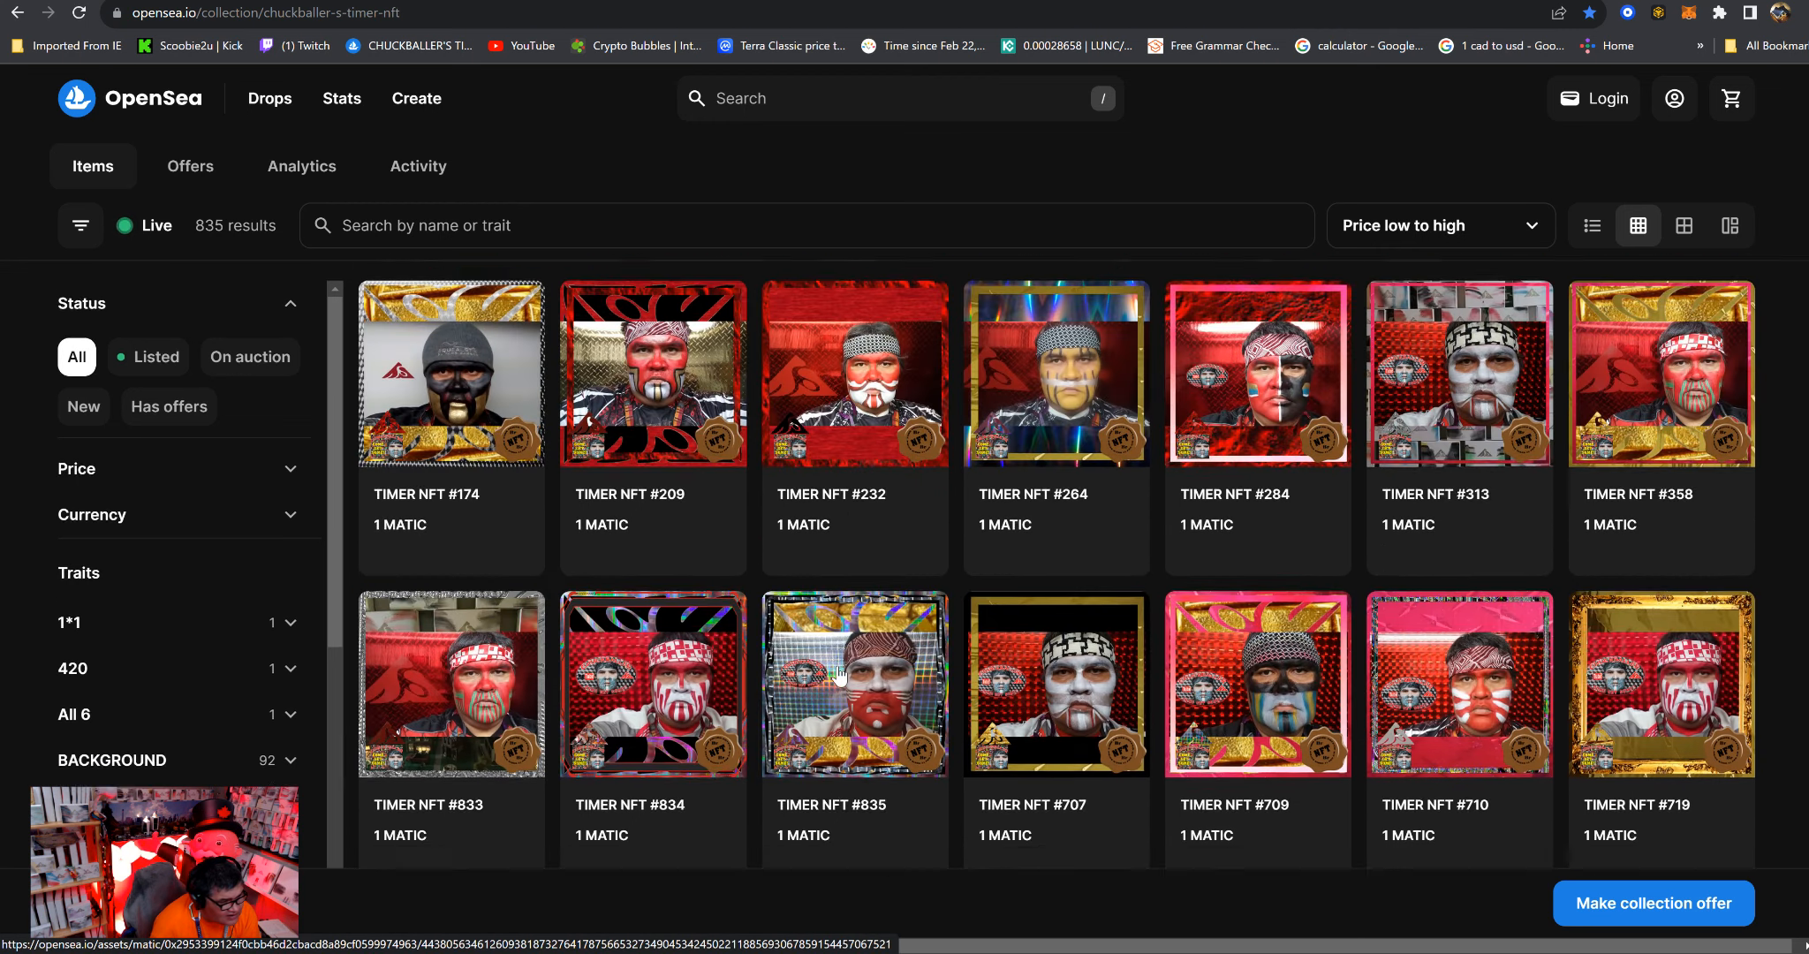
pyautogui.scroll(3)
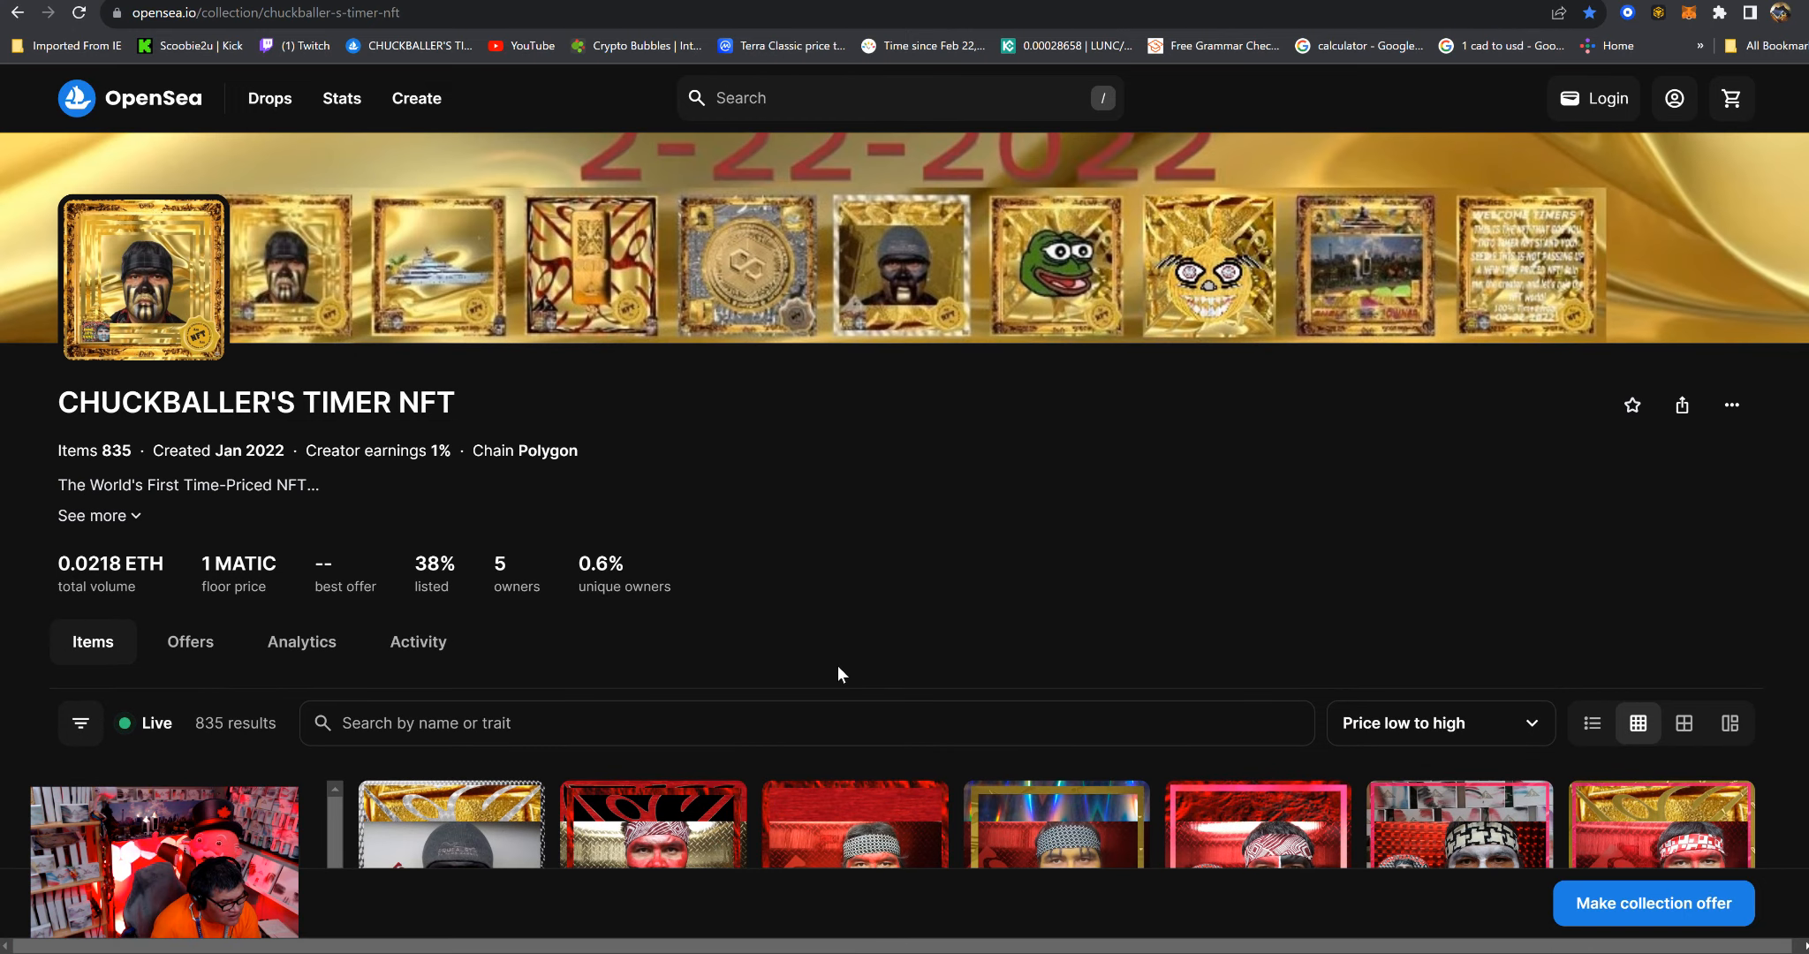
pyautogui.scroll(-3)
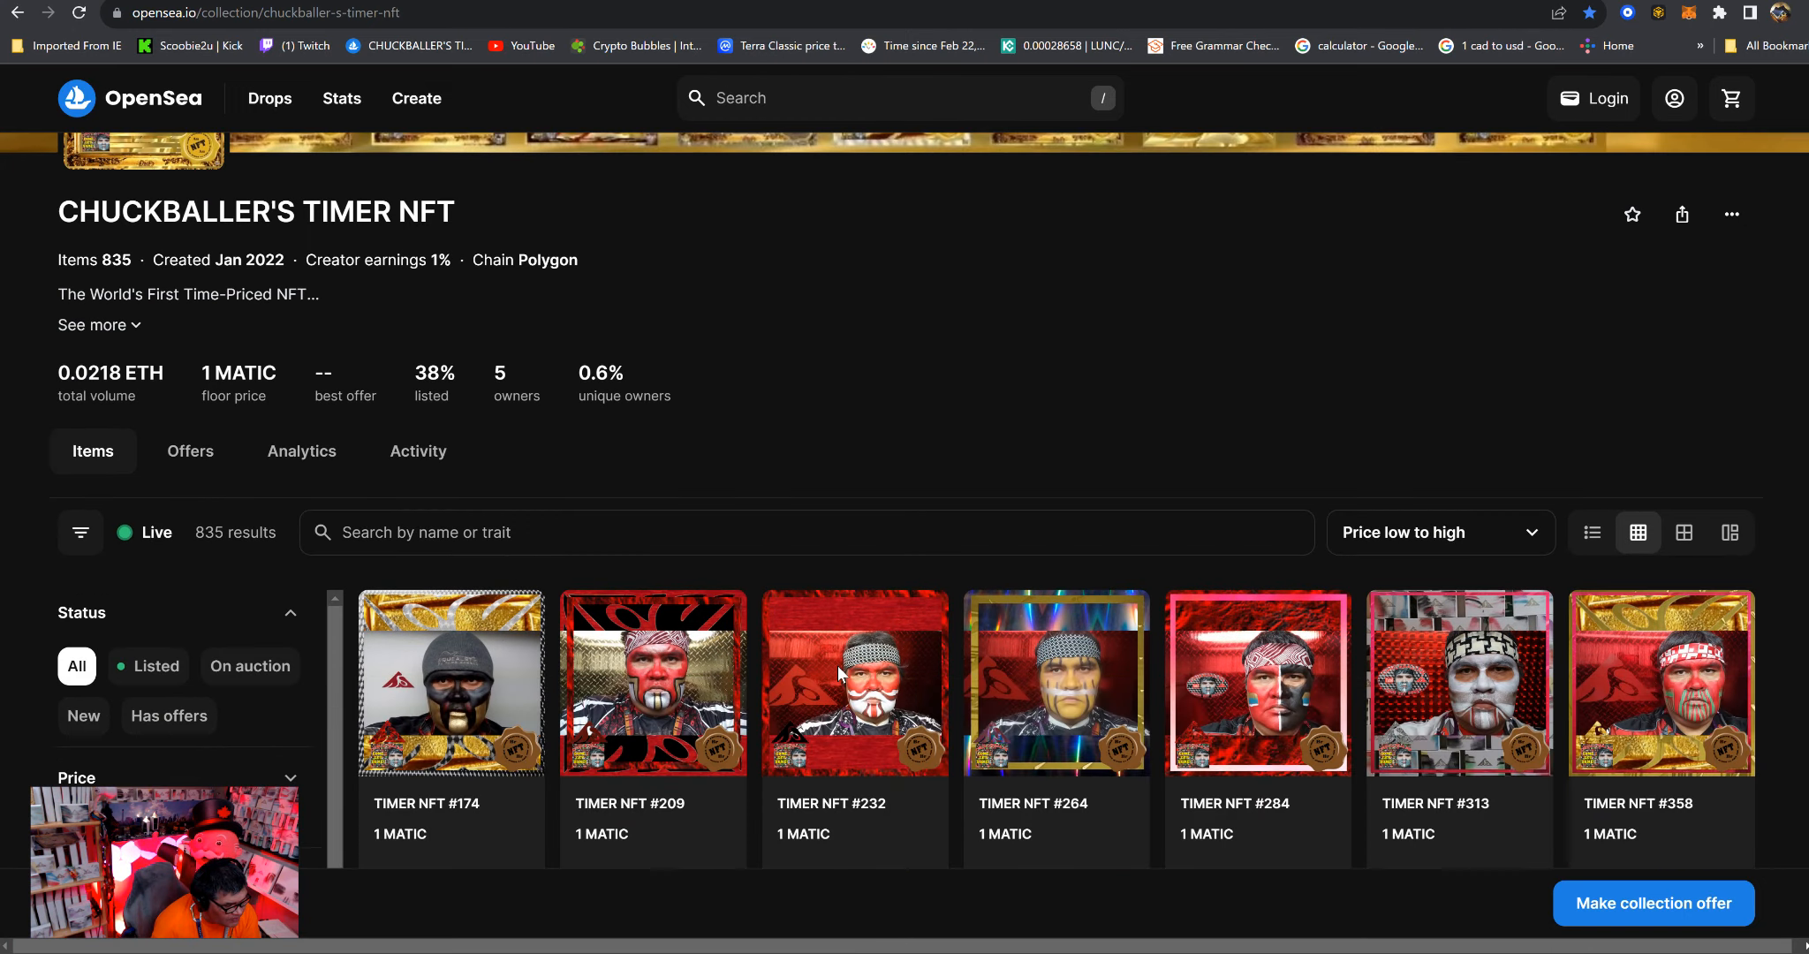
pyautogui.moveTo(853, 680)
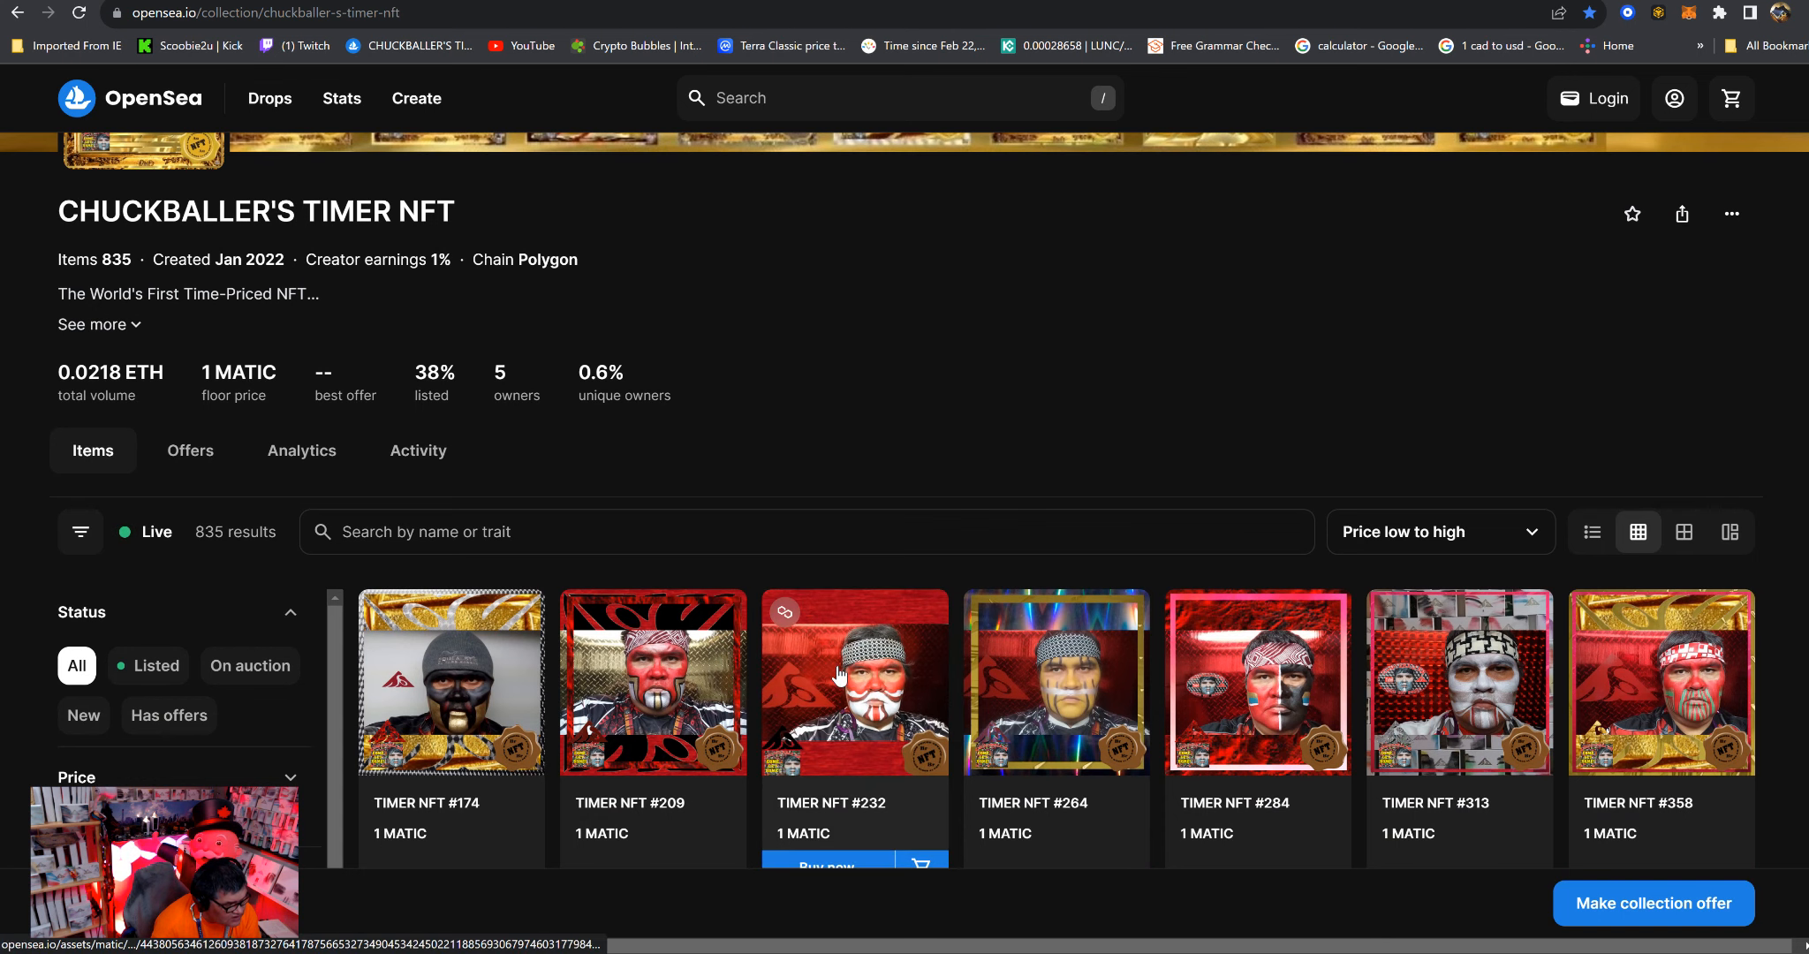
pyautogui.scroll(3)
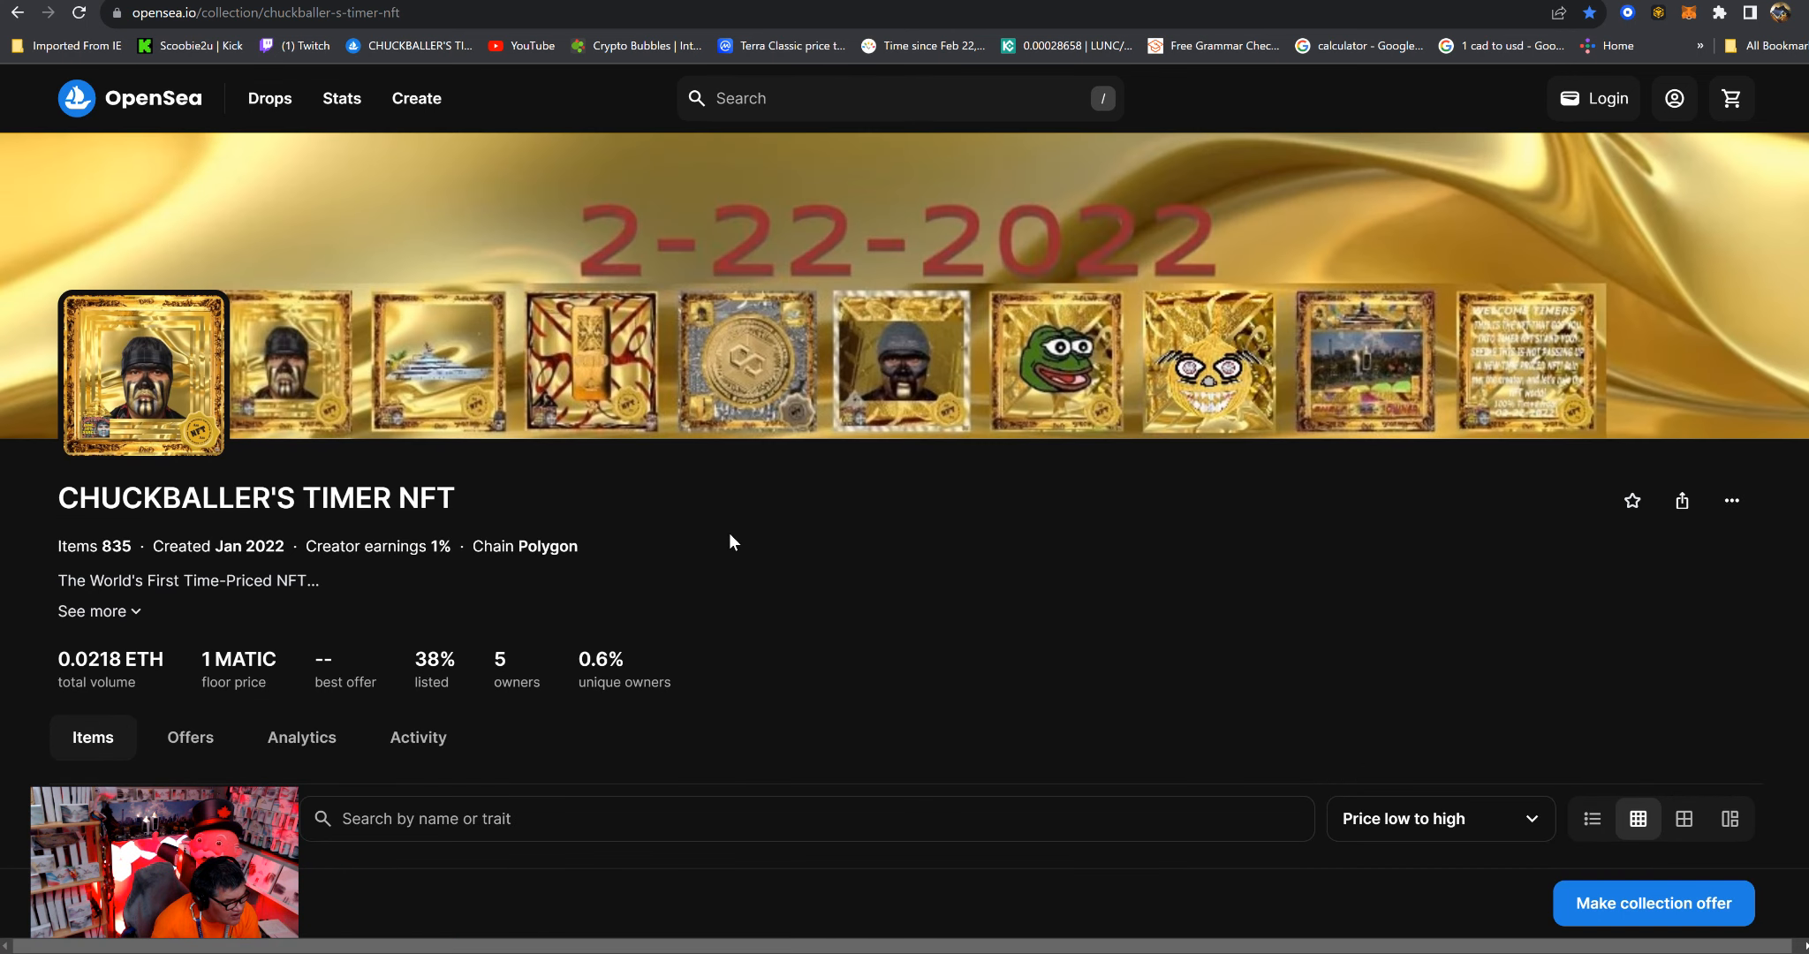
pyautogui.moveTo(793, 554)
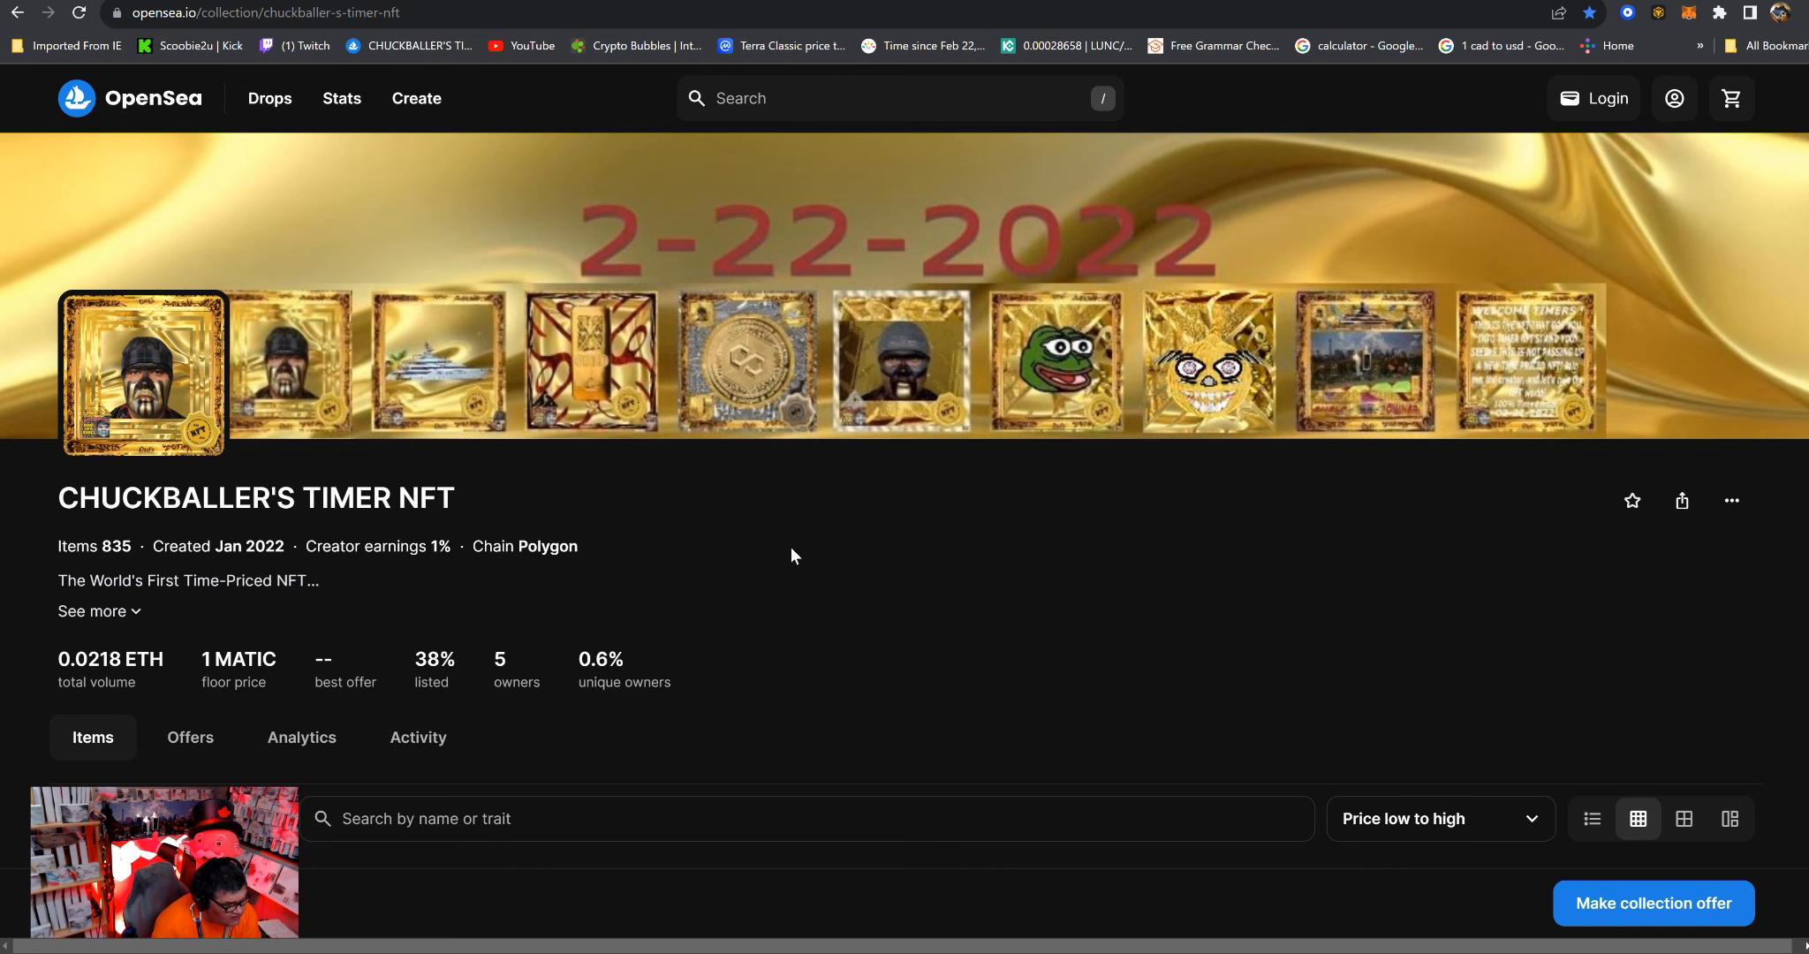
pyautogui.scroll(-3)
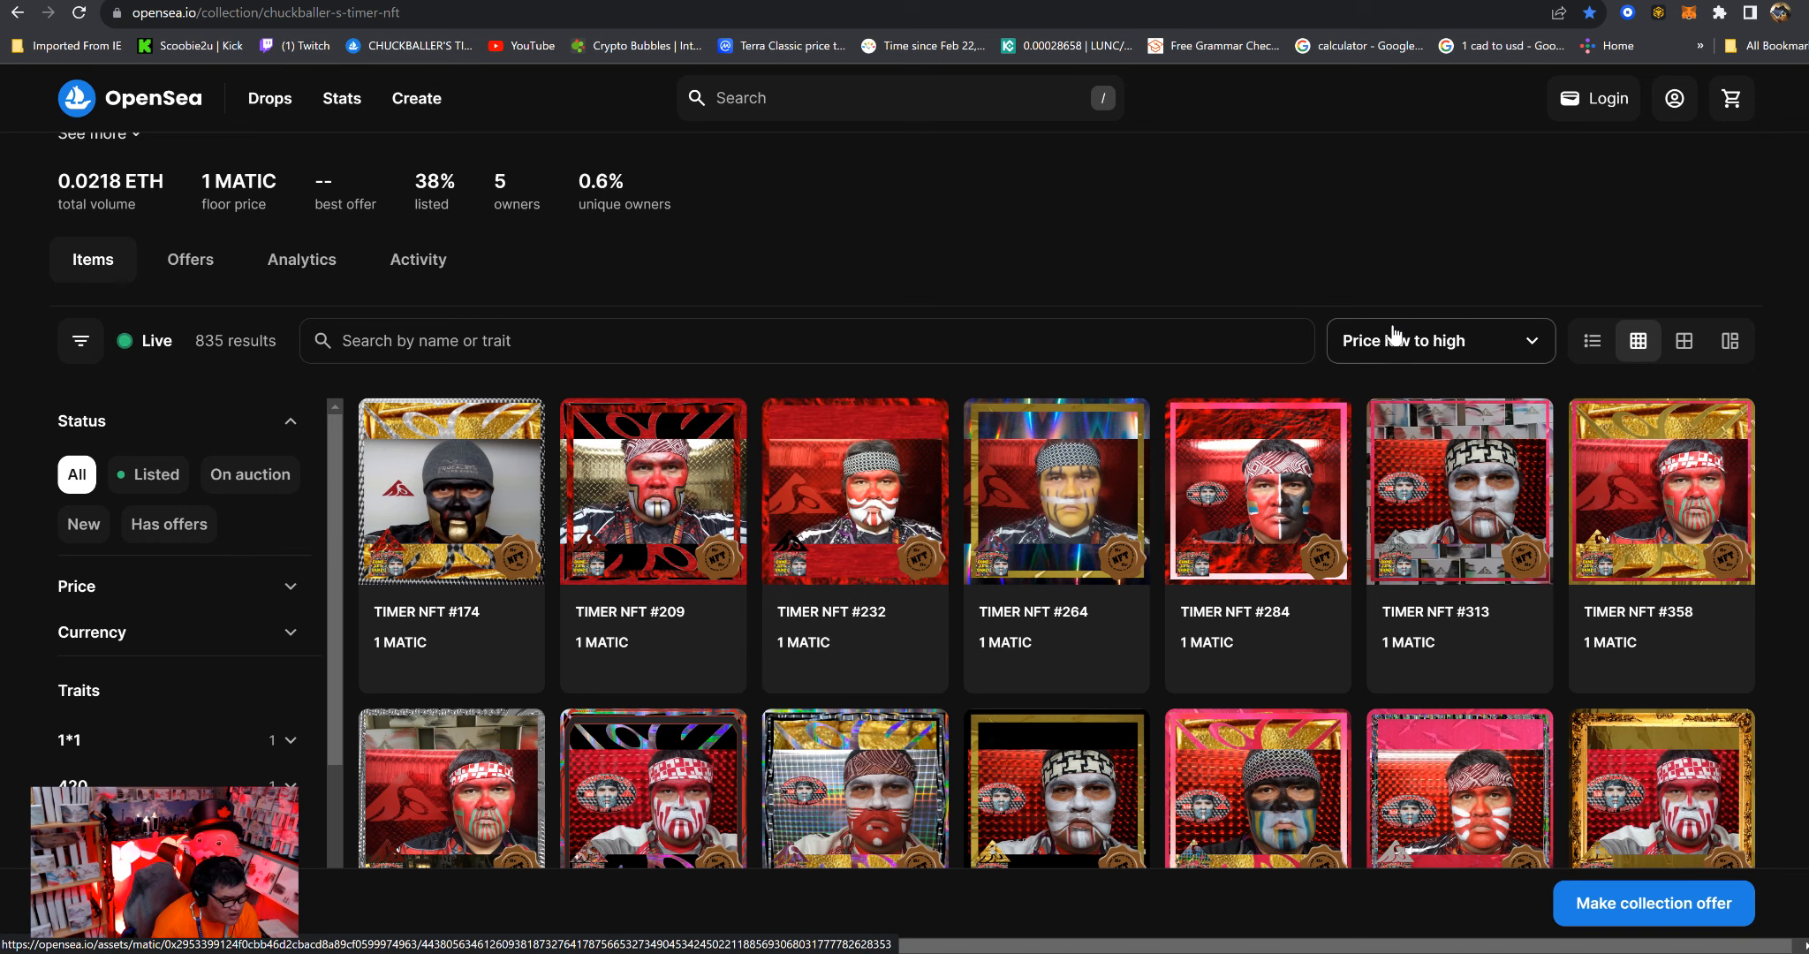
# Sort the TIMER NFT collection by Recently created so #835 appears first.
pyautogui.click(1437, 341)
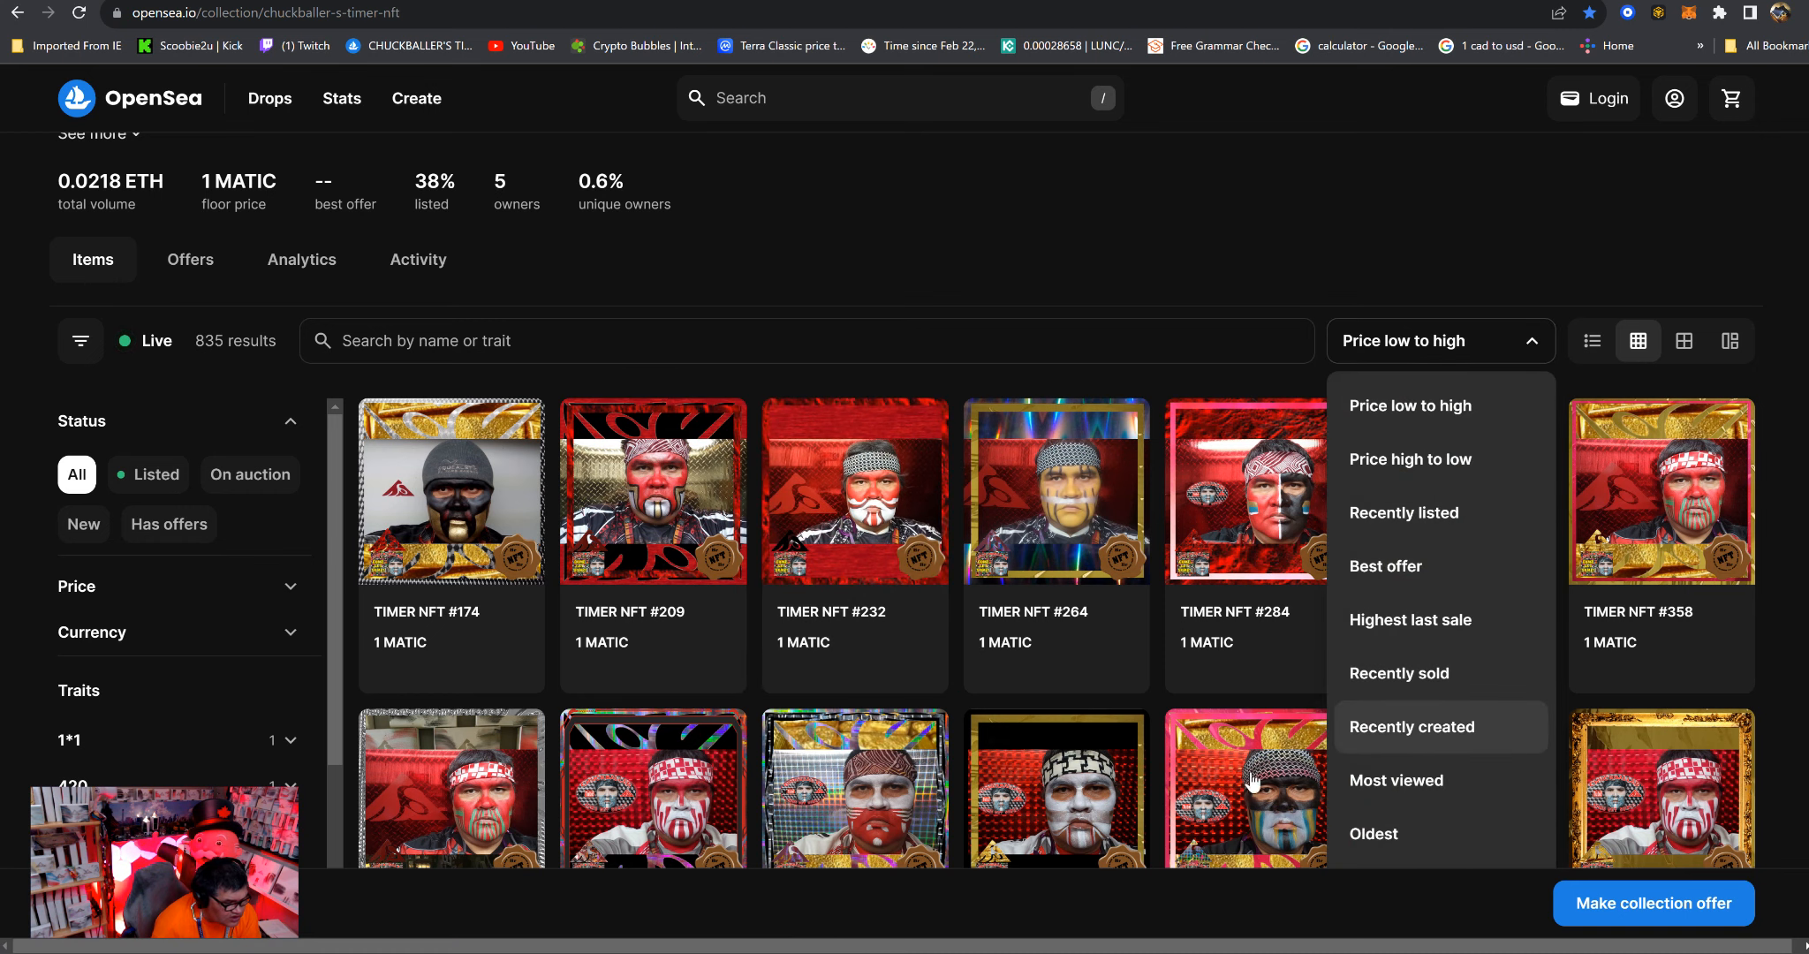
pyautogui.click(1409, 726)
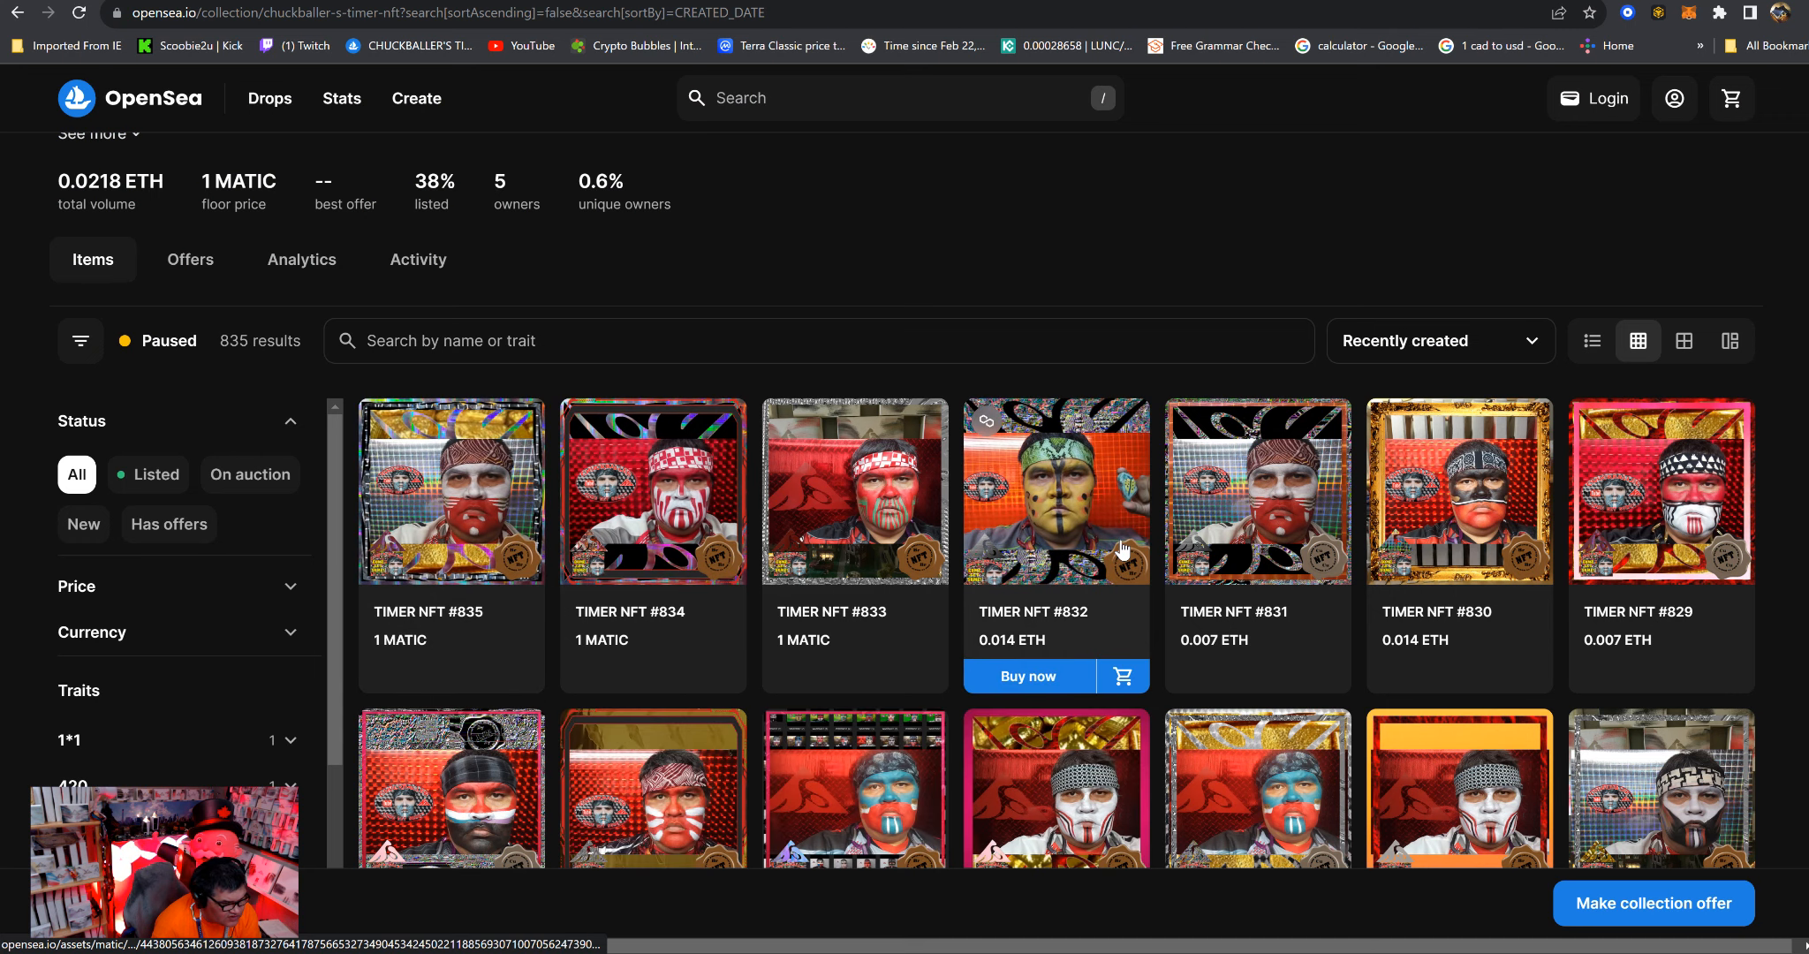
pyautogui.scroll(3)
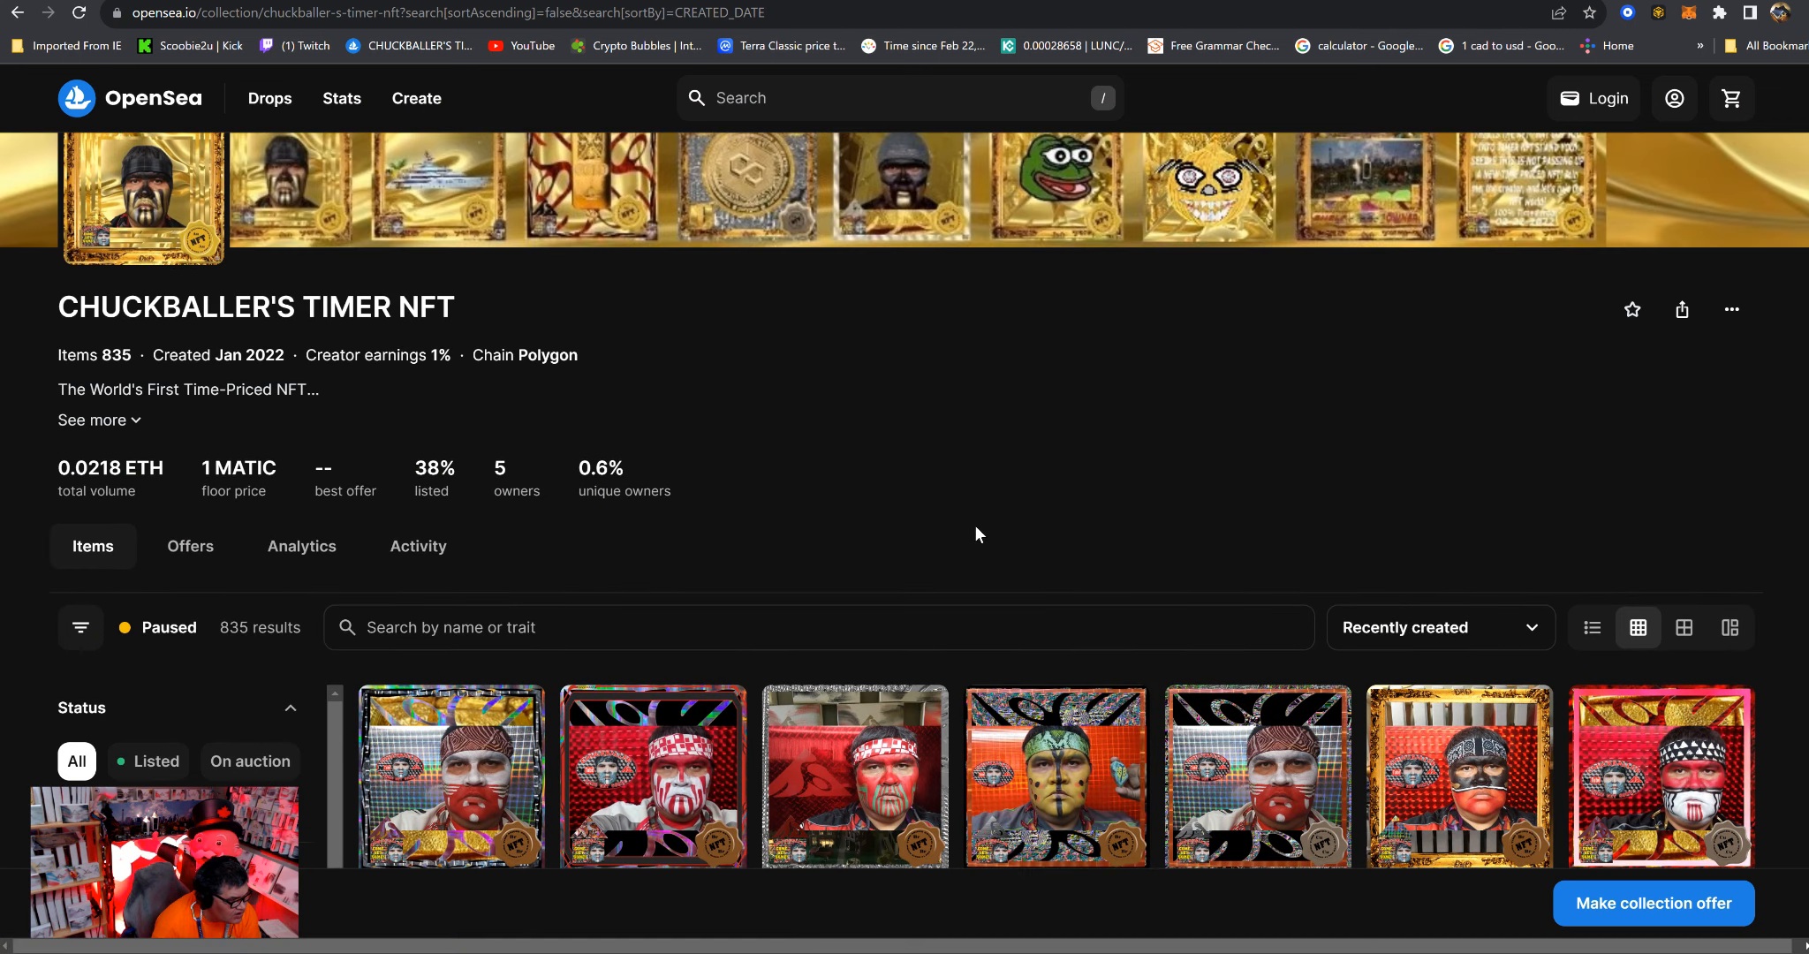
pyautogui.scroll(-3)
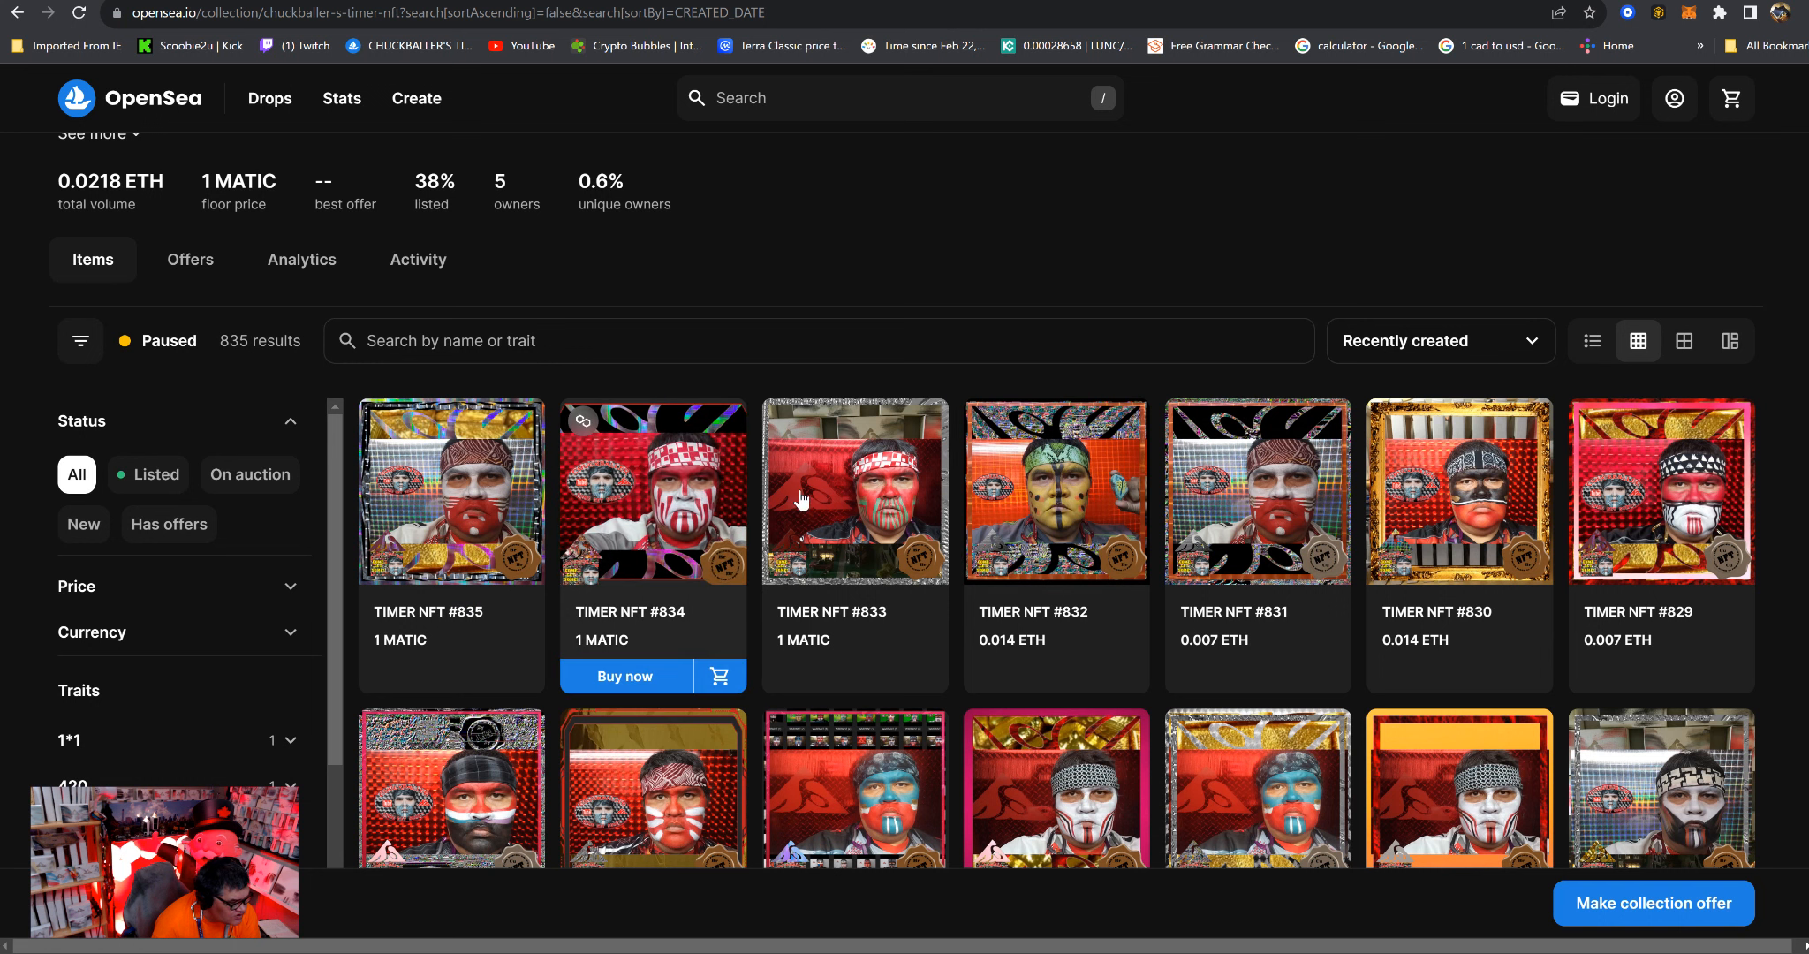
pyautogui.moveTo(853, 491)
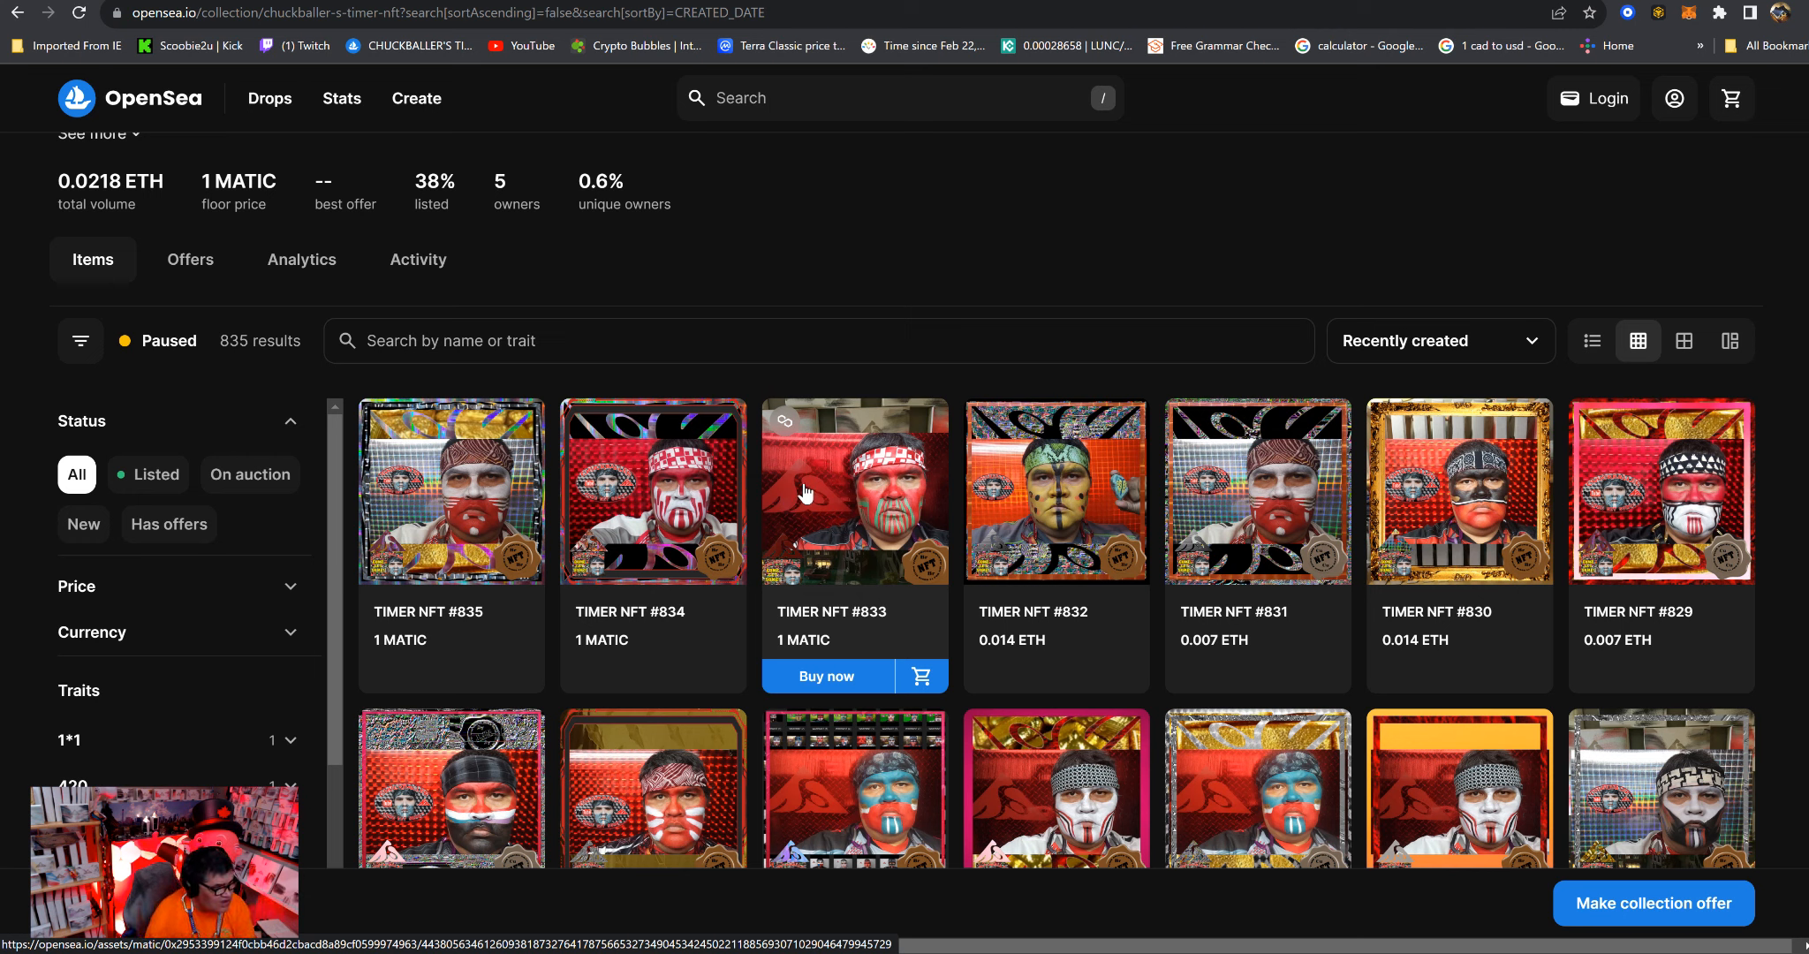
pyautogui.moveTo(902, 75)
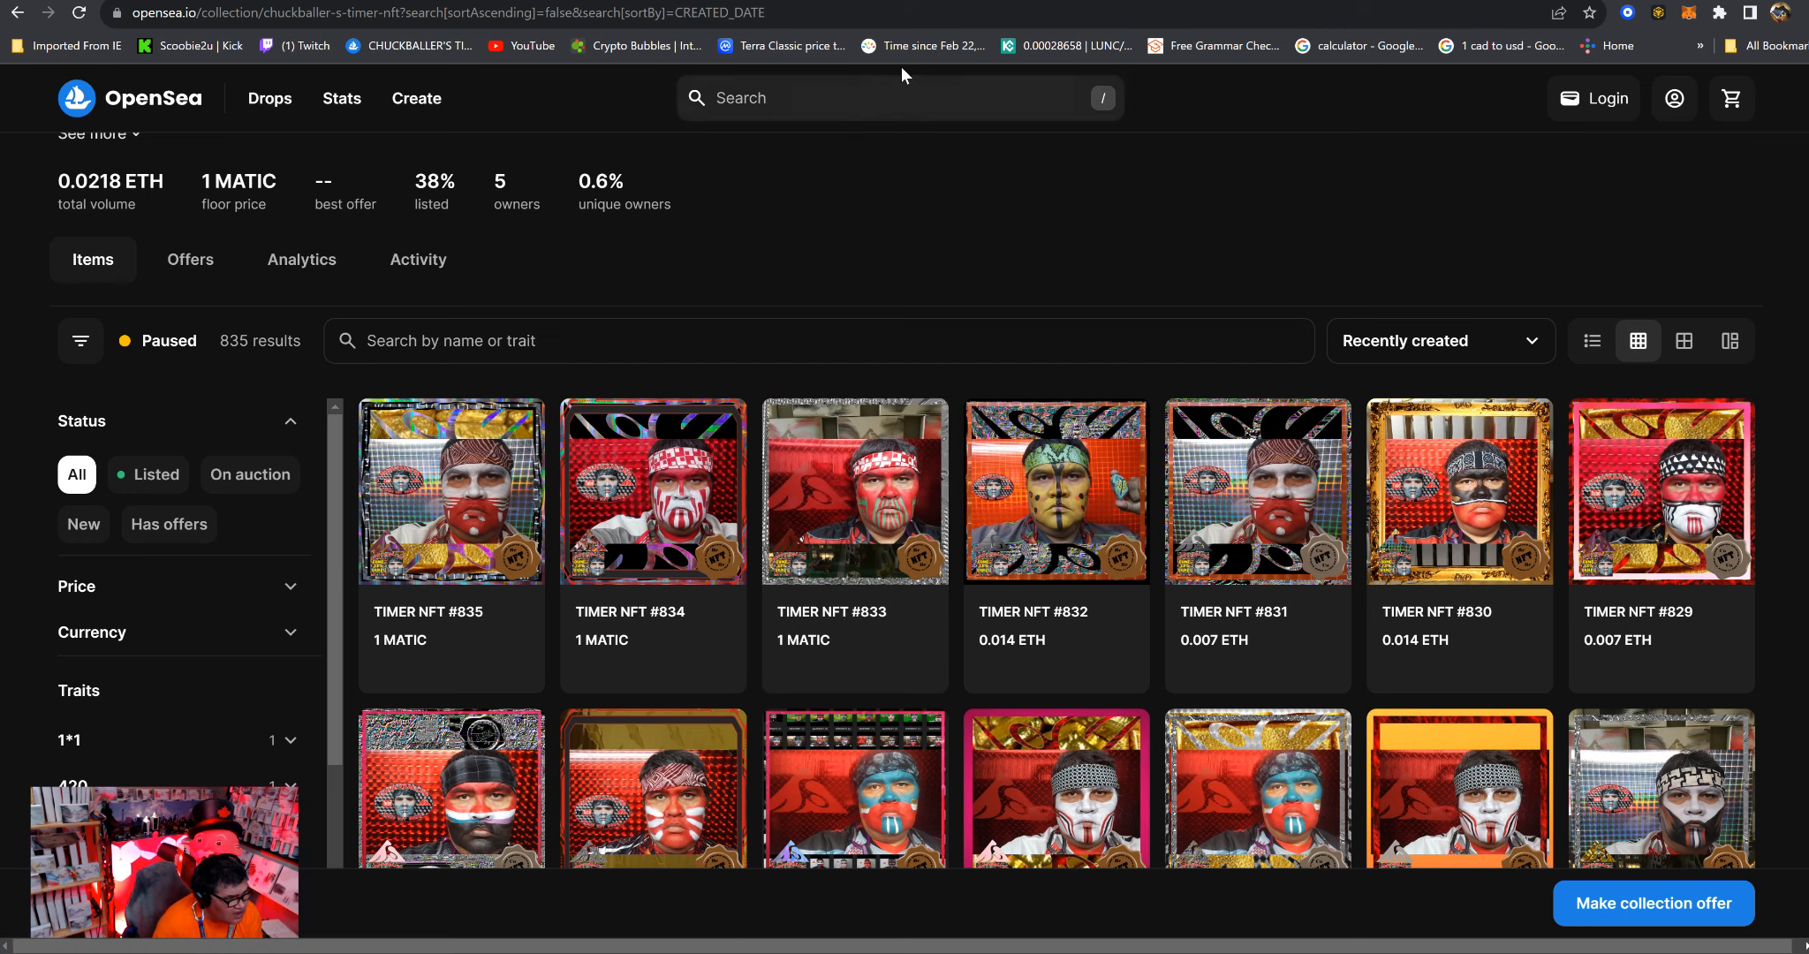
pyautogui.click(922, 46)
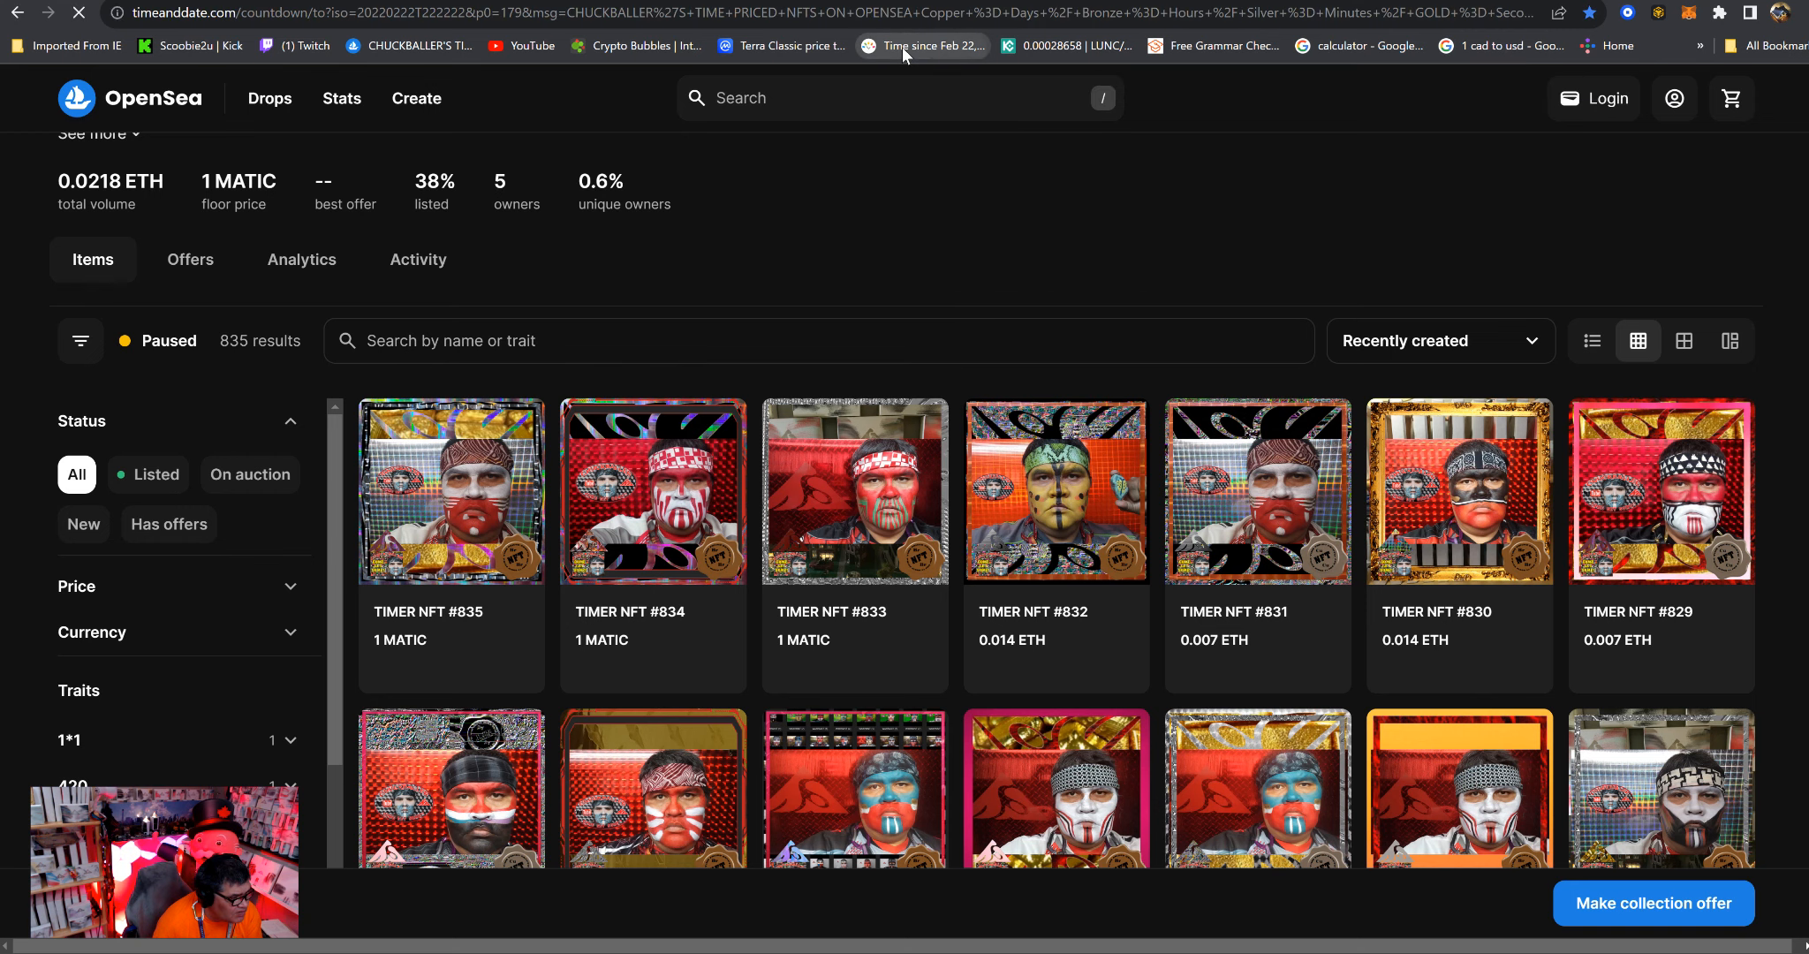
pyautogui.click(922, 46)
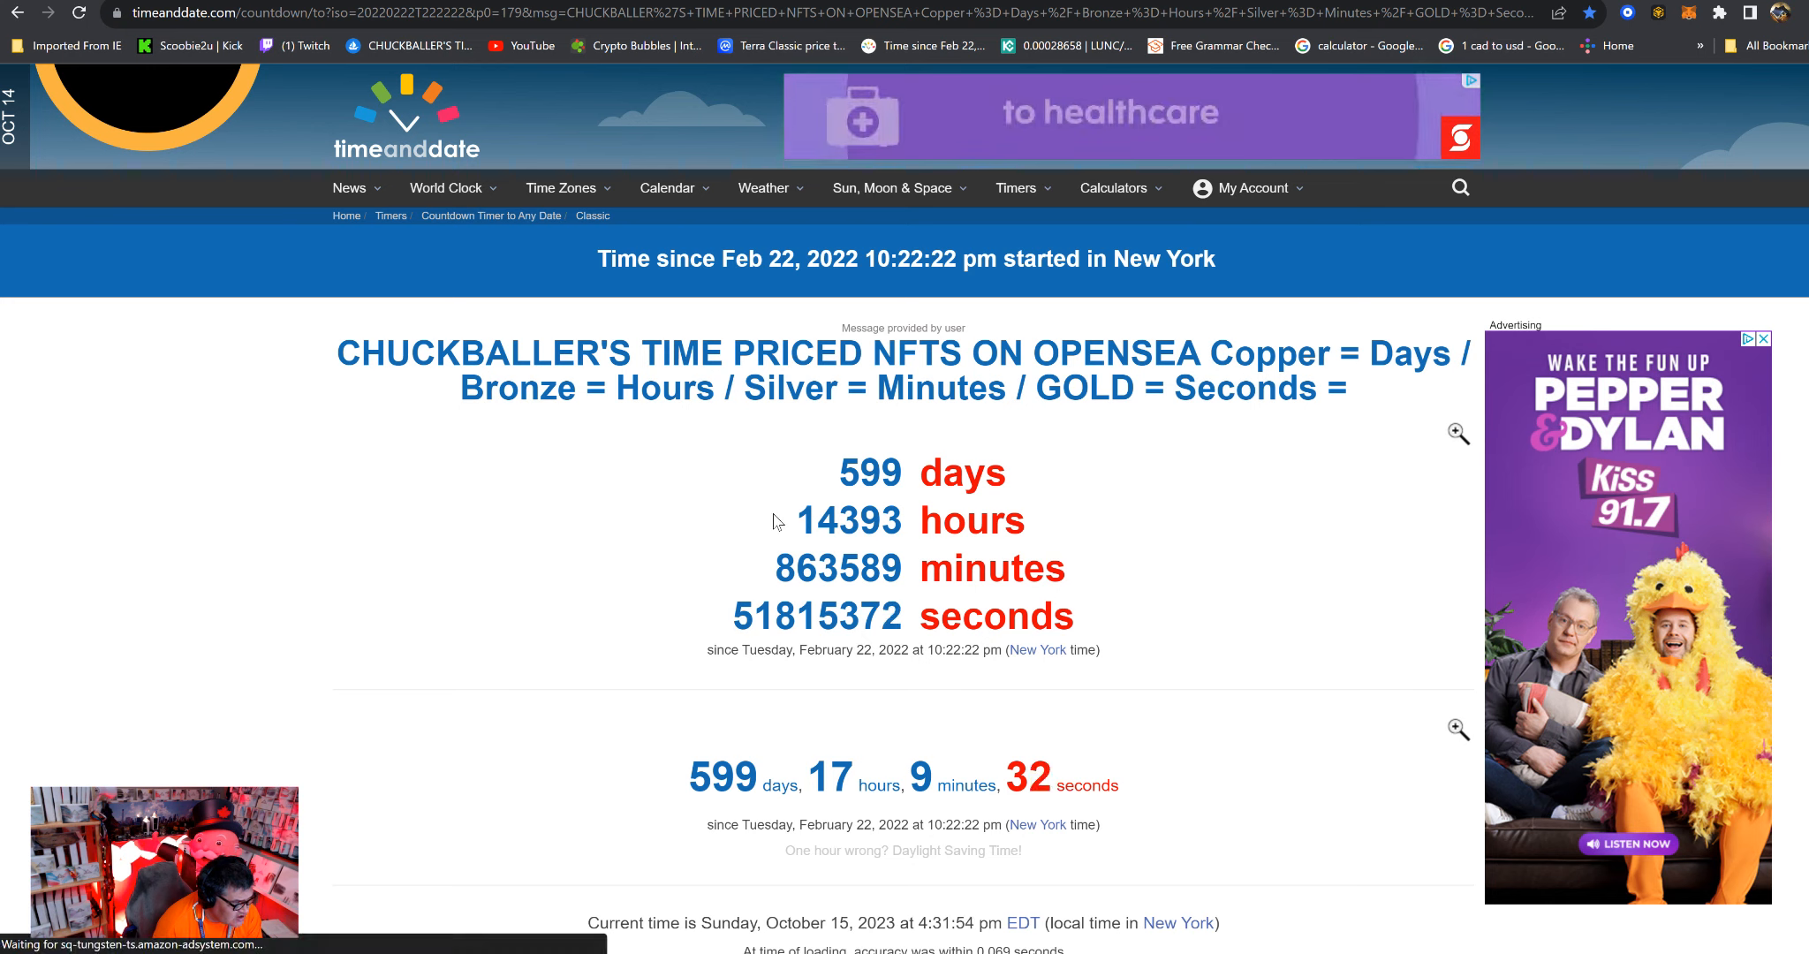
pyautogui.moveTo(911, 541)
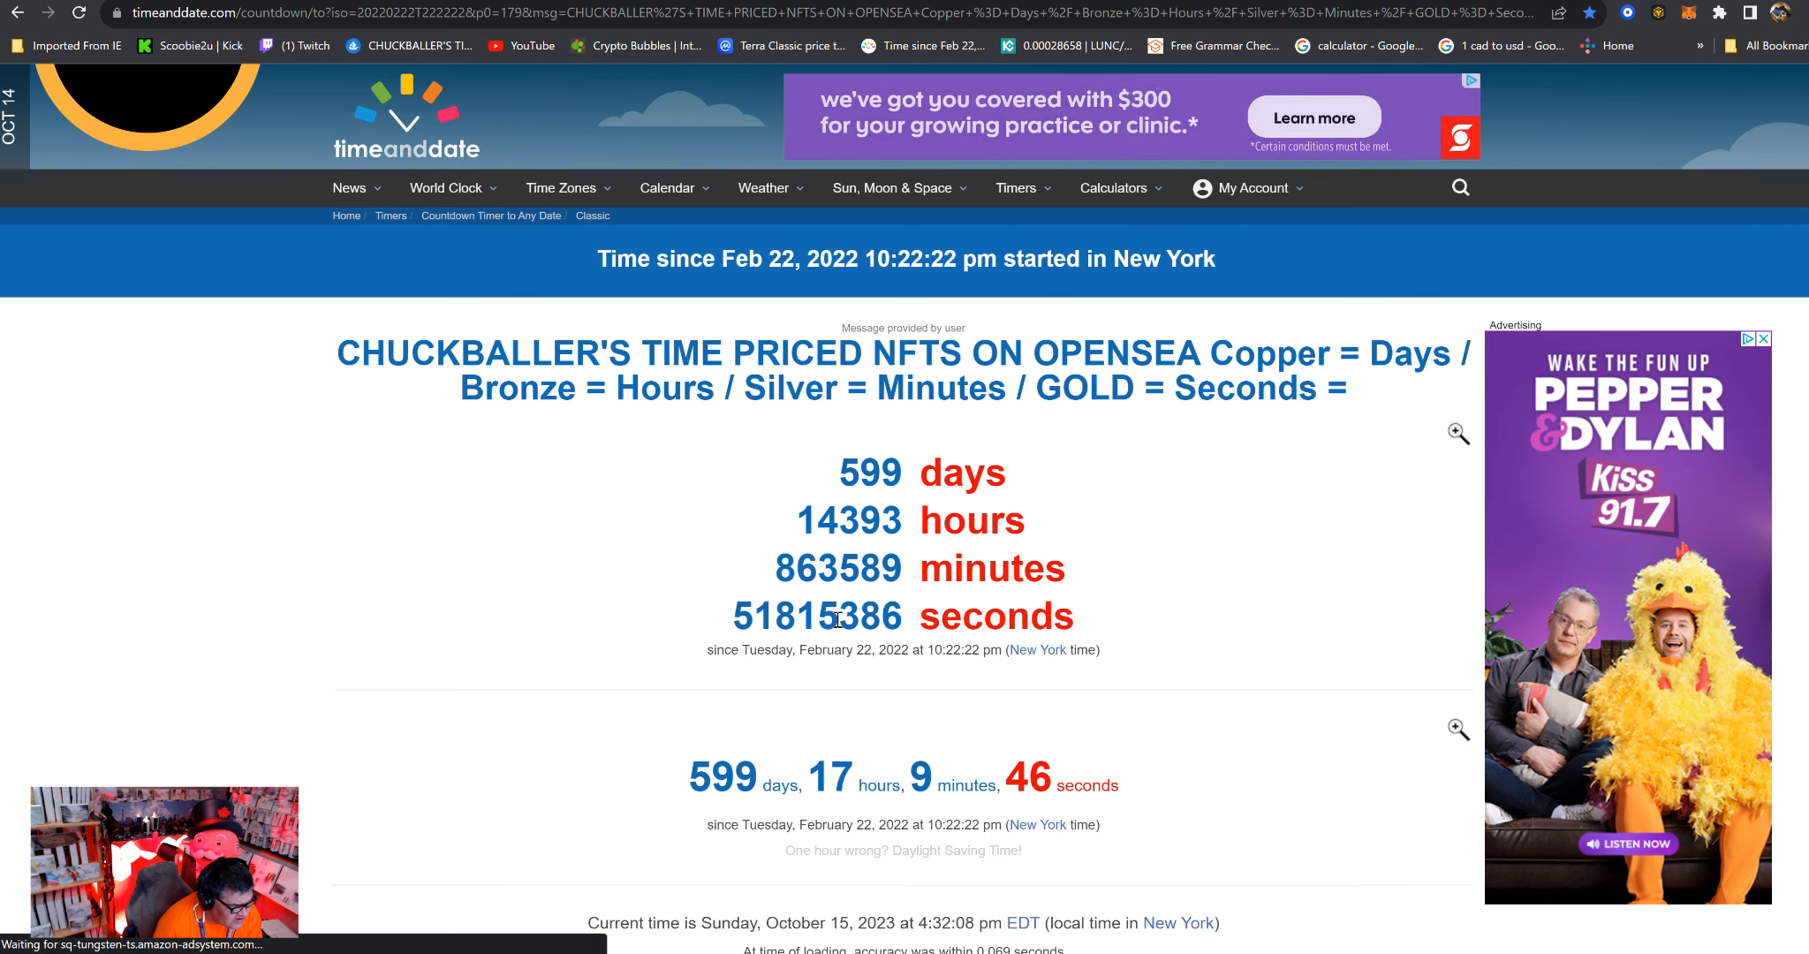
pyautogui.moveTo(668, 481)
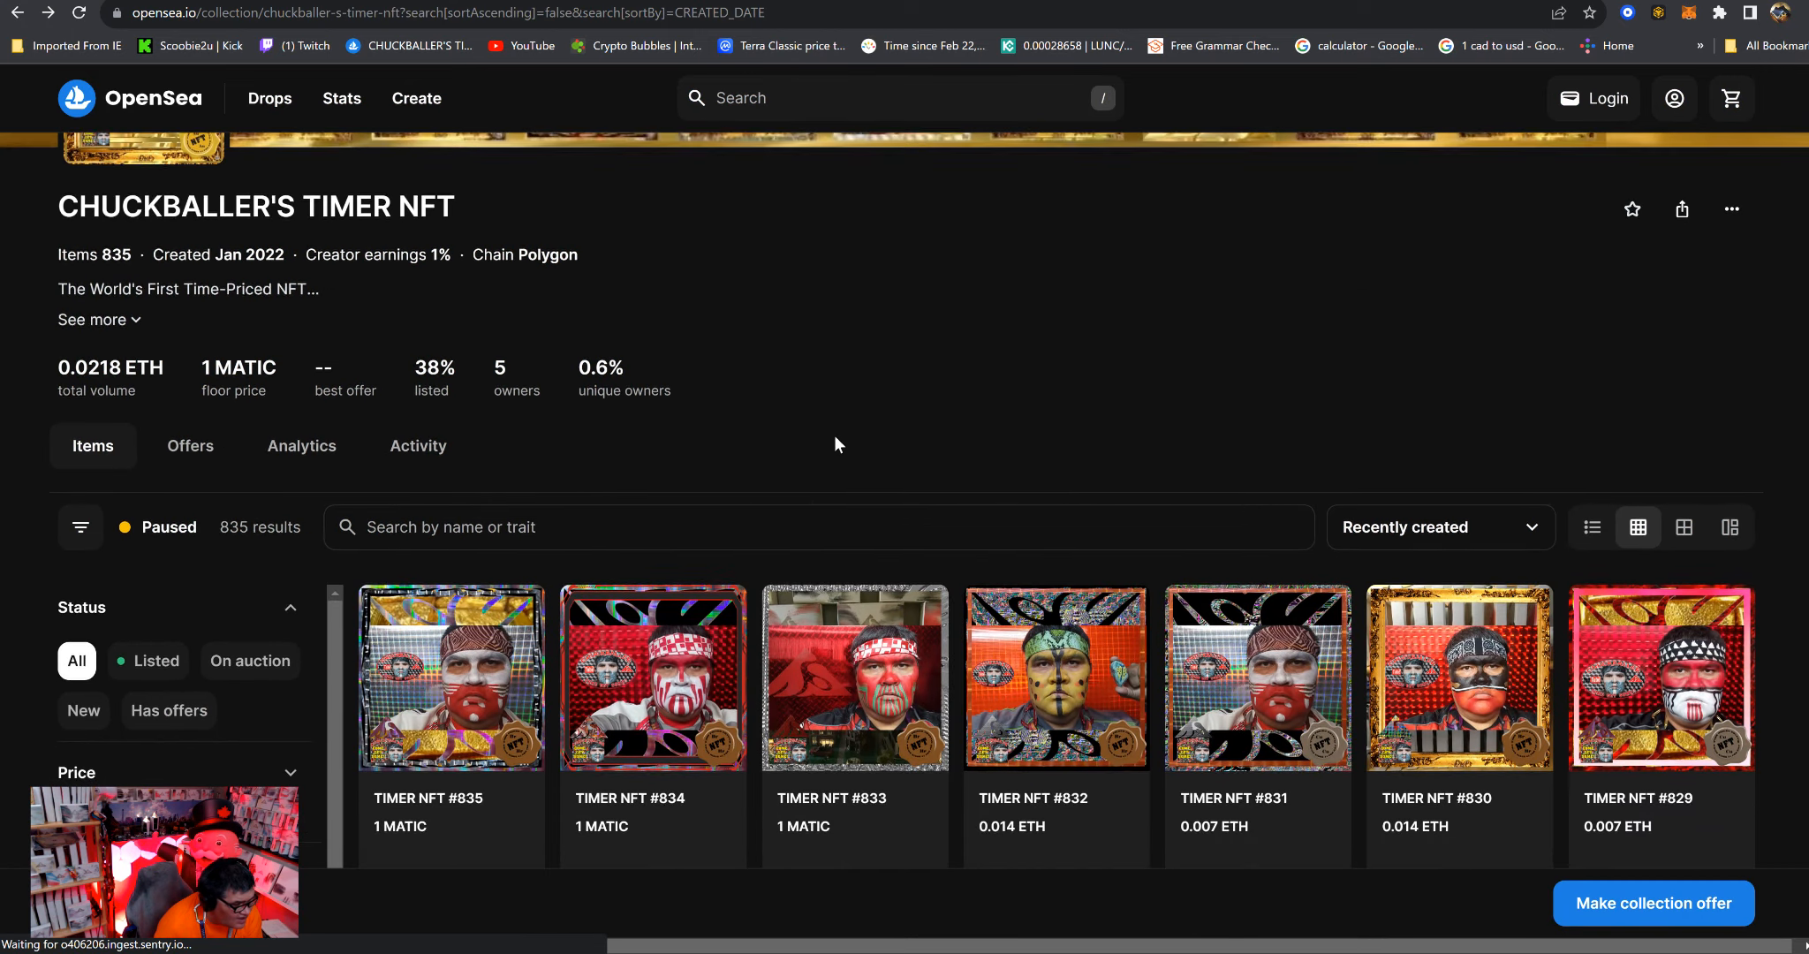
# Scroll through the TIMER NFT grid and traits sidebar down to TIMER NFT #822.
pyautogui.scroll(-3)
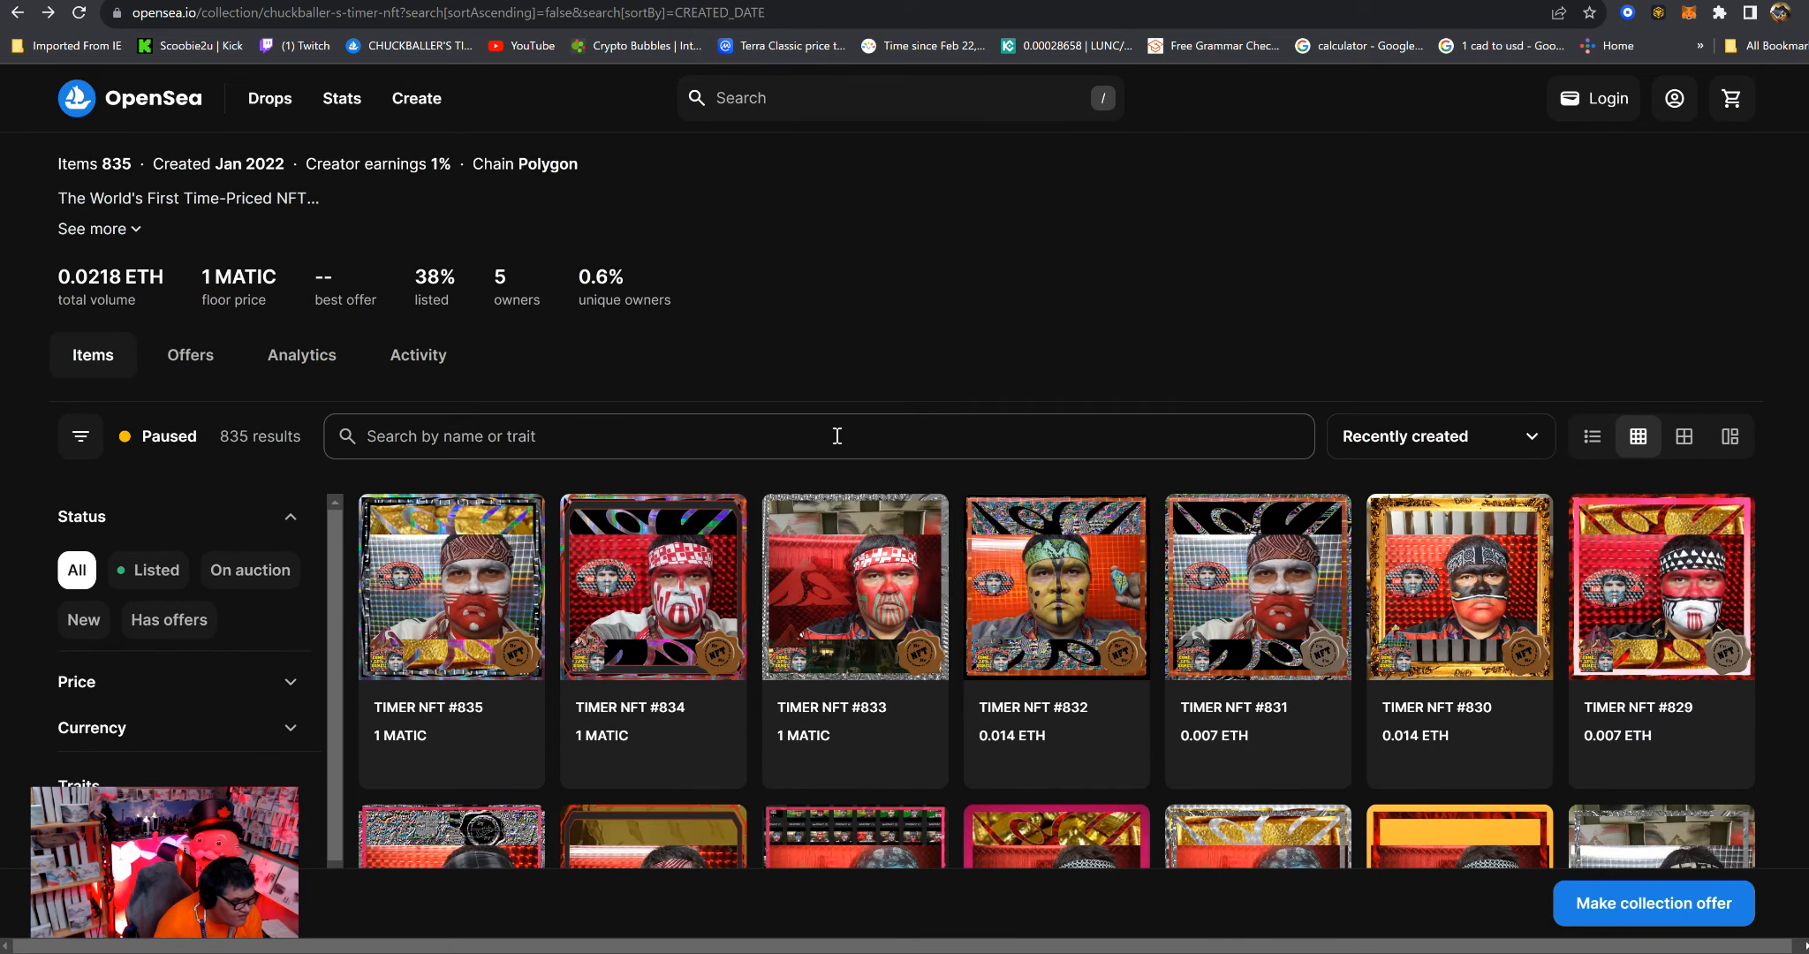
pyautogui.scroll(3)
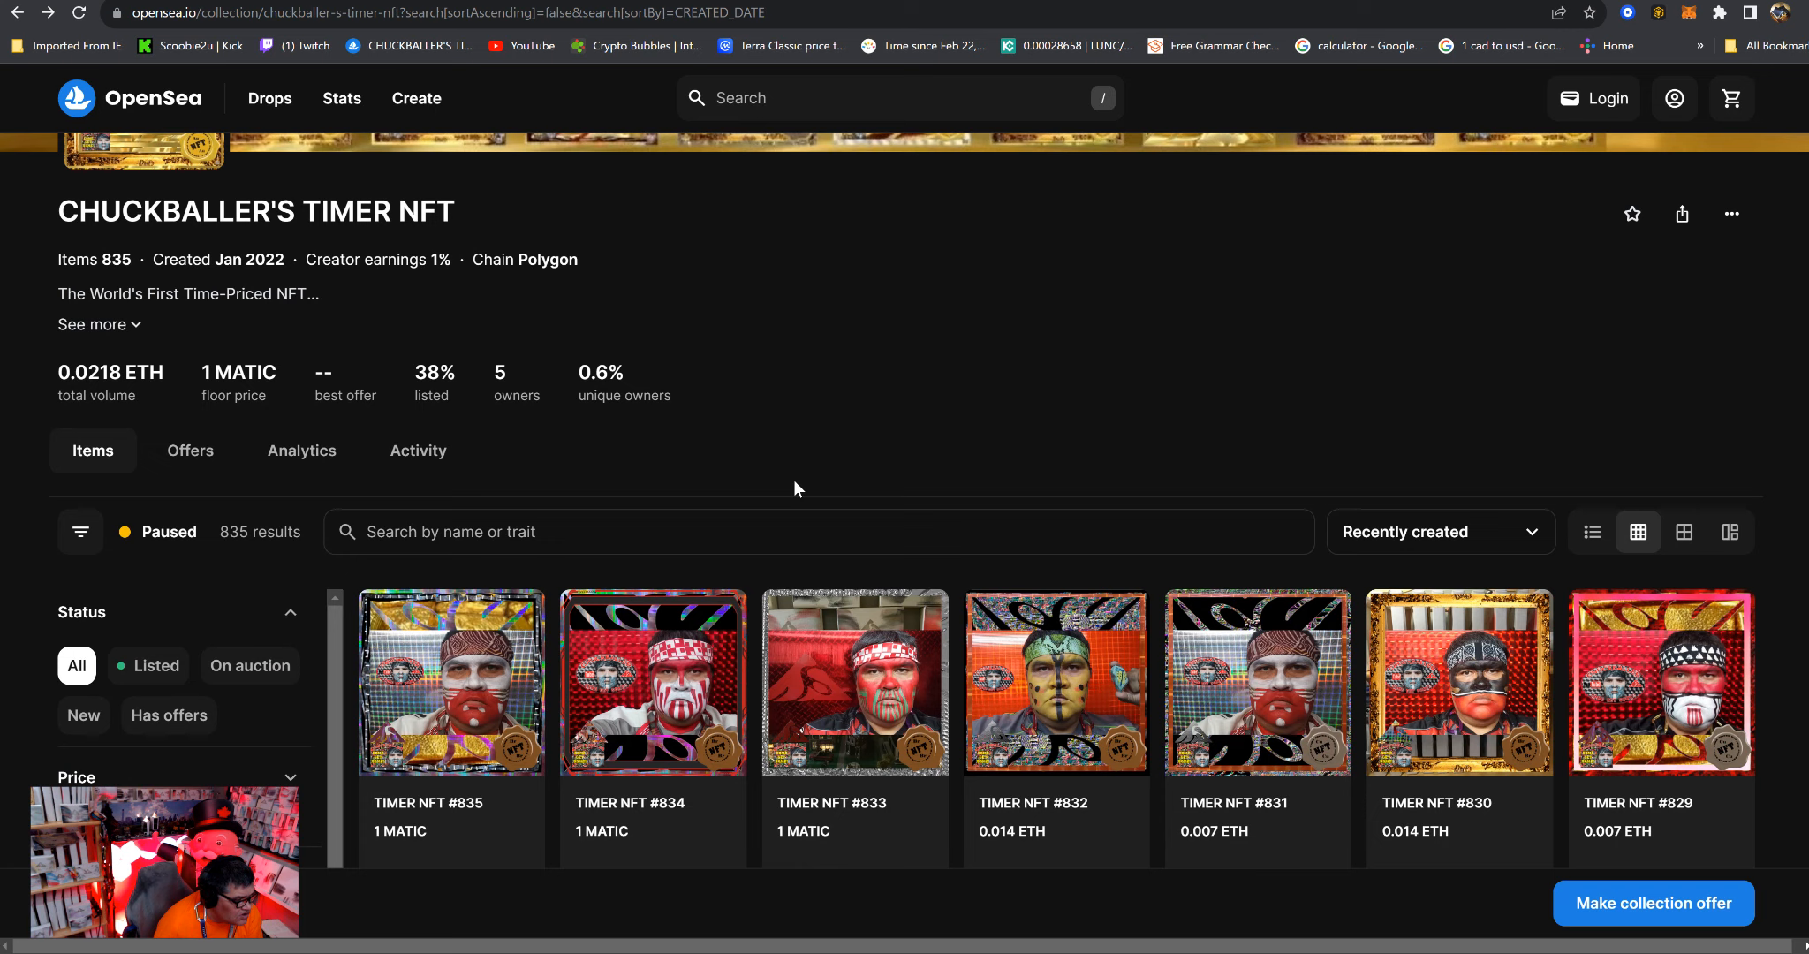
pyautogui.moveTo(793, 481)
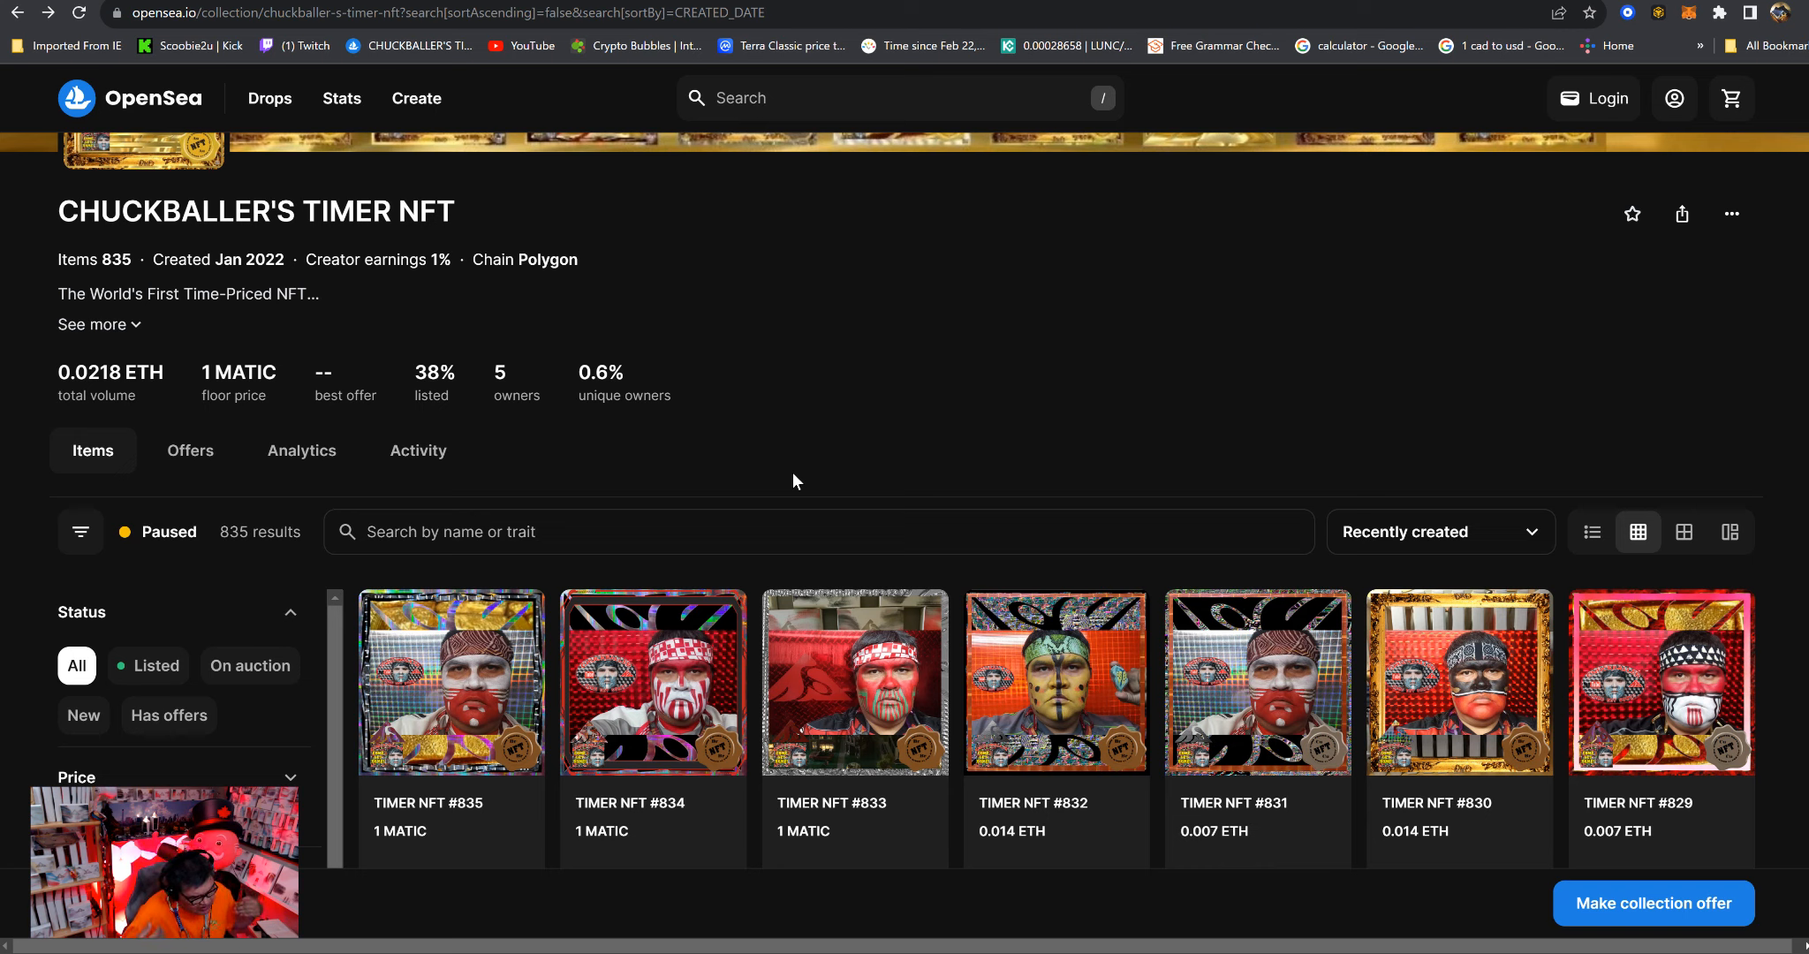
pyautogui.scroll(-3)
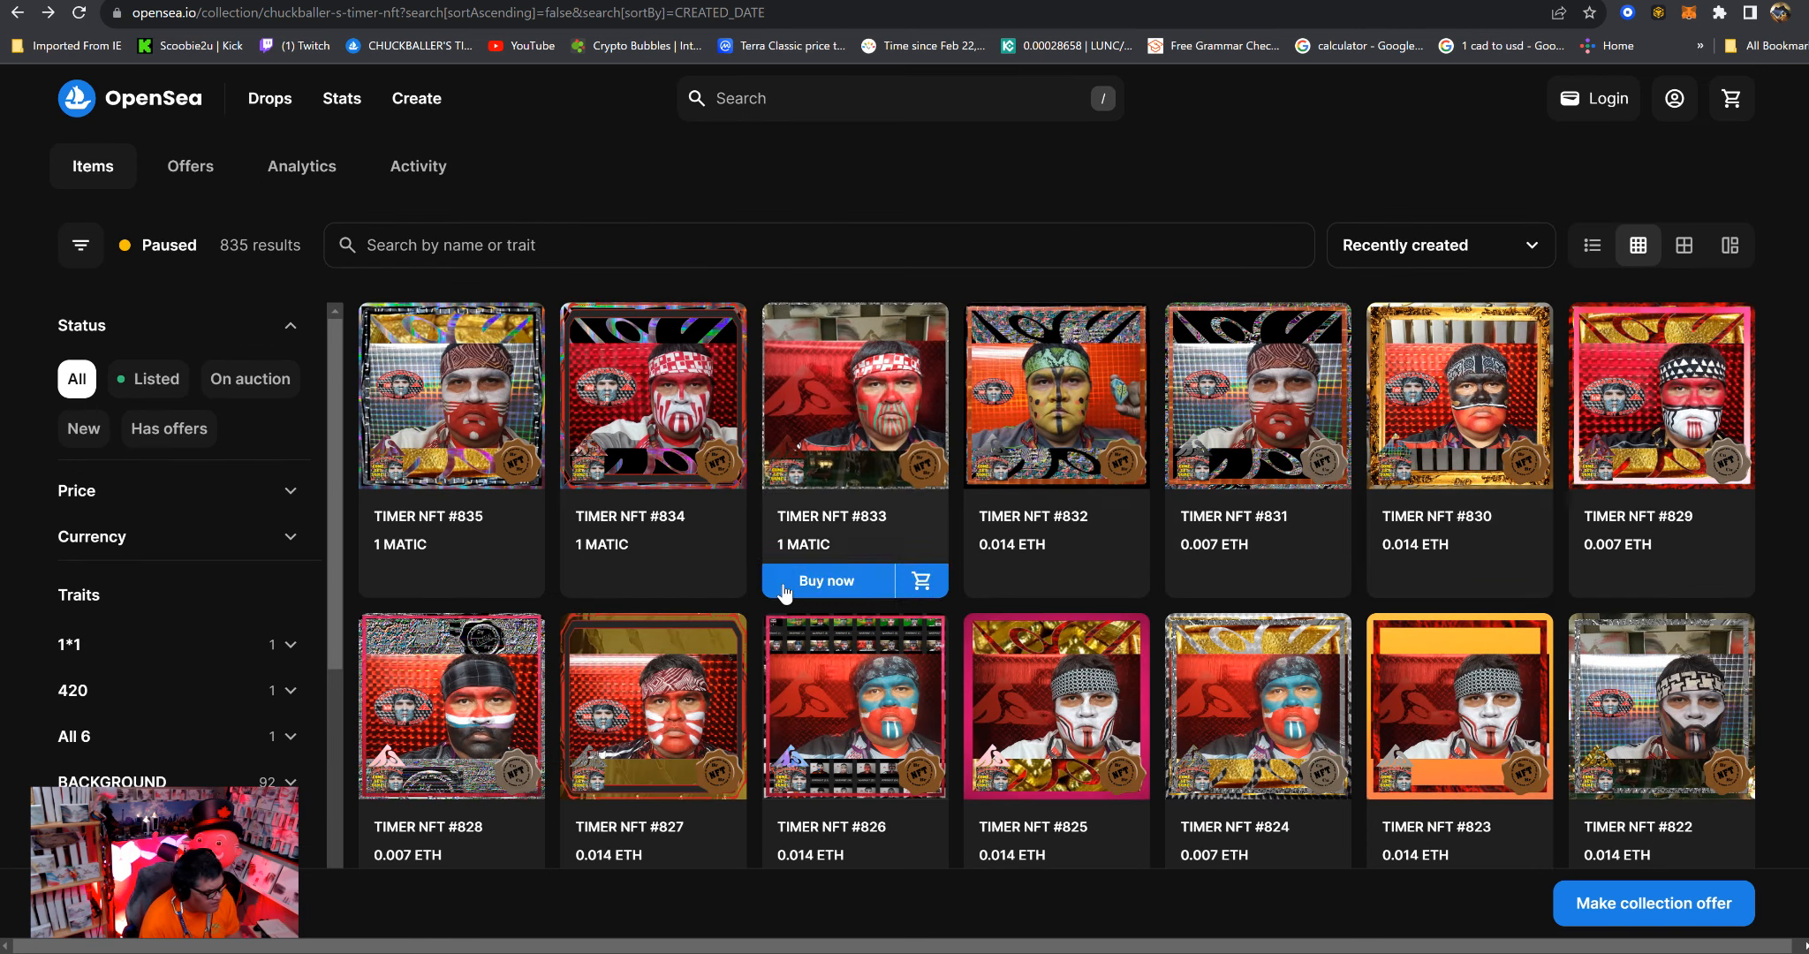
pyautogui.scroll(-3)
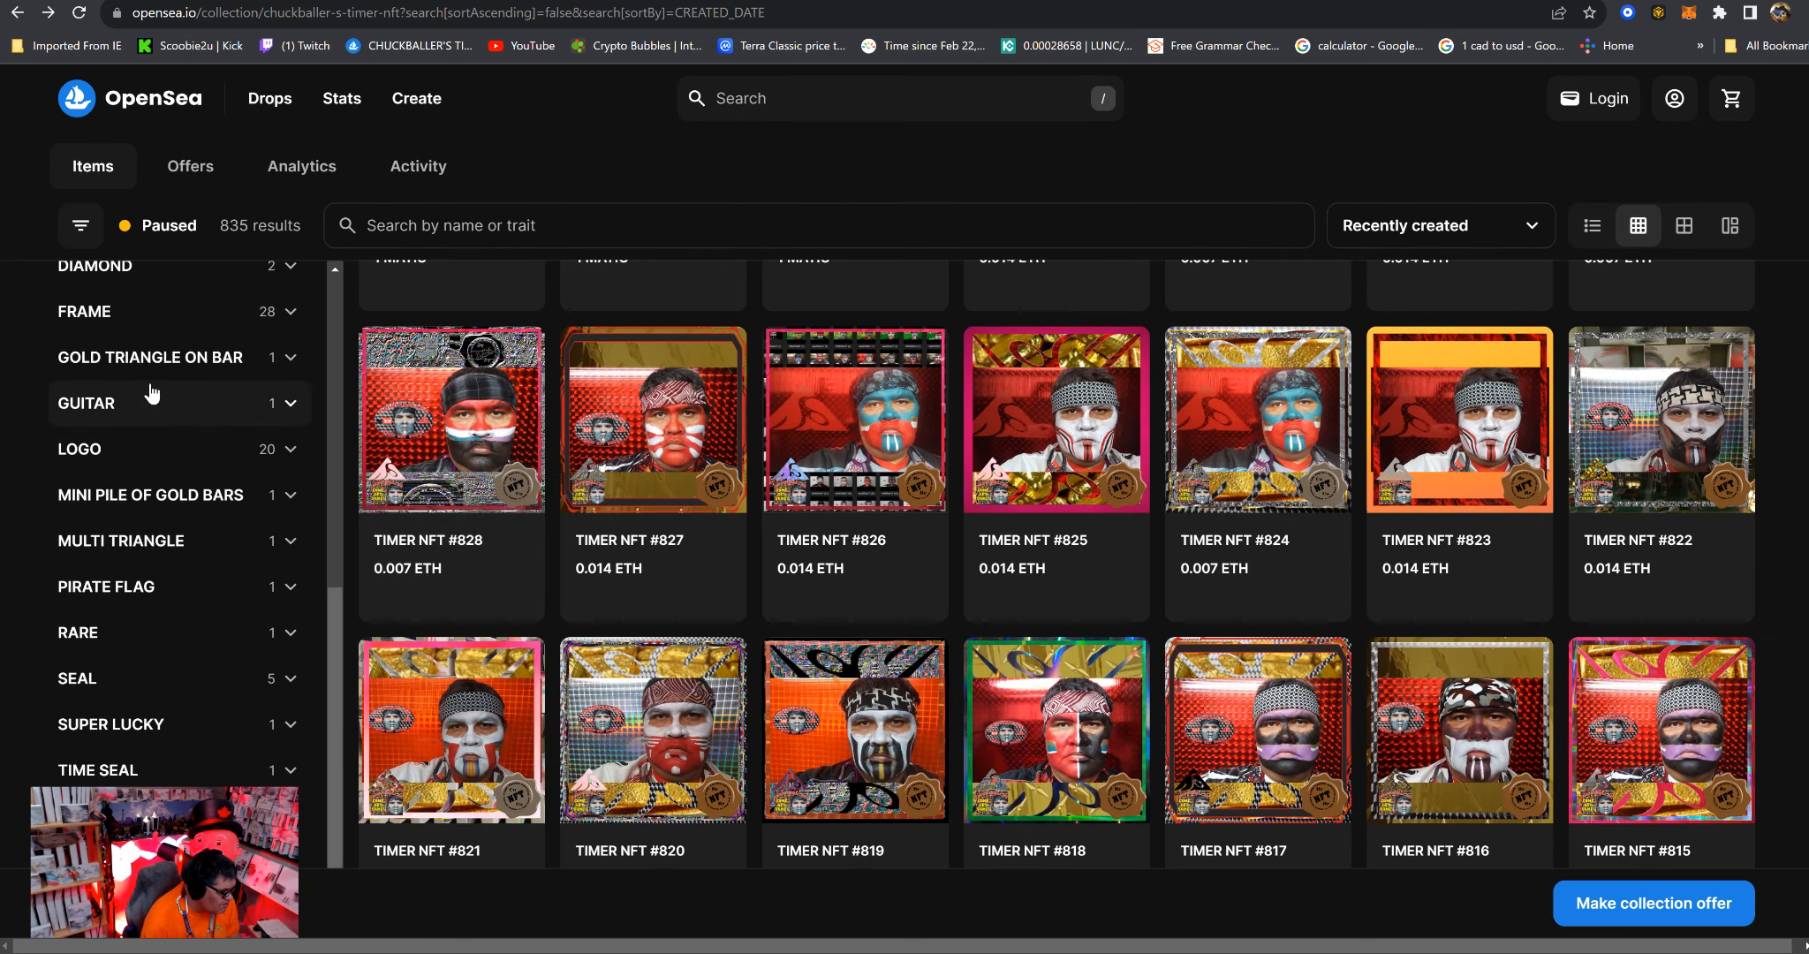
pyautogui.moveTo(156, 499)
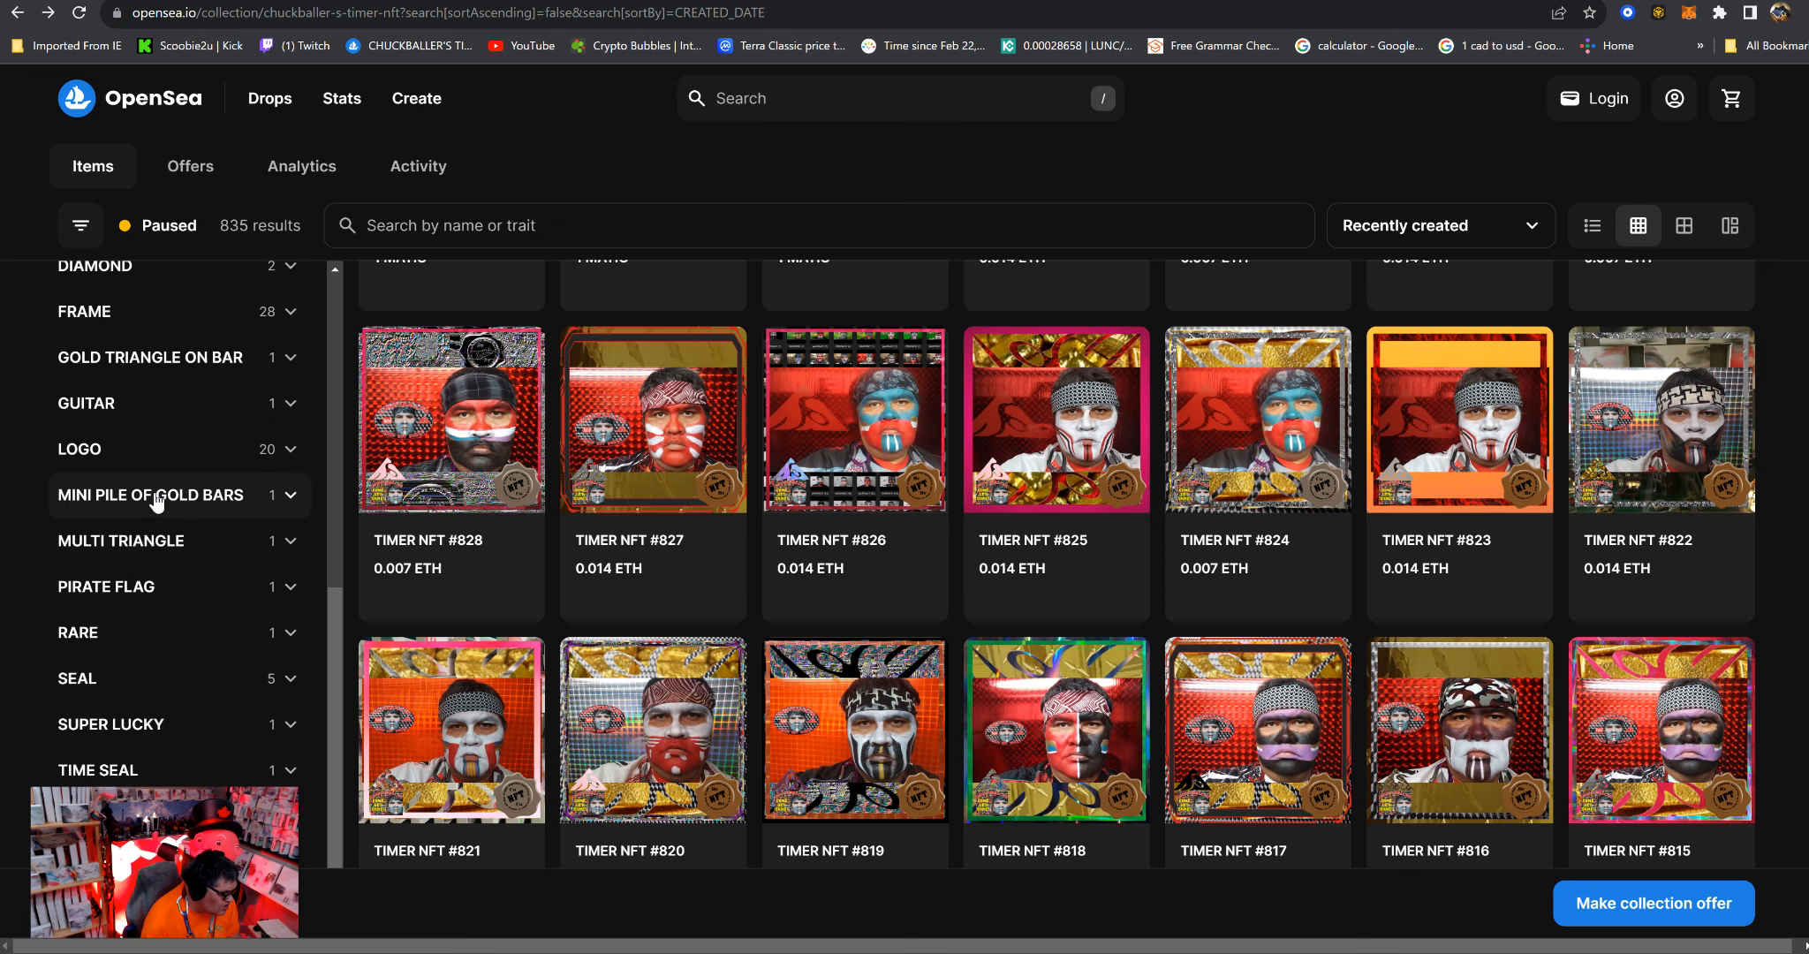
pyautogui.moveTo(160, 594)
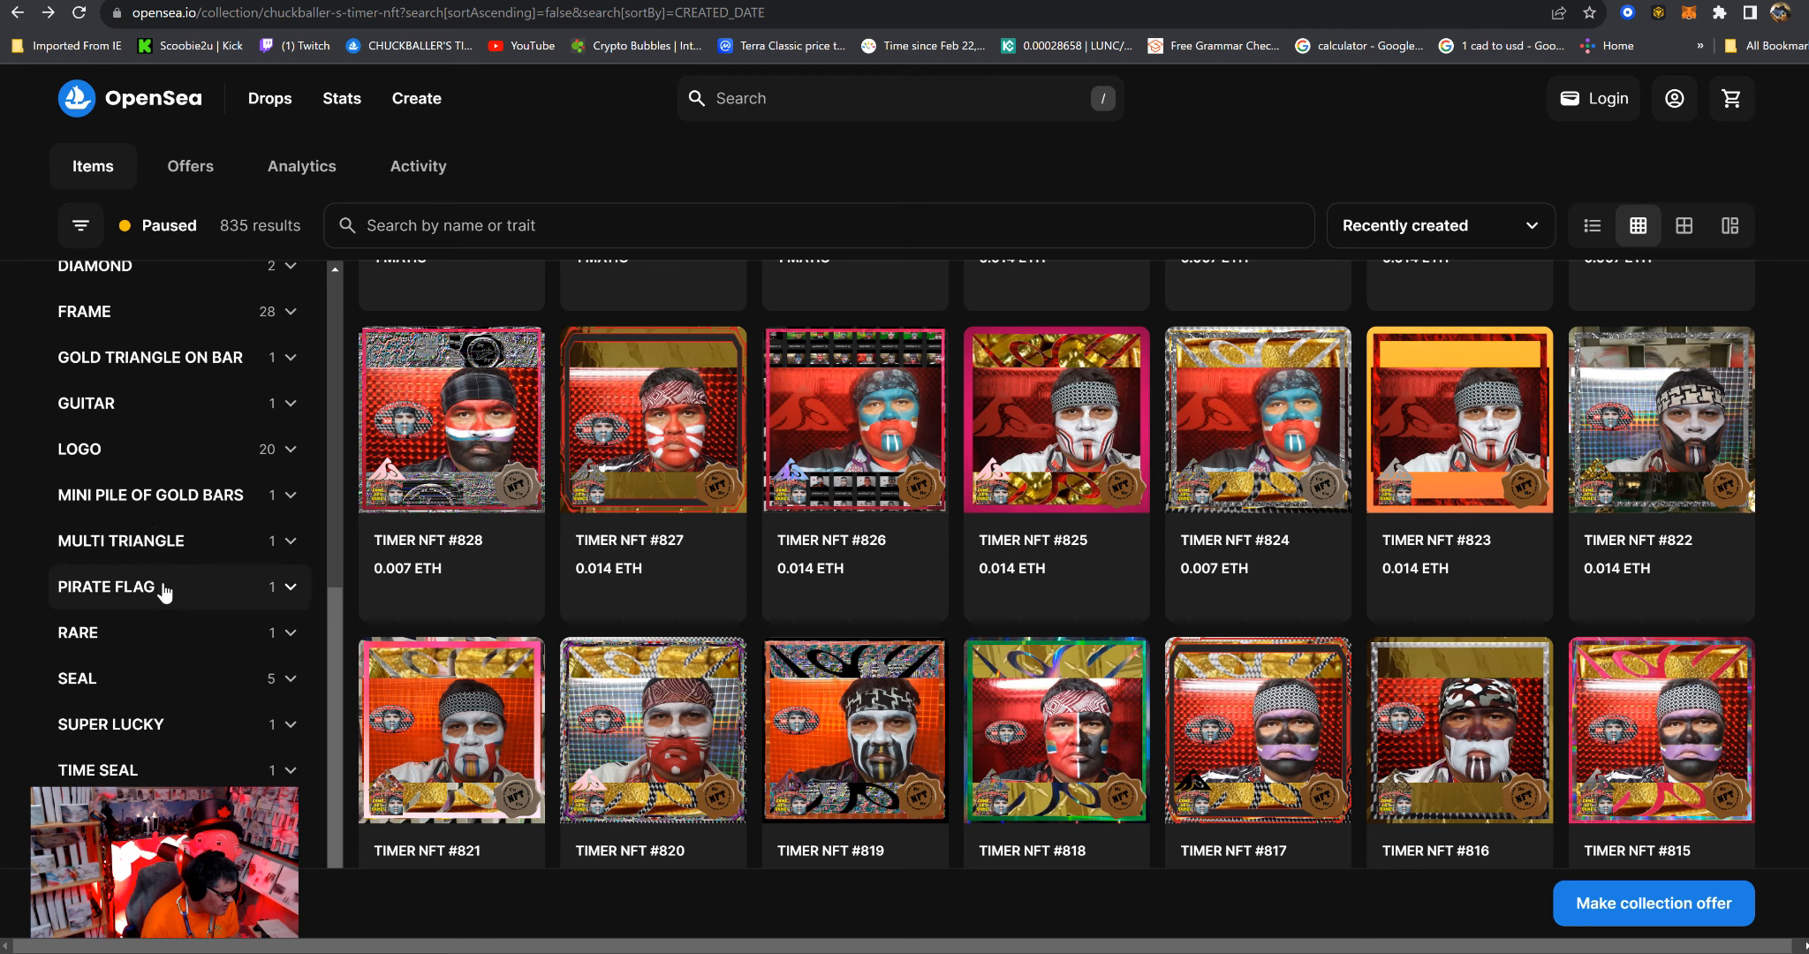
pyautogui.scroll(-3)
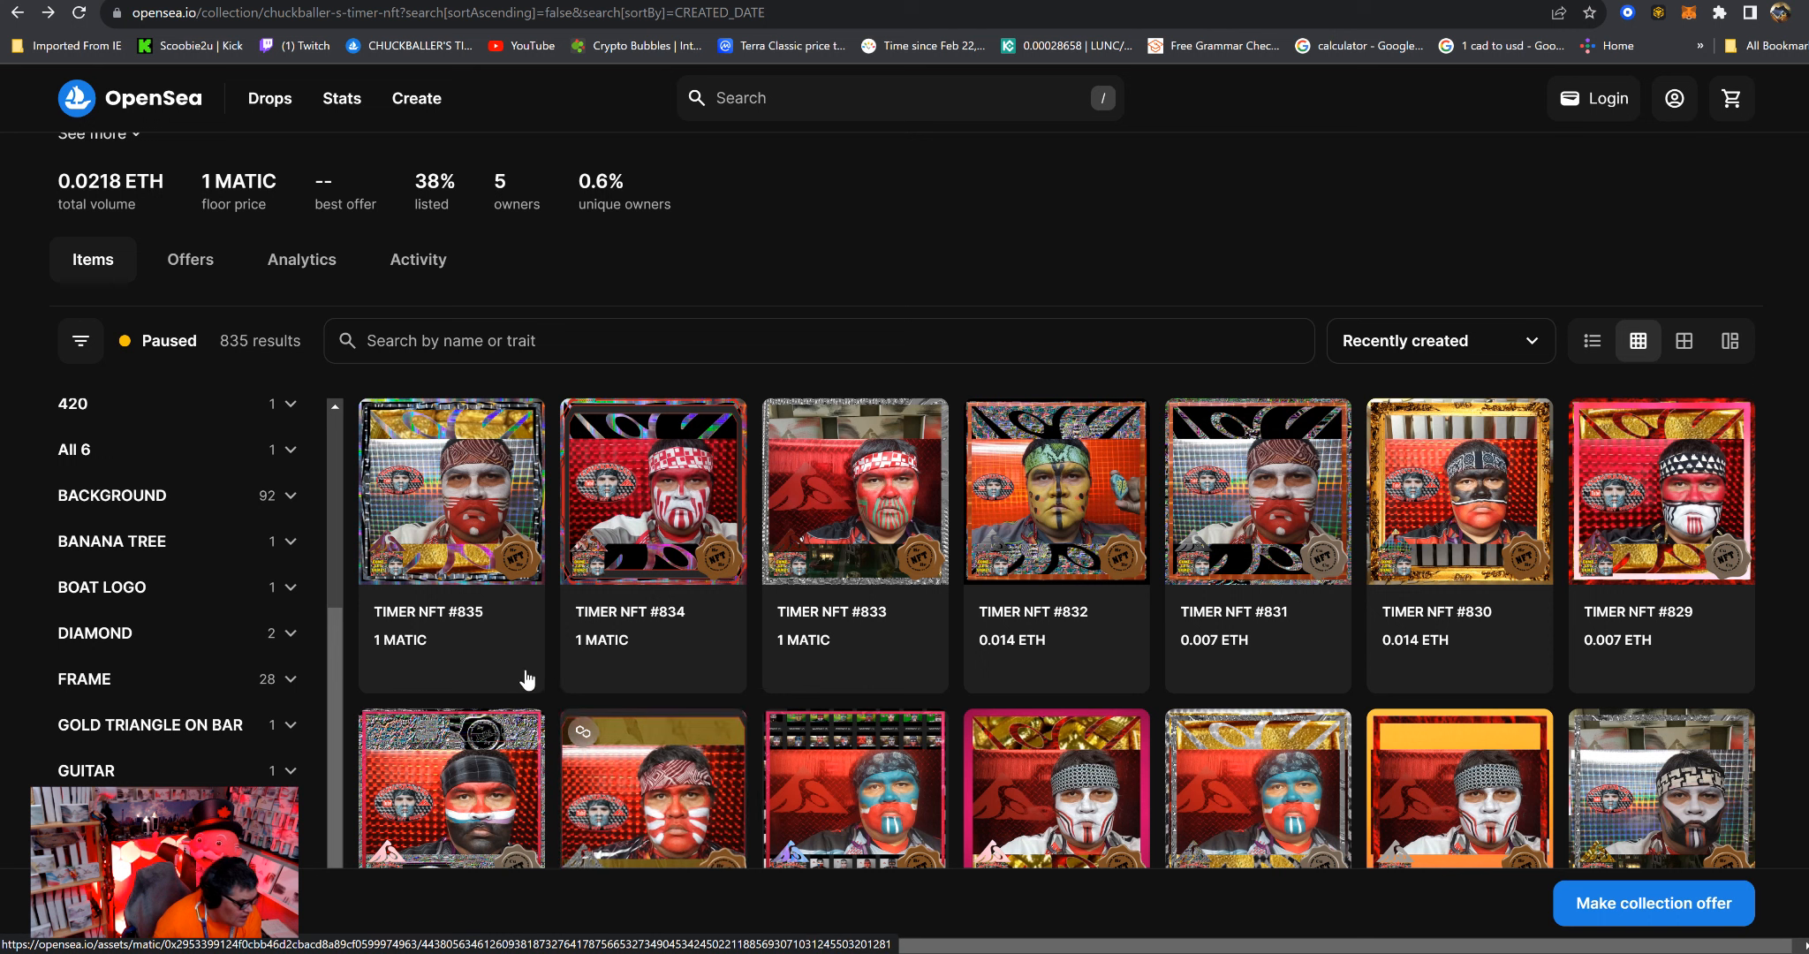
pyautogui.moveTo(451, 490)
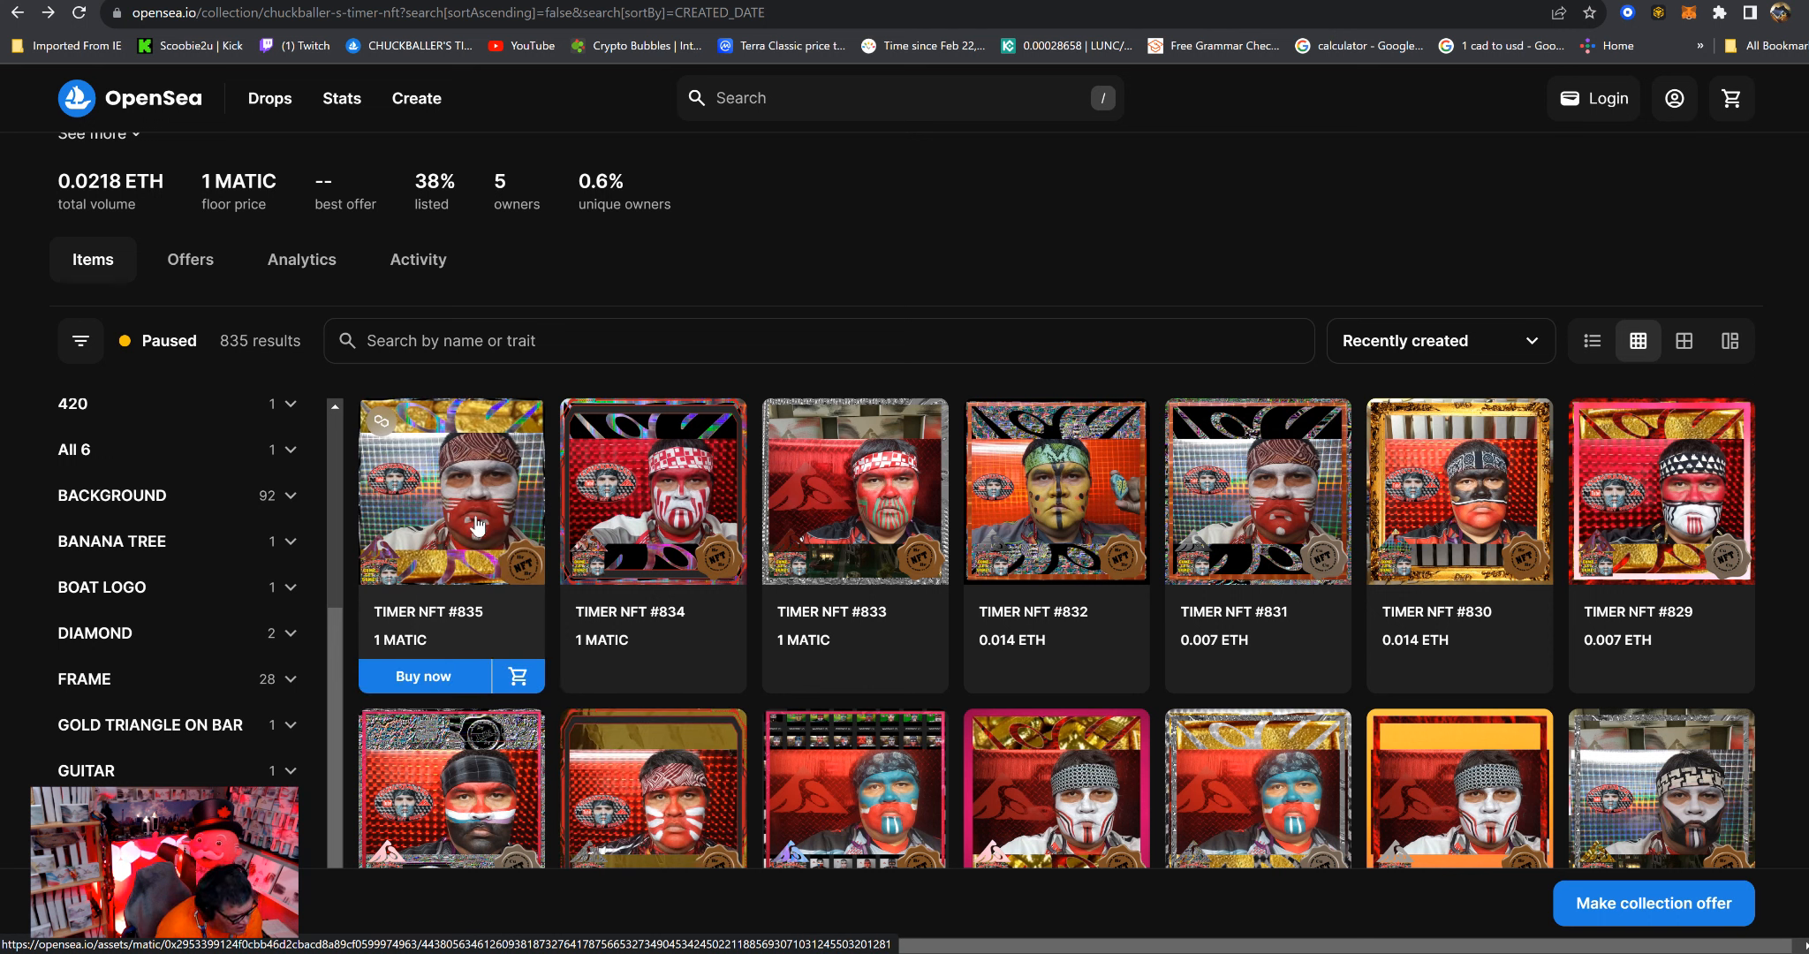
pyautogui.moveTo(512, 388)
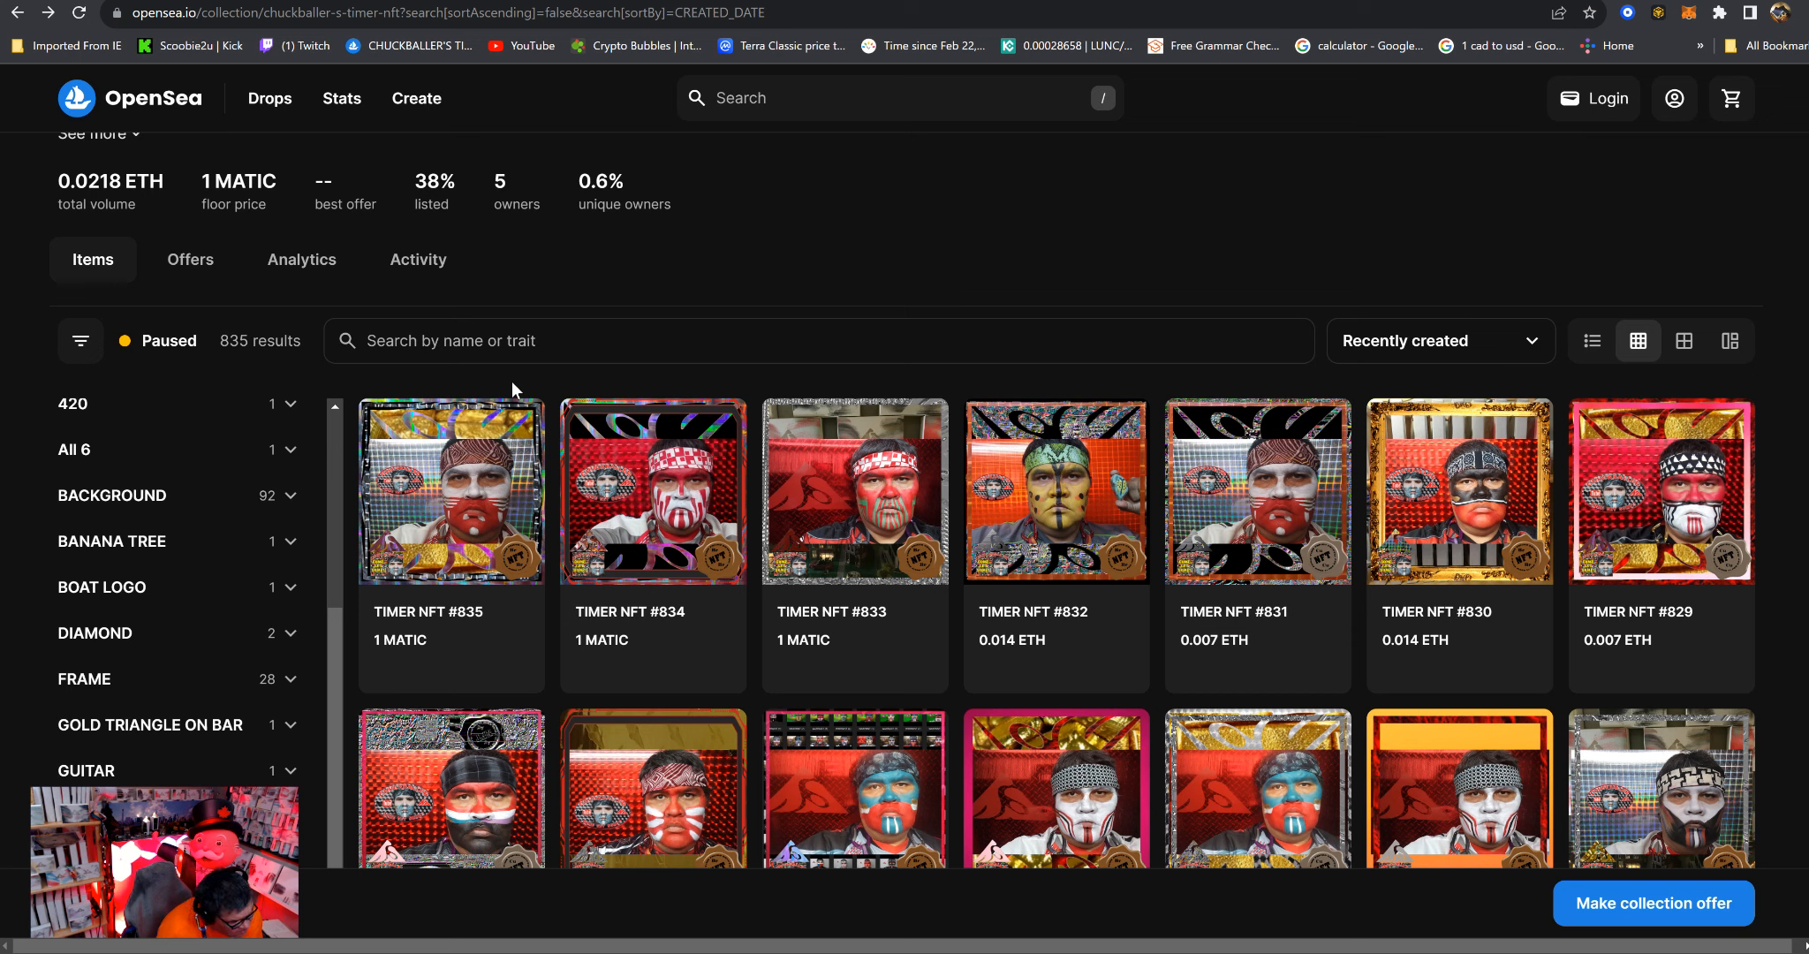
pyautogui.moveTo(451, 519)
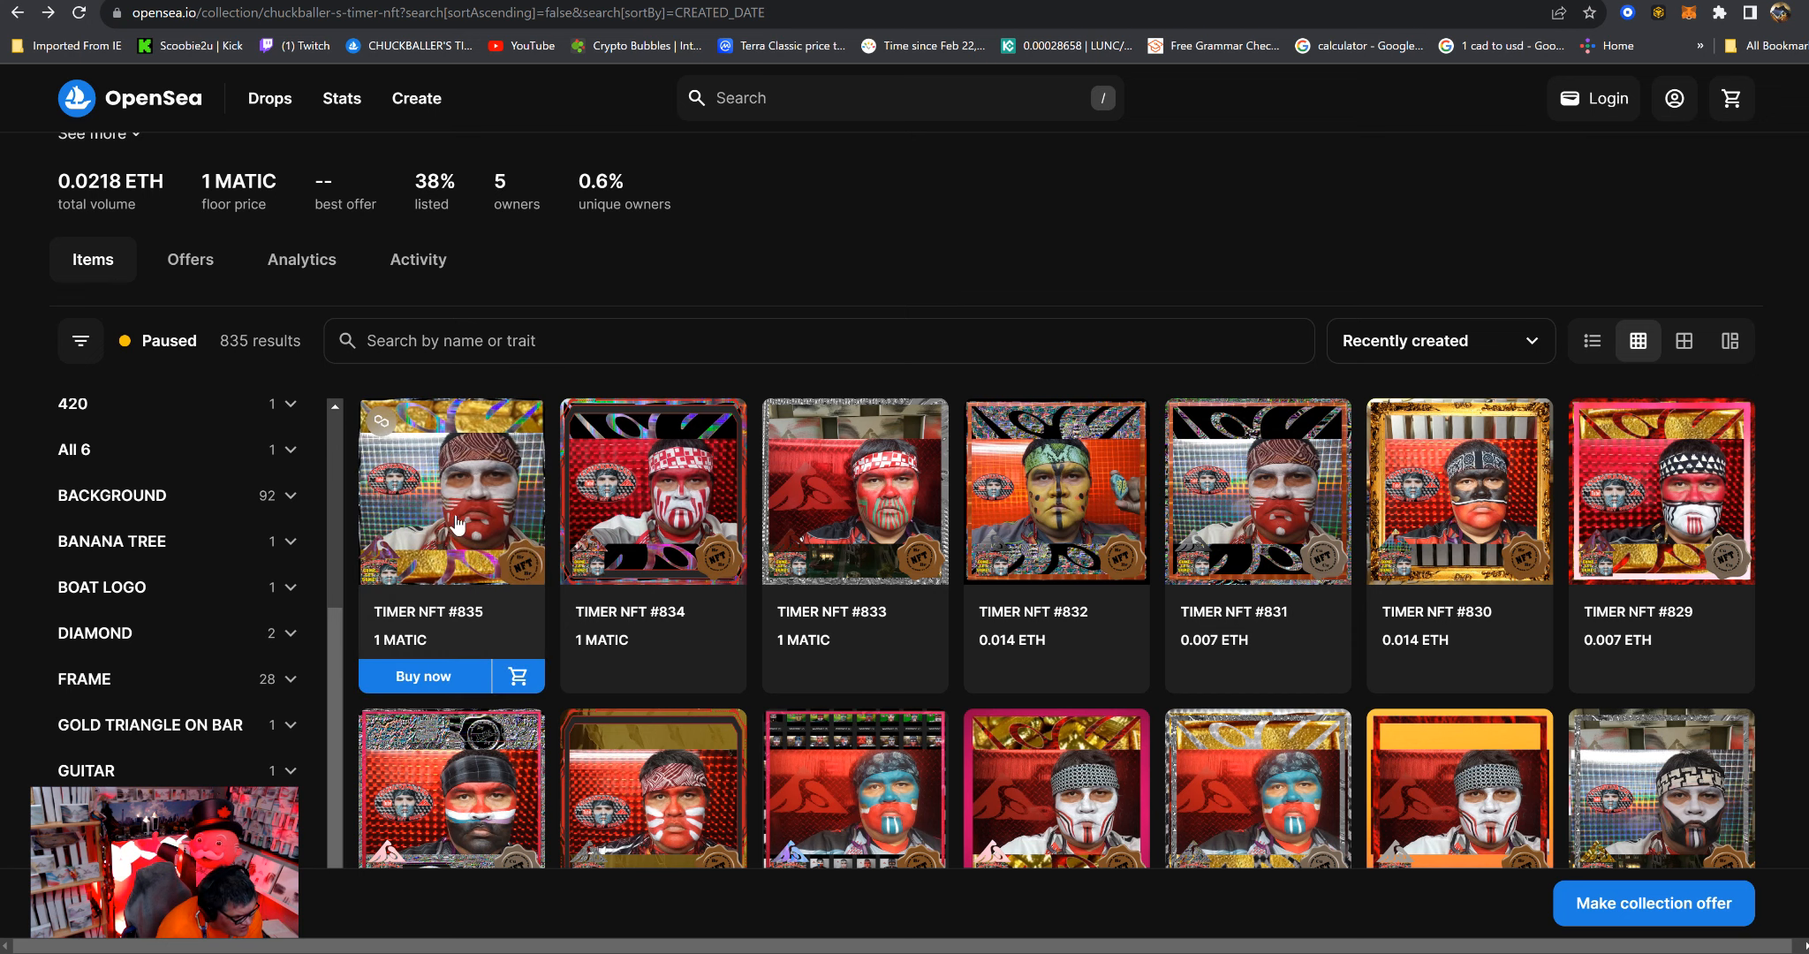
pyautogui.moveTo(479, 411)
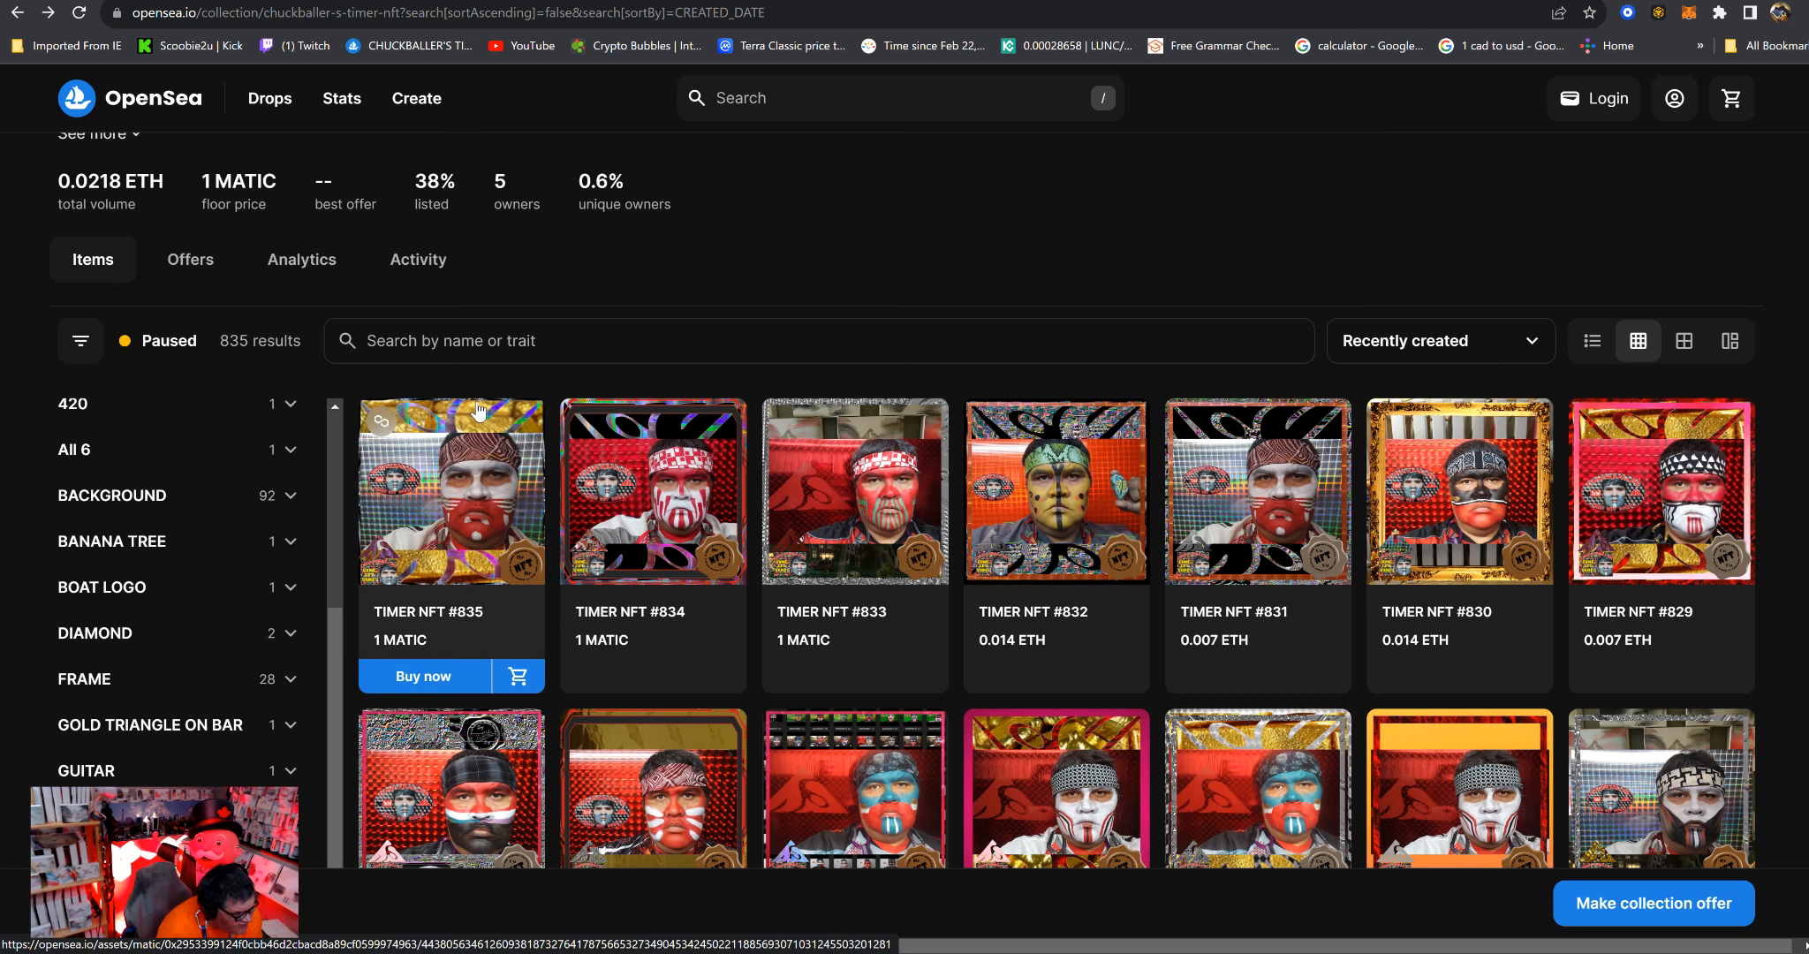
pyautogui.moveTo(484, 388)
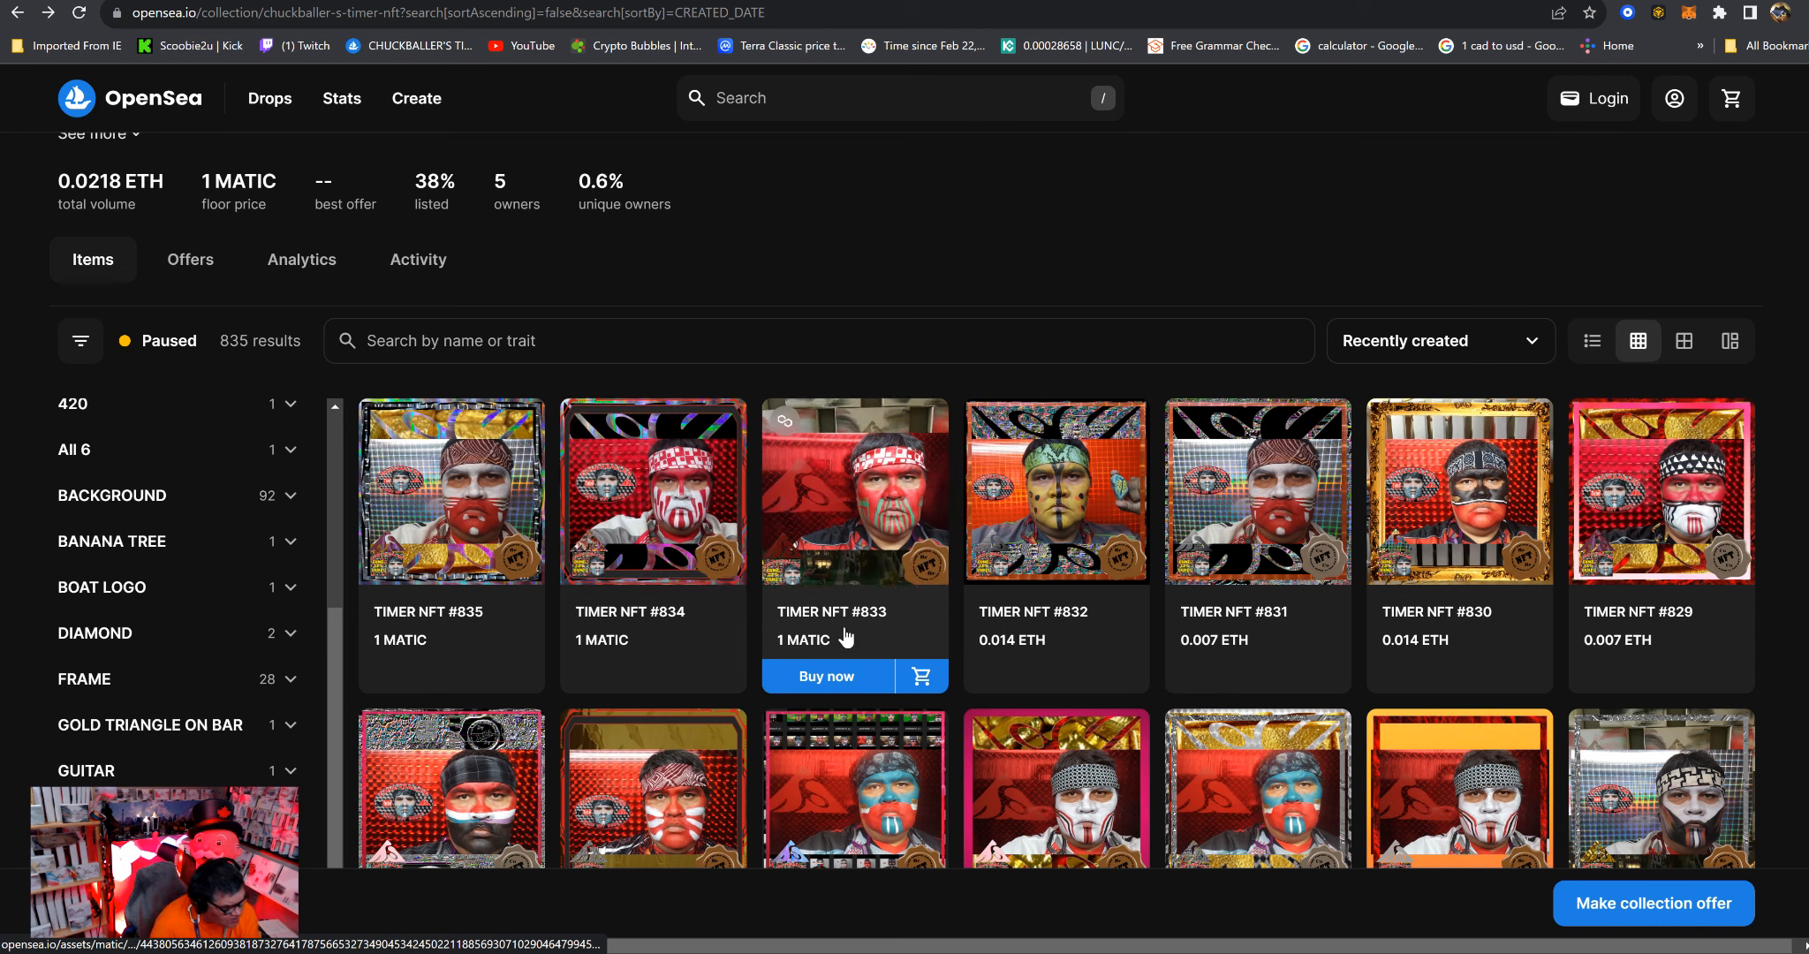
pyautogui.moveTo(617, 595)
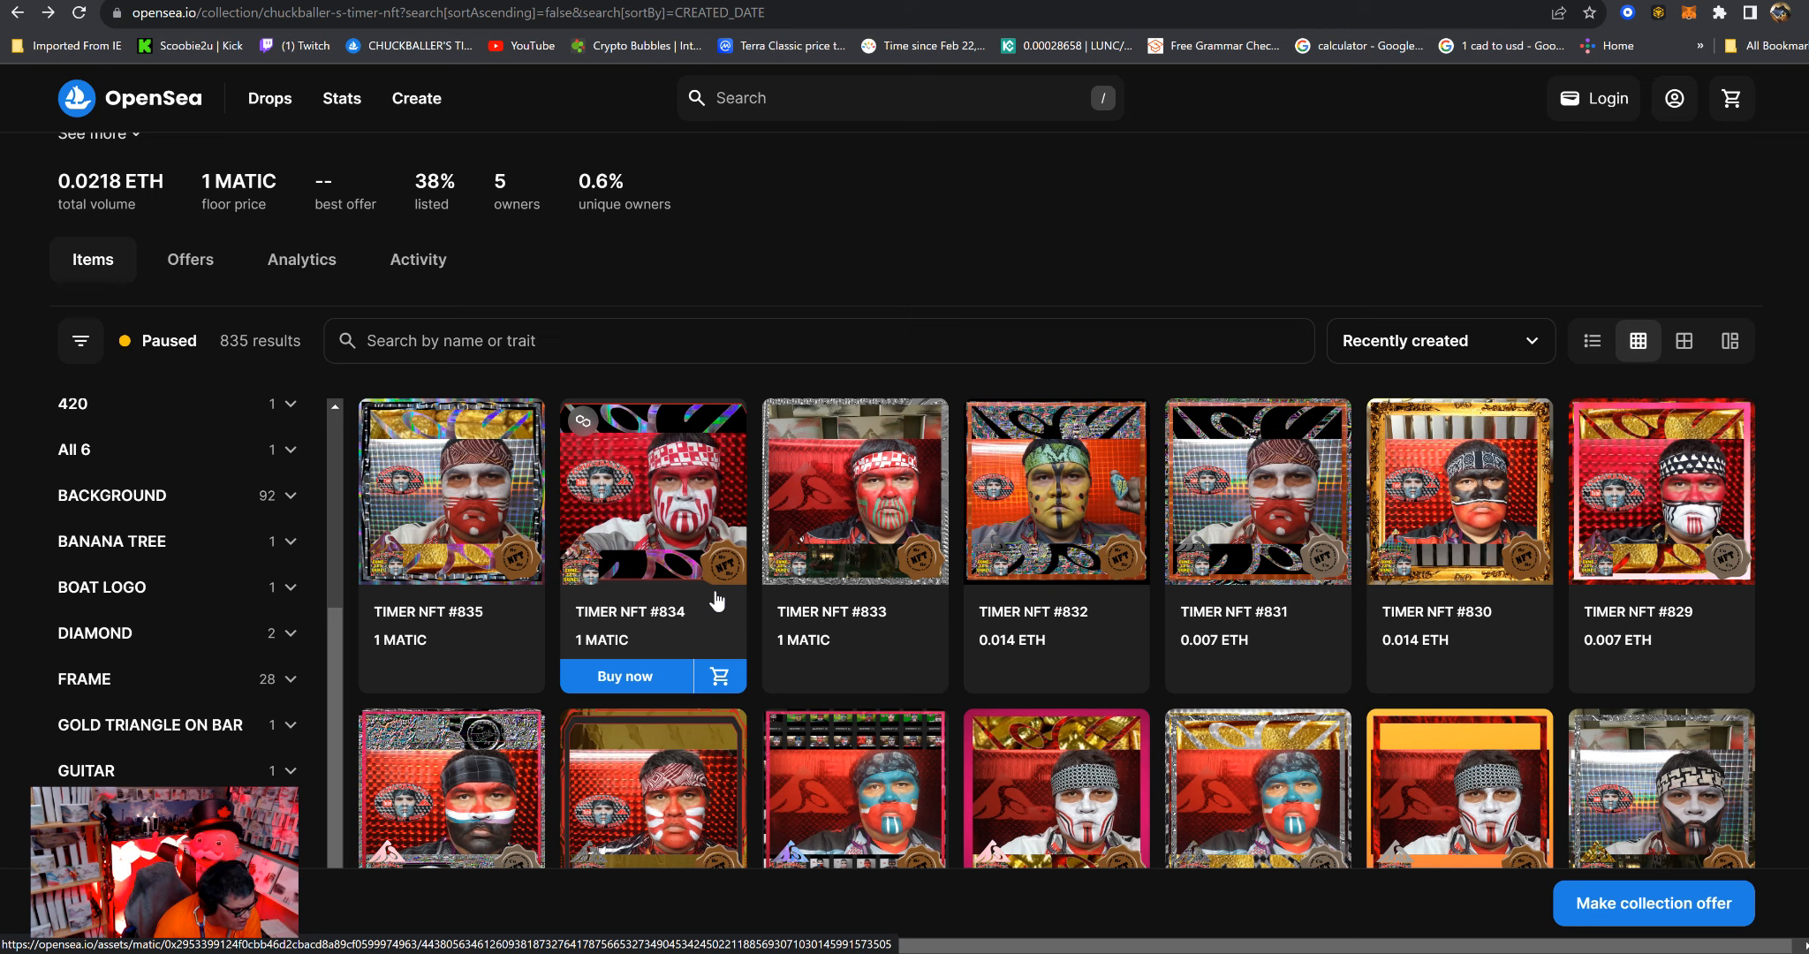
pyautogui.moveTo(705, 601)
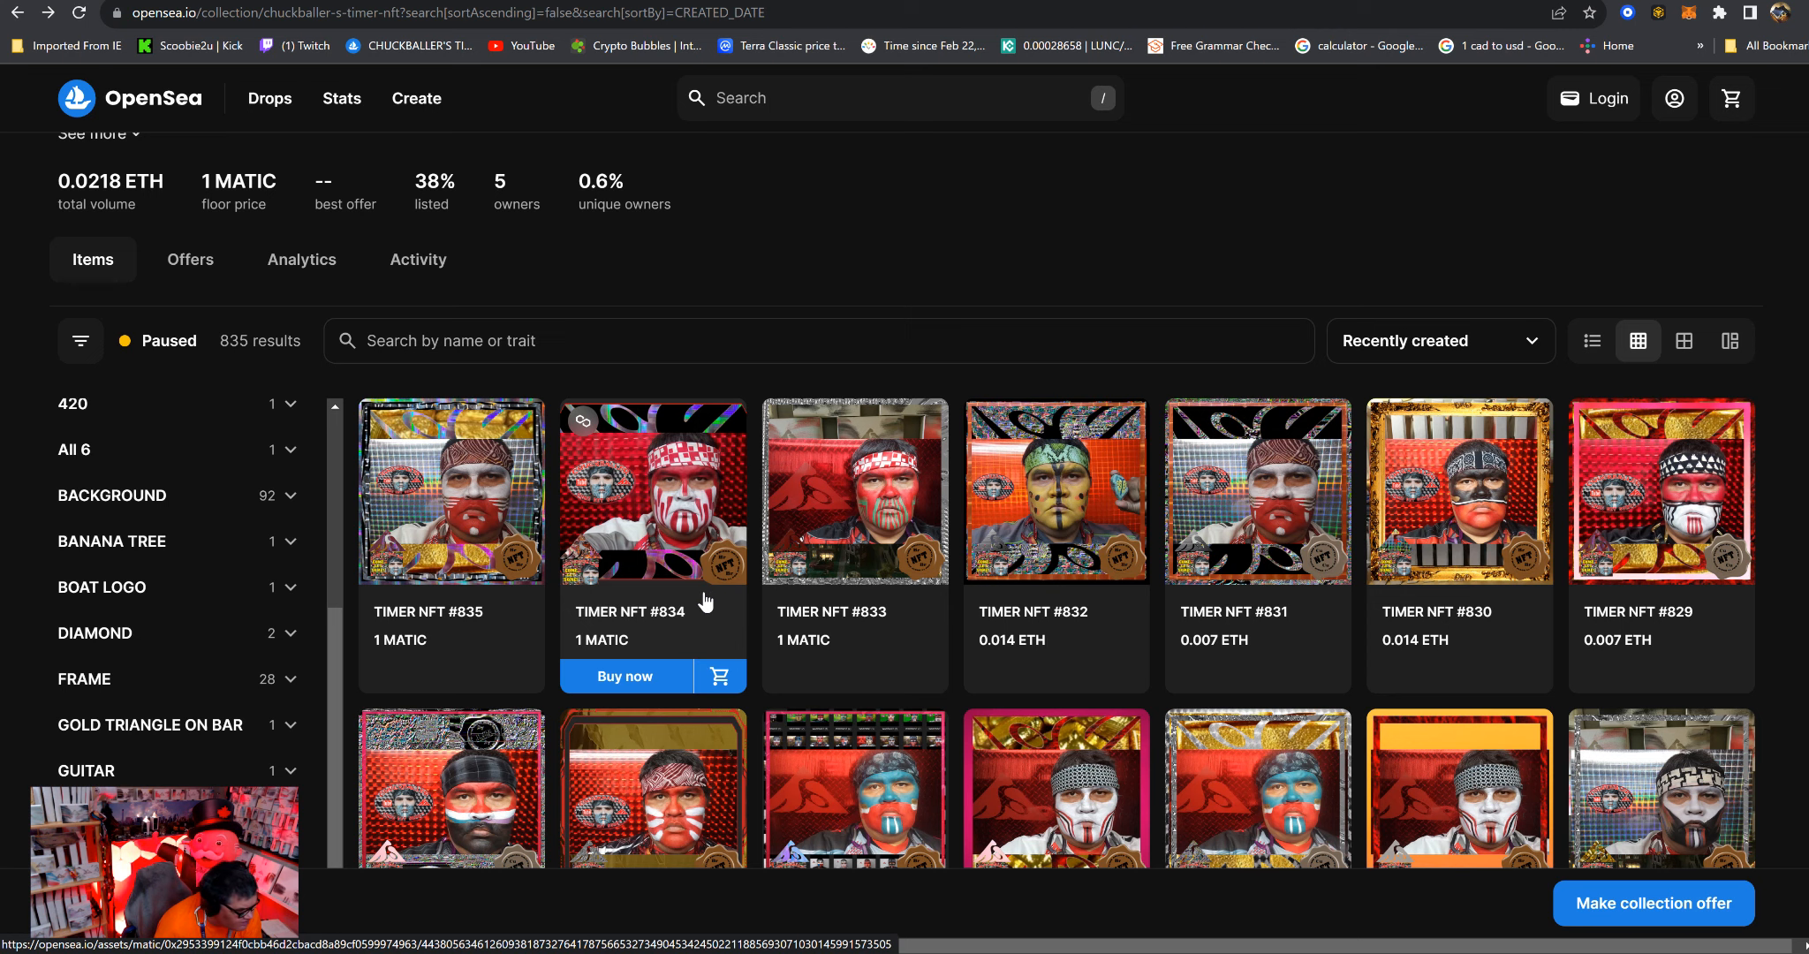
pyautogui.scroll(-3)
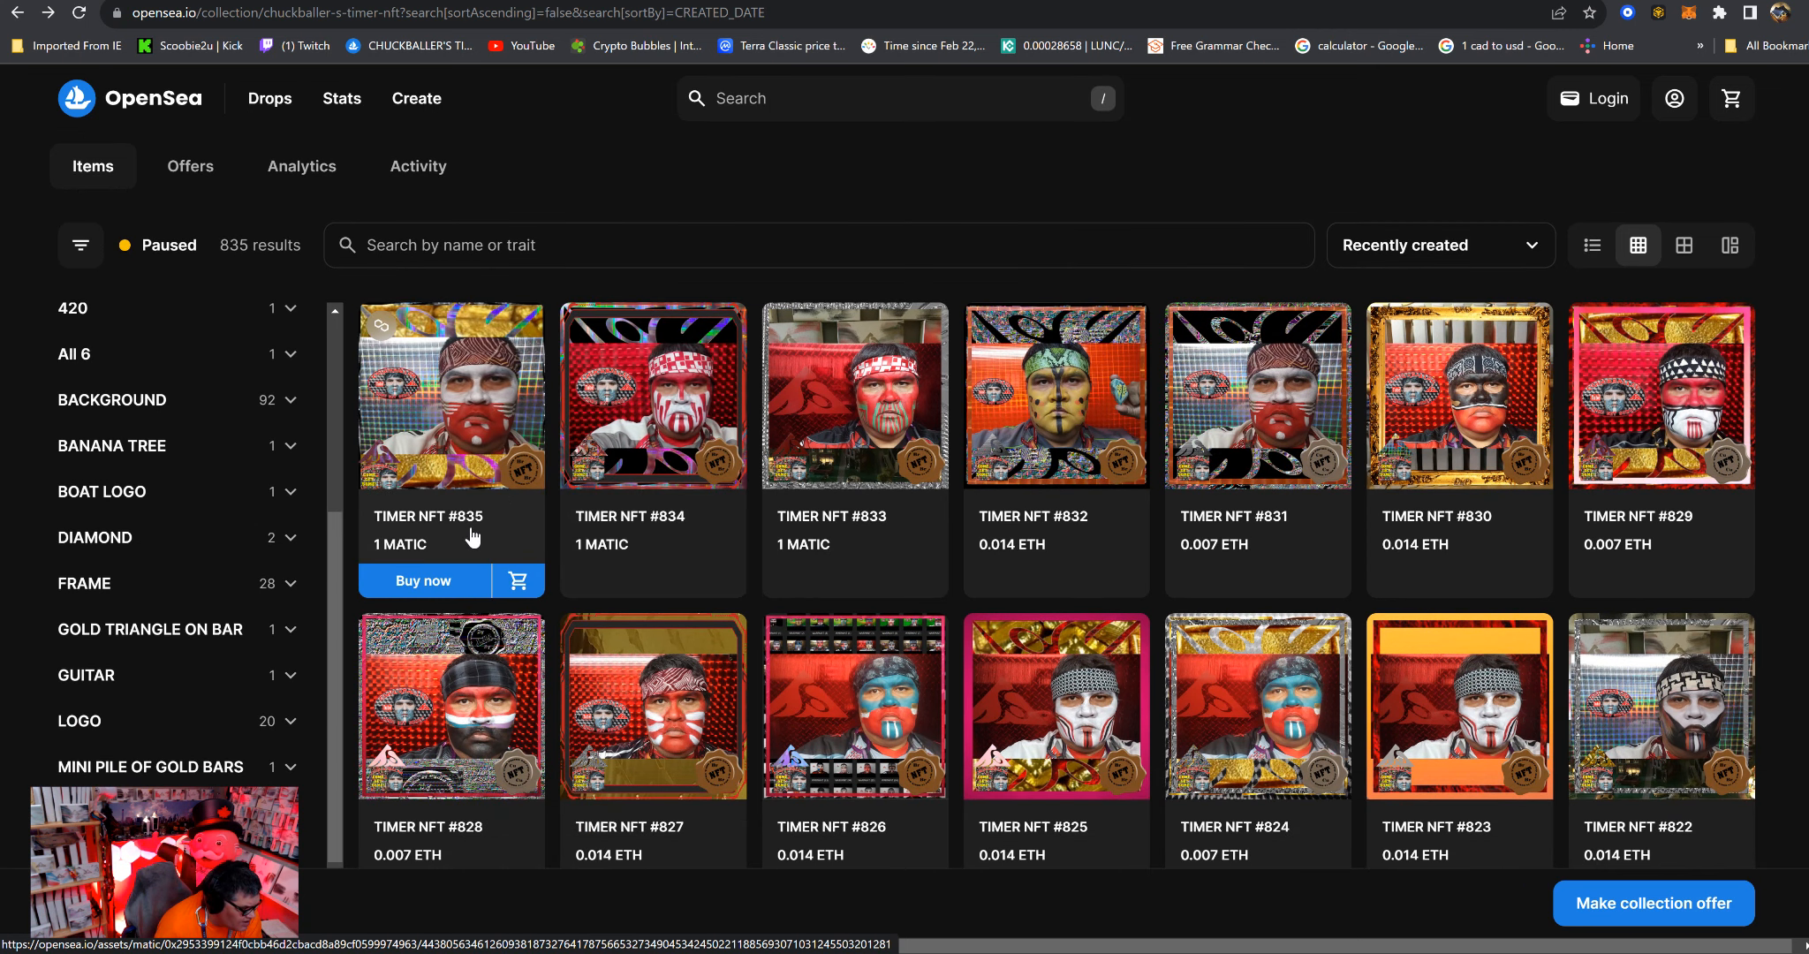
pyautogui.moveTo(517, 547)
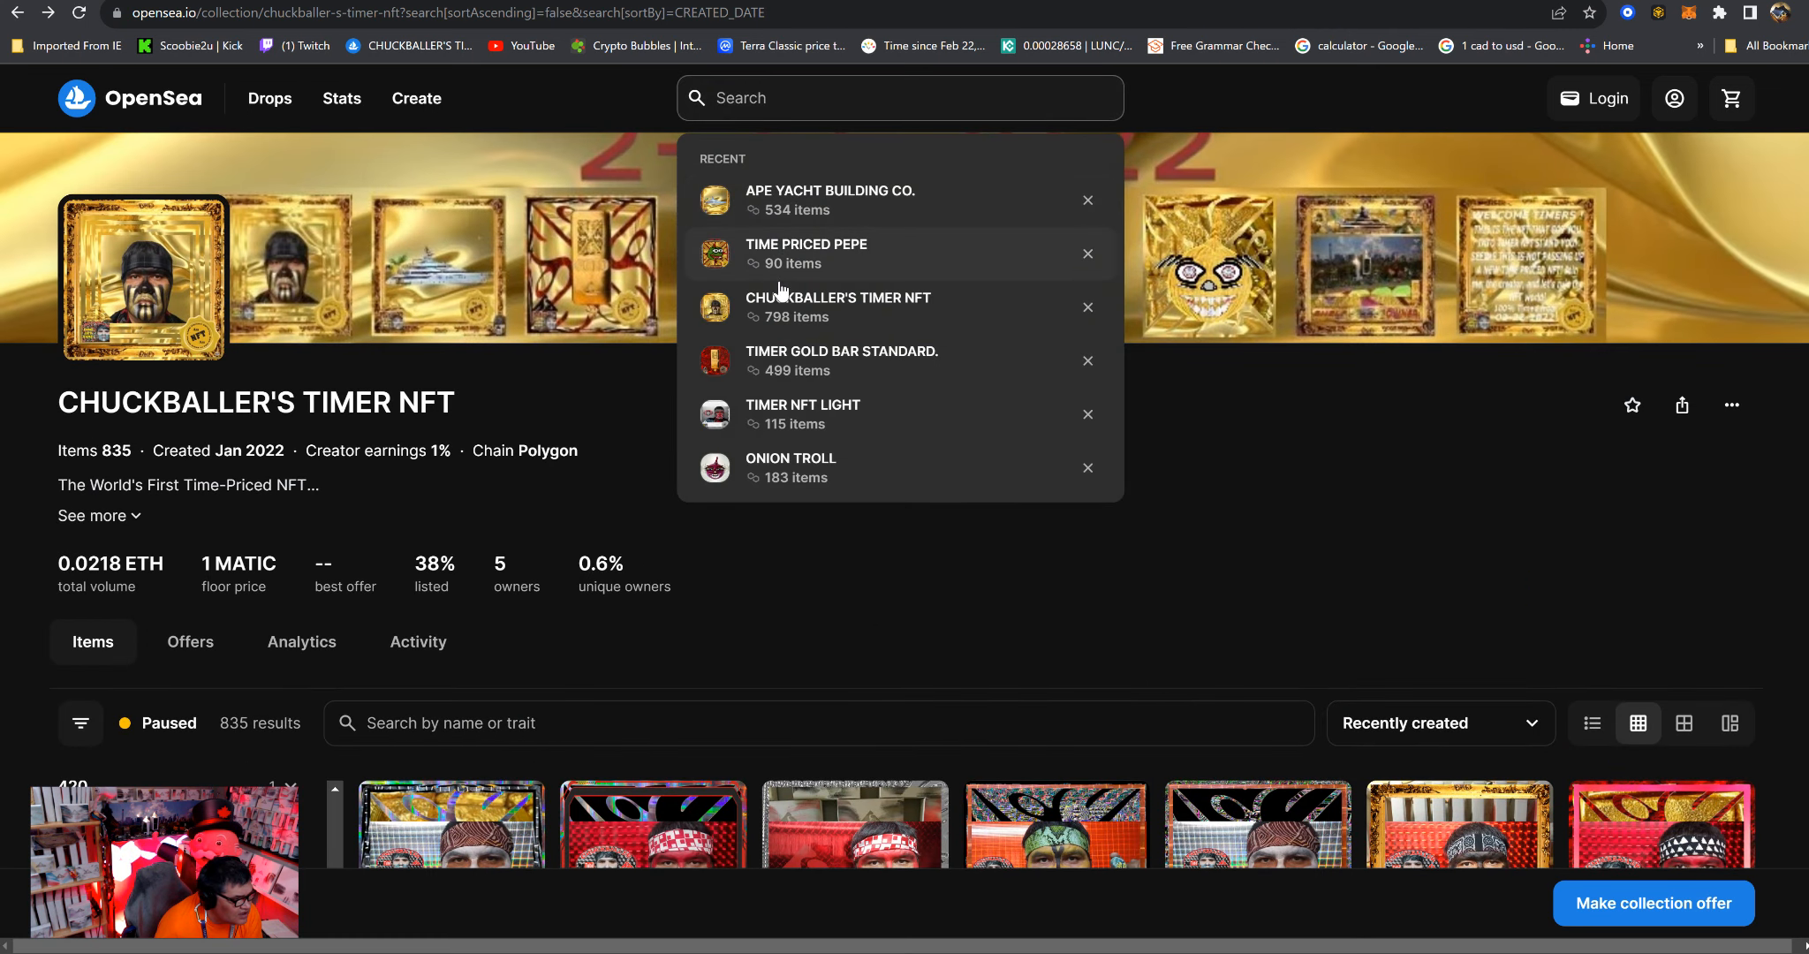
# View the APE YACHT BUILDING CO. collection as large tiles sorted Recently created, then show recent searches.
pyautogui.click(721, 639)
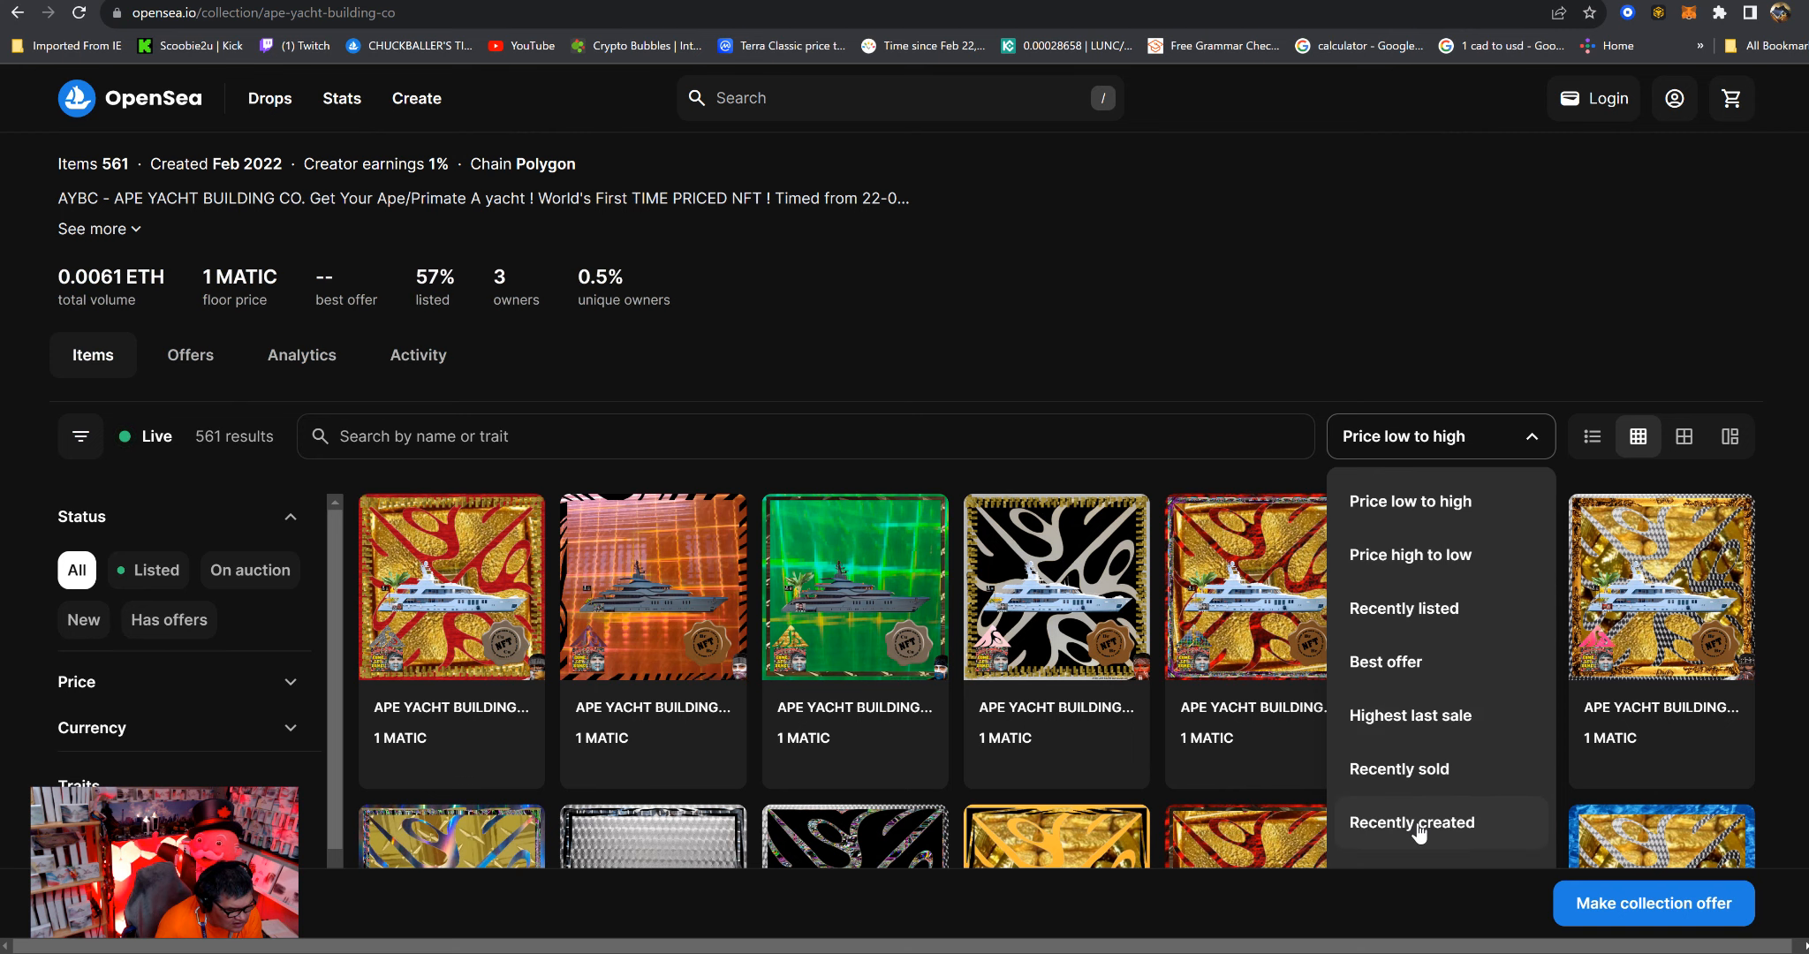
pyautogui.click(1409, 823)
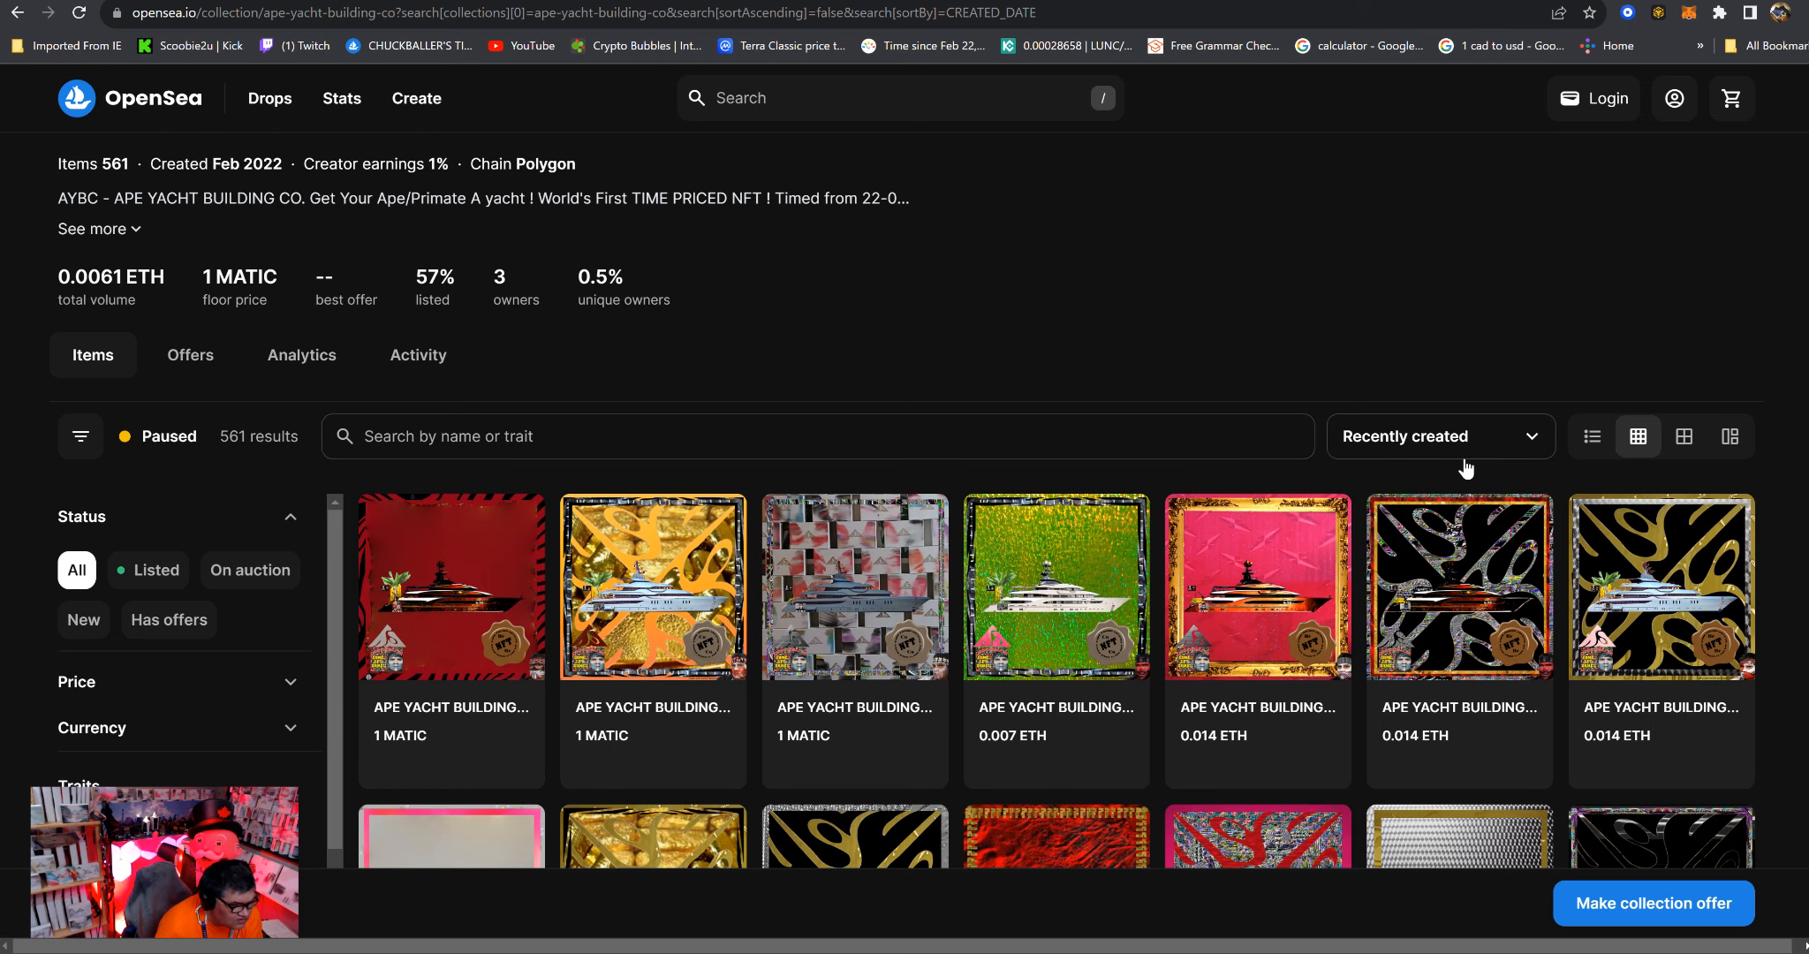
pyautogui.click(1683, 436)
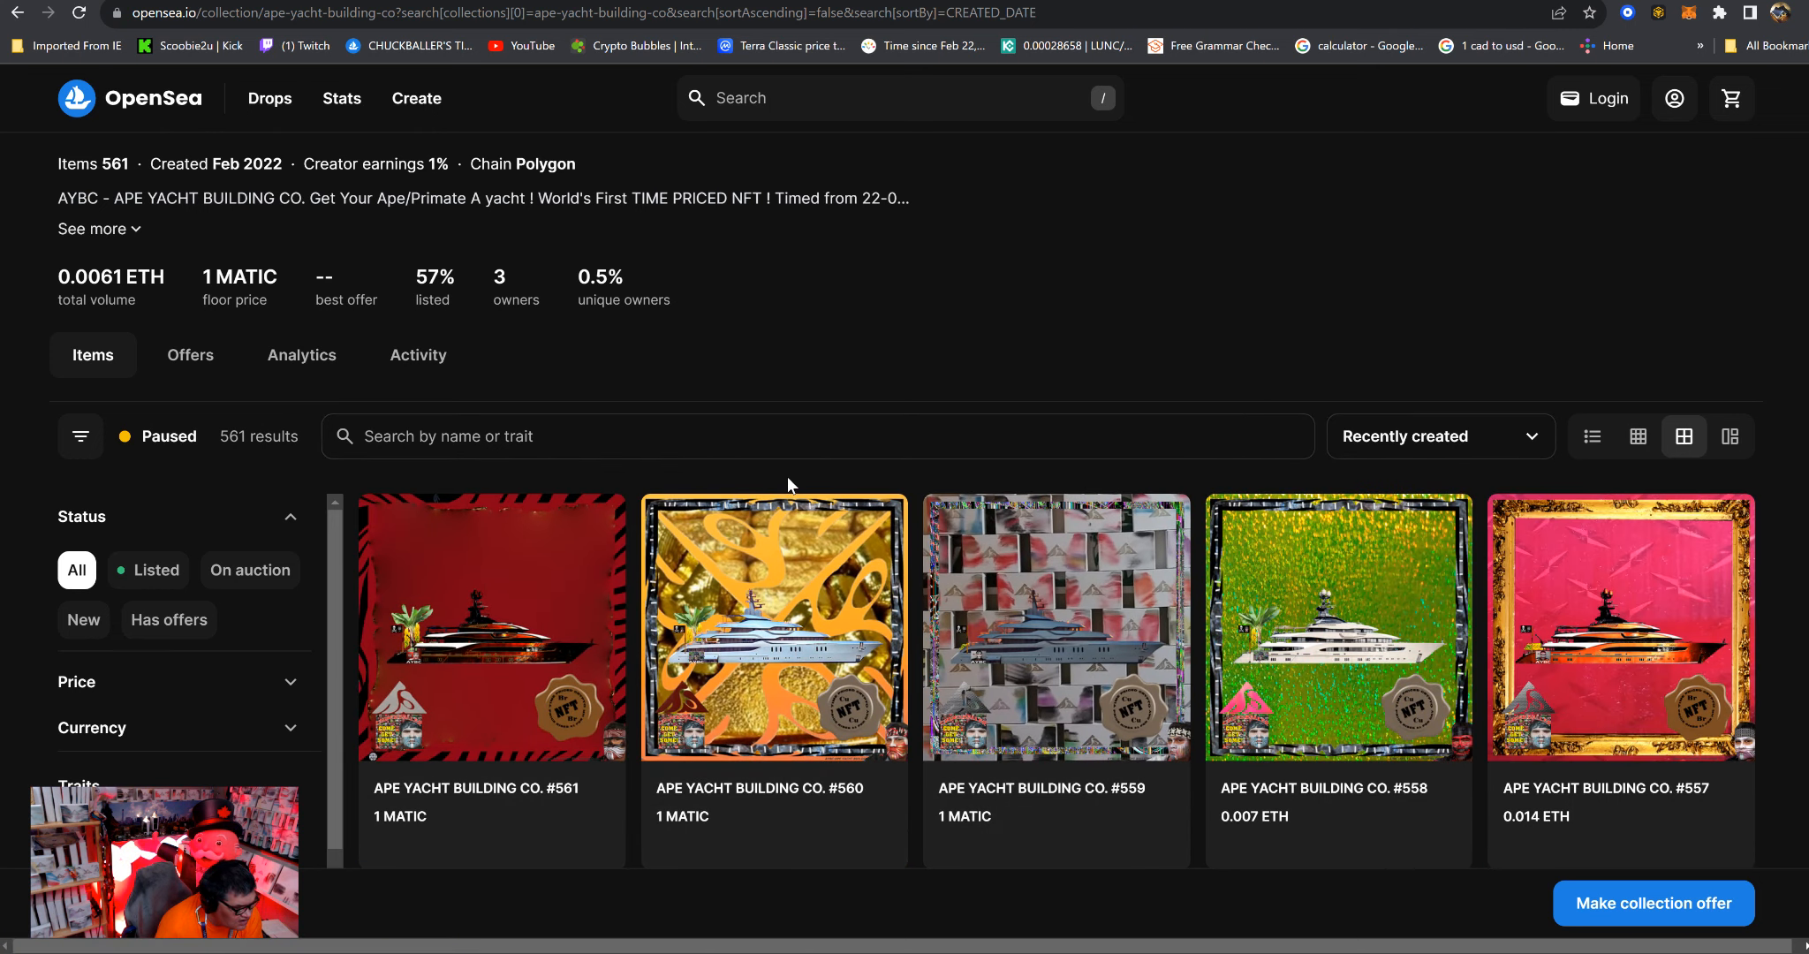
pyautogui.scroll(-3)
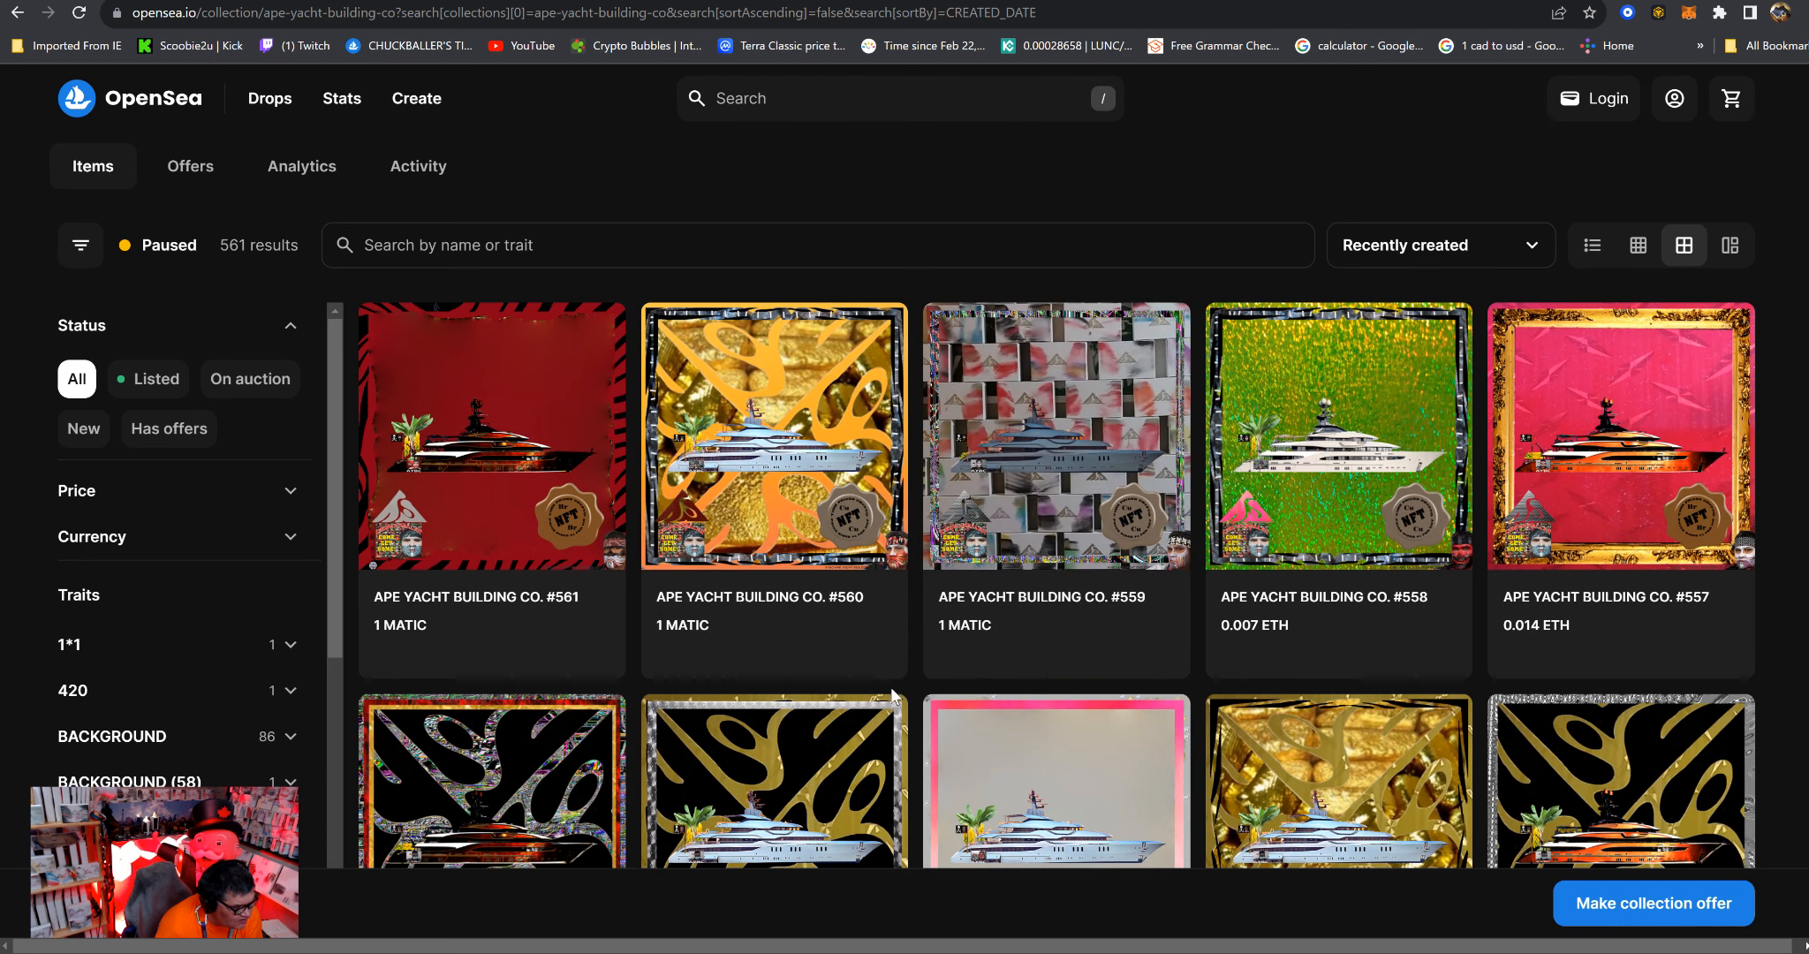
pyautogui.moveTo(477, 530)
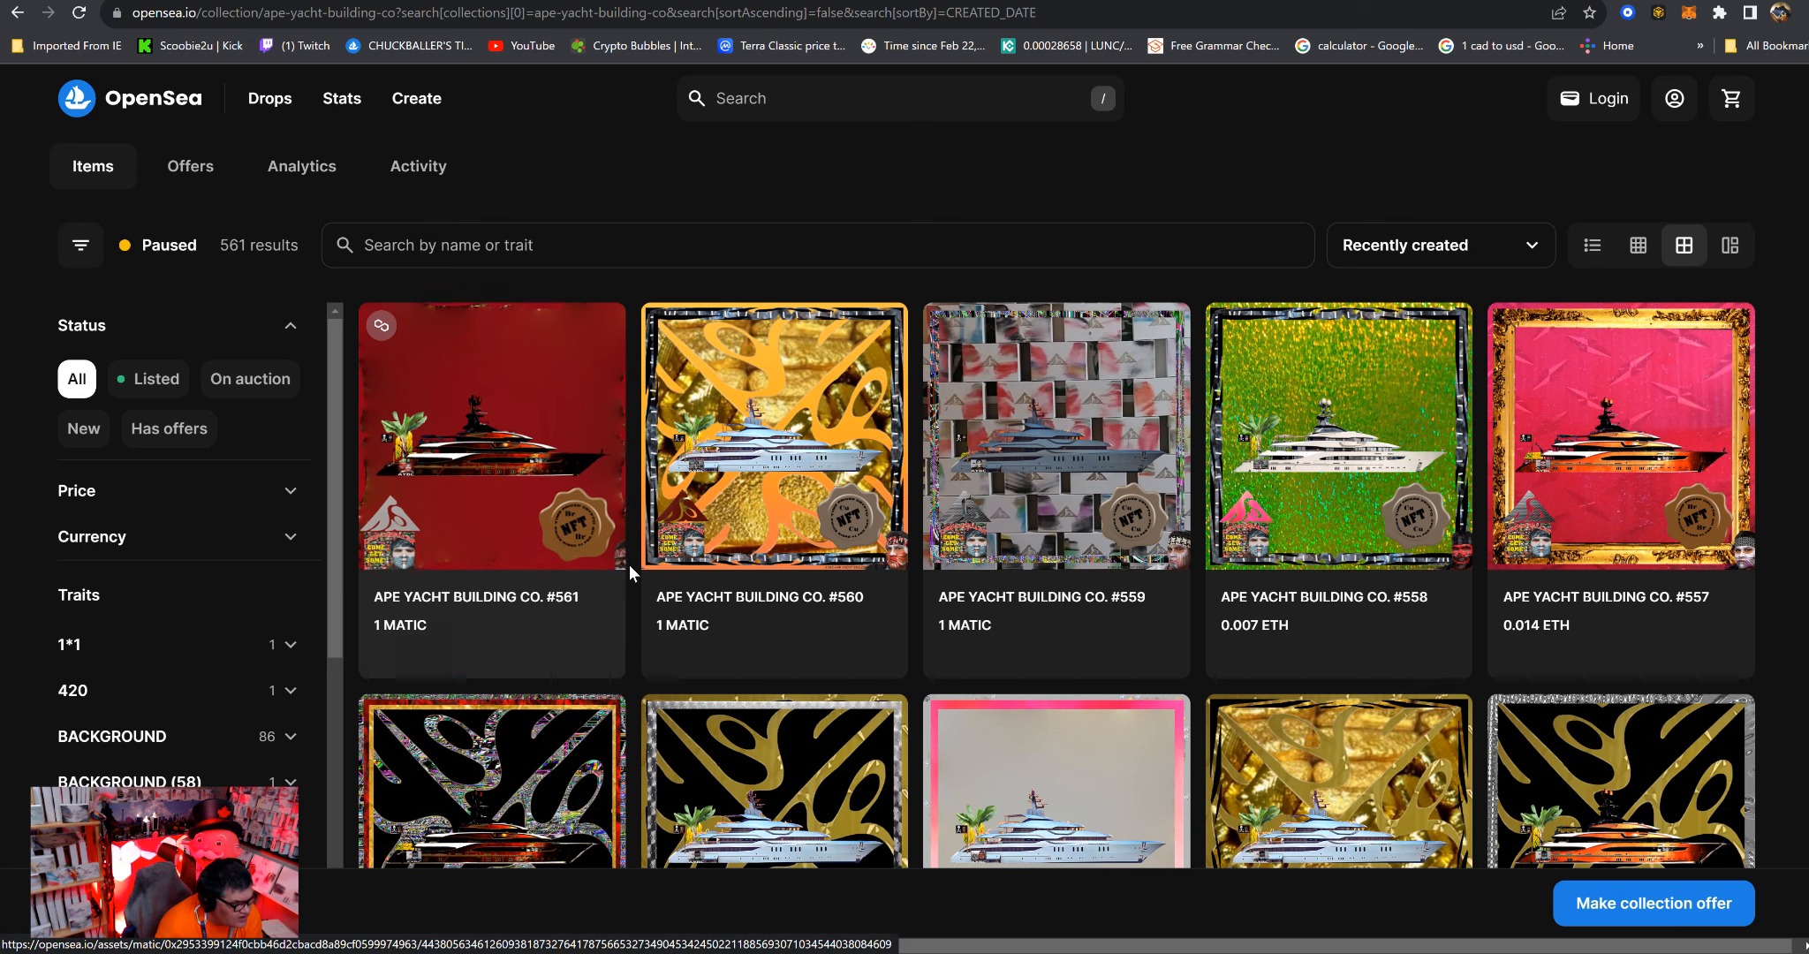
pyautogui.click(897, 99)
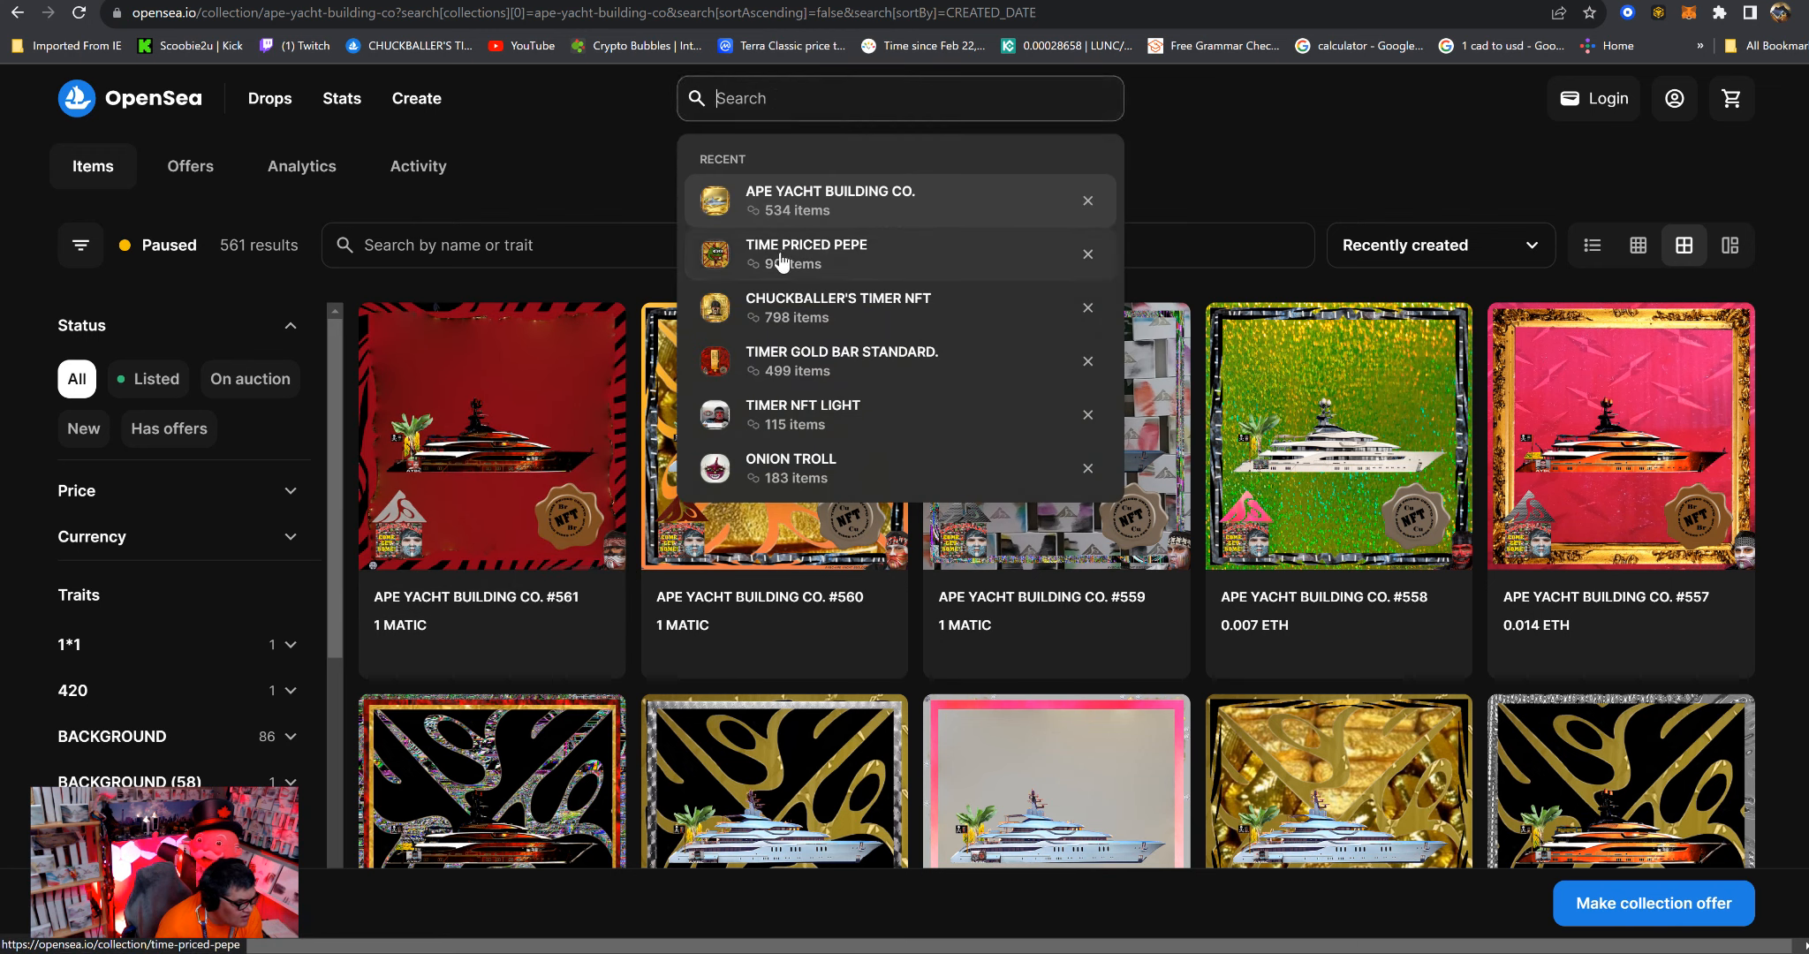
# Browse the TIME PRICED PEPE collection's 411 items, then show the recent searches list.
pyautogui.click(805, 252)
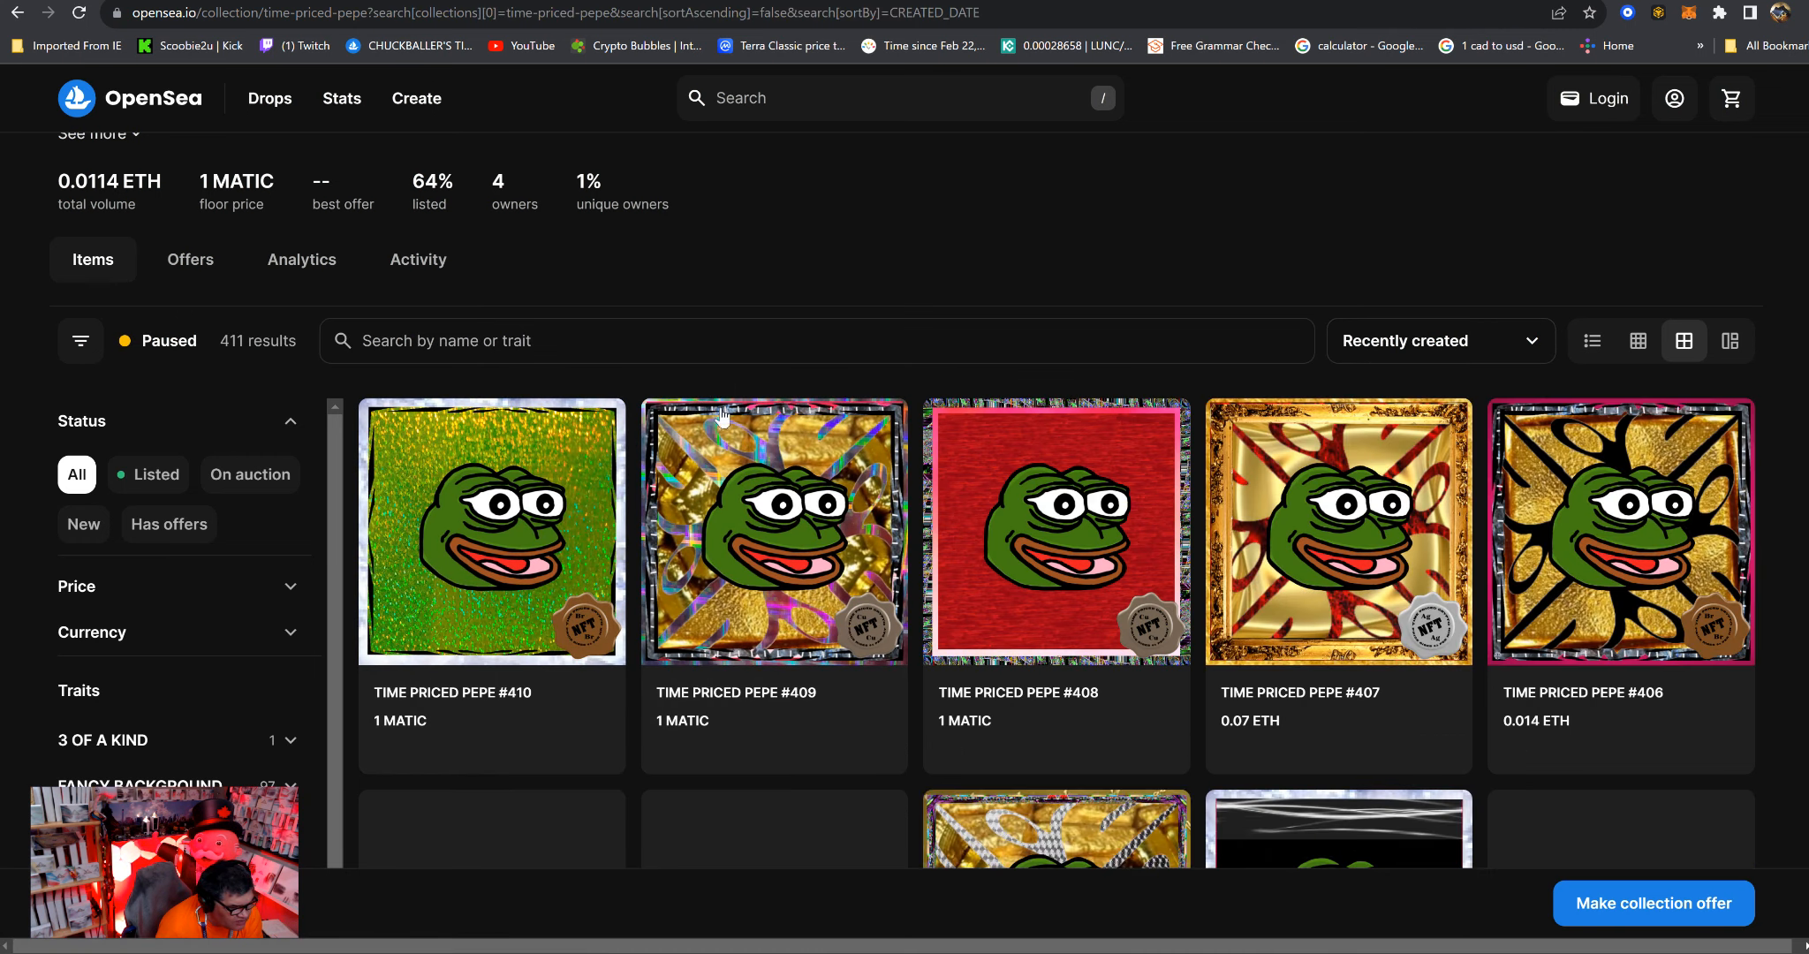
pyautogui.scroll(-3)
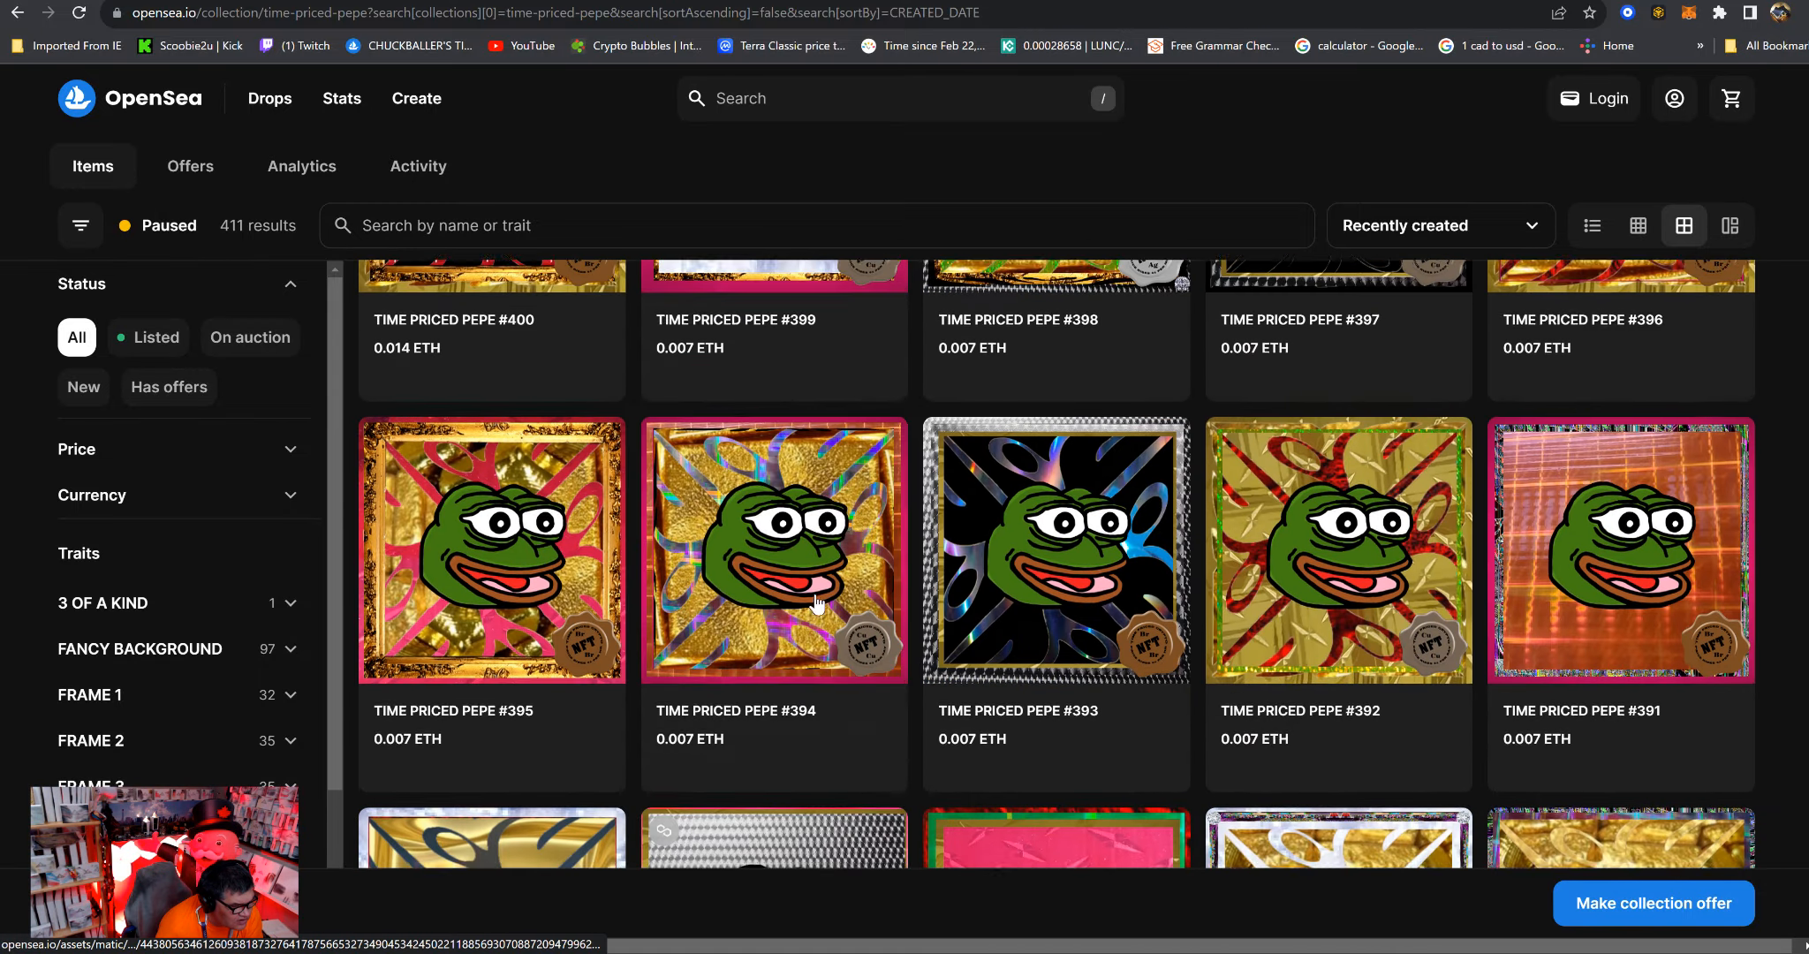
pyautogui.scroll(3)
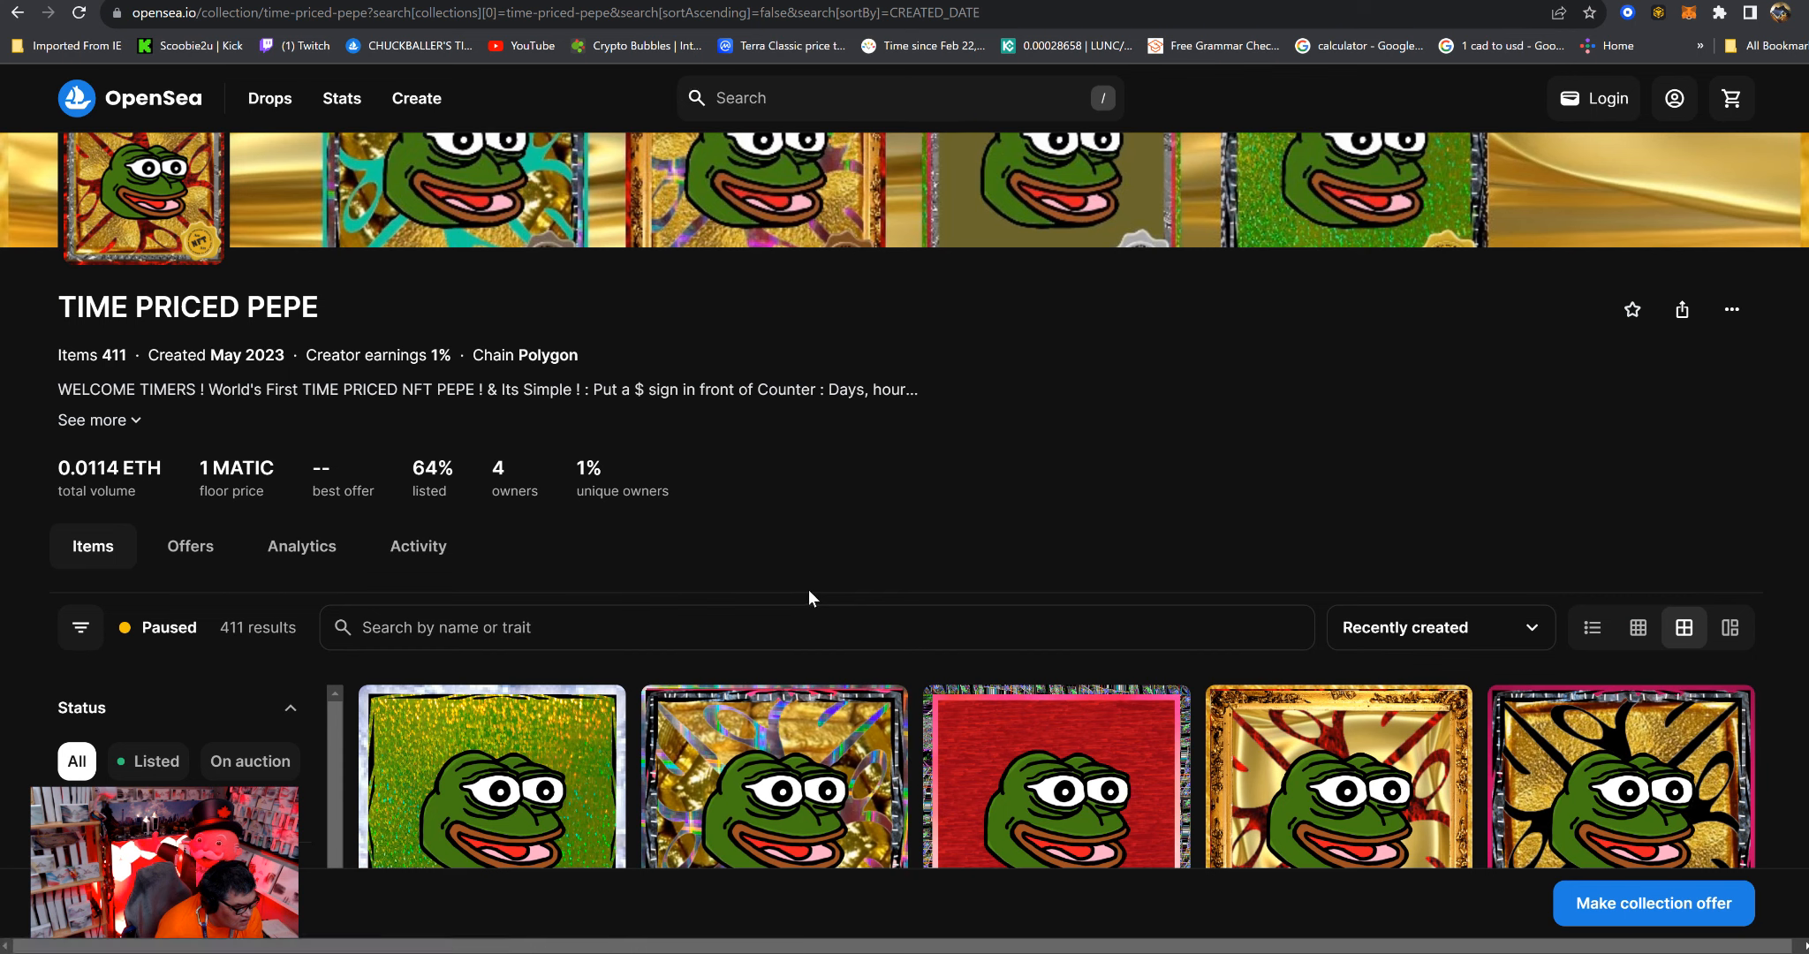
pyautogui.click(899, 97)
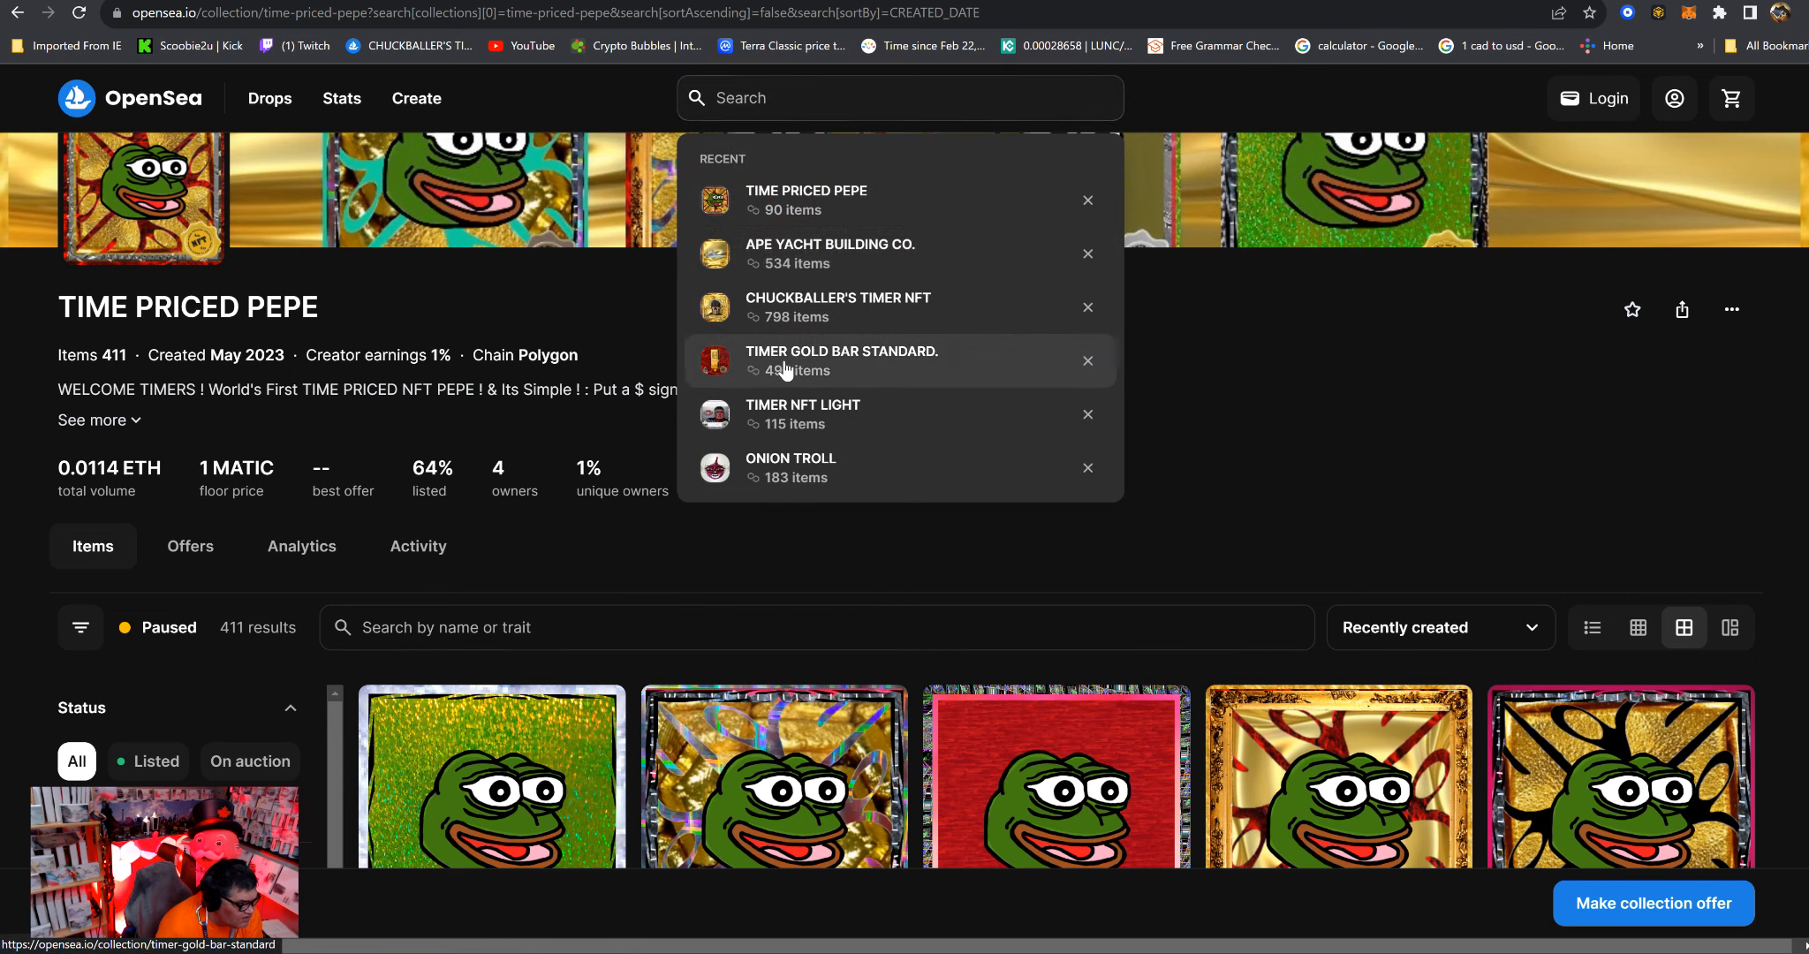
# Browse the TIMER GOLD BAR STANDARD. collection sorted Recently created, then show recent searches.
pyautogui.click(841, 360)
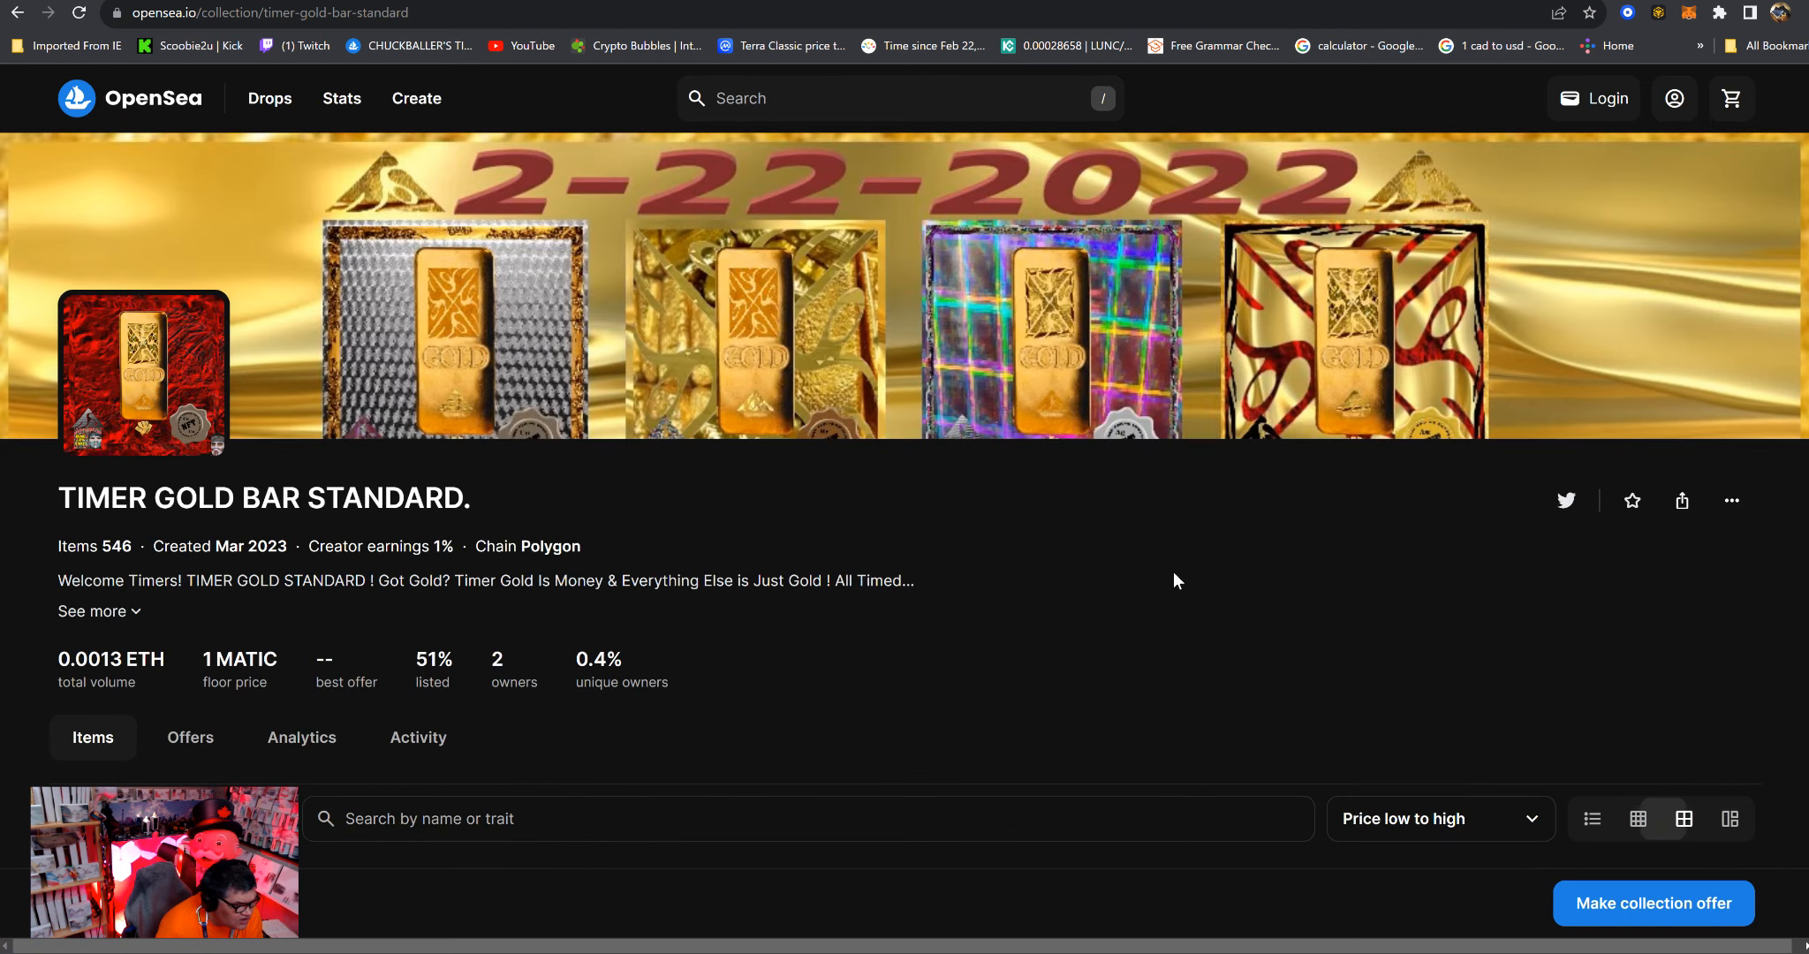
pyautogui.click(1436, 531)
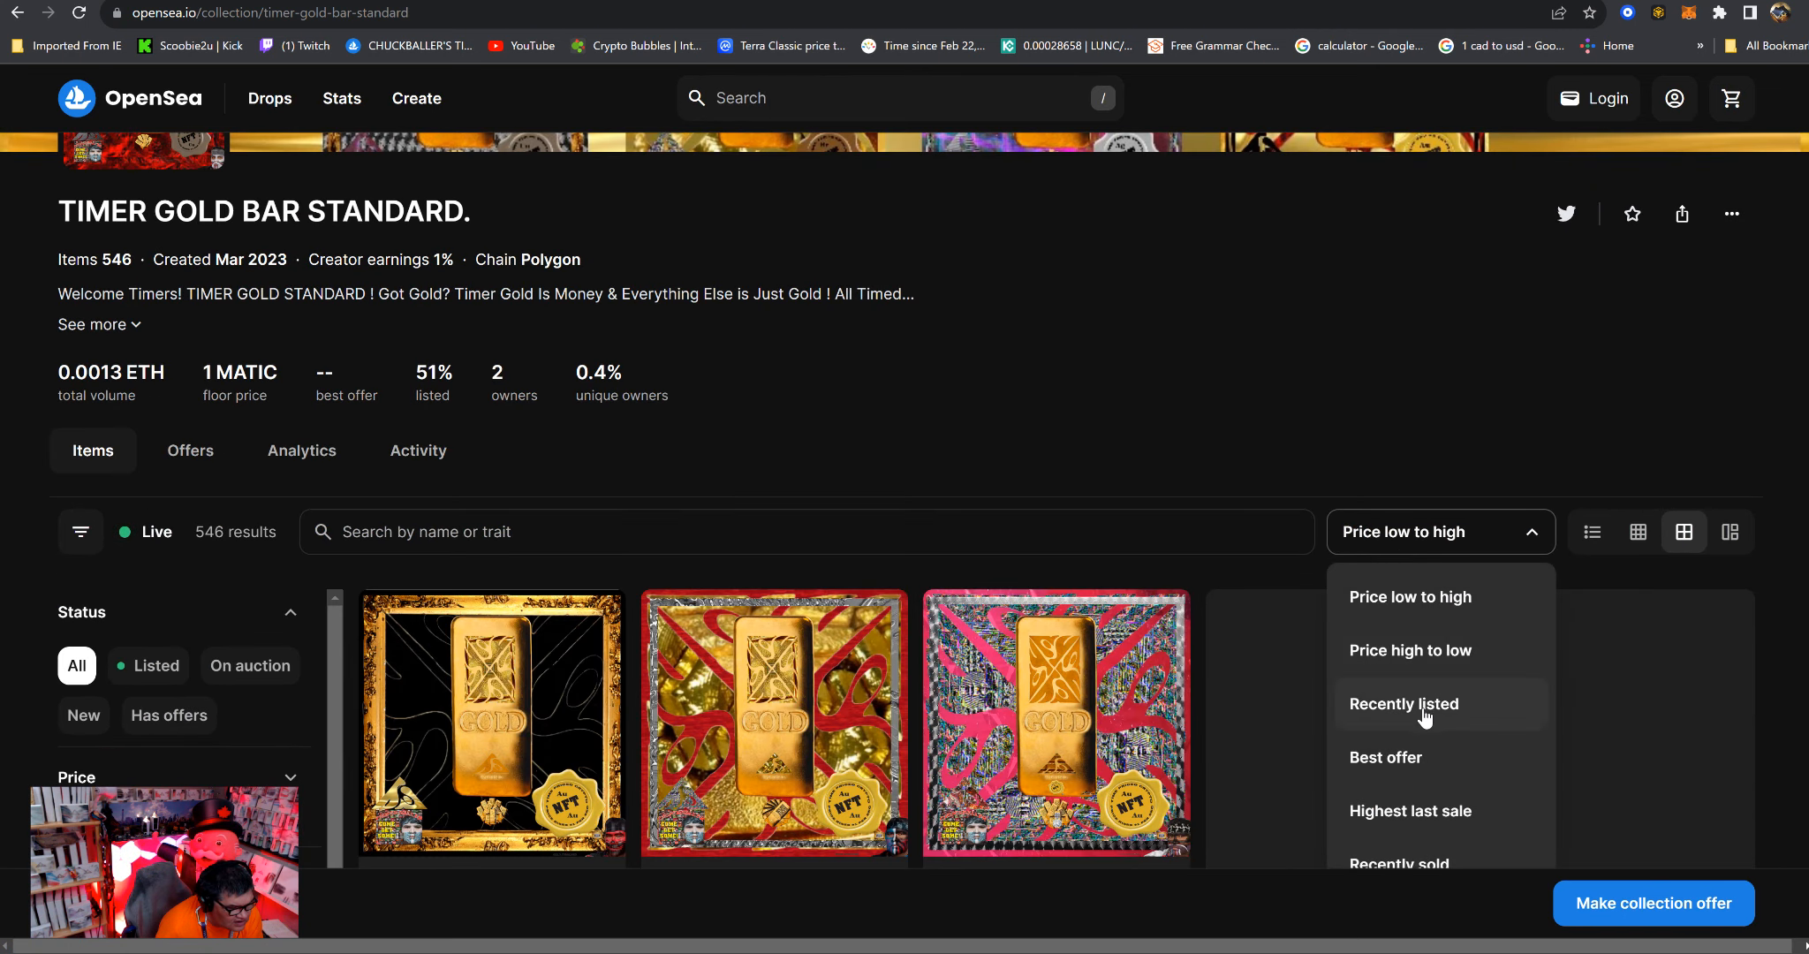
pyautogui.click(1403, 703)
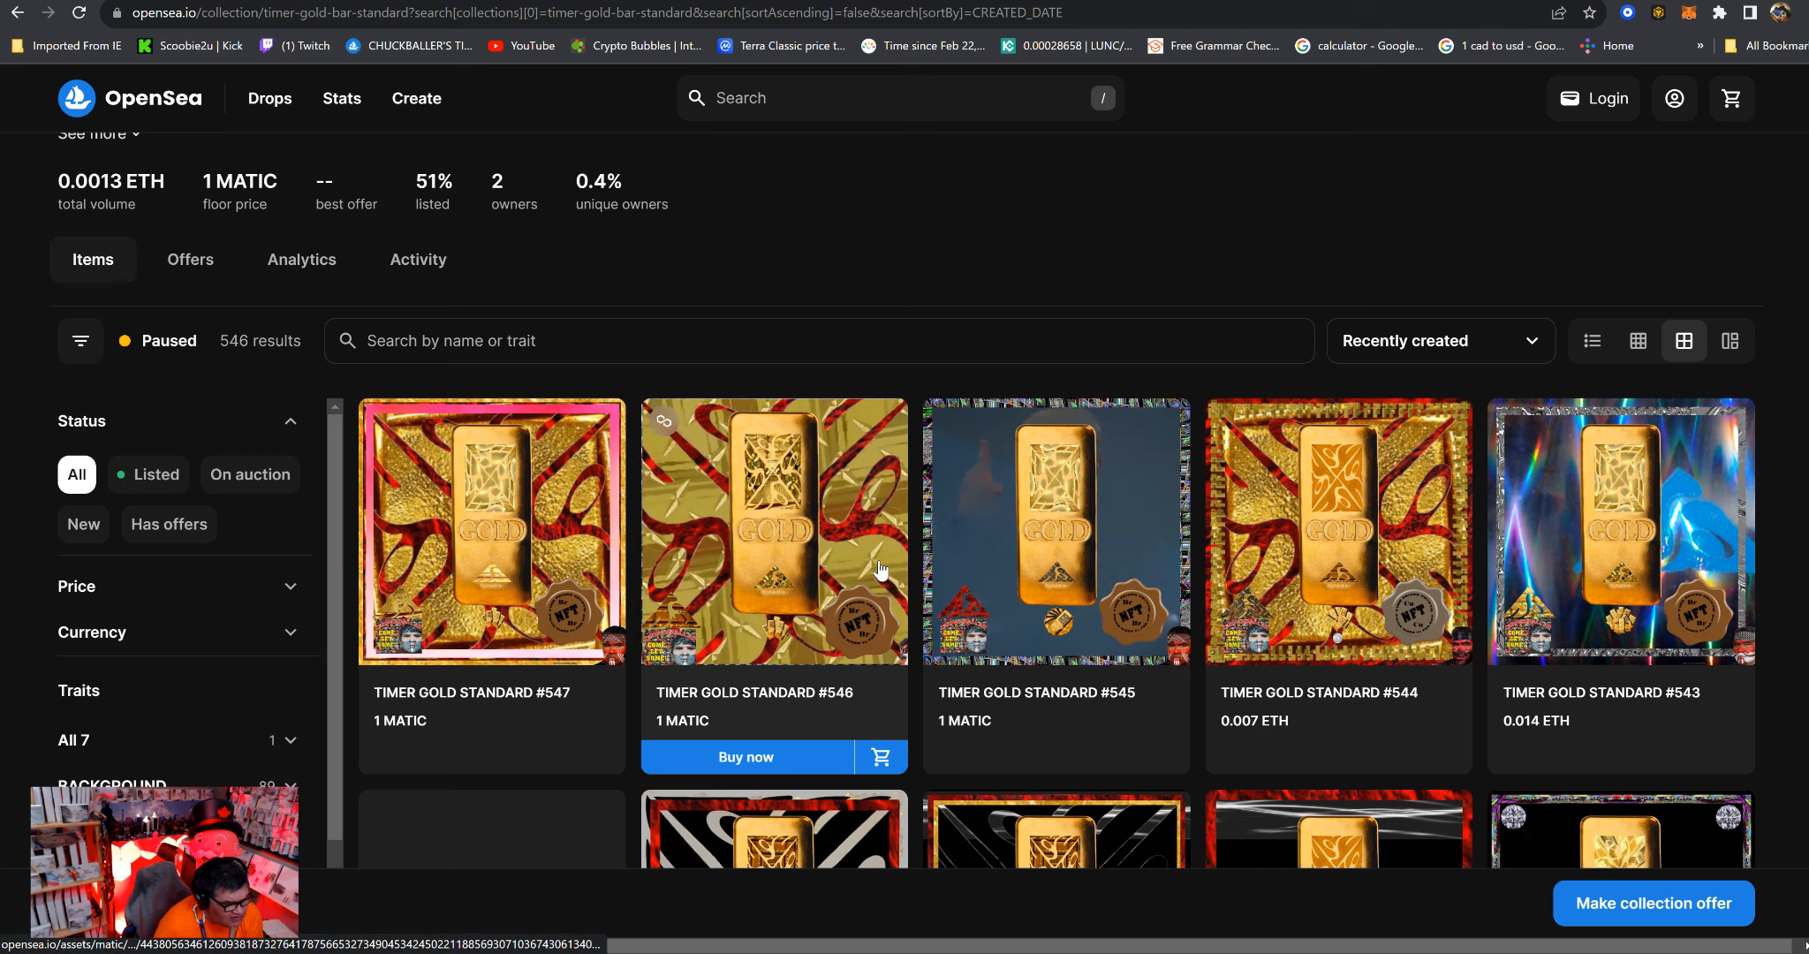
pyautogui.scroll(-3)
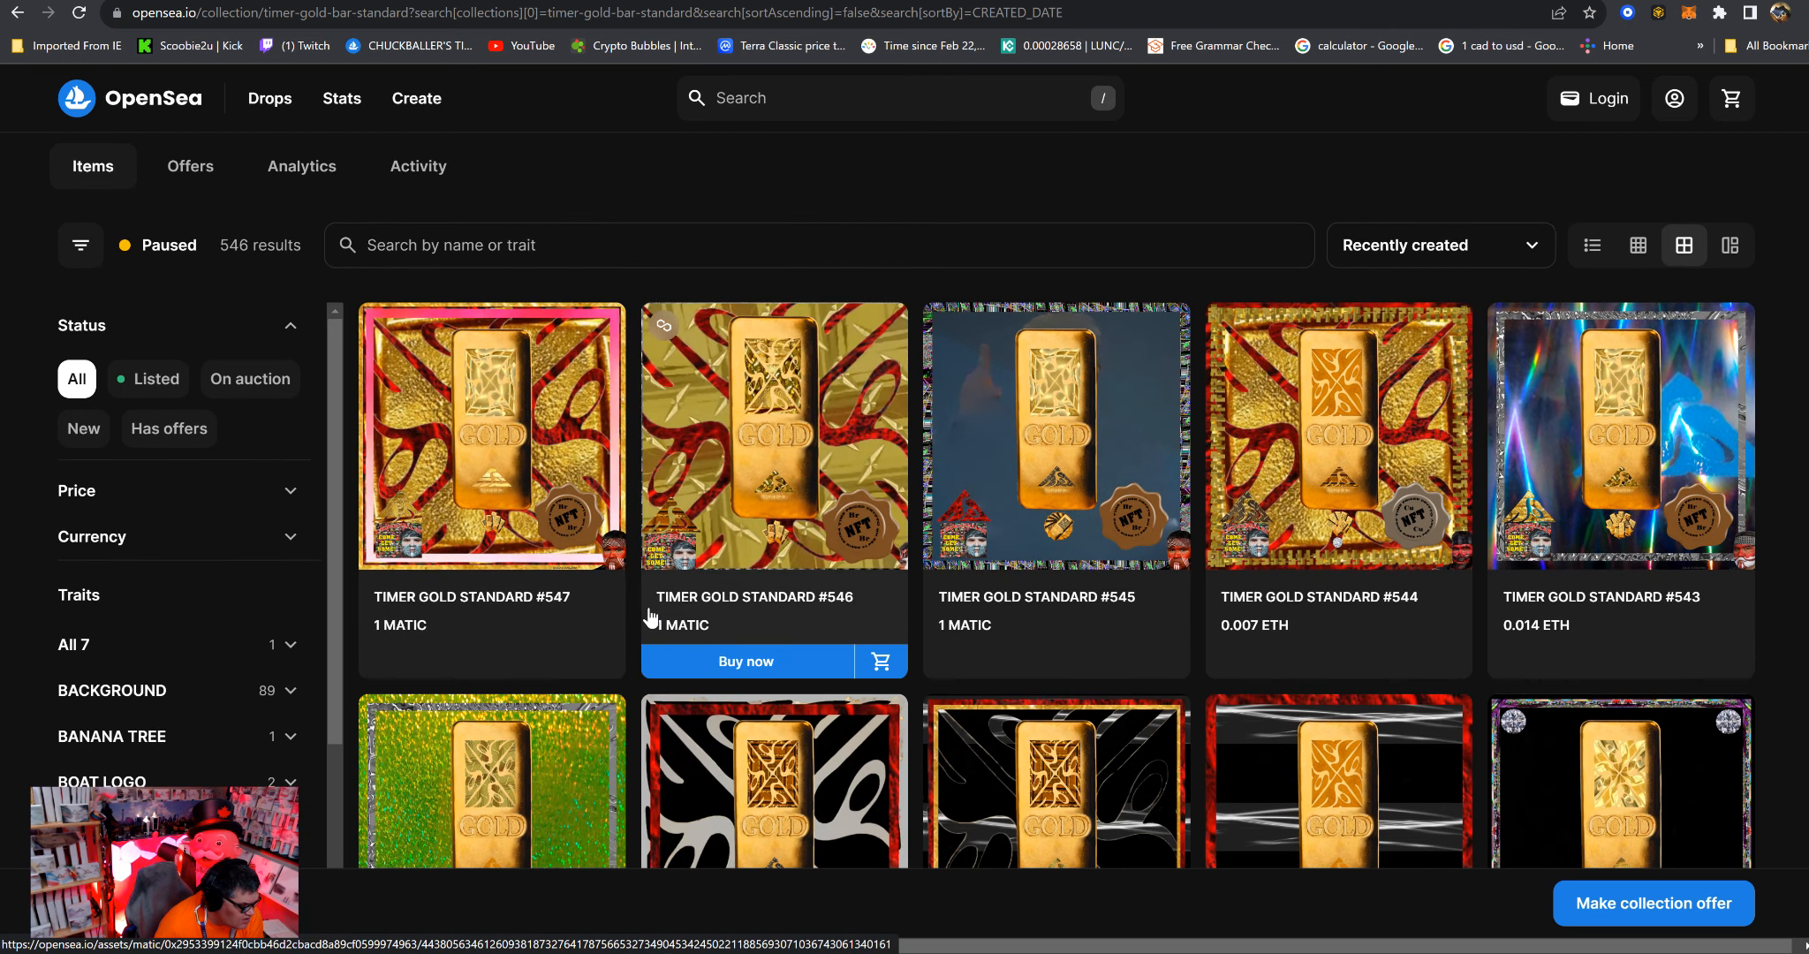
pyautogui.moveTo(696, 283)
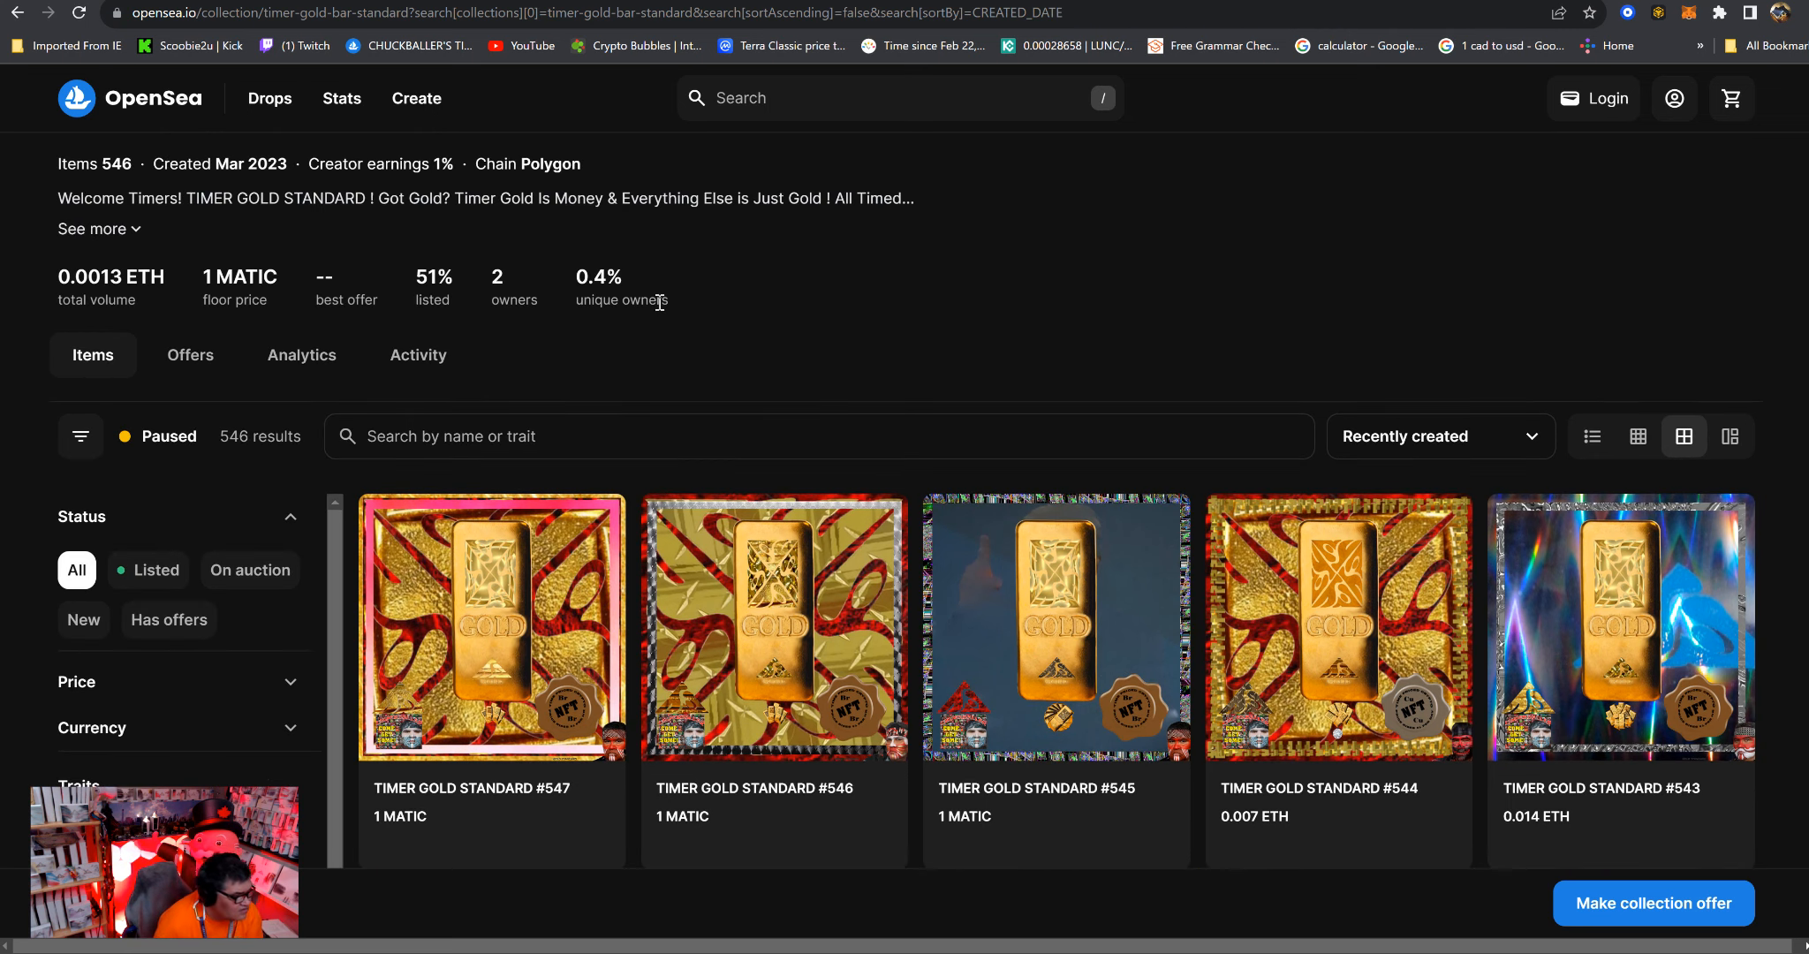
pyautogui.scroll(-3)
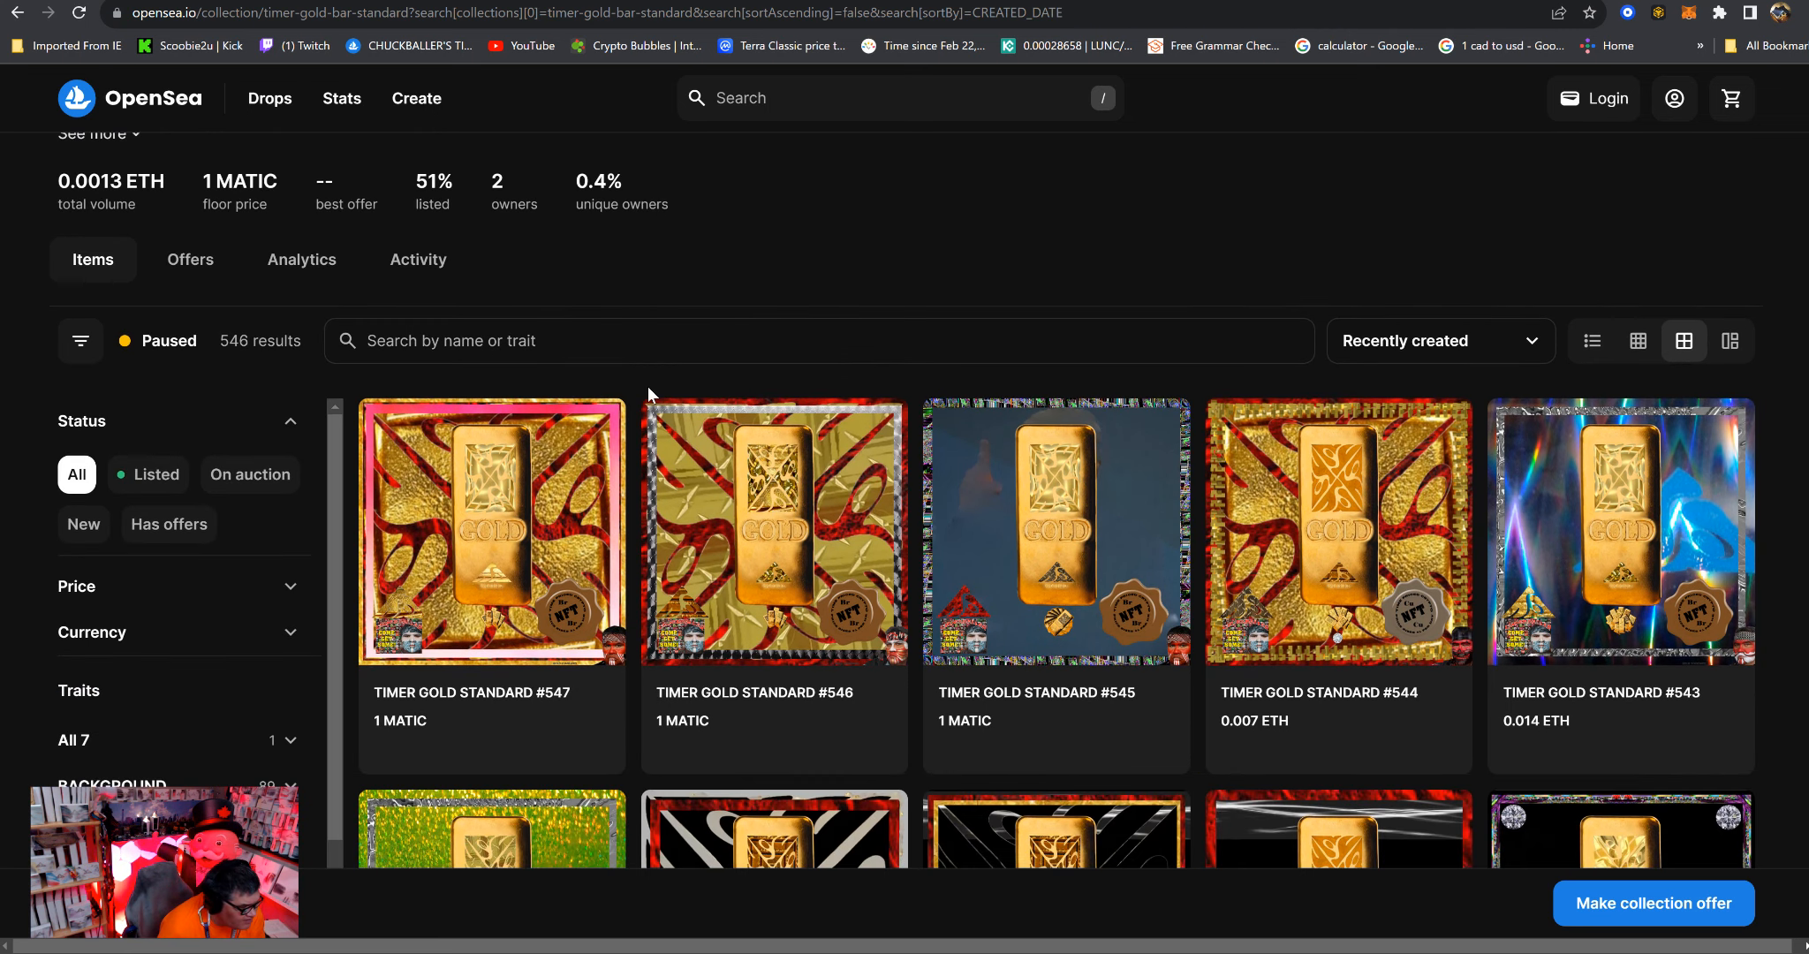
pyautogui.scroll(-3)
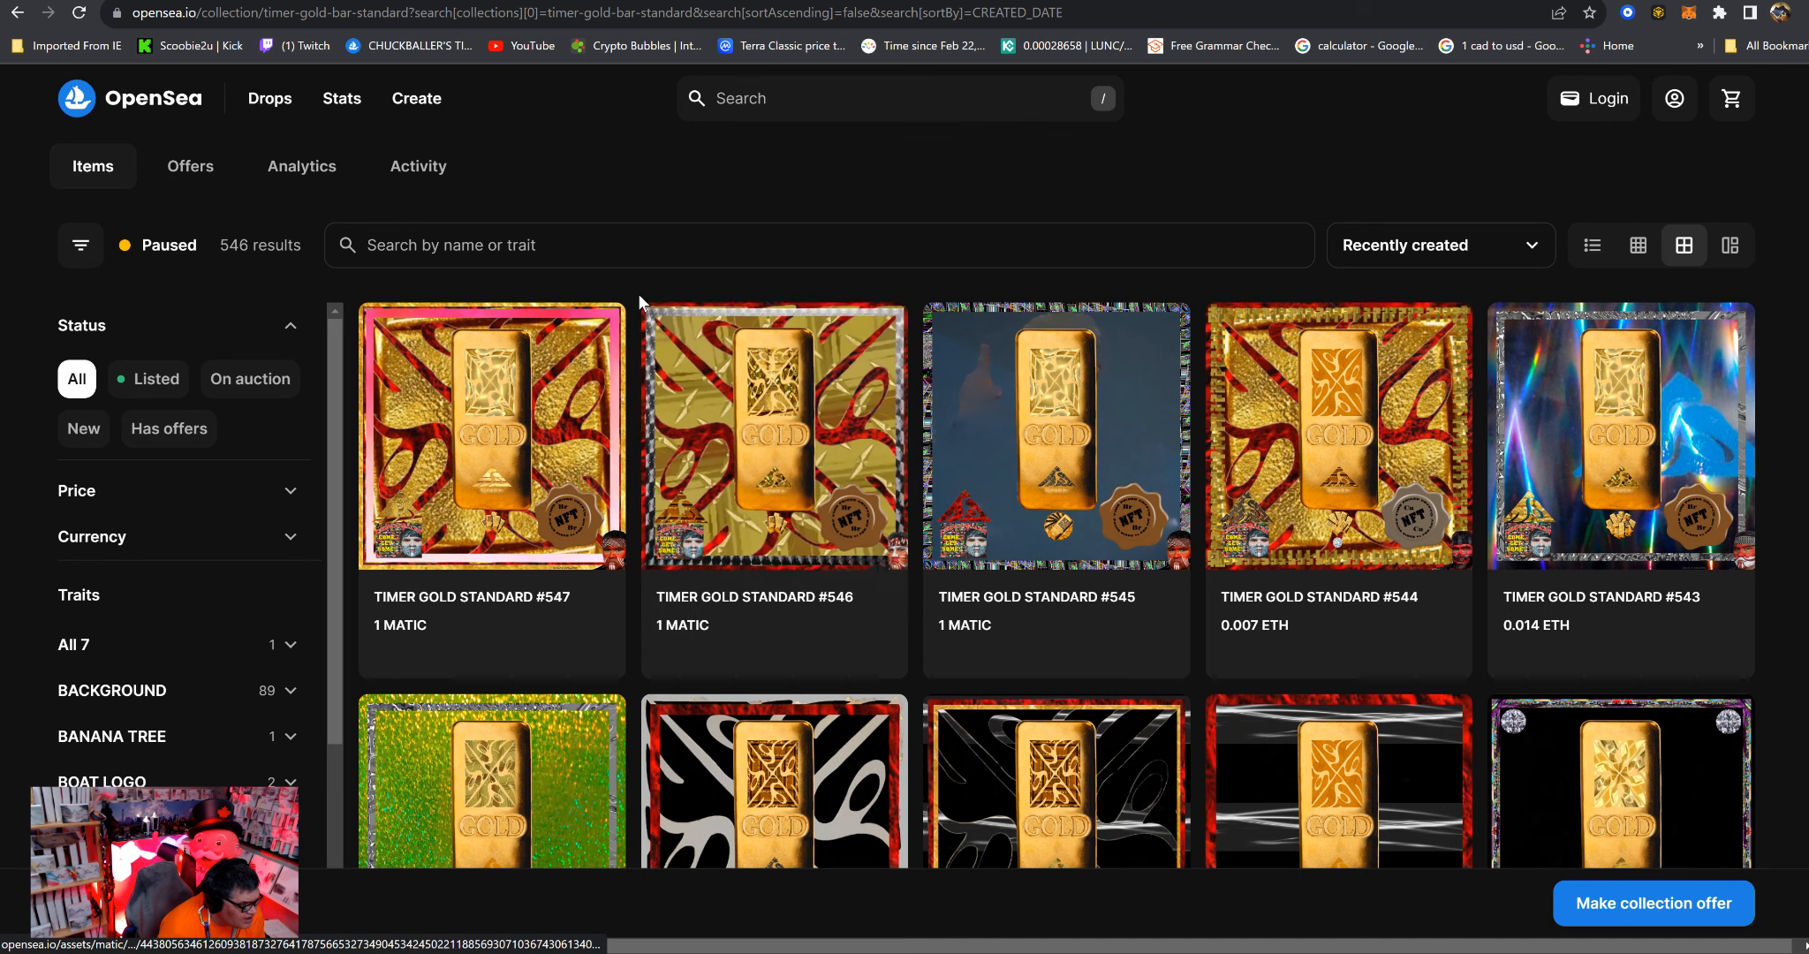
pyautogui.moveTo(537, 484)
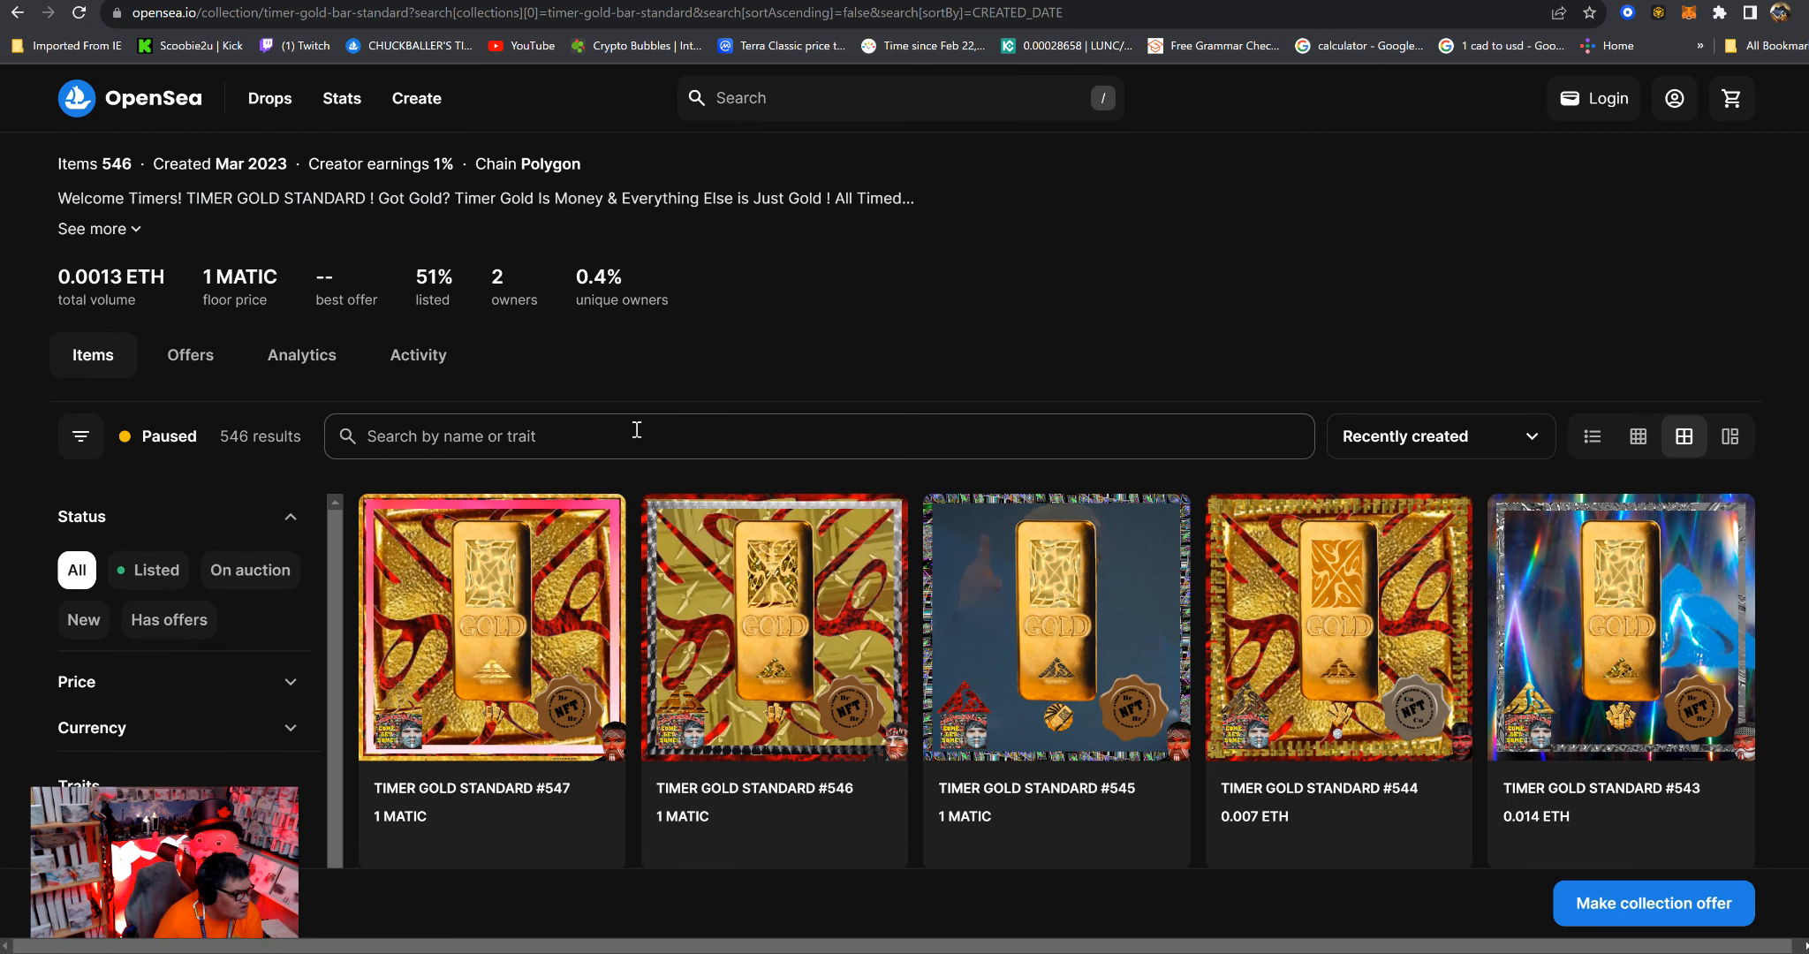
pyautogui.moveTo(511, 406)
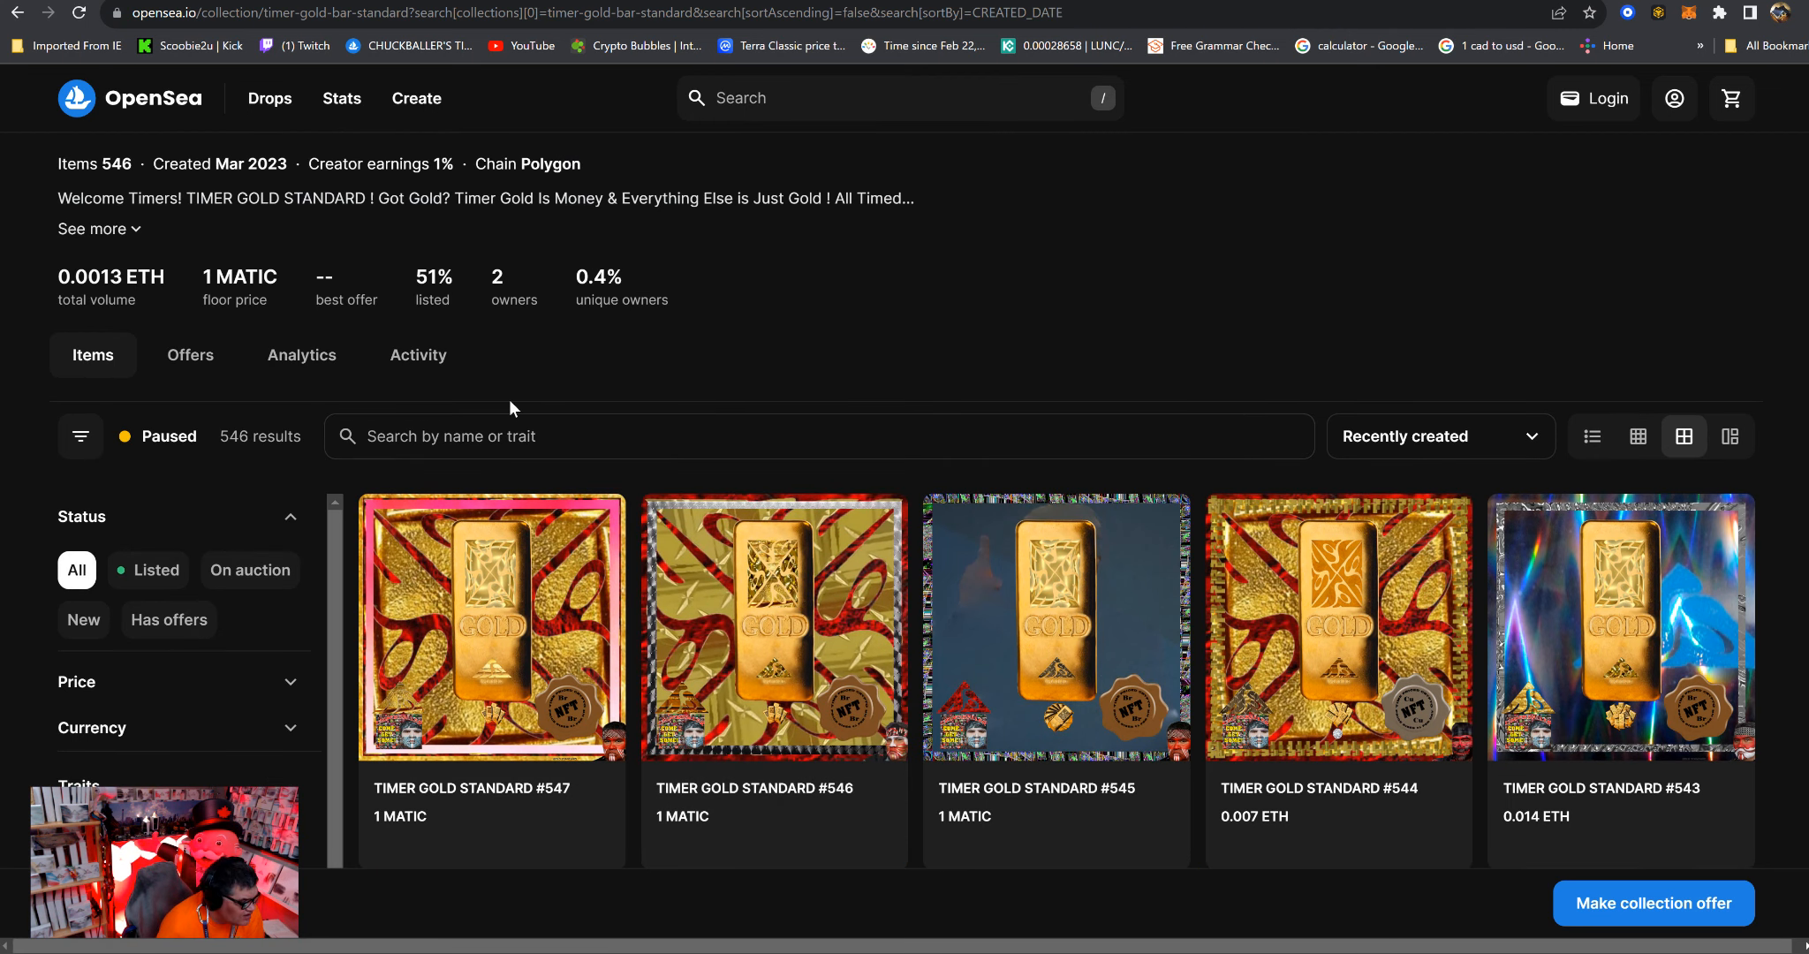
pyautogui.moveTo(517, 398)
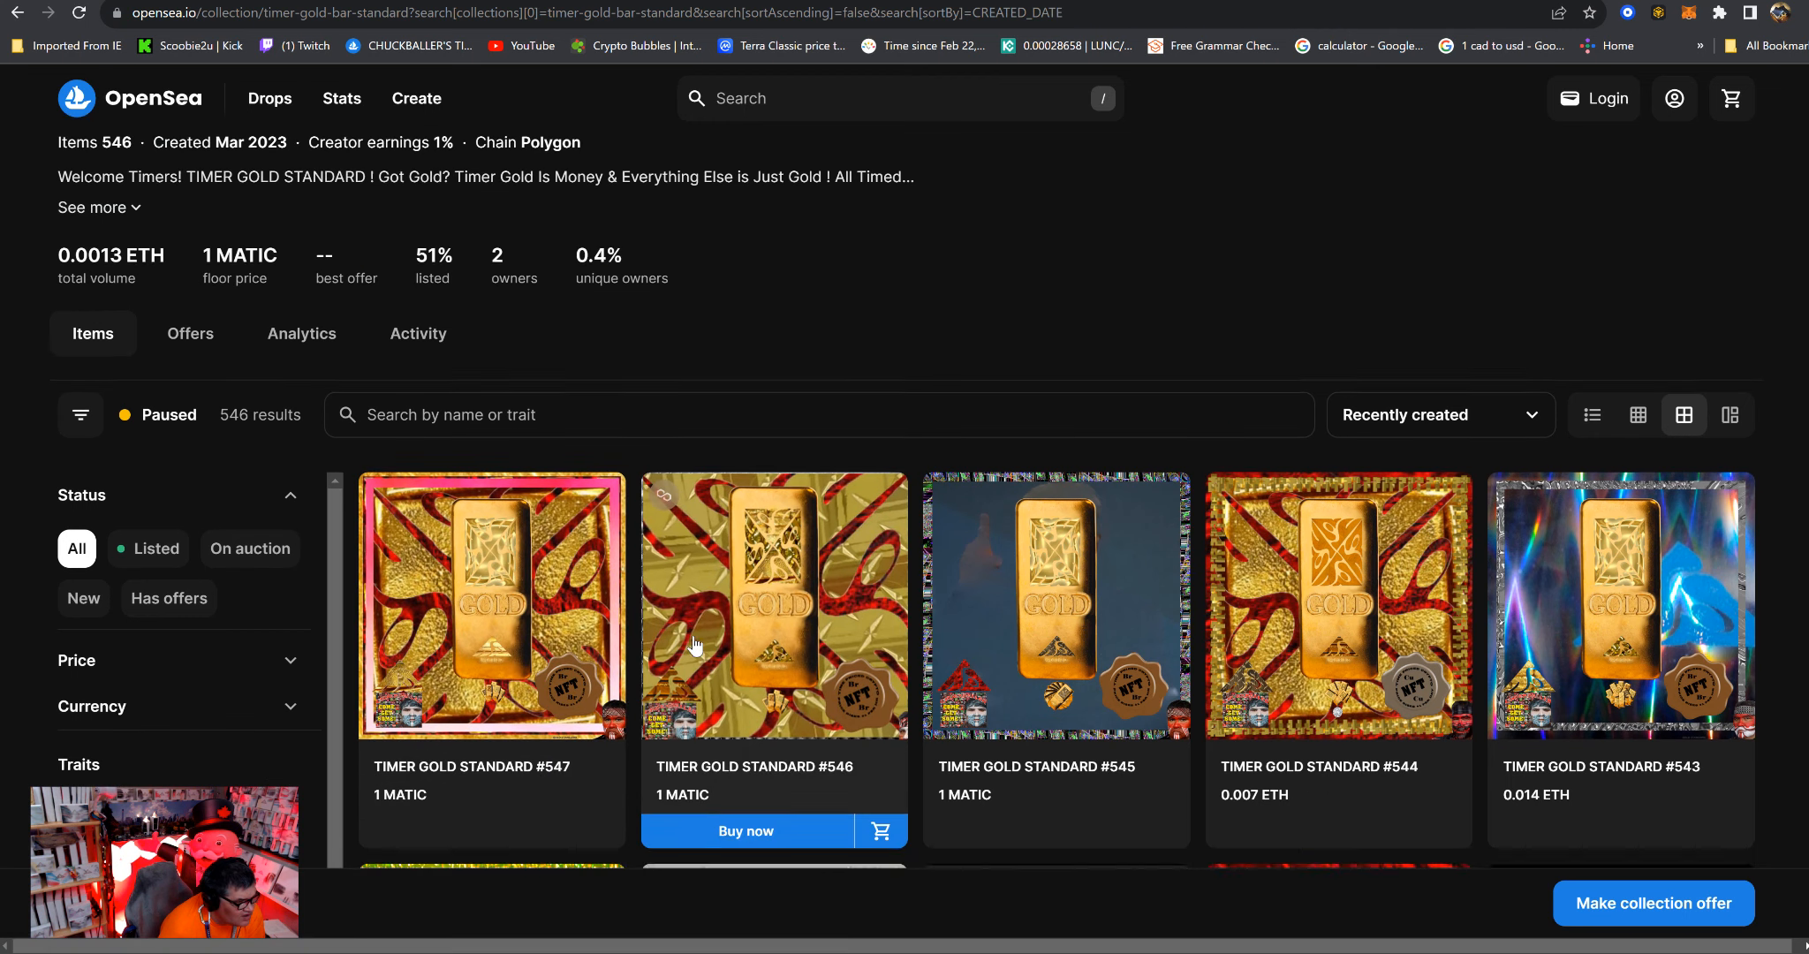
pyautogui.click(899, 99)
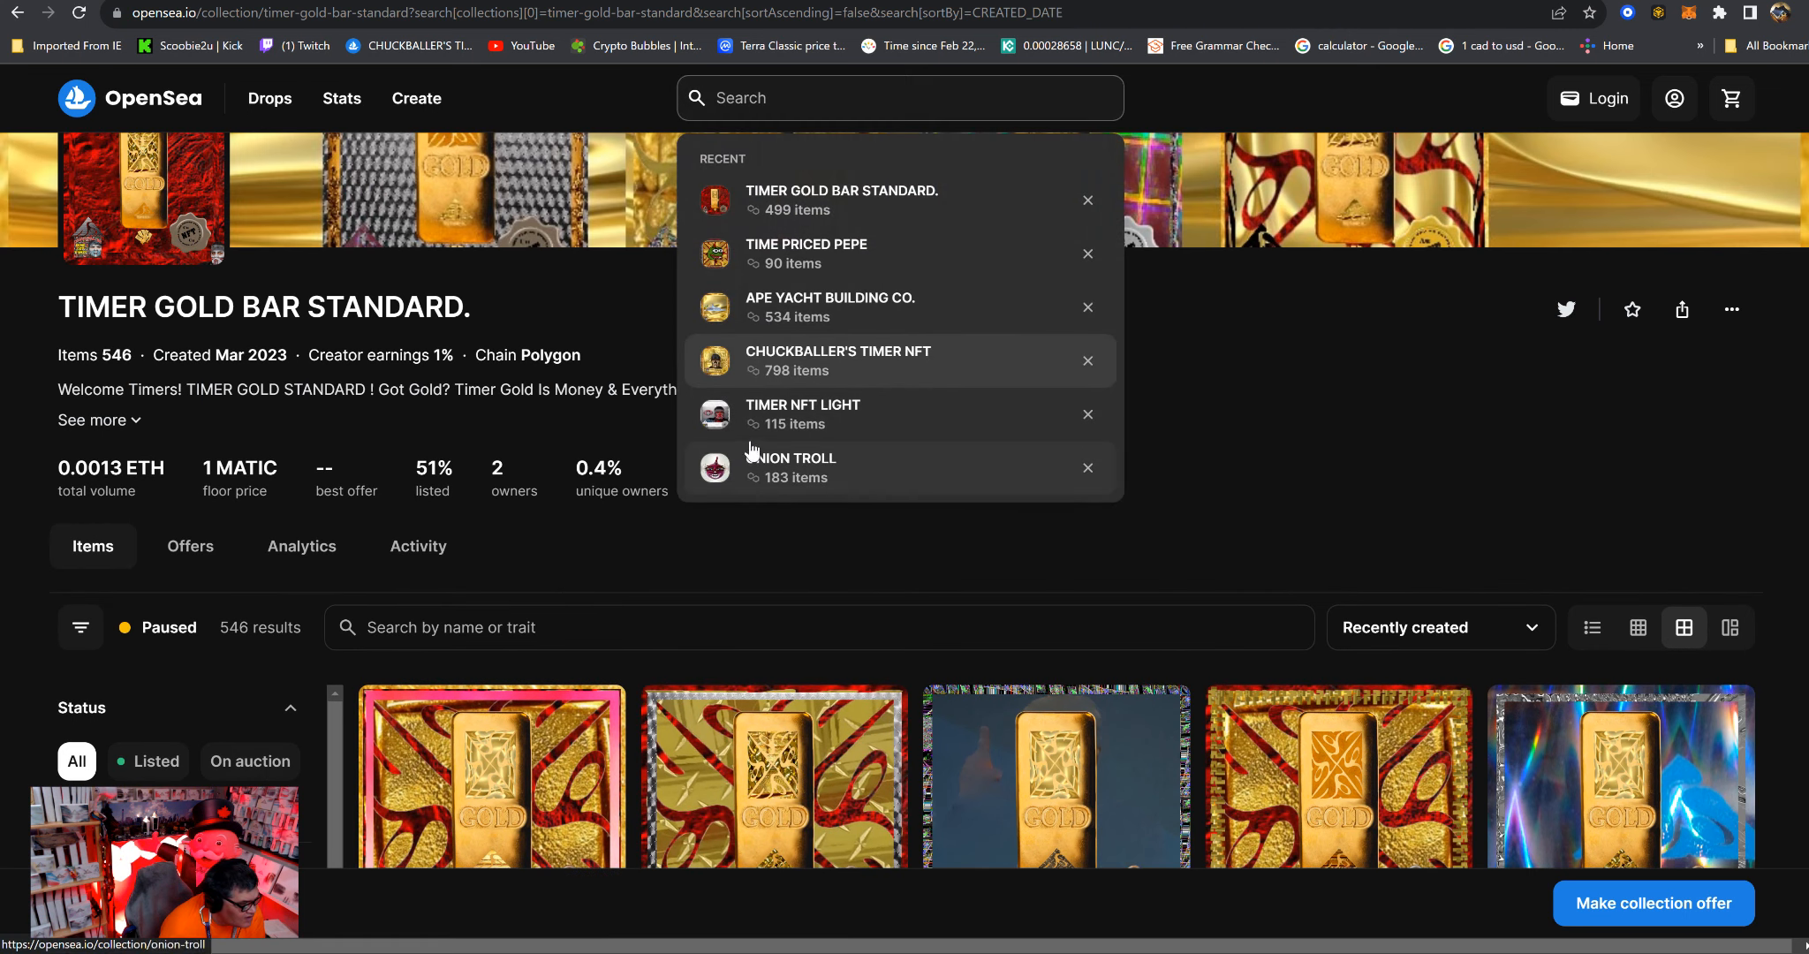
# Go to the TIMER NFT LIGHT collection from recent searches and list its items newest first.
pyautogui.click(804, 413)
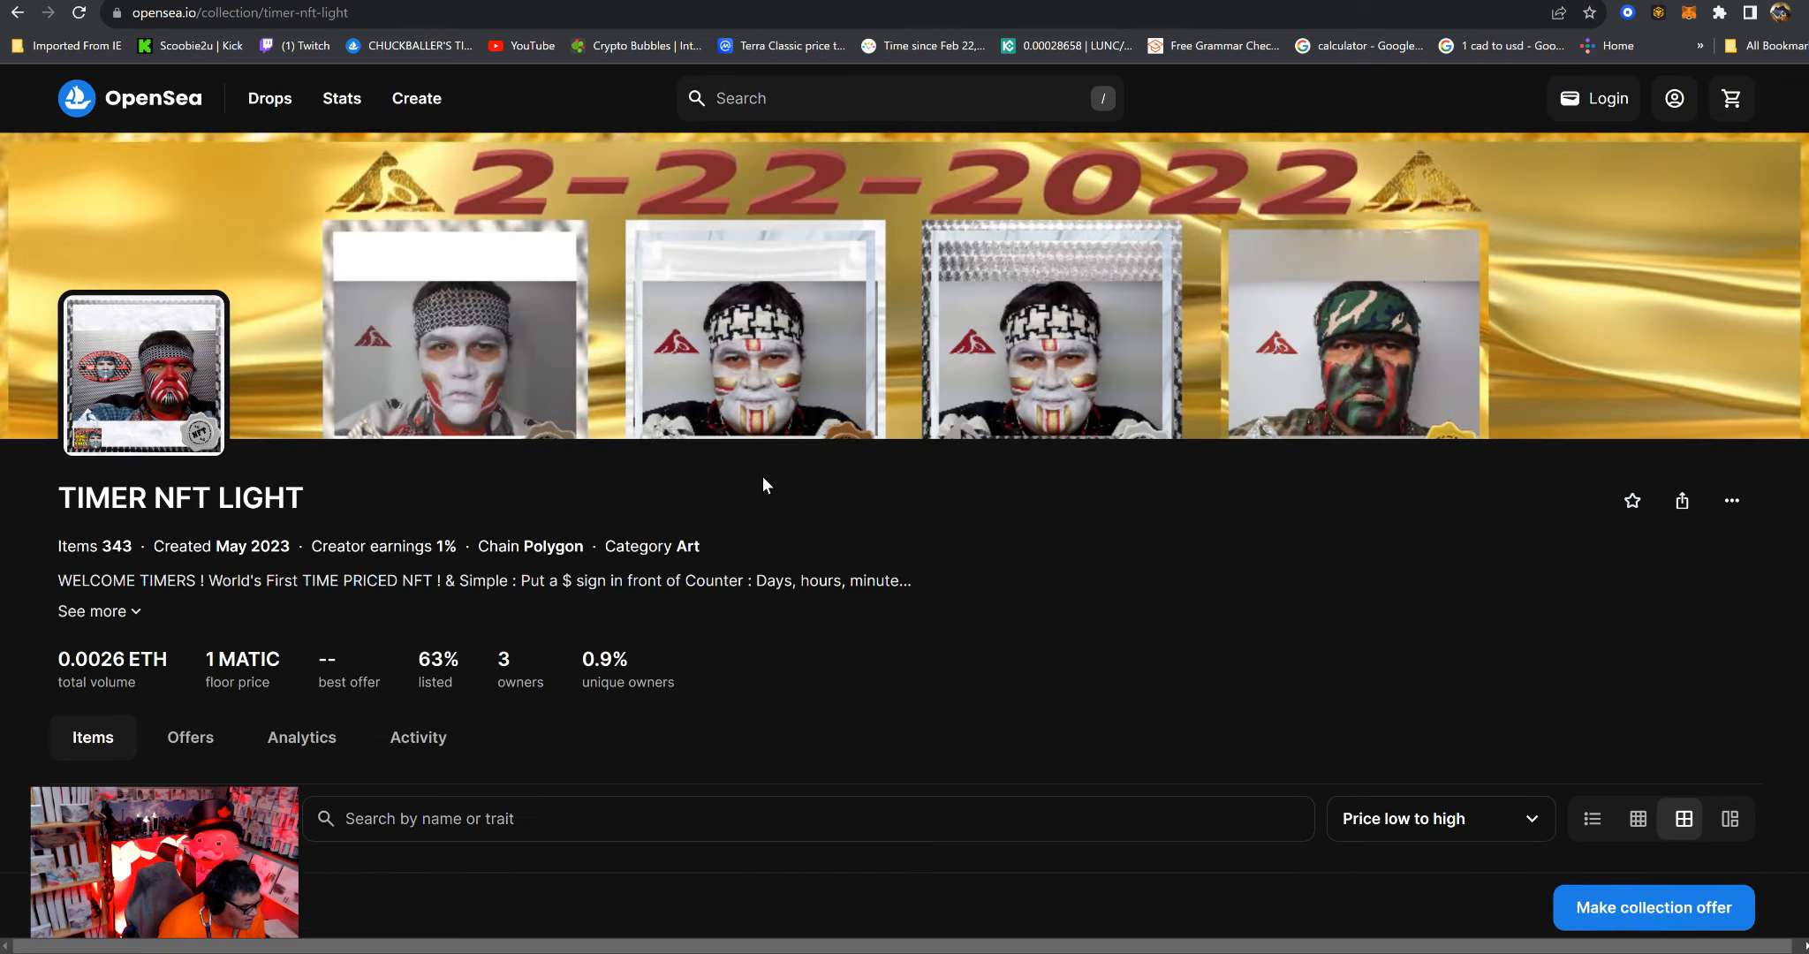
pyautogui.scroll(-3)
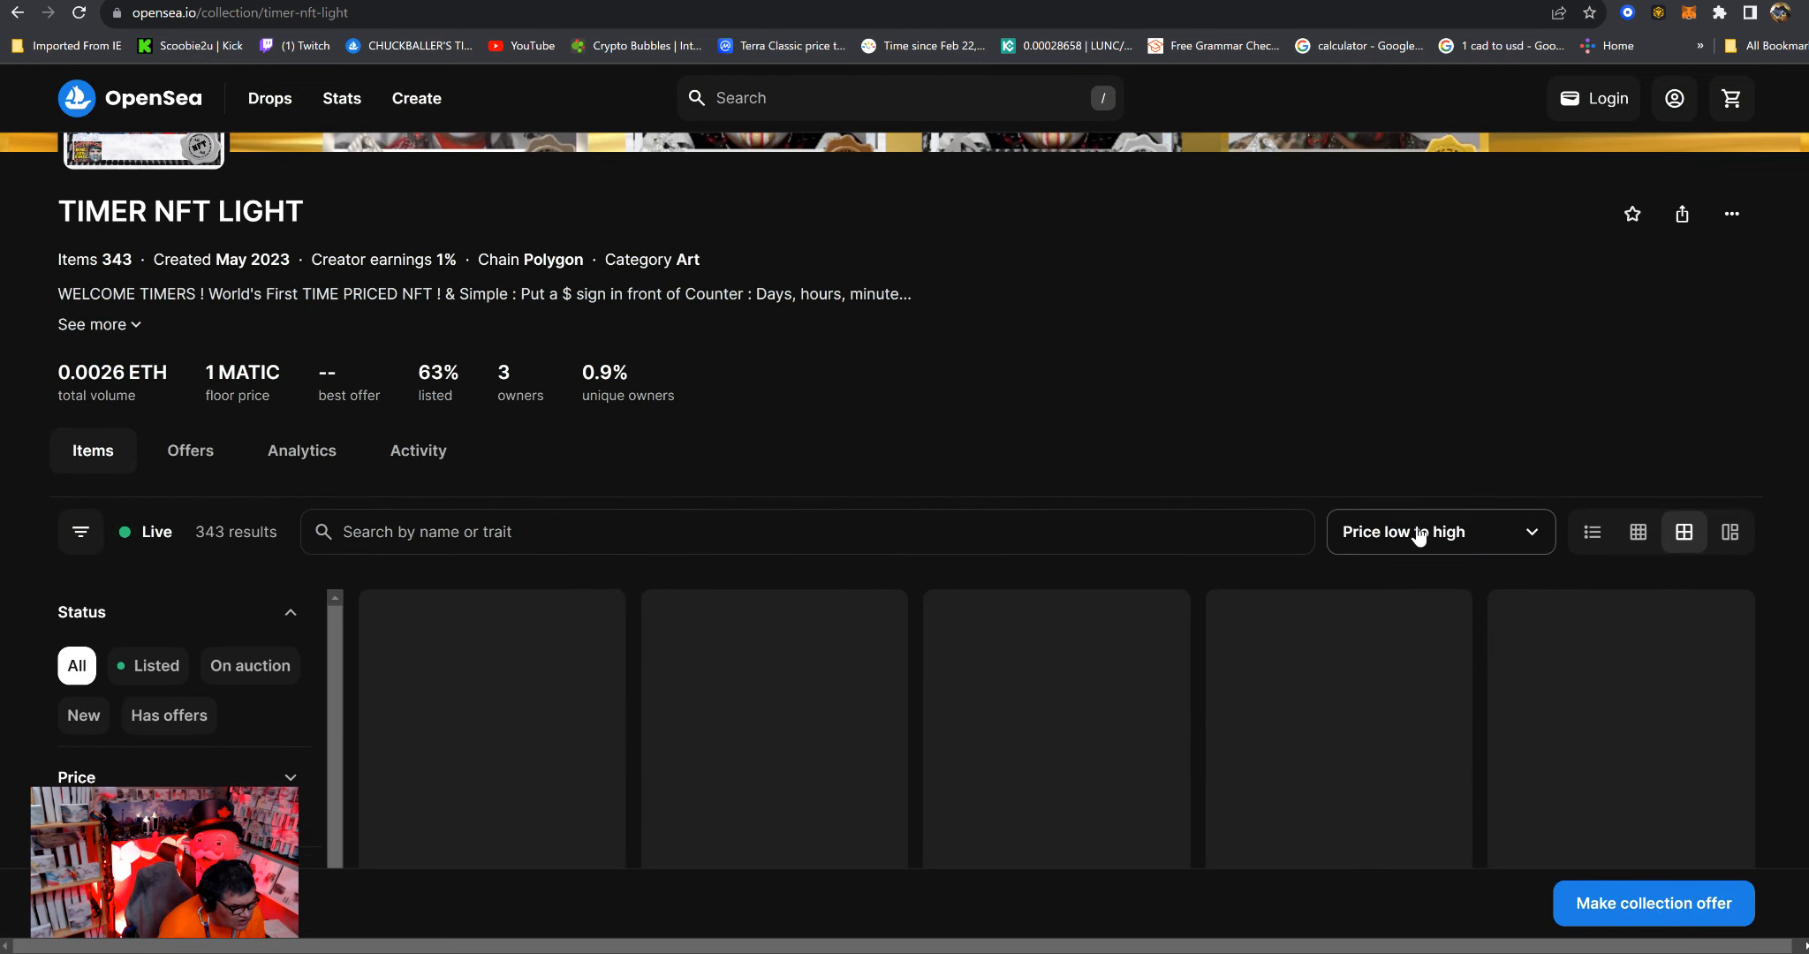
pyautogui.click(1438, 532)
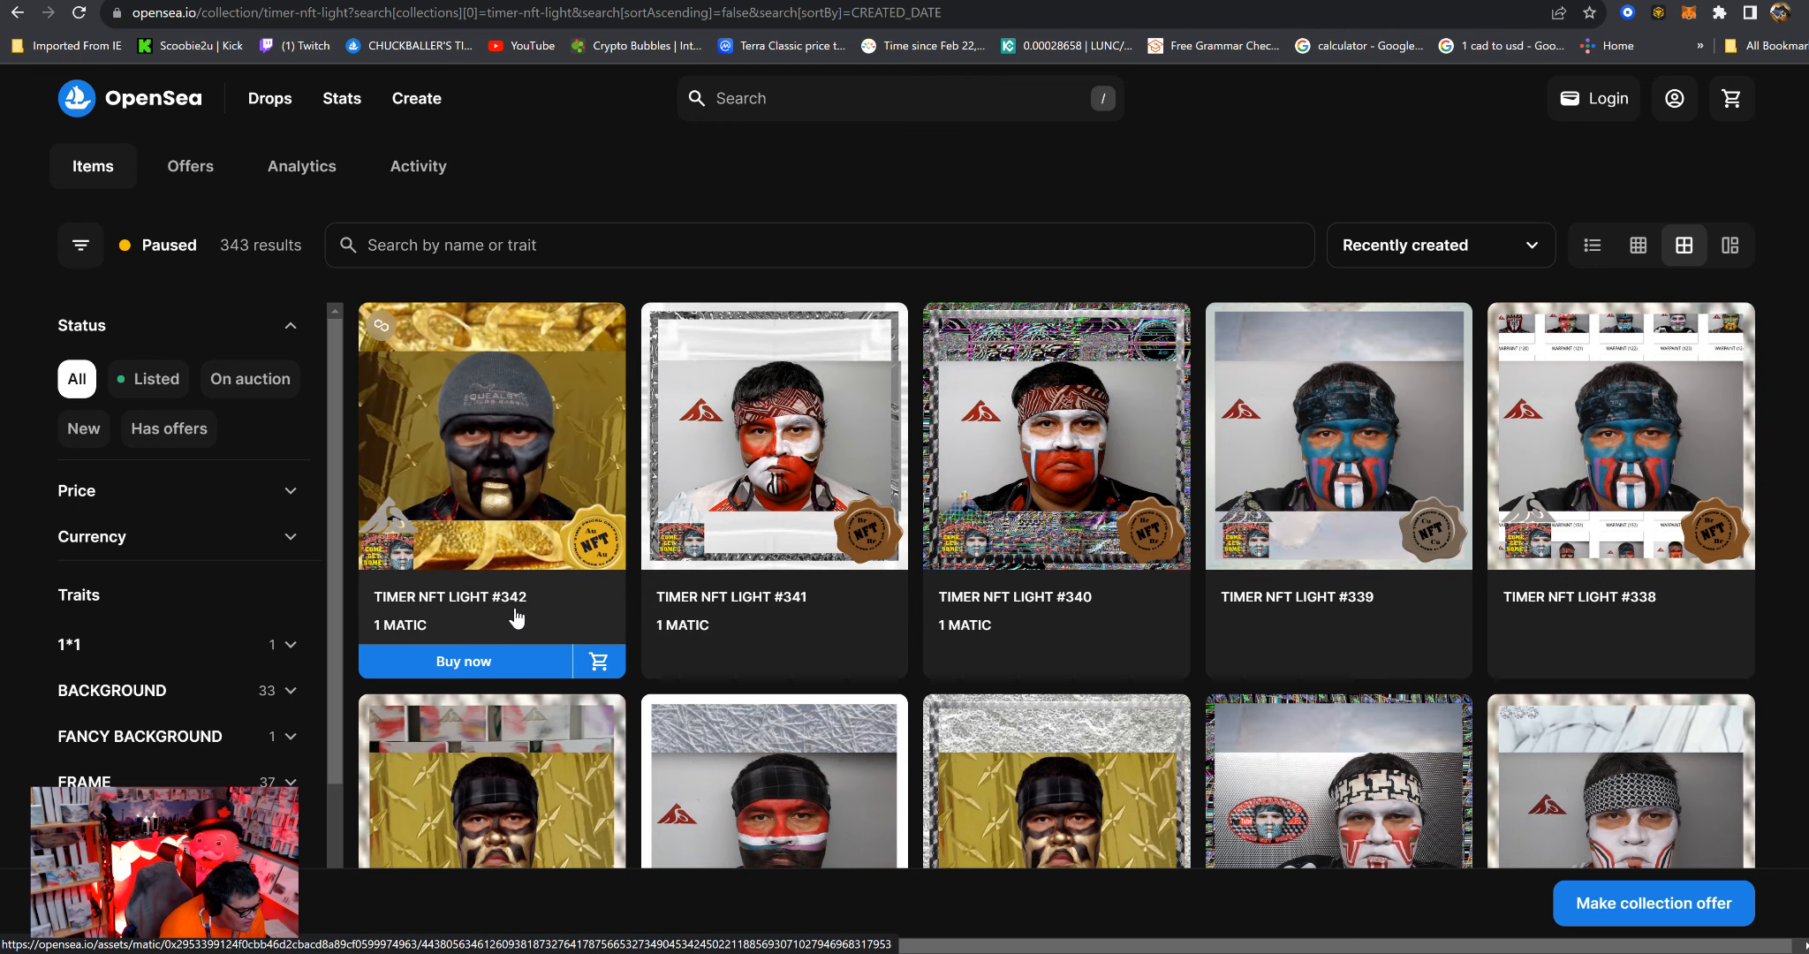
pyautogui.scroll(-3)
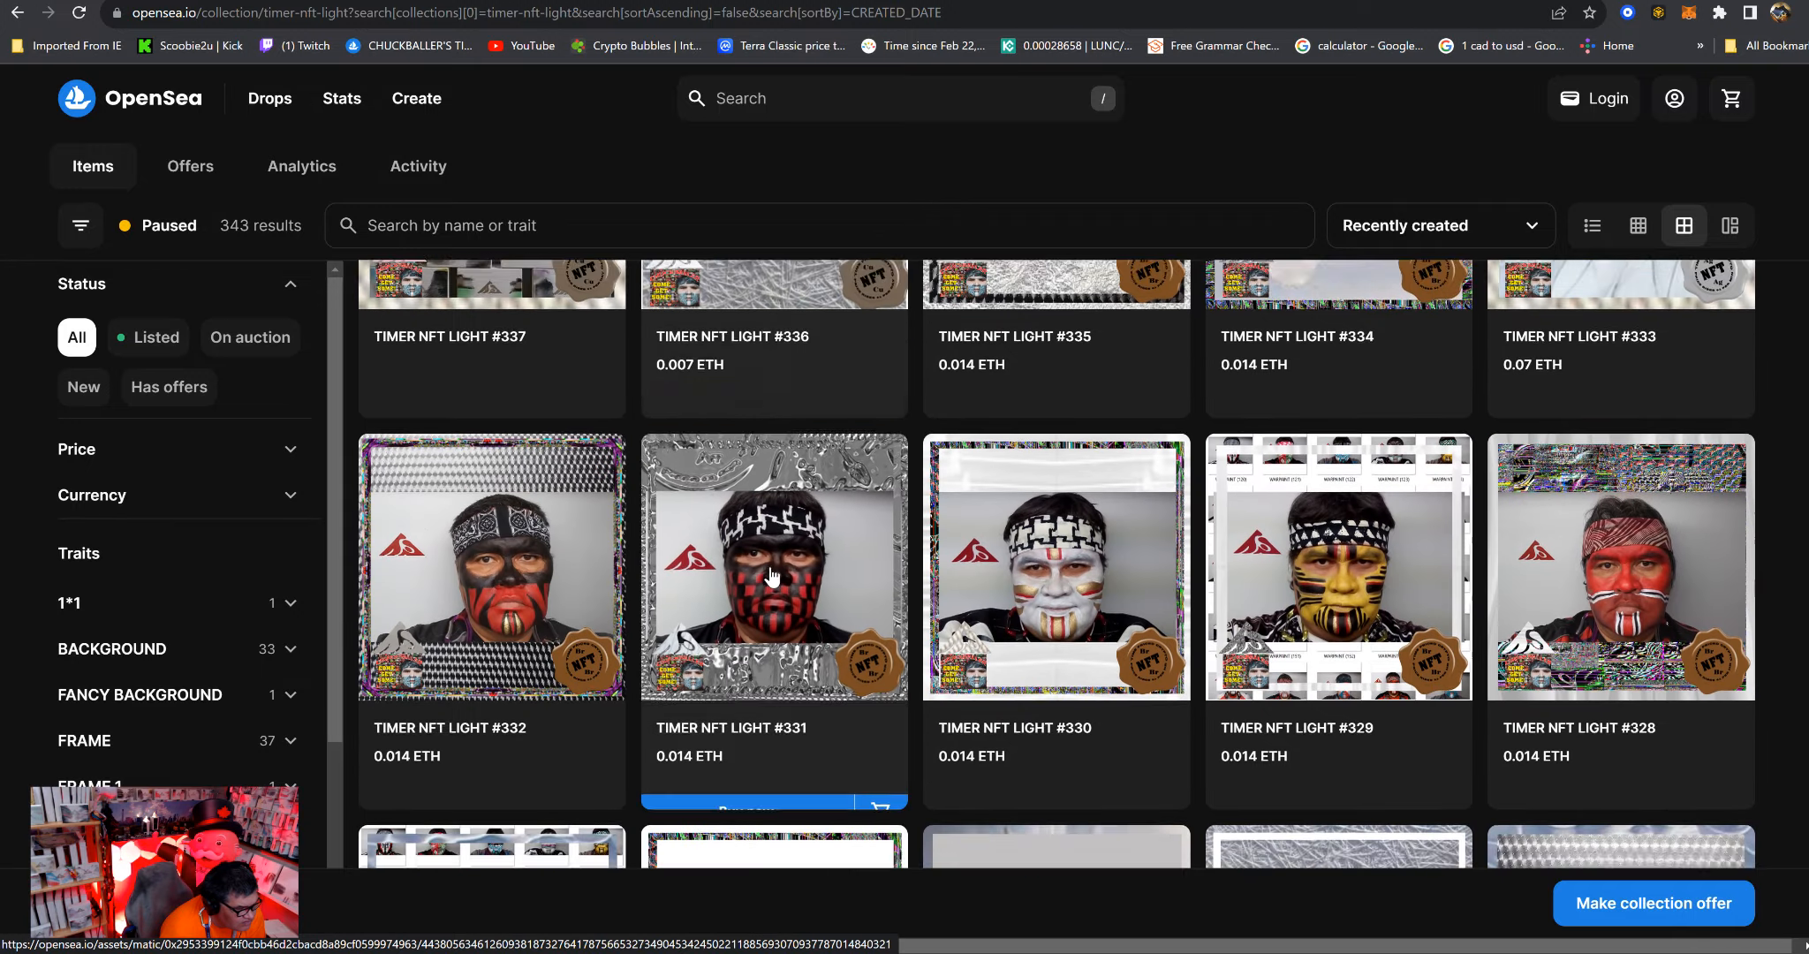
pyautogui.scroll(-3)
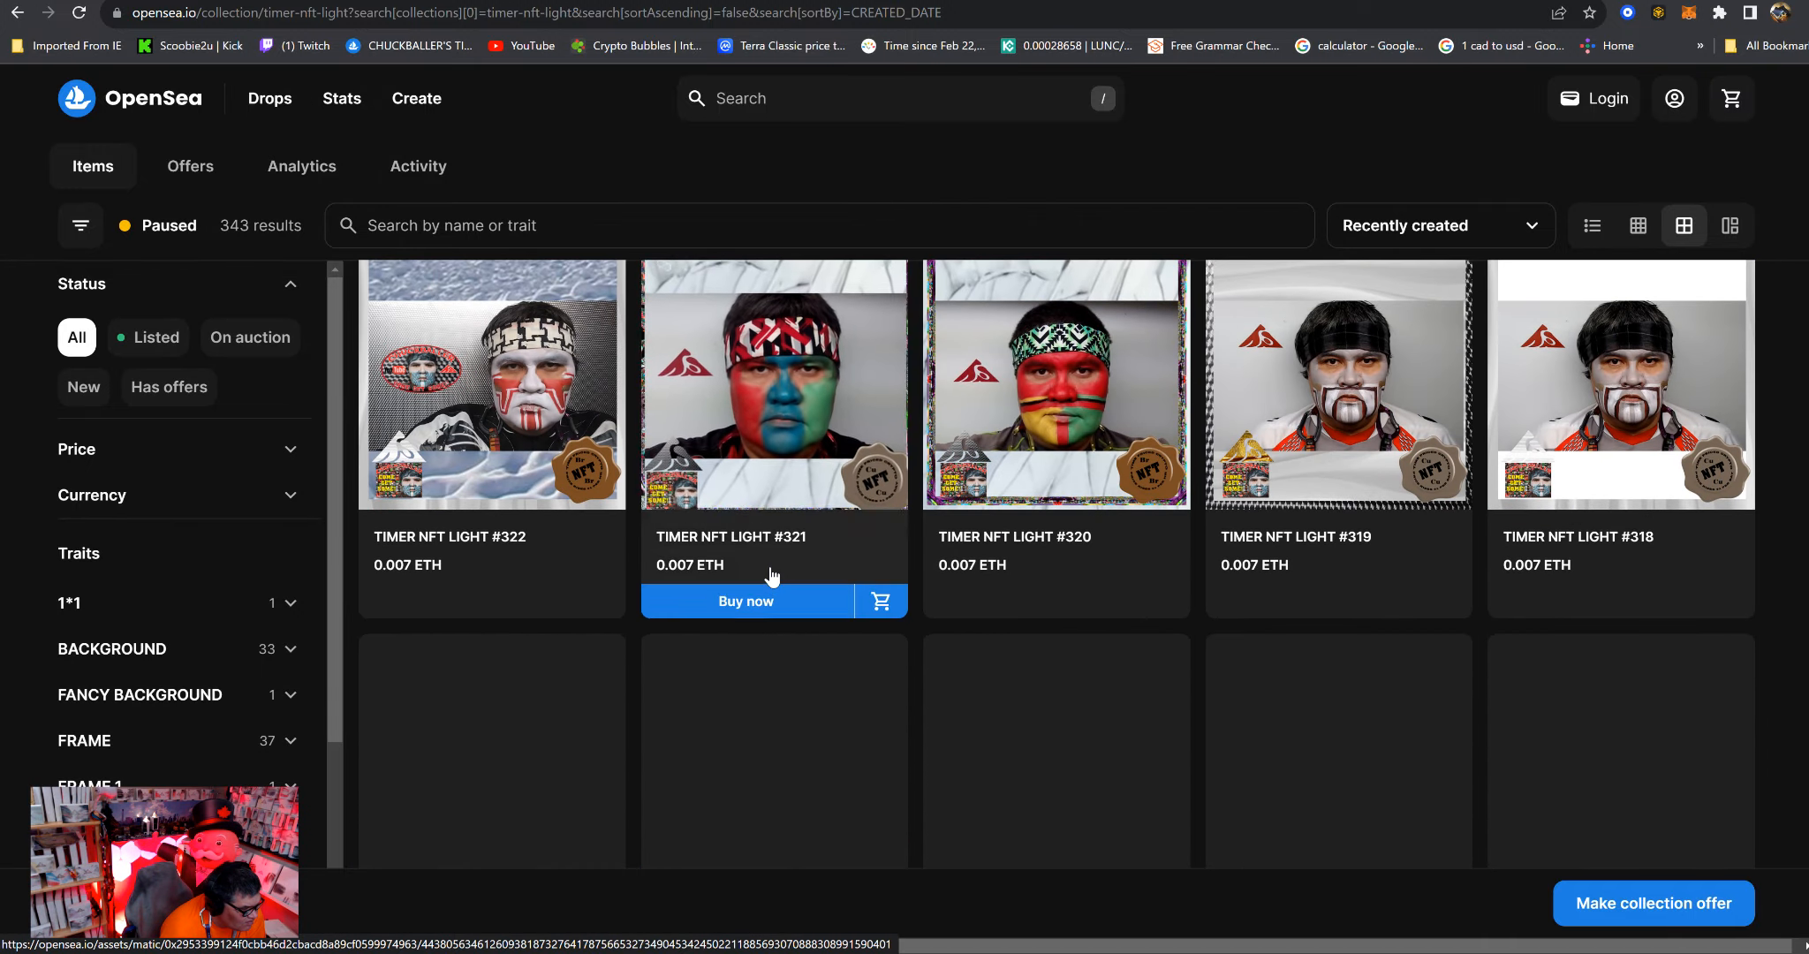
pyautogui.scroll(-3)
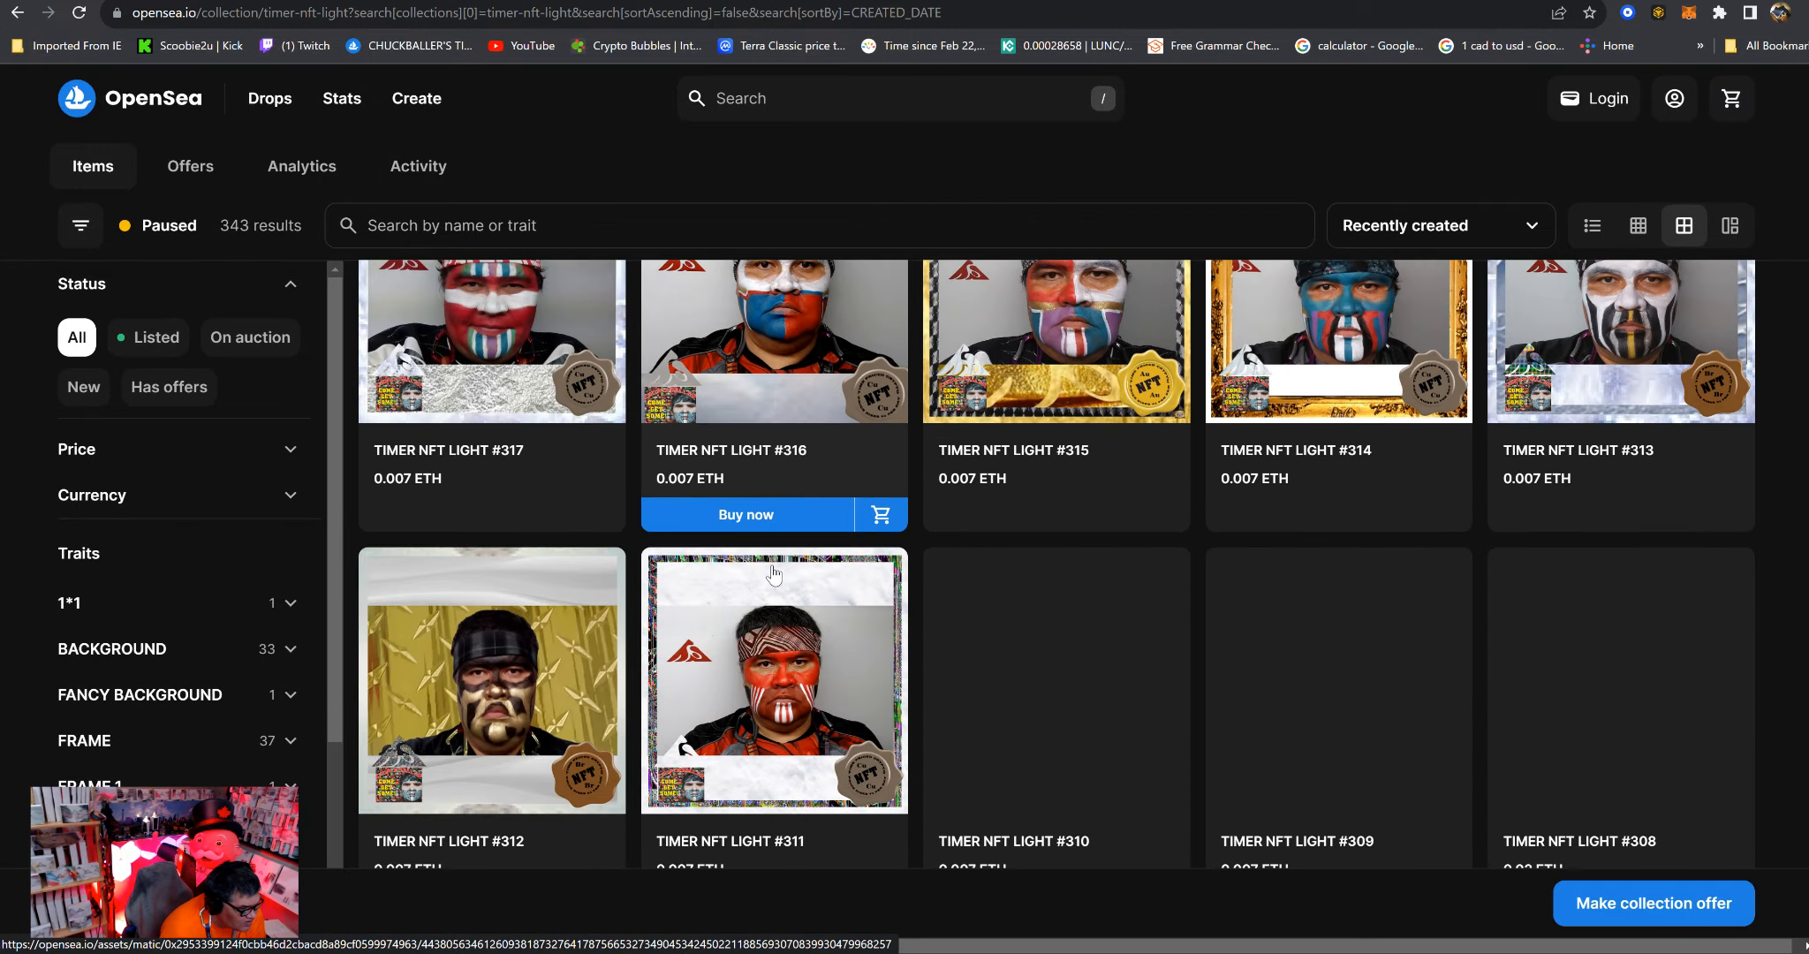
pyautogui.scroll(-3)
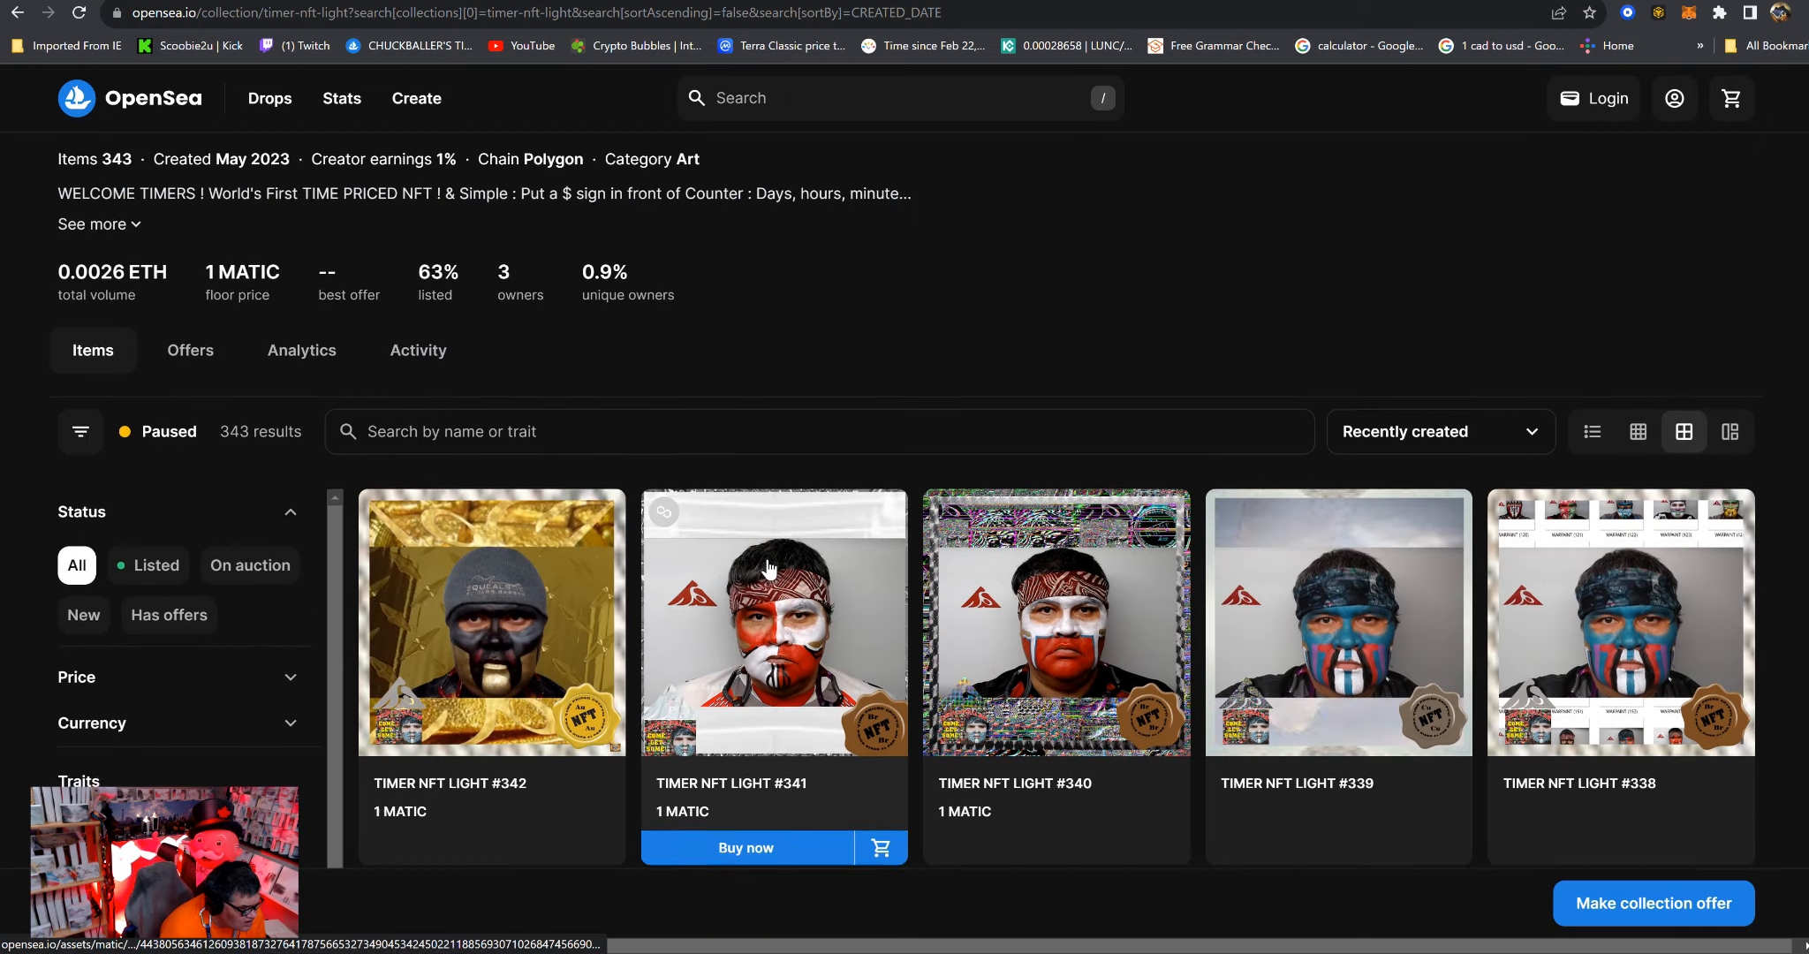
# Scroll further down through the TIMER NFT LIGHT item grid.
pyautogui.scroll(-3)
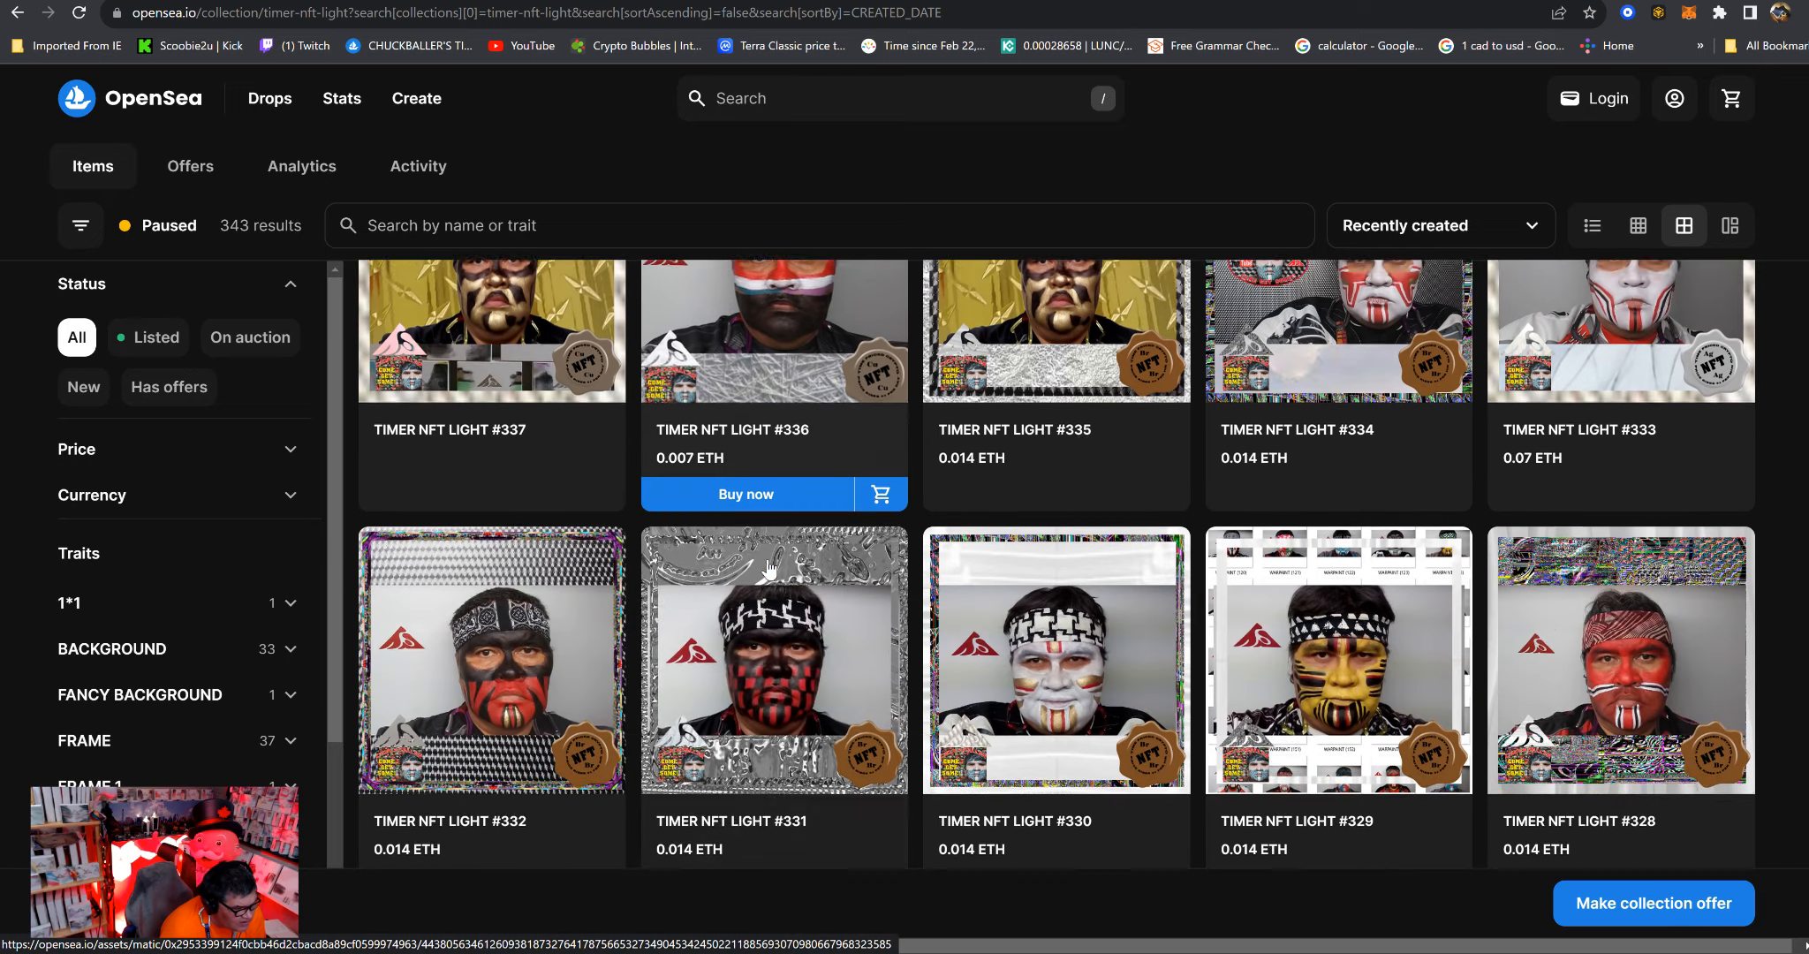
pyautogui.scroll(-3)
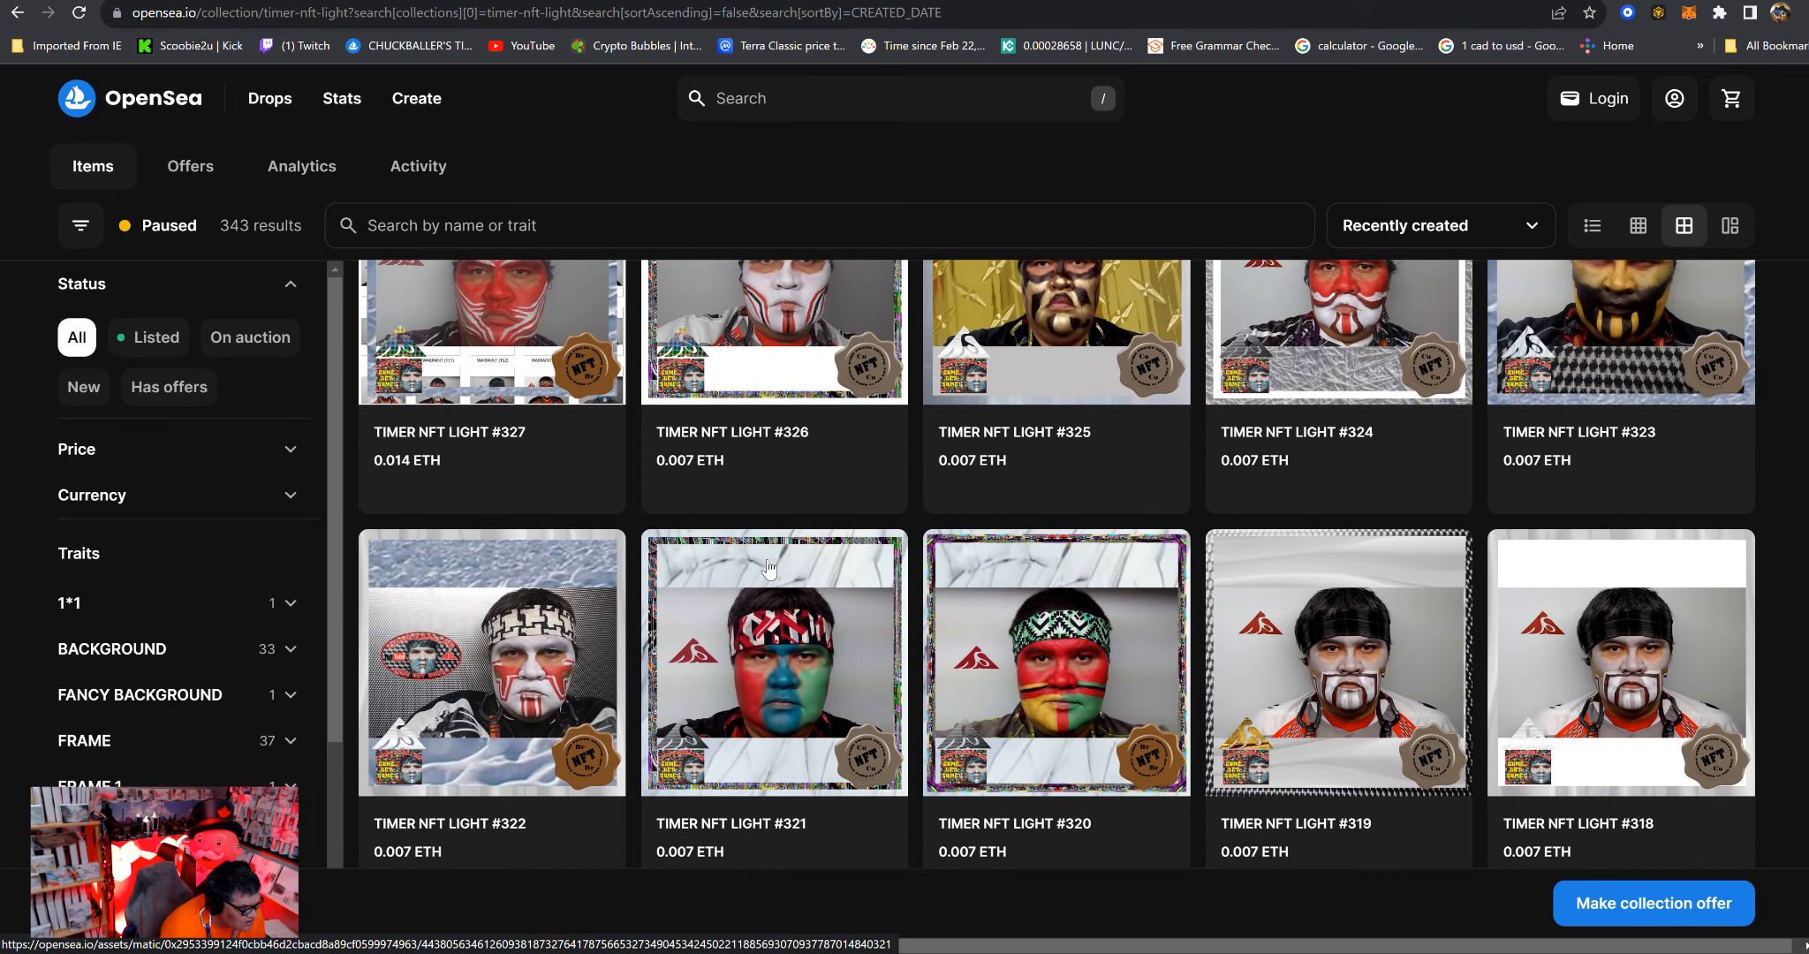
pyautogui.scroll(-3)
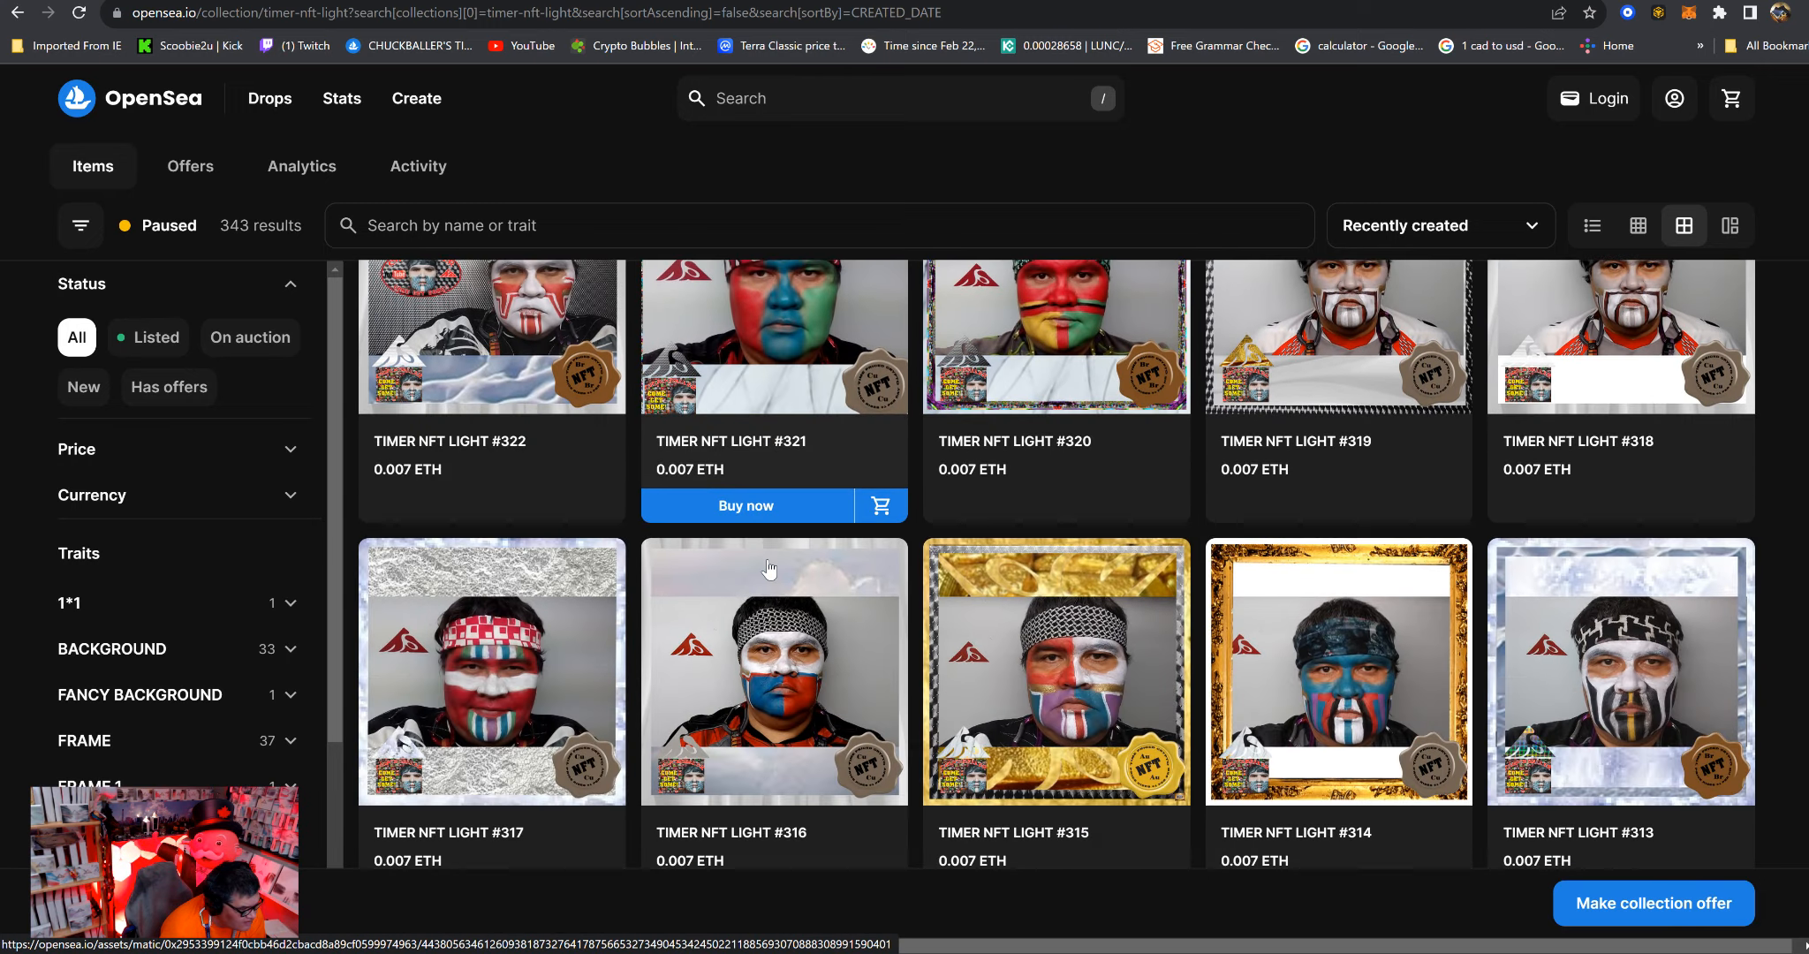
pyautogui.scroll(-3)
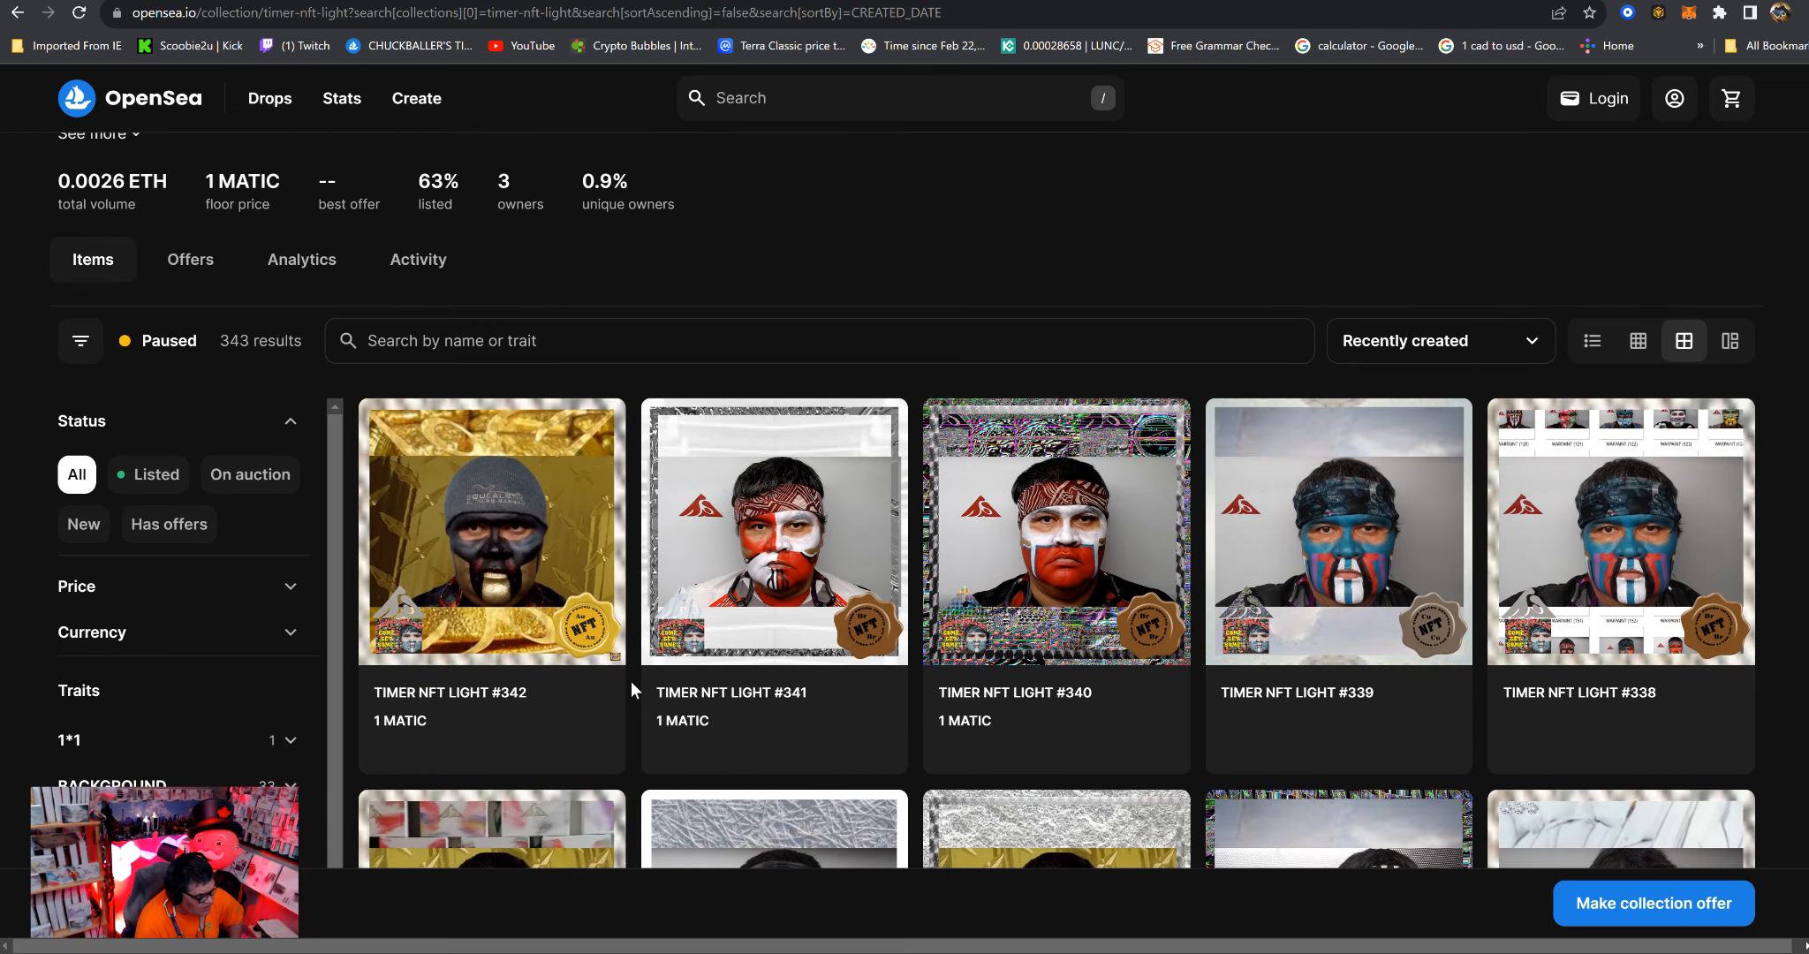
pyautogui.moveTo(637, 724)
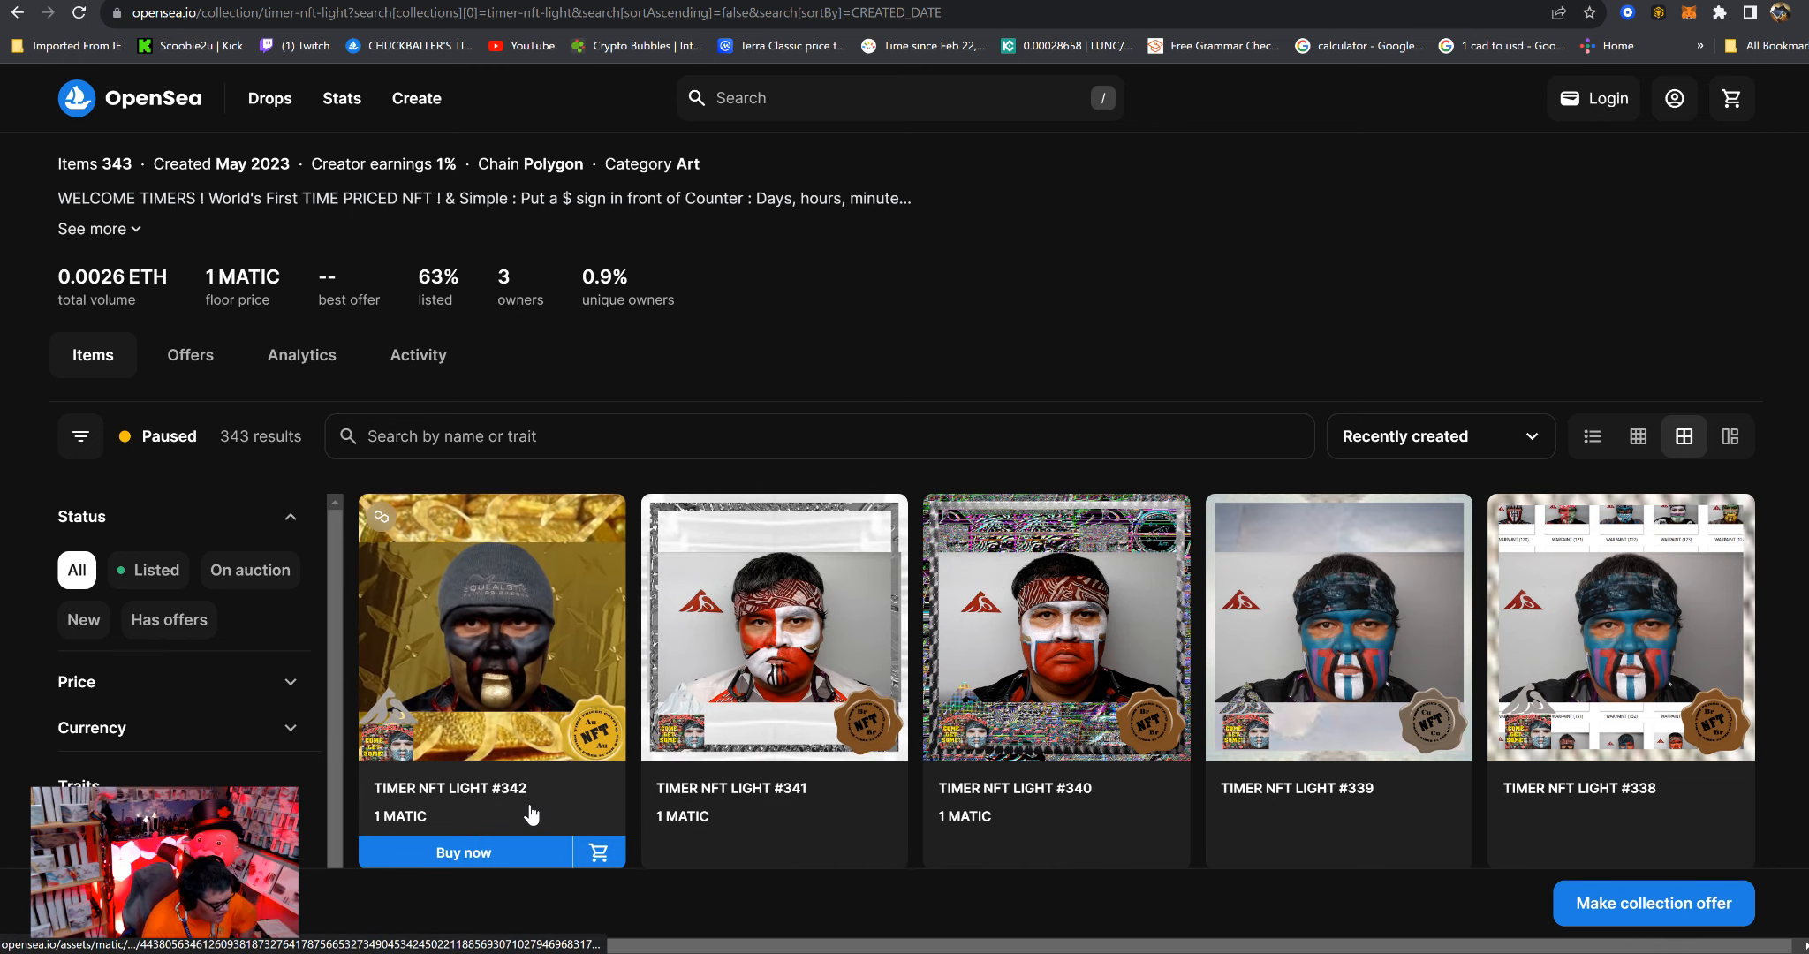
pyautogui.moveTo(631, 842)
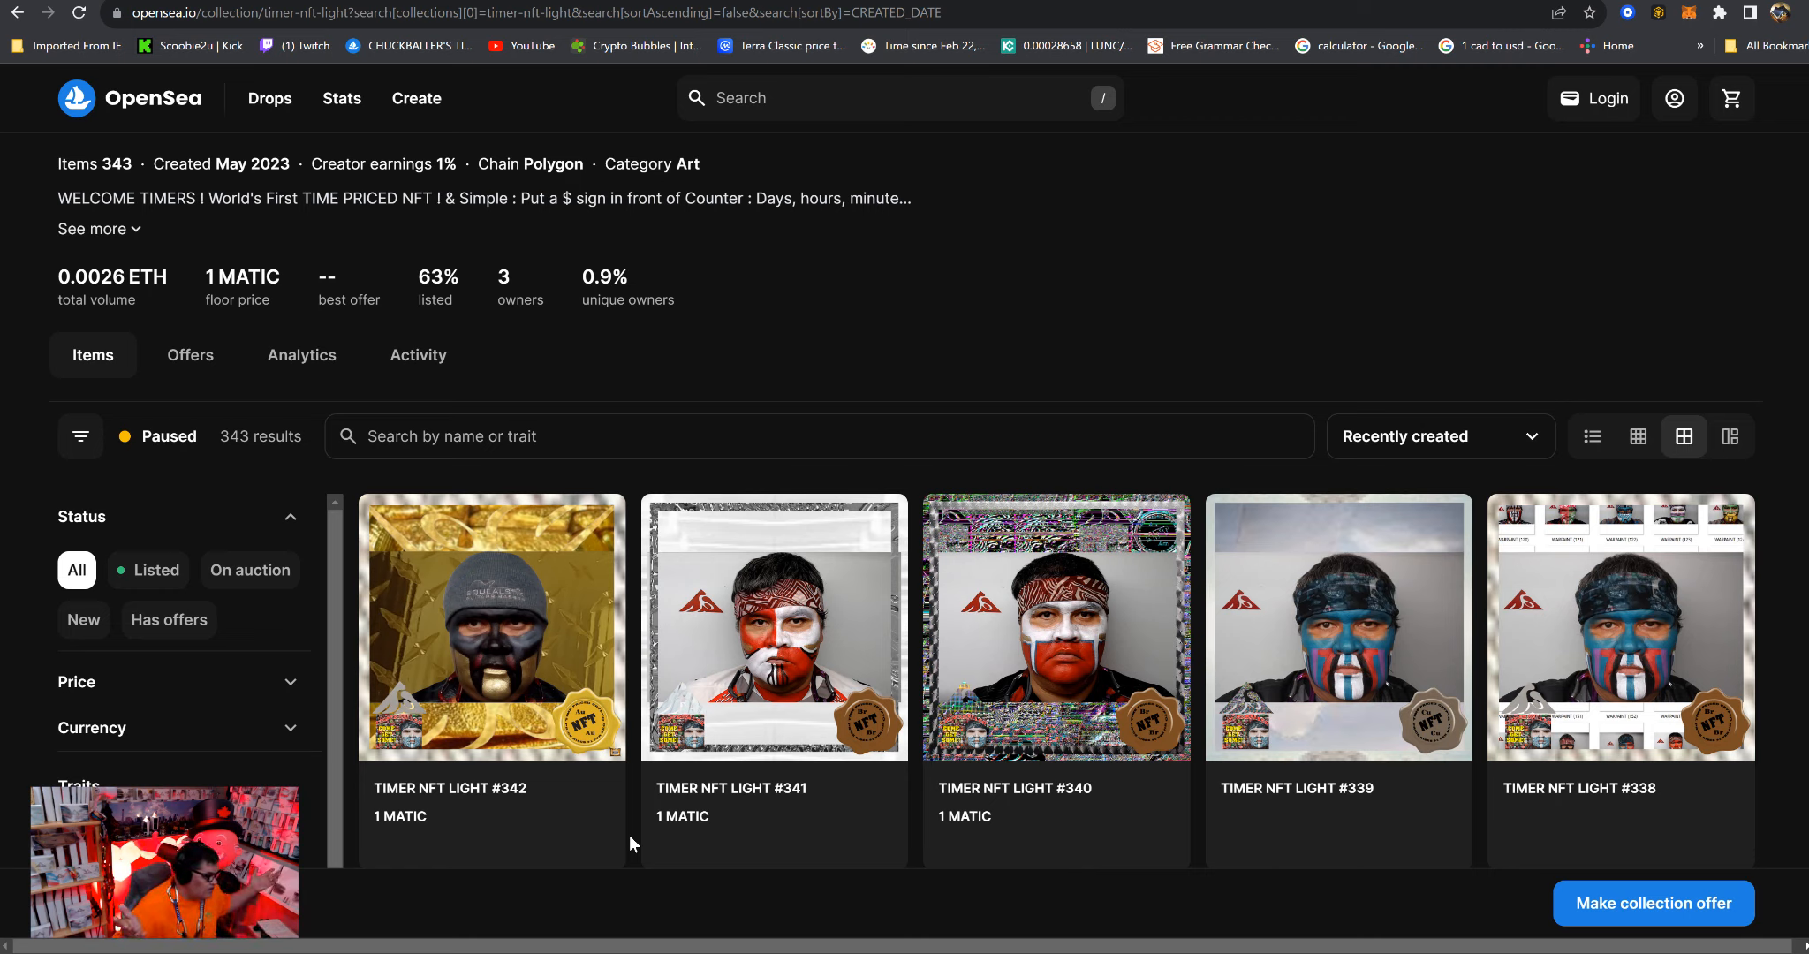
pyautogui.moveTo(774, 627)
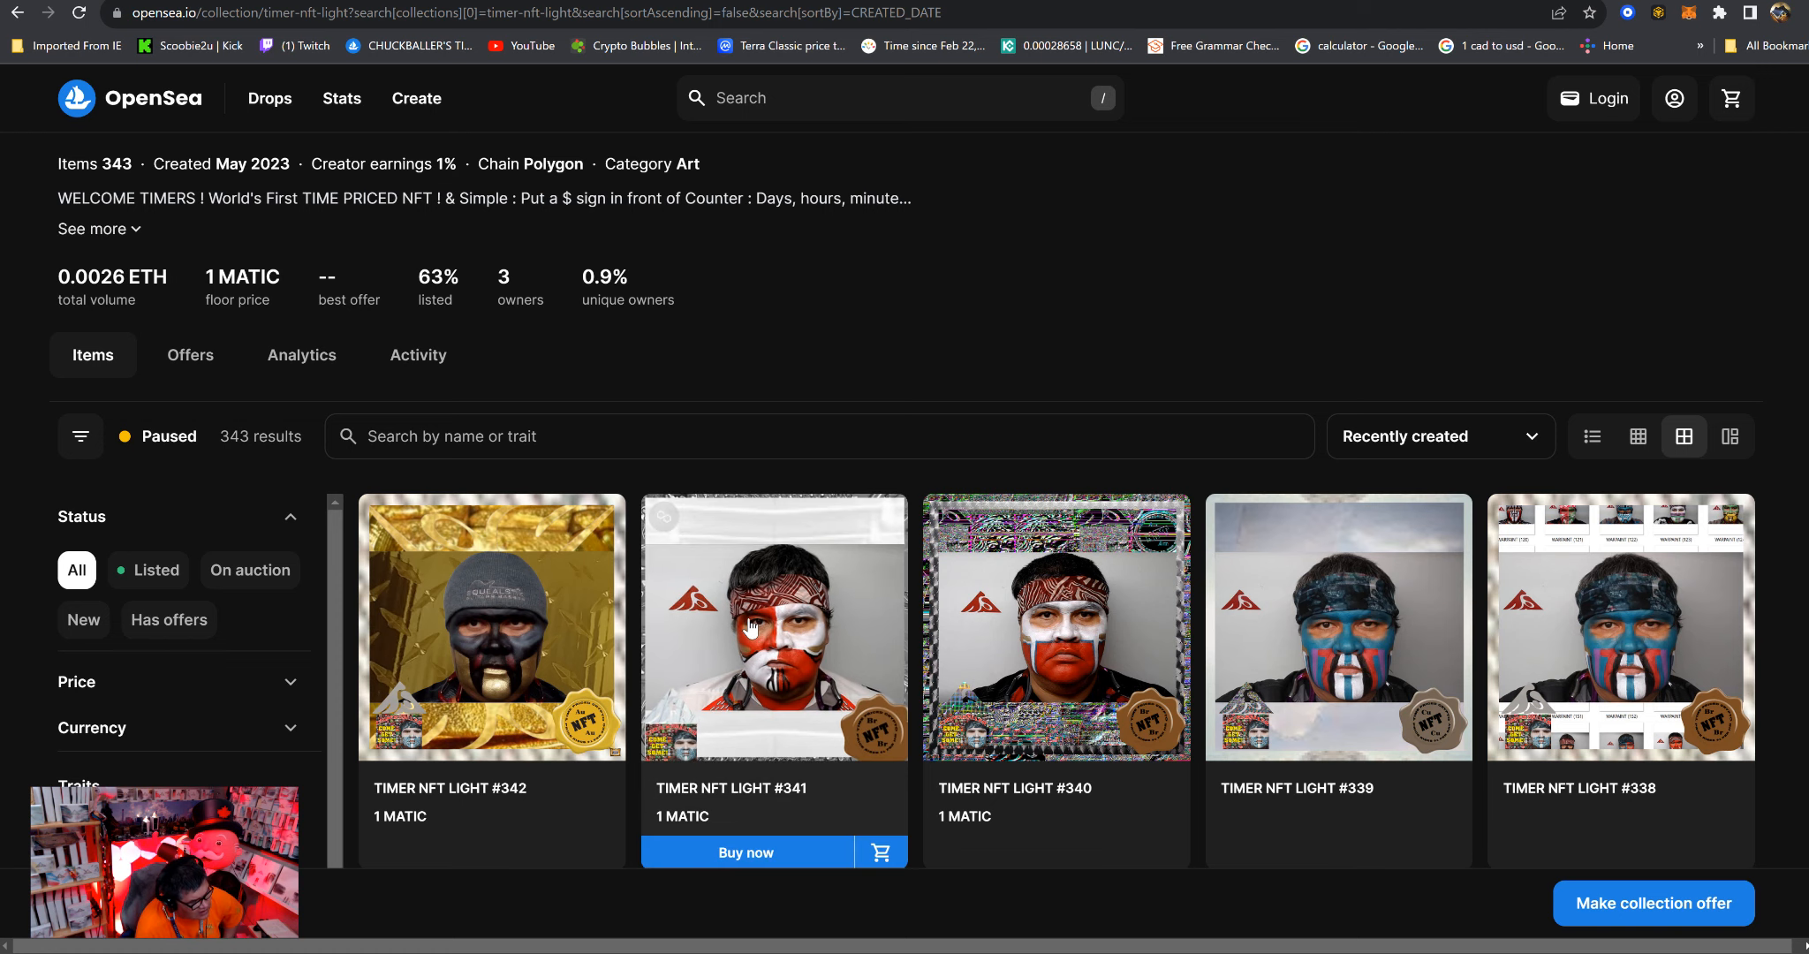
pyautogui.moveTo(708, 238)
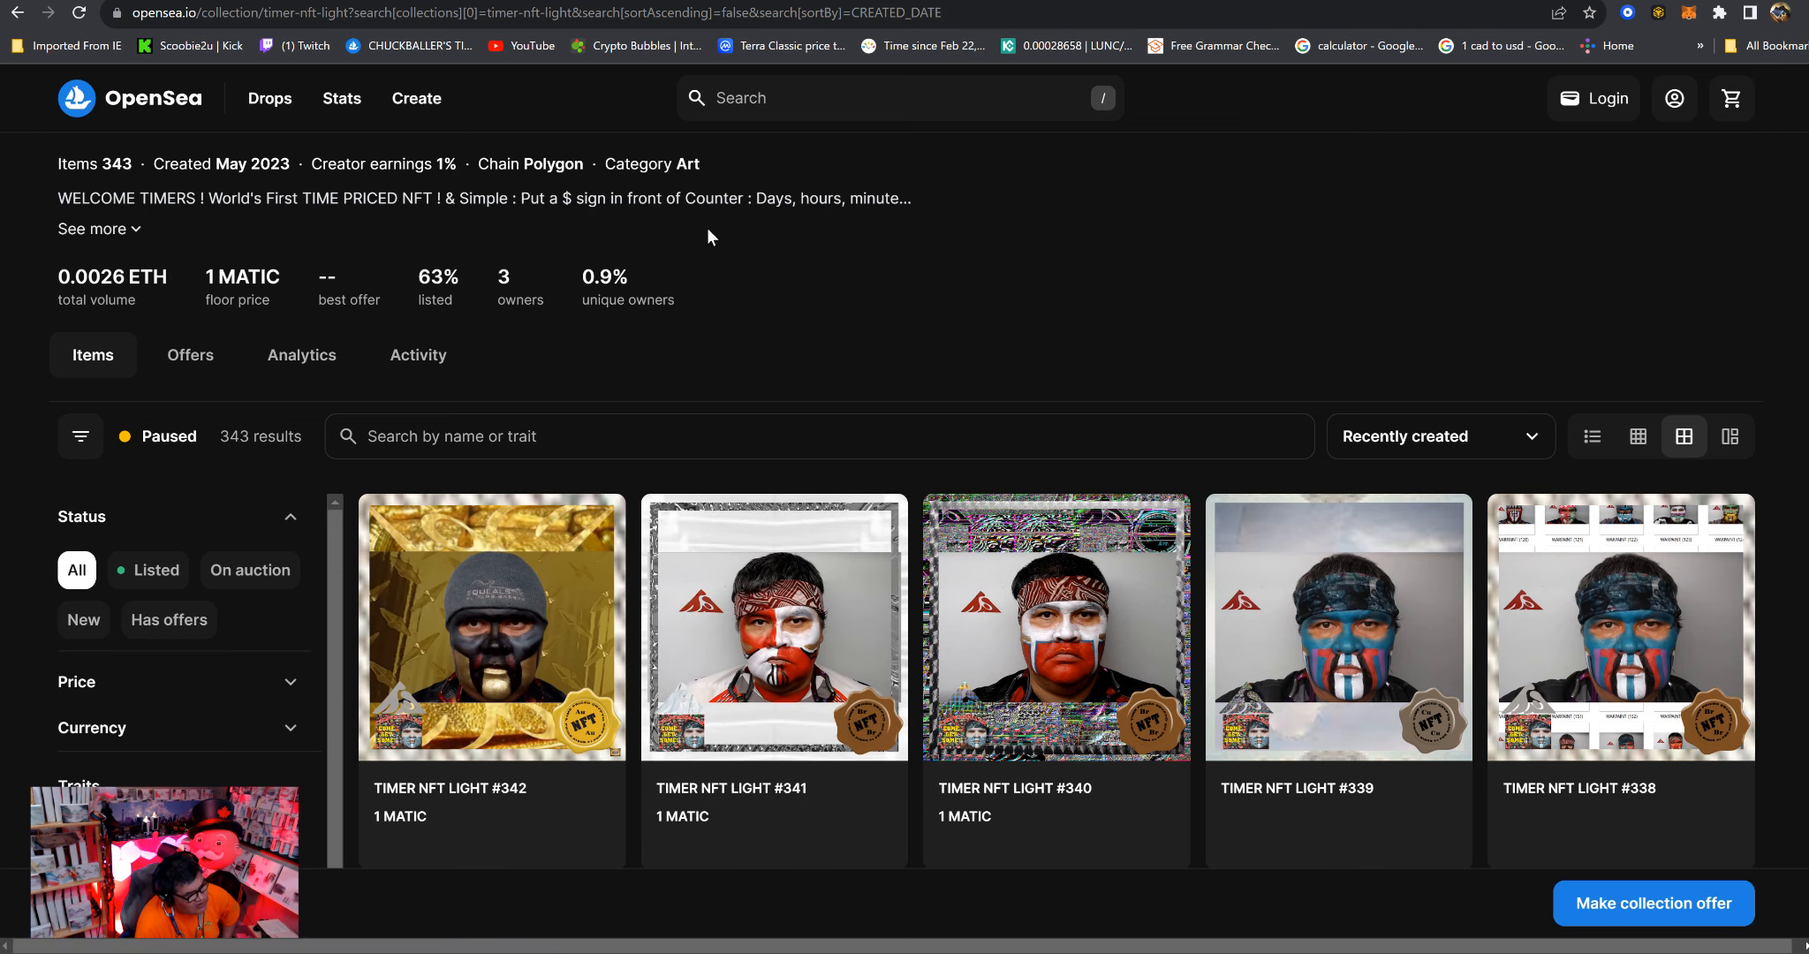
pyautogui.scroll(-3)
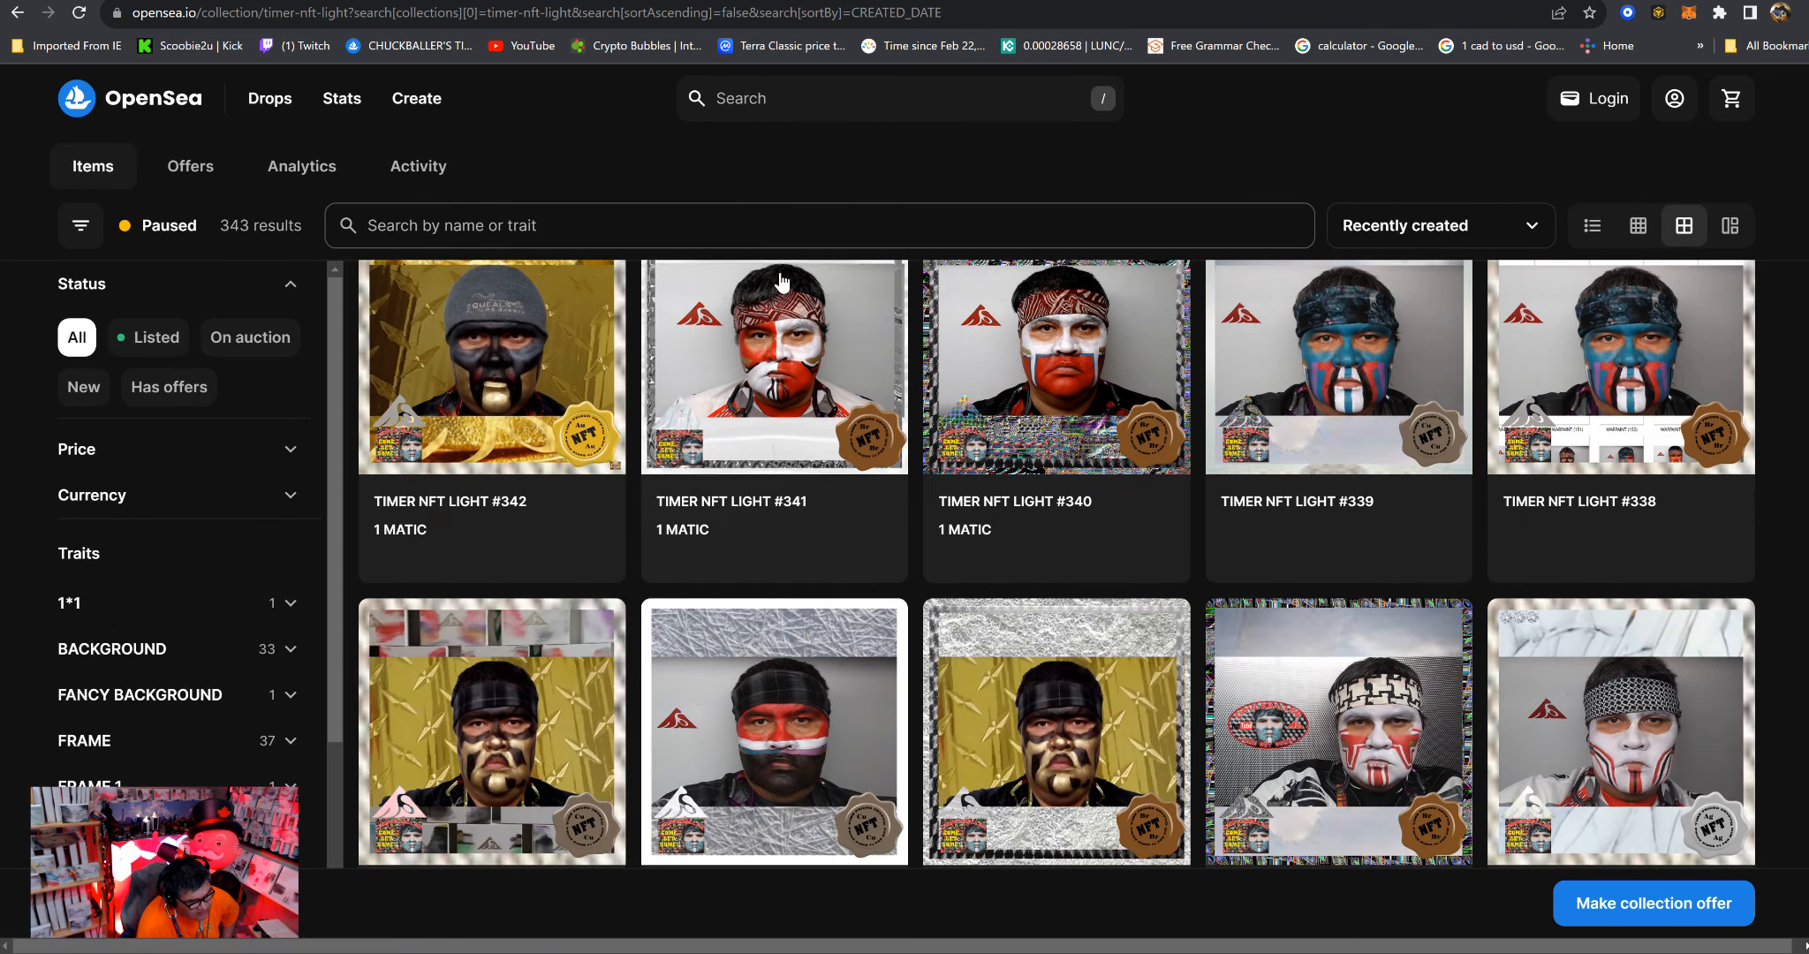
pyautogui.scroll(-3)
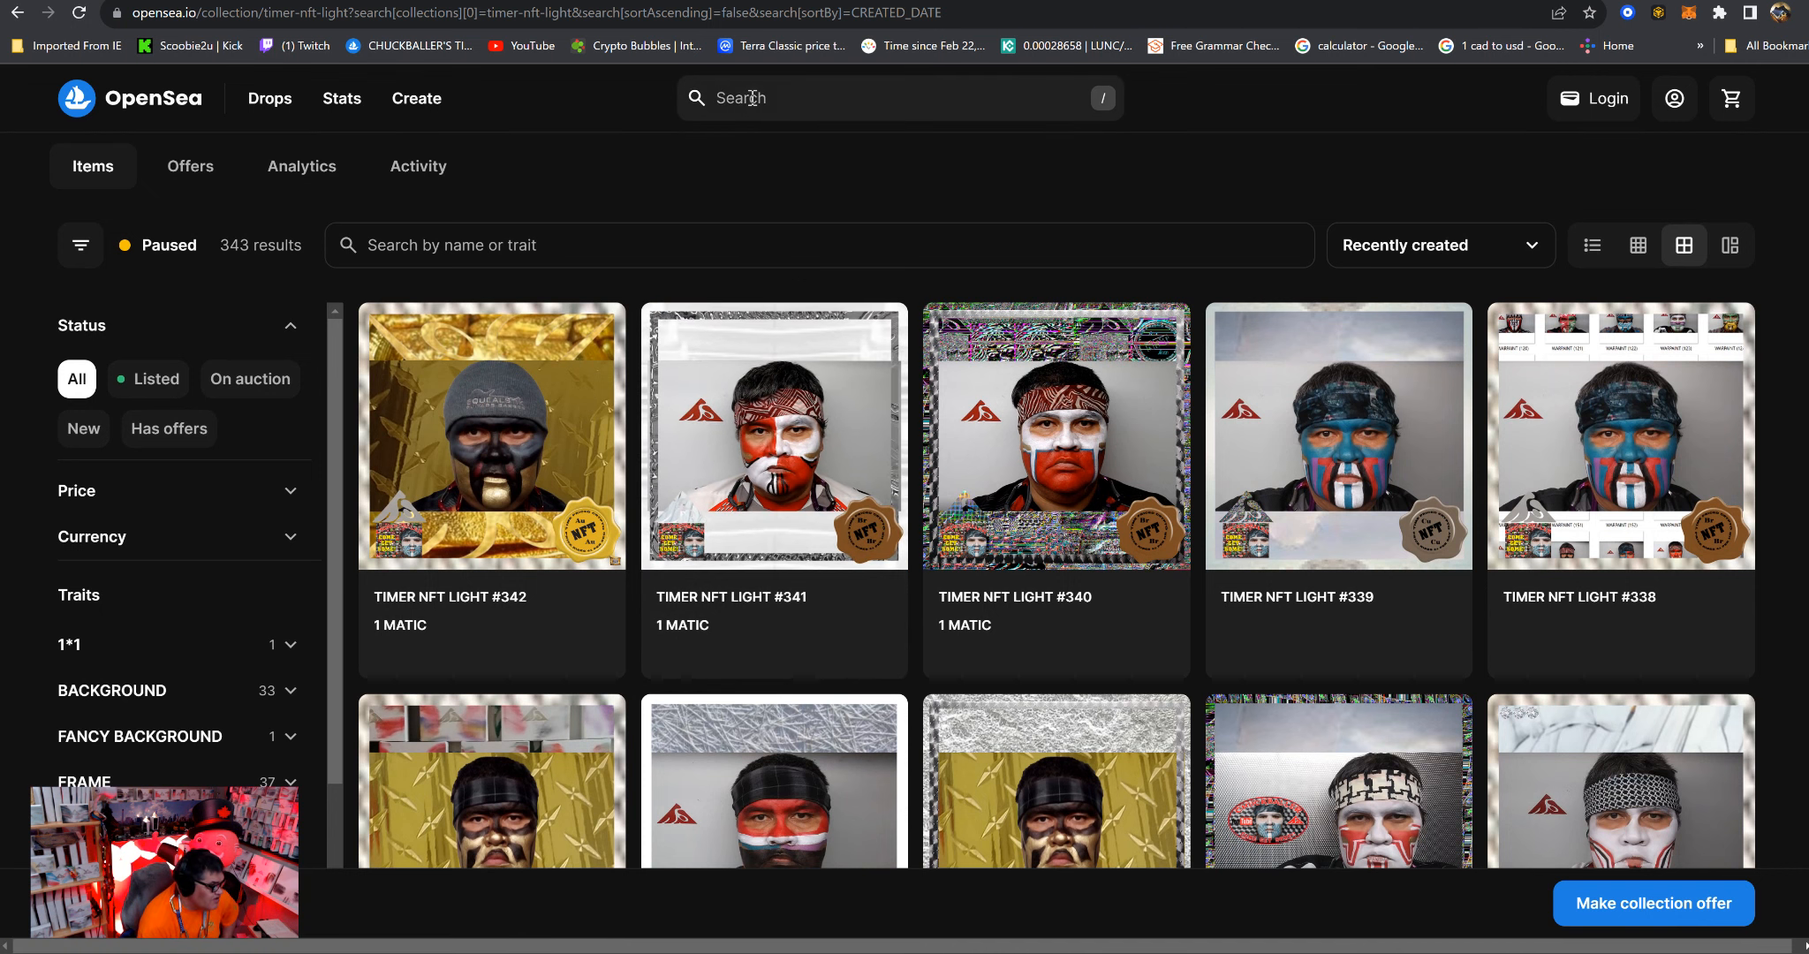
# Go to the ONION TROLL collection from recent searches, sorted Price low to high.
pyautogui.click(899, 99)
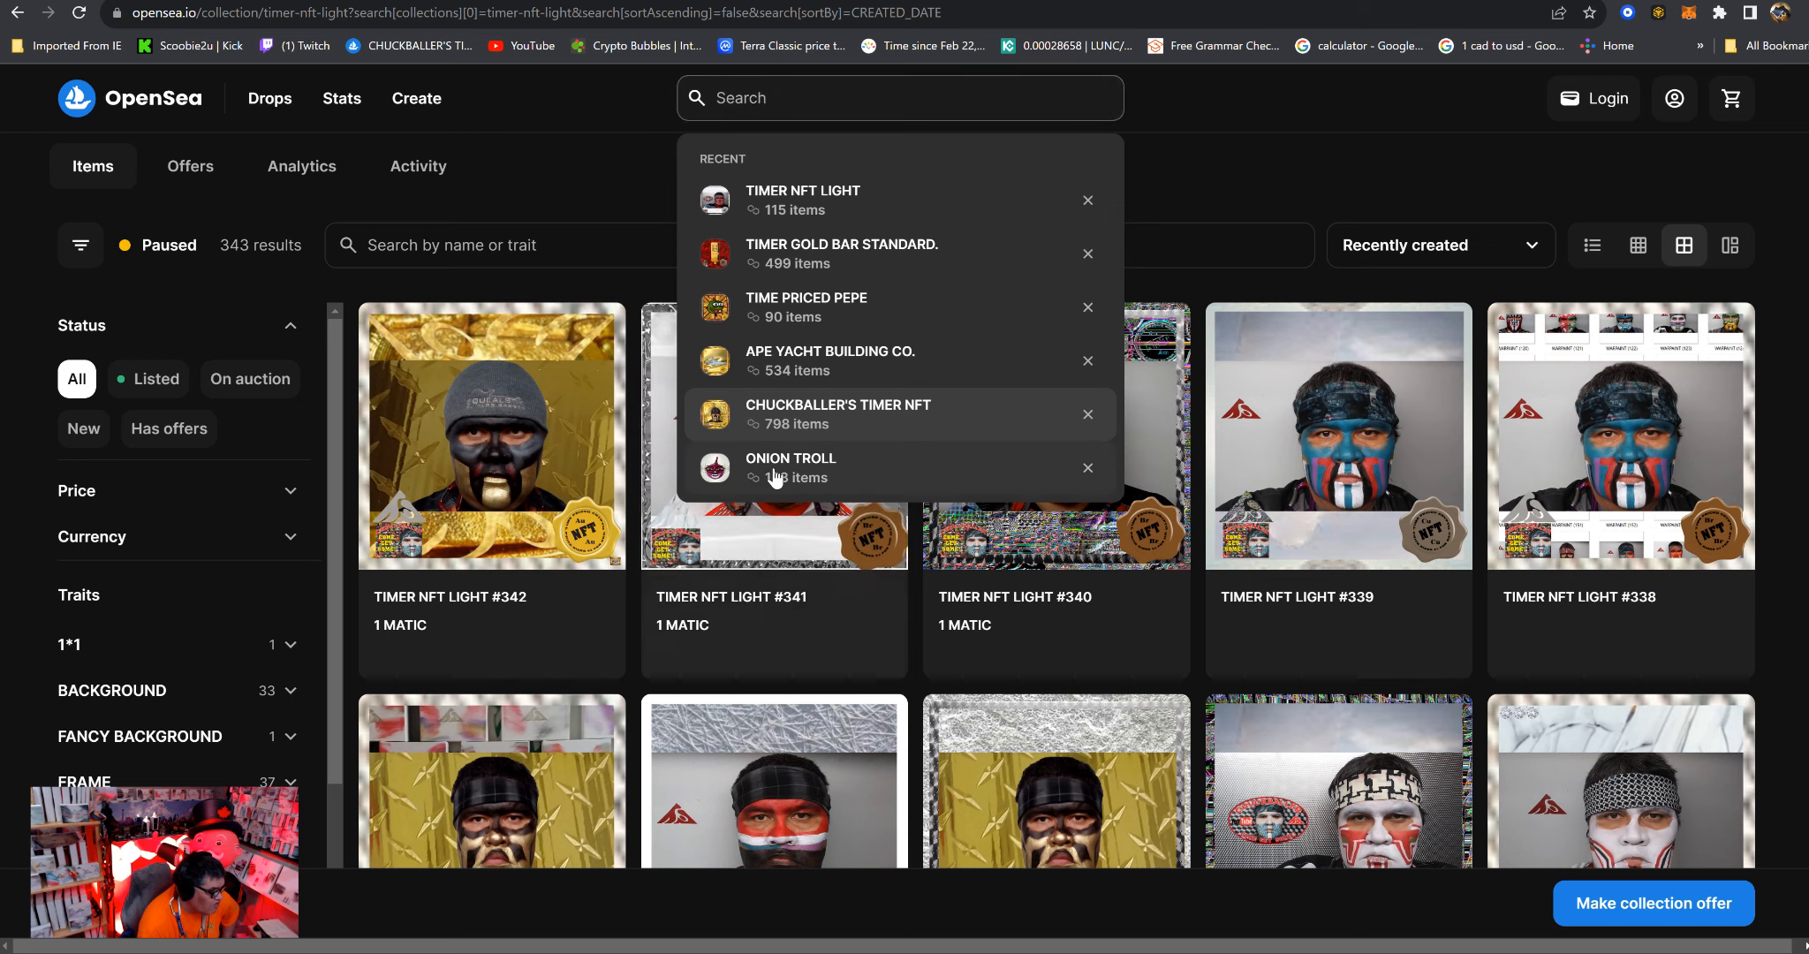
pyautogui.click(789, 466)
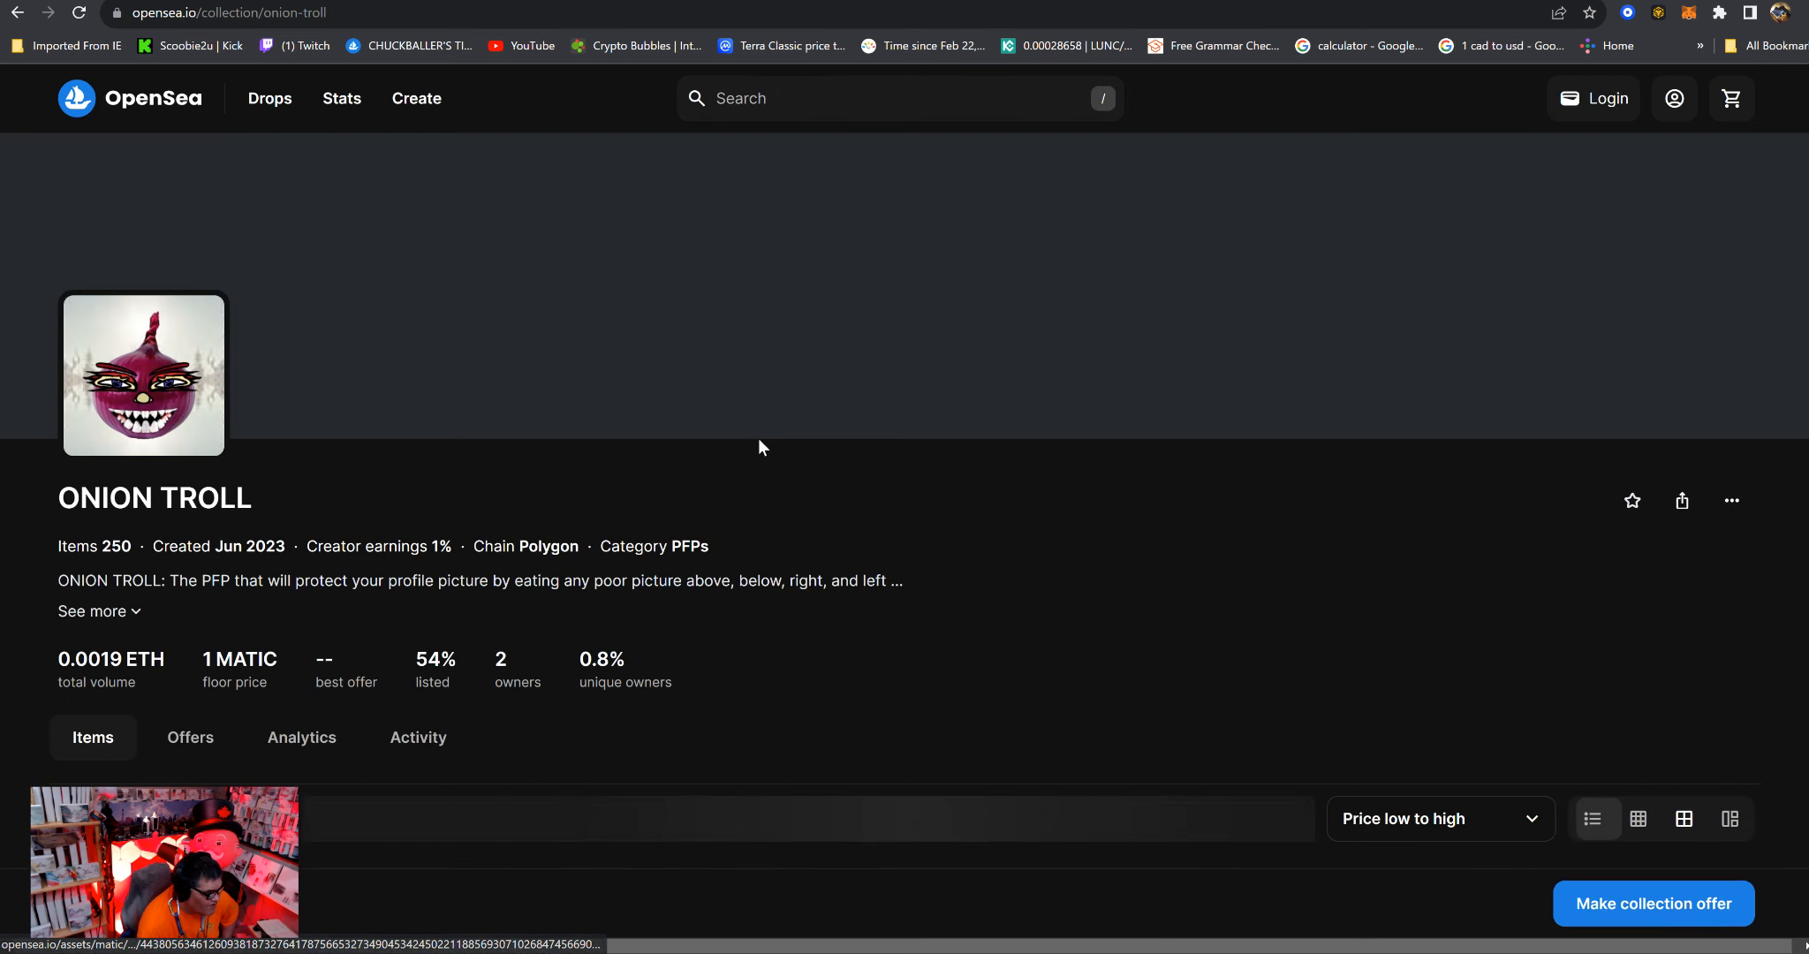
pyautogui.scroll(-3)
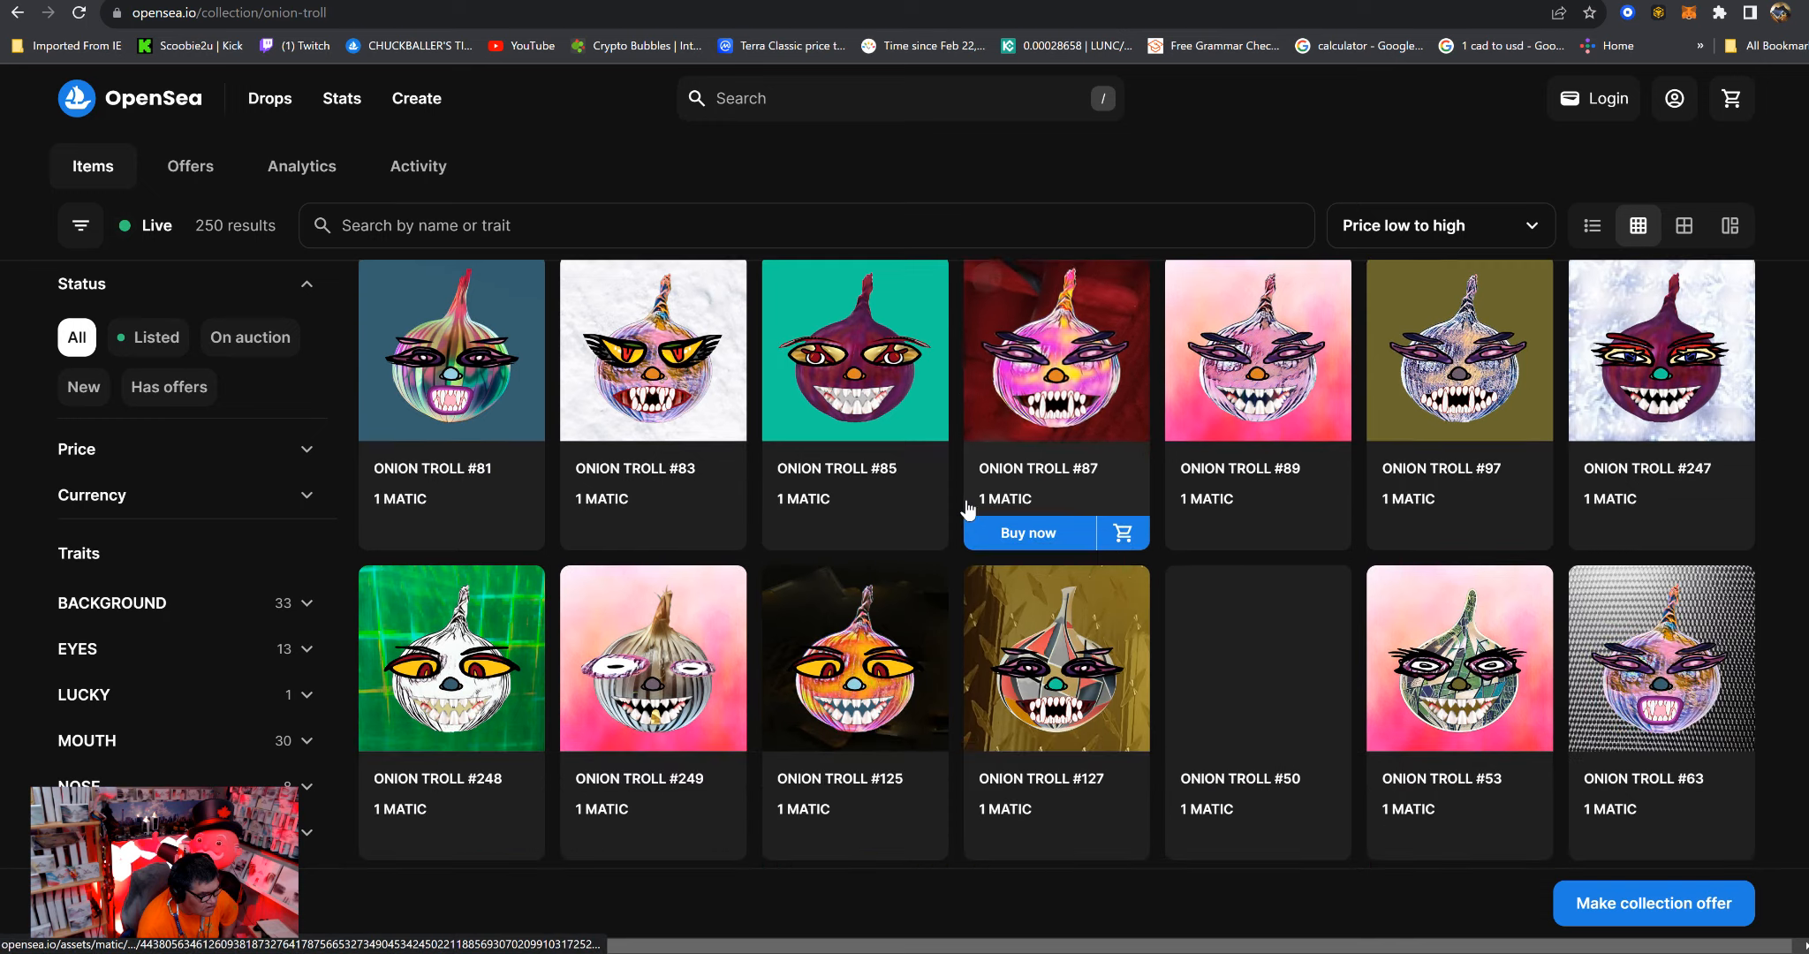
pyautogui.scroll(-3)
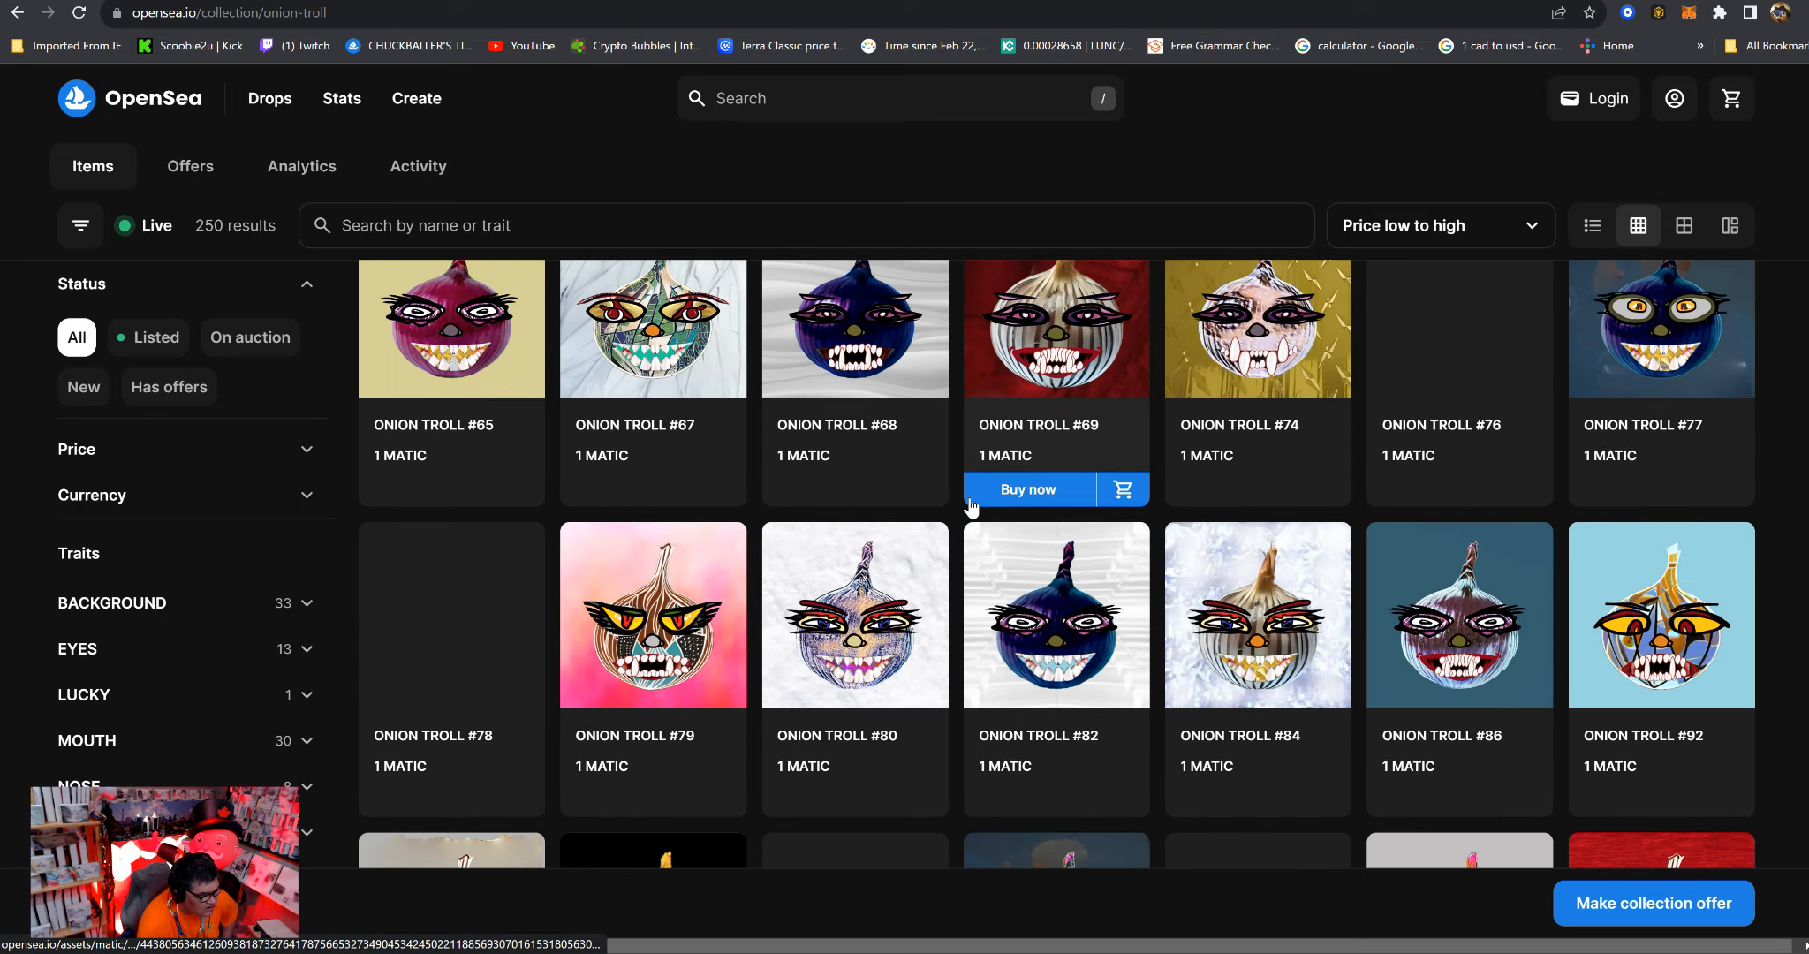
pyautogui.scroll(-3)
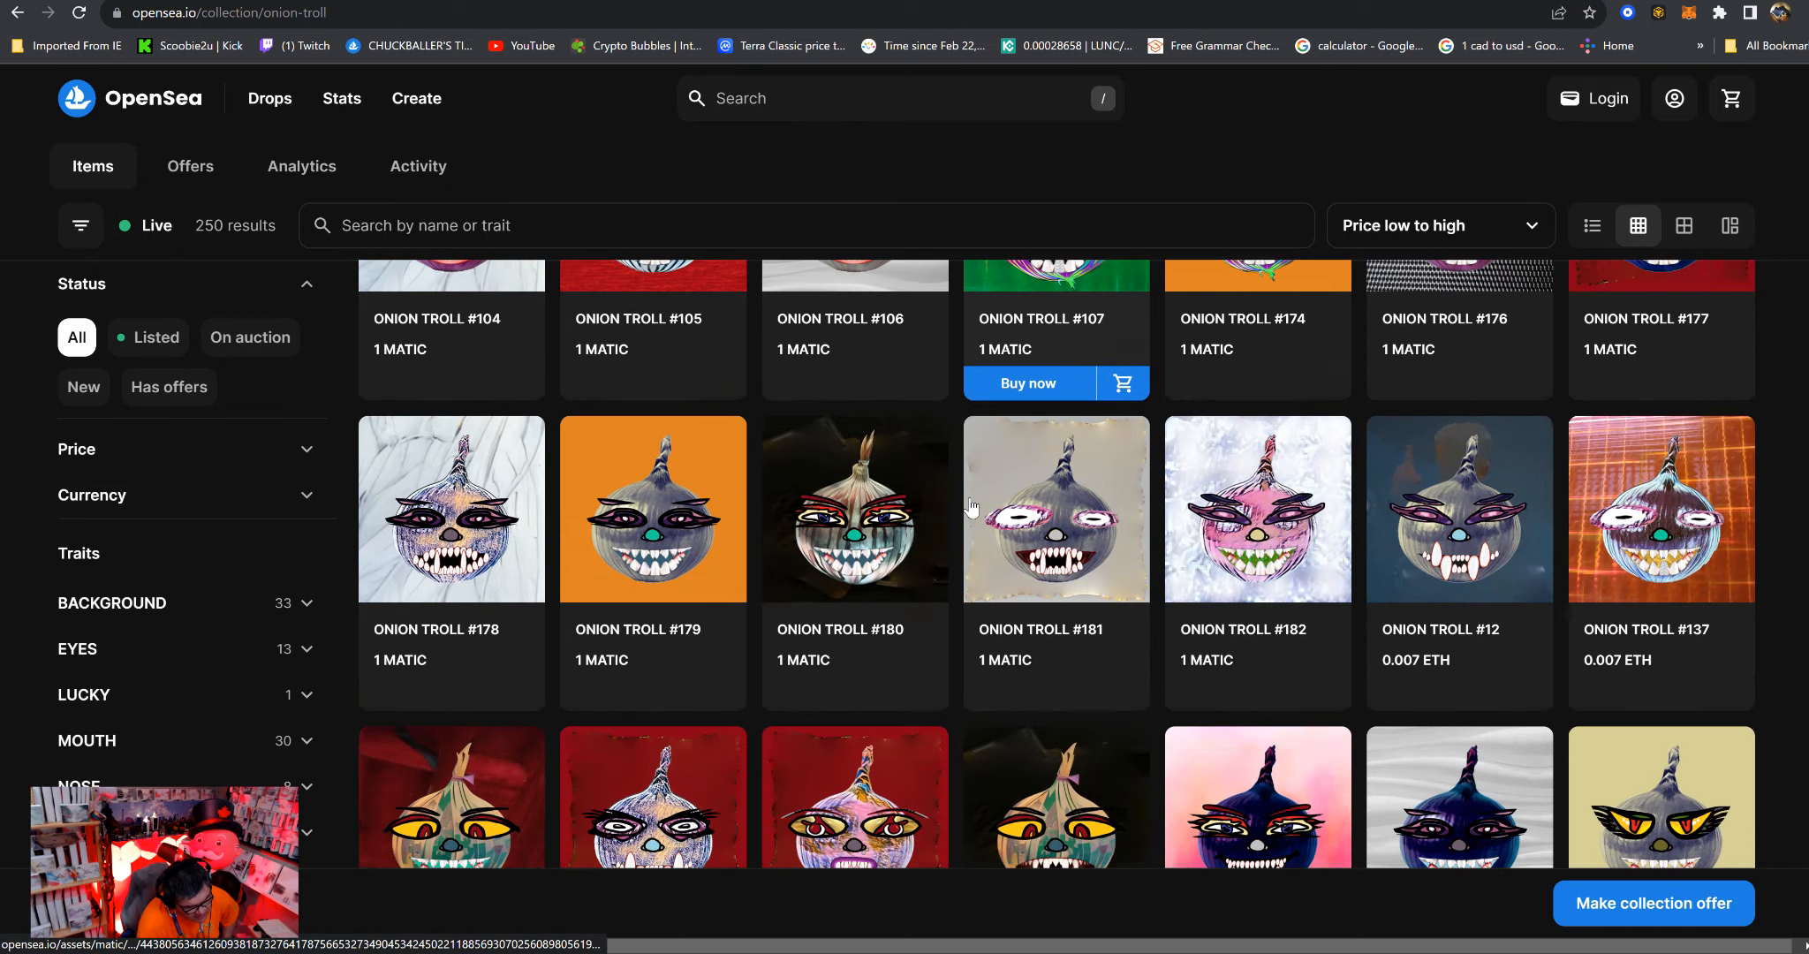
pyautogui.scroll(-3)
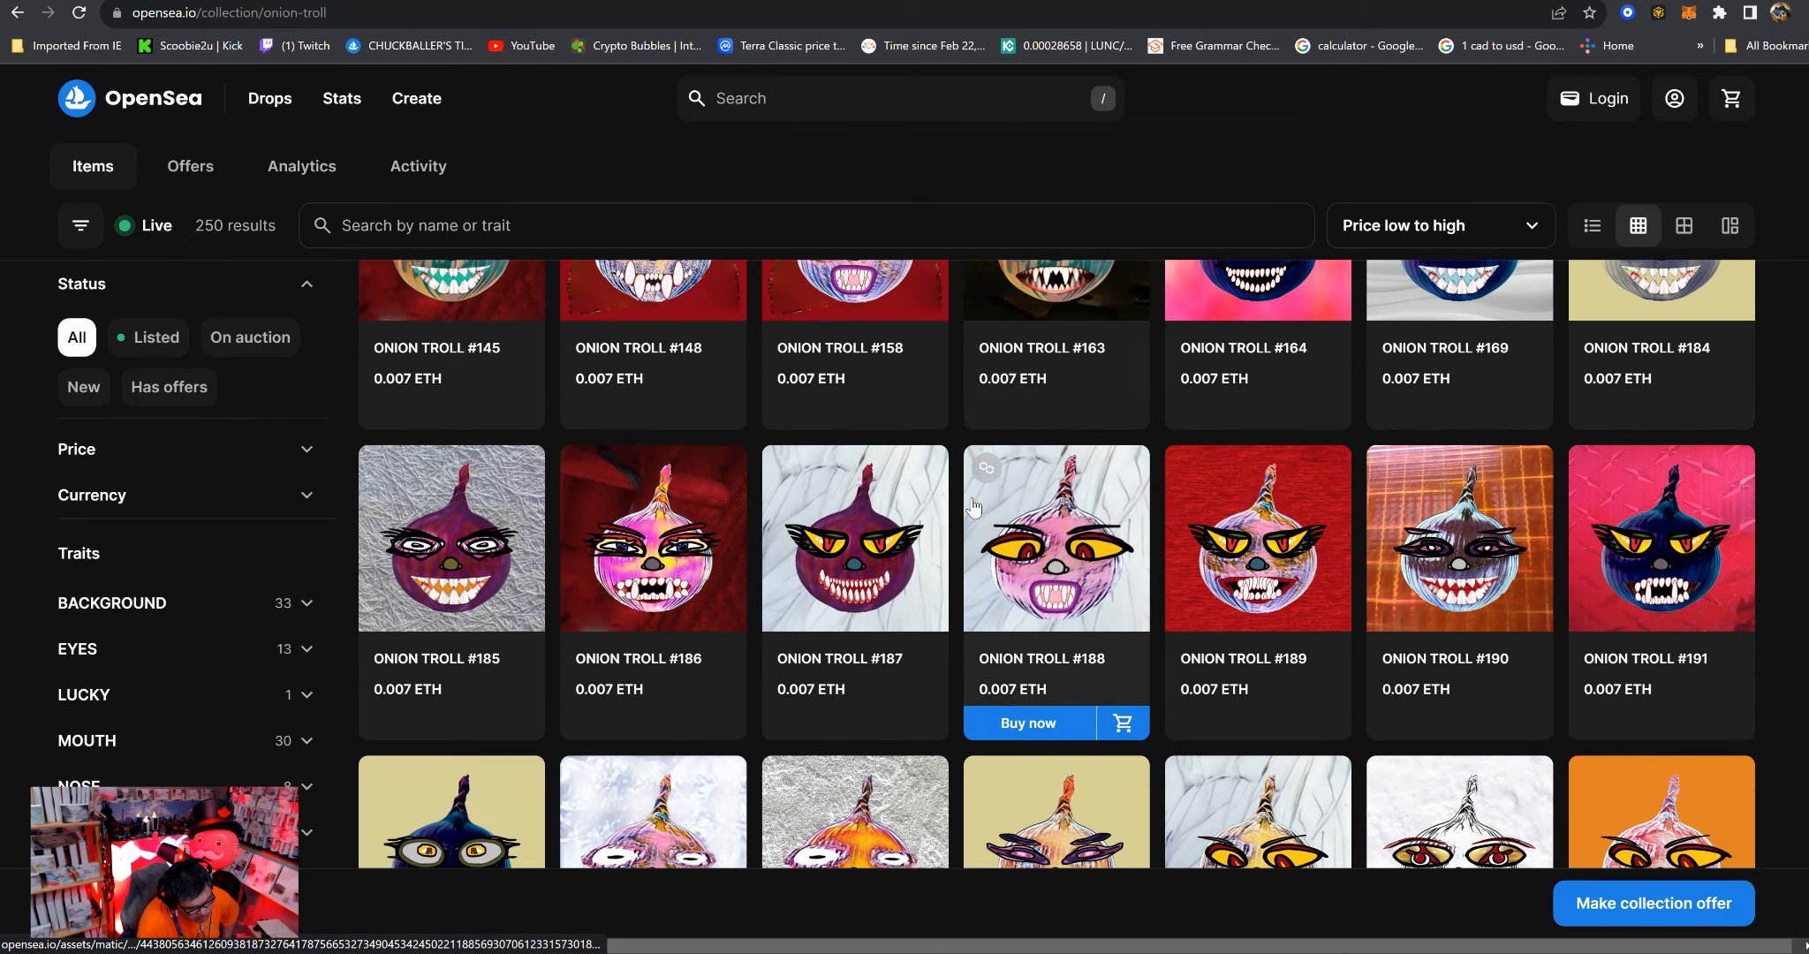
# Scroll further through the Onion Troll items, then show the recent searches list.
pyautogui.scroll(-3)
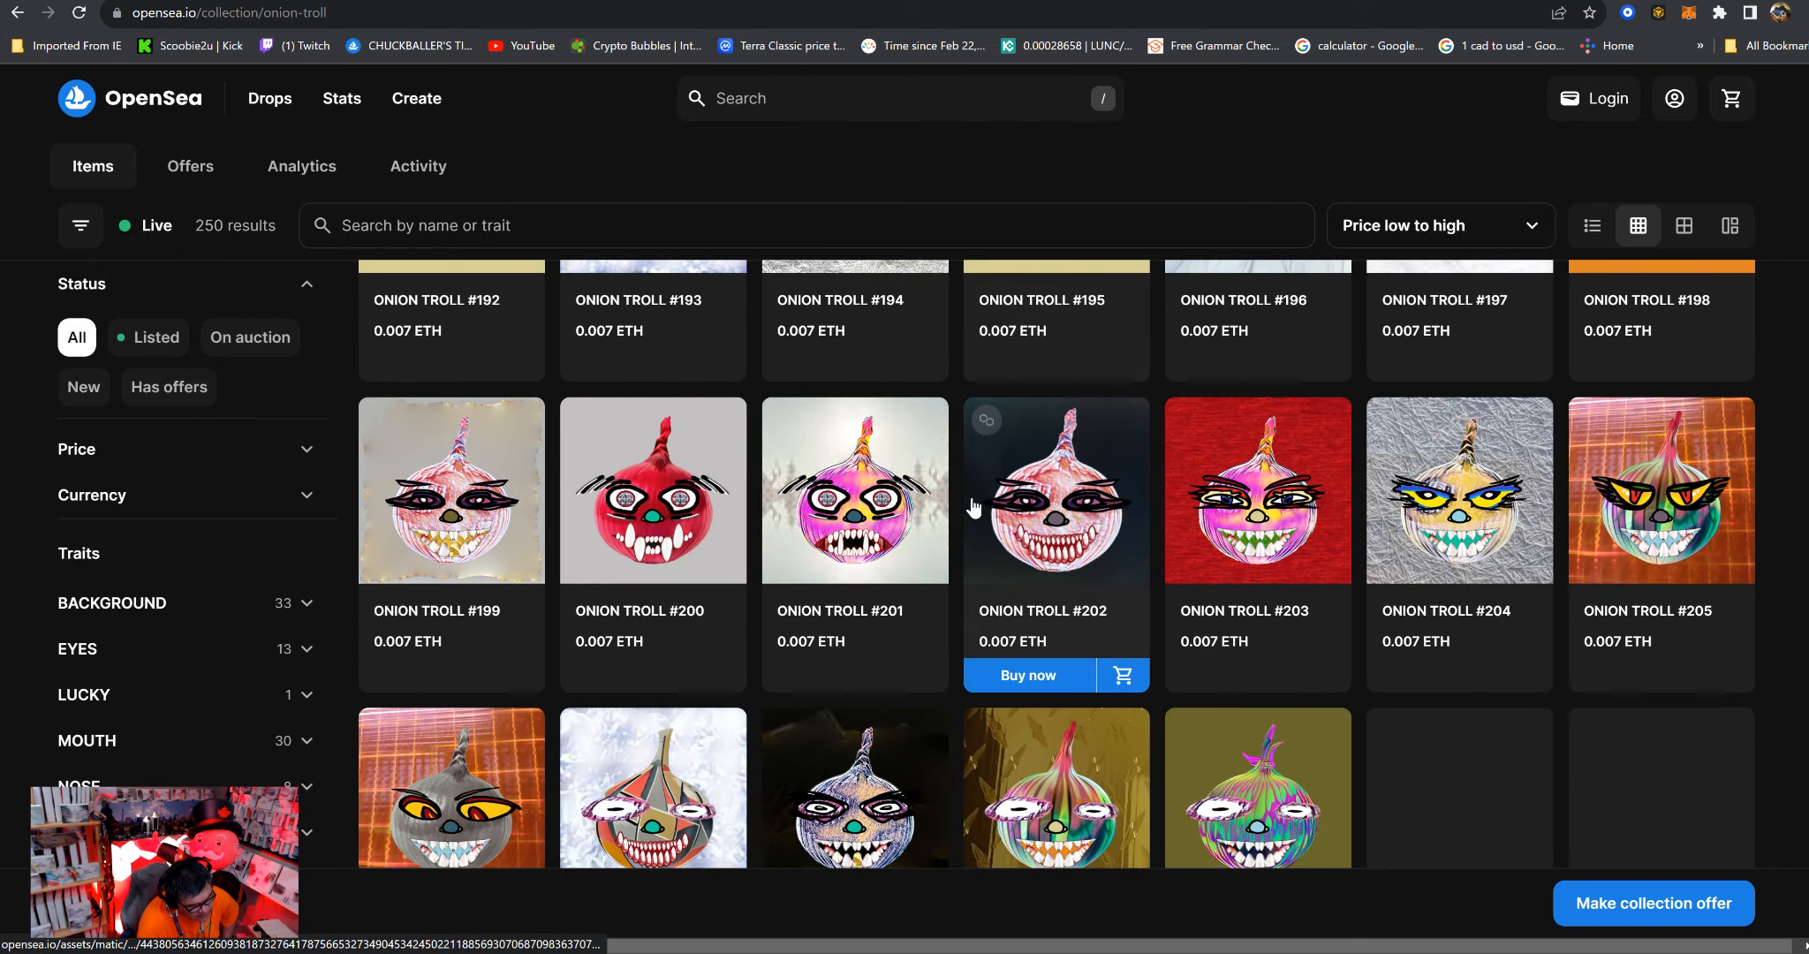
pyautogui.scroll(-3)
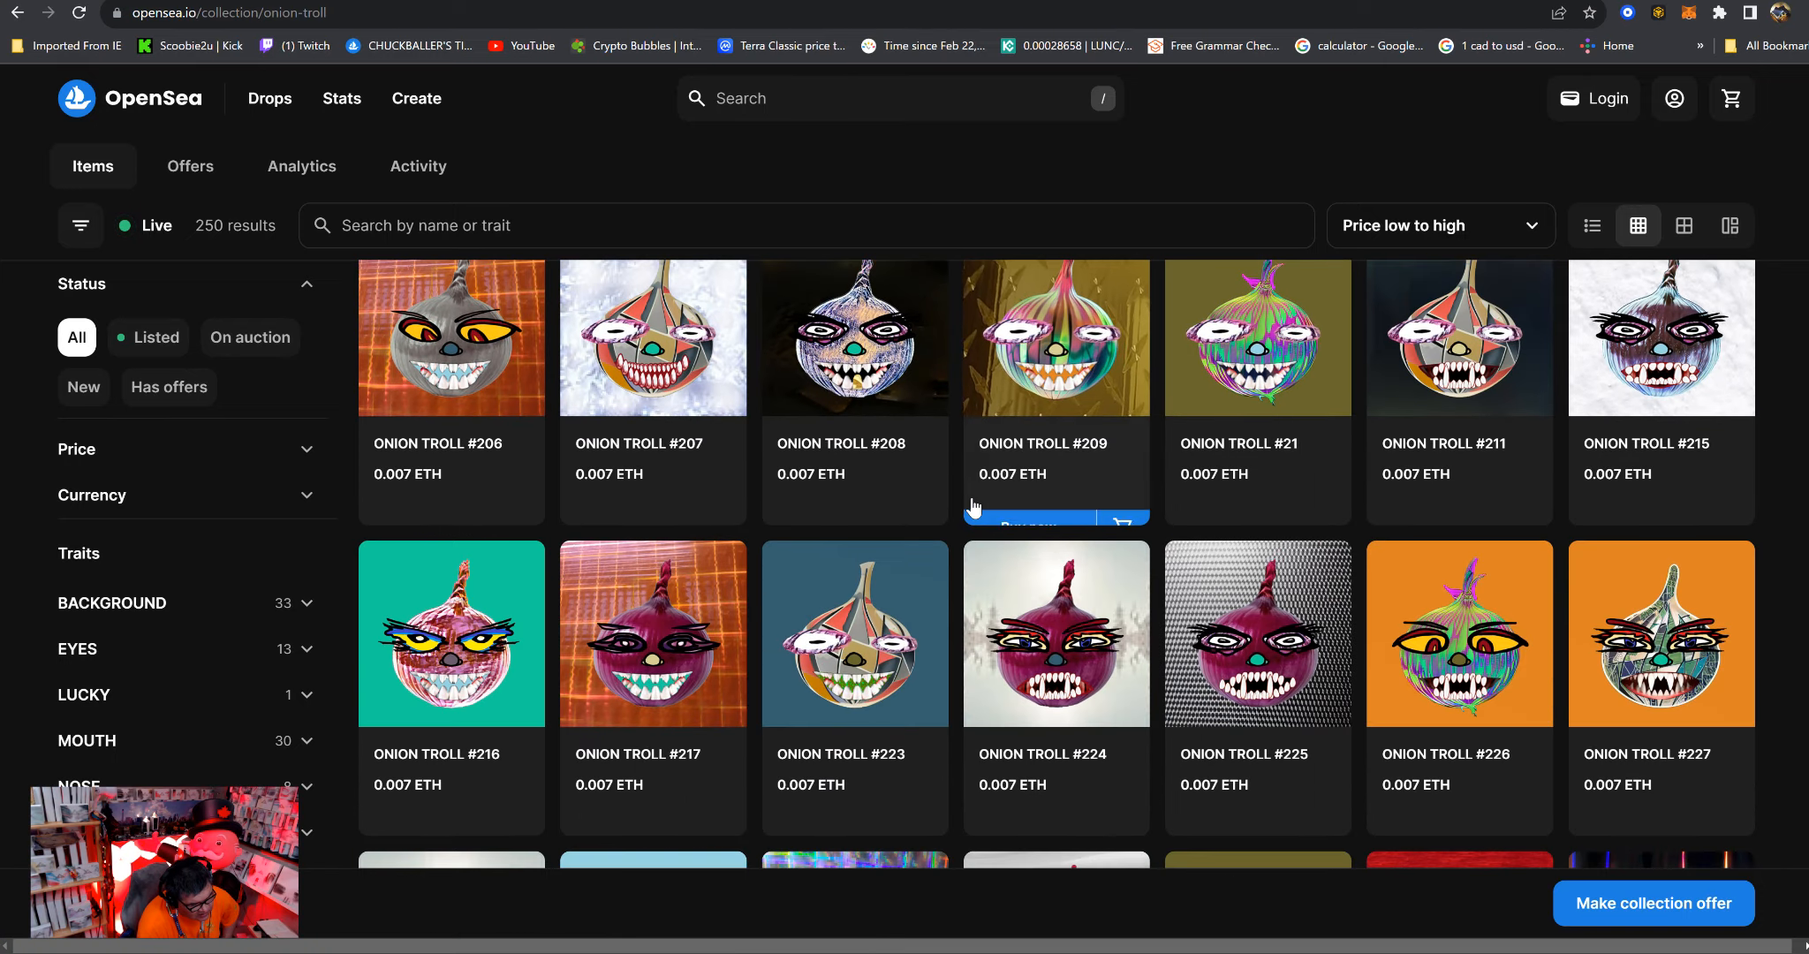
pyautogui.scroll(-3)
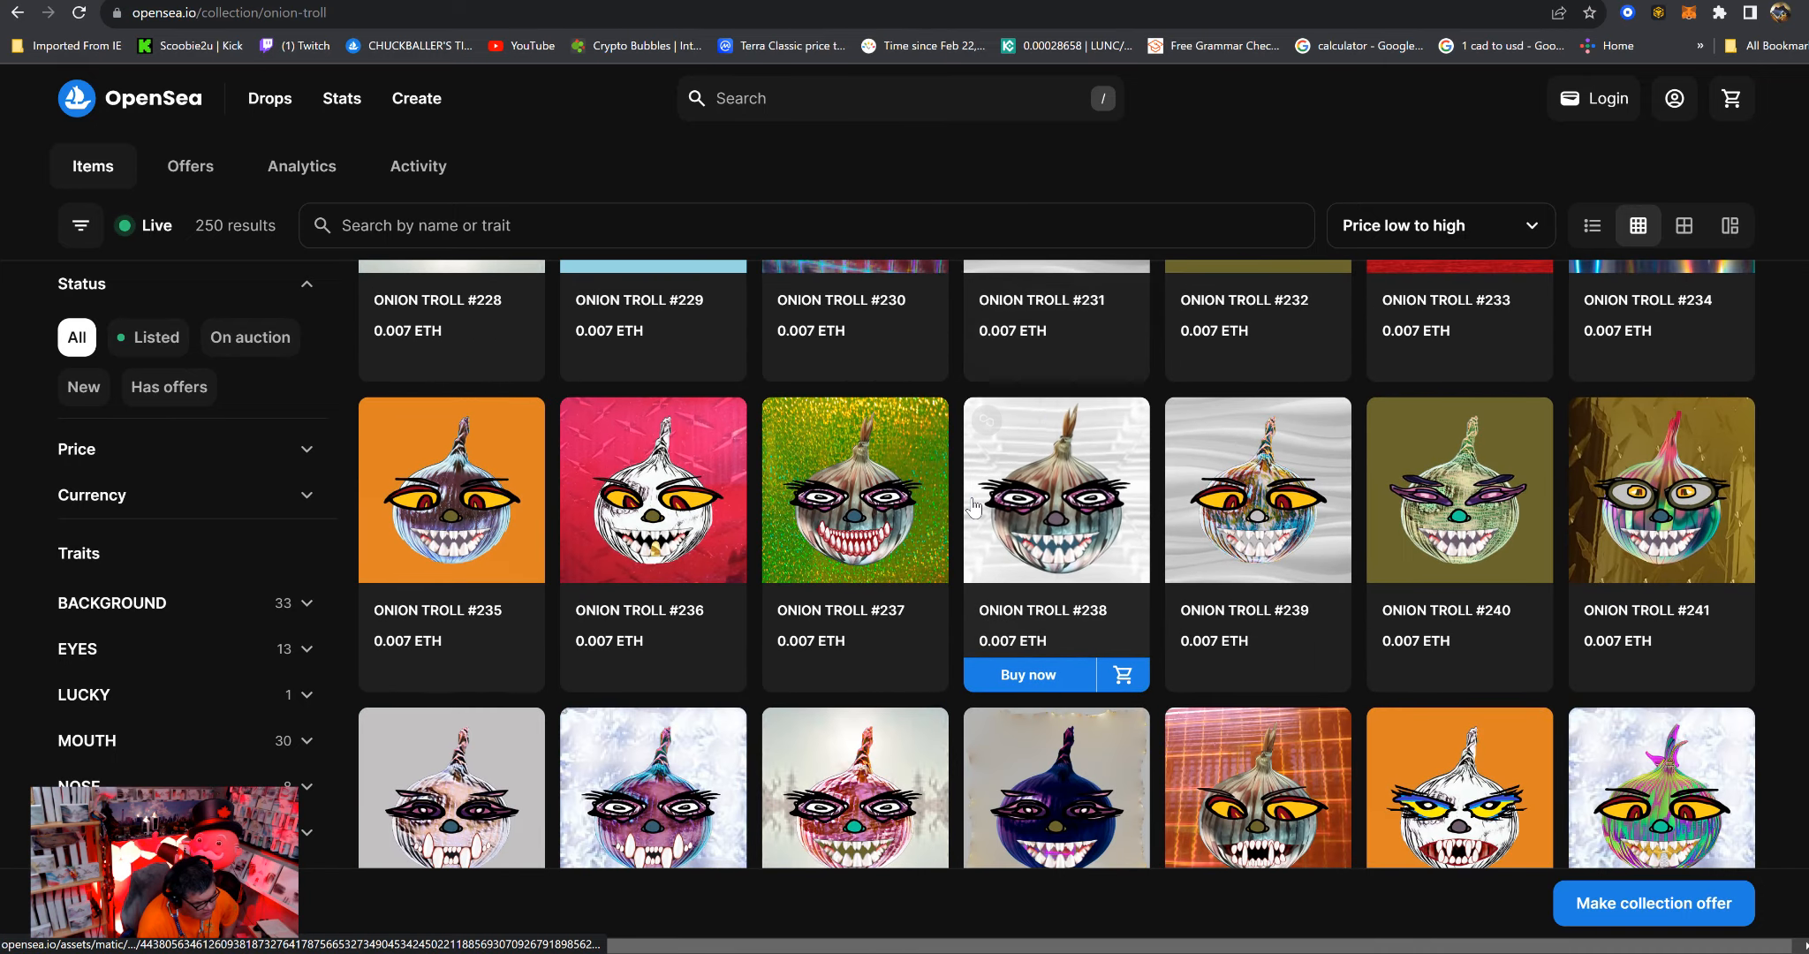
pyautogui.scroll(-3)
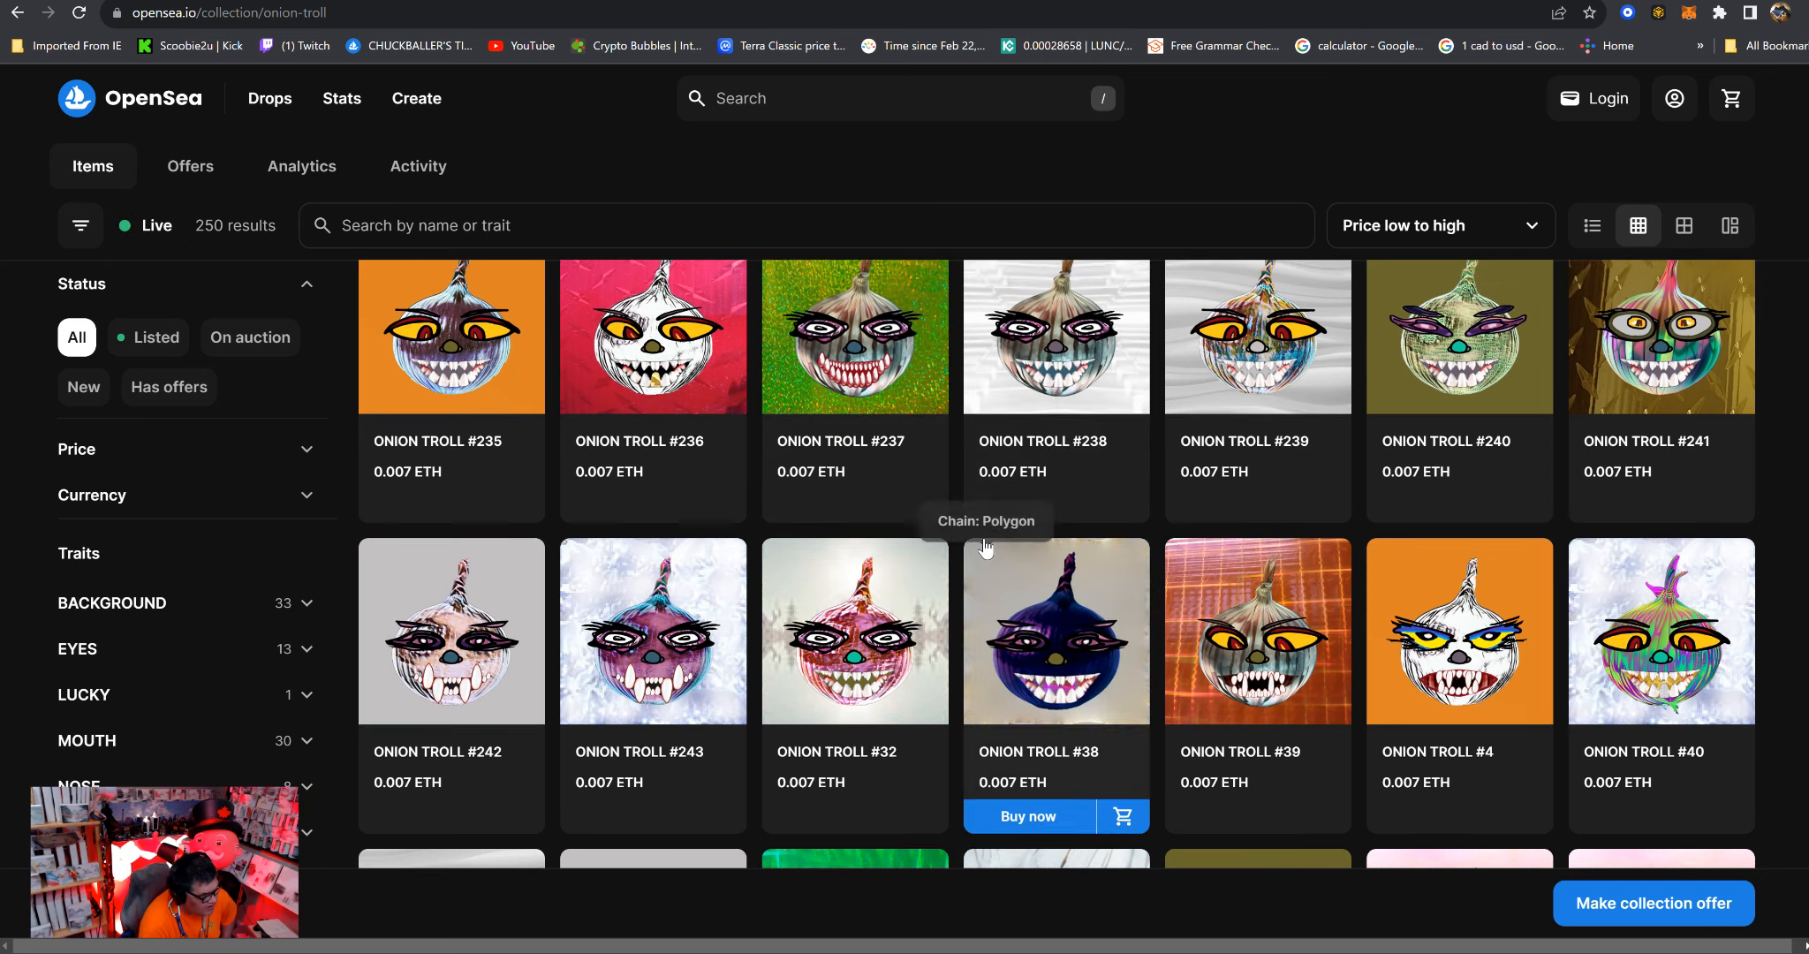
pyautogui.scroll(-3)
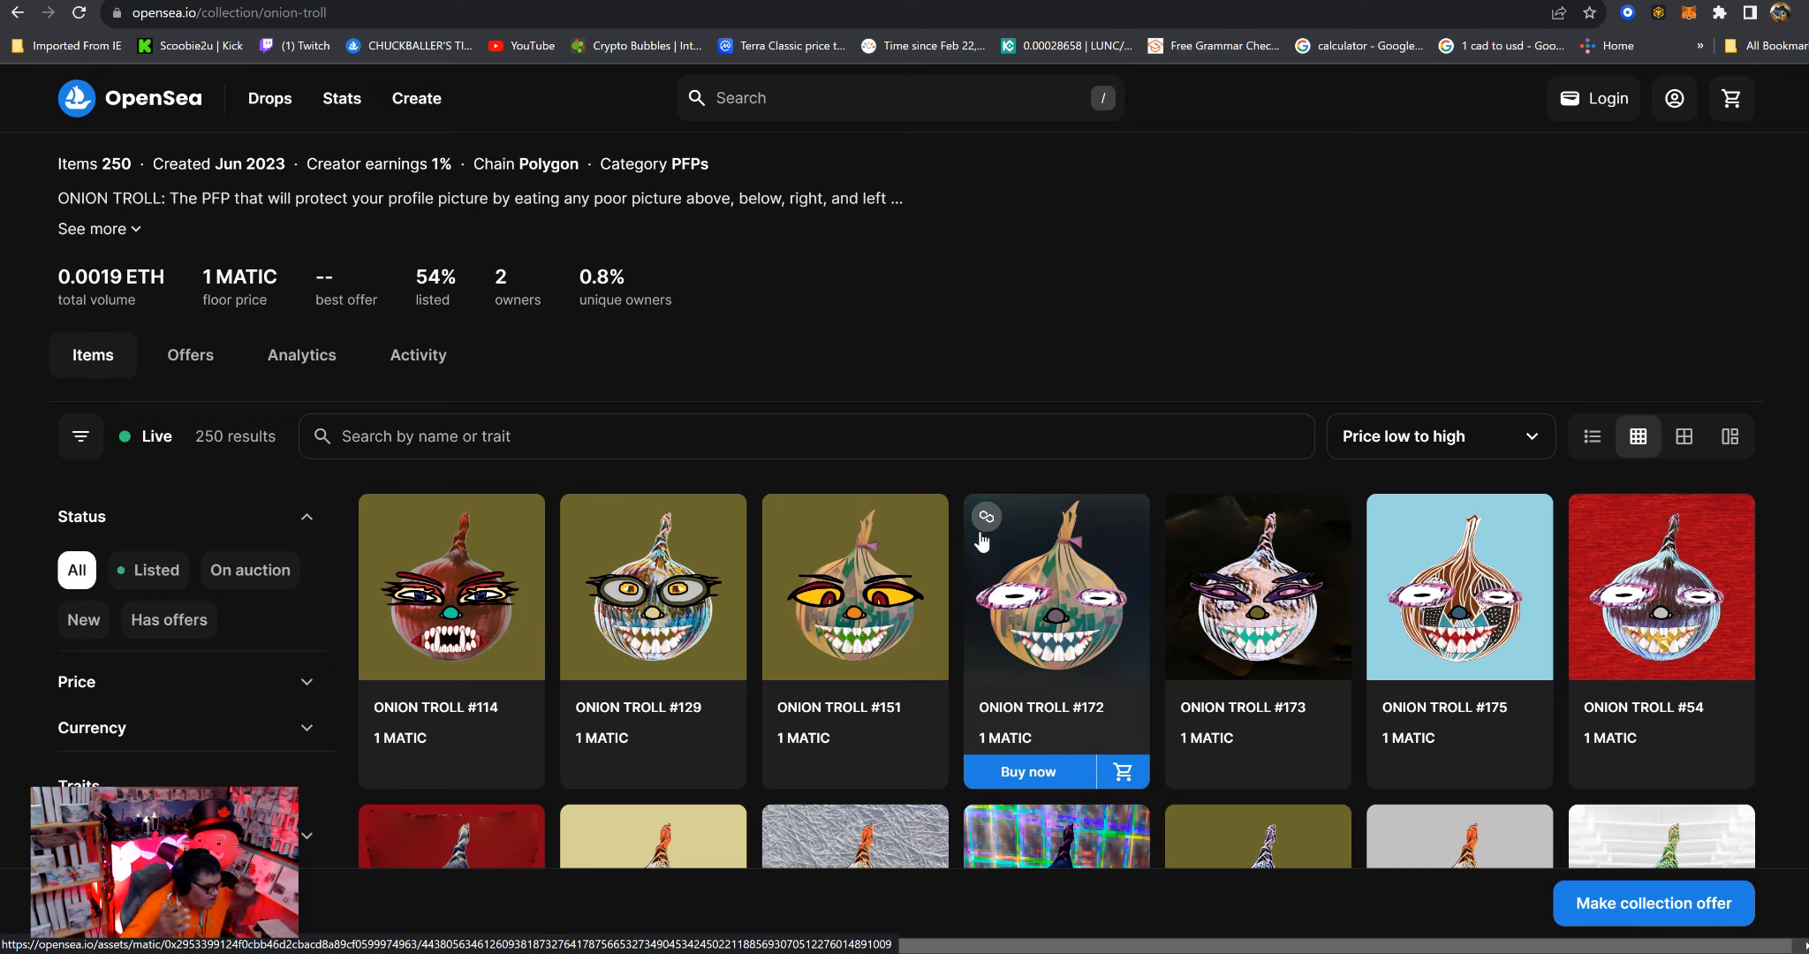
pyautogui.click(899, 97)
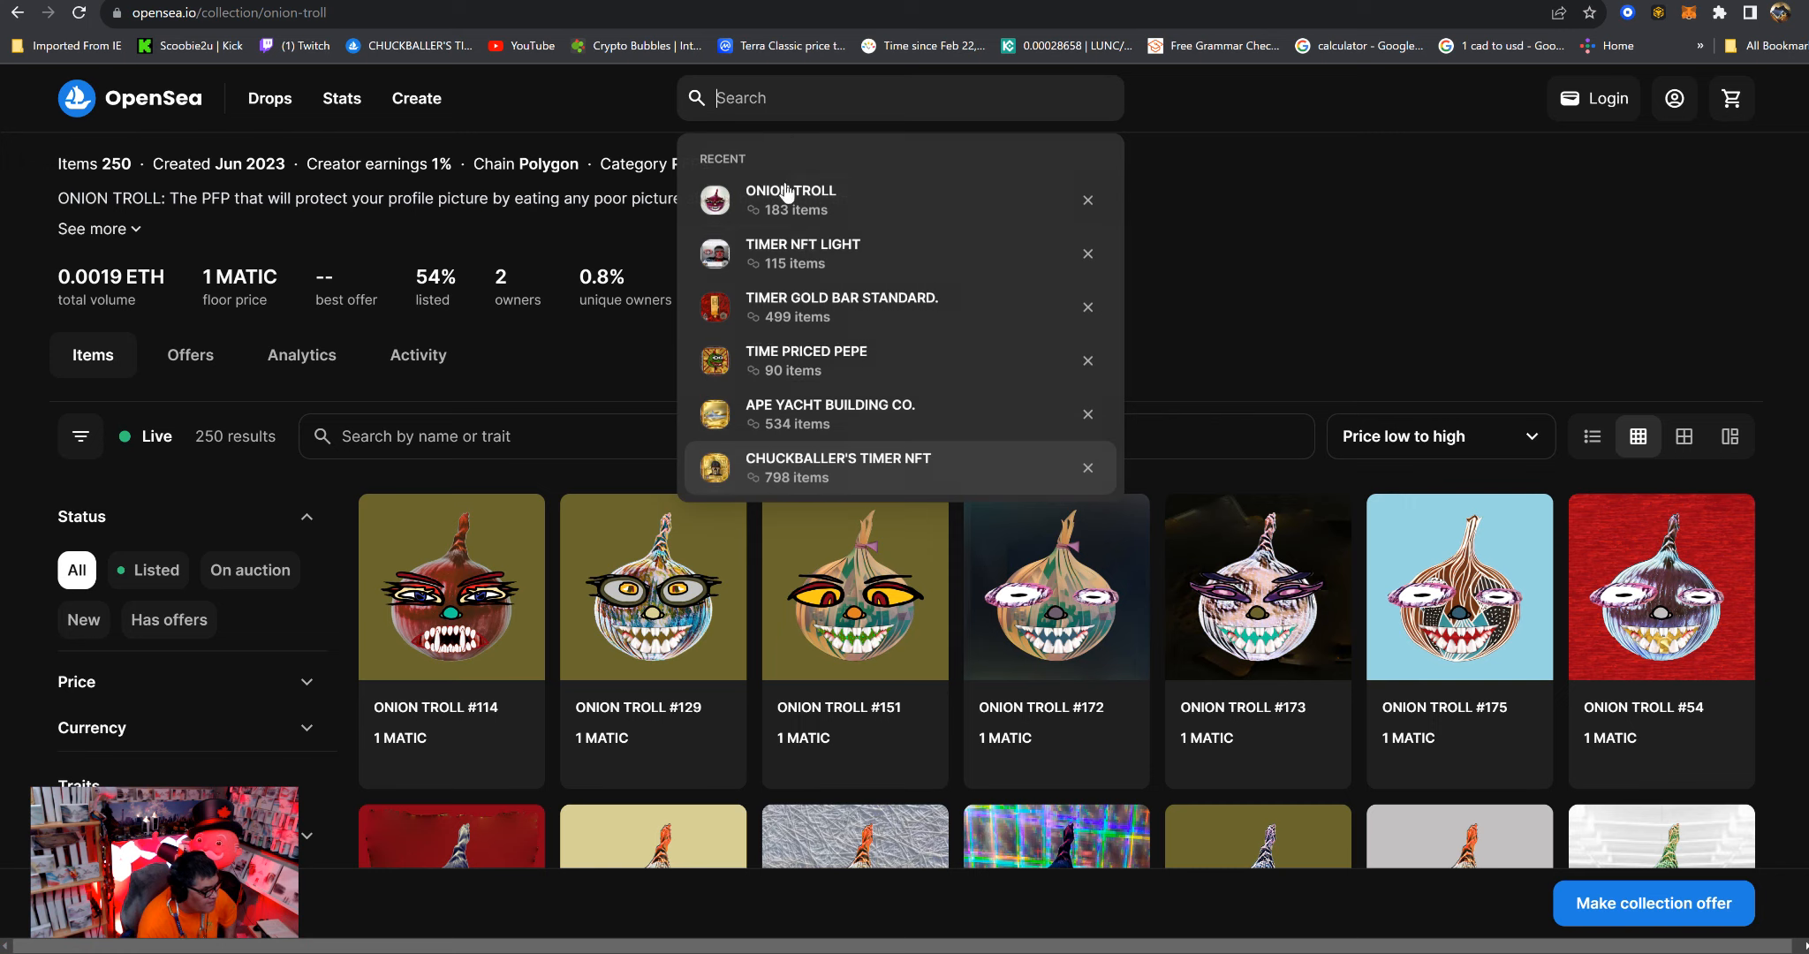
pyautogui.moveTo(783, 254)
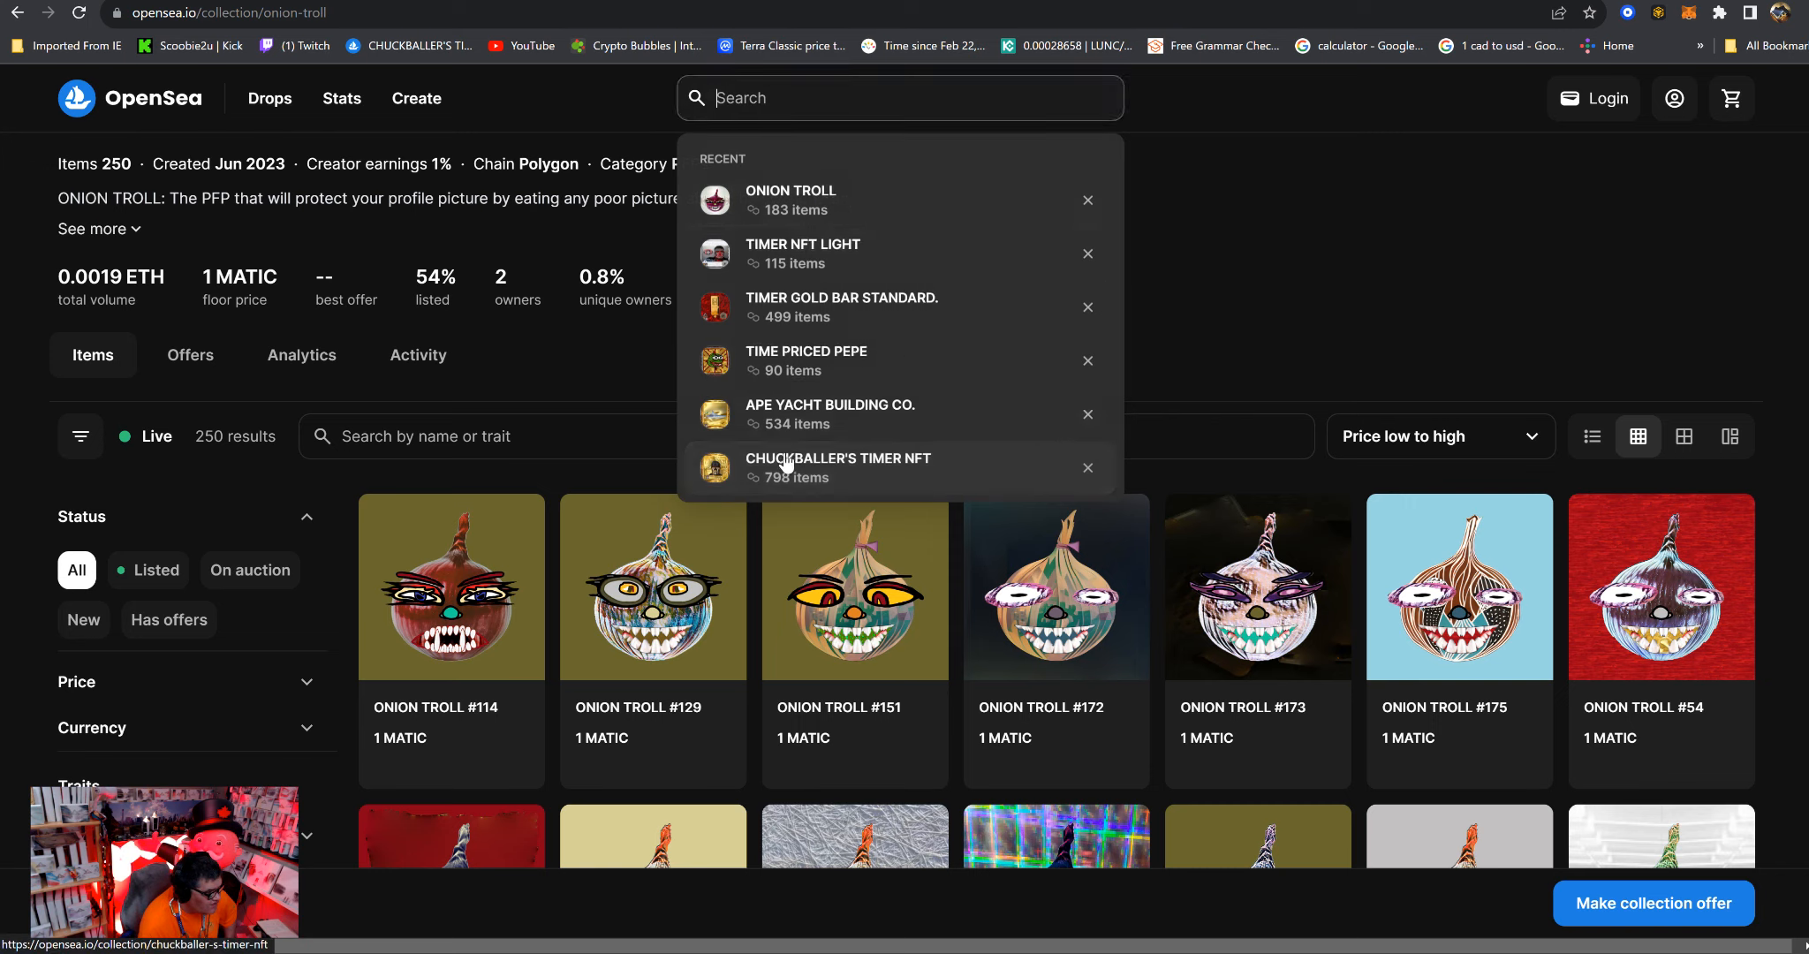
# Return to the CHUCKBALLER'S TIMER NFT collection from recent searches and show its sort options.
pyautogui.click(838, 466)
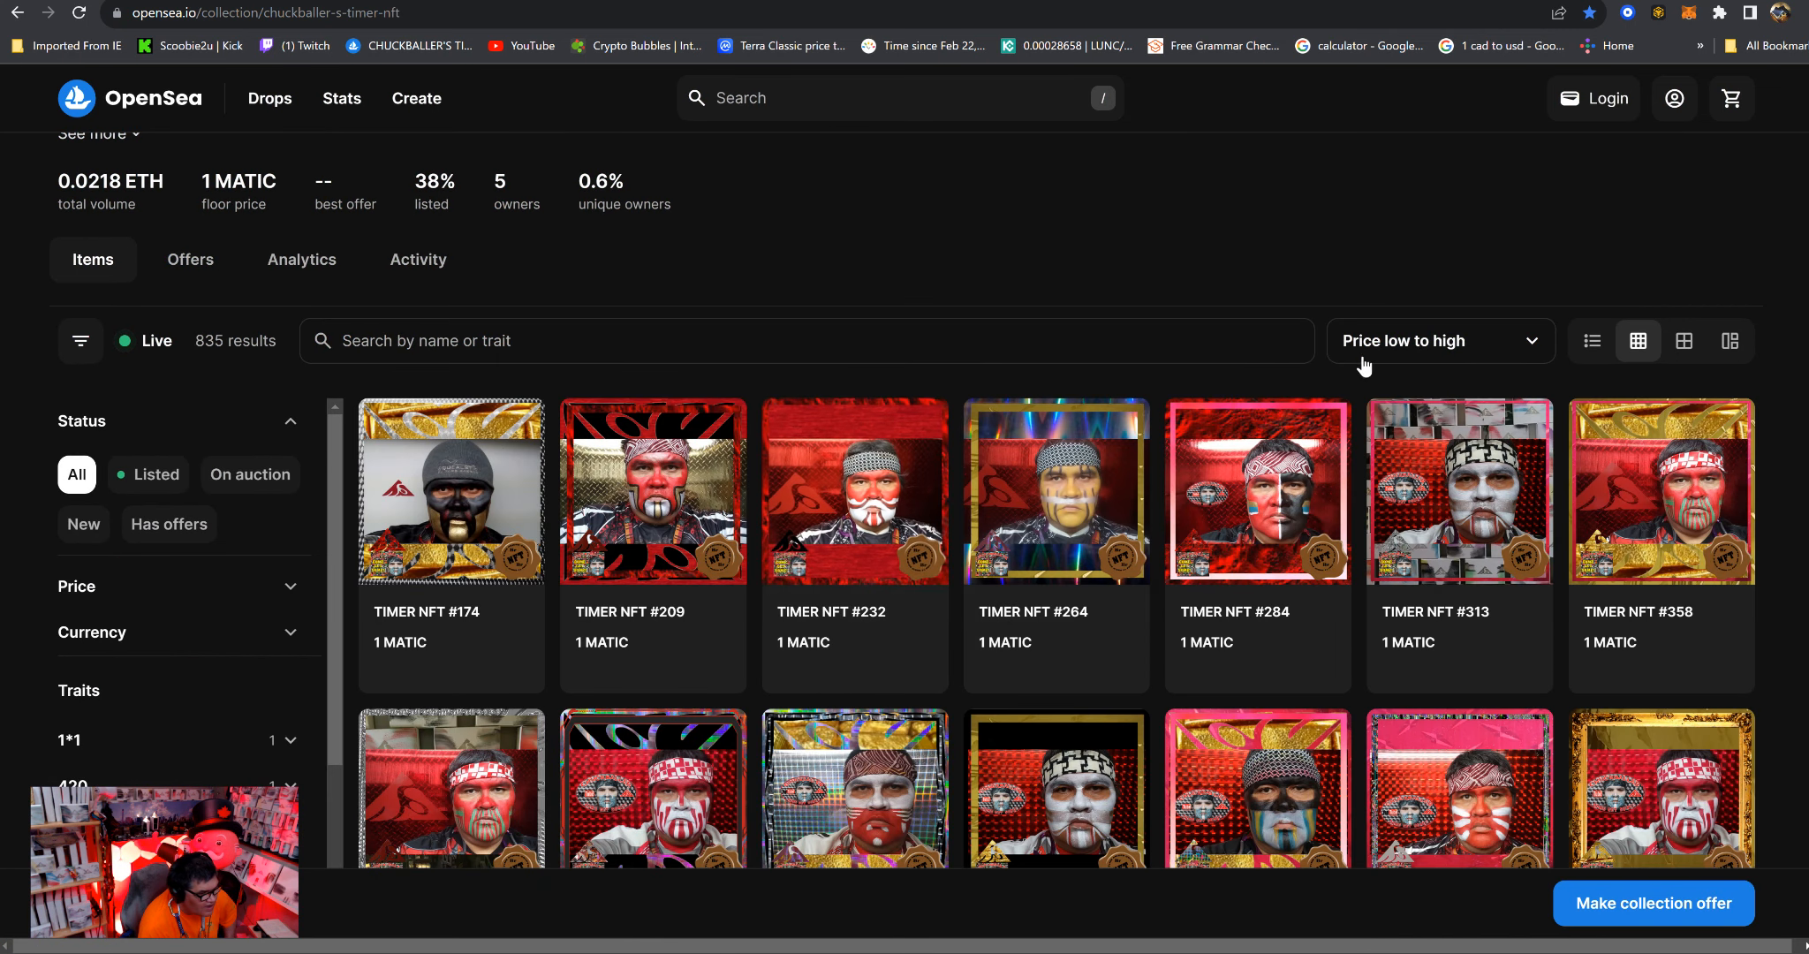
pyautogui.click(1438, 341)
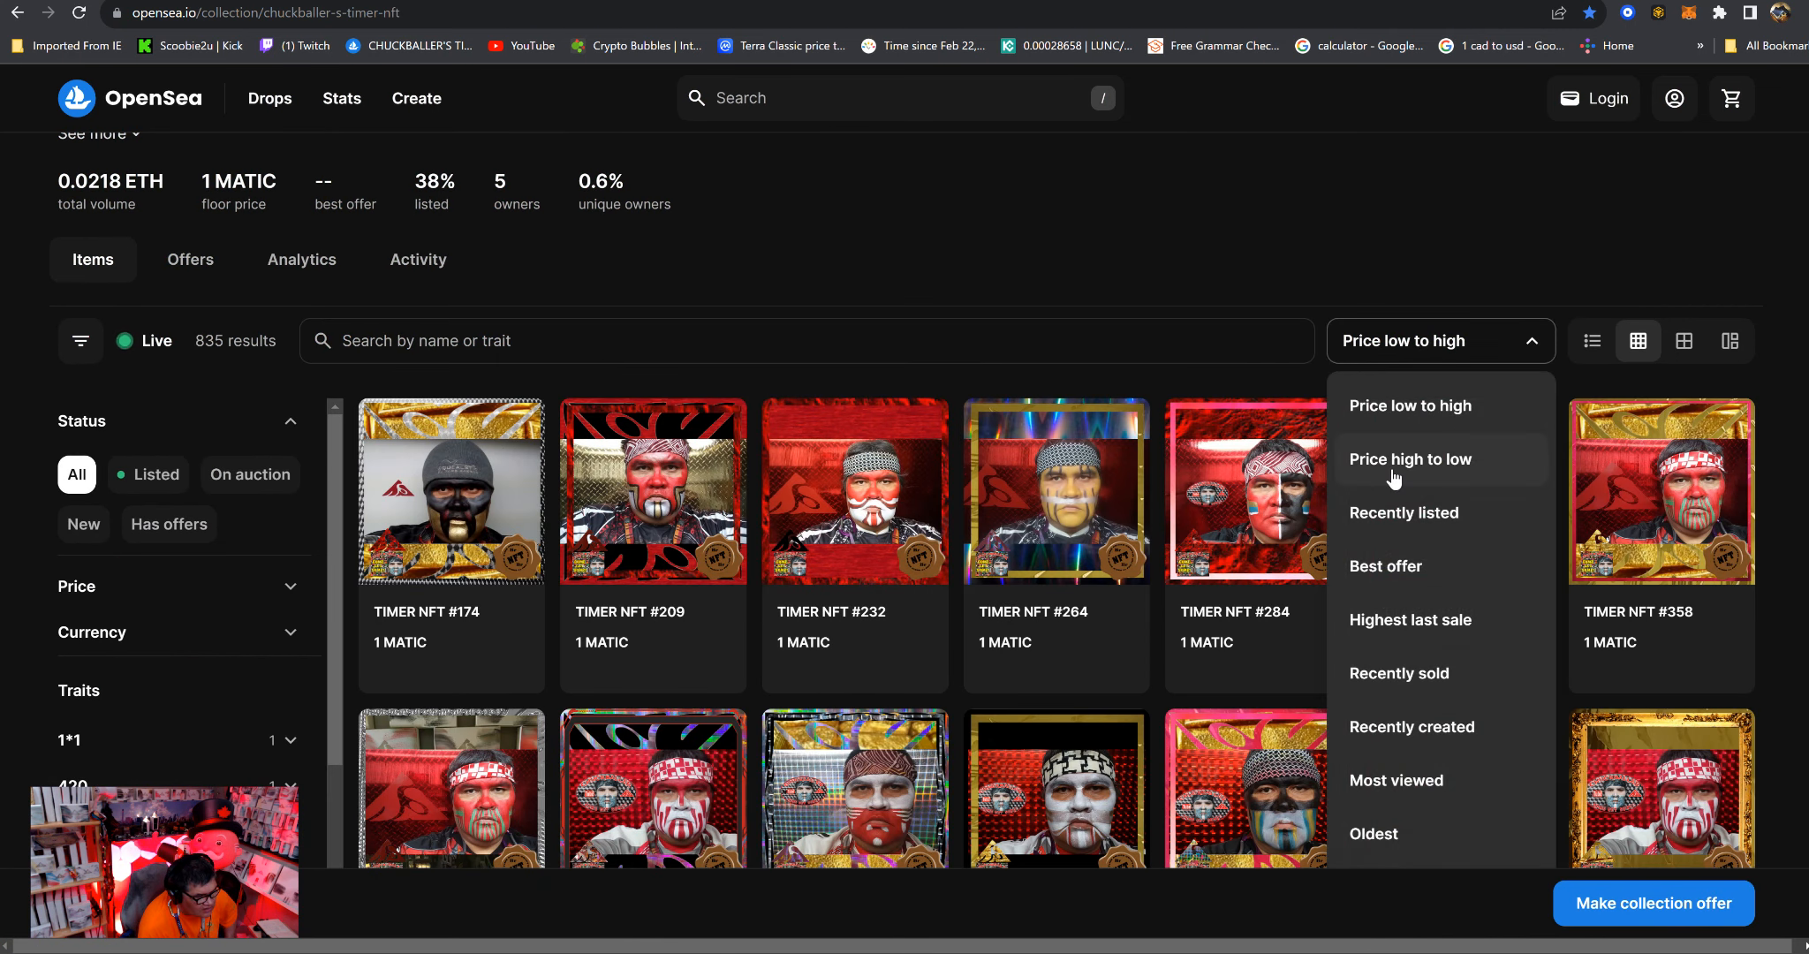
# Sort the Chuckballer's Timer NFT grid Price high to low (topped by #241 at 88,000,000 MATIC) and scroll through it.
pyautogui.click(1409, 457)
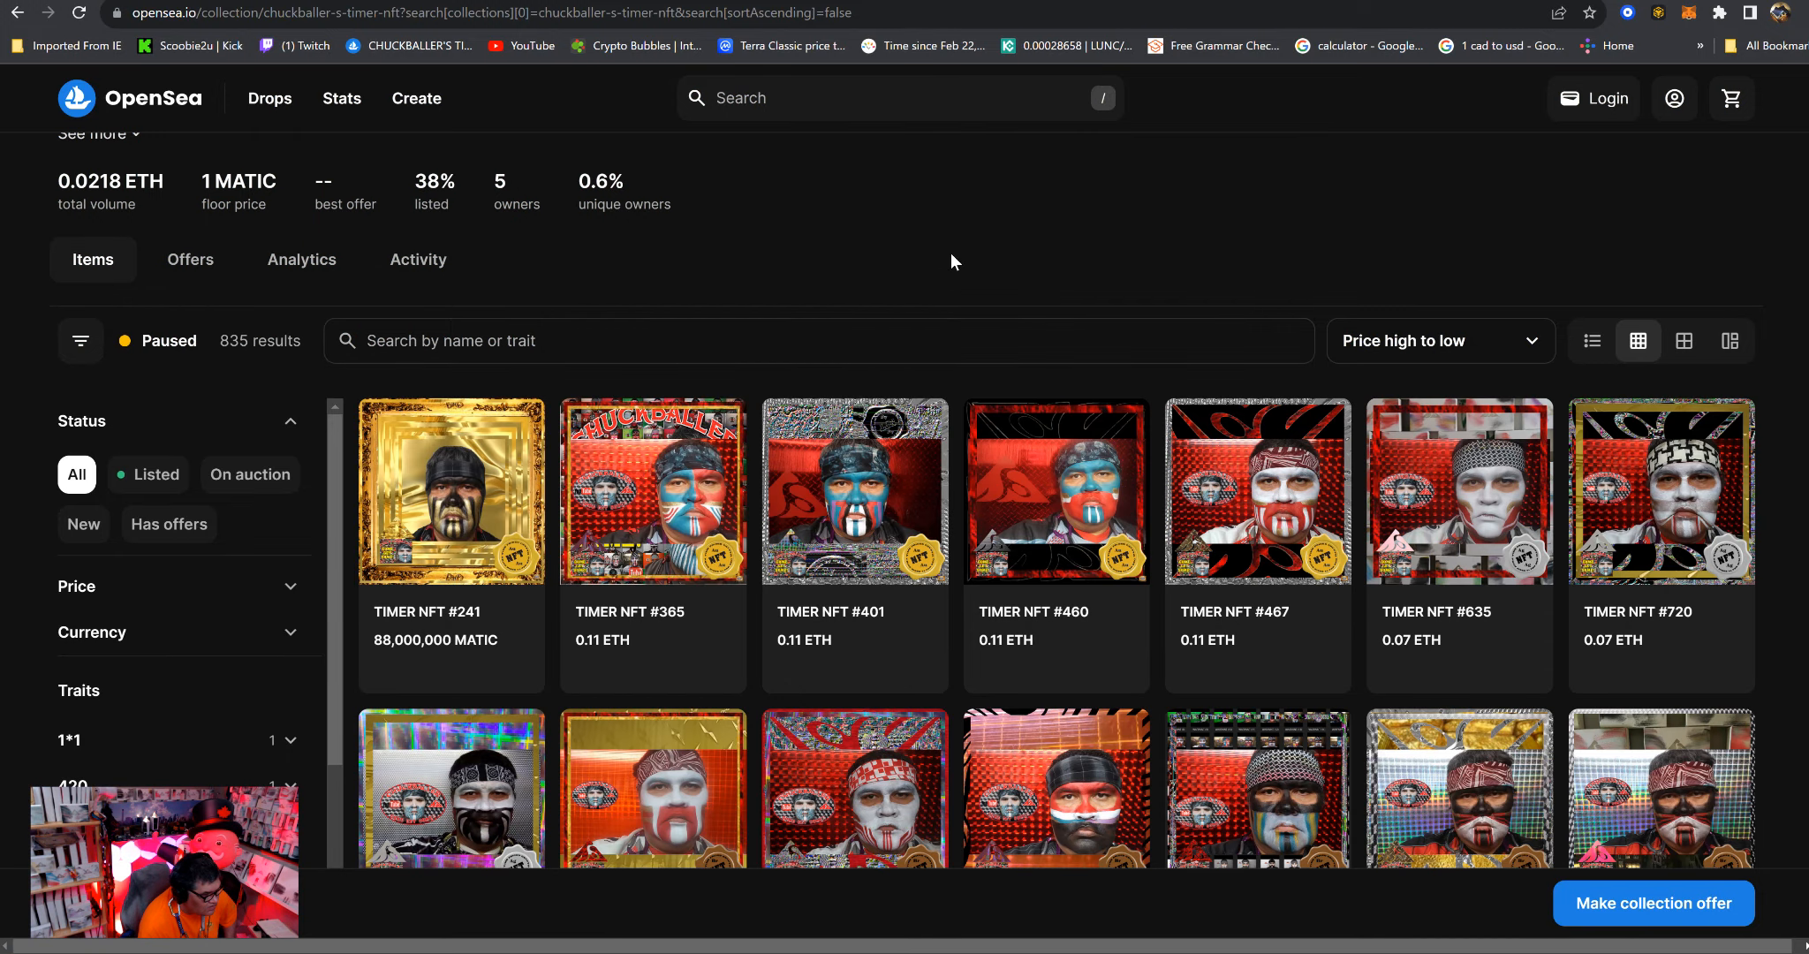
pyautogui.scroll(-3)
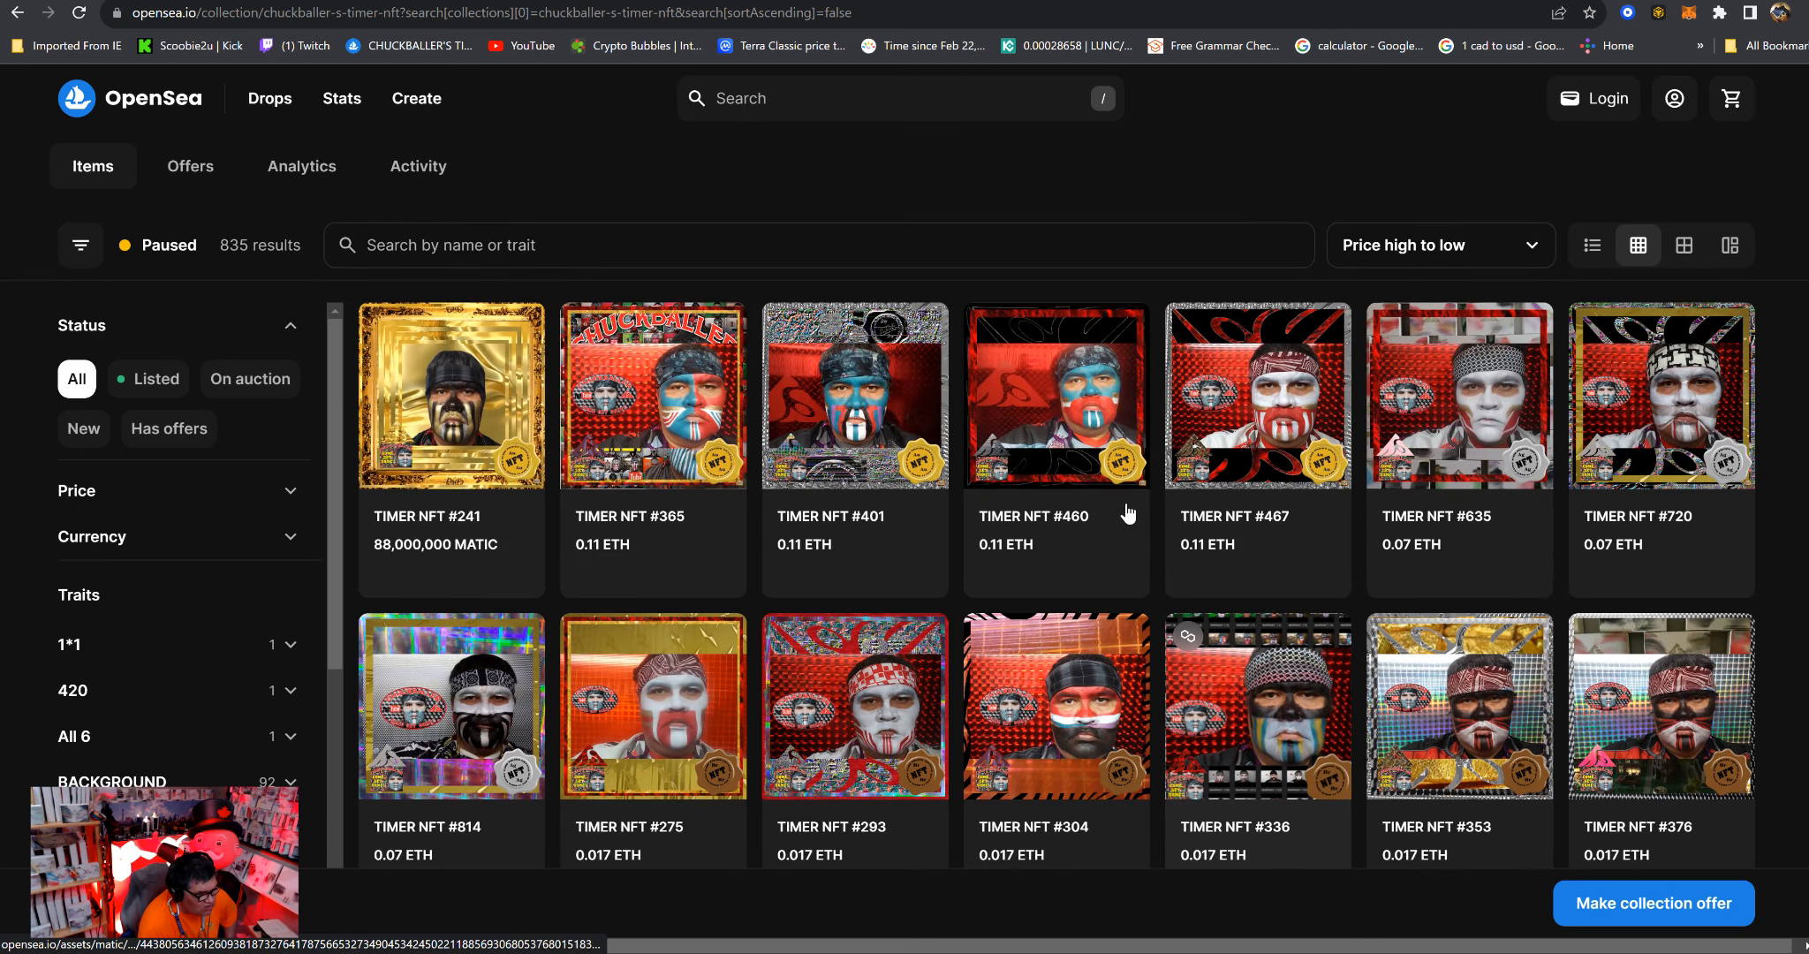
pyautogui.scroll(-3)
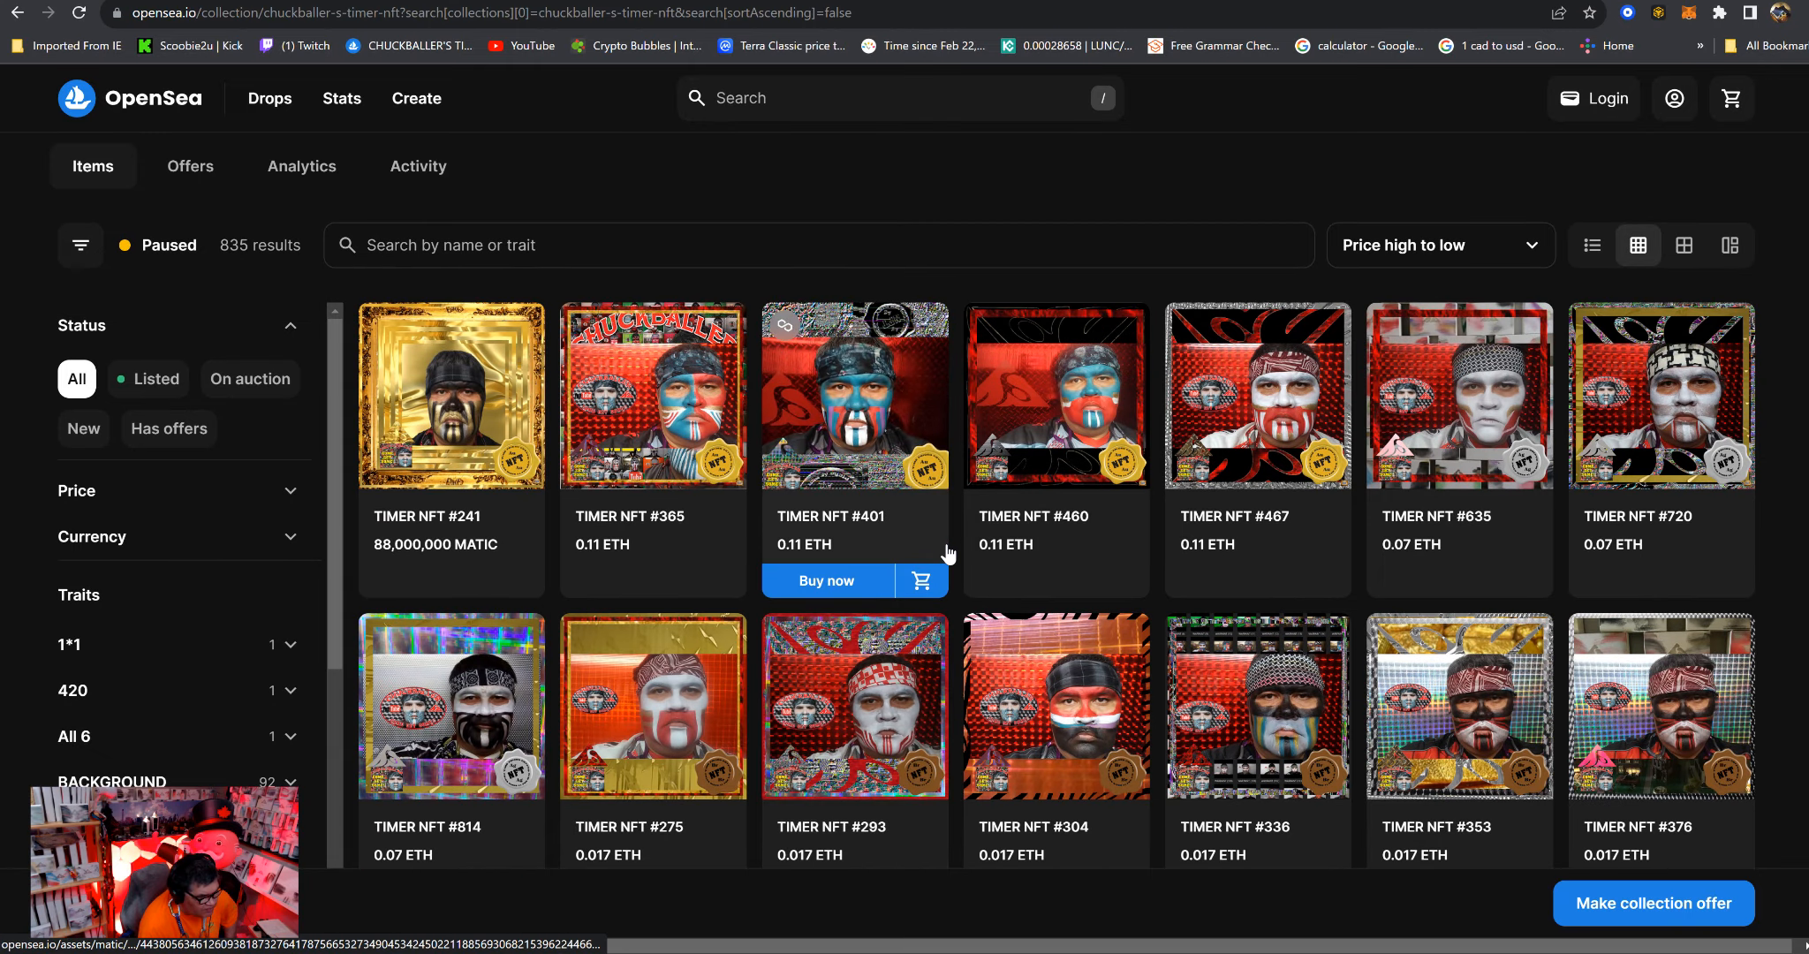
pyautogui.scroll(-3)
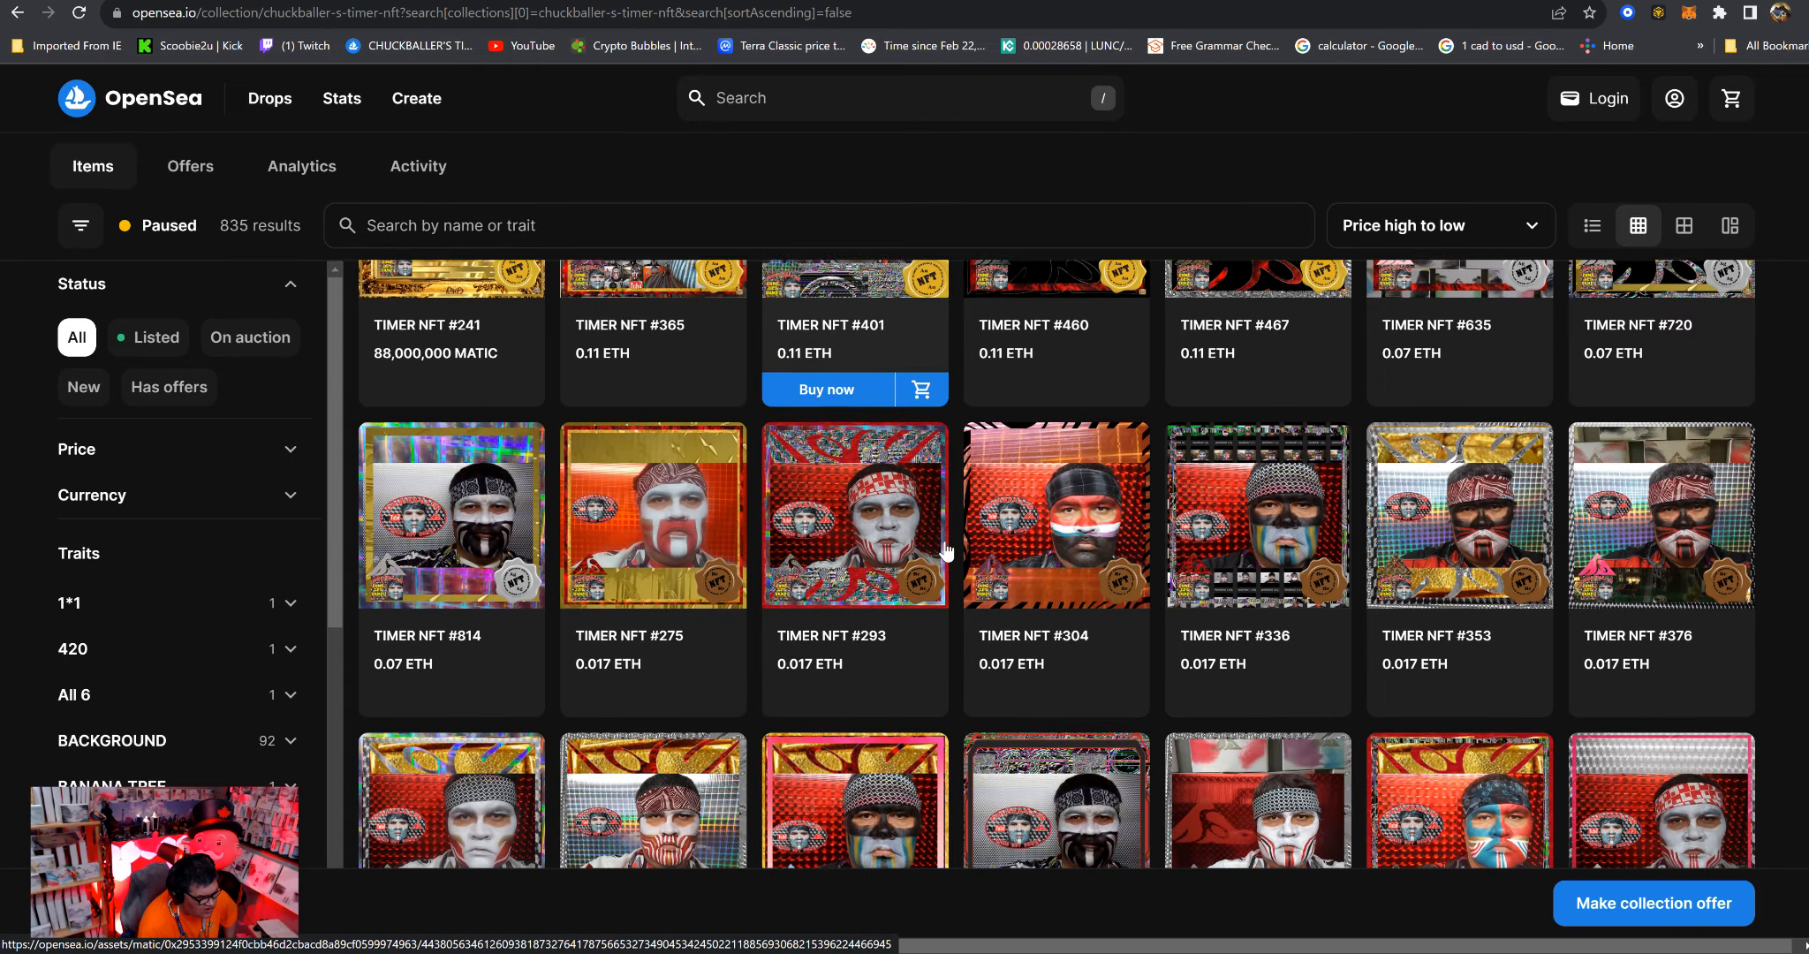
pyautogui.scroll(-3)
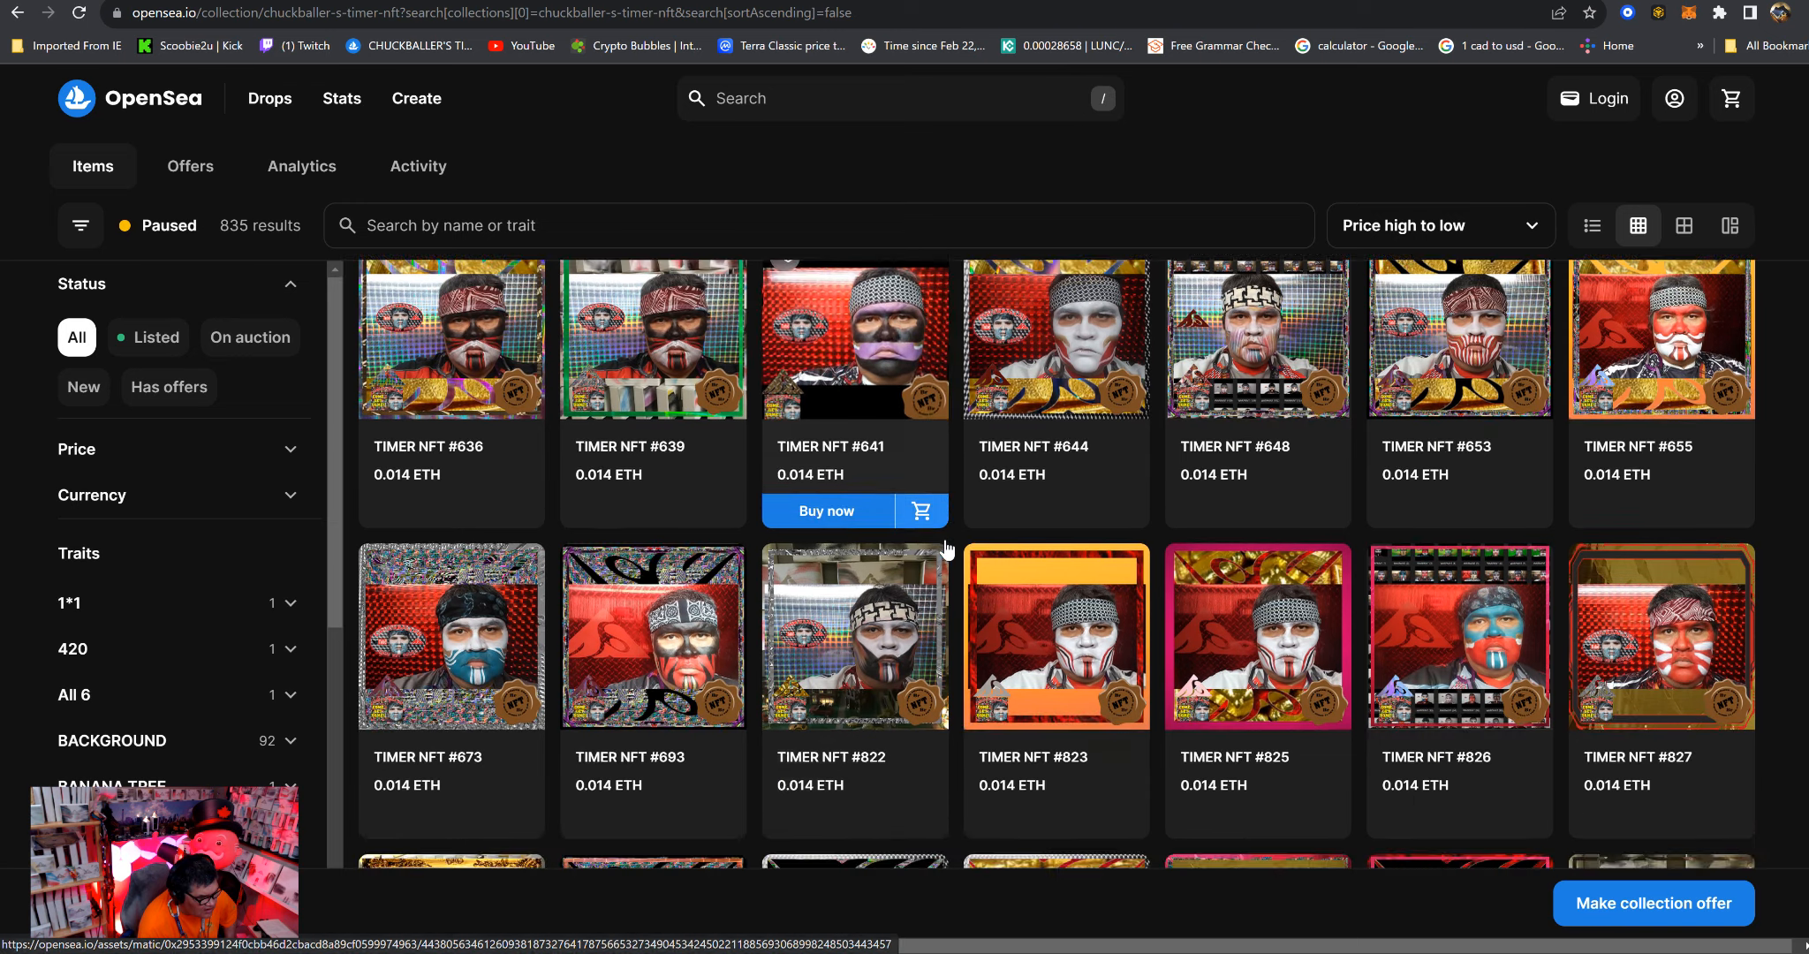
pyautogui.scroll(-3)
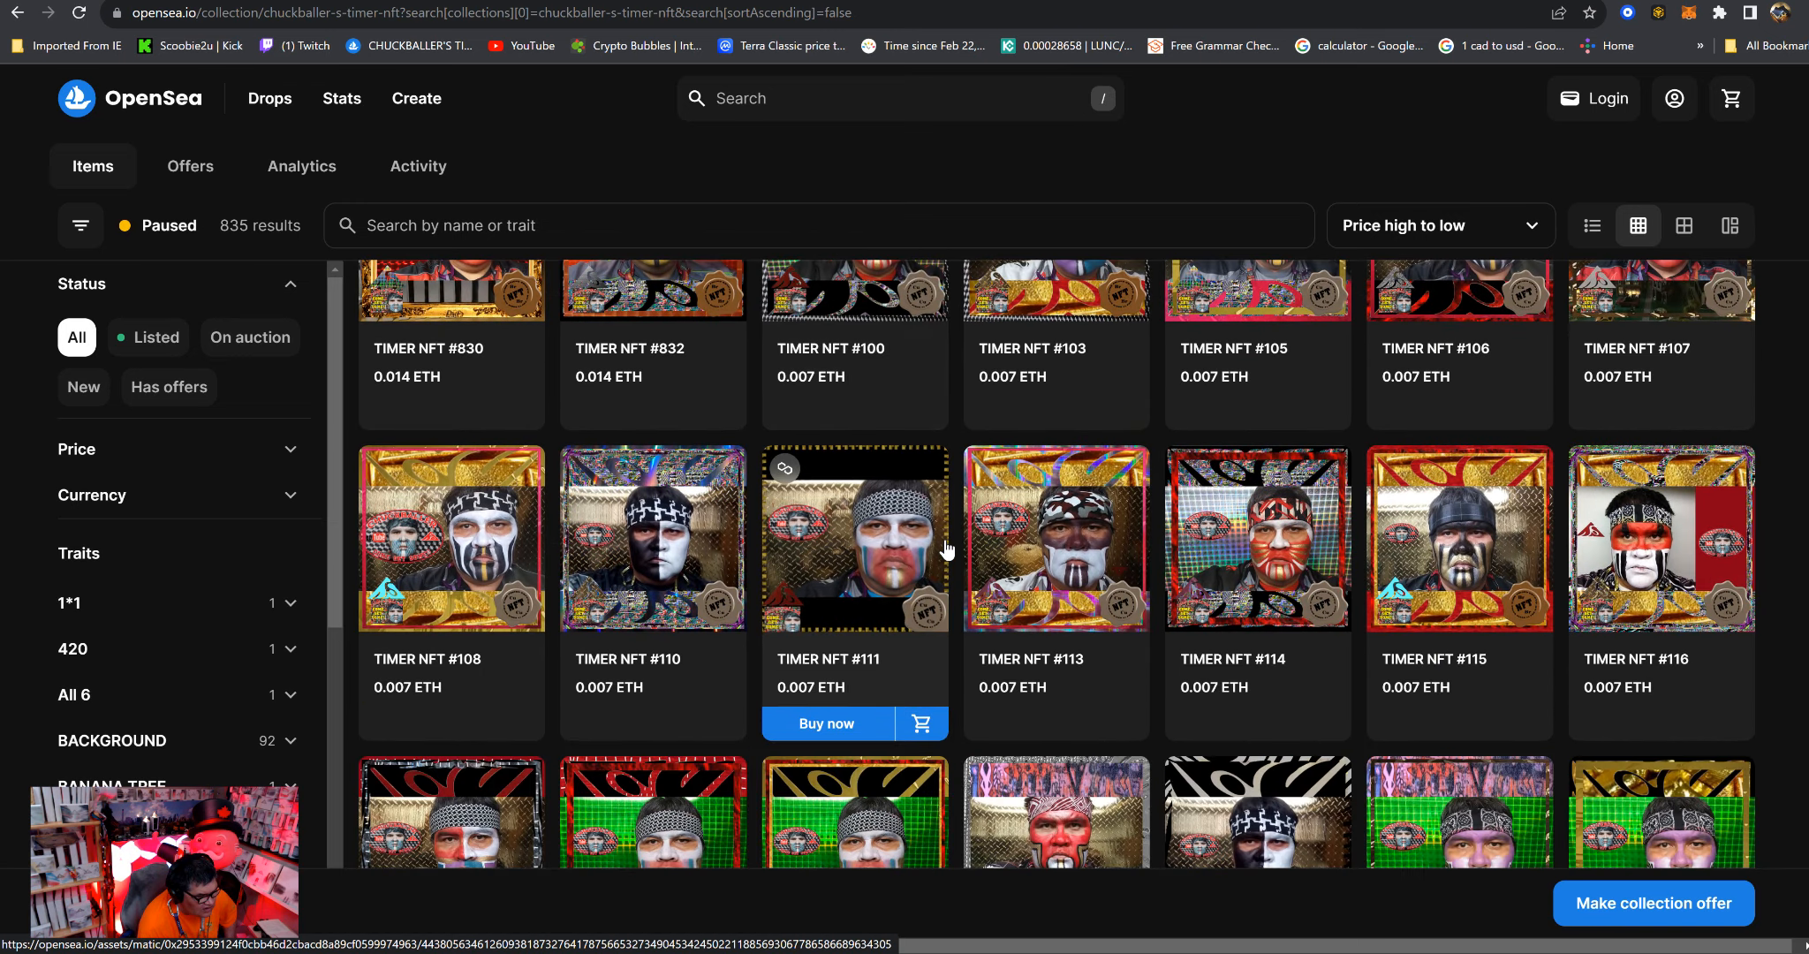
pyautogui.scroll(-3)
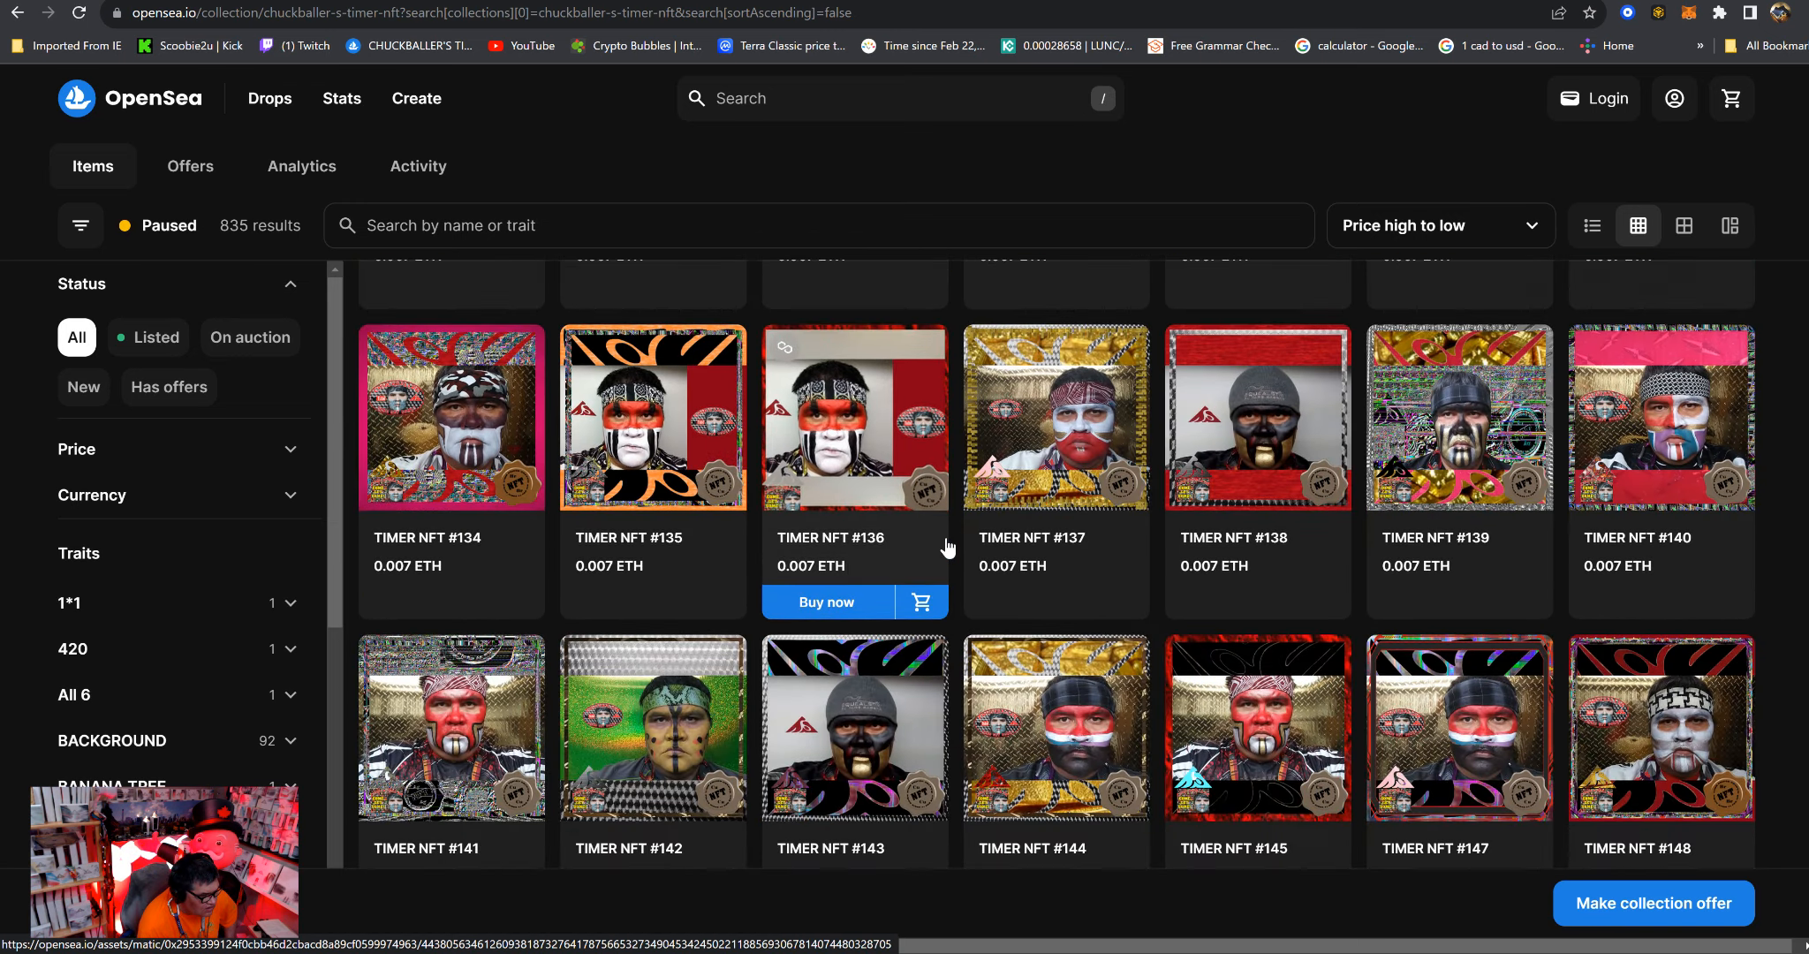
pyautogui.scroll(-3)
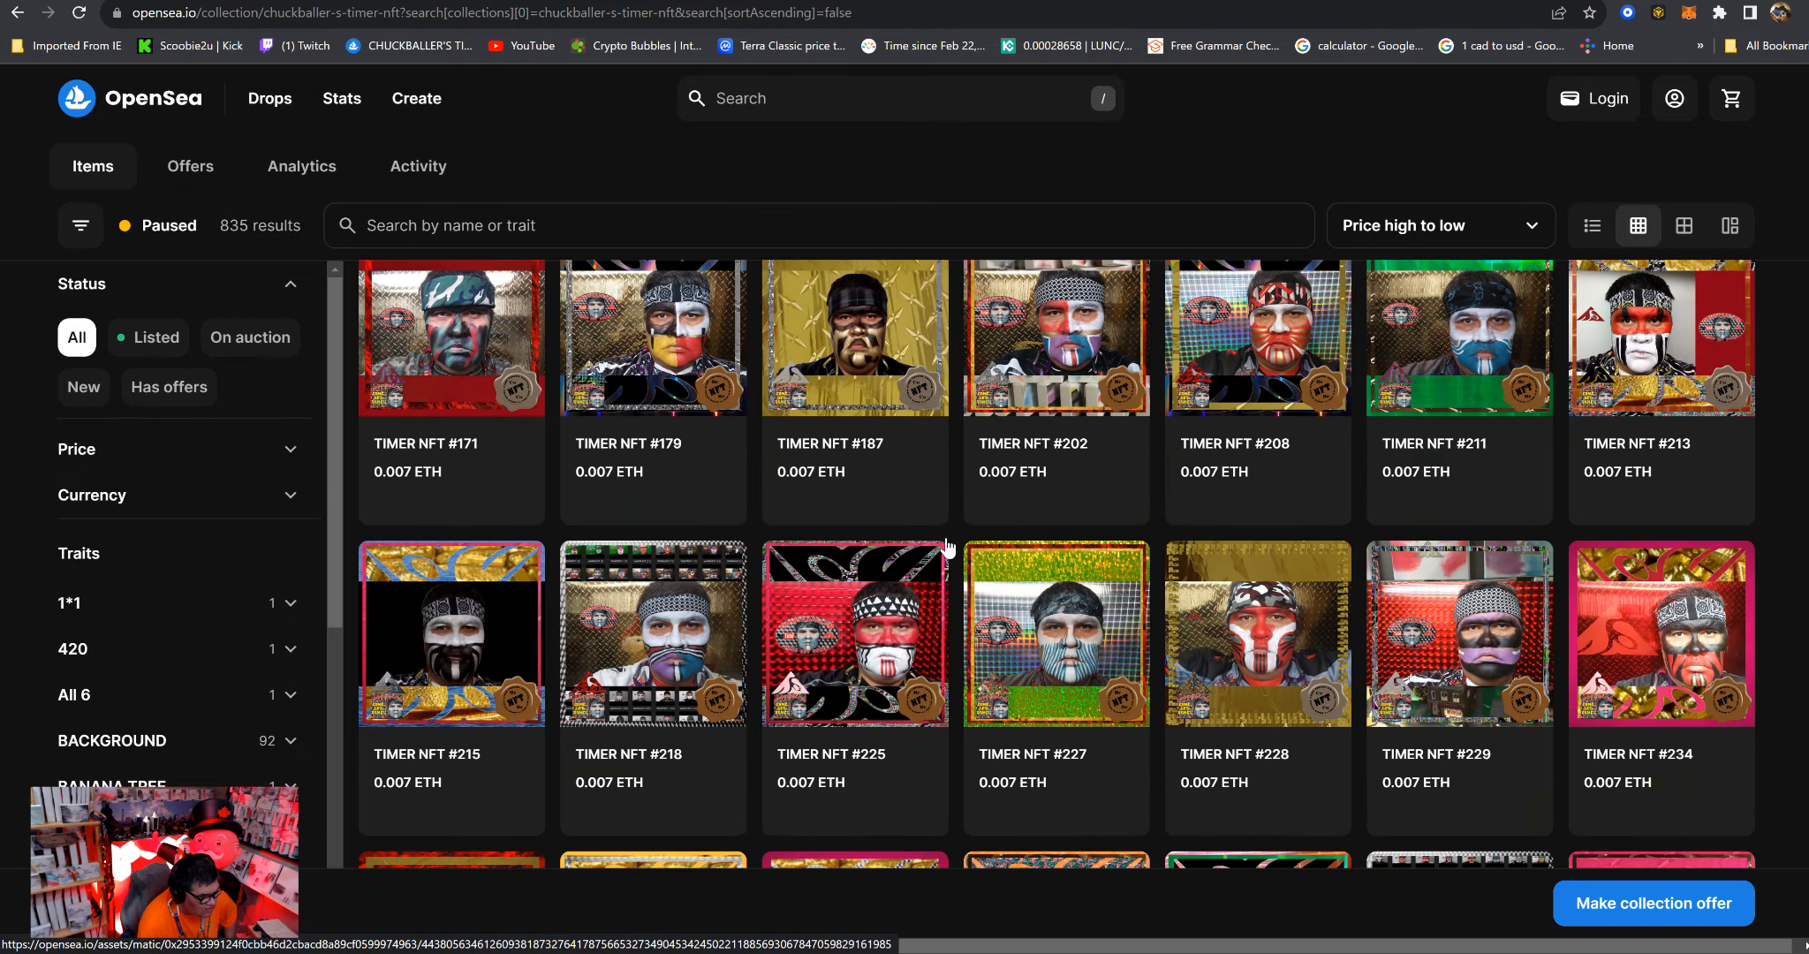
pyautogui.scroll(-3)
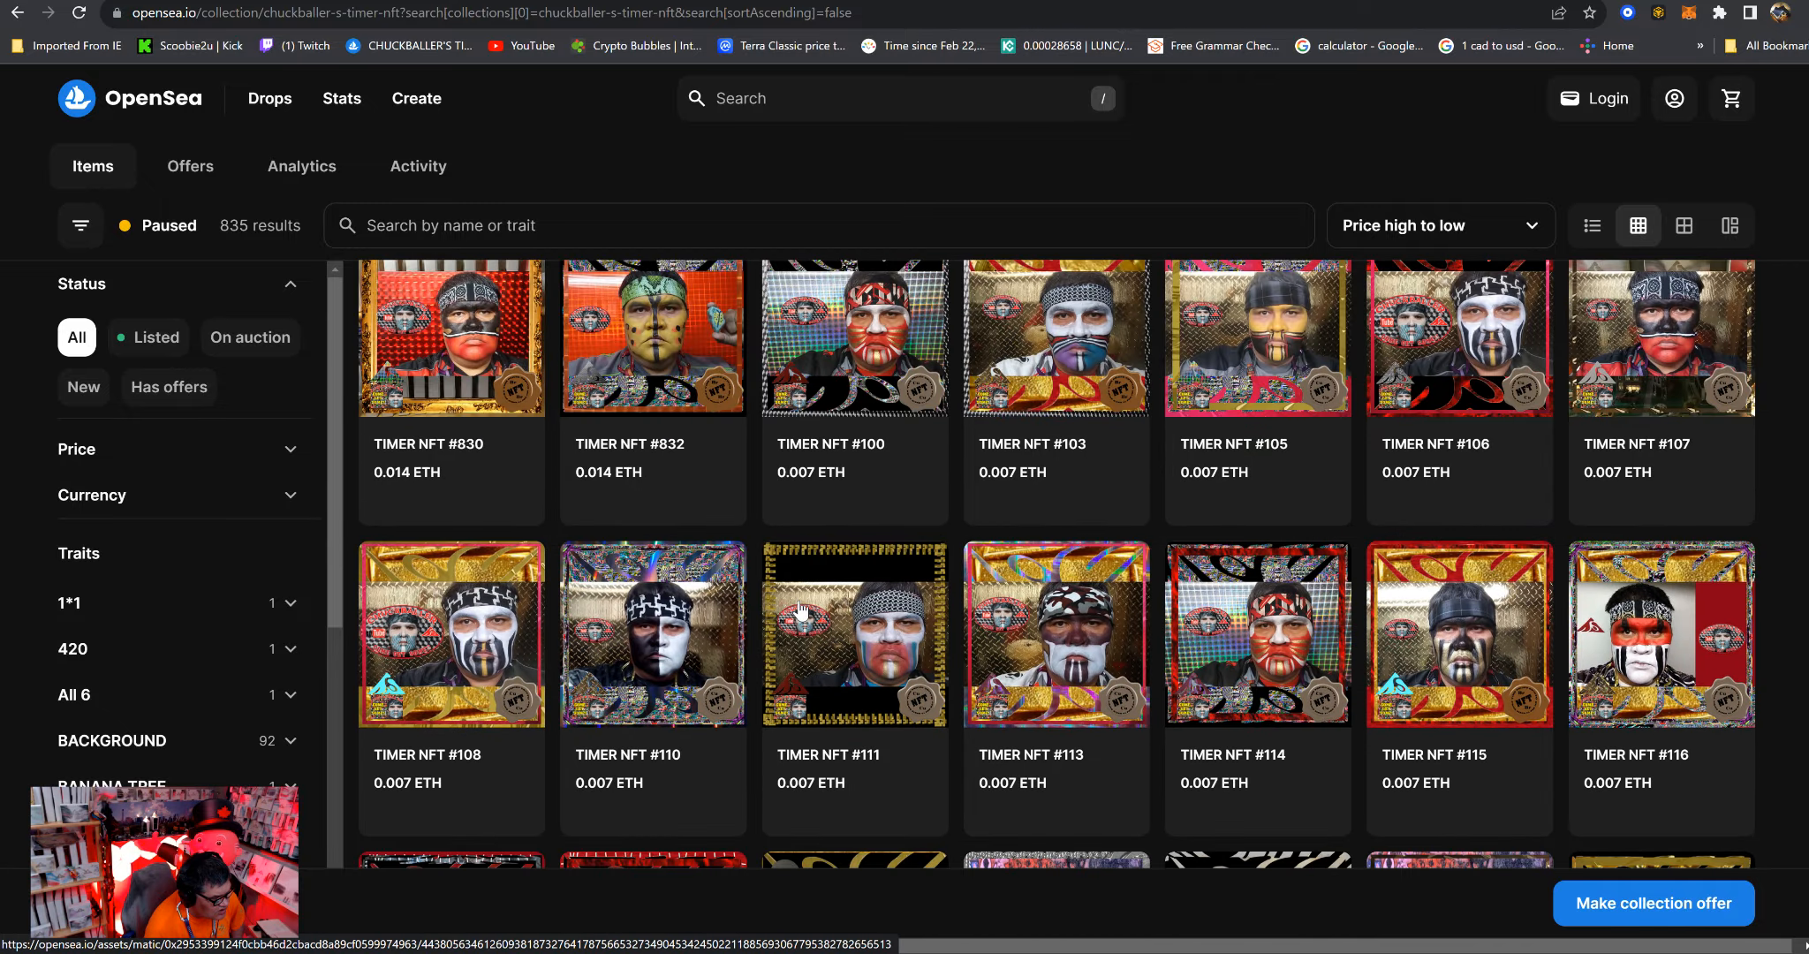
pyautogui.scroll(-3)
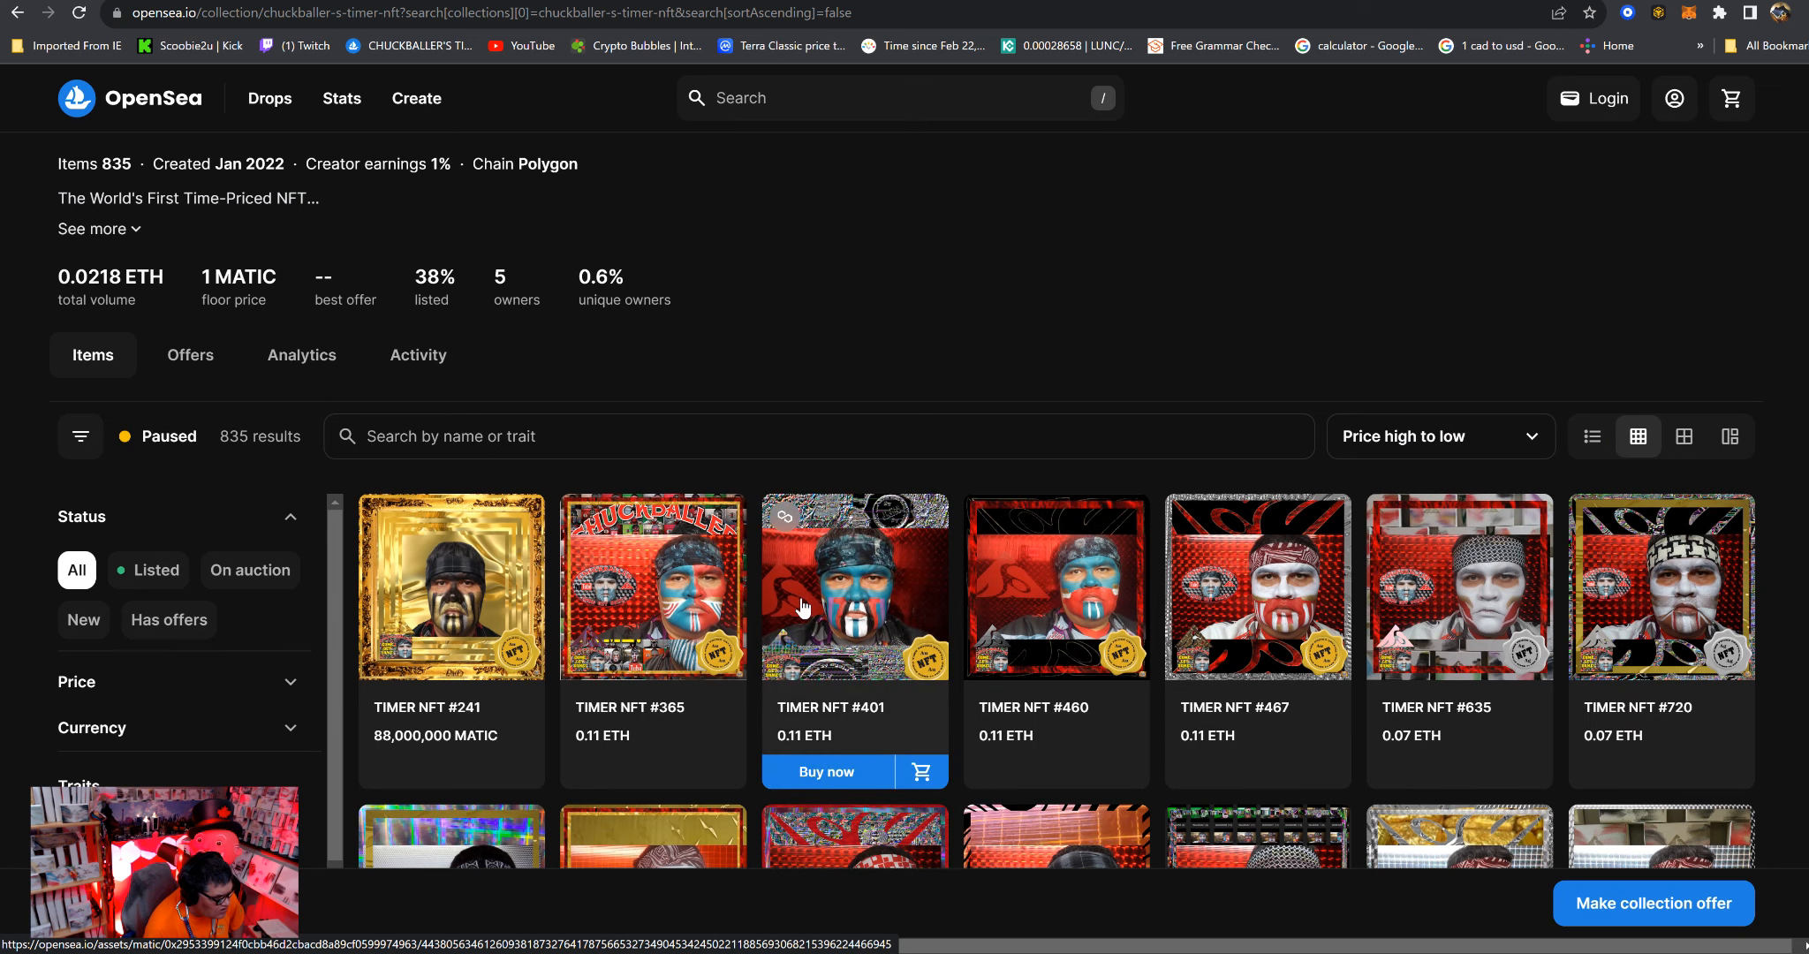
pyautogui.scroll(-3)
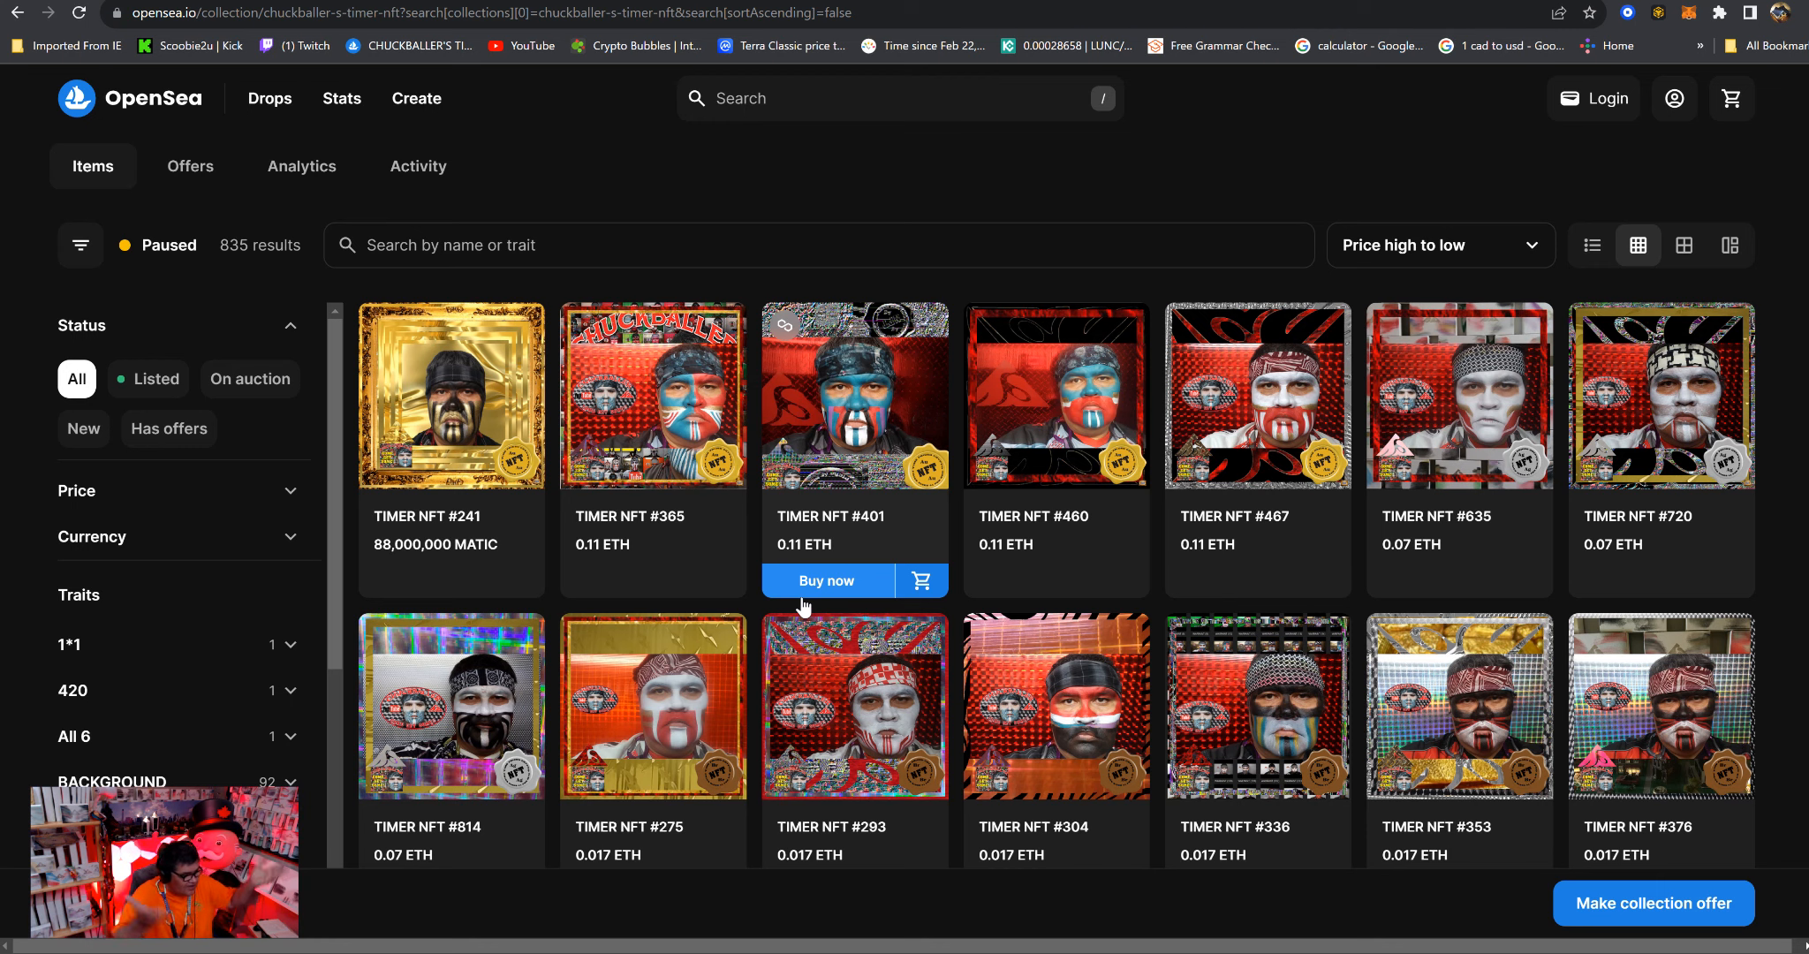
pyautogui.scroll(-3)
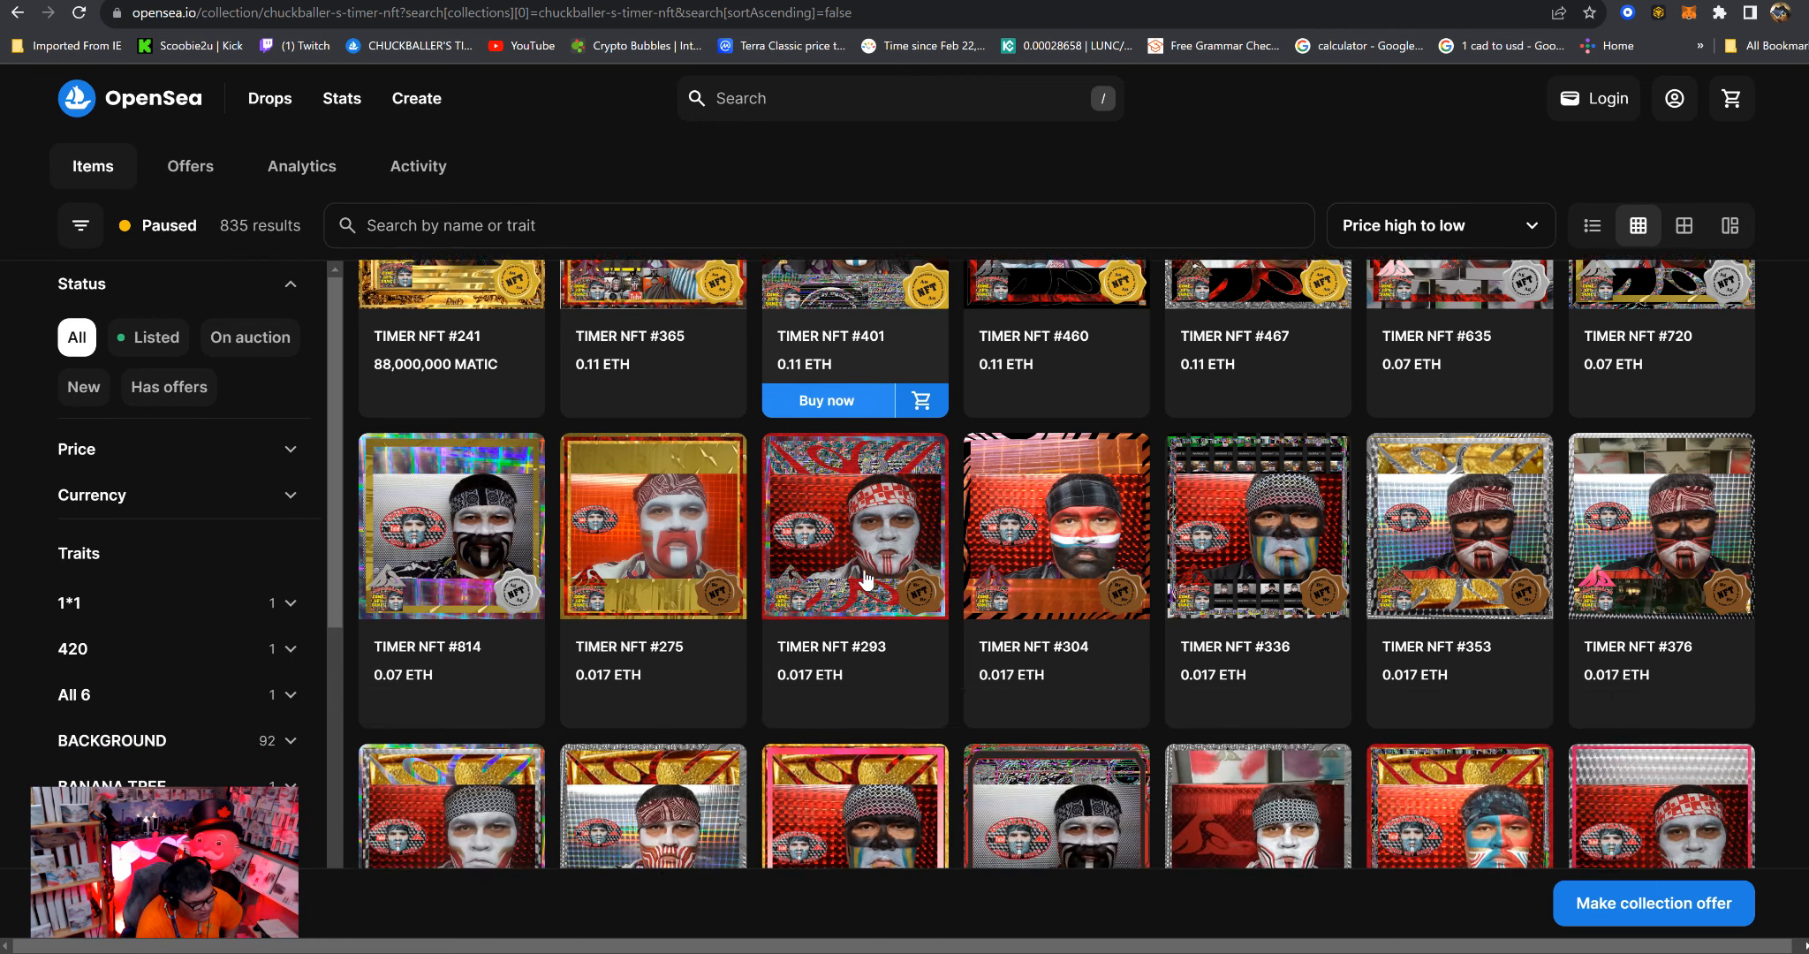
pyautogui.scroll(-3)
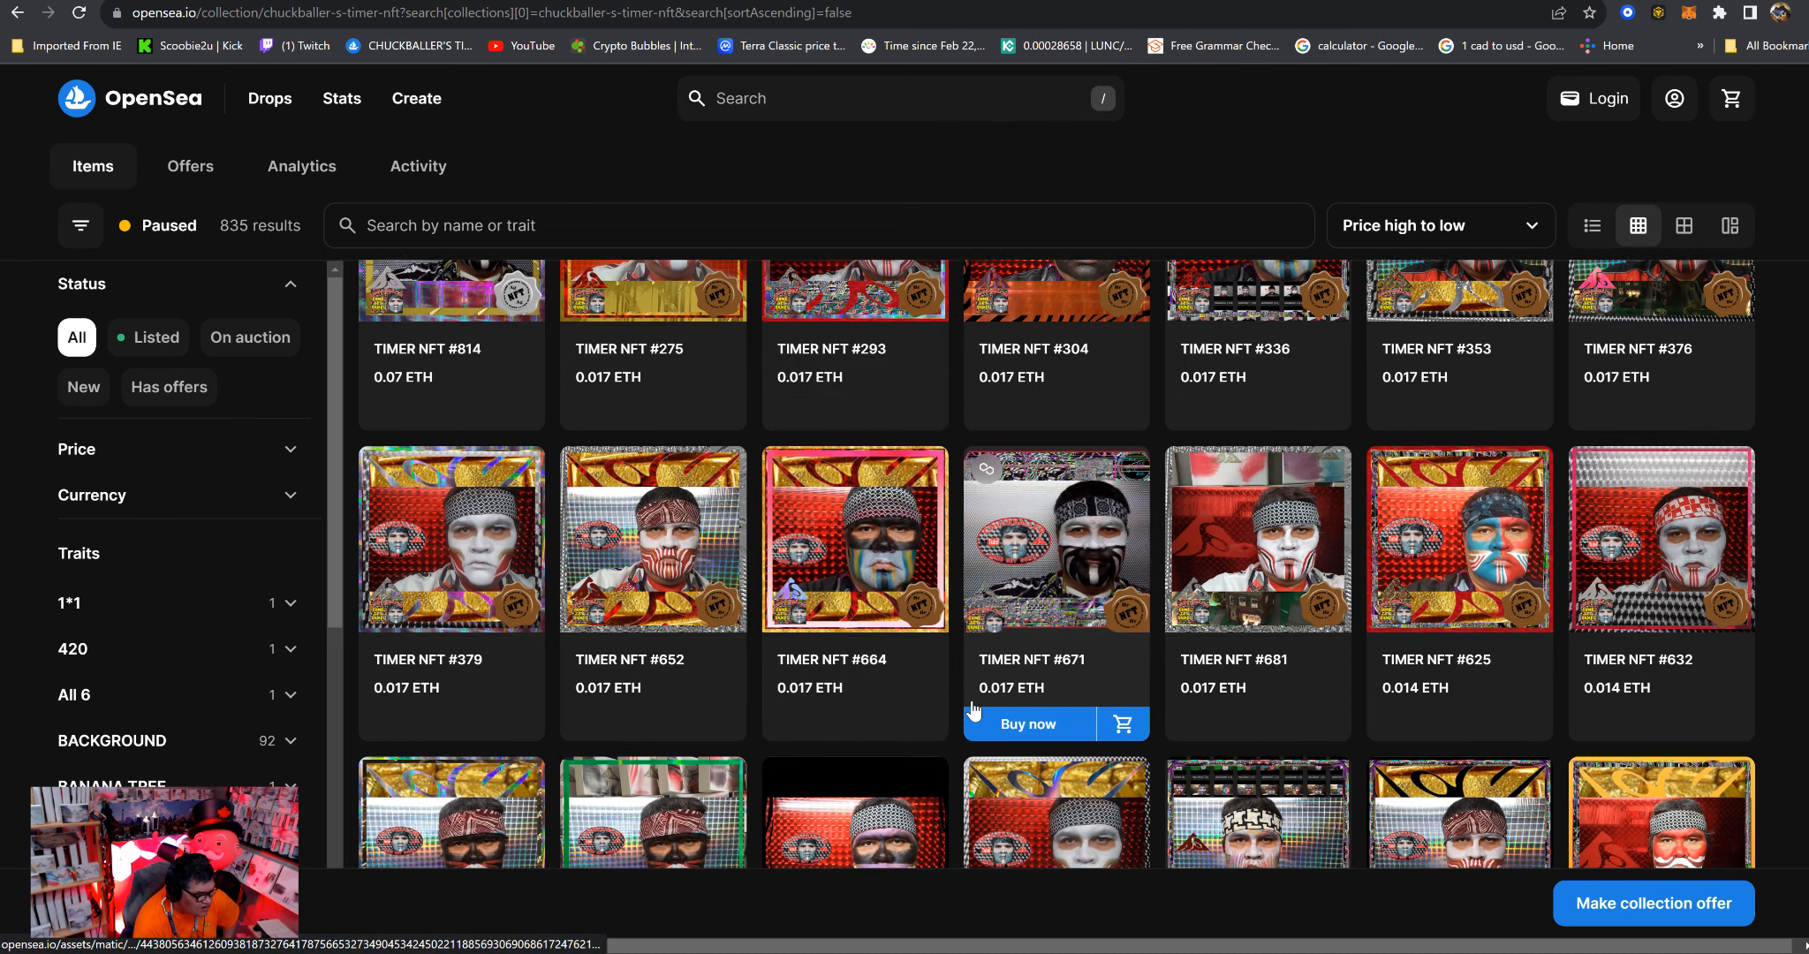
pyautogui.scroll(-3)
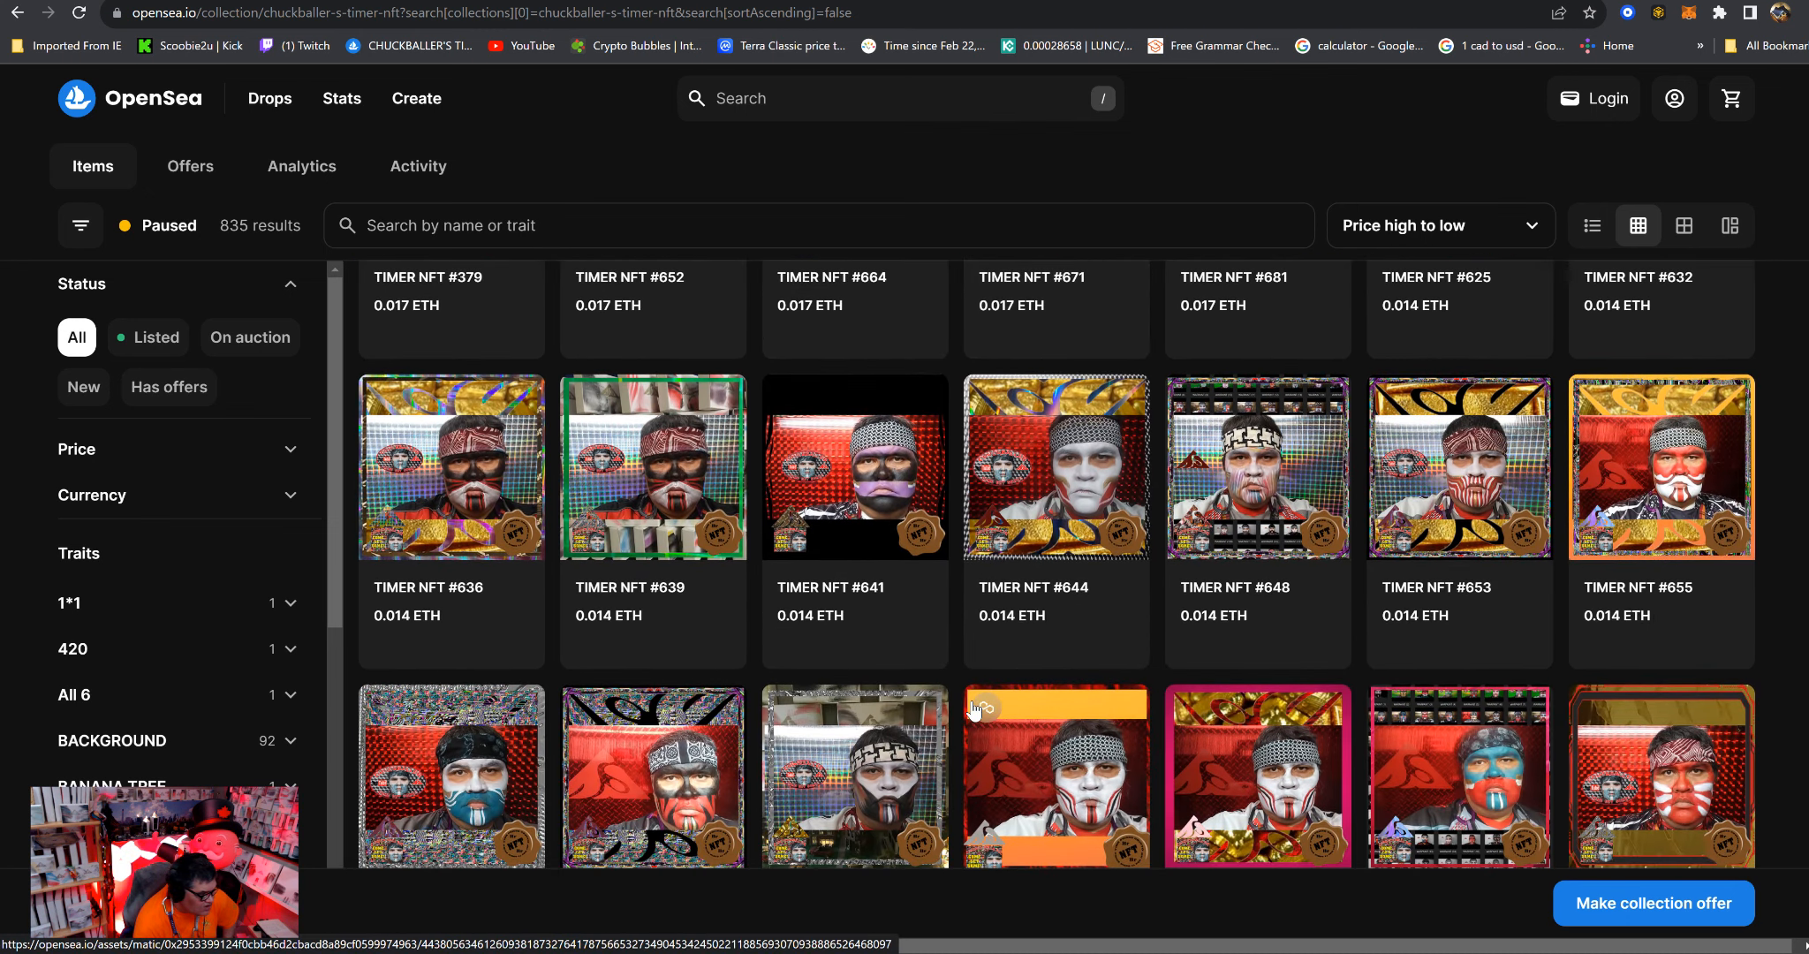
pyautogui.scroll(-3)
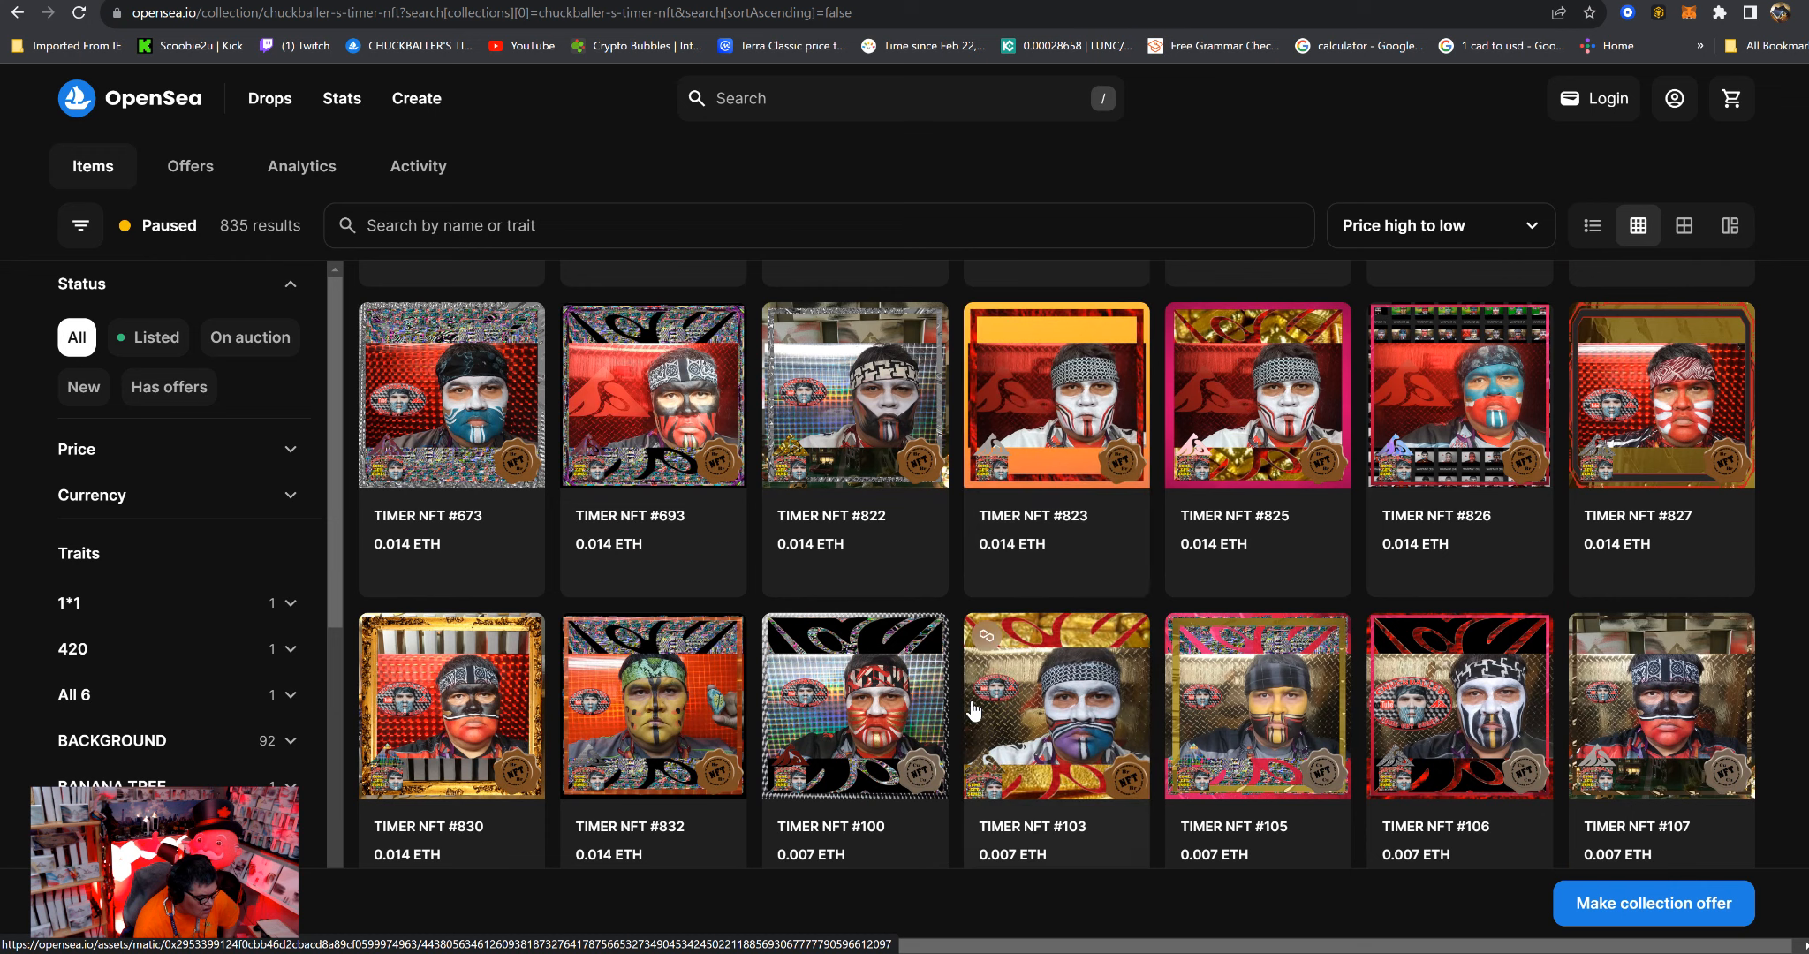
pyautogui.scroll(-3)
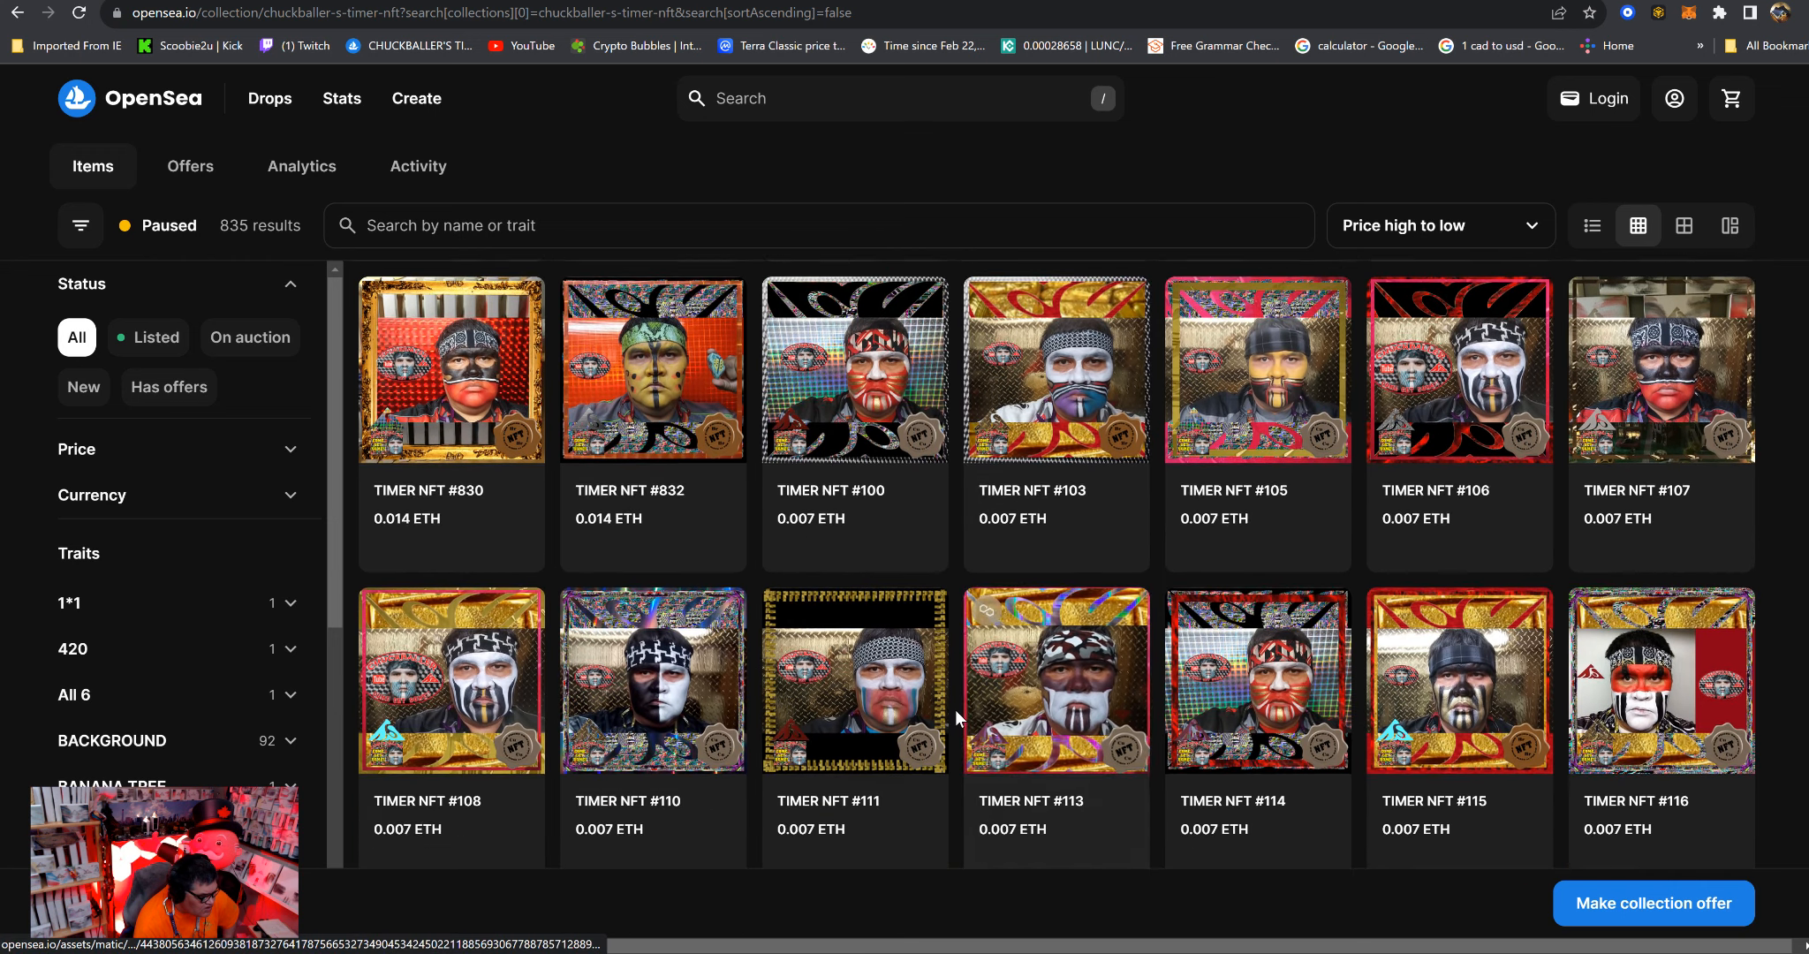
pyautogui.scroll(-3)
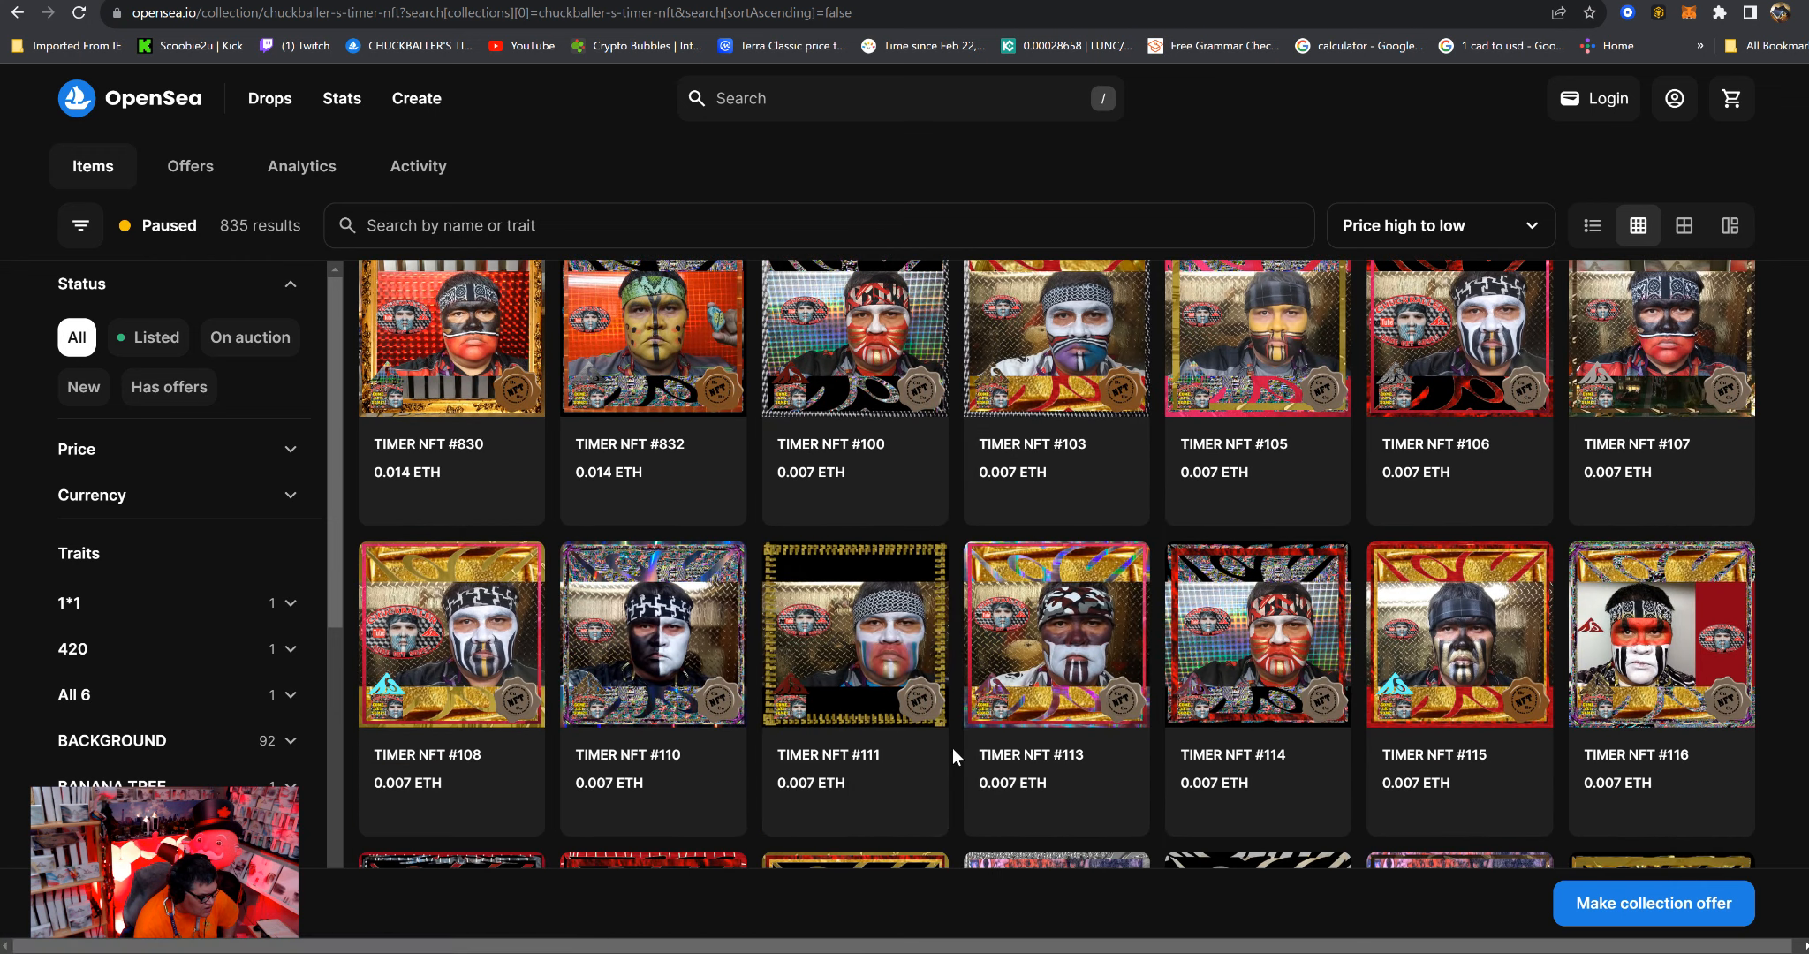
pyautogui.scroll(-3)
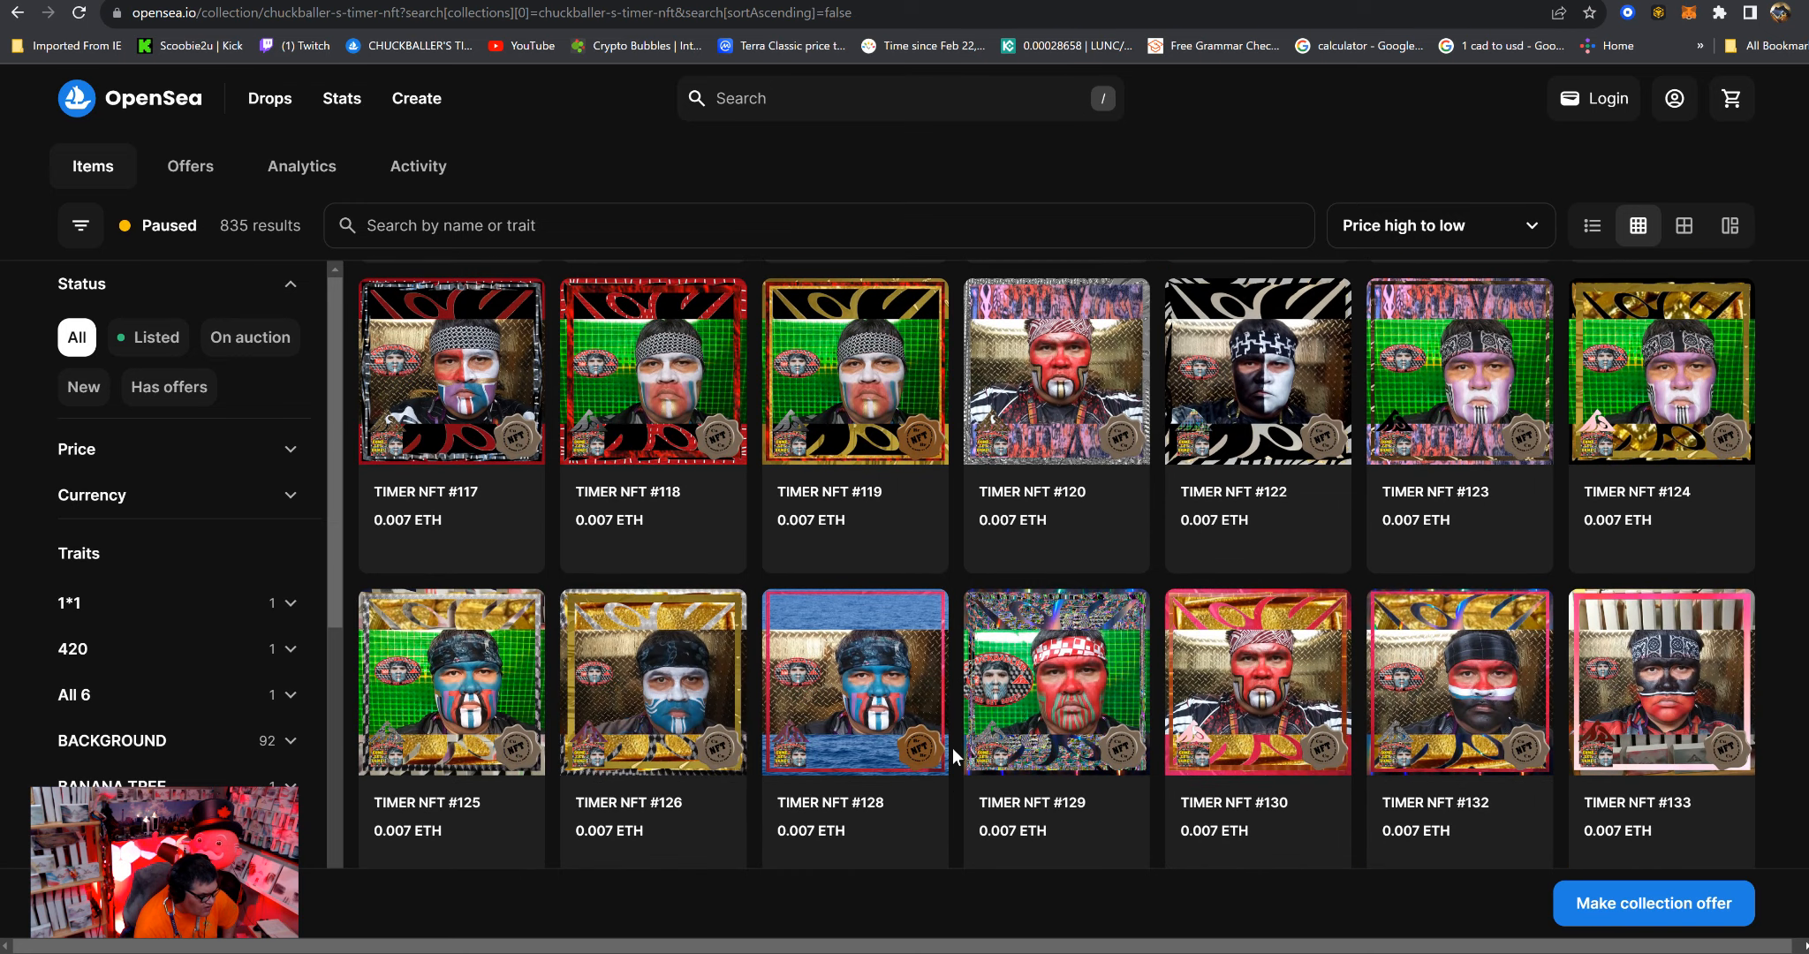
pyautogui.scroll(3)
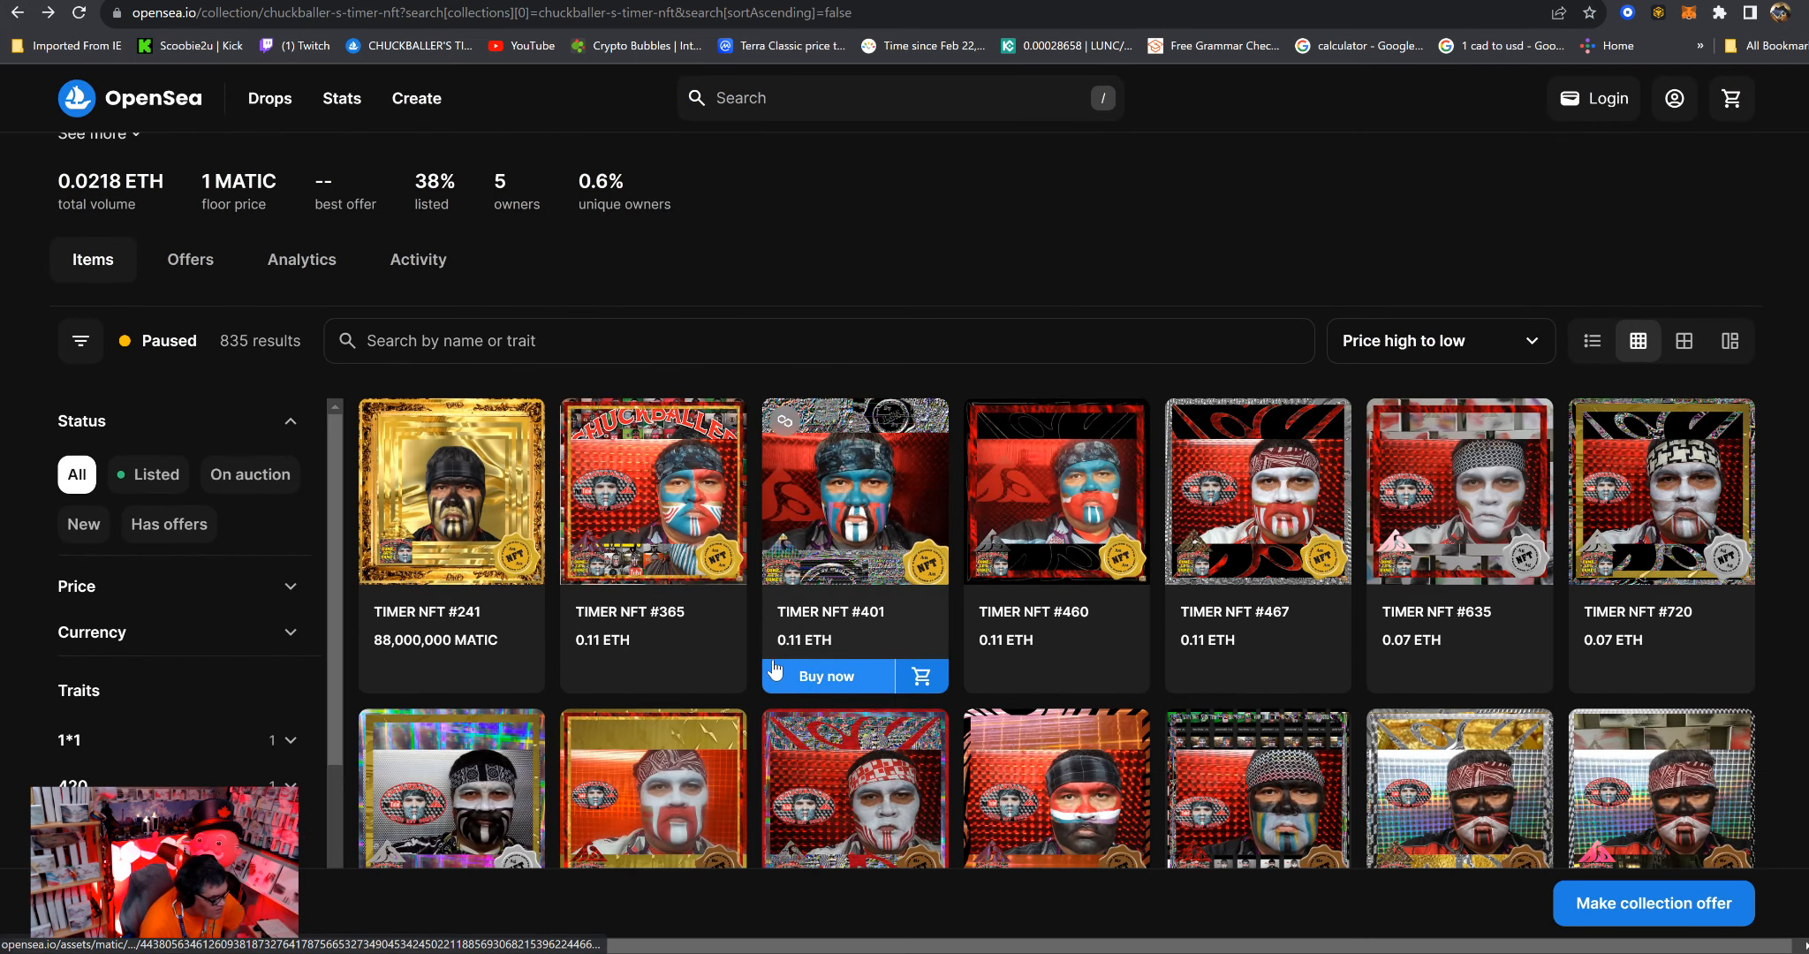
pyautogui.moveTo(766, 701)
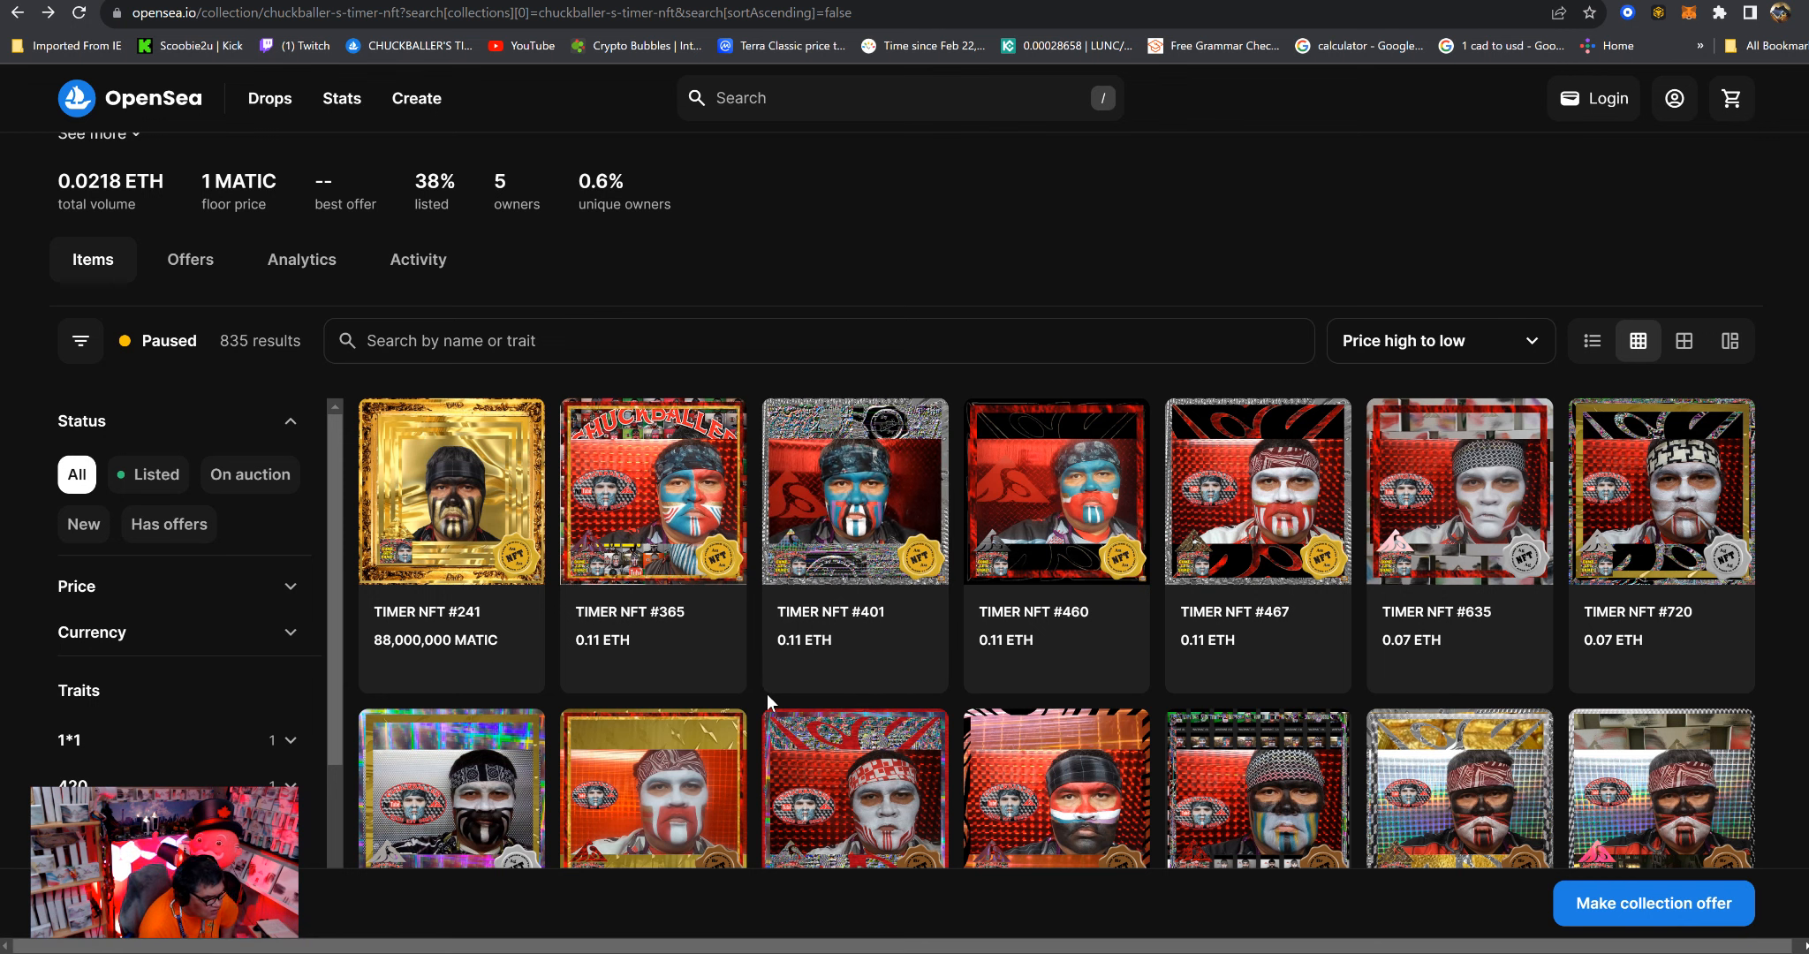
pyautogui.scroll(-3)
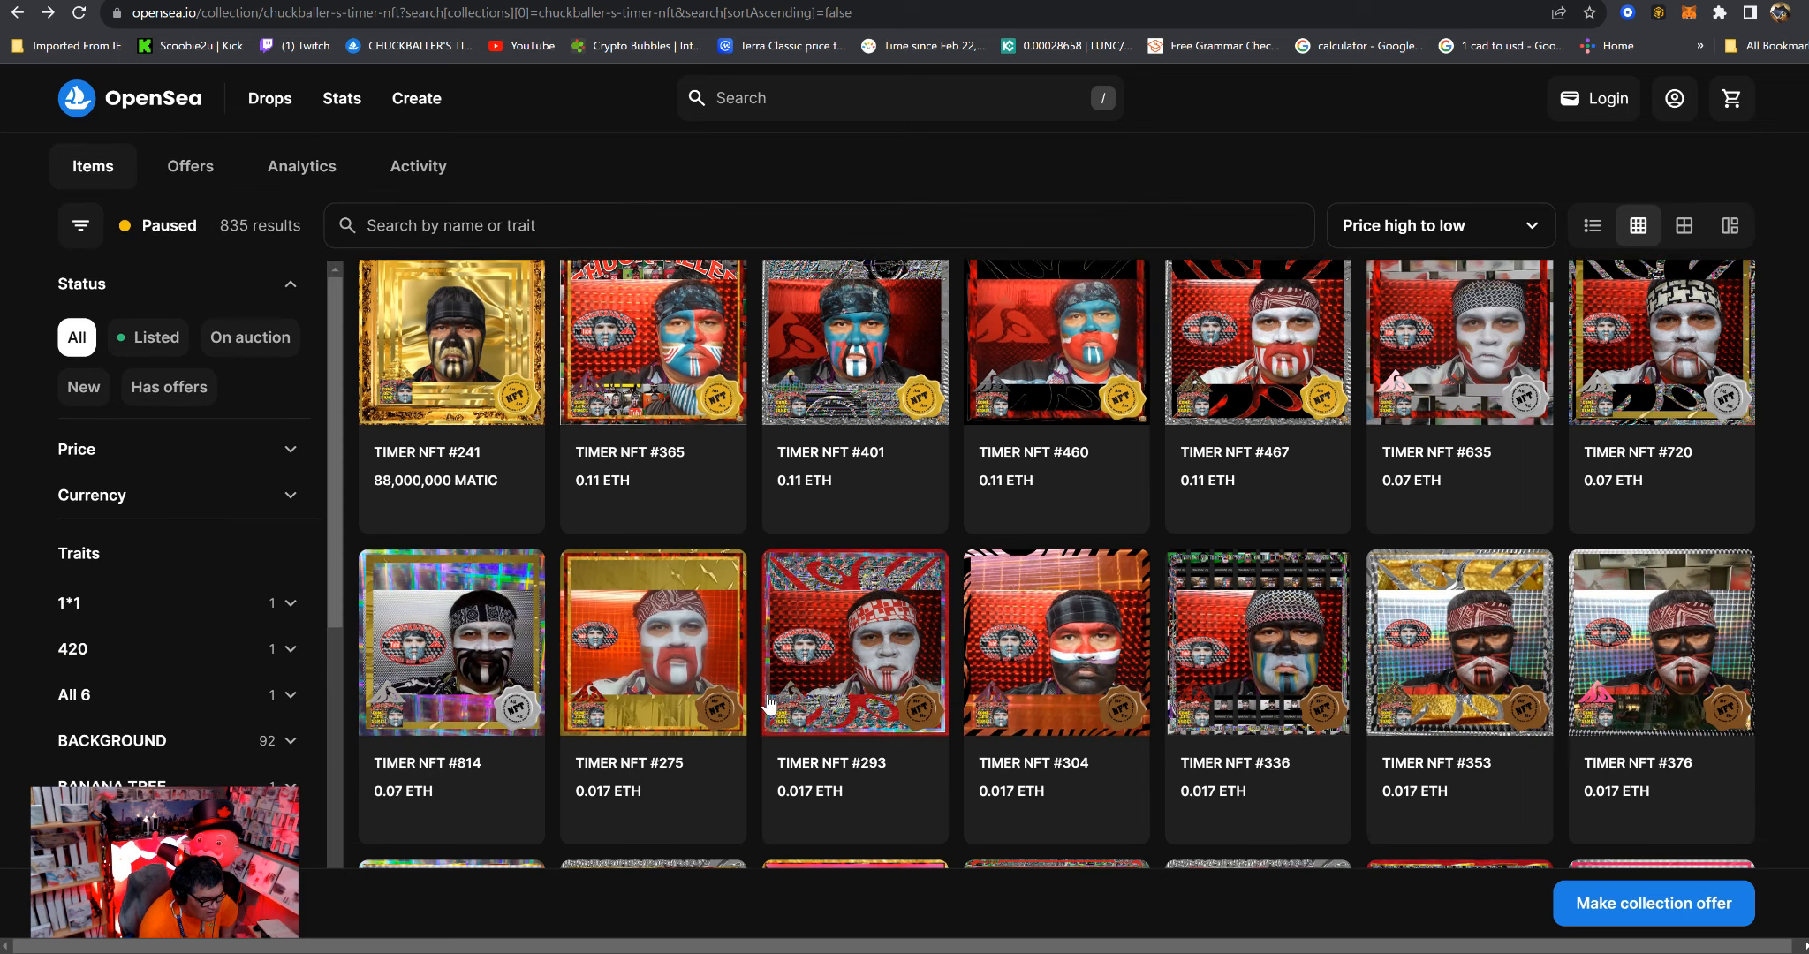
pyautogui.scroll(-3)
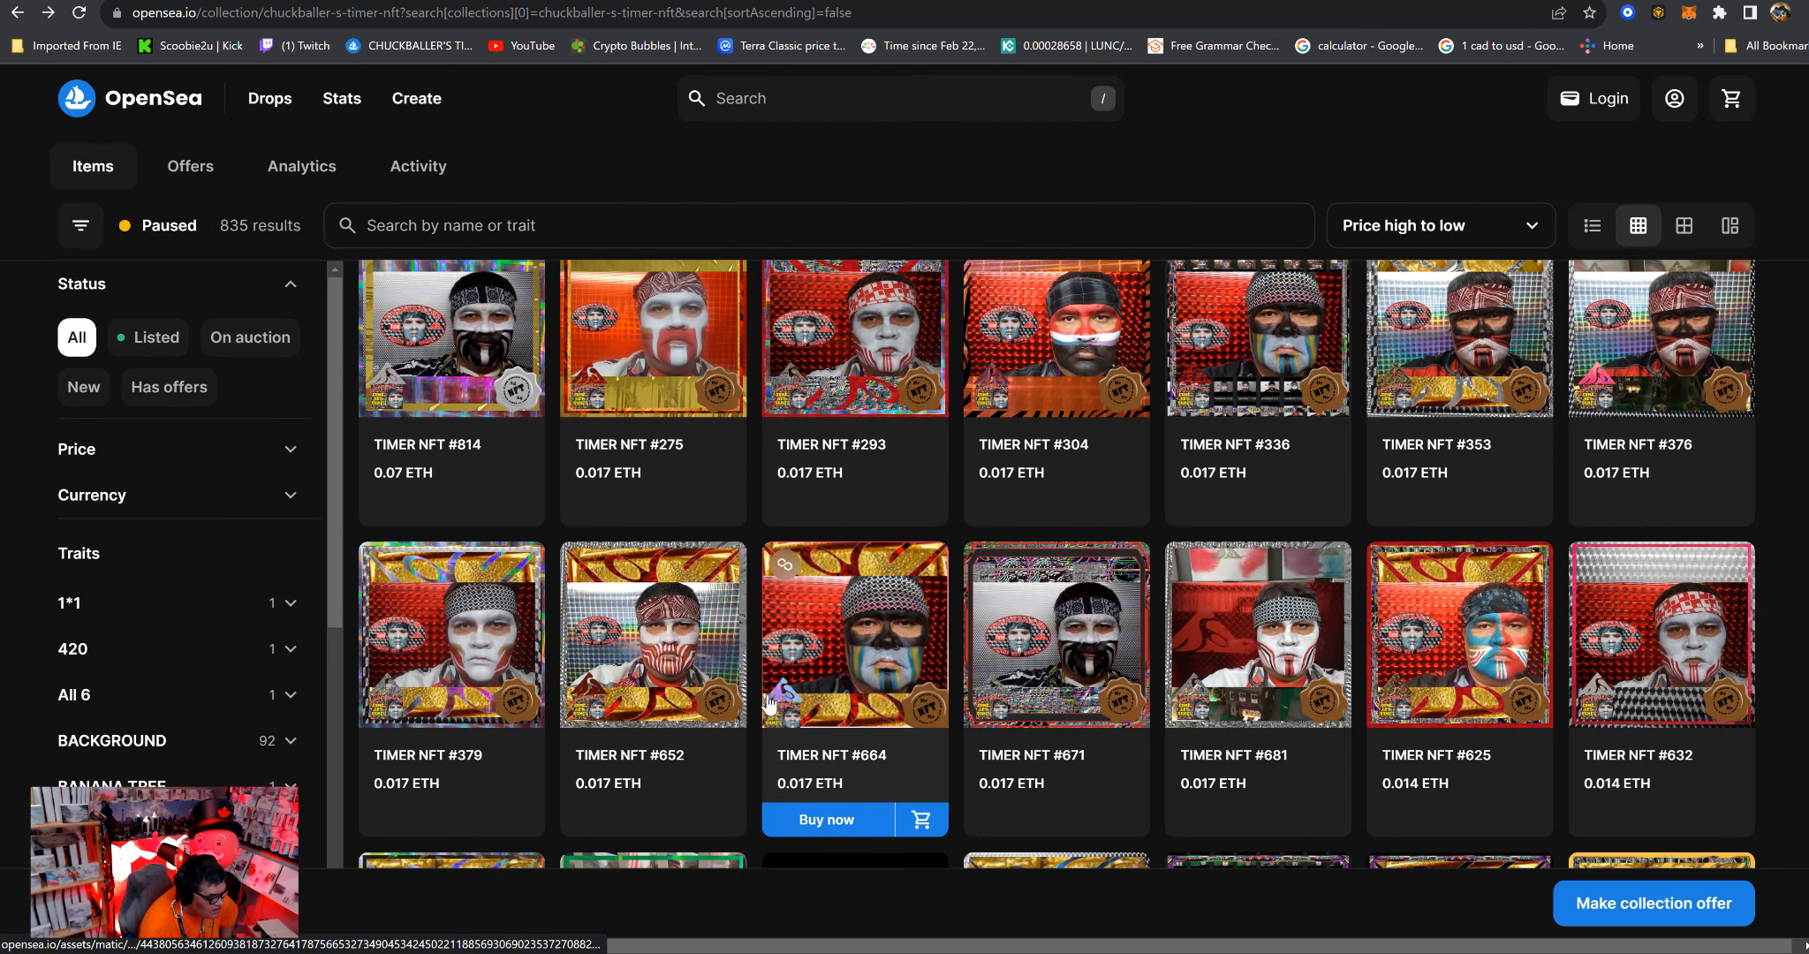
pyautogui.scroll(-3)
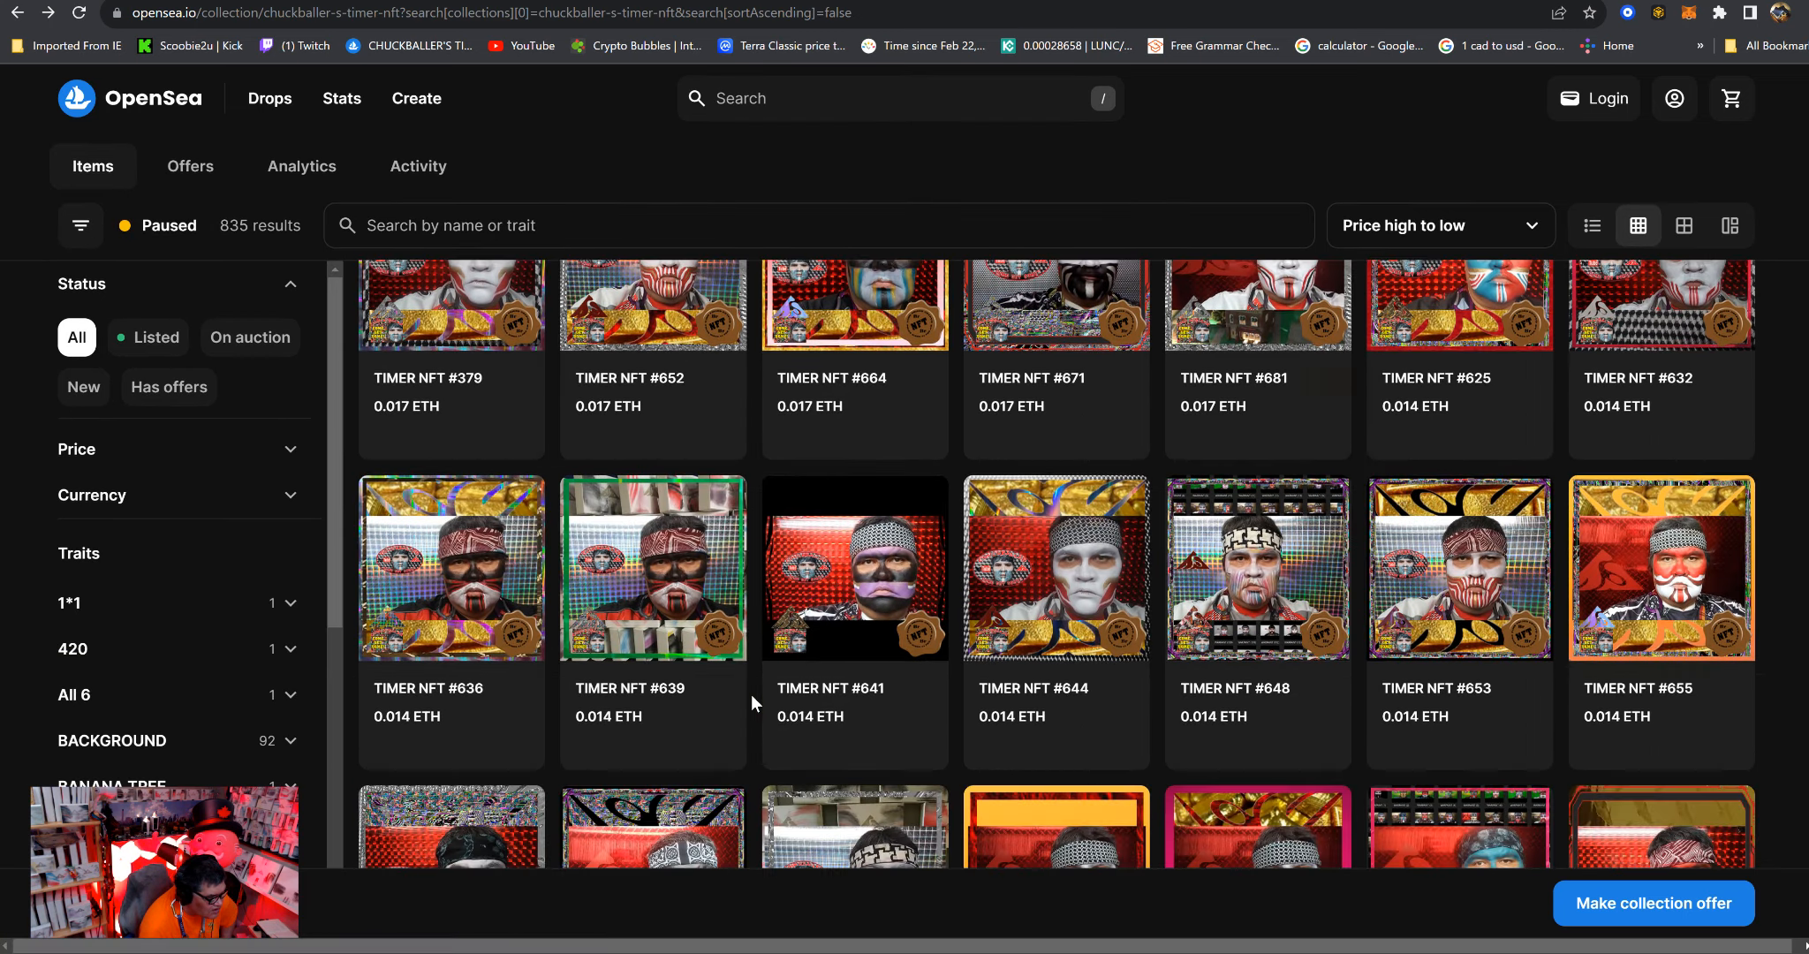
pyautogui.scroll(-3)
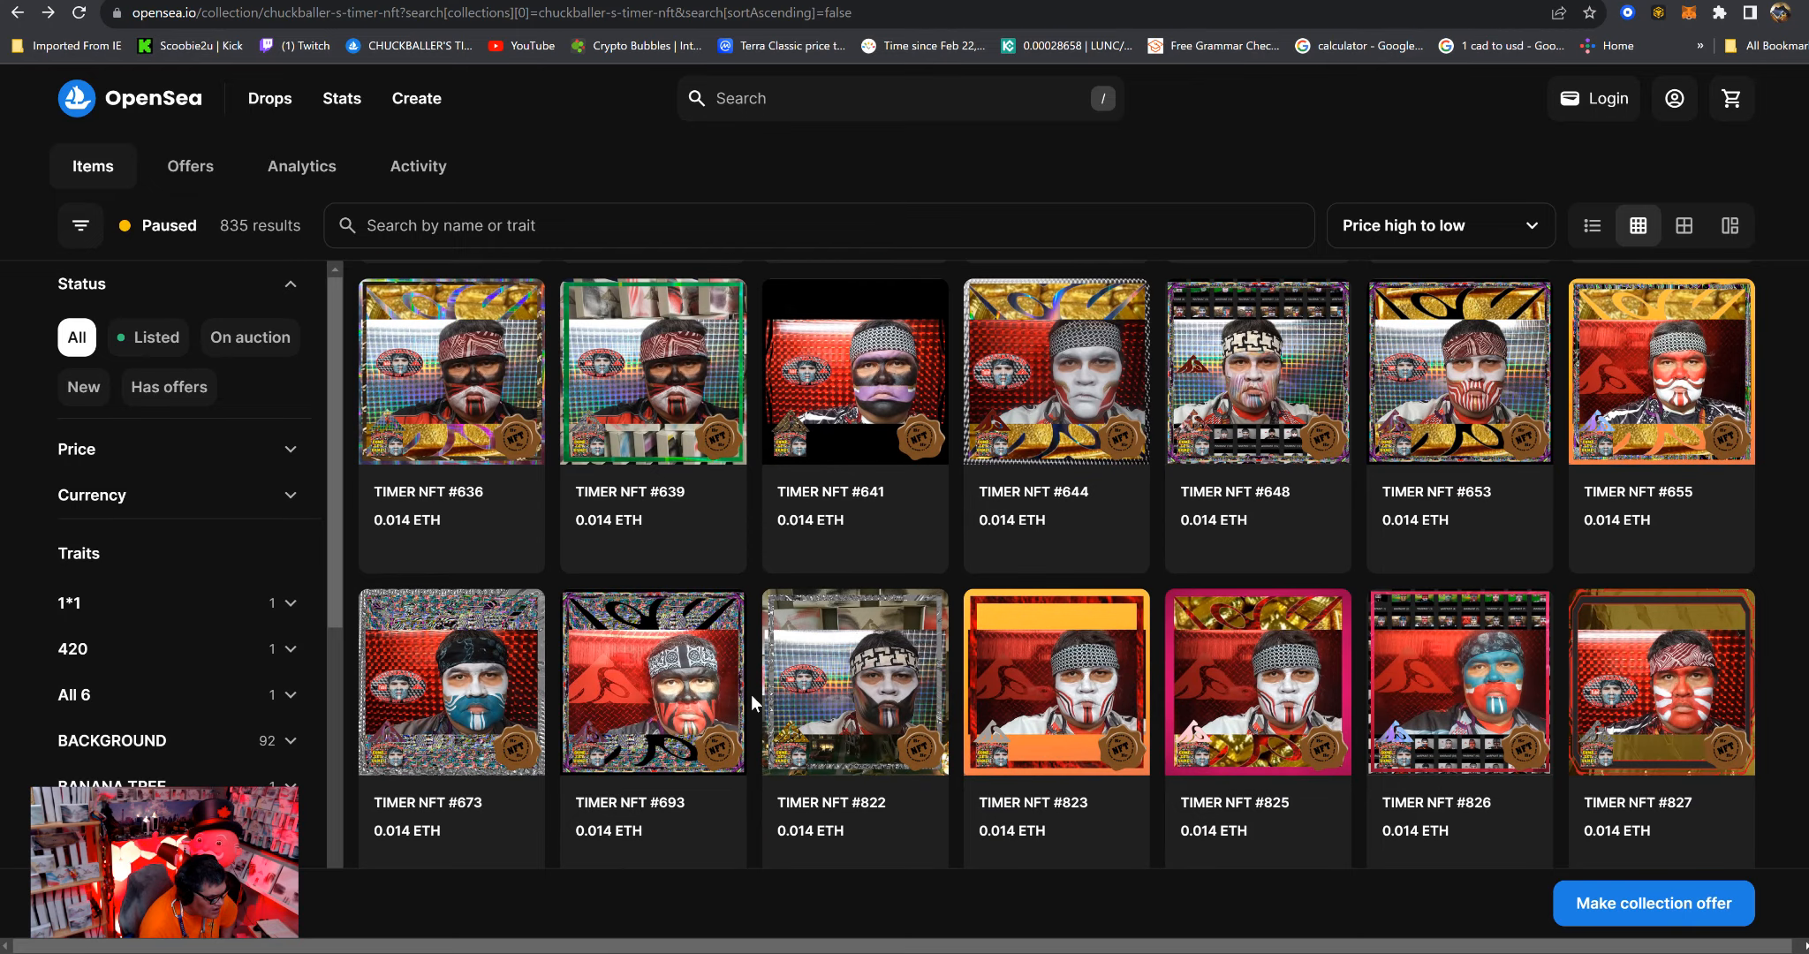
pyautogui.scroll(-3)
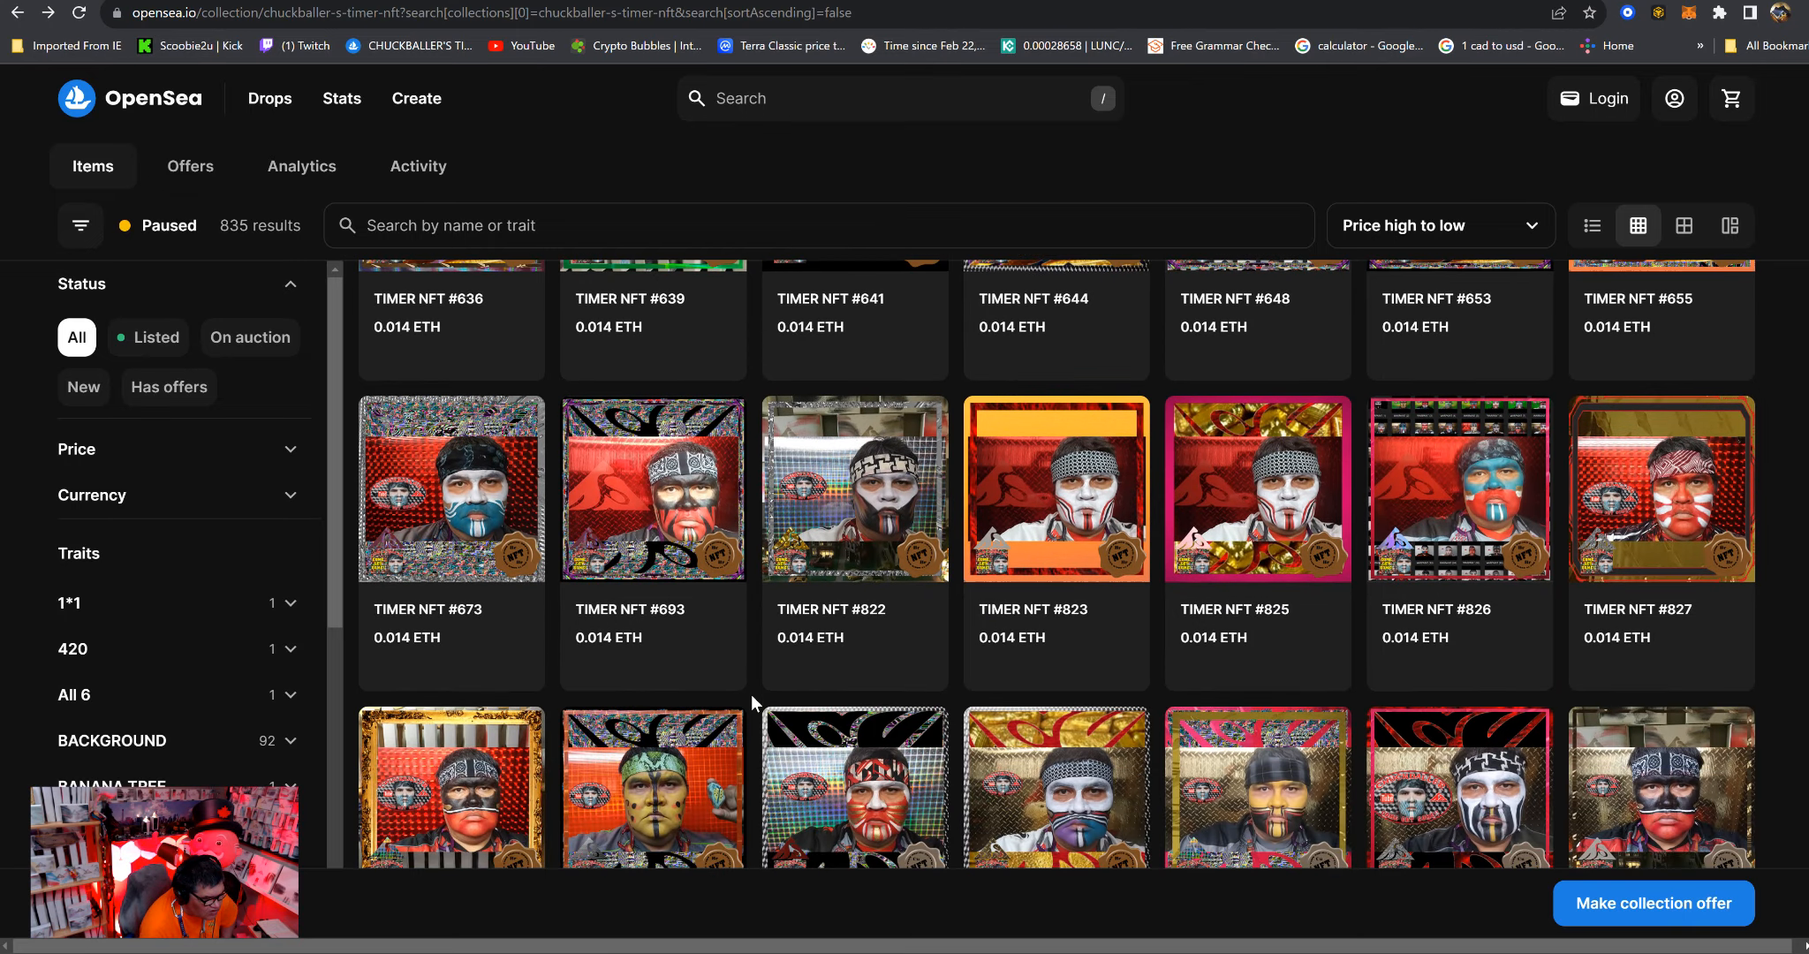
pyautogui.scroll(-3)
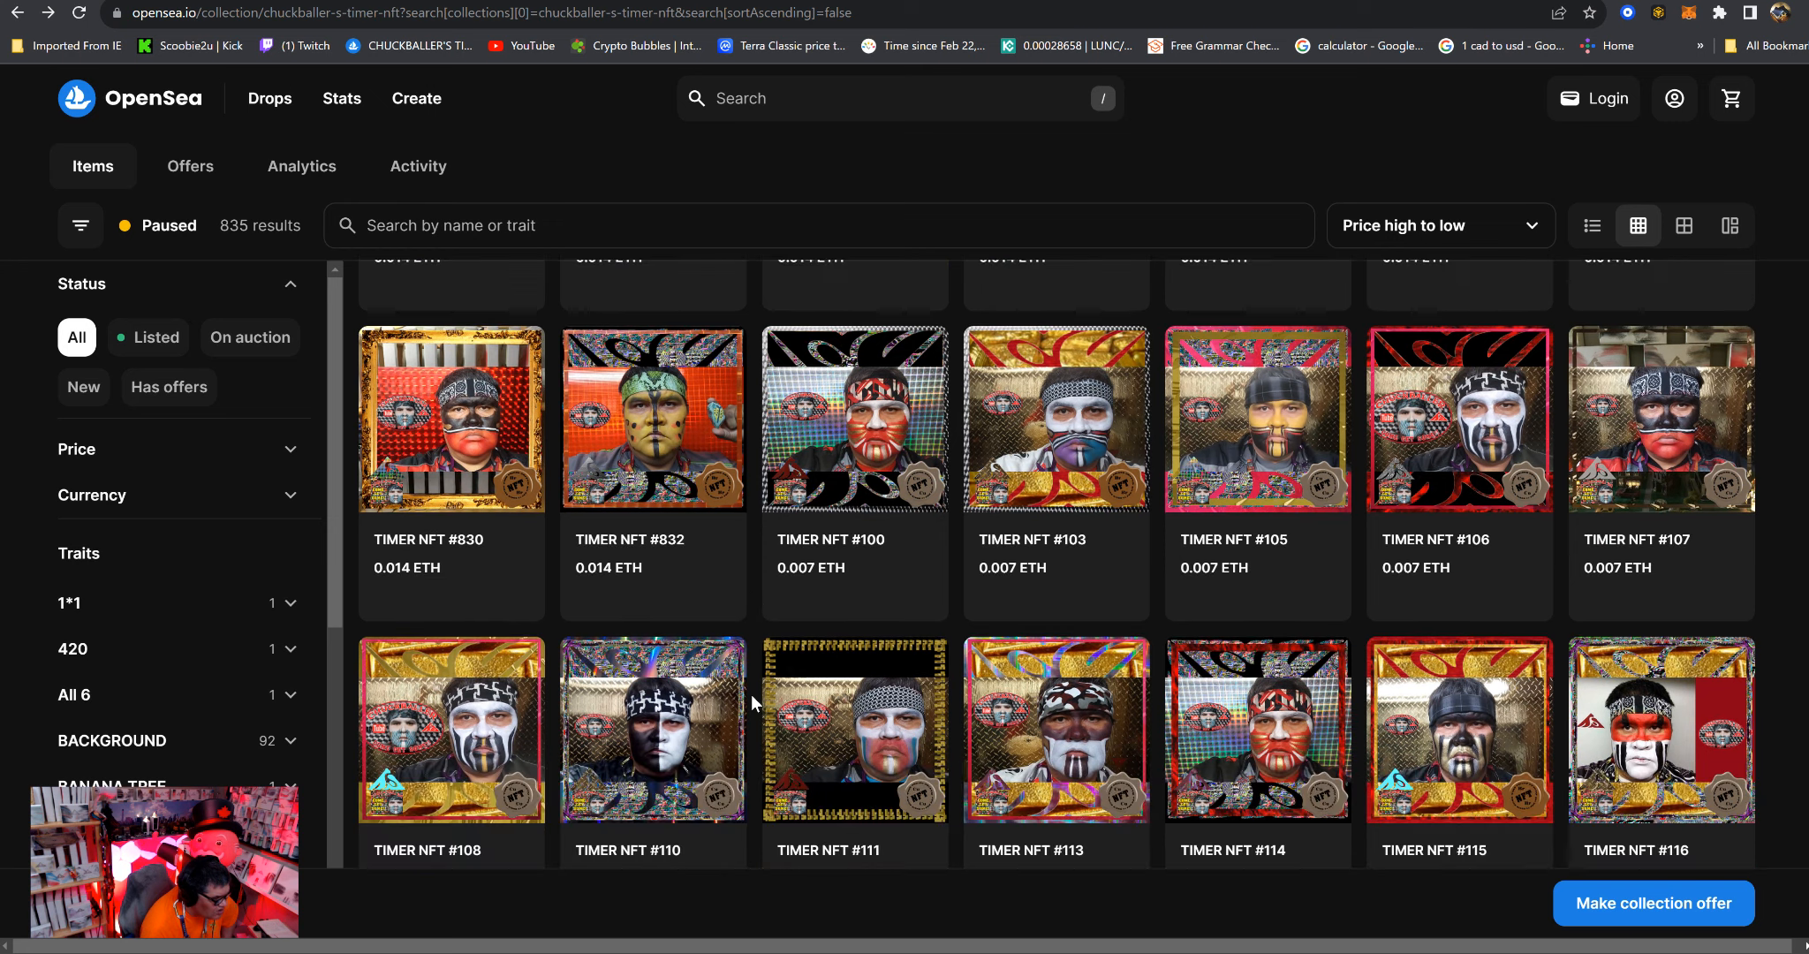
pyautogui.scroll(-3)
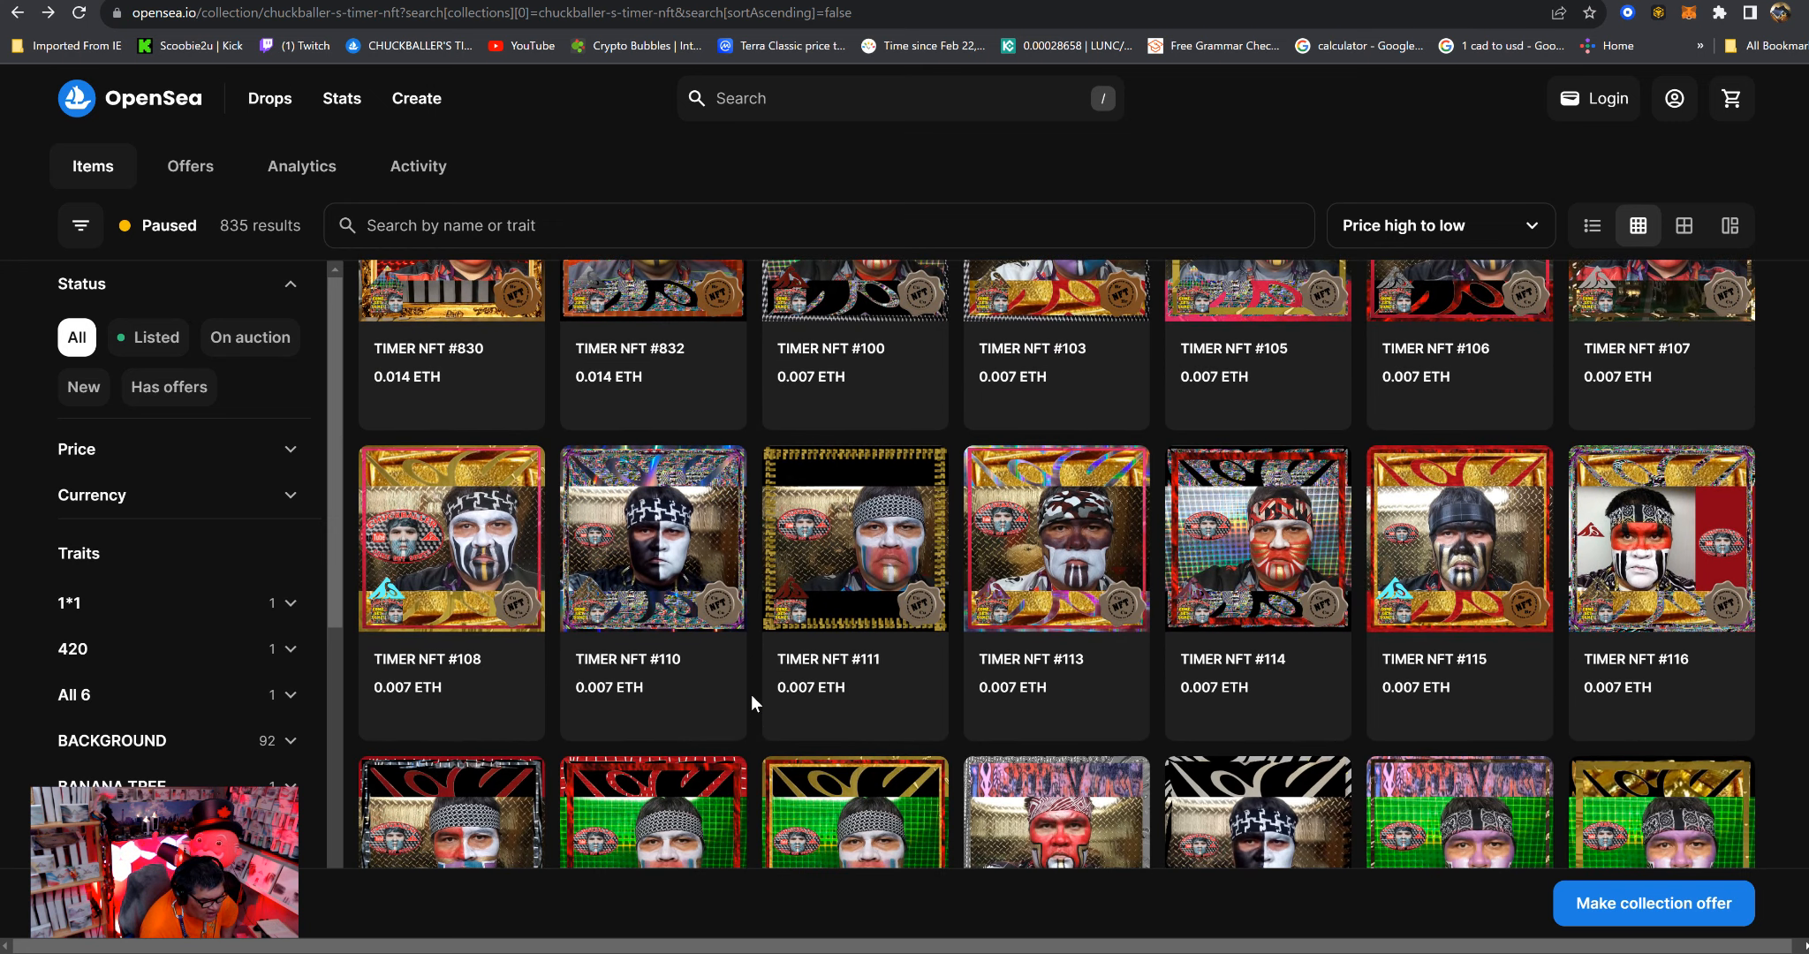
pyautogui.scroll(-3)
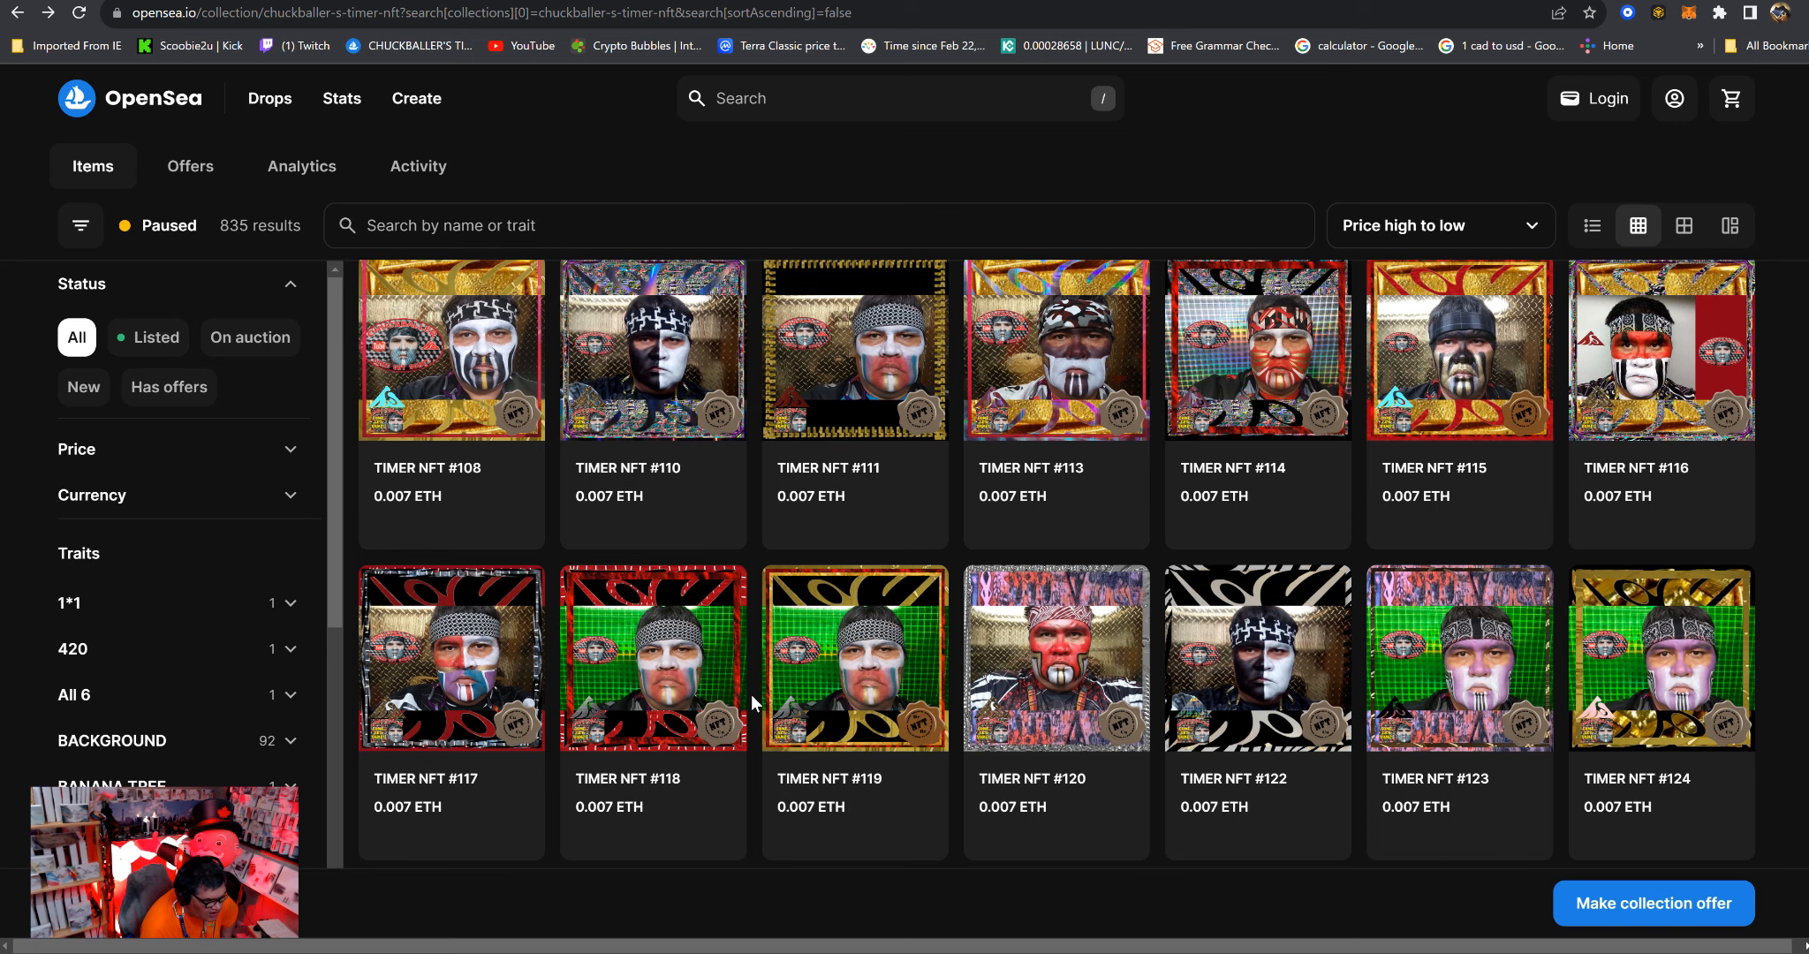
pyautogui.scroll(-3)
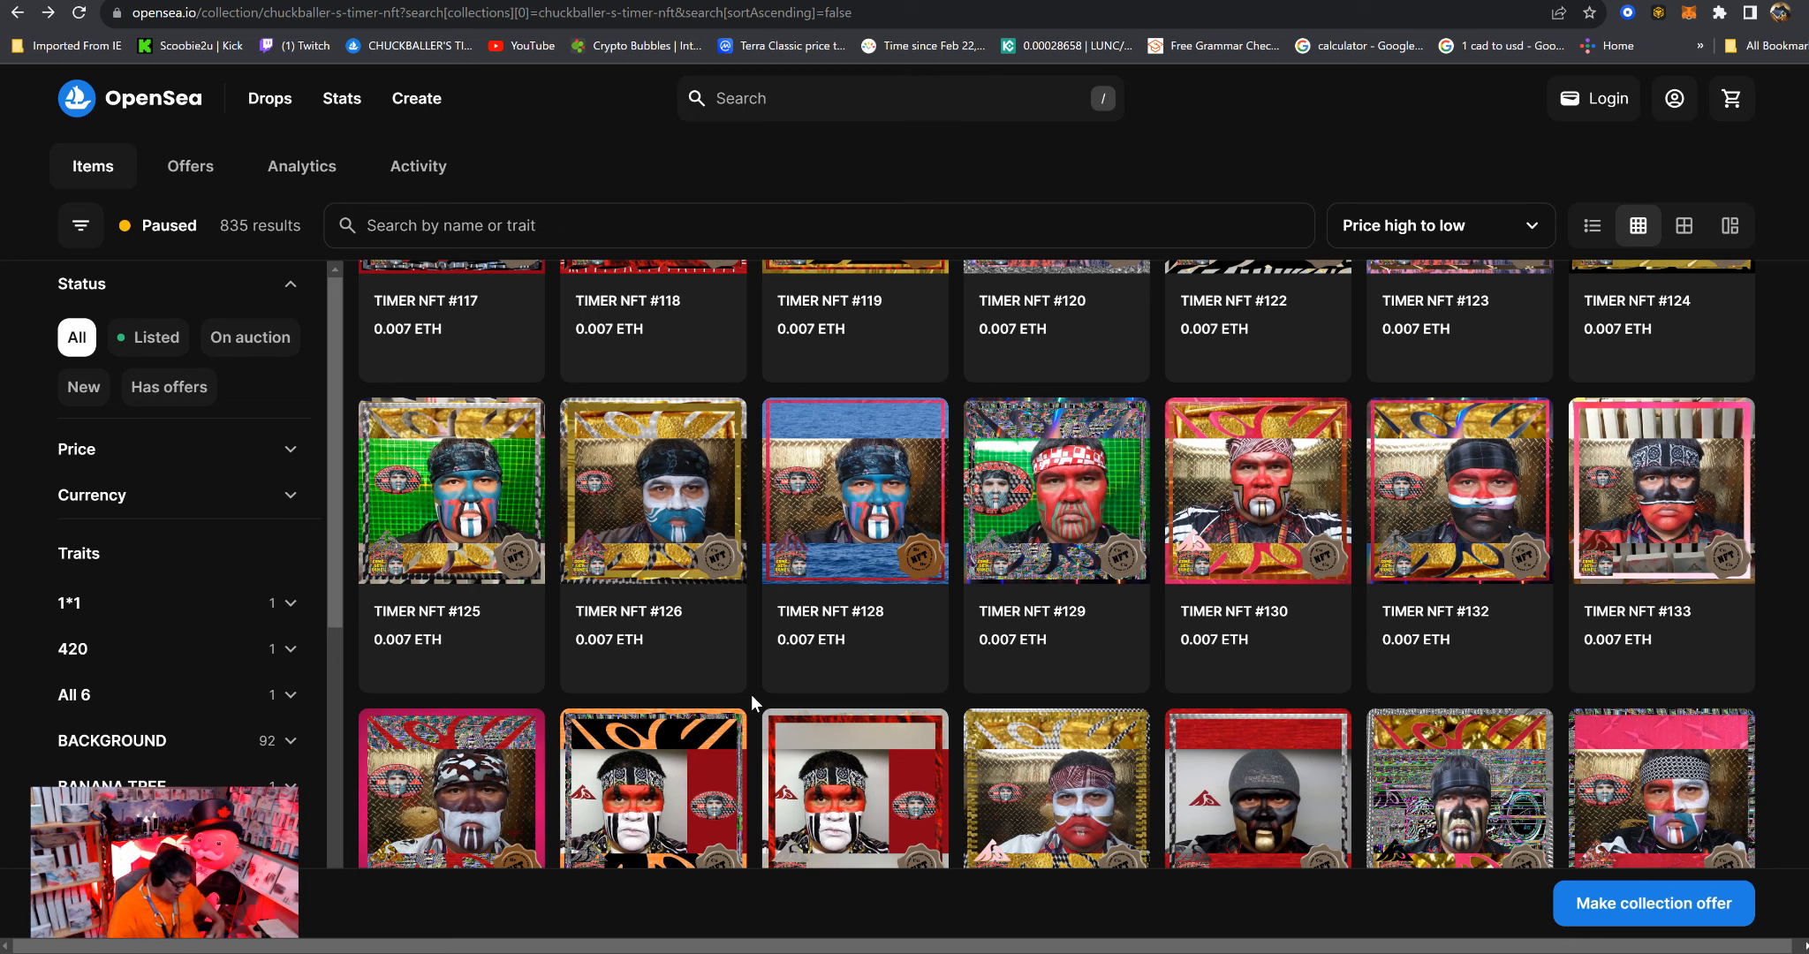
pyautogui.scroll(-3)
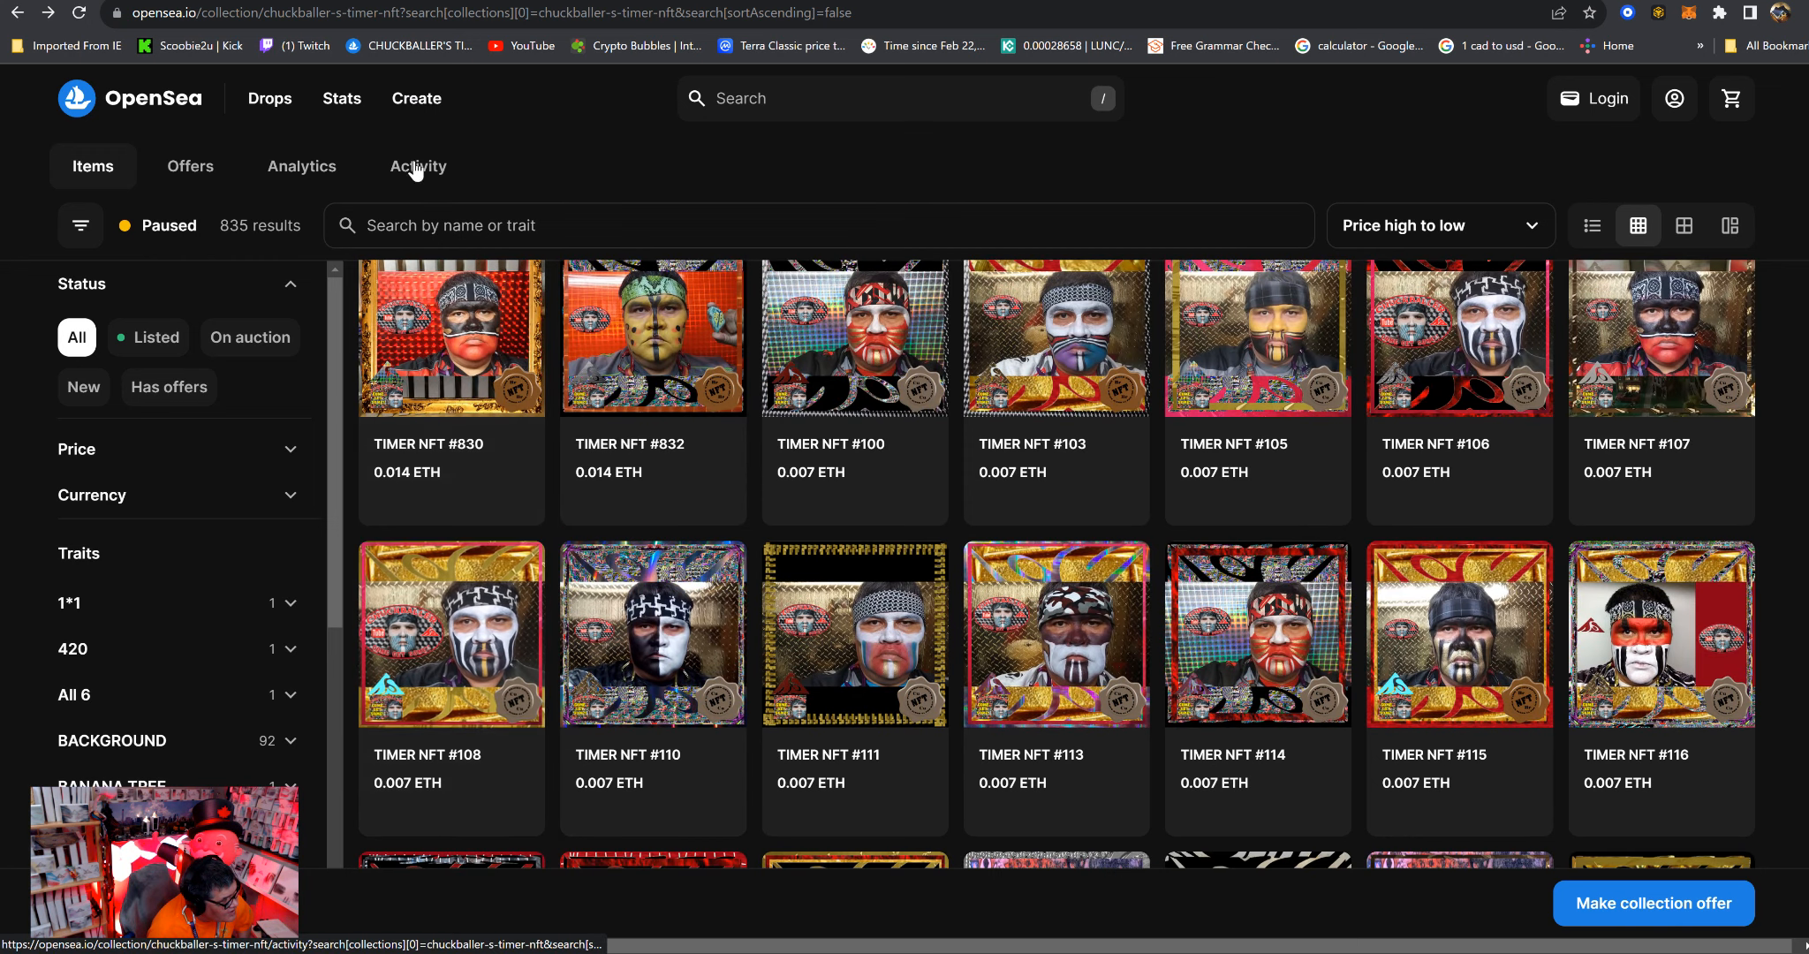
# Choose Create, dismiss the Connect your wallet prompt, and land on the OpenSea home page.
pyautogui.click(1602, 99)
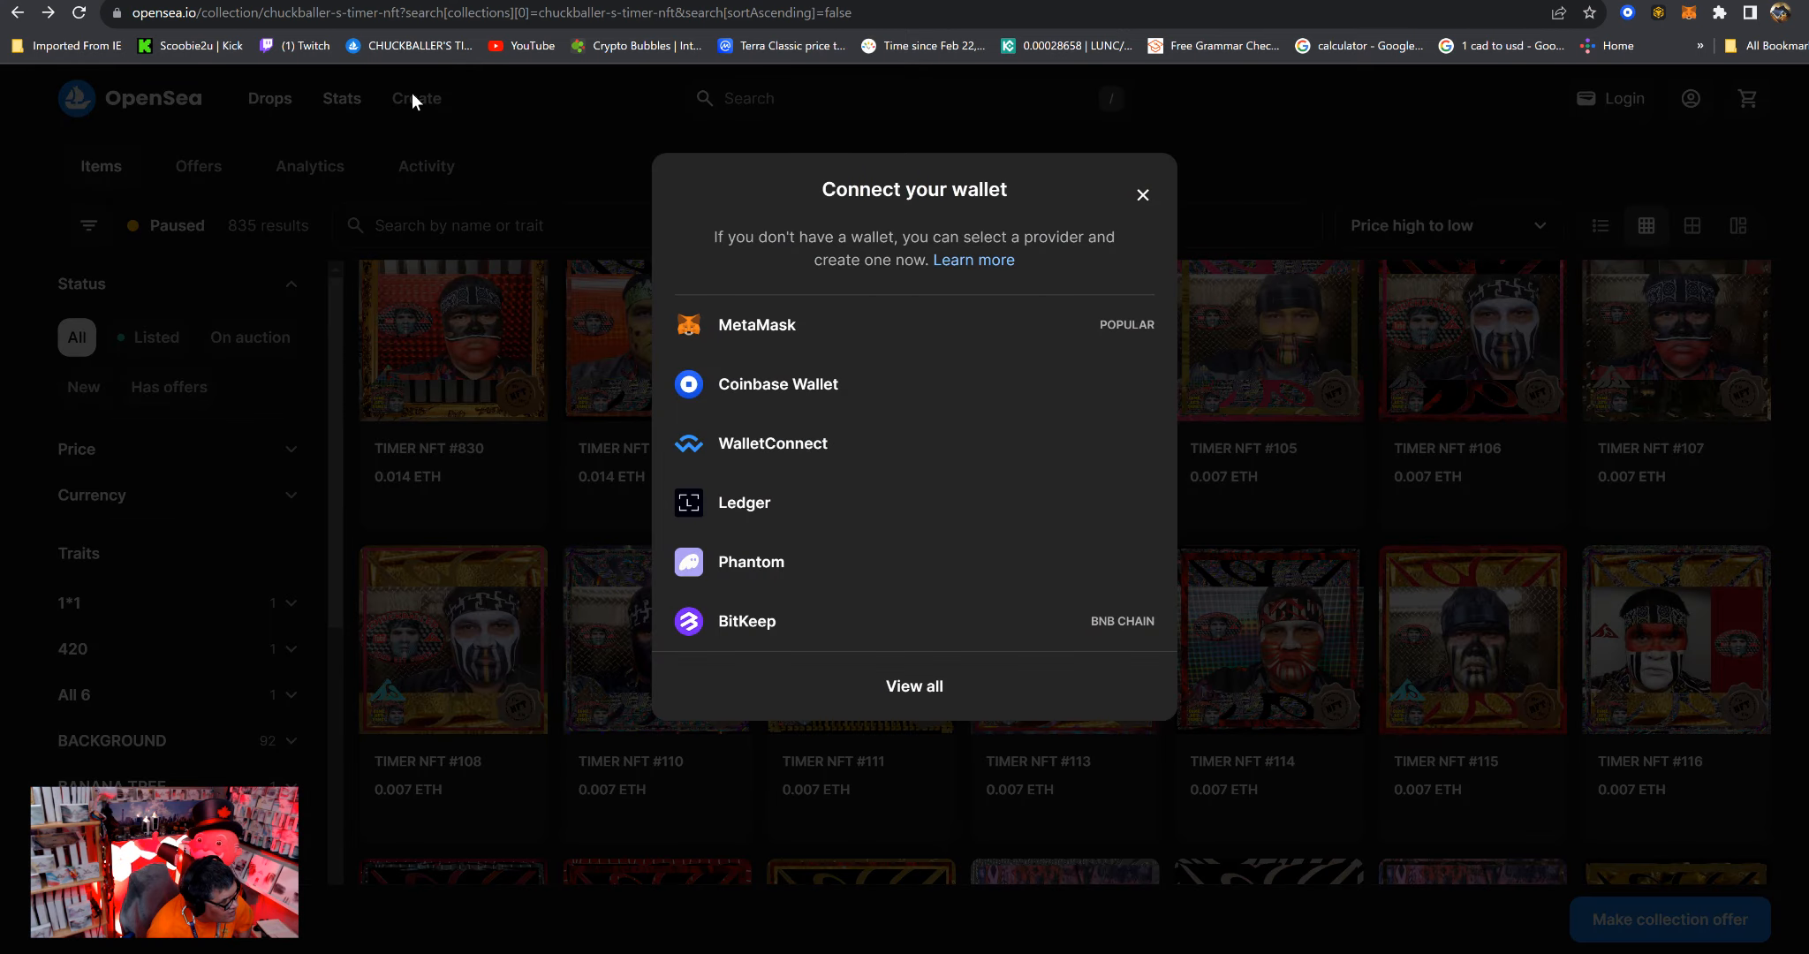
pyautogui.click(1142, 195)
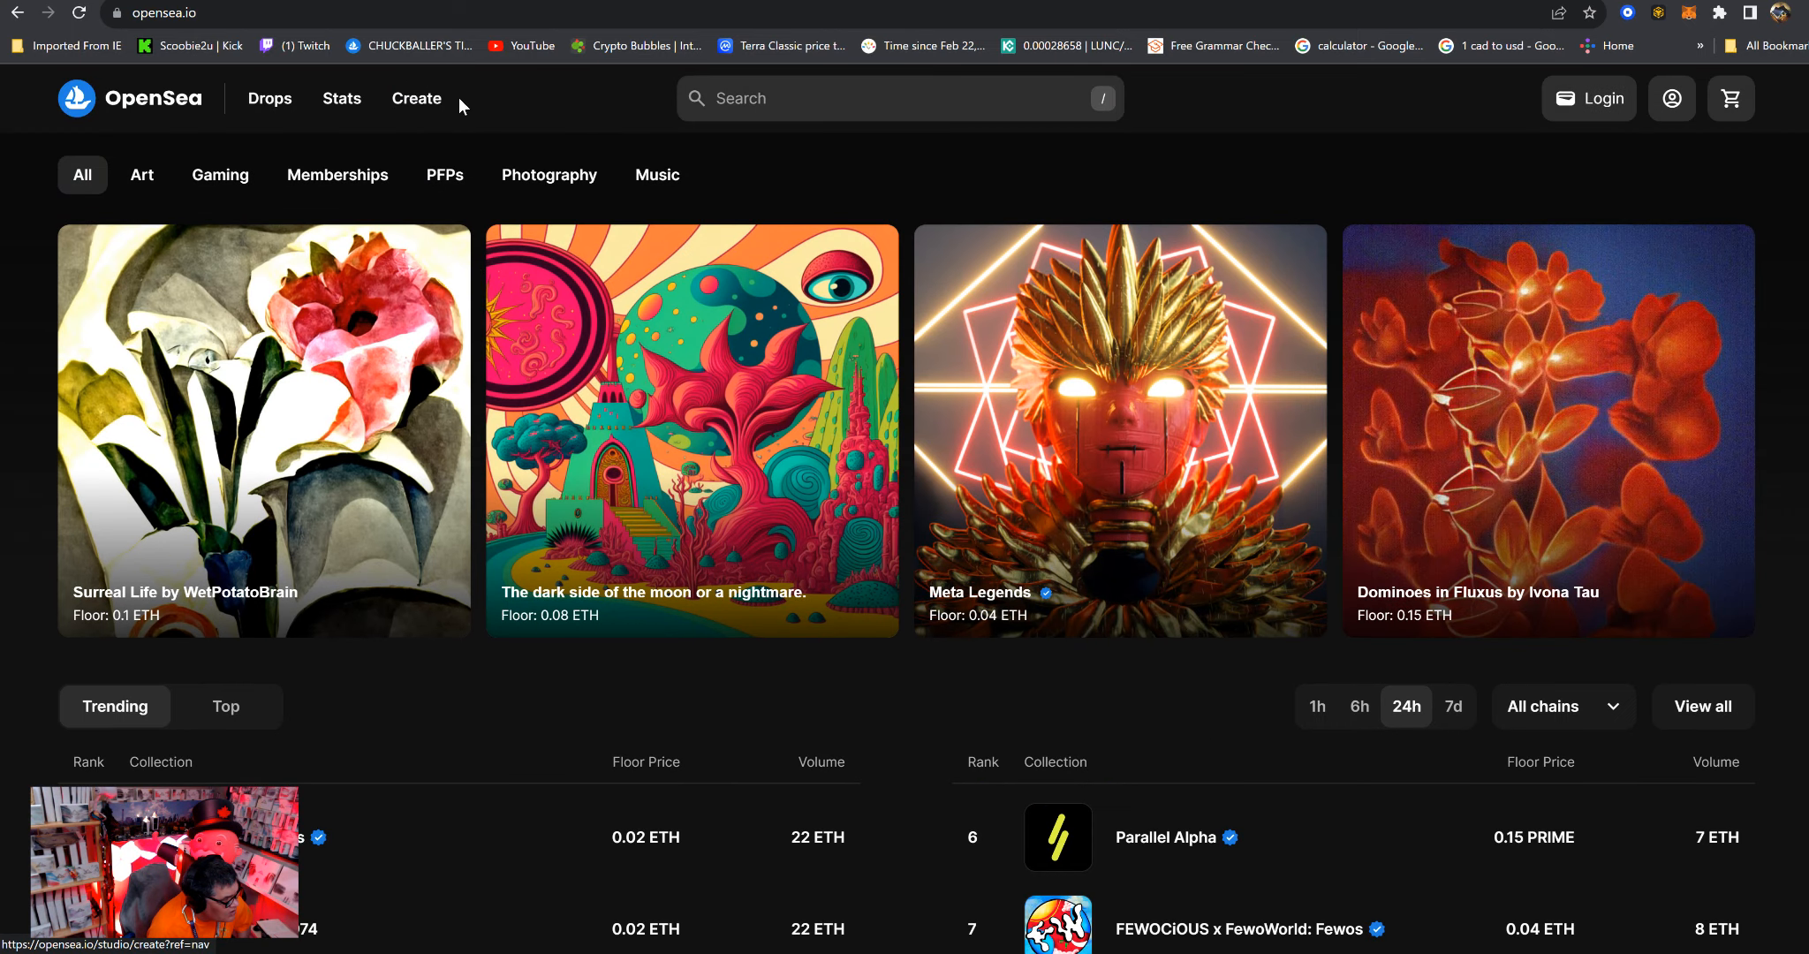
# Go to the marketplace Sales activity feed via Stats and scroll through recent trades.
pyautogui.click(341, 99)
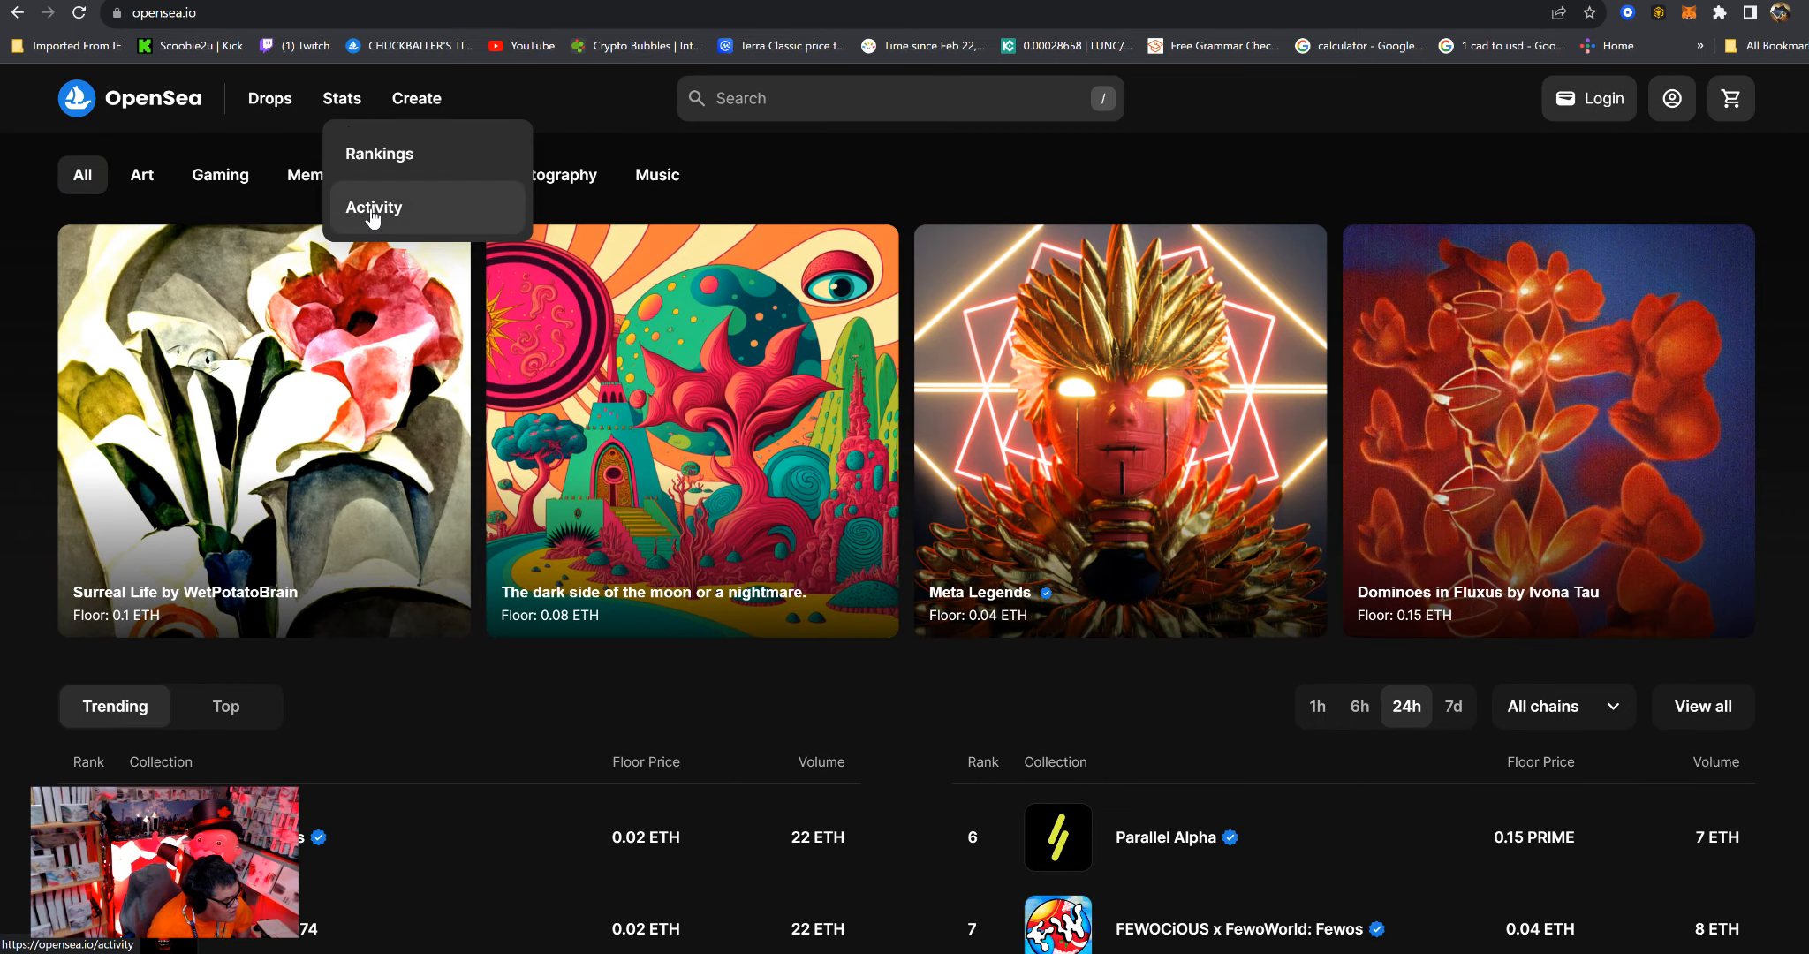
pyautogui.click(373, 208)
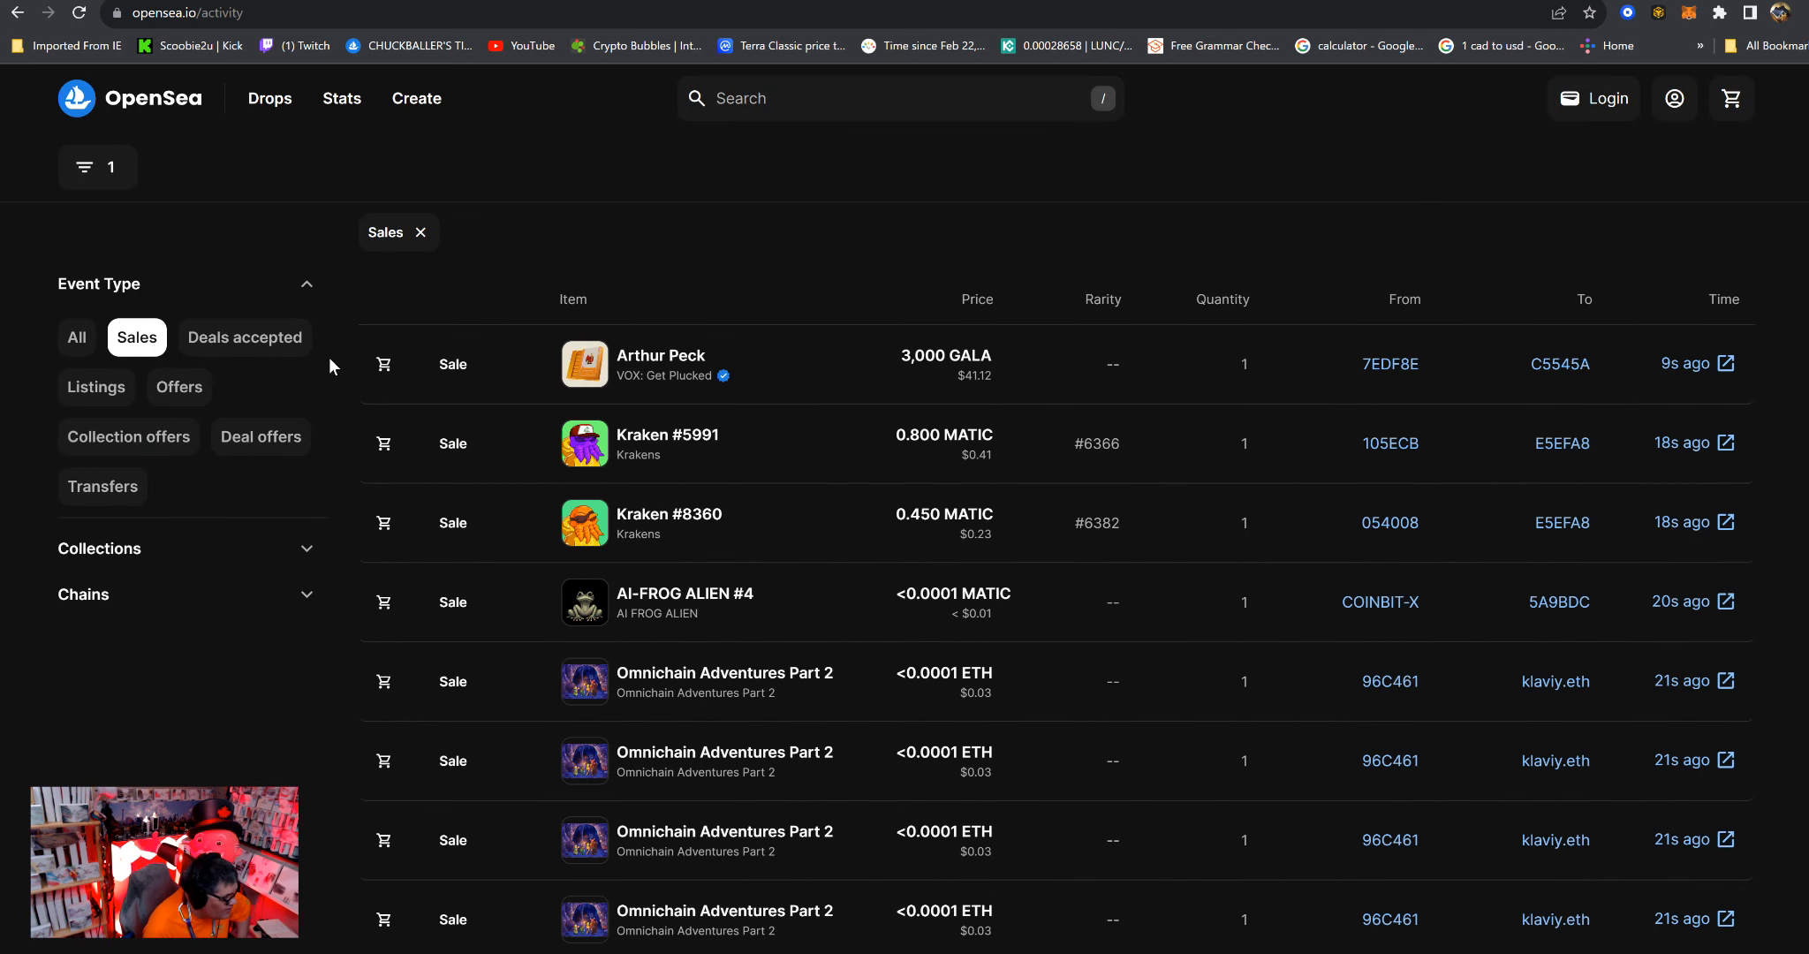
pyautogui.moveTo(768, 489)
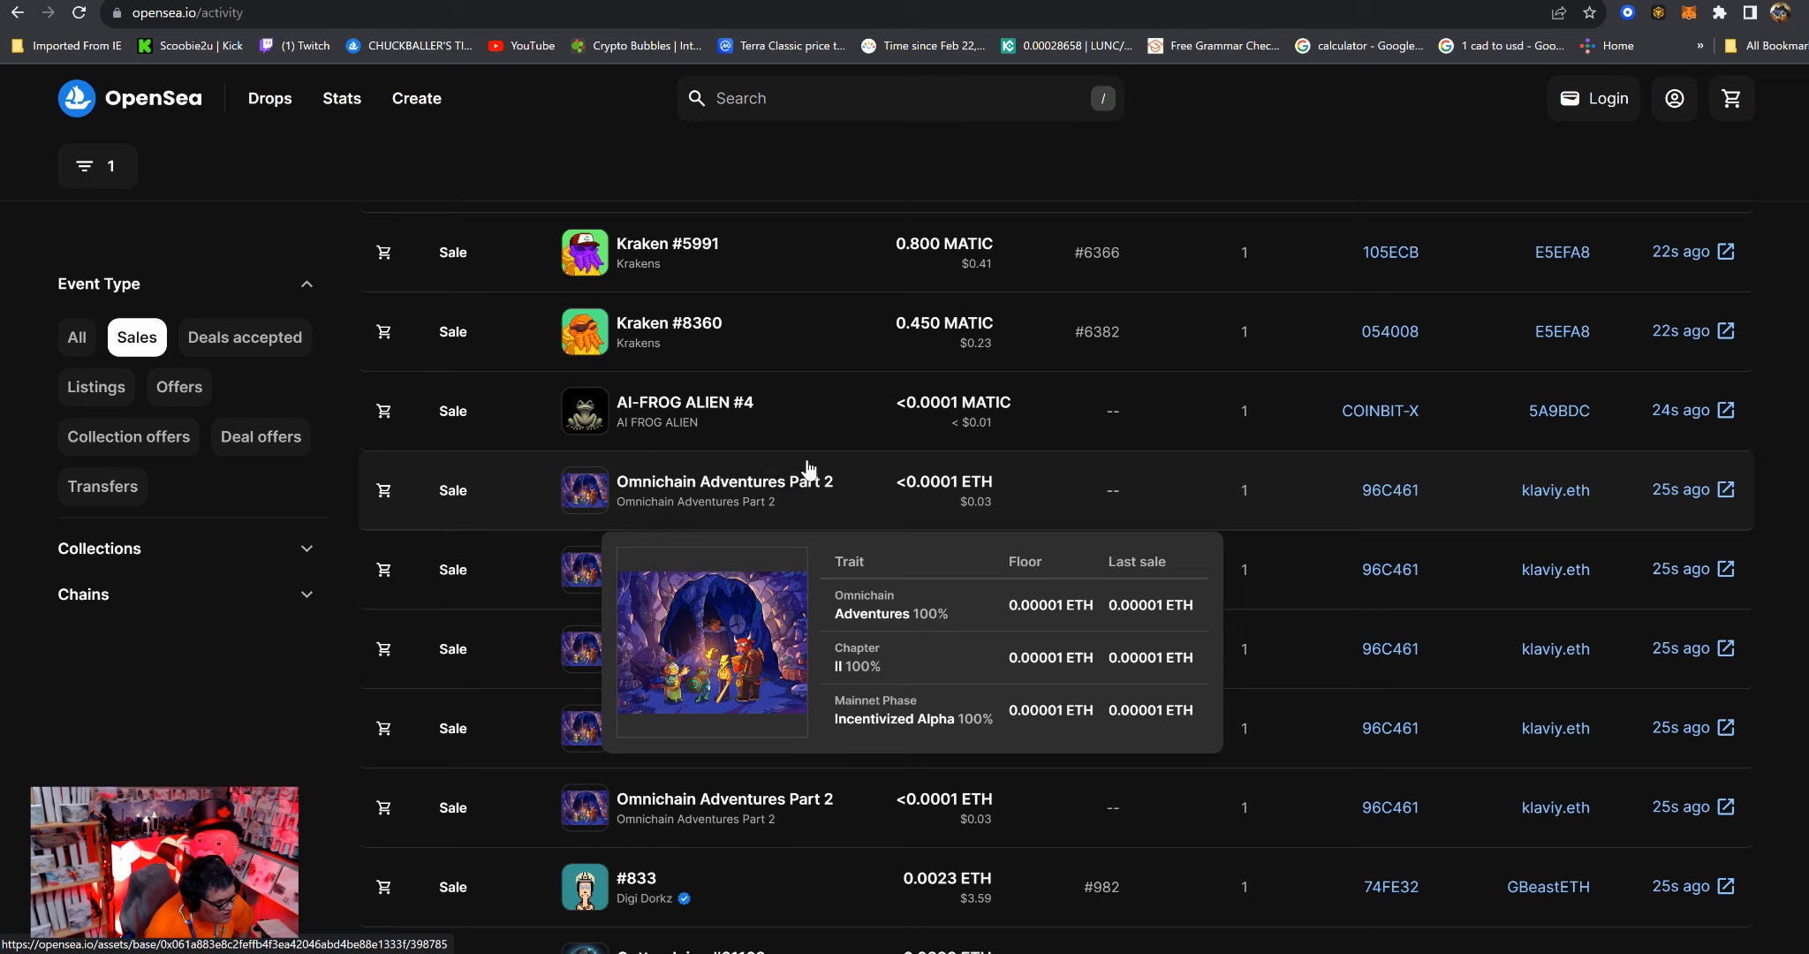
pyautogui.moveTo(804, 441)
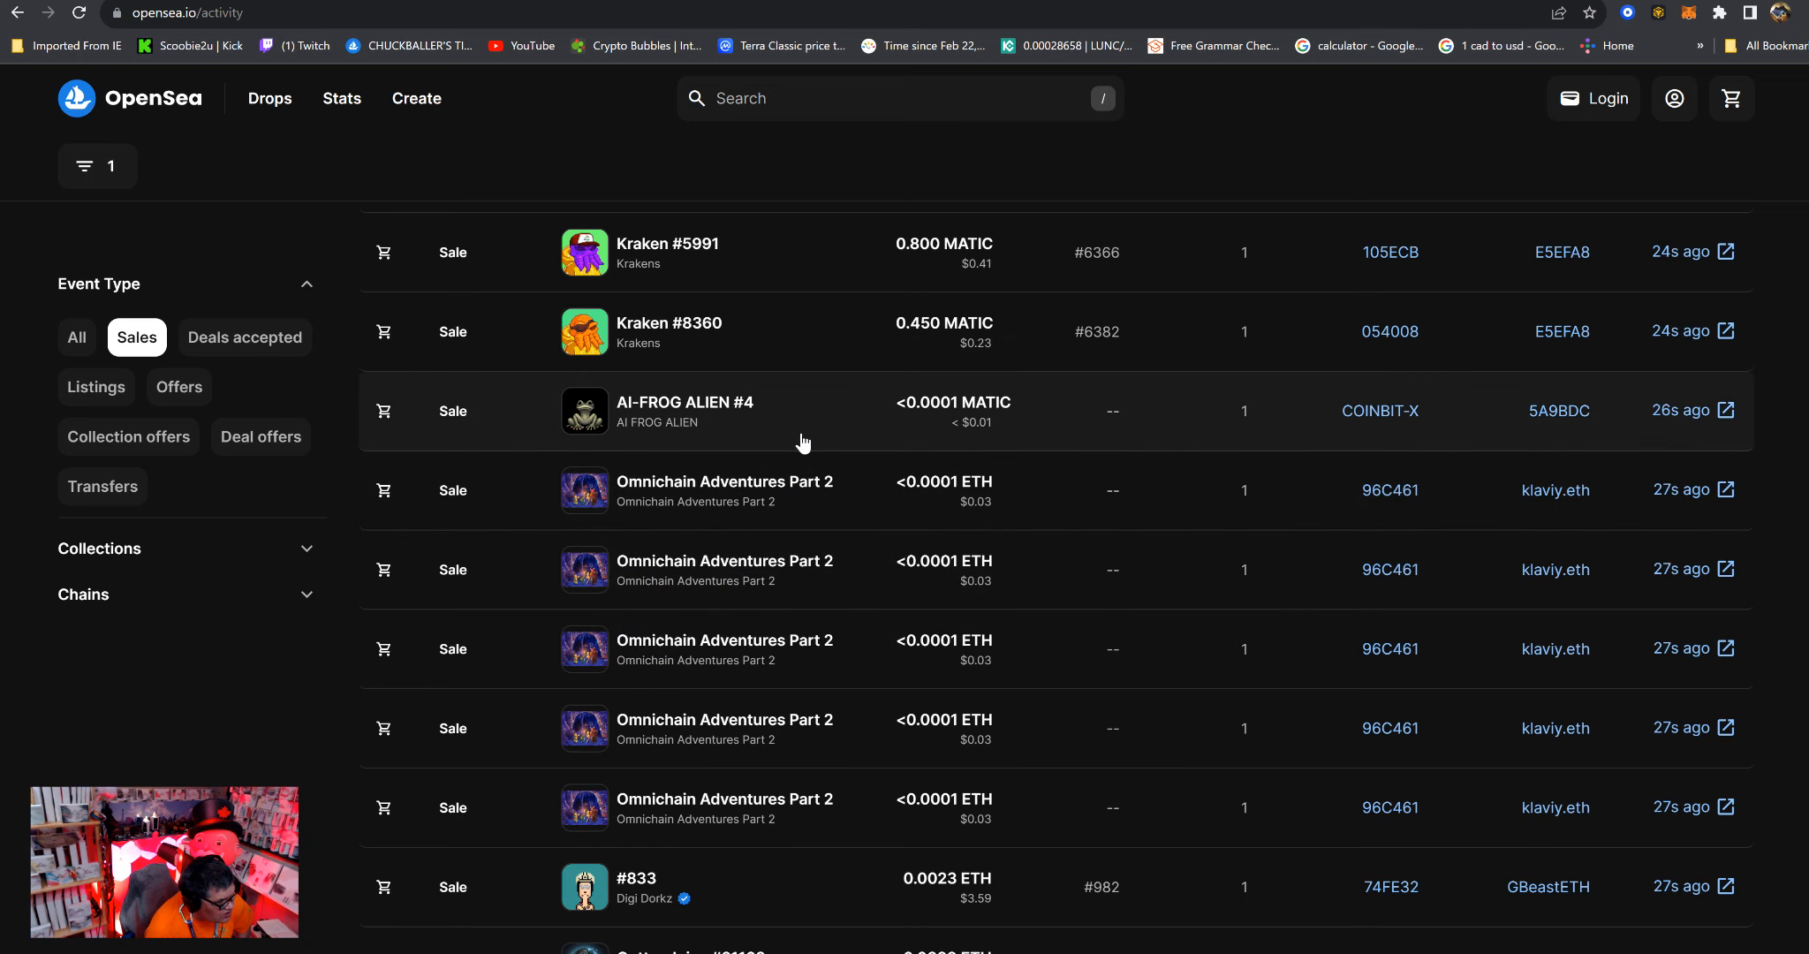
pyautogui.scroll(-3)
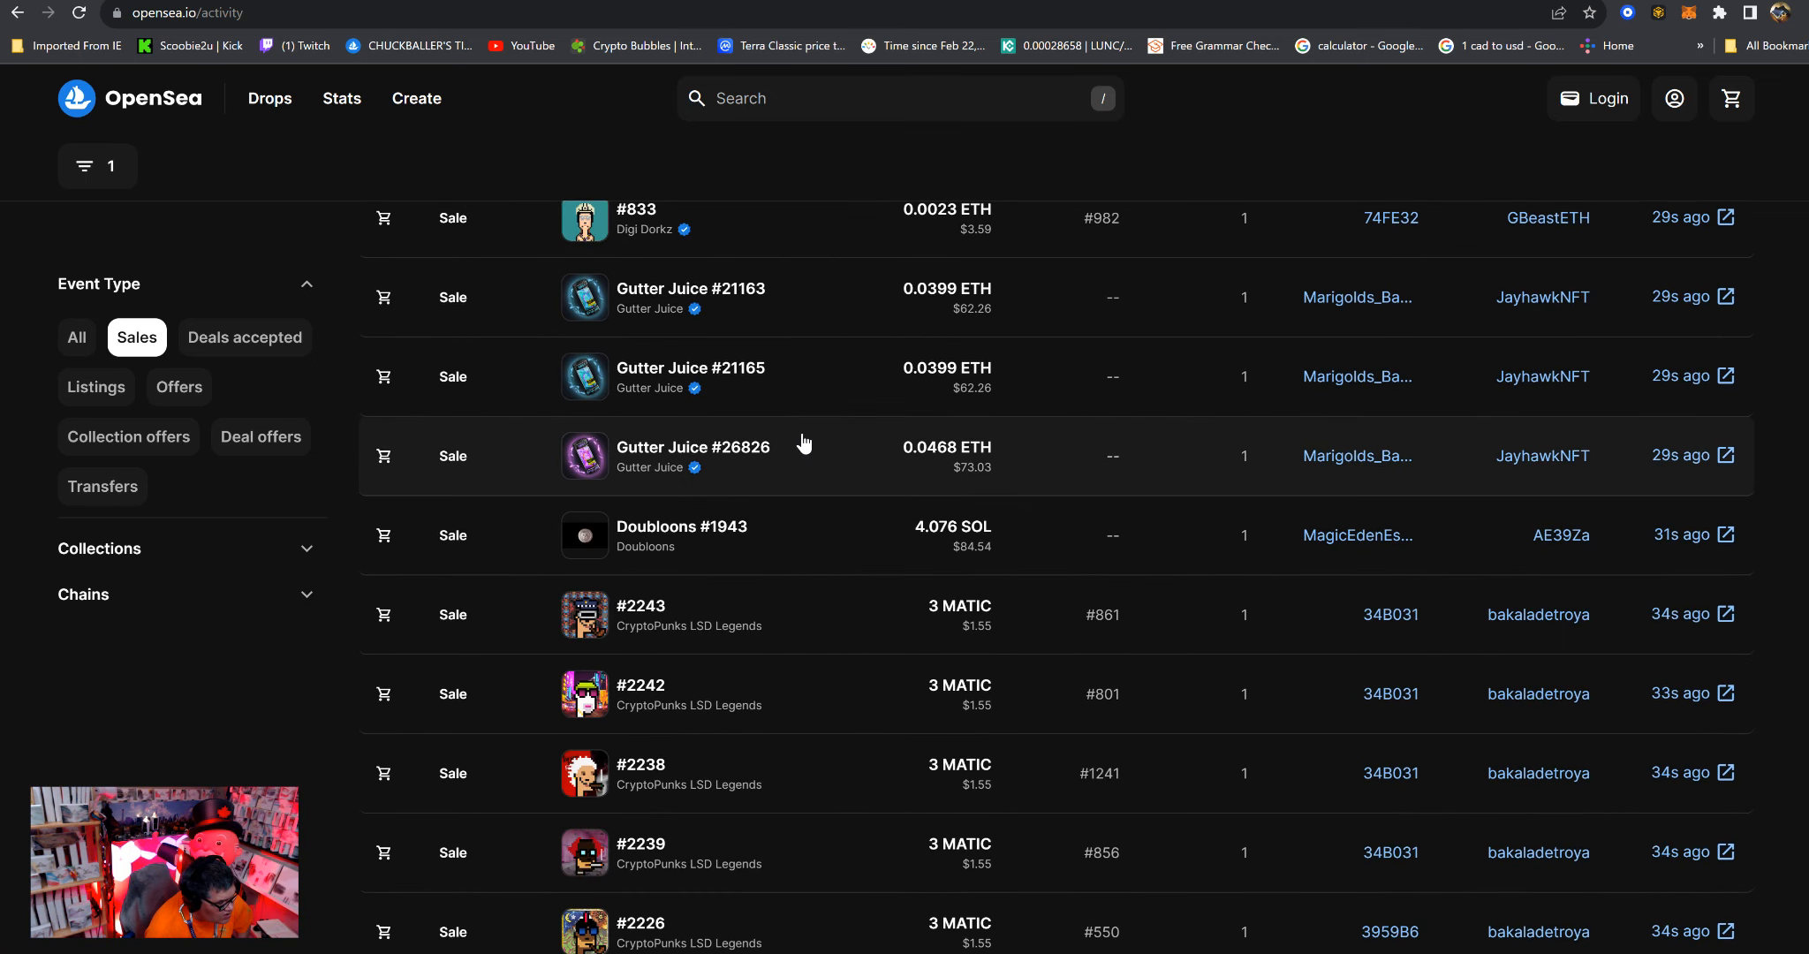
pyautogui.scroll(-3)
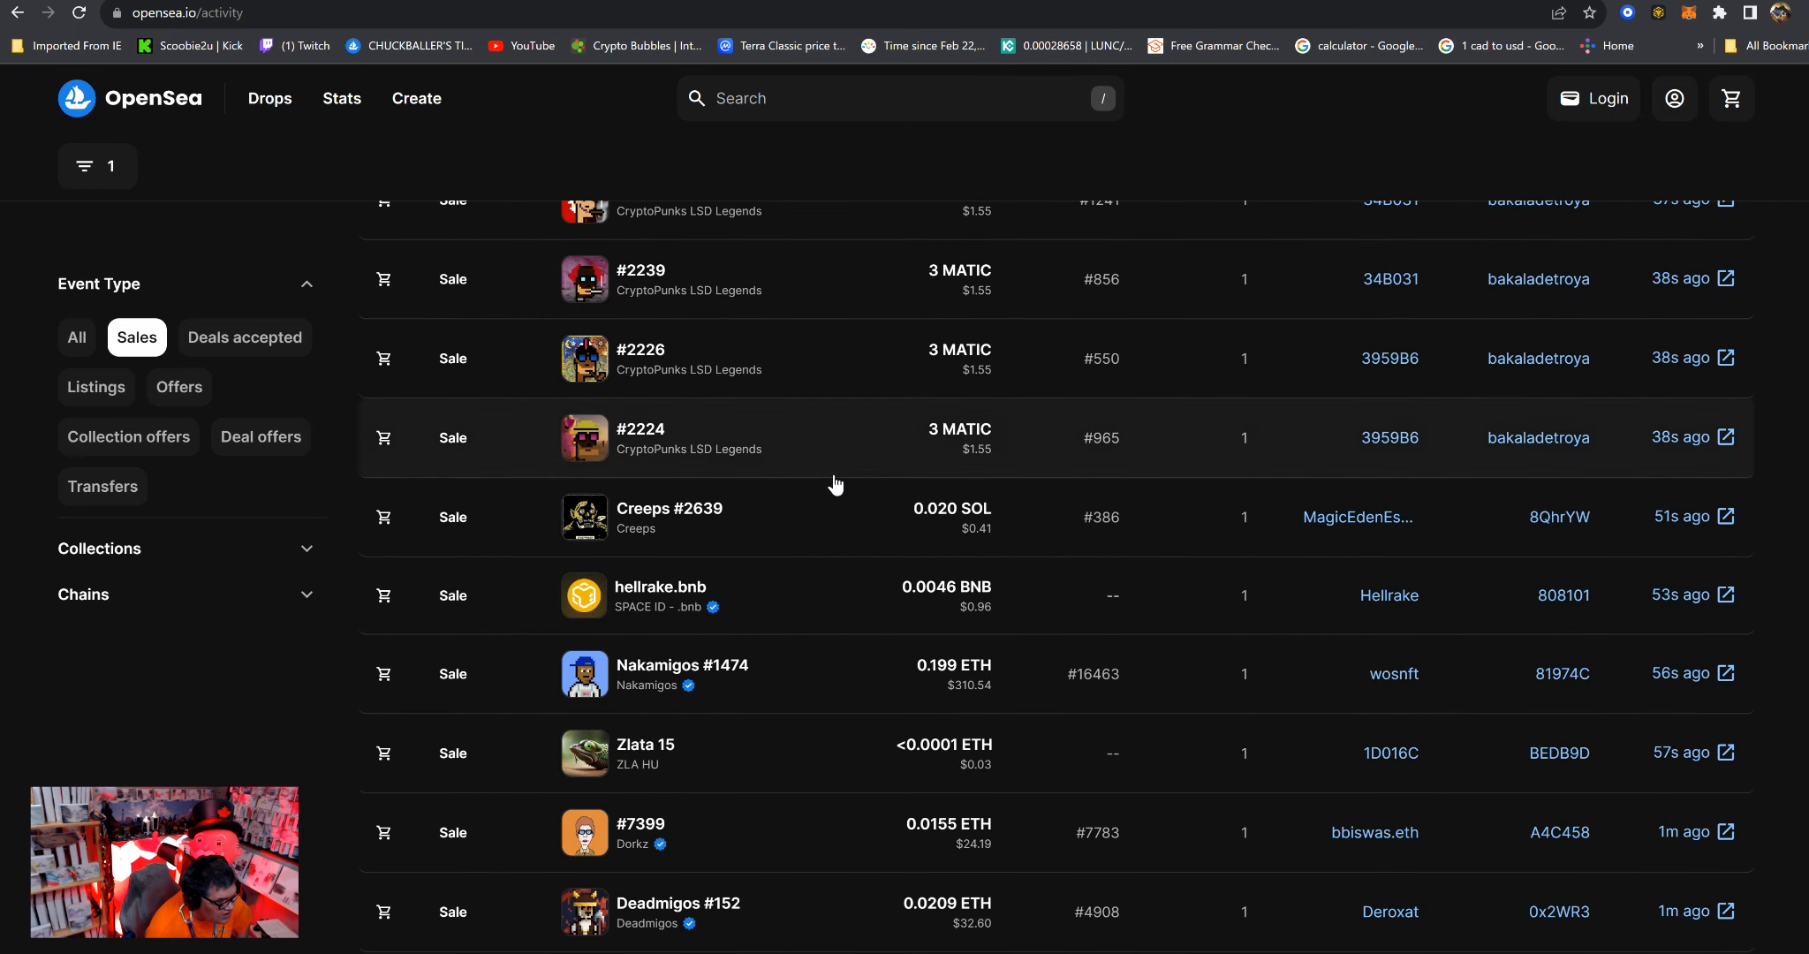
pyautogui.scroll(-3)
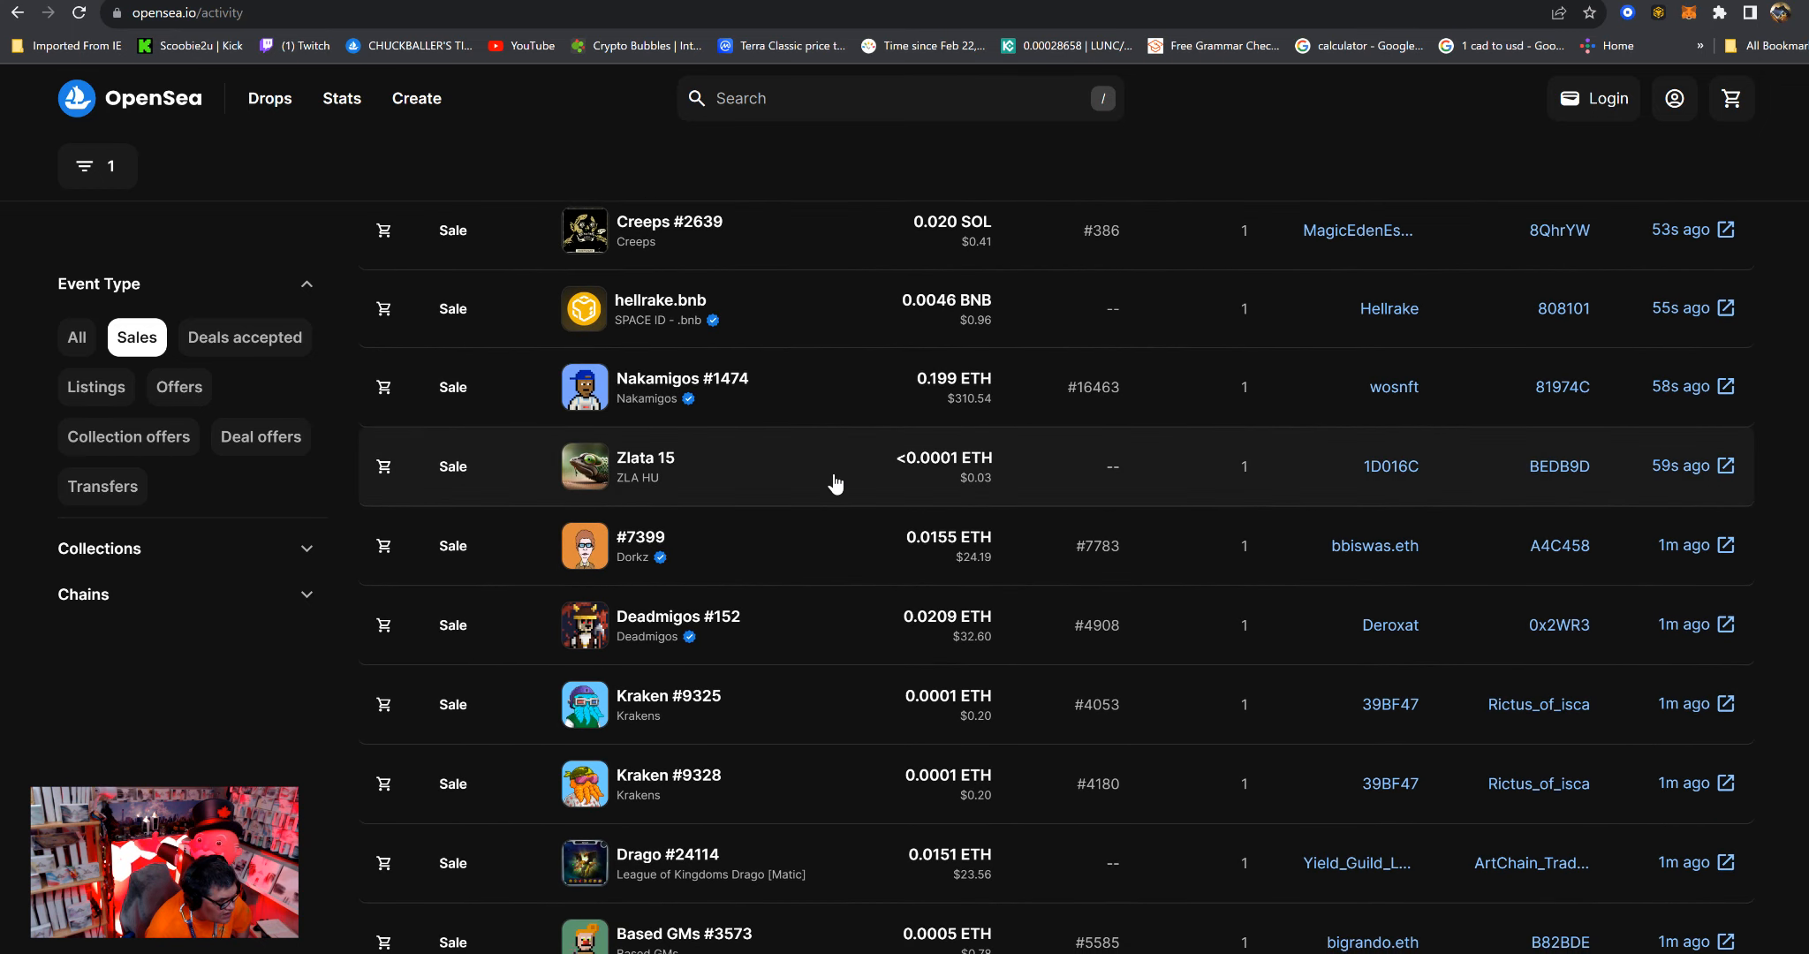
pyautogui.moveTo(583, 291)
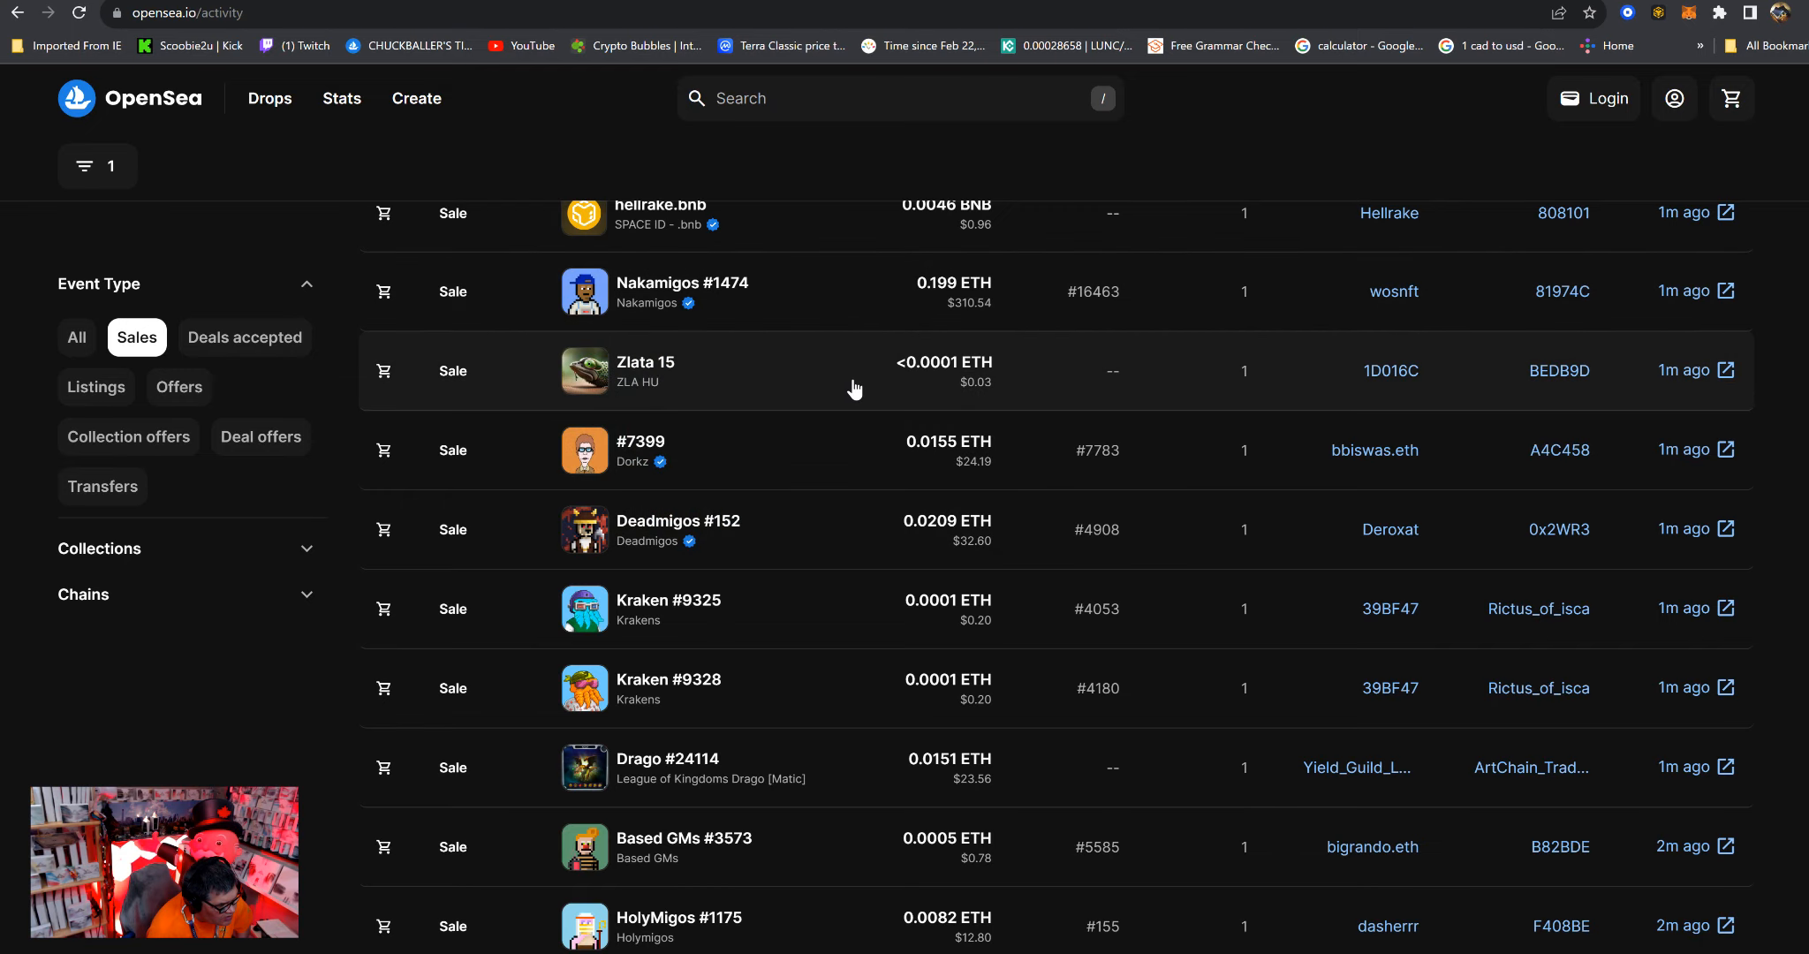
pyautogui.scroll(-3)
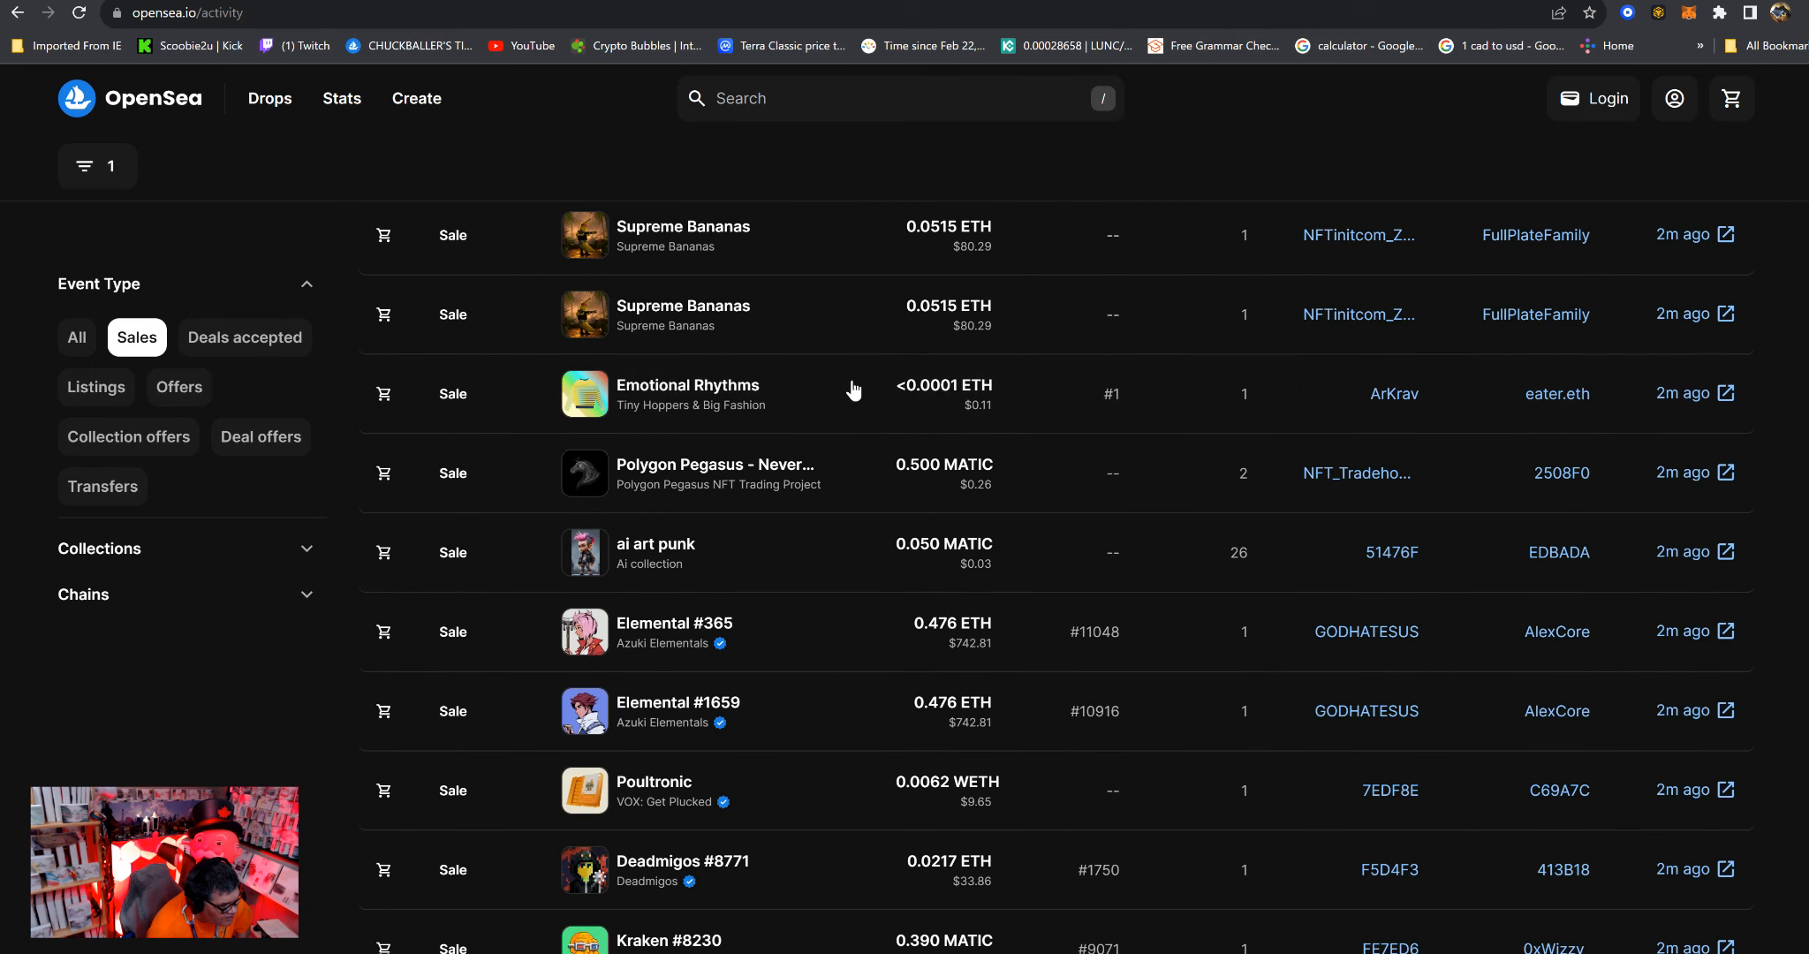
pyautogui.scroll(-3)
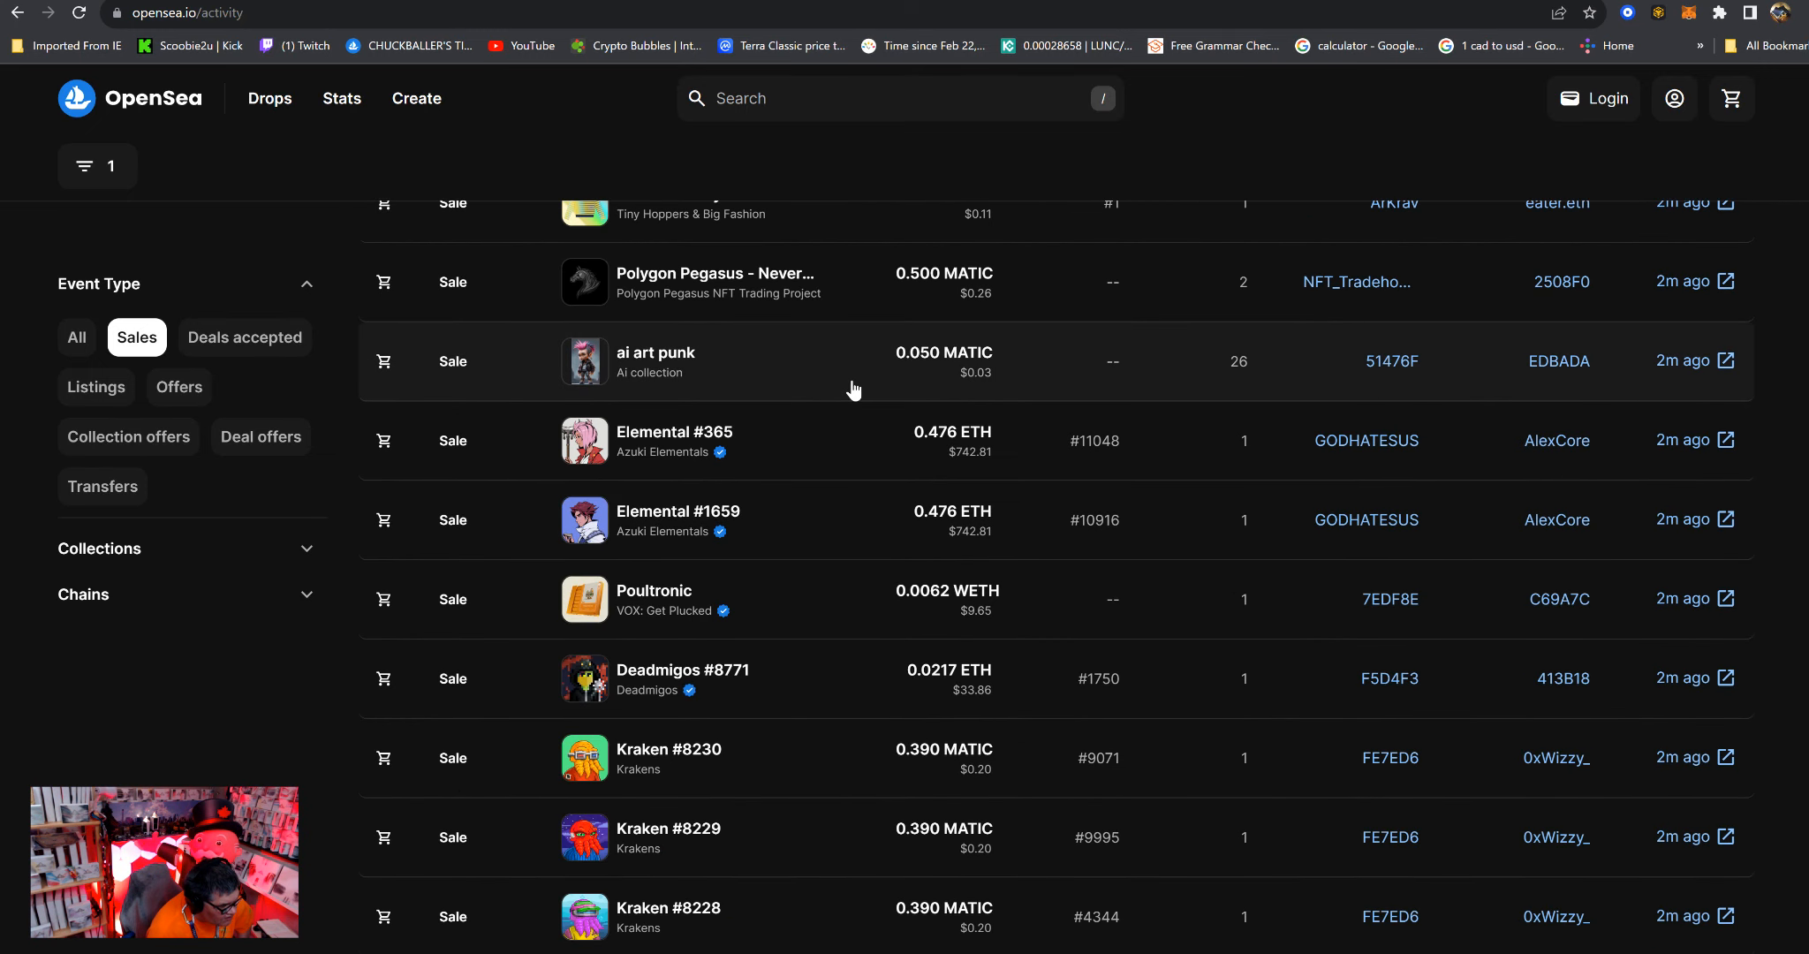
pyautogui.scroll(-3)
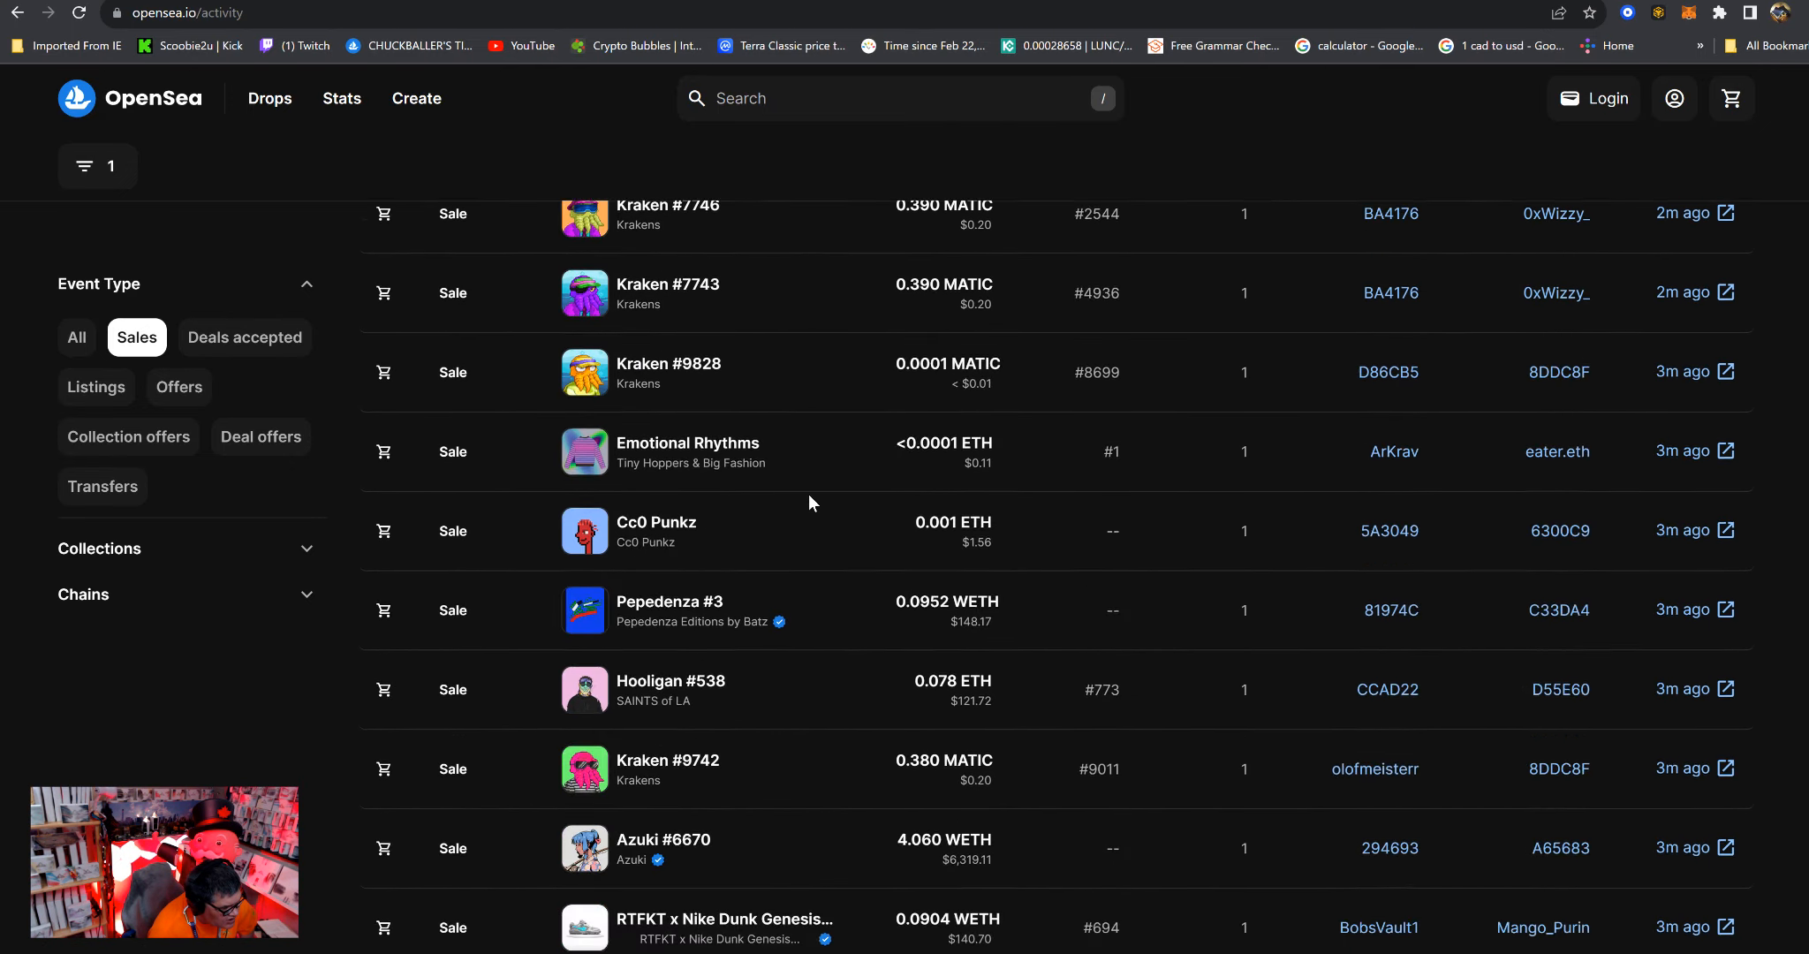
pyautogui.scroll(-3)
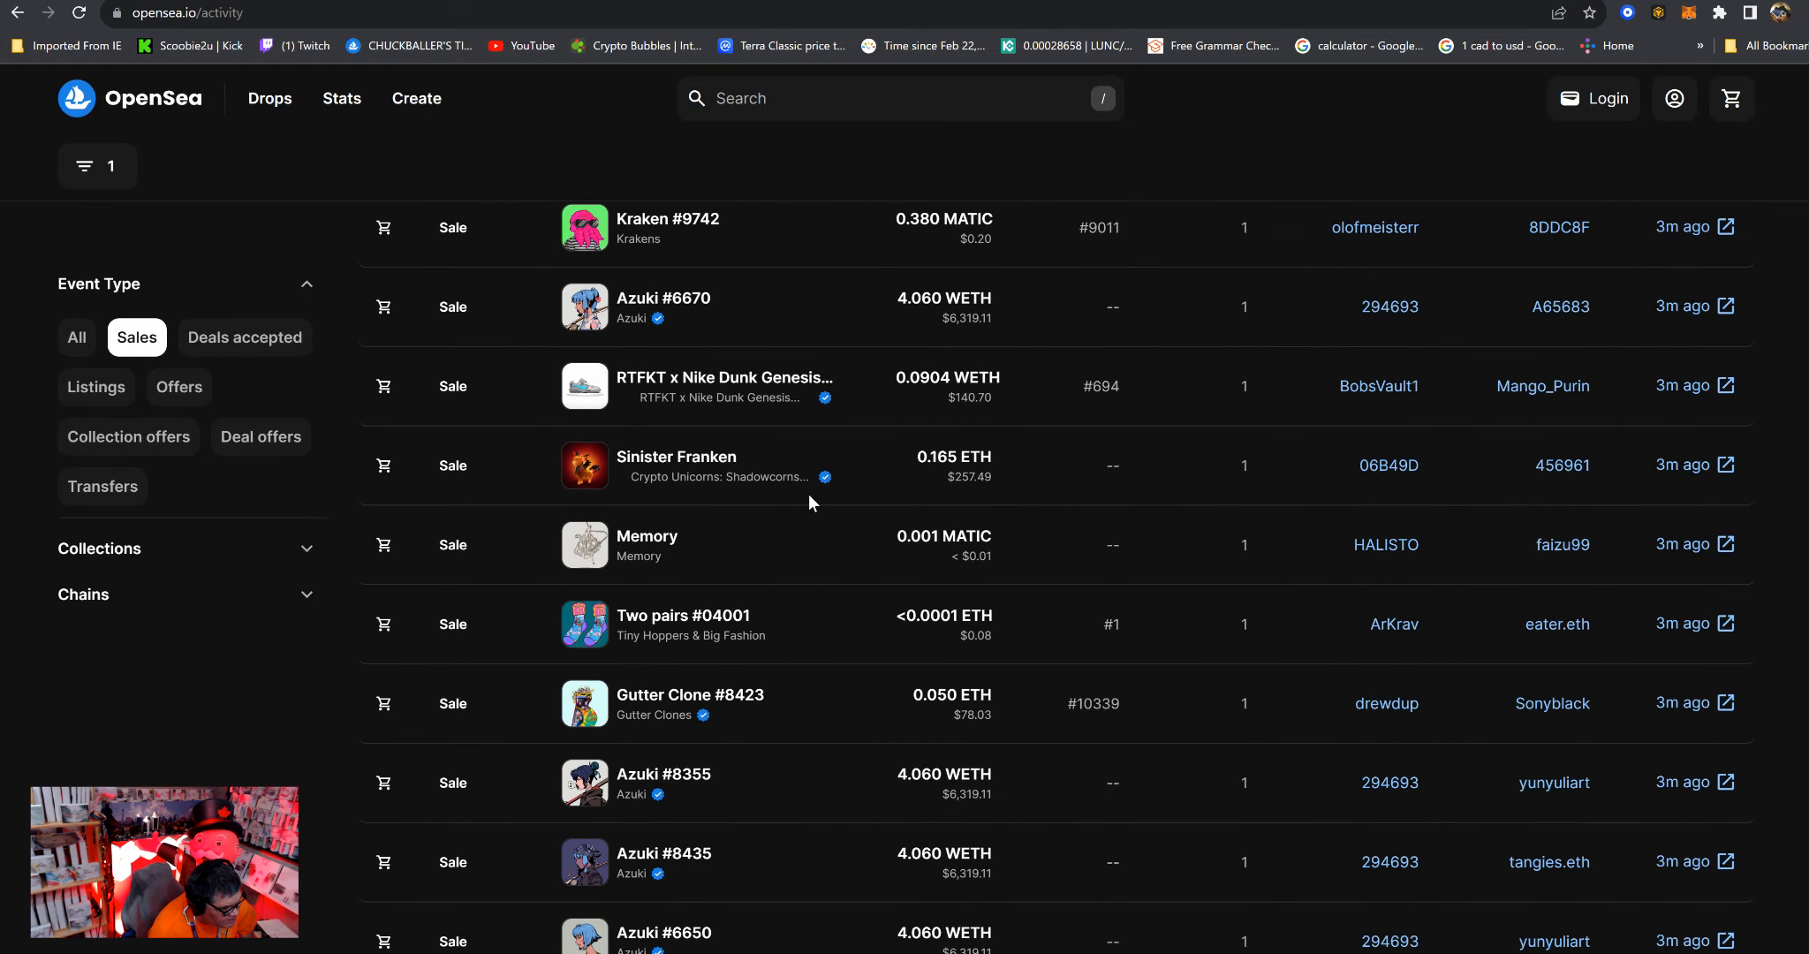
pyautogui.scroll(-3)
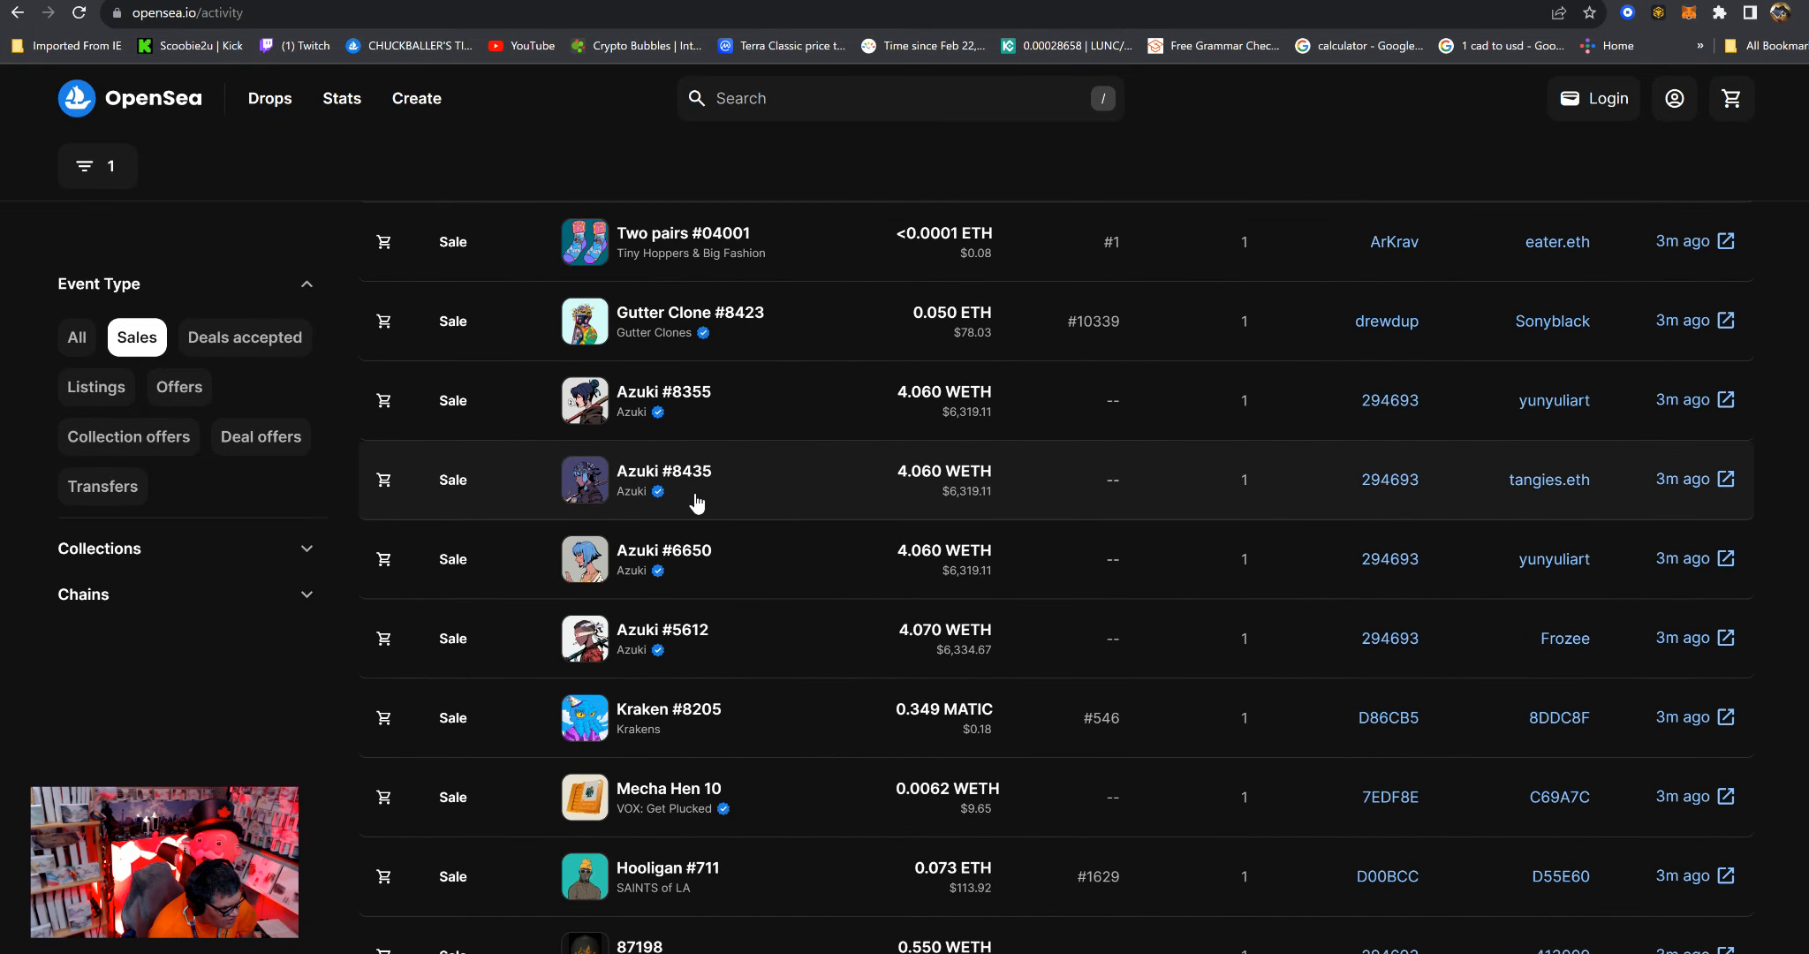
pyautogui.moveTo(843, 694)
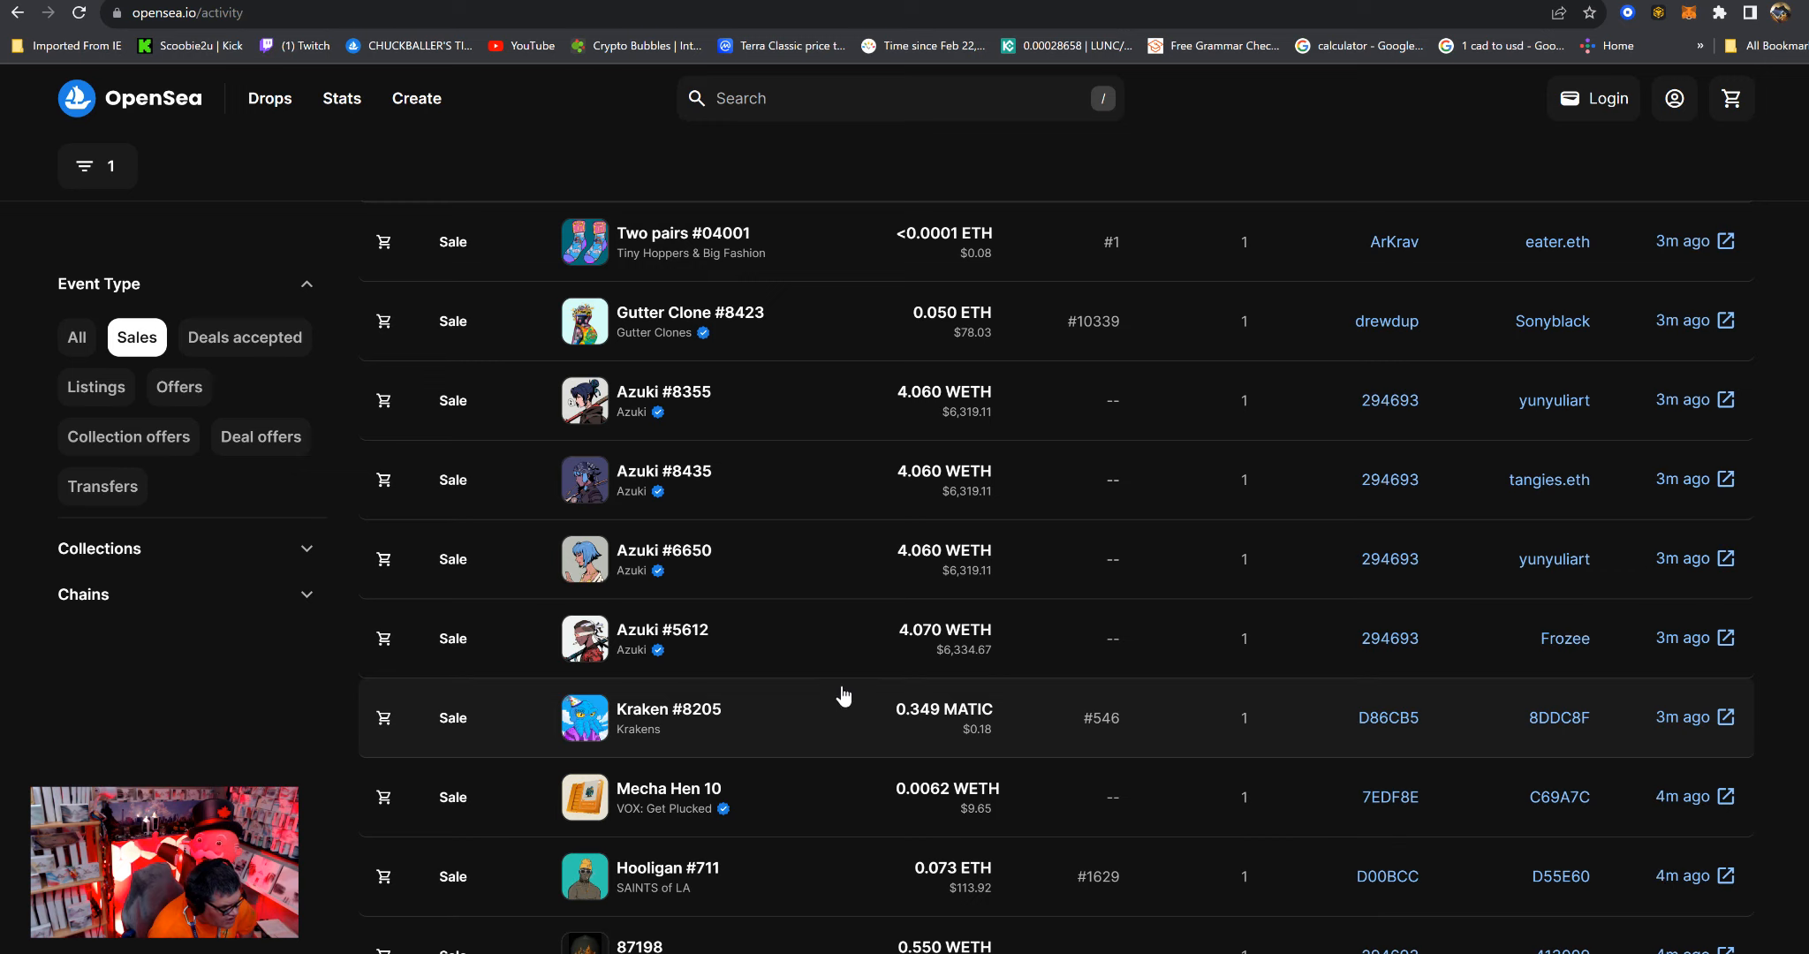
pyautogui.moveTo(952, 509)
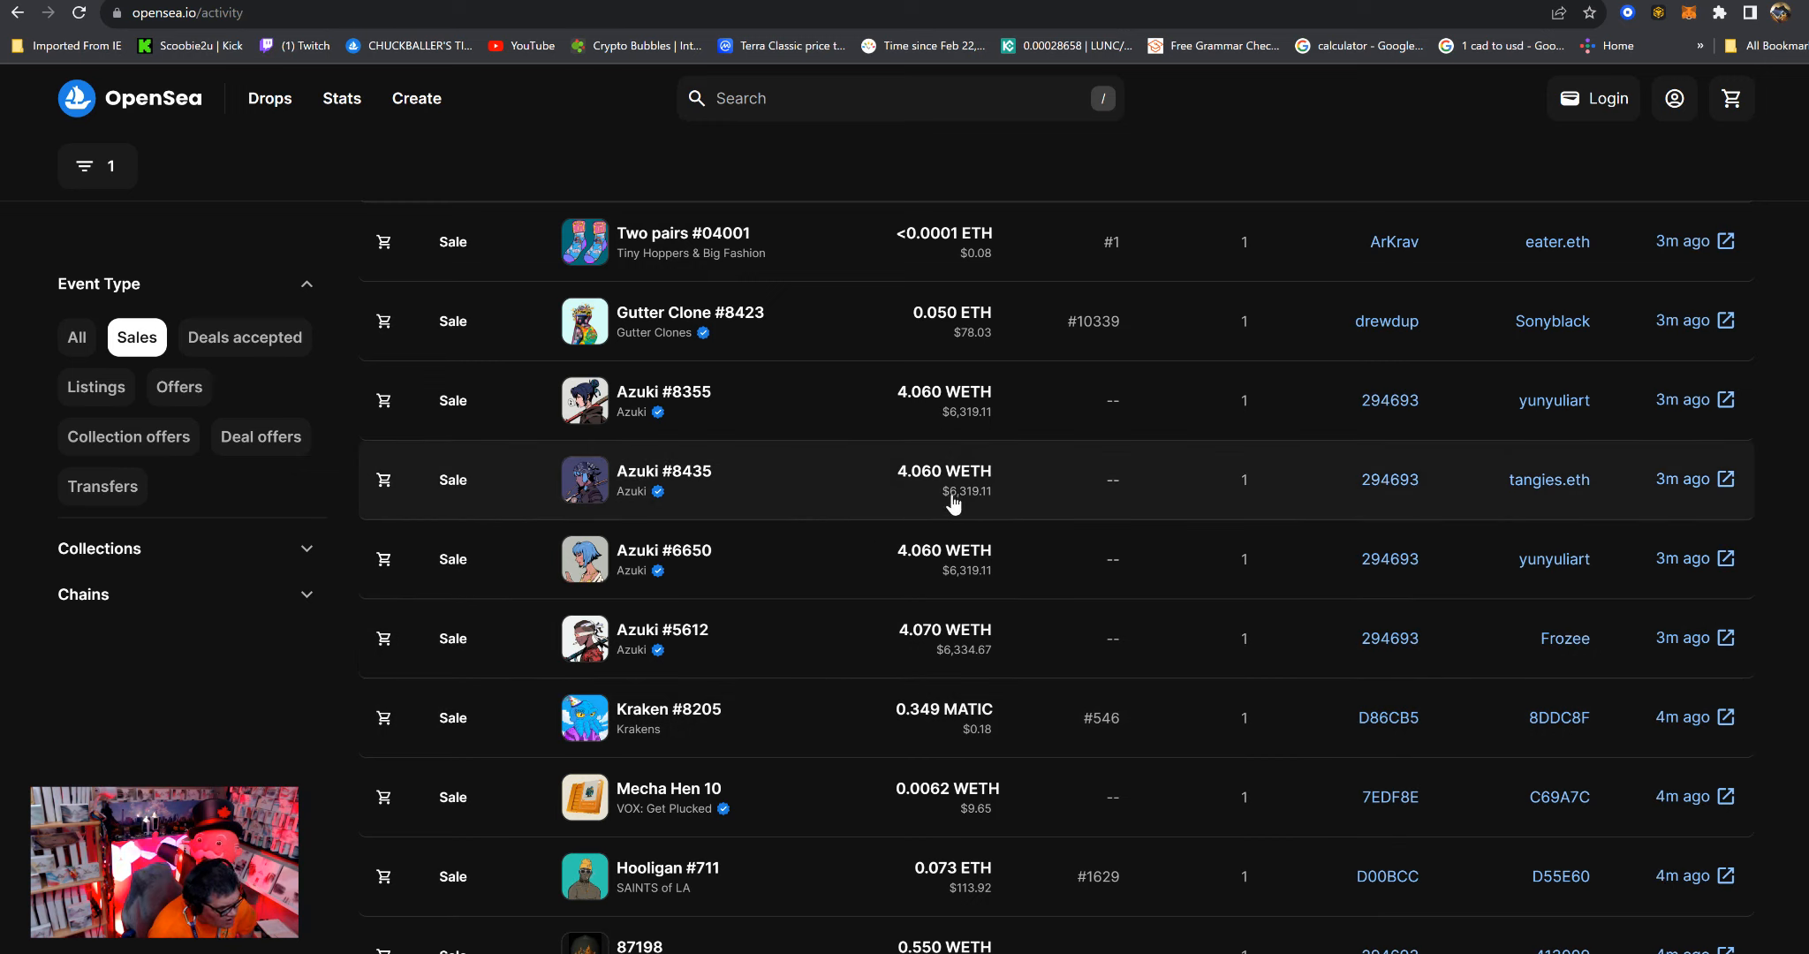
pyautogui.moveTo(825, 505)
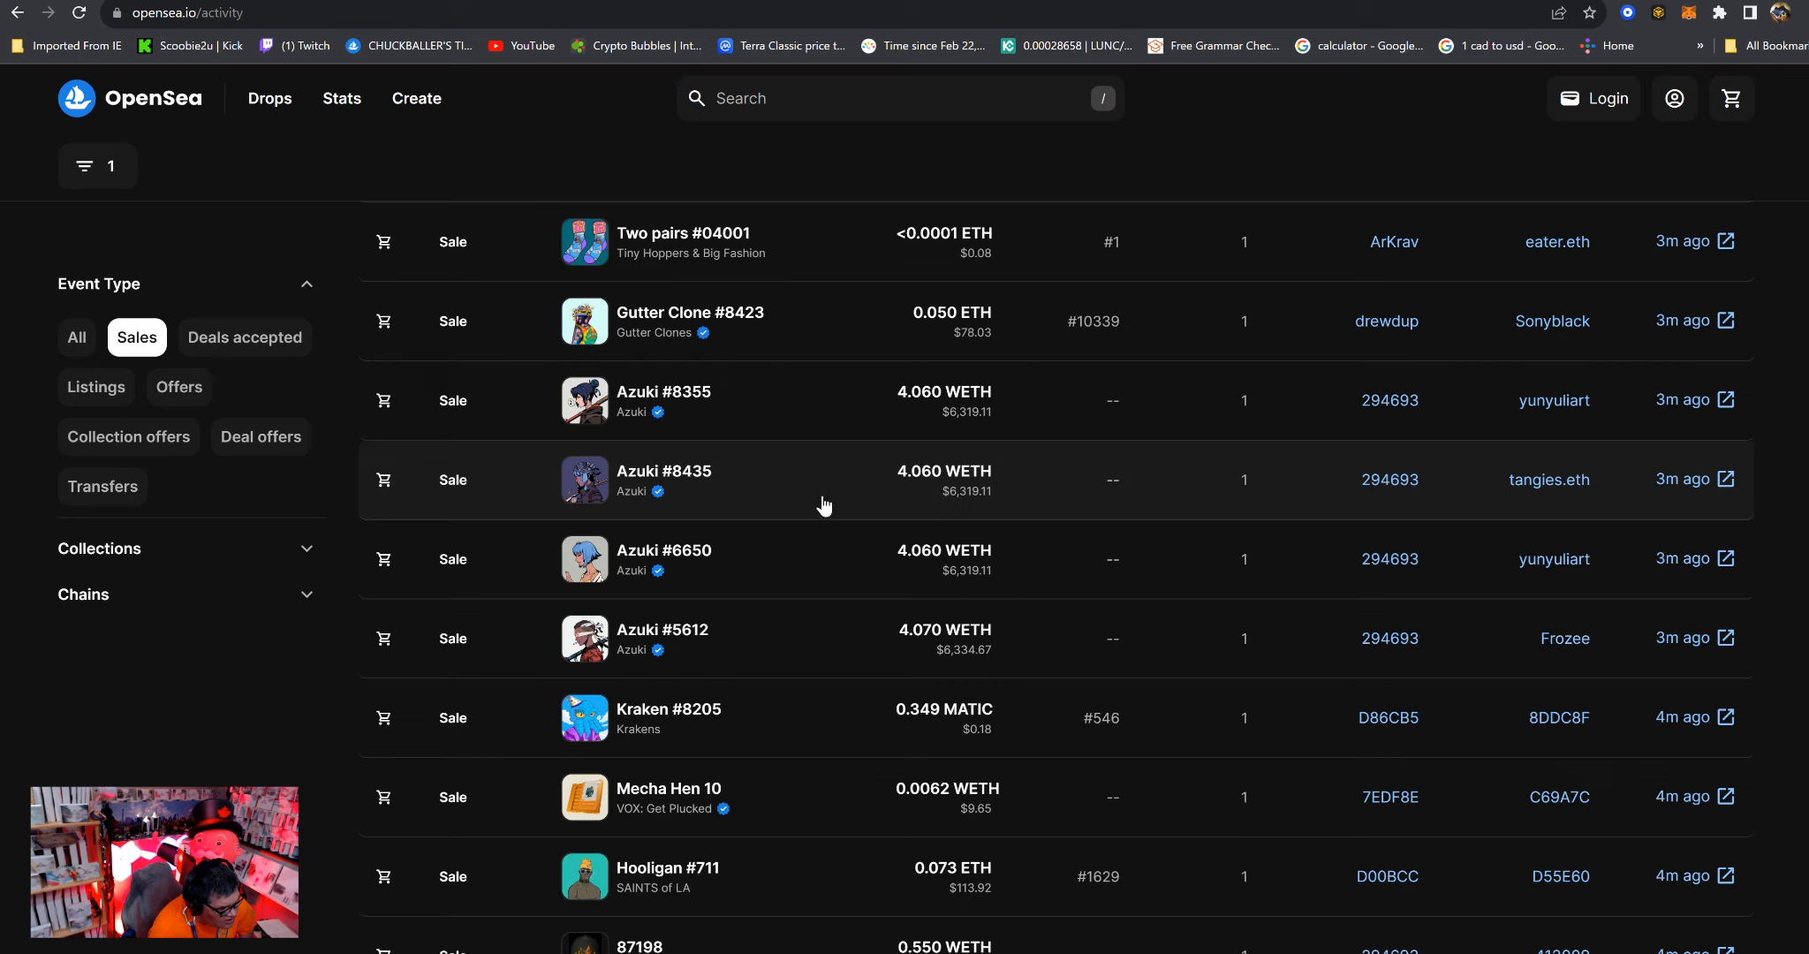
pyautogui.moveTo(464, 567)
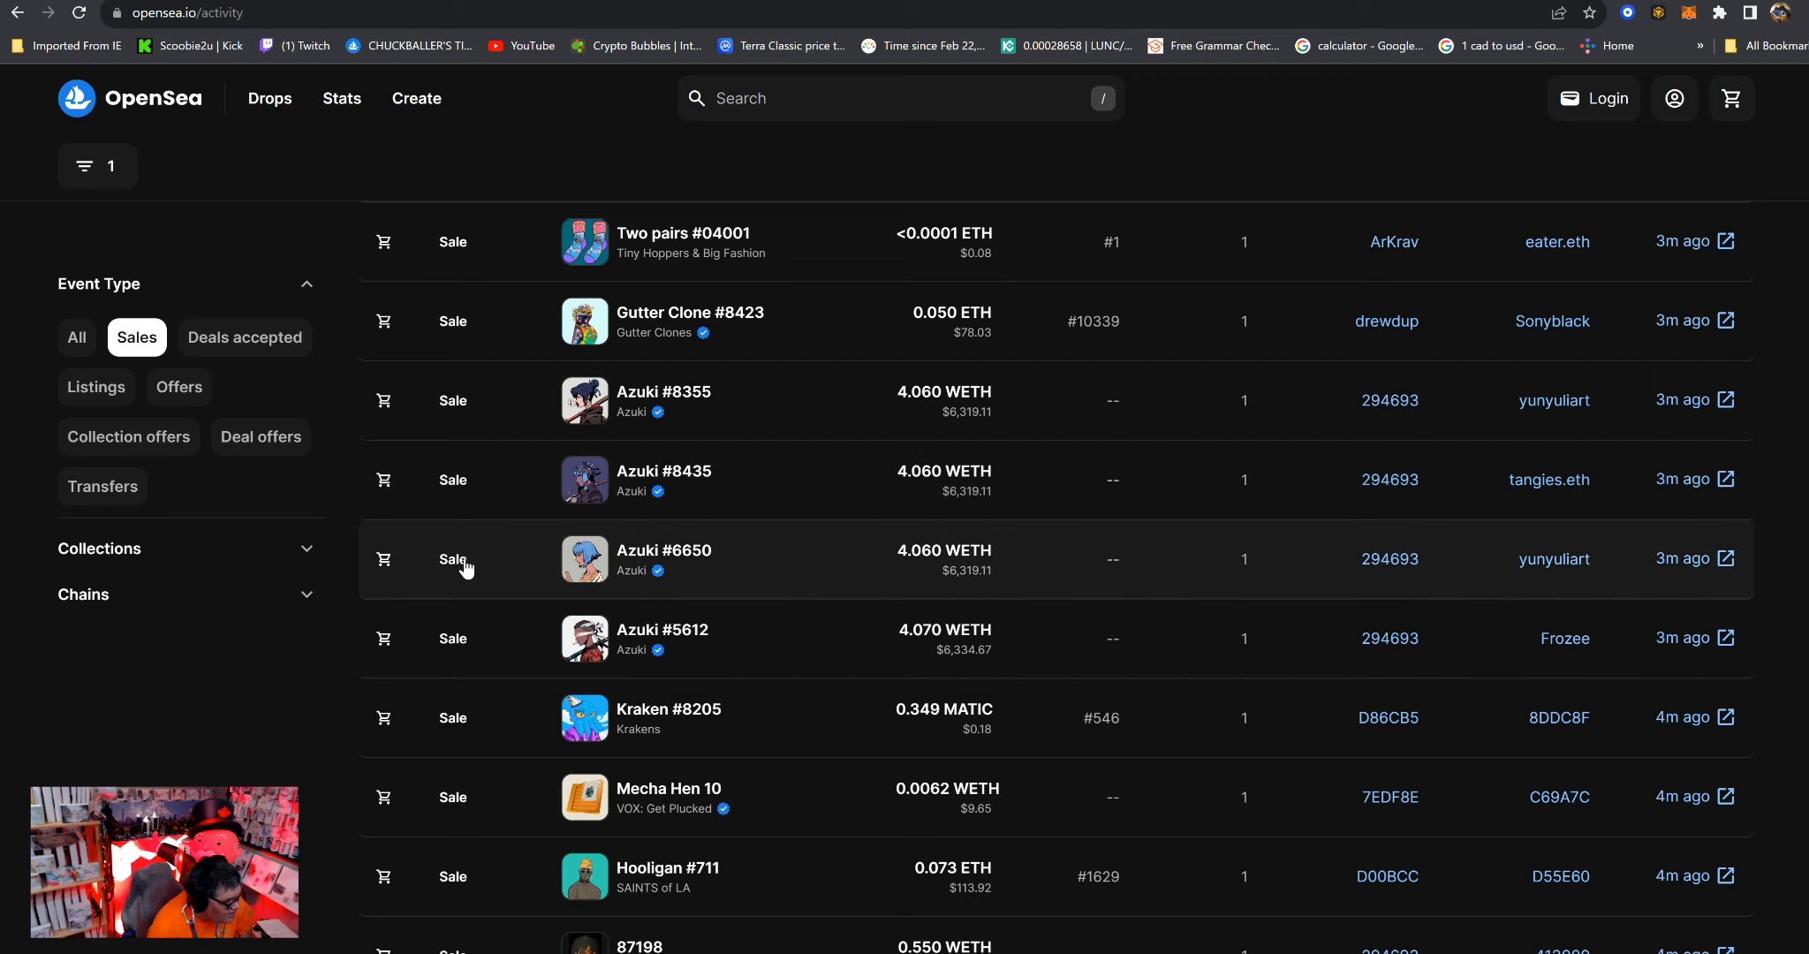
# Expand the Chains filter in the left panel to show blockchain choices.
pyautogui.click(83, 594)
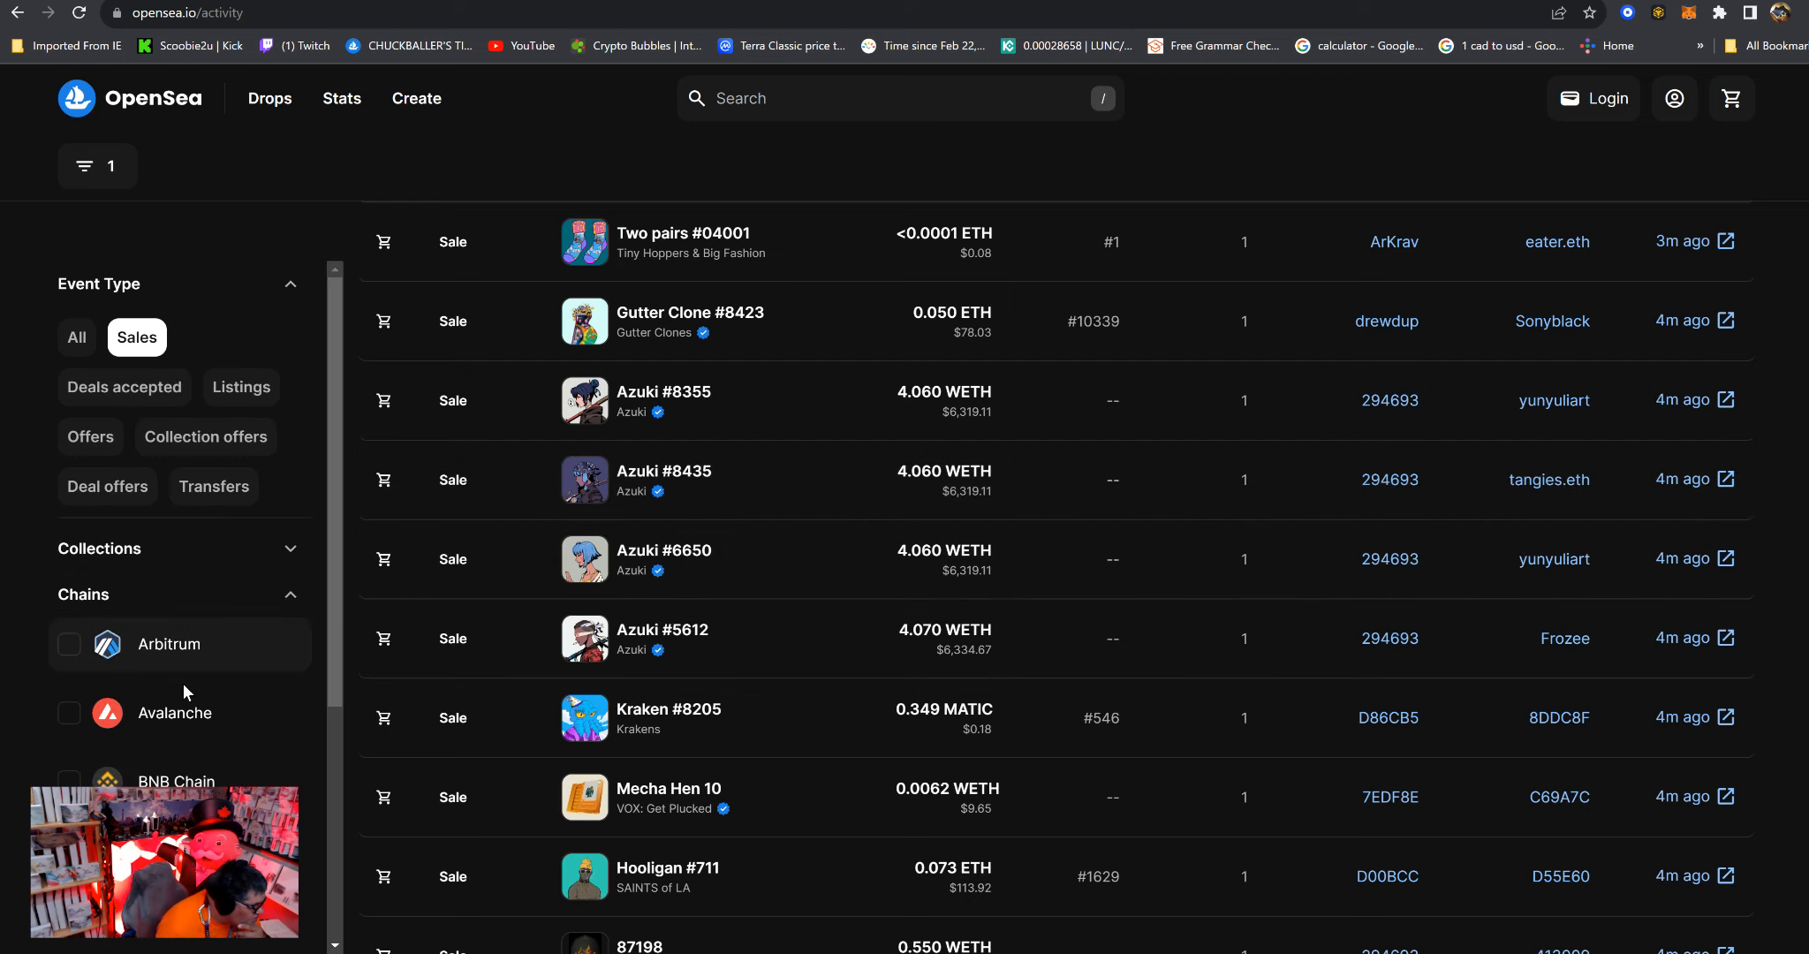
# Filter the activity feed to the Polygon chain and switch it from Sales to Listings.
pyautogui.click(69, 753)
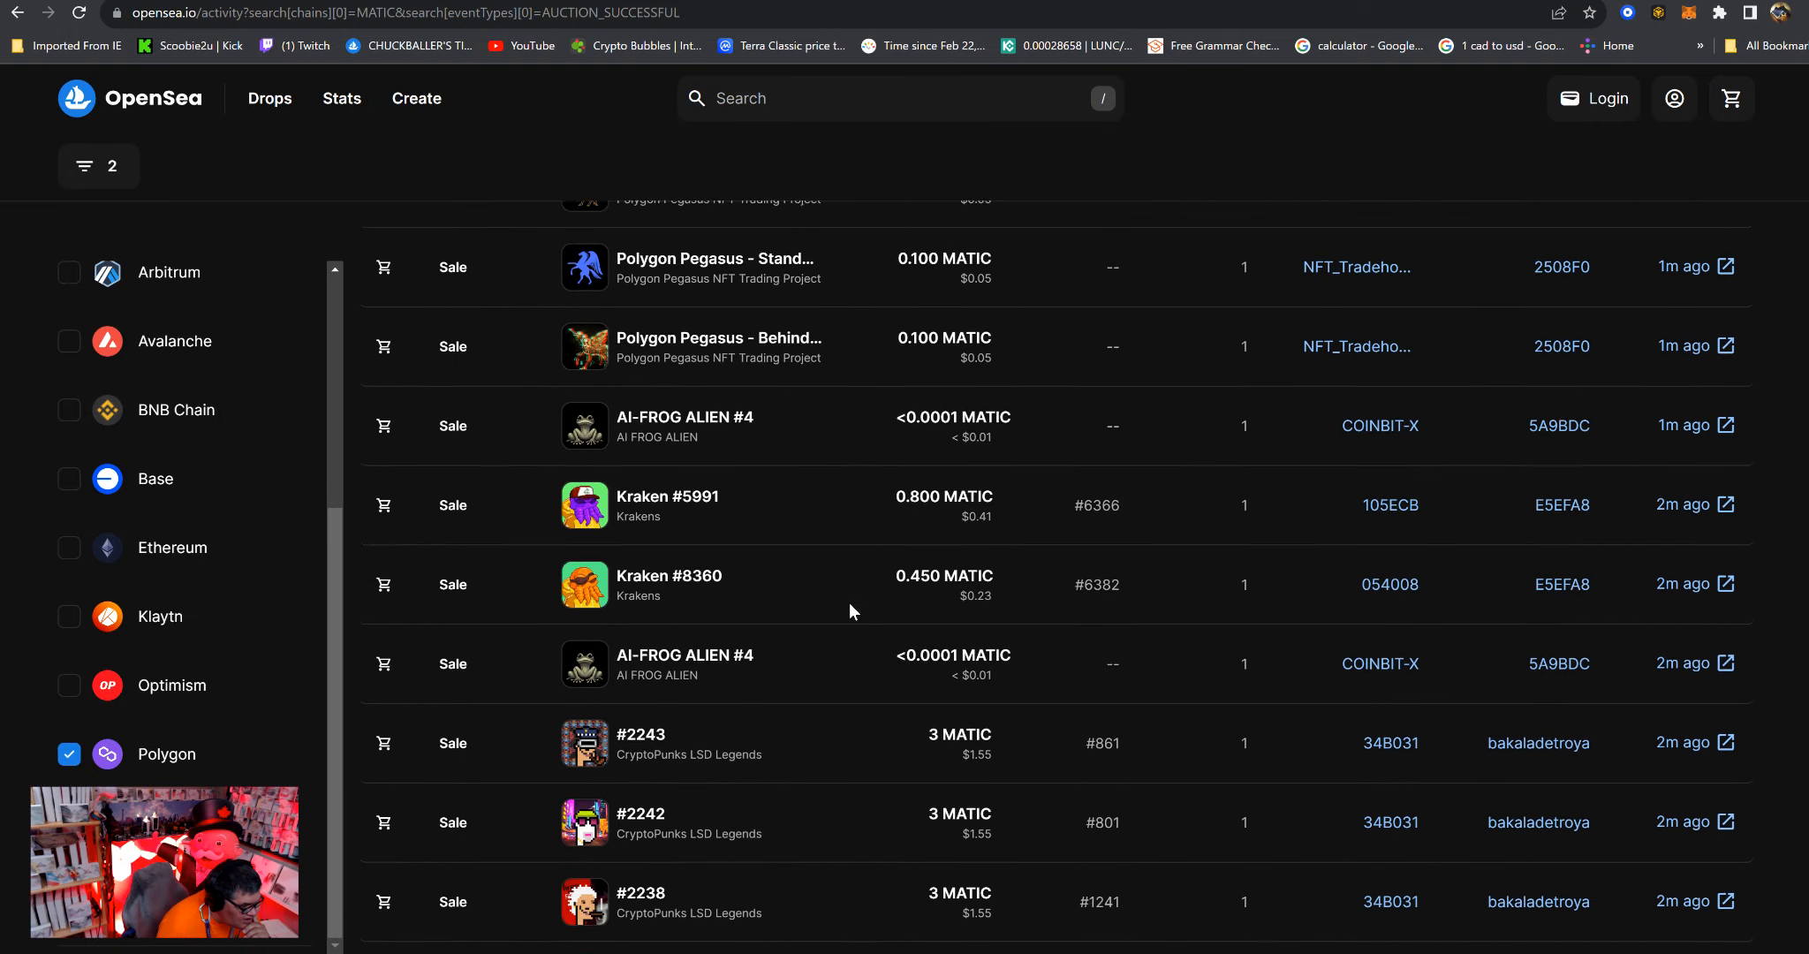
pyautogui.scroll(-3)
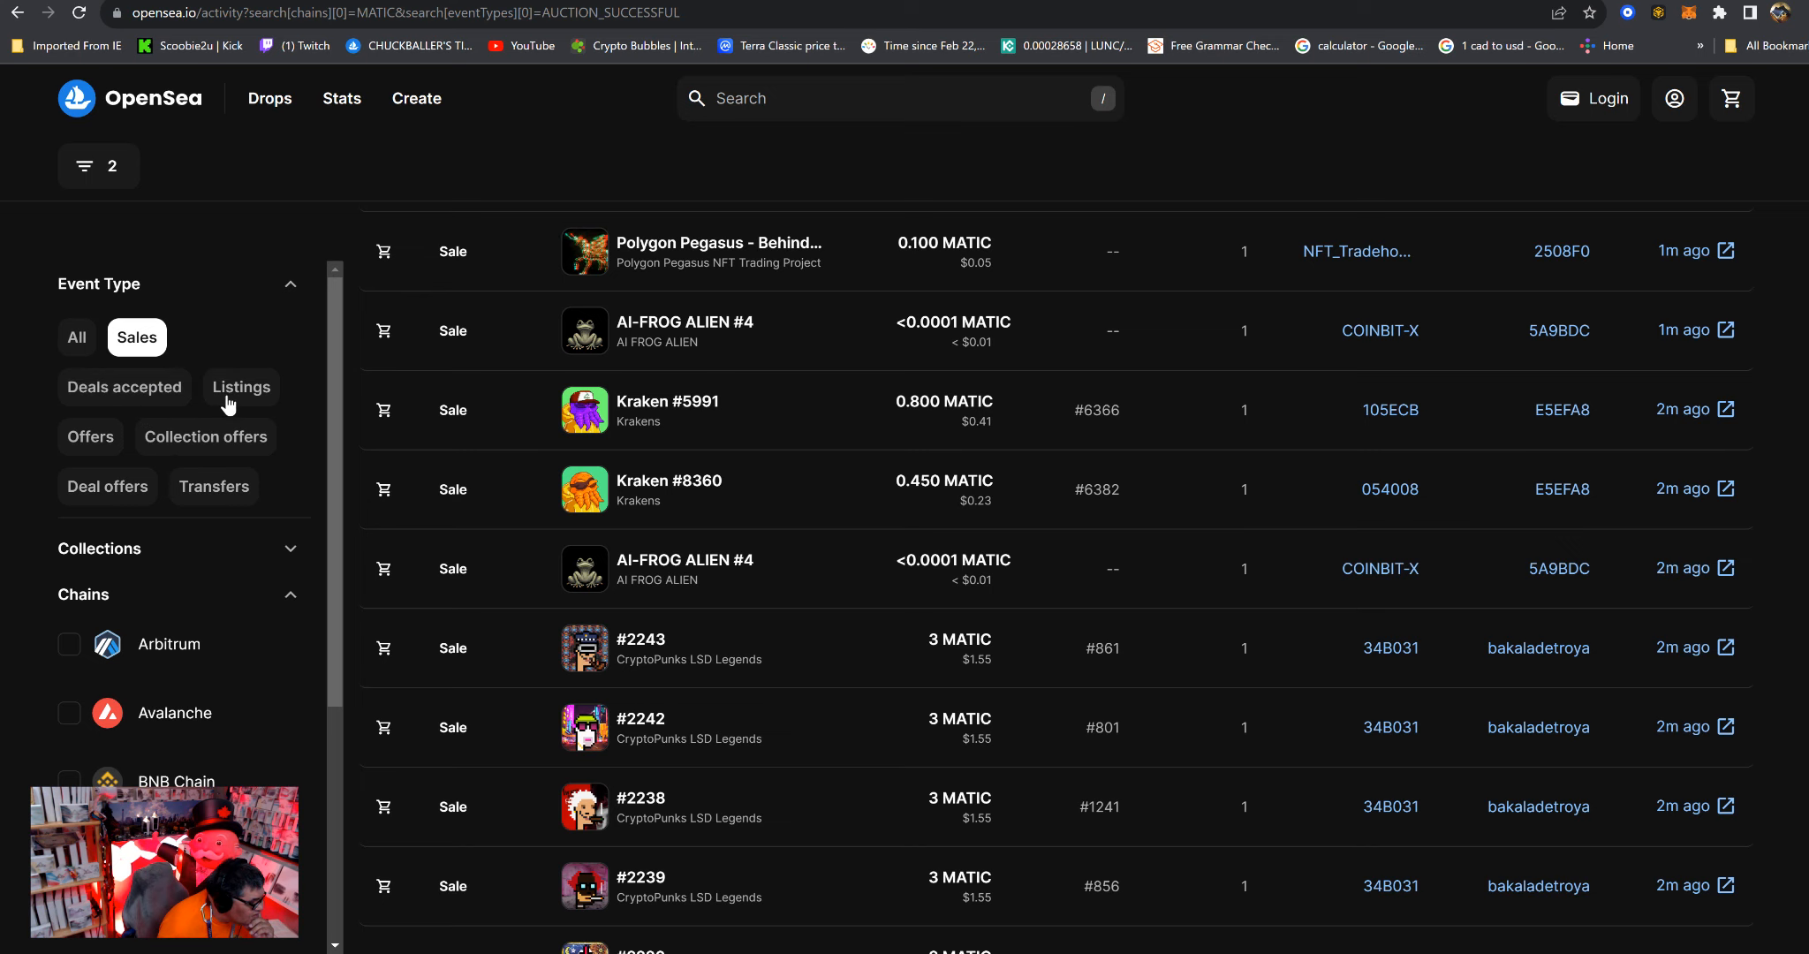
pyautogui.click(240, 386)
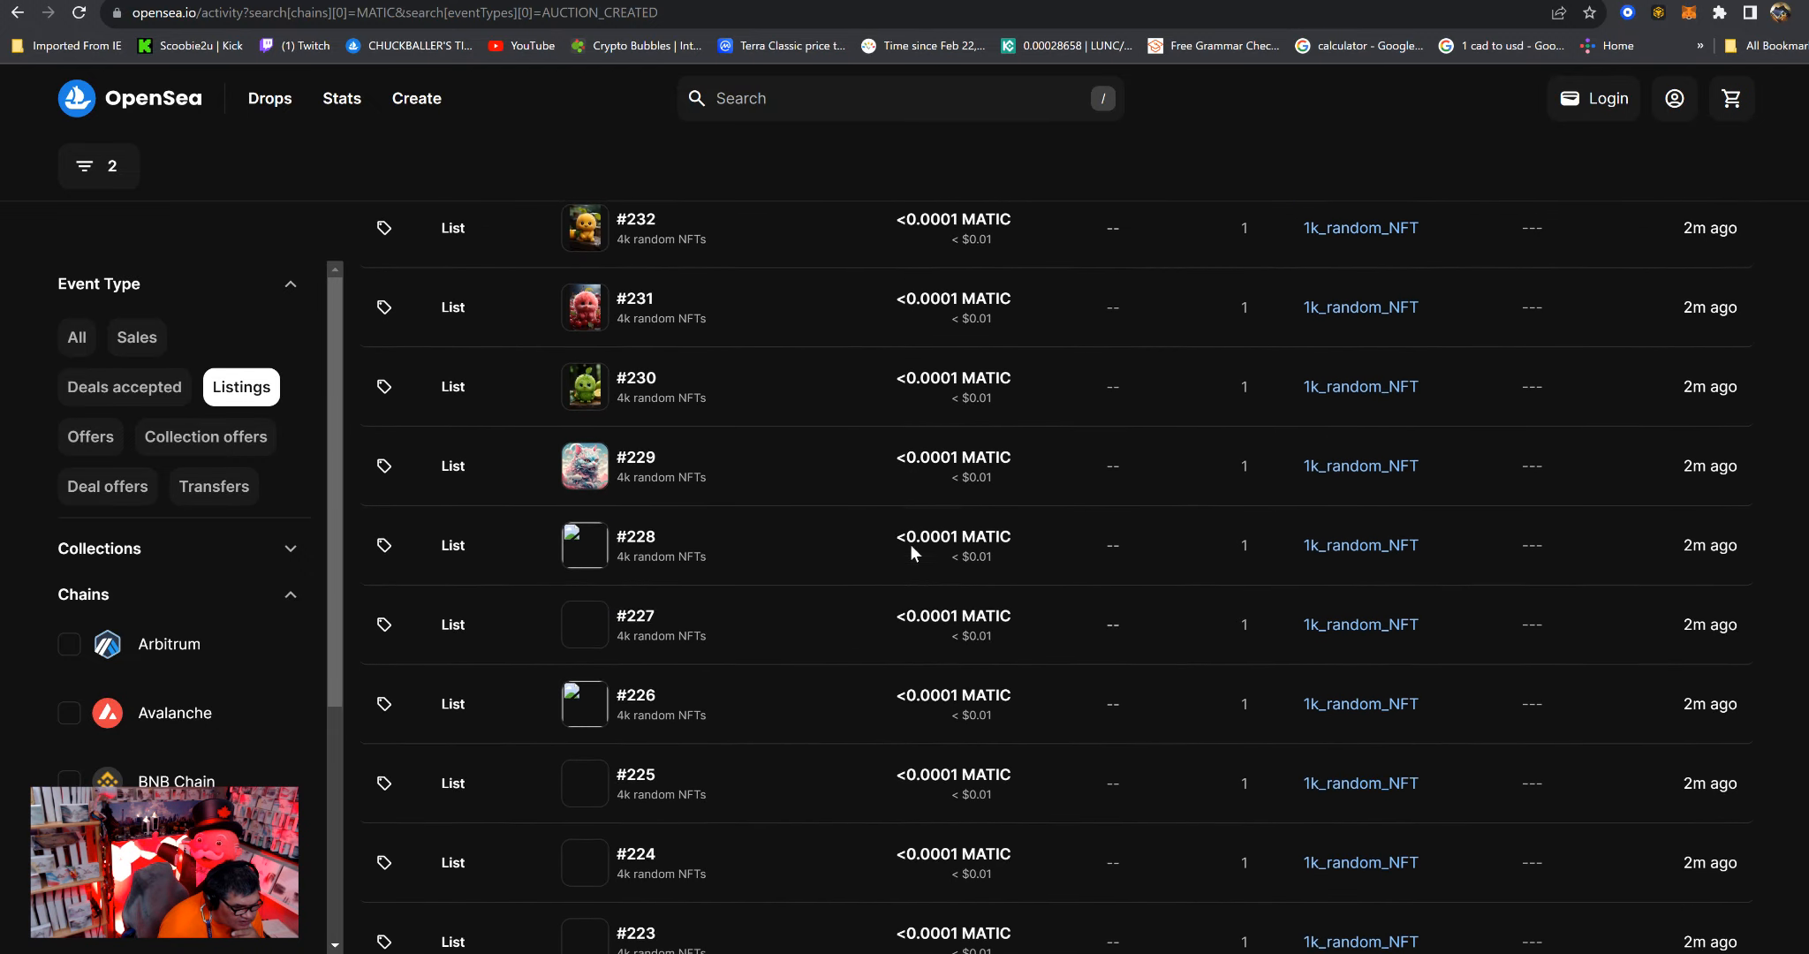
pyautogui.scroll(-3)
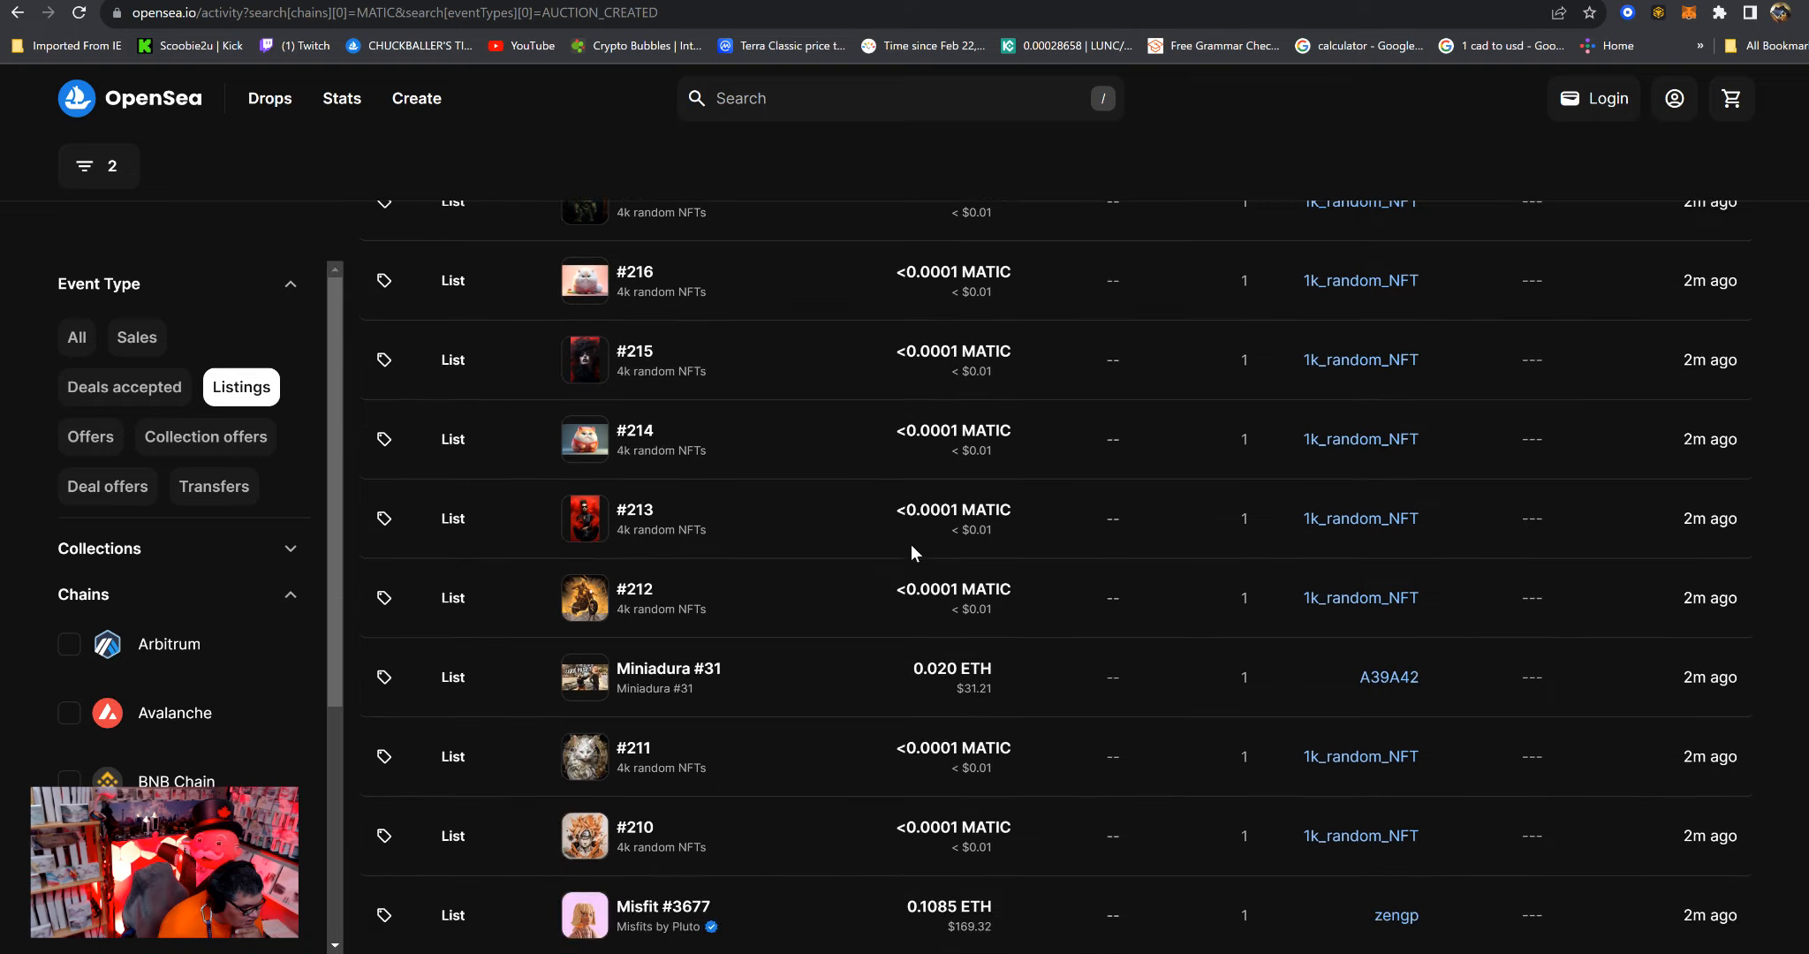
pyautogui.scroll(-3)
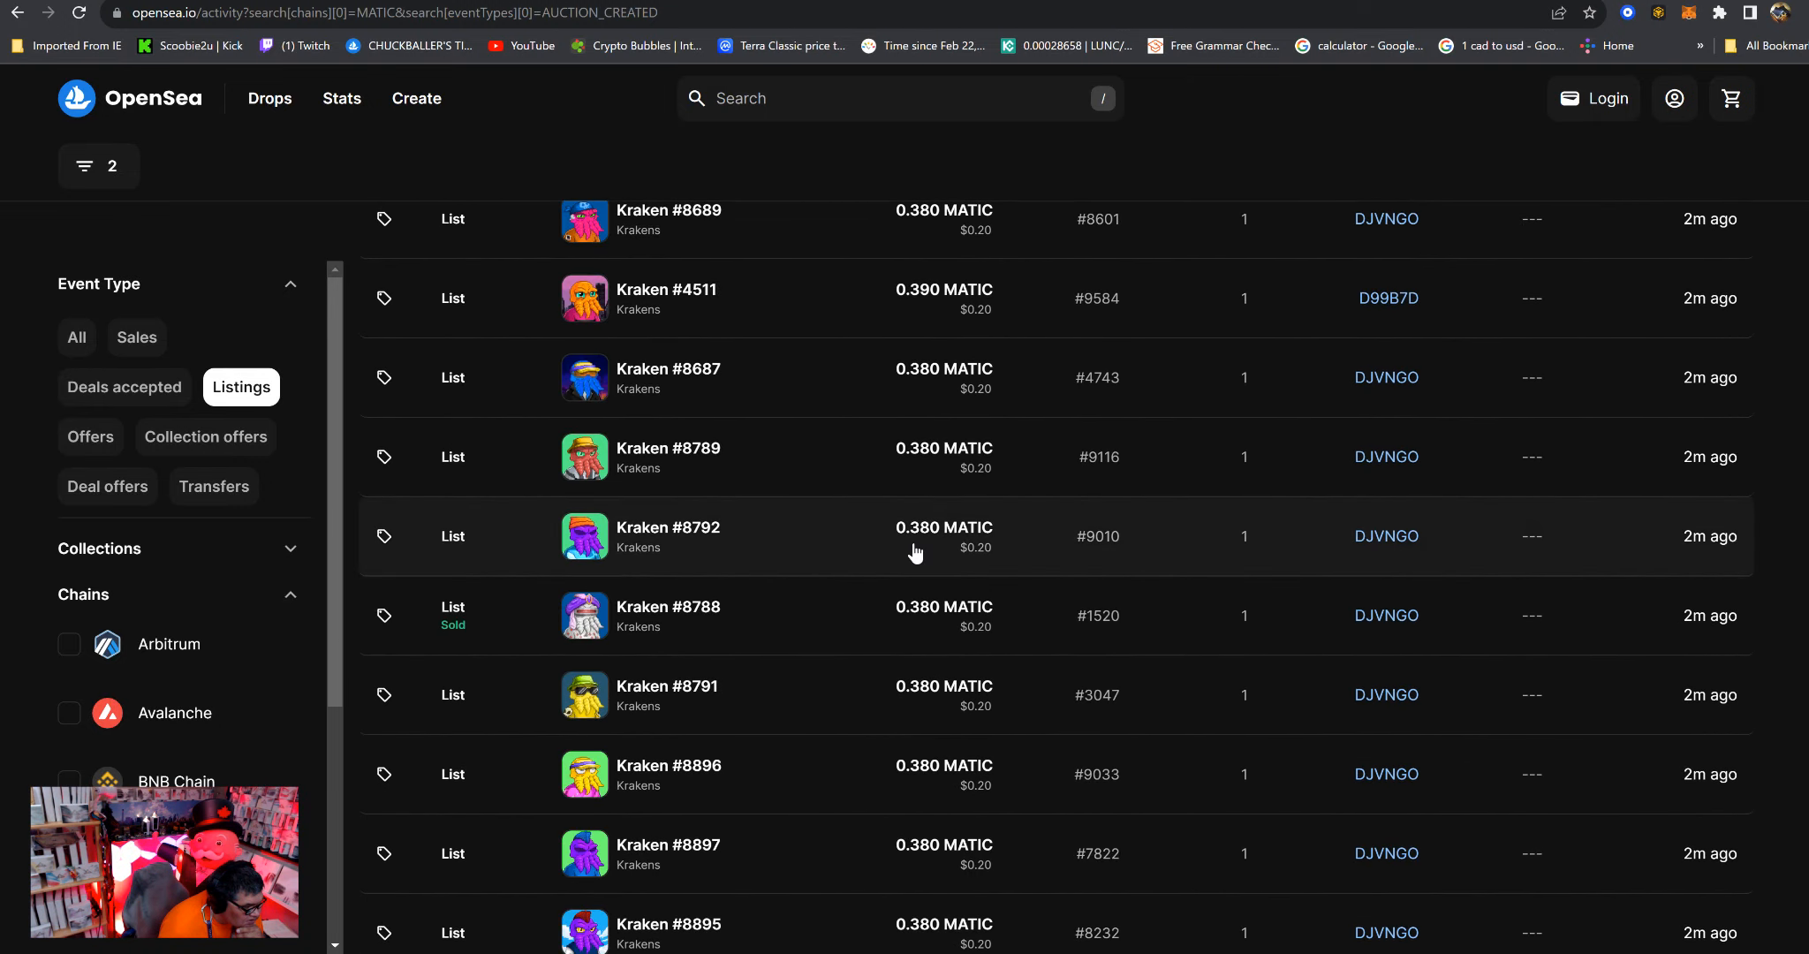
pyautogui.scroll(-3)
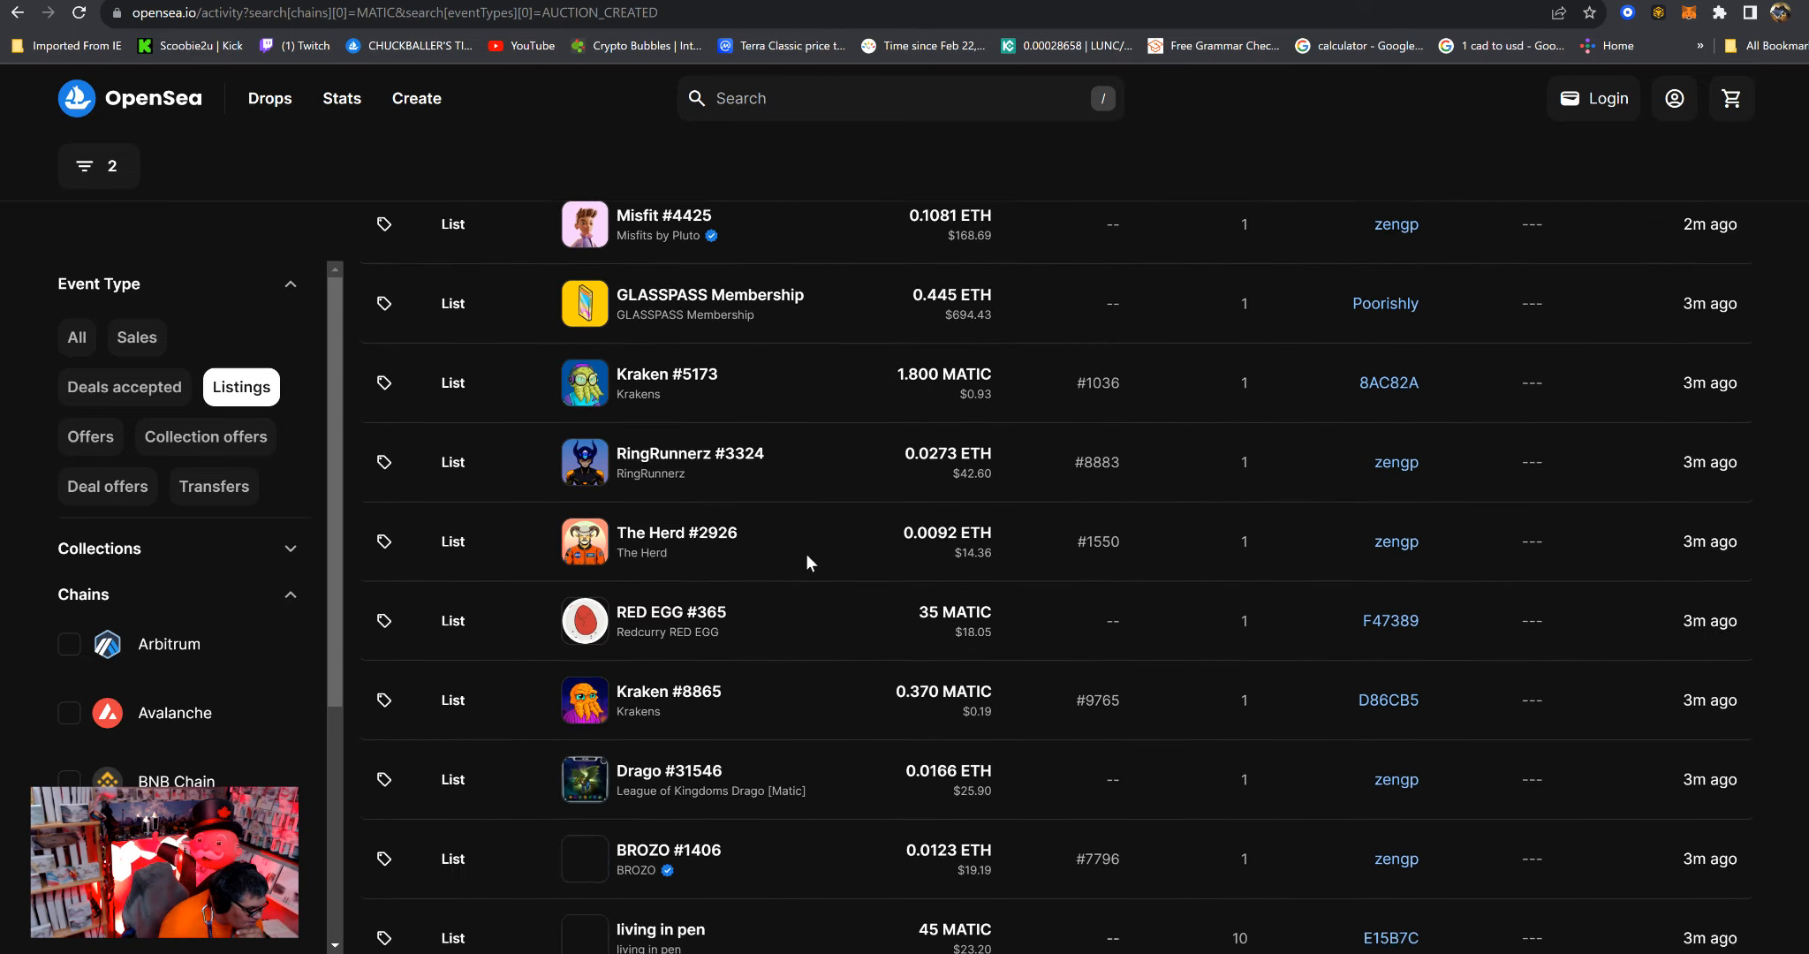
pyautogui.scroll(-3)
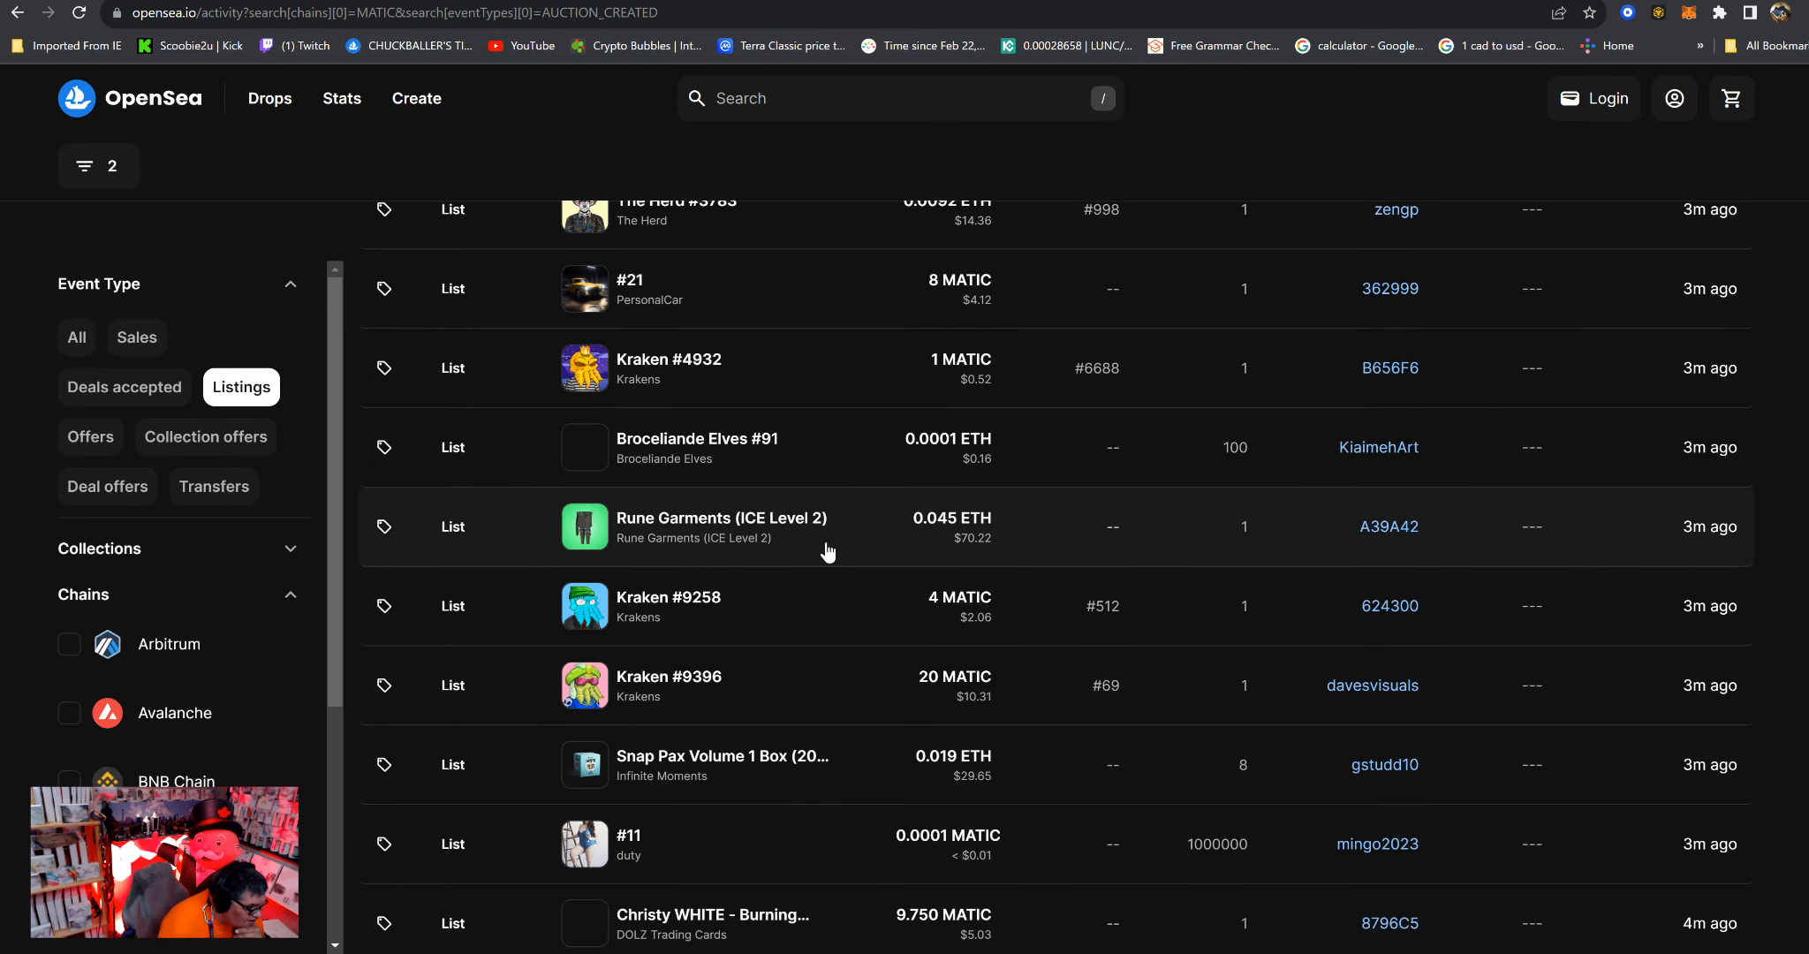
pyautogui.scroll(-3)
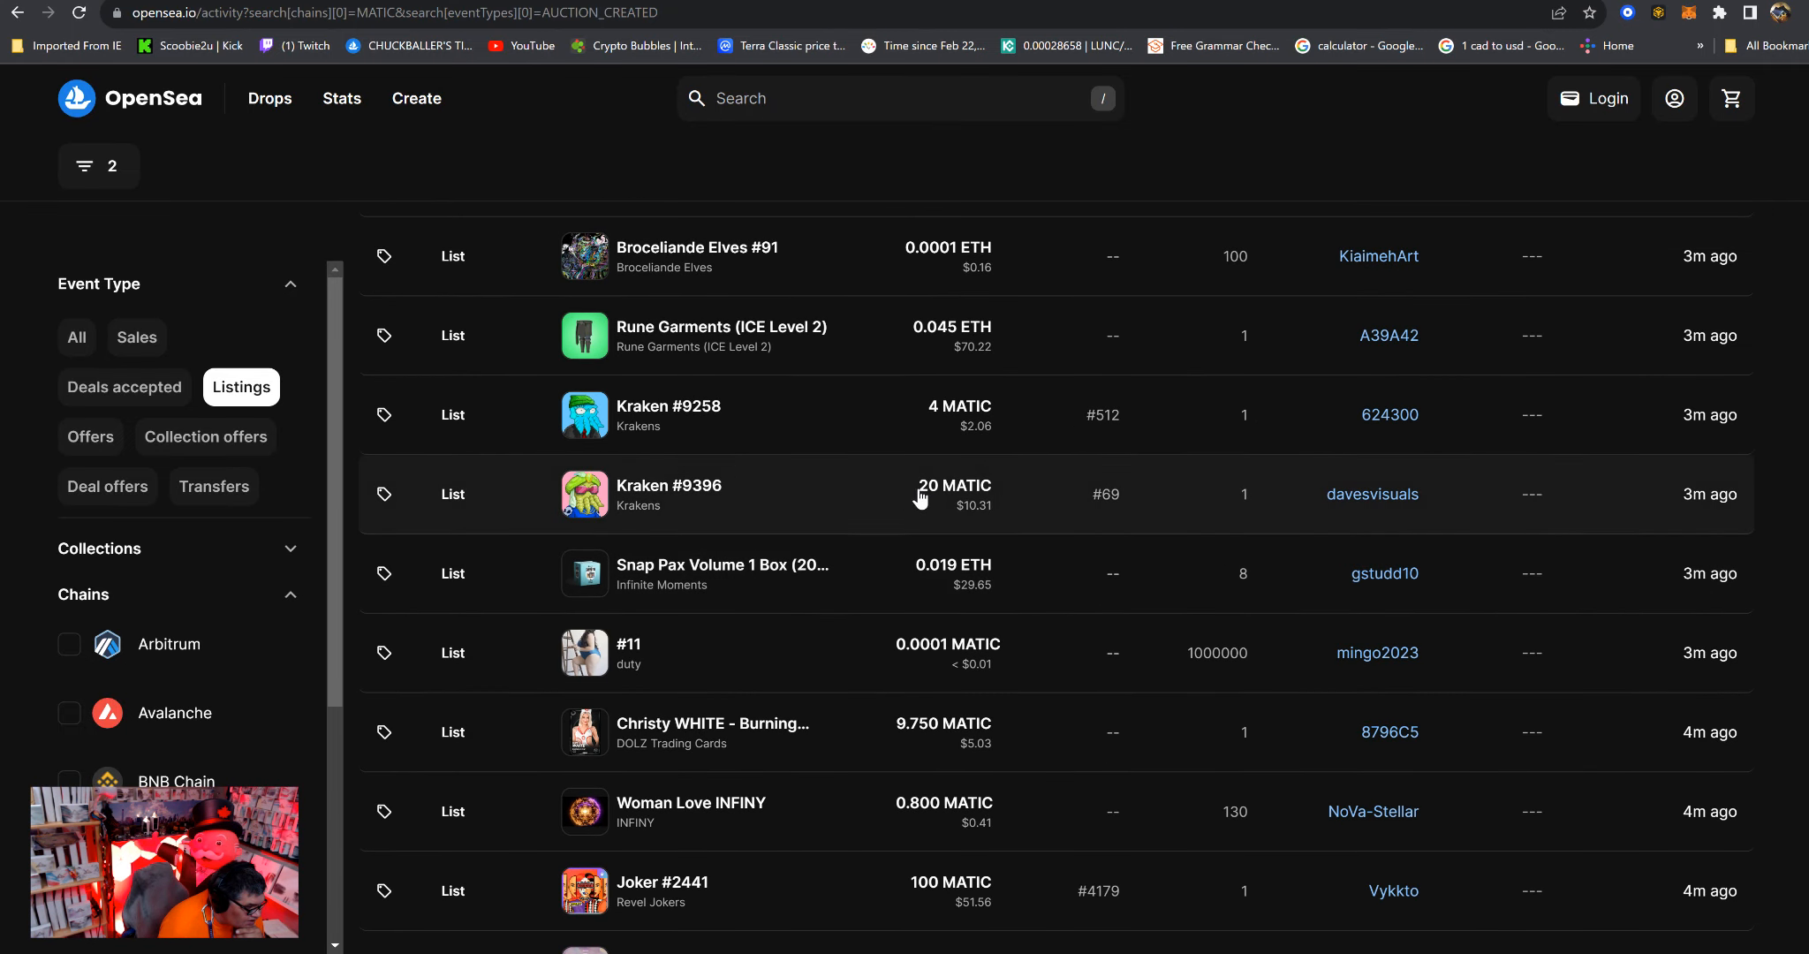
pyautogui.moveTo(711, 519)
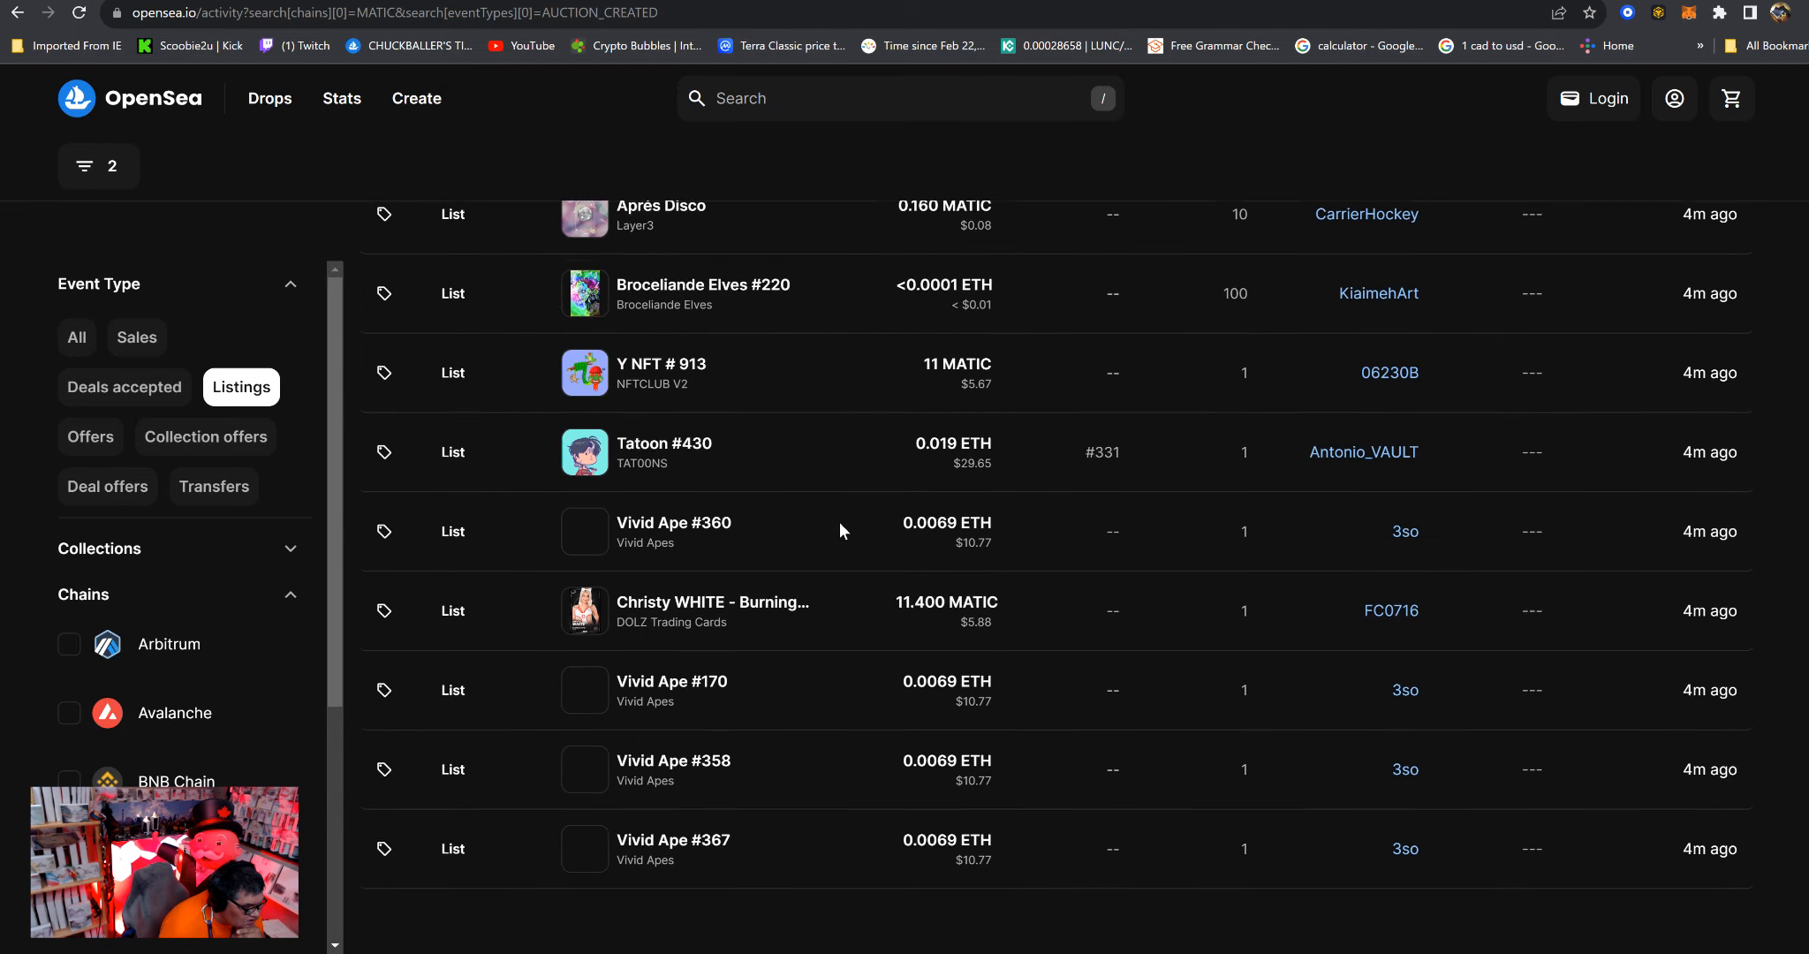
pyautogui.scroll(-3)
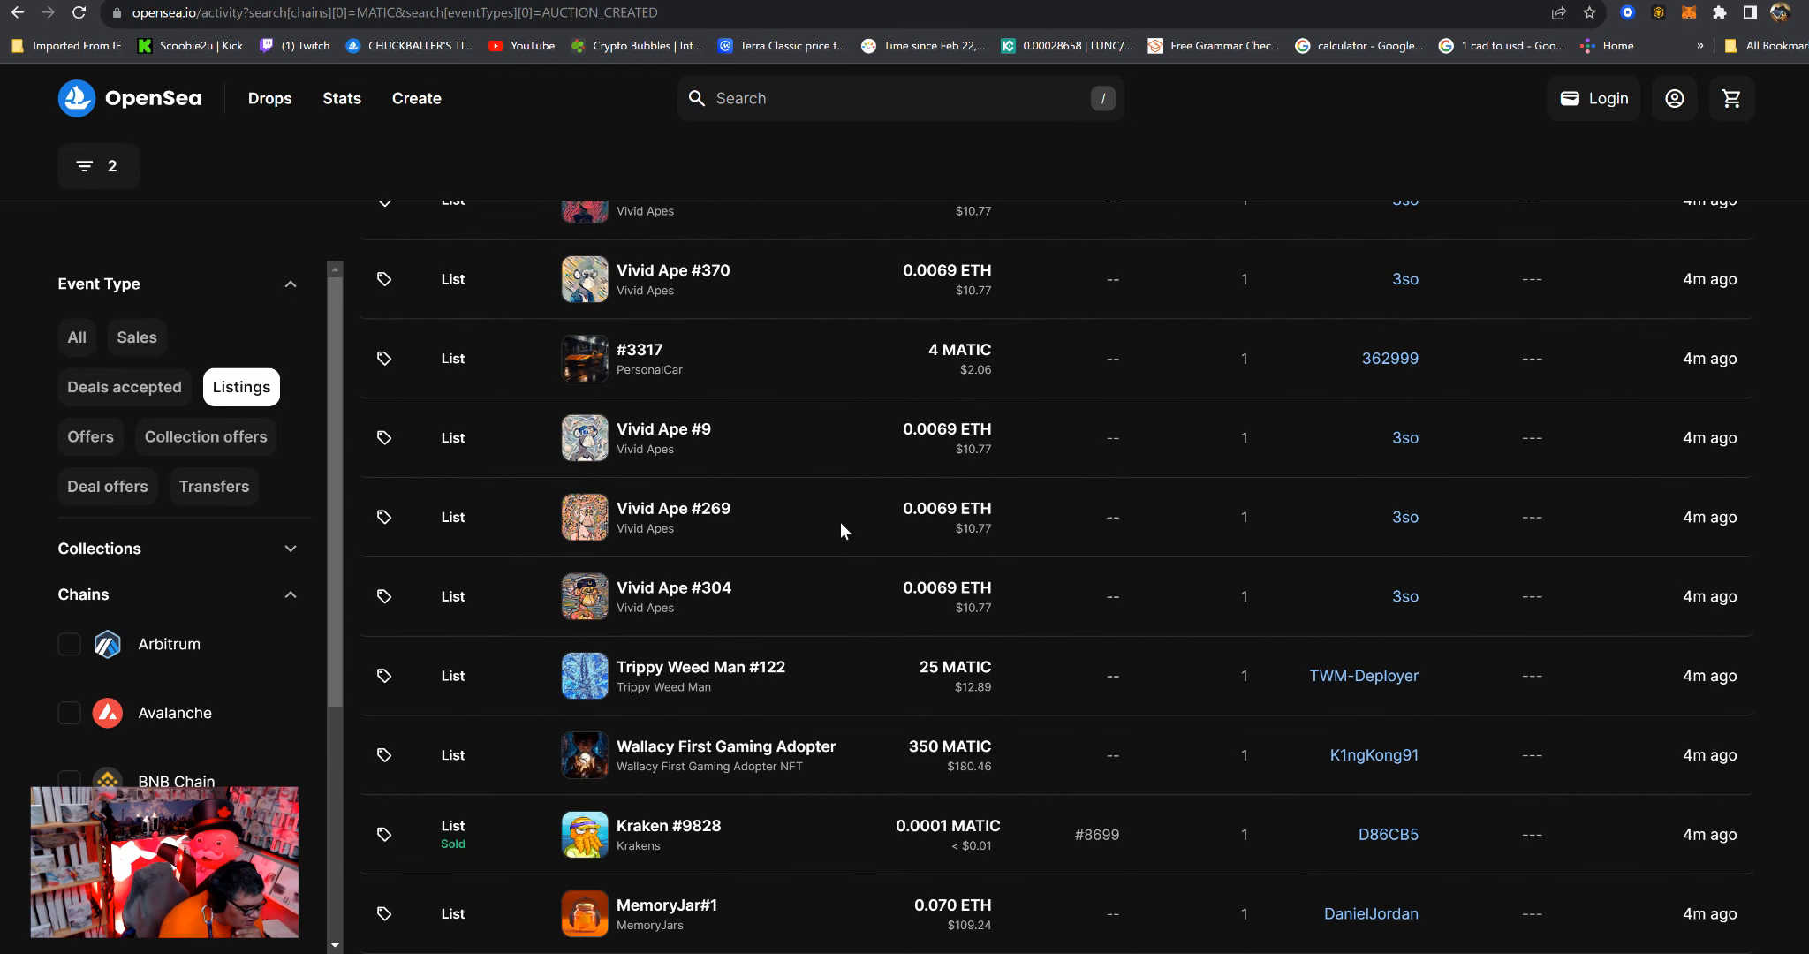
pyautogui.moveTo(597, 611)
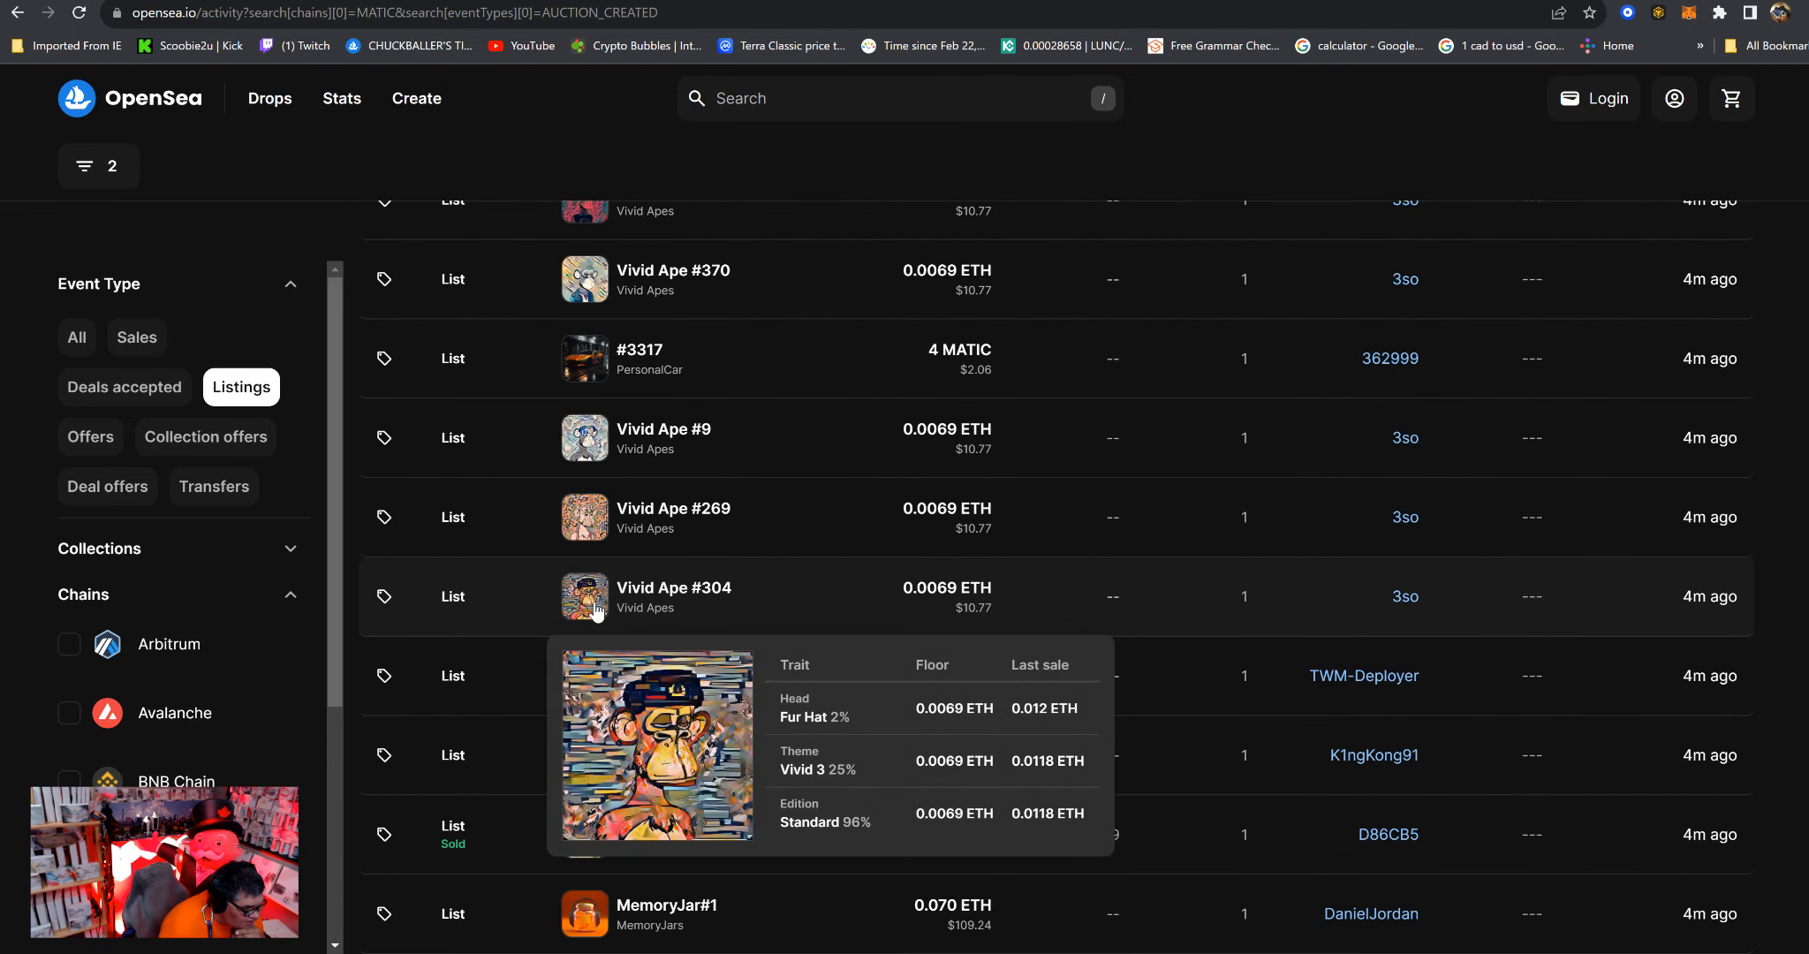
pyautogui.scroll(-3)
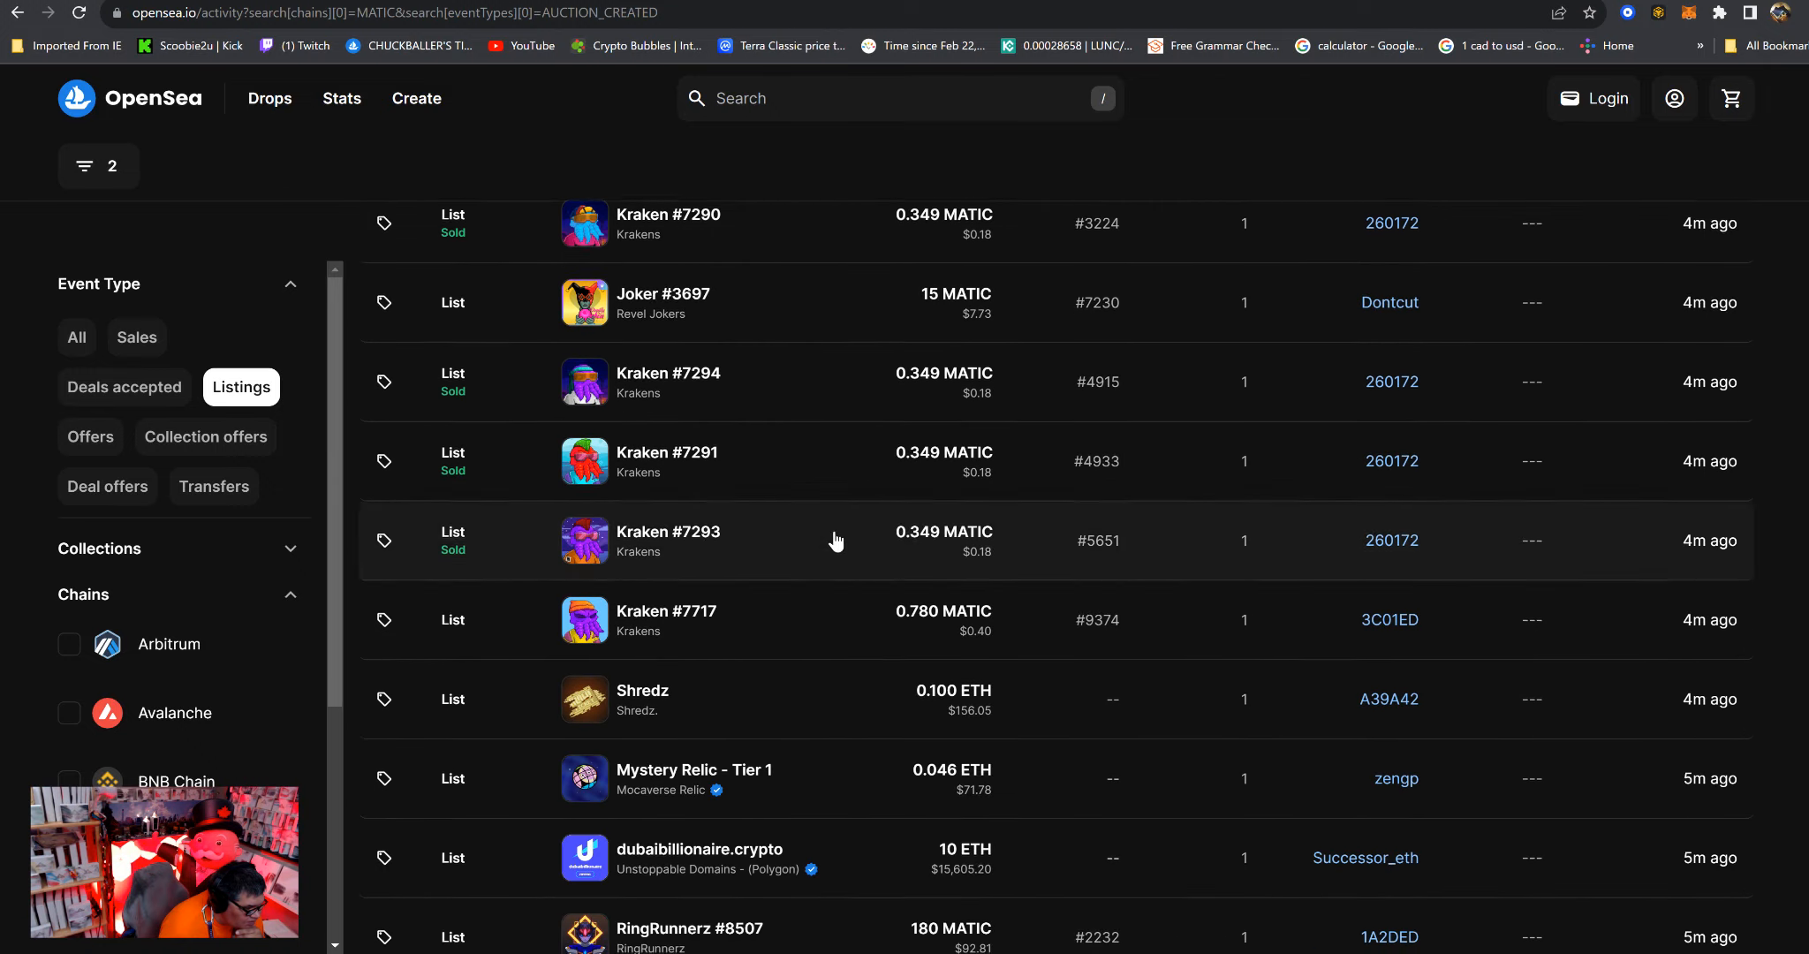
pyautogui.scroll(-3)
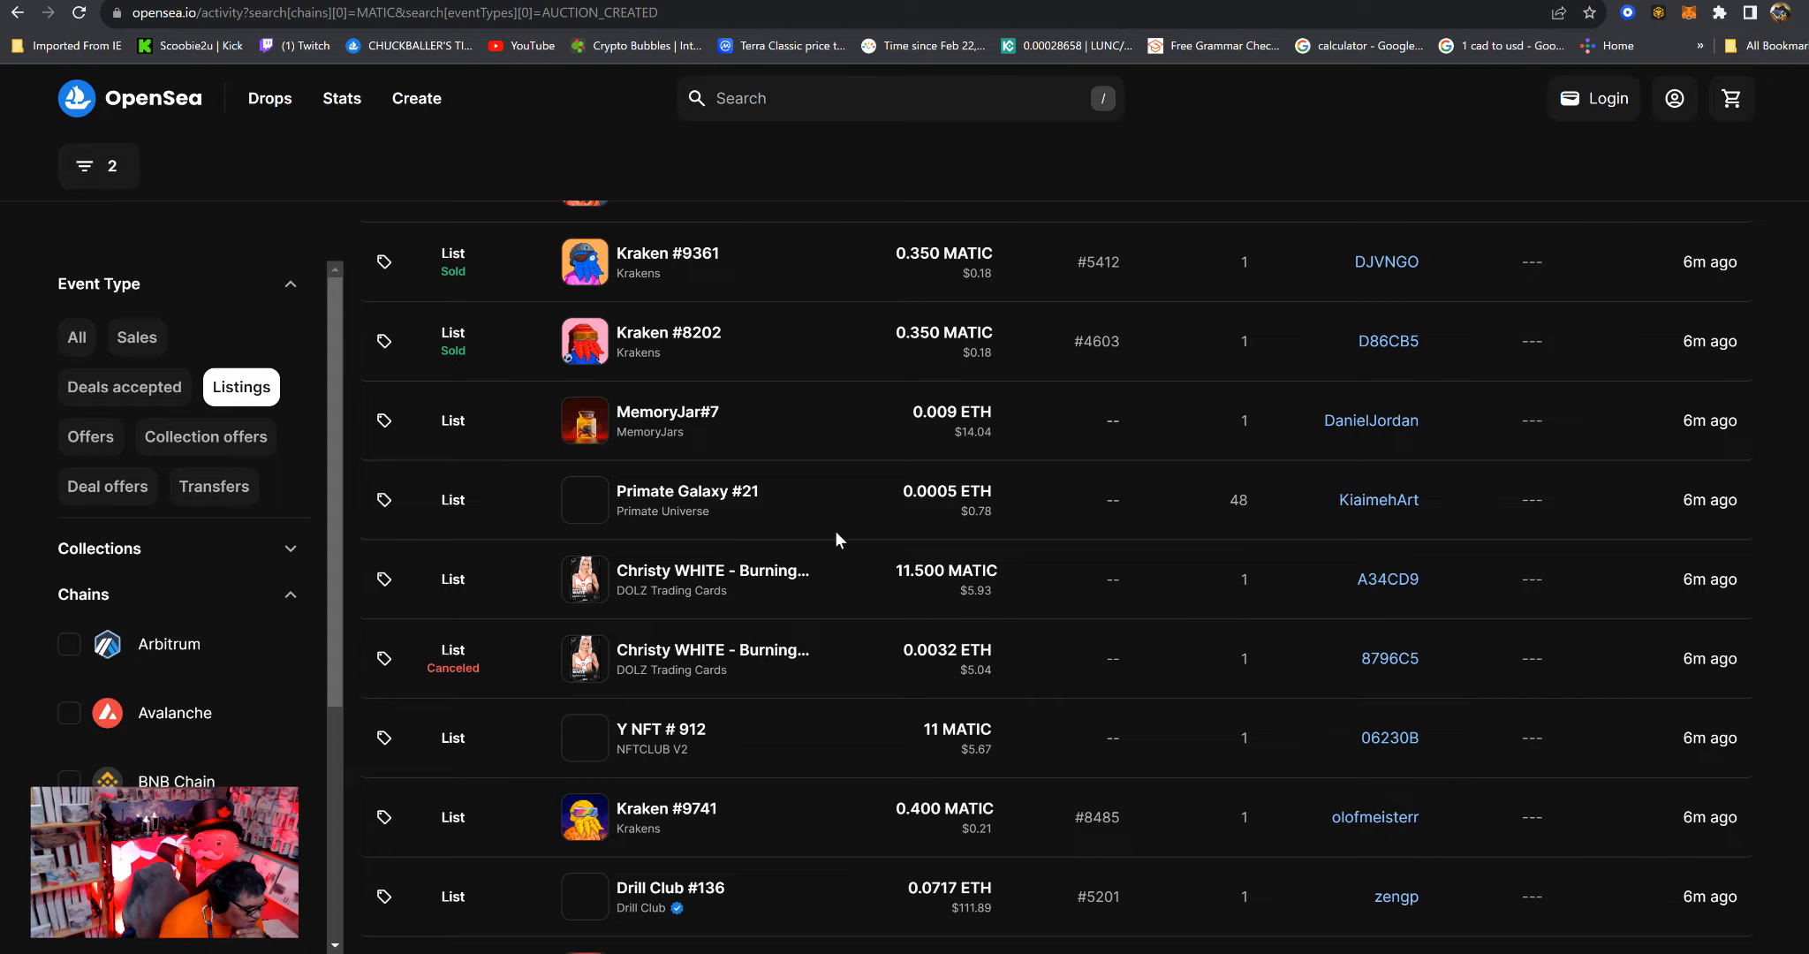
pyautogui.scroll(-3)
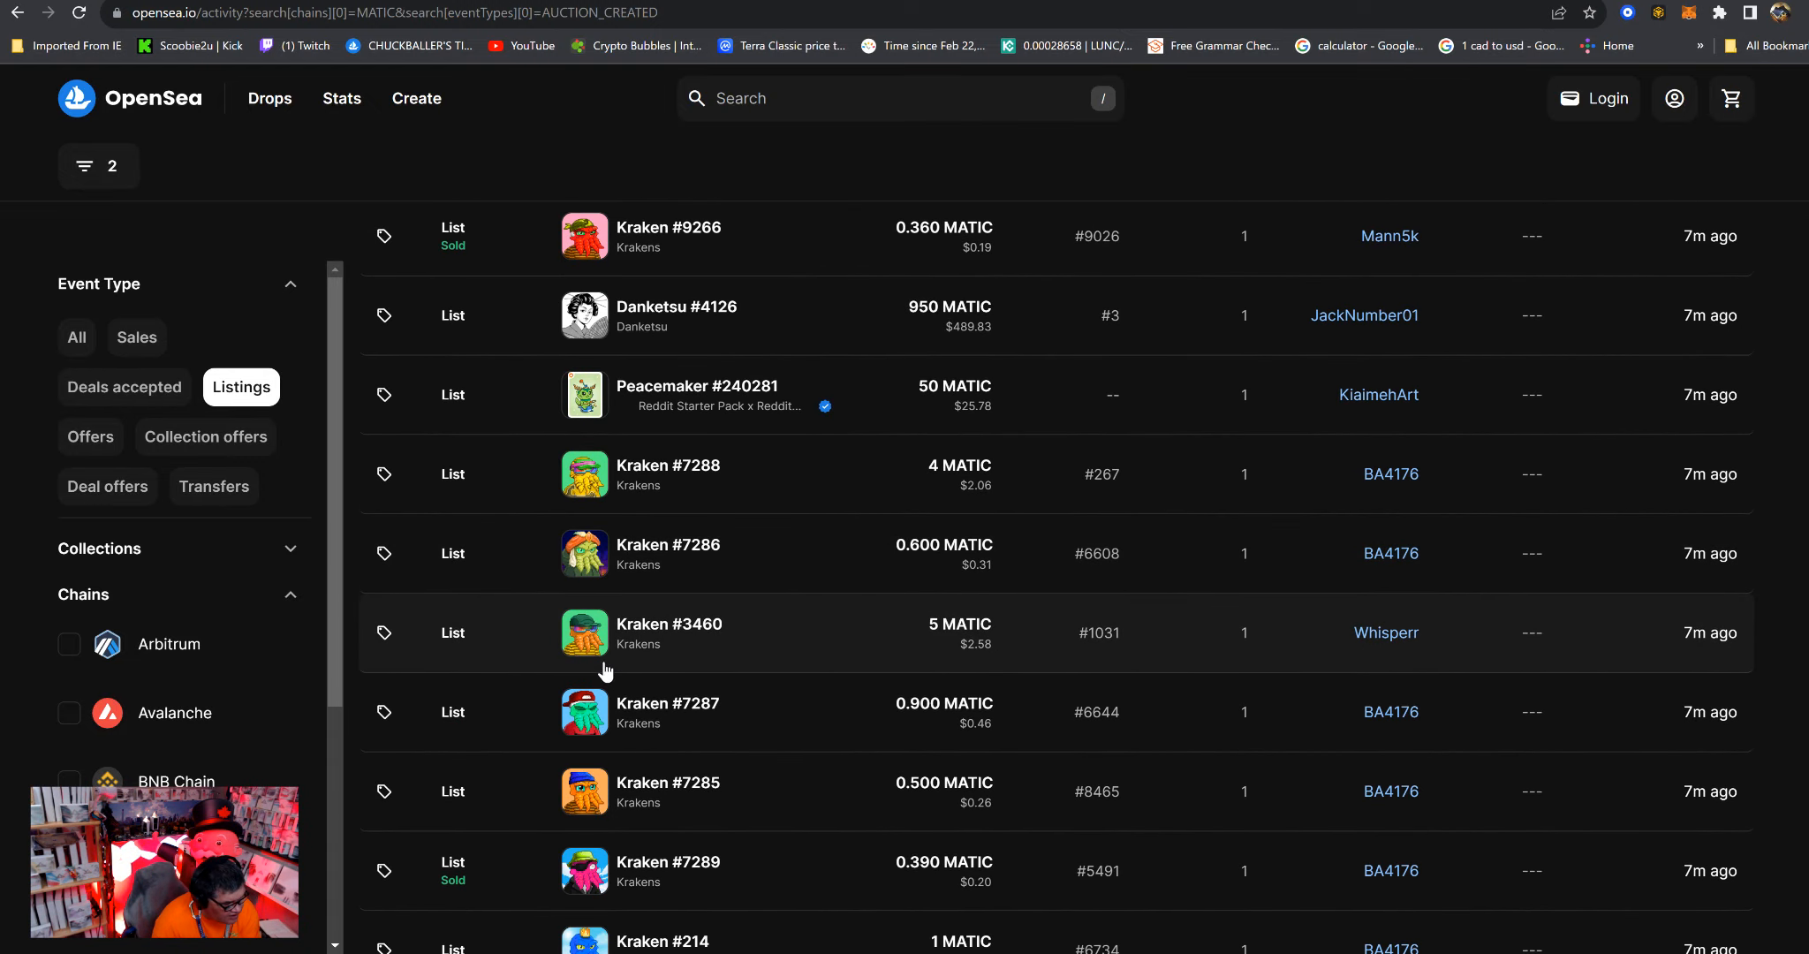
pyautogui.moveTo(600, 658)
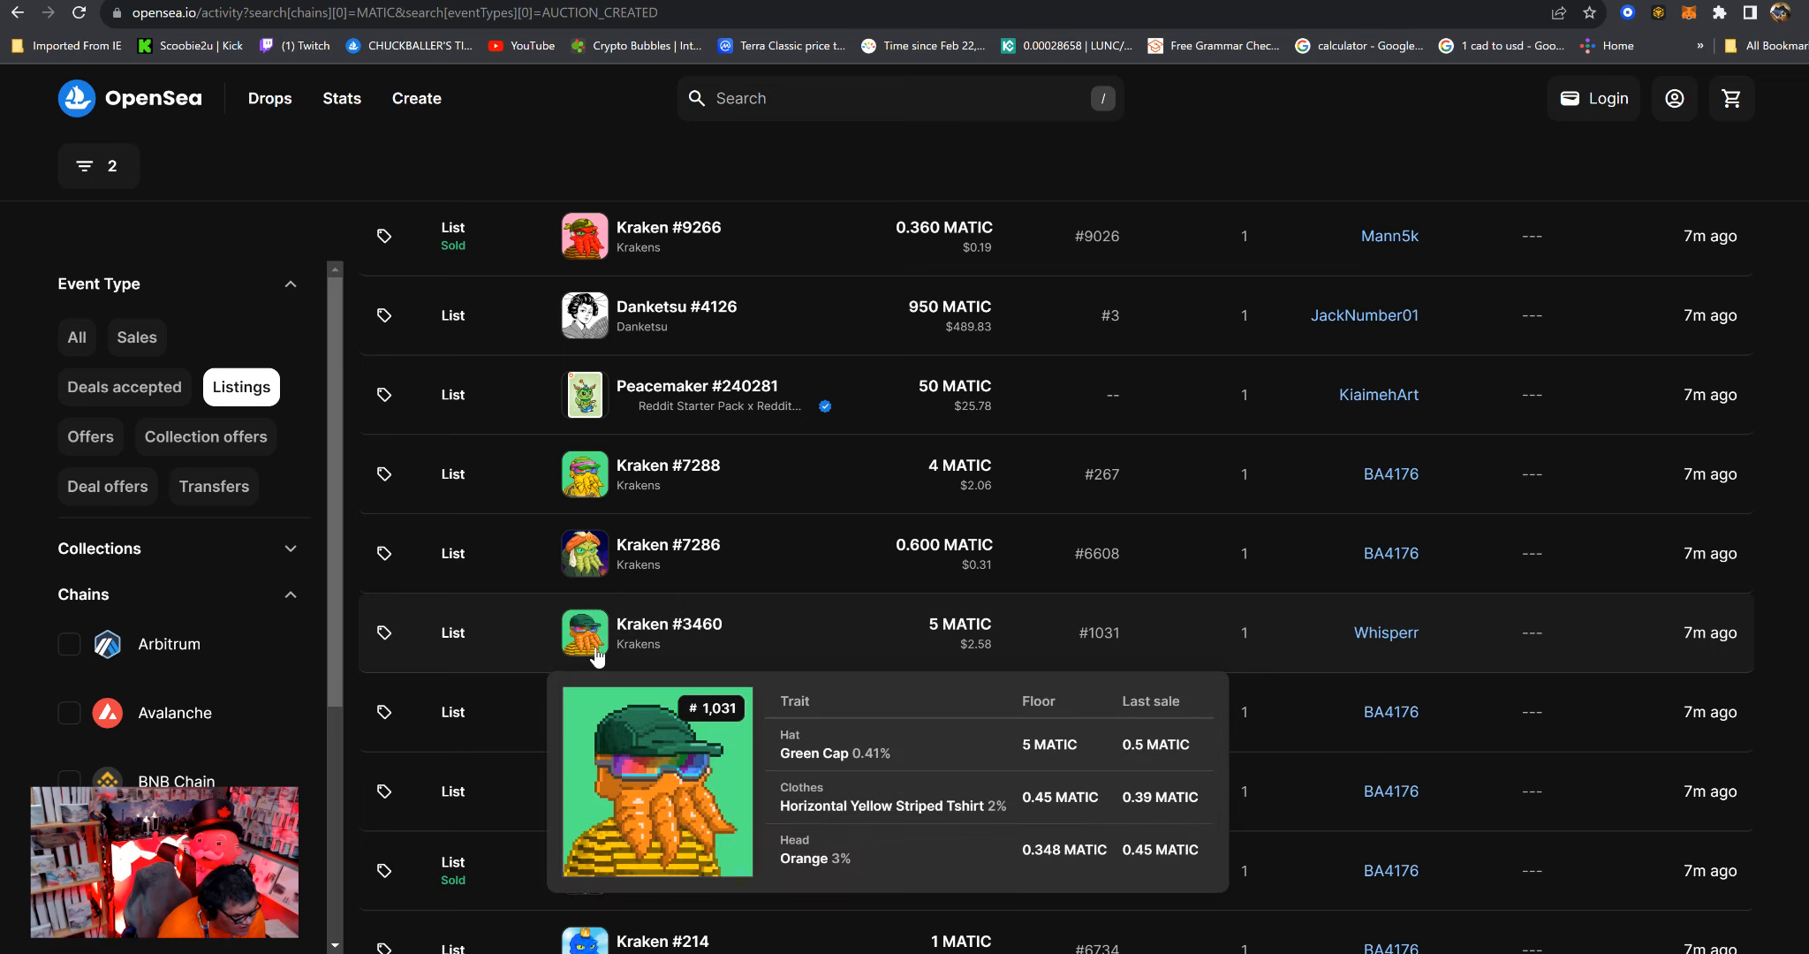
pyautogui.scroll(-3)
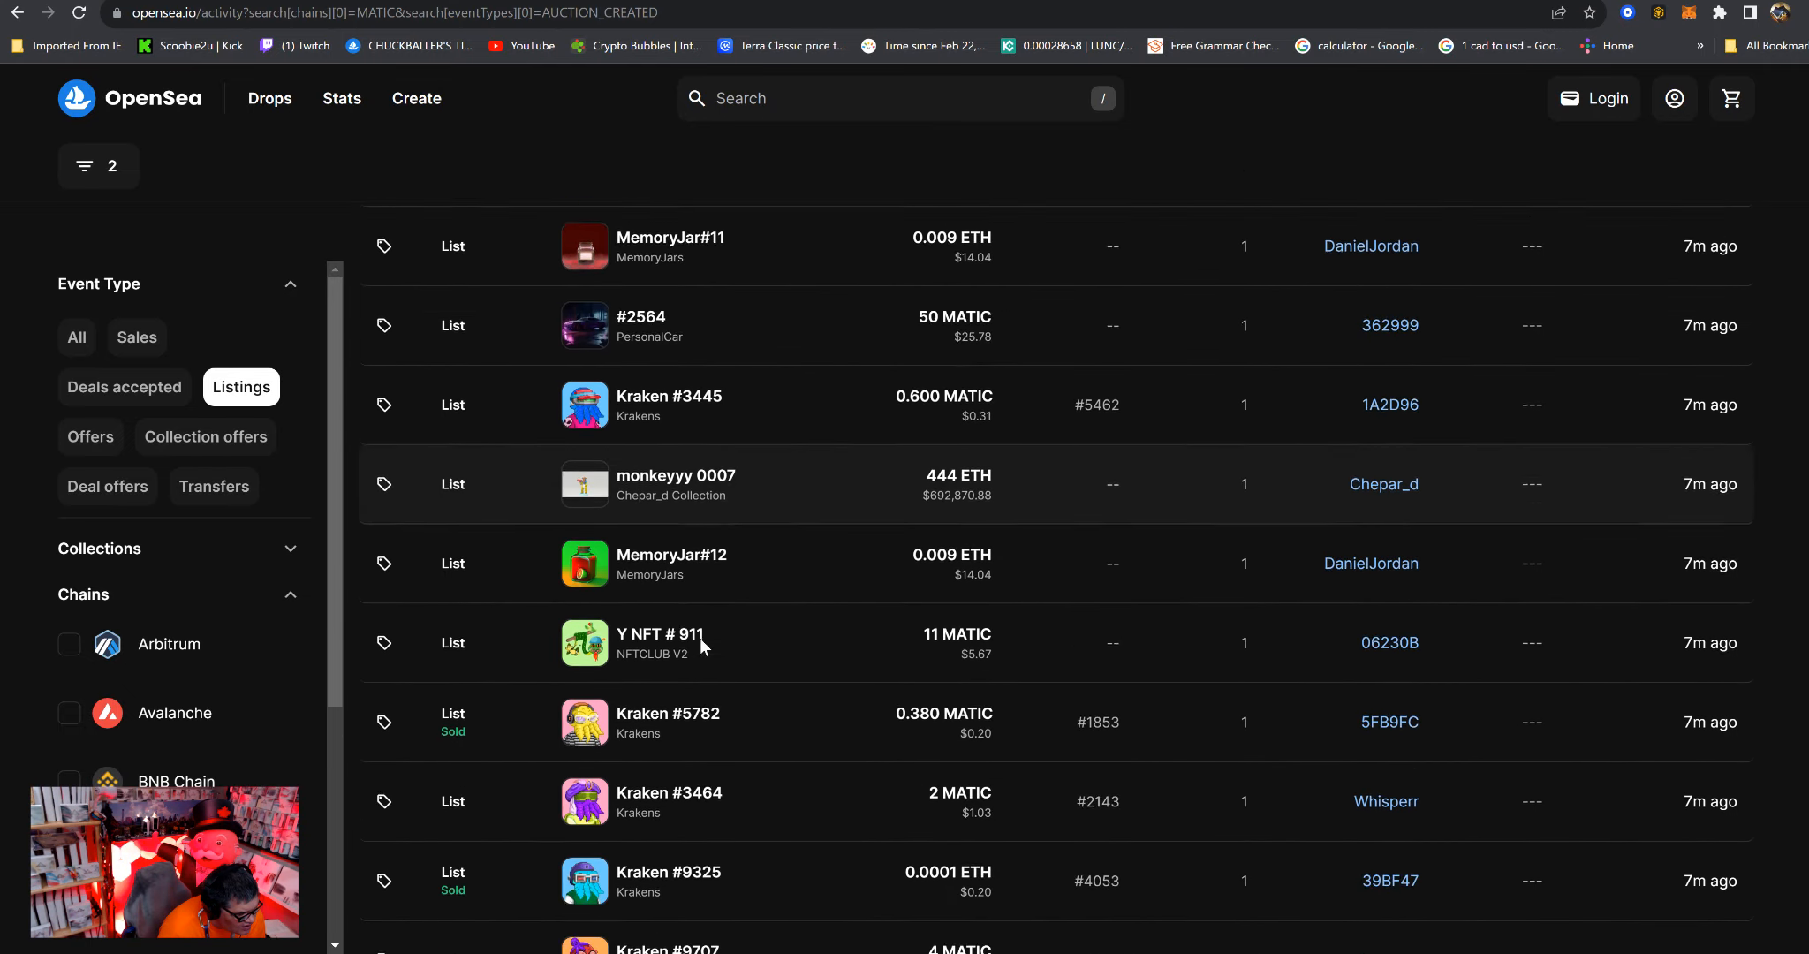
pyautogui.scroll(-3)
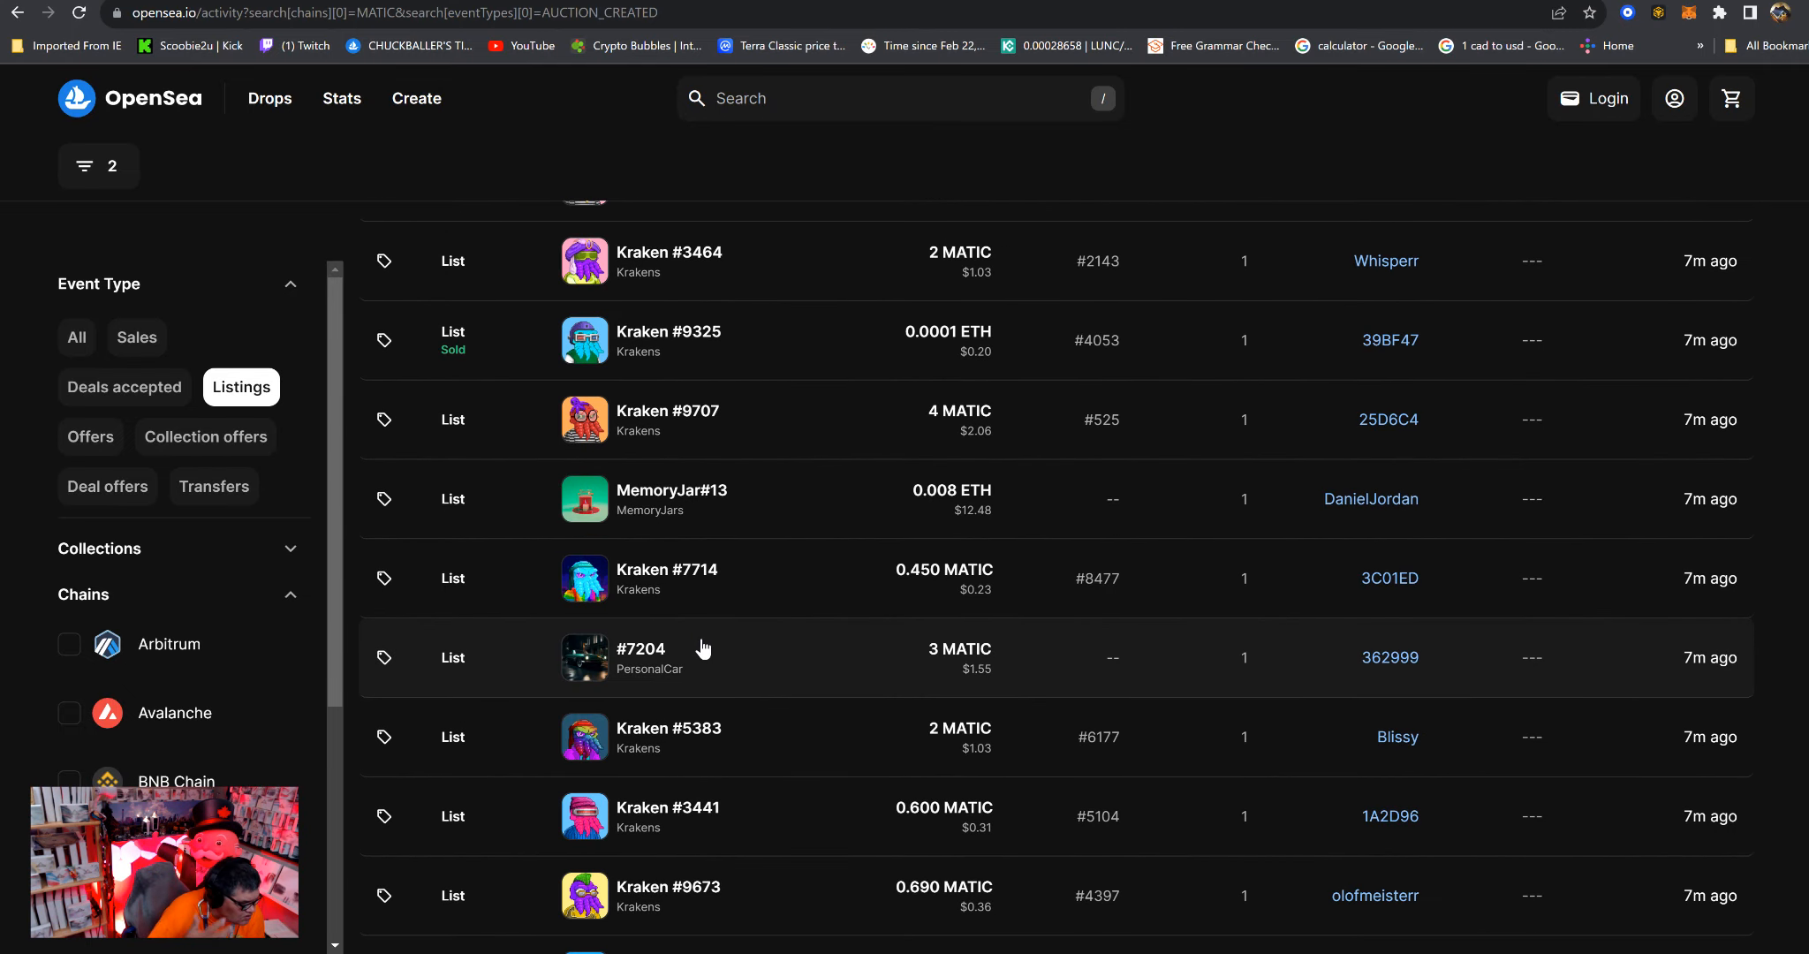
pyautogui.scroll(-3)
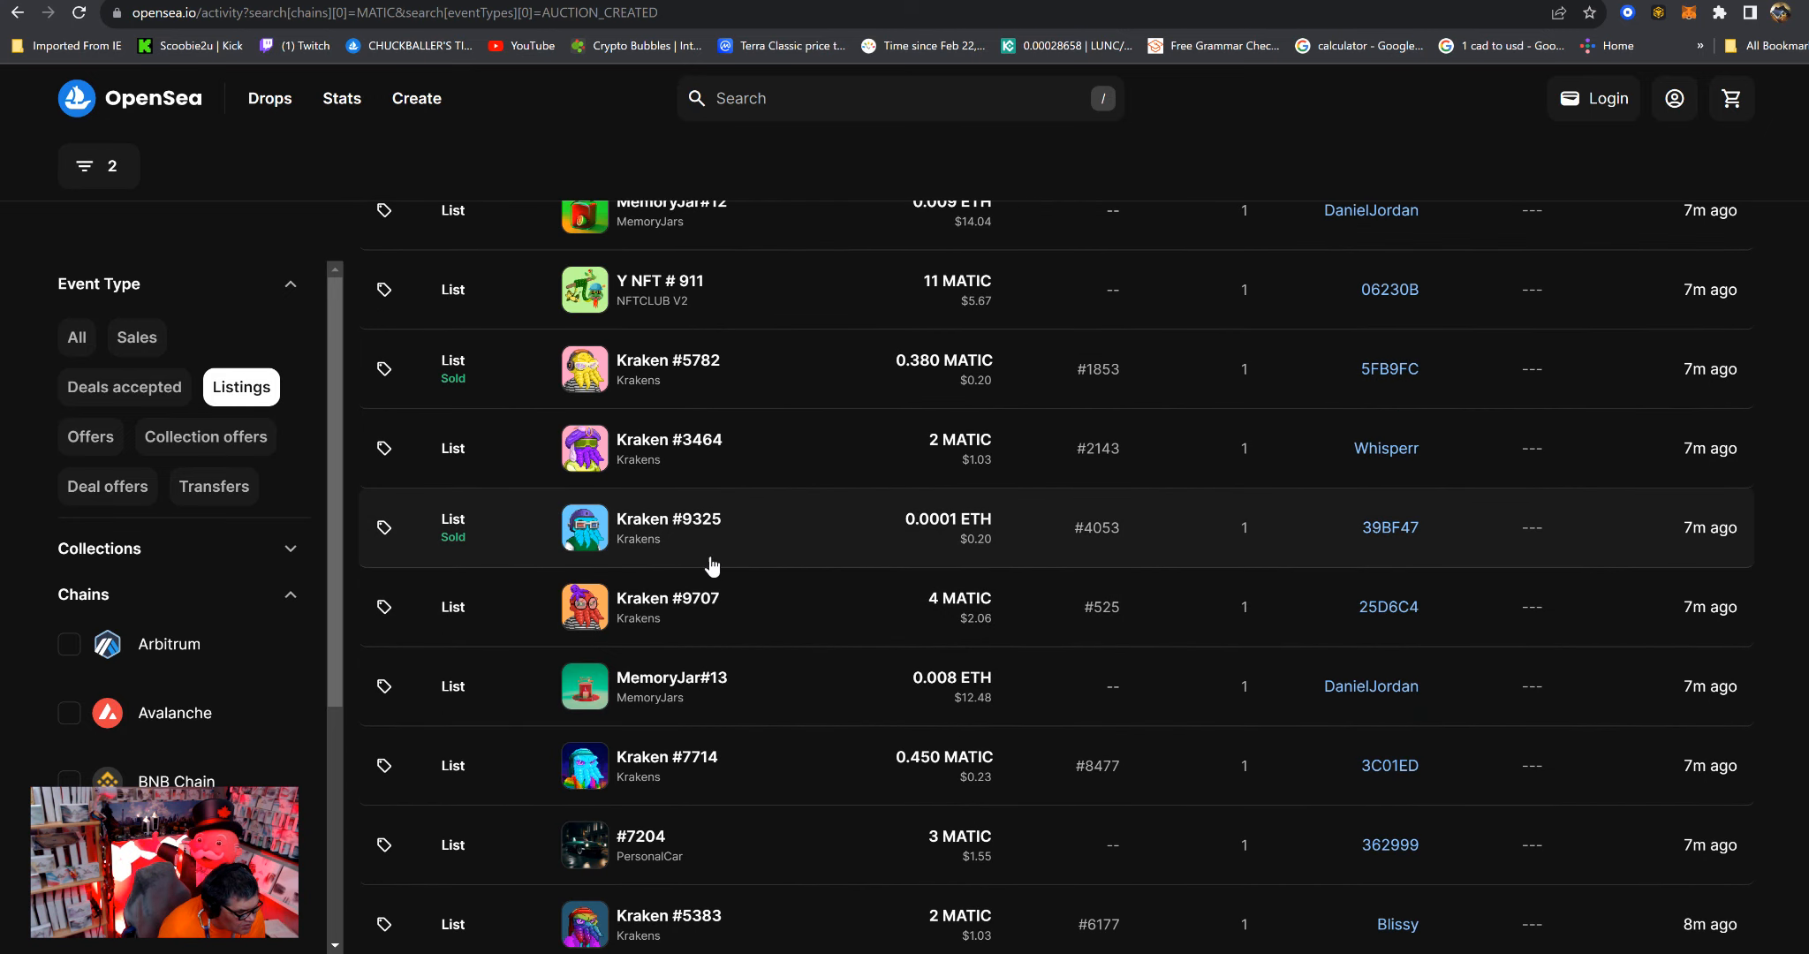
pyautogui.scroll(-3)
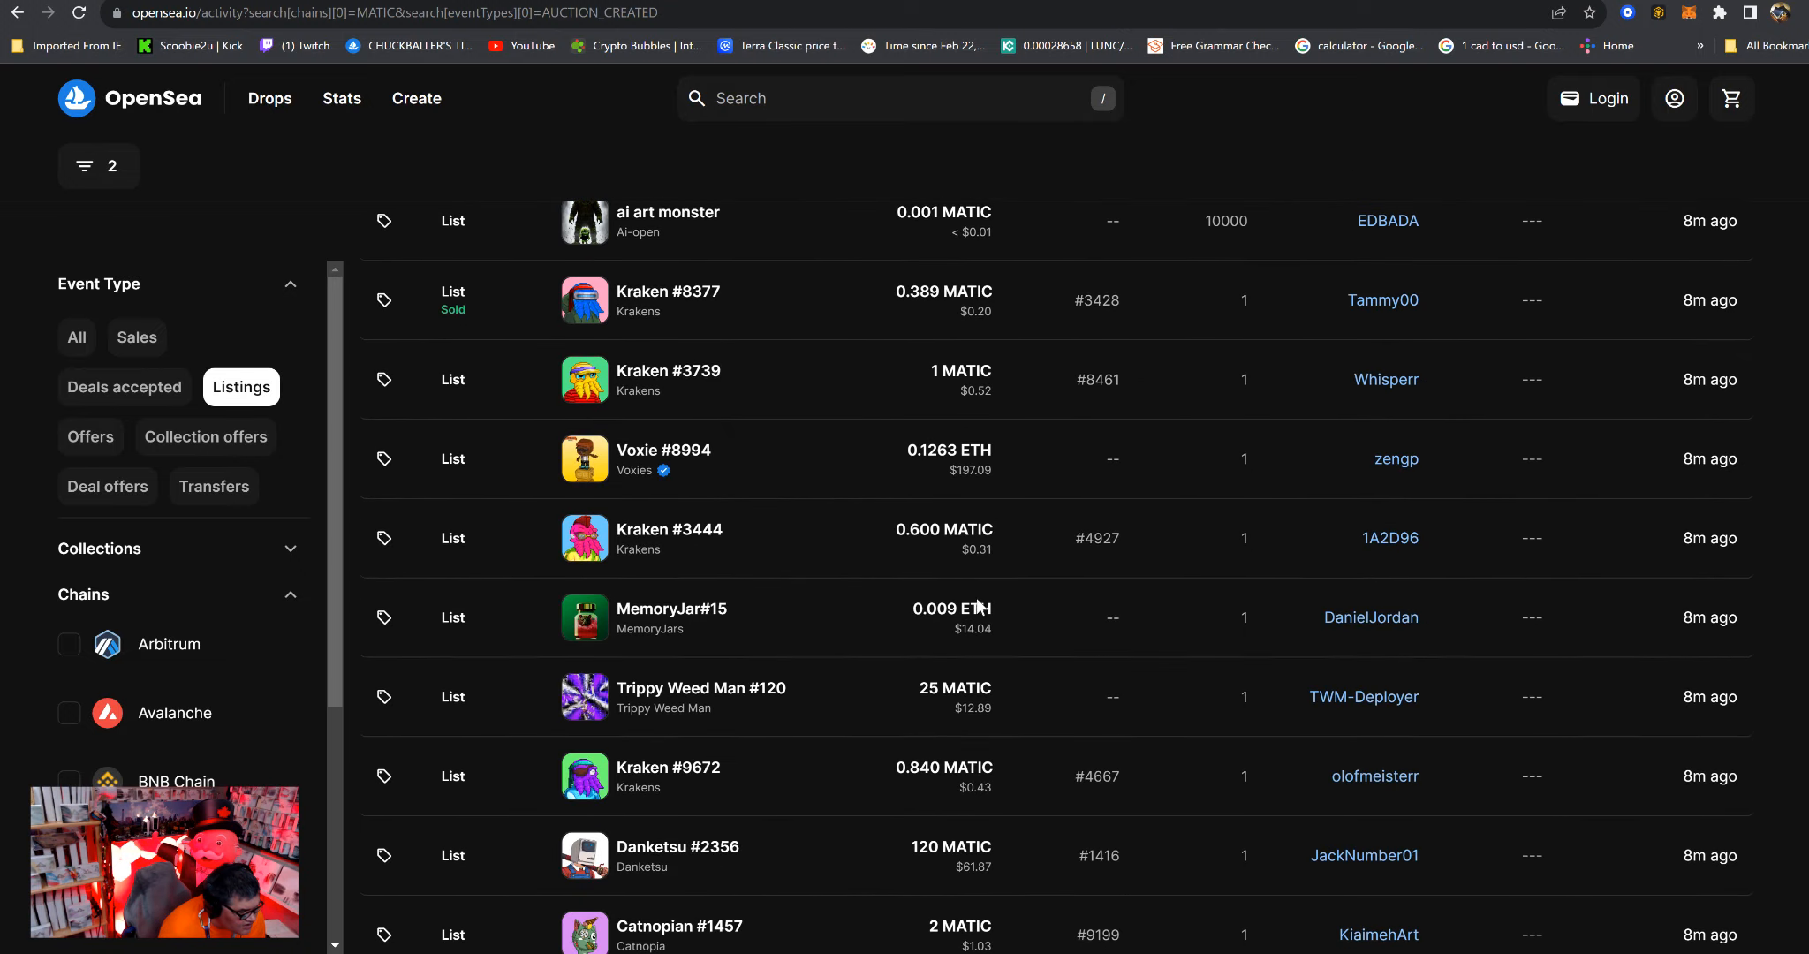
pyautogui.scroll(-3)
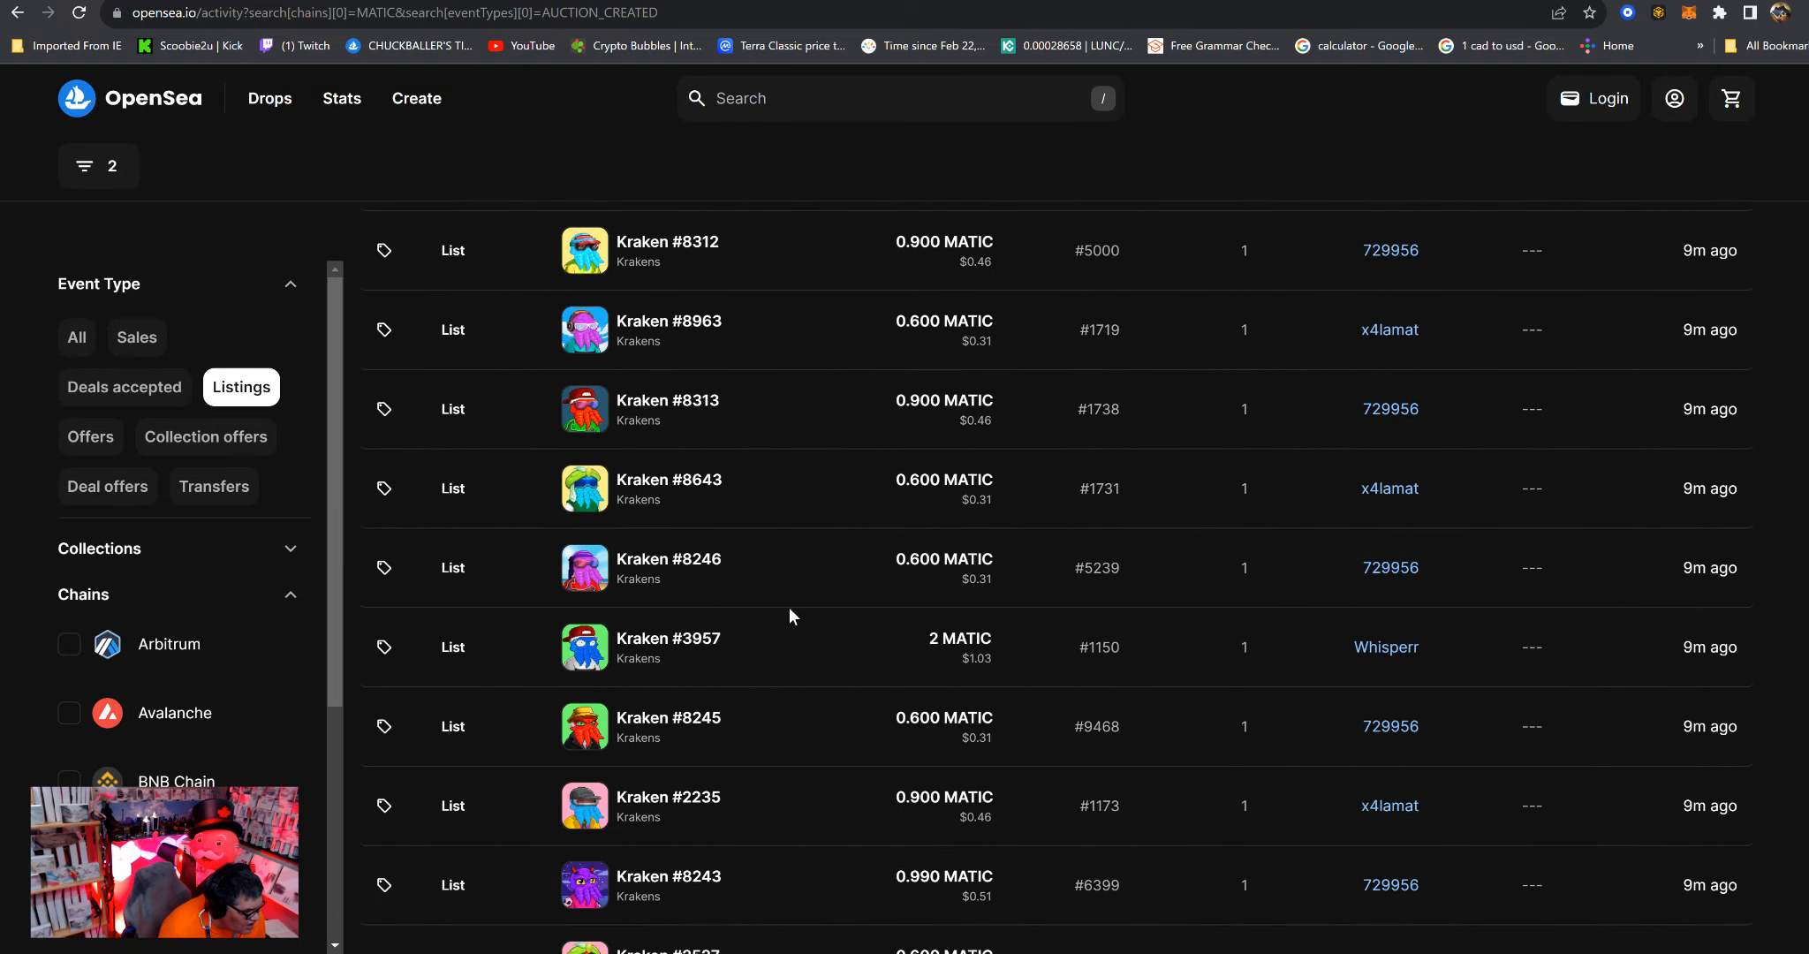
pyautogui.scroll(-3)
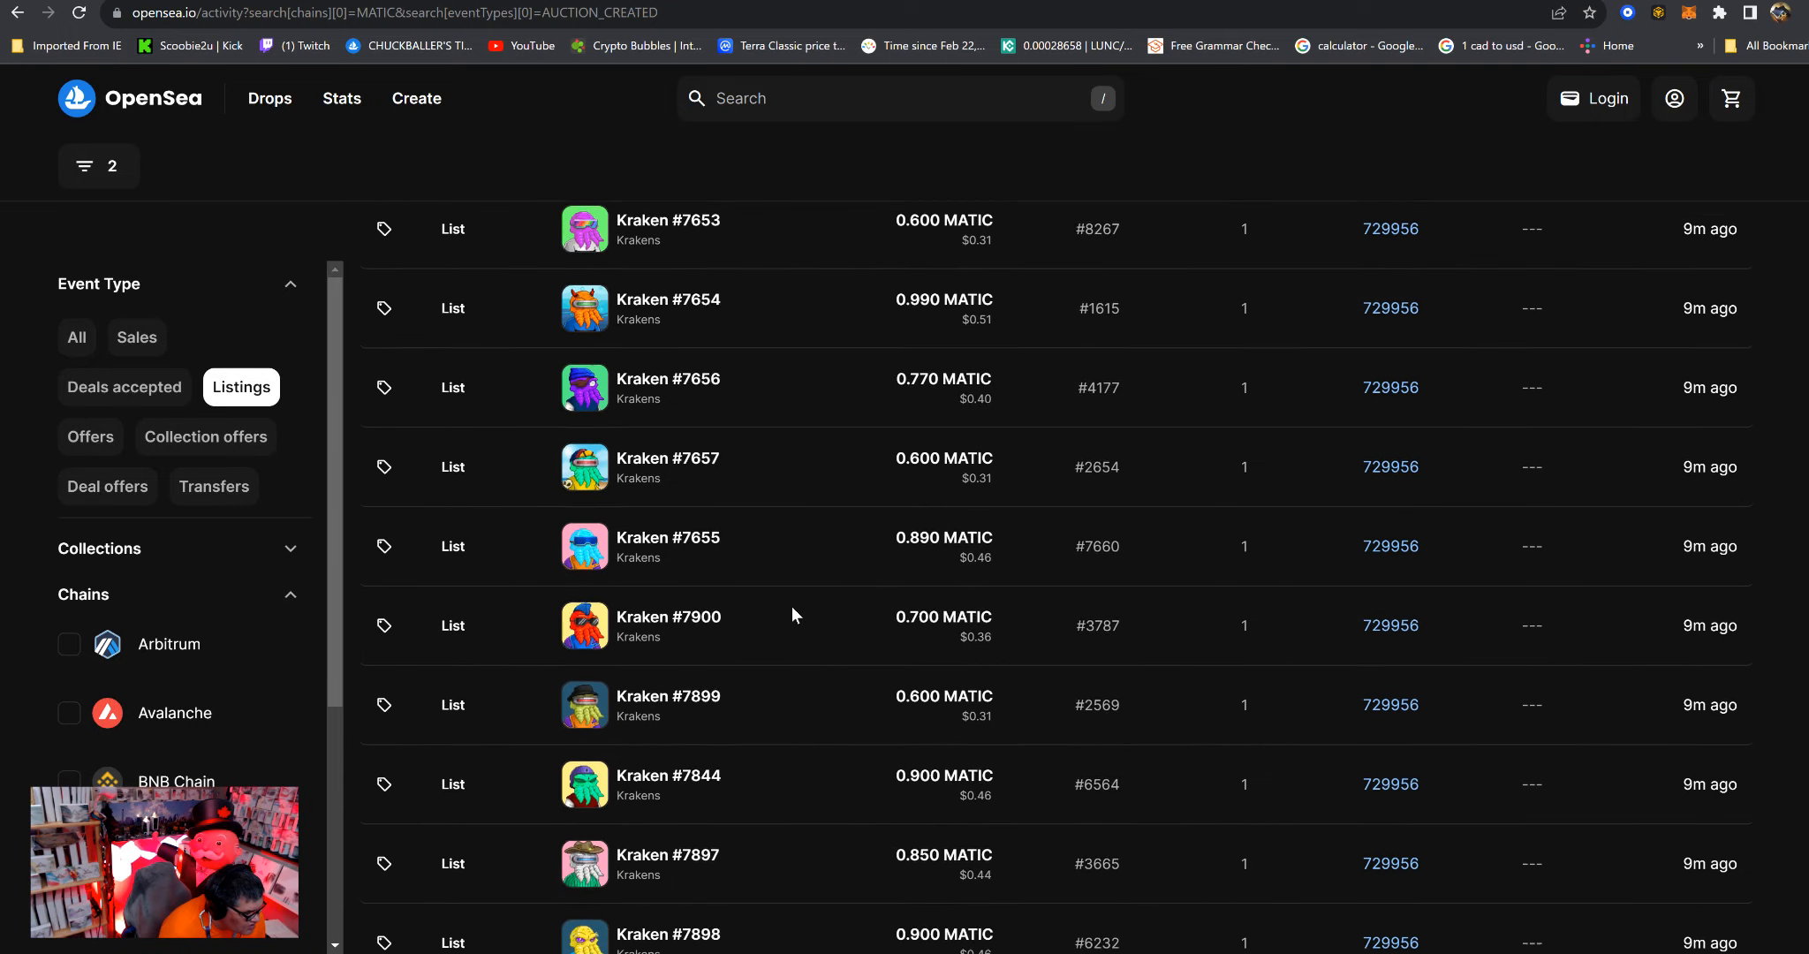
pyautogui.scroll(-3)
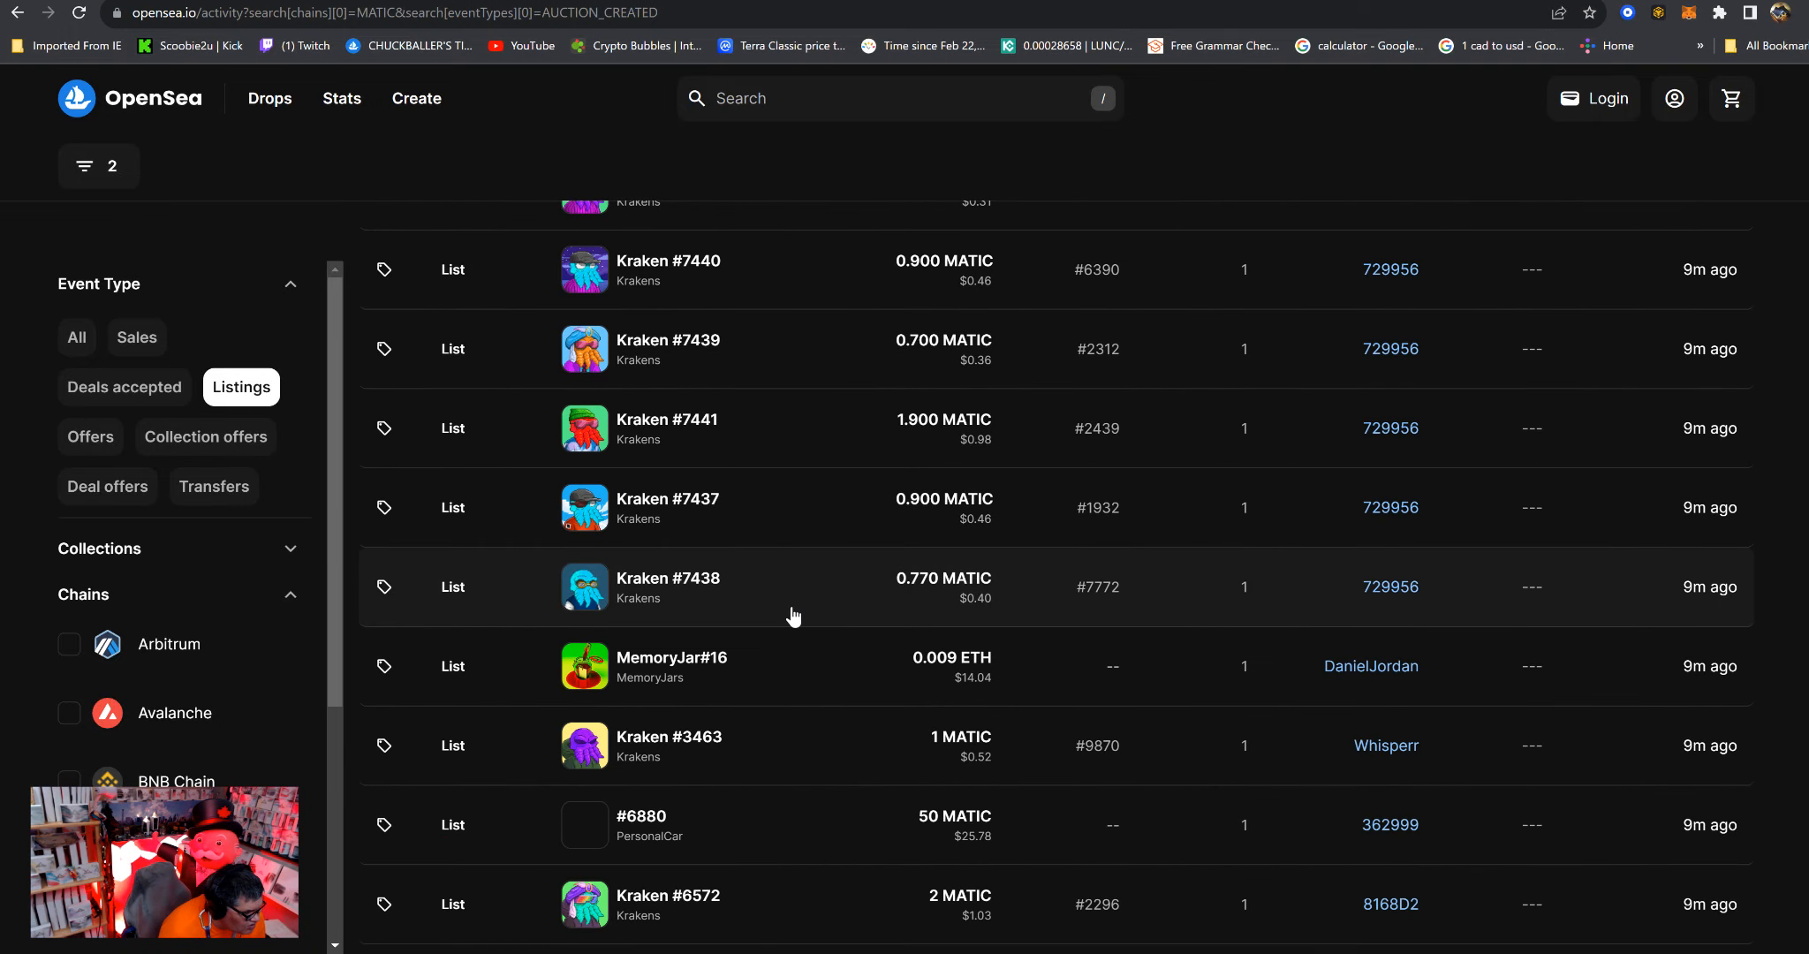
pyautogui.scroll(-3)
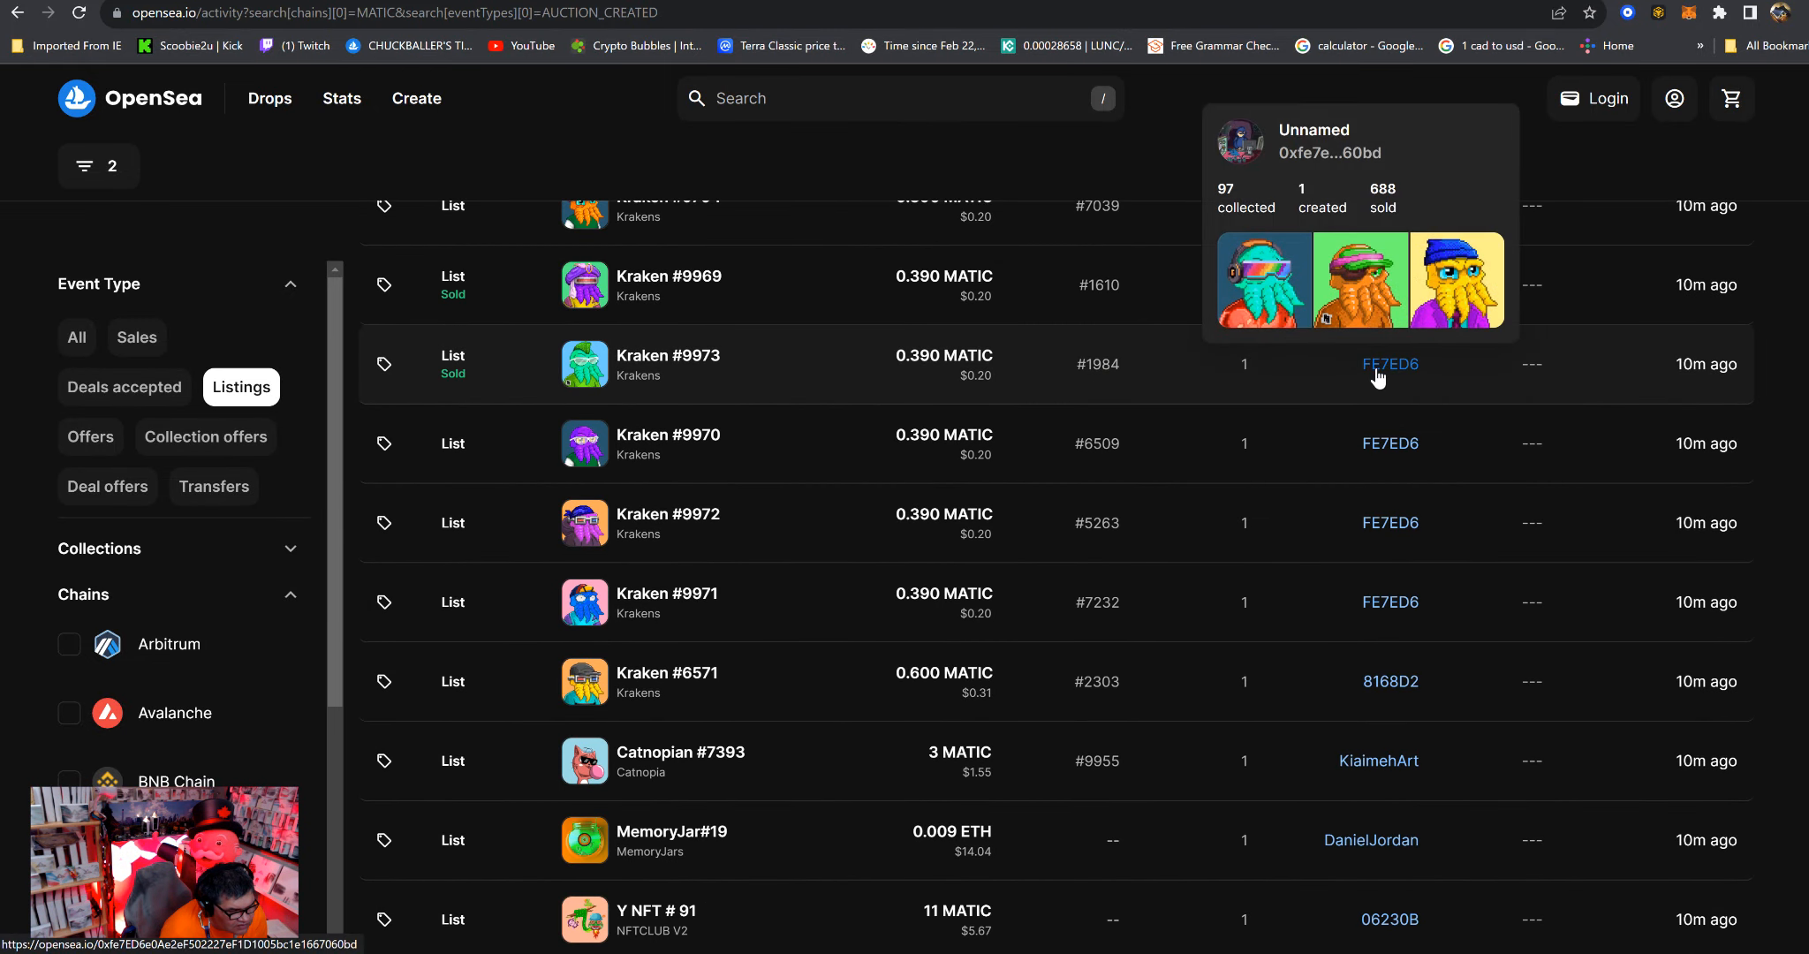
pyautogui.moveTo(827, 541)
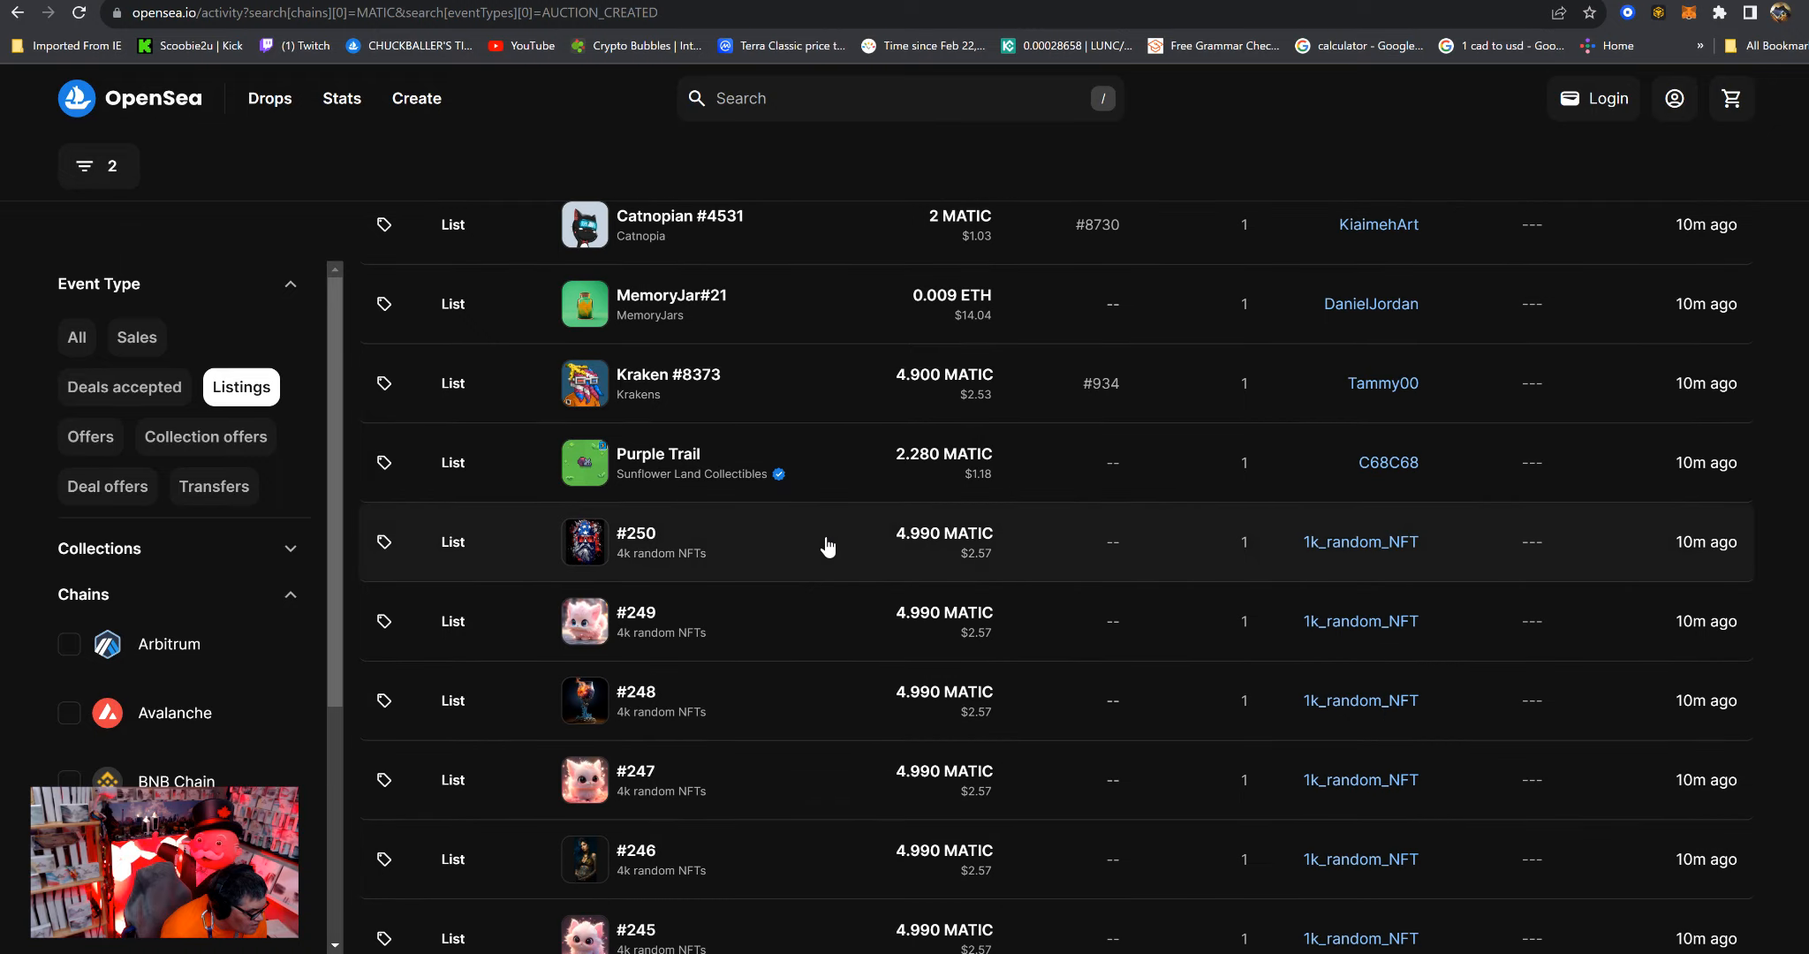
pyautogui.scroll(-3)
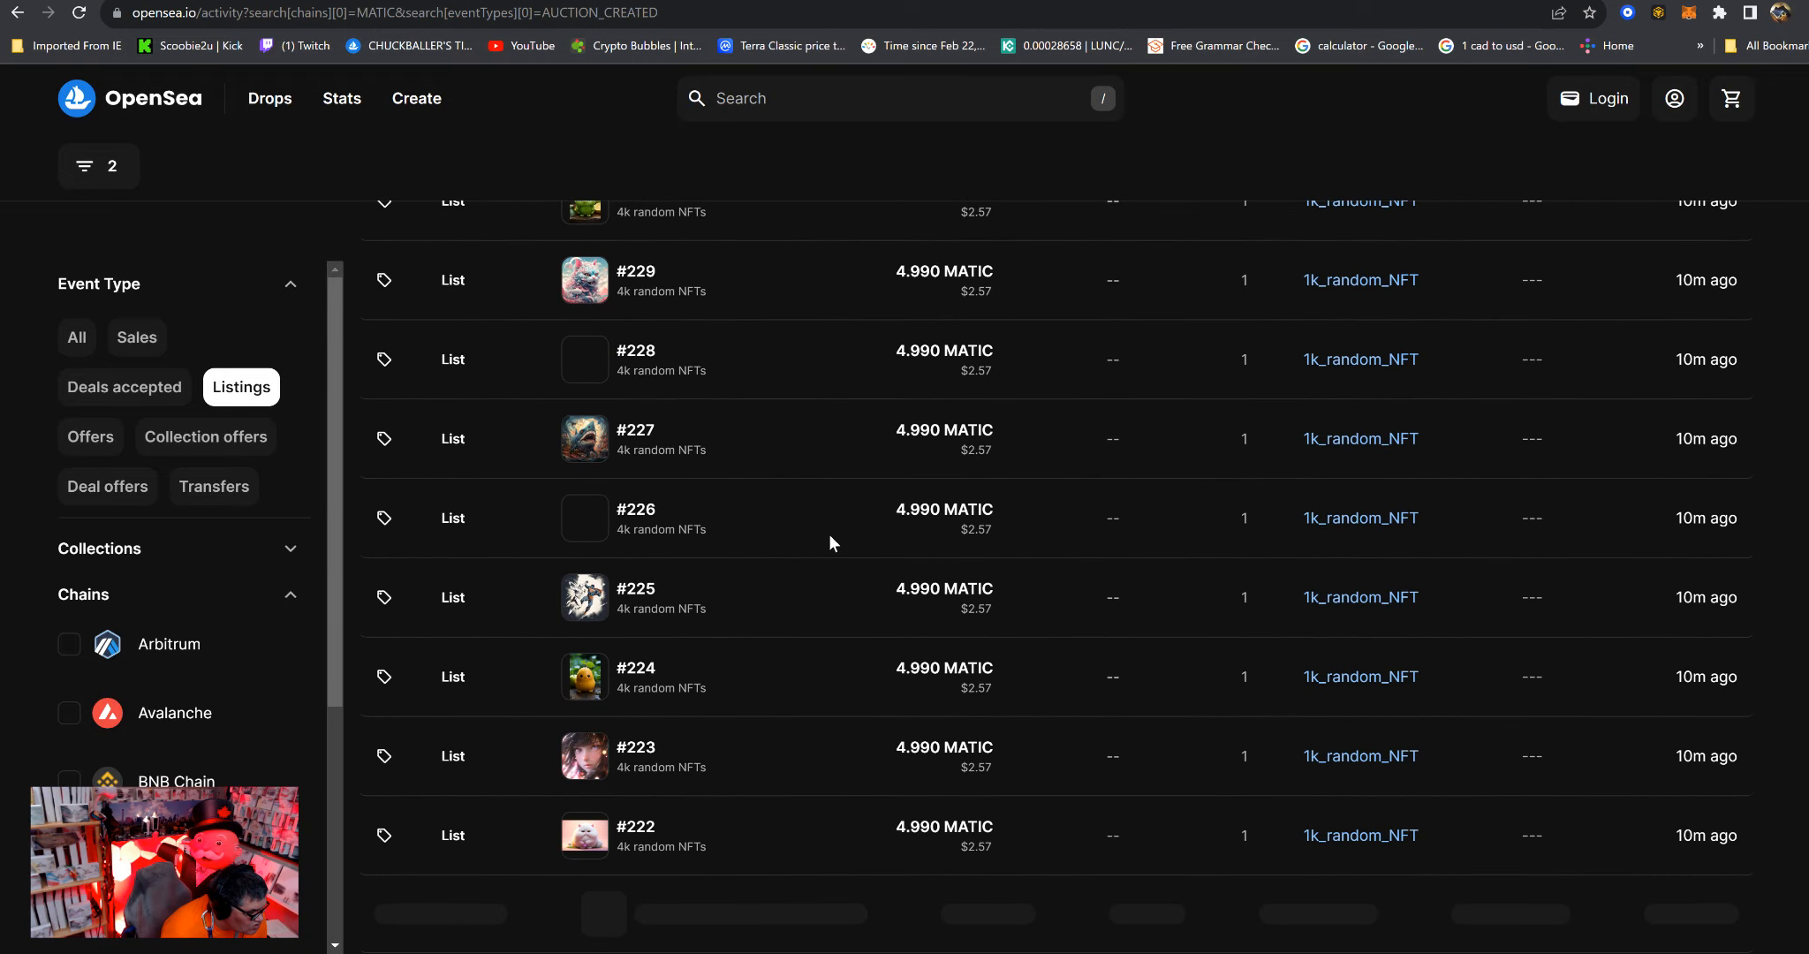
pyautogui.scroll(-3)
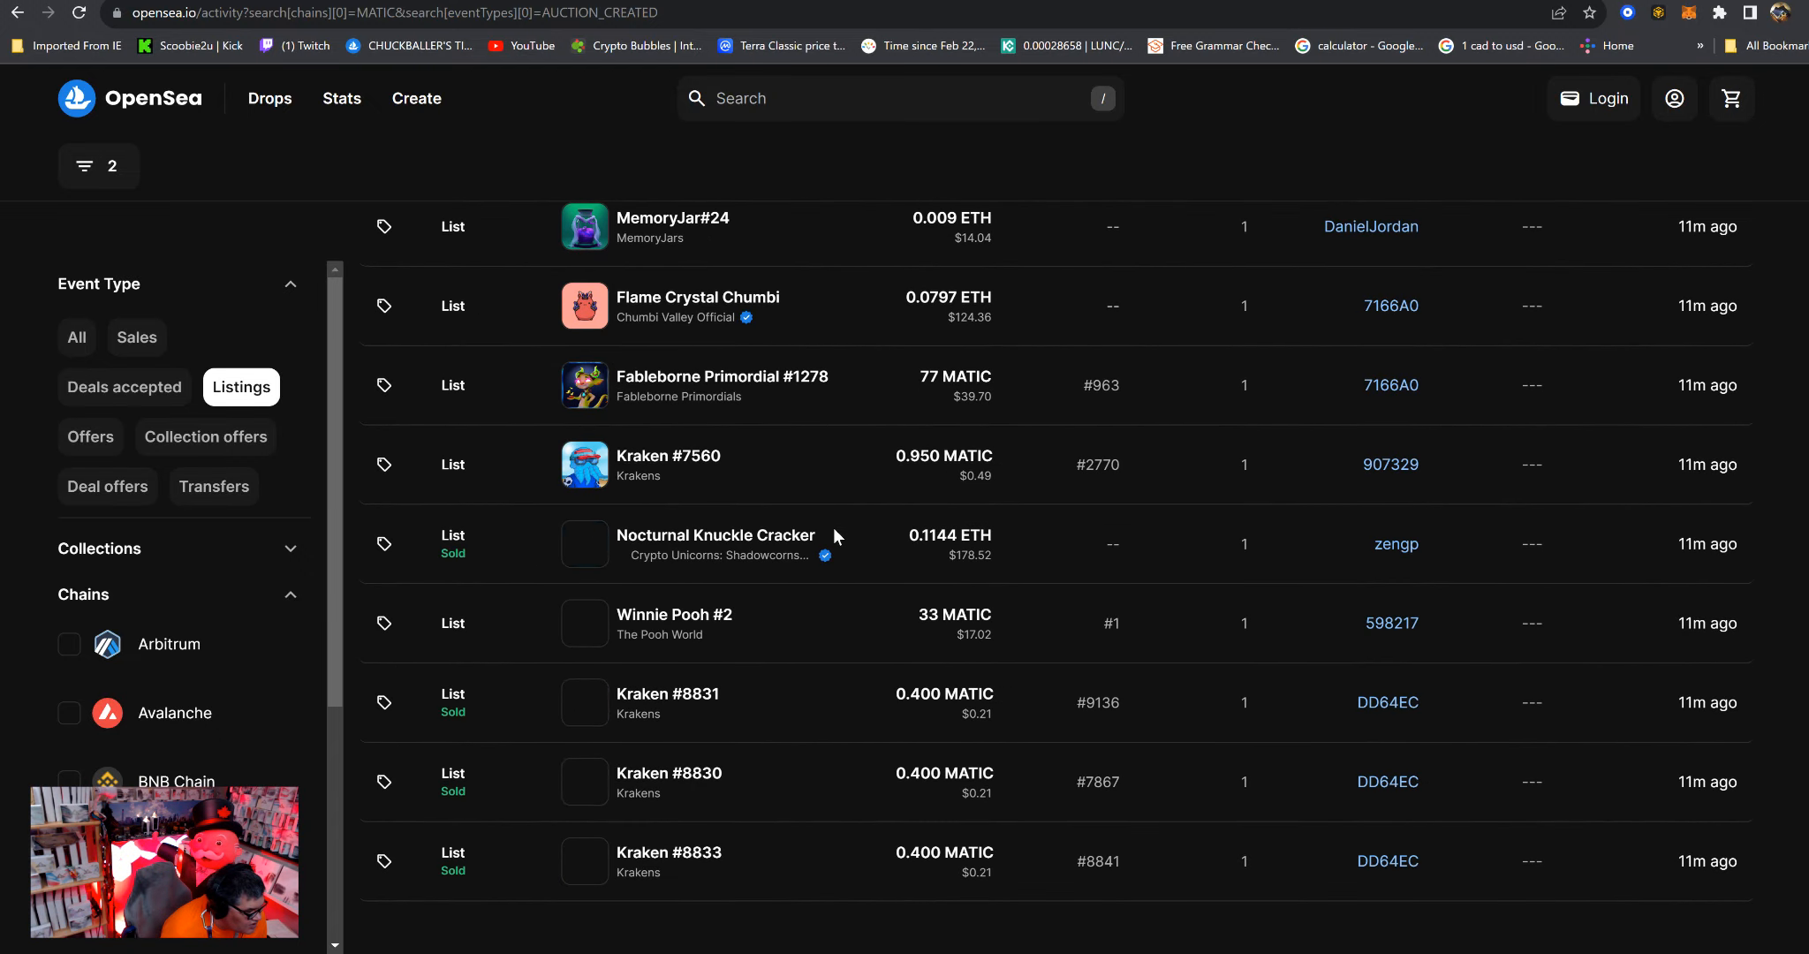
pyautogui.scroll(-3)
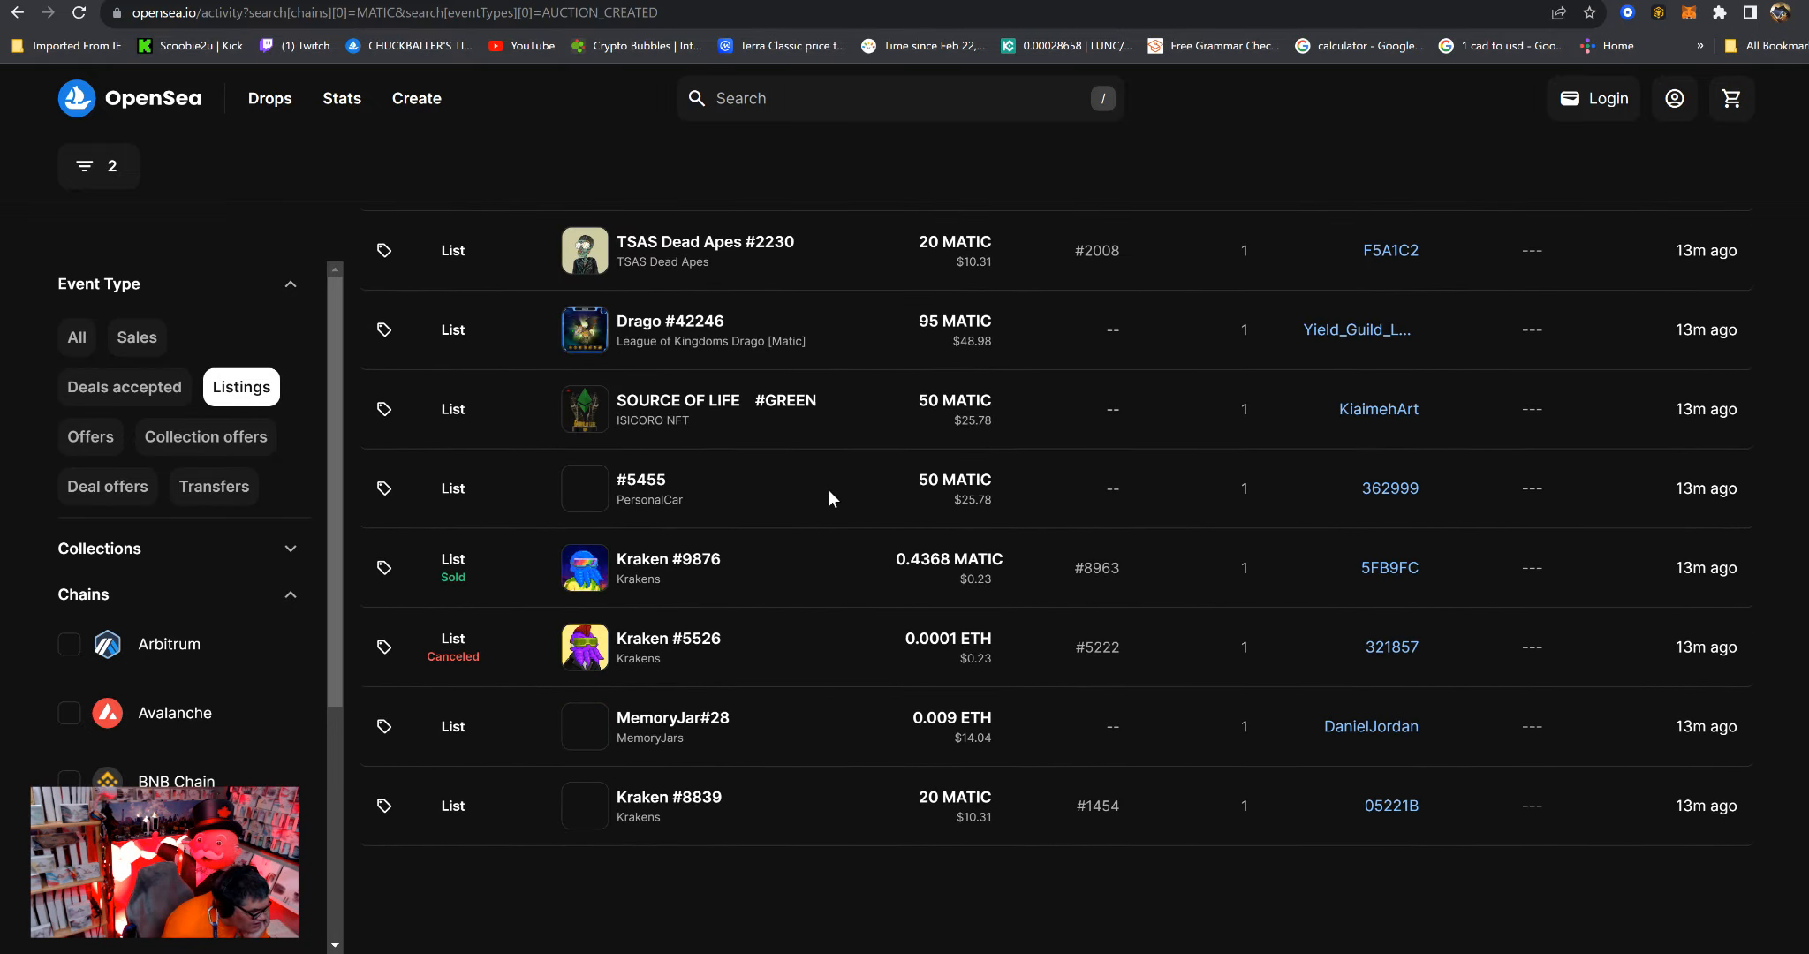
pyautogui.scroll(-3)
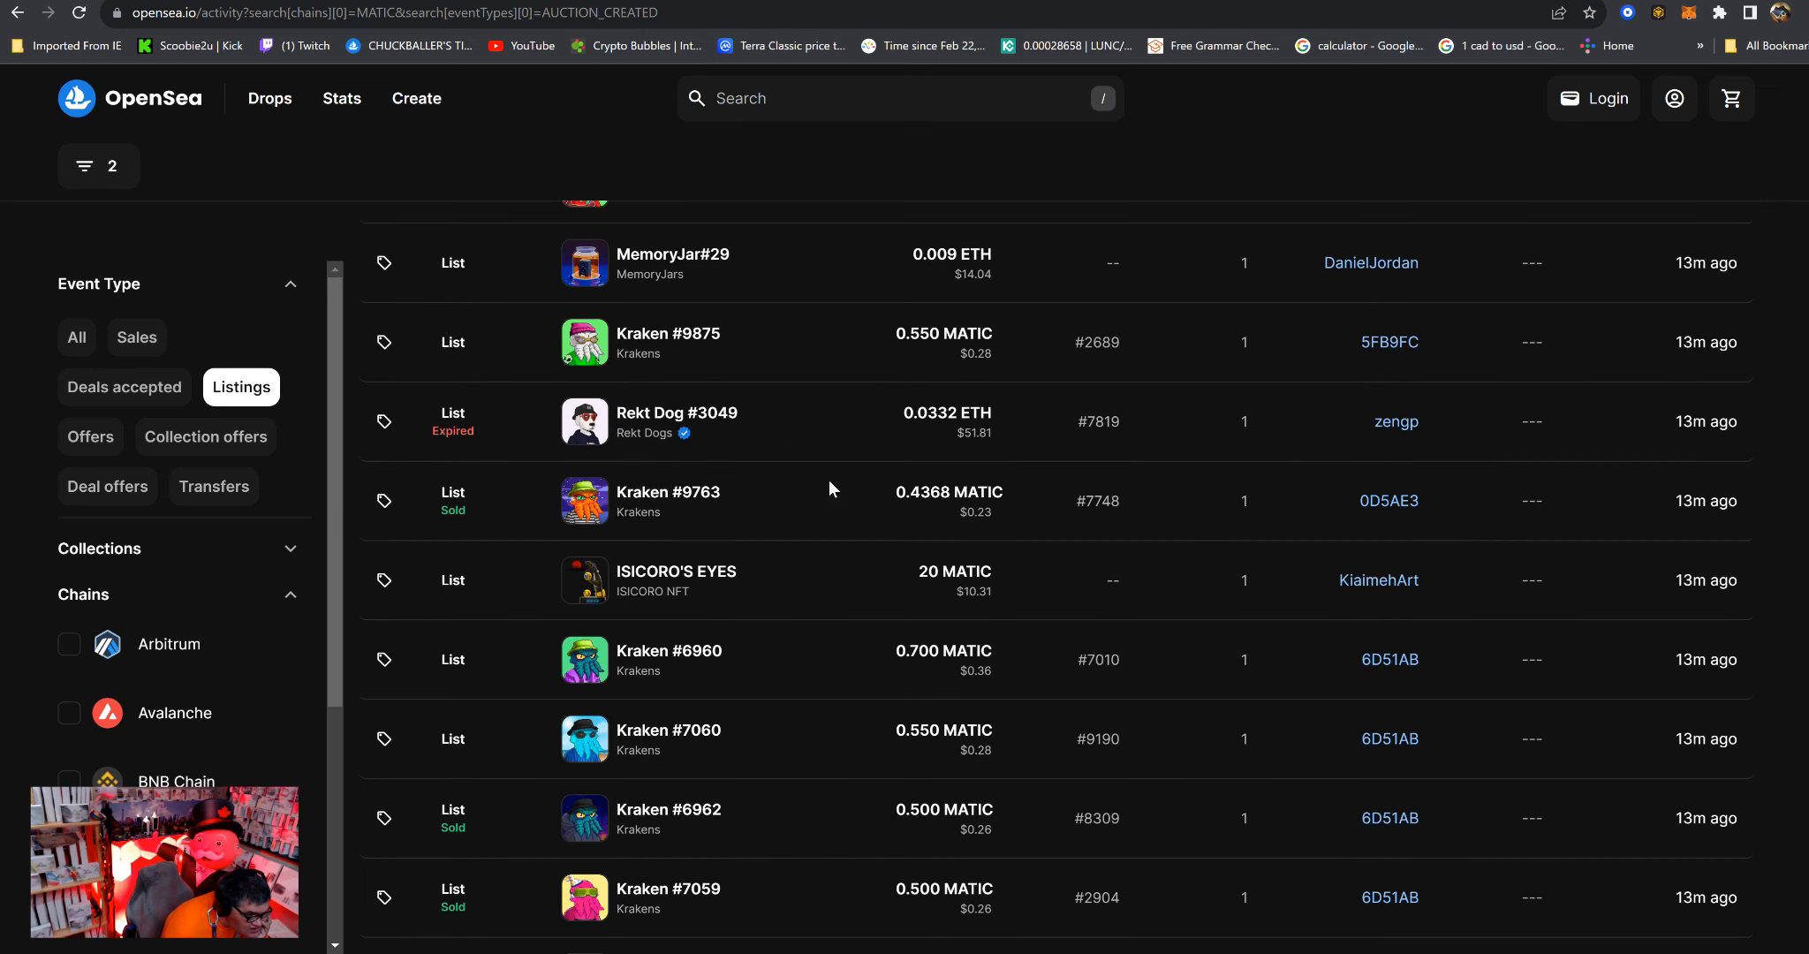
pyautogui.moveTo(765, 503)
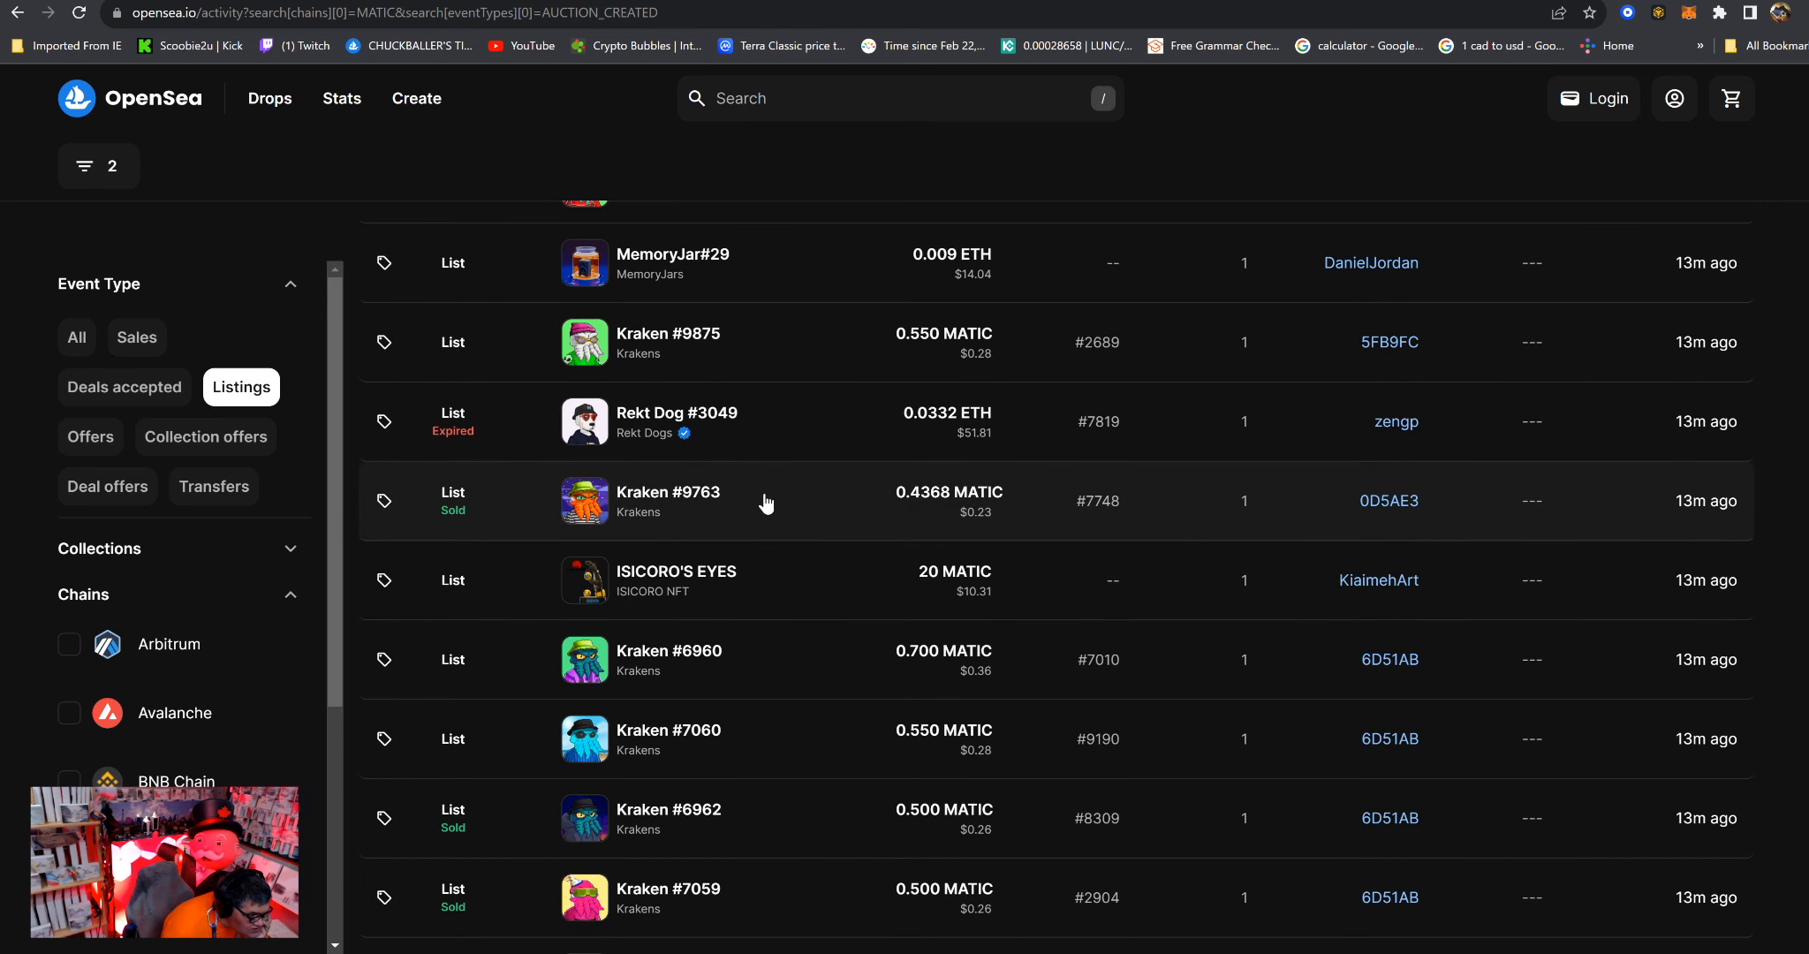
pyautogui.scroll(-3)
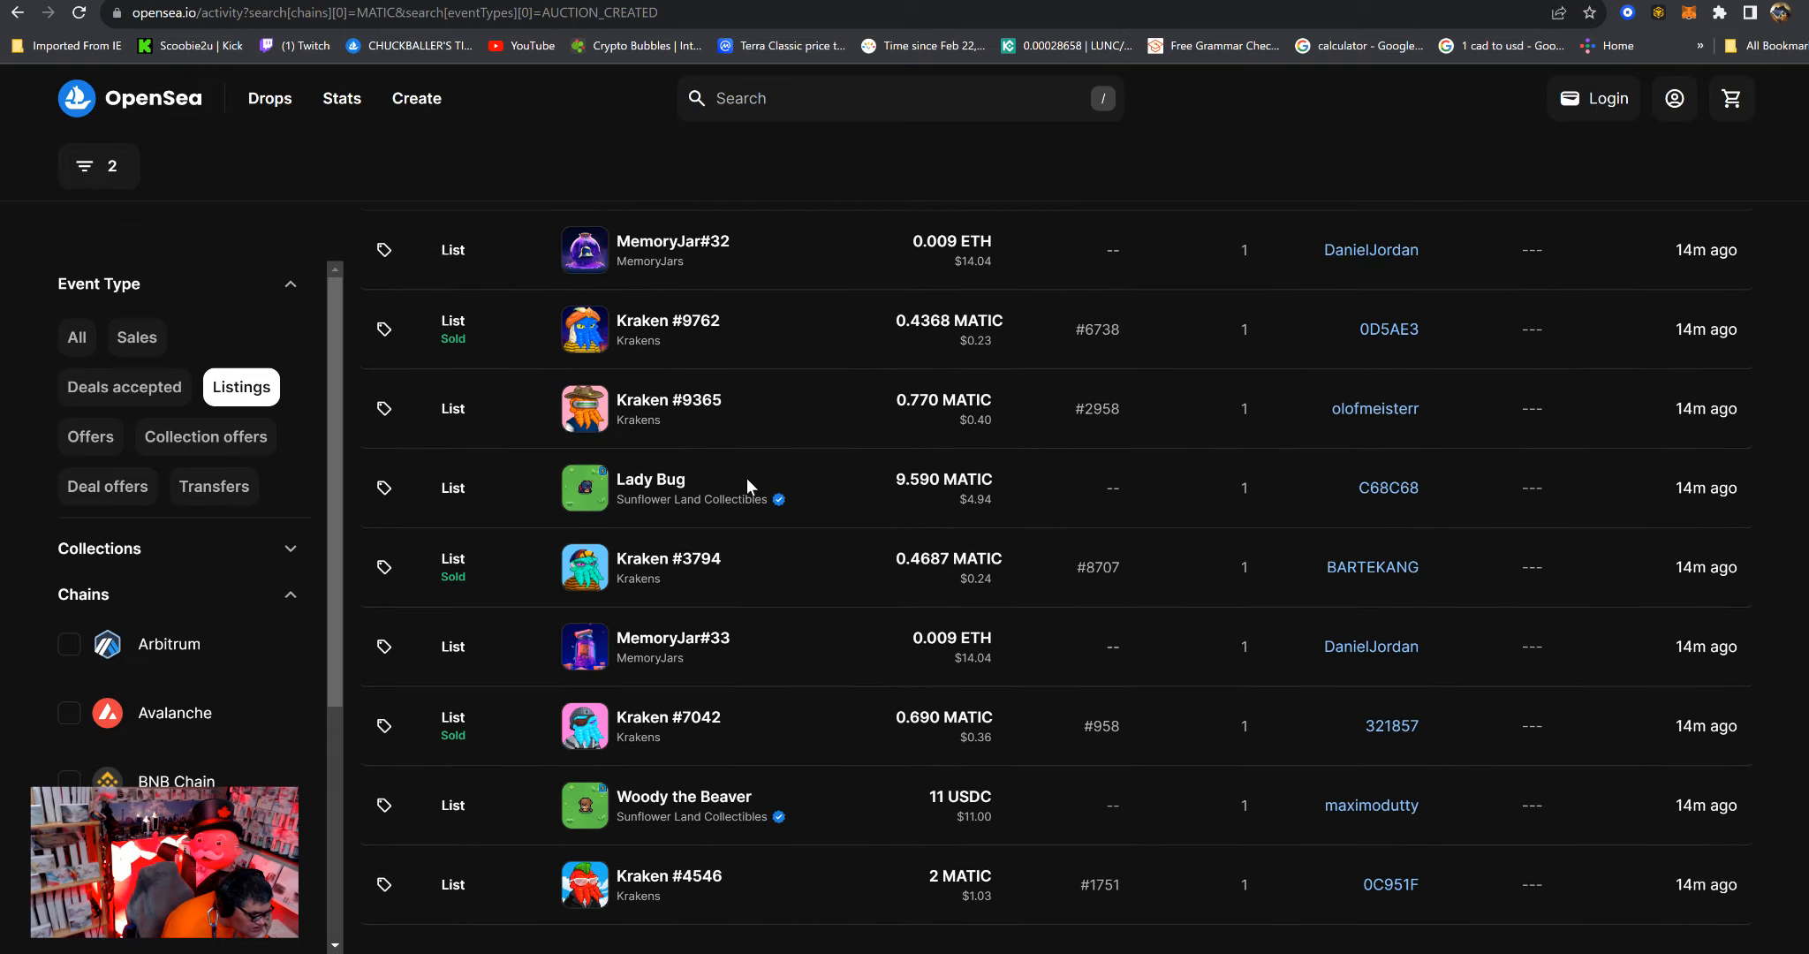
pyautogui.scroll(-3)
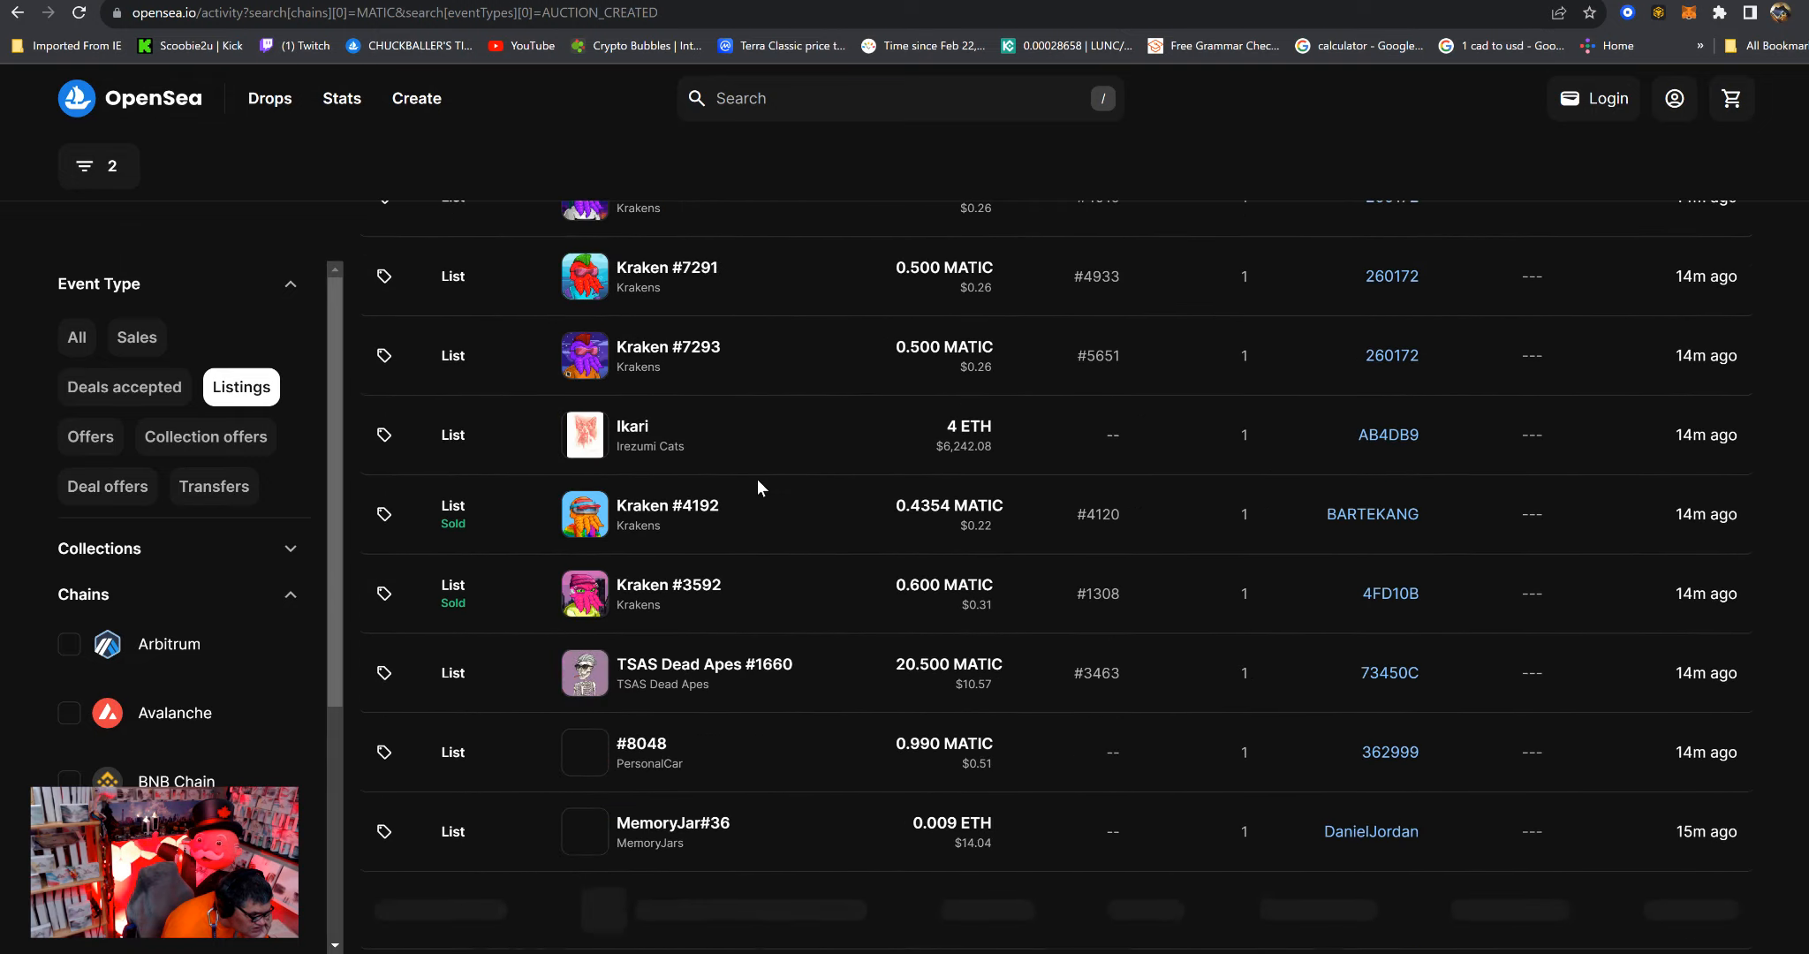
pyautogui.scroll(-3)
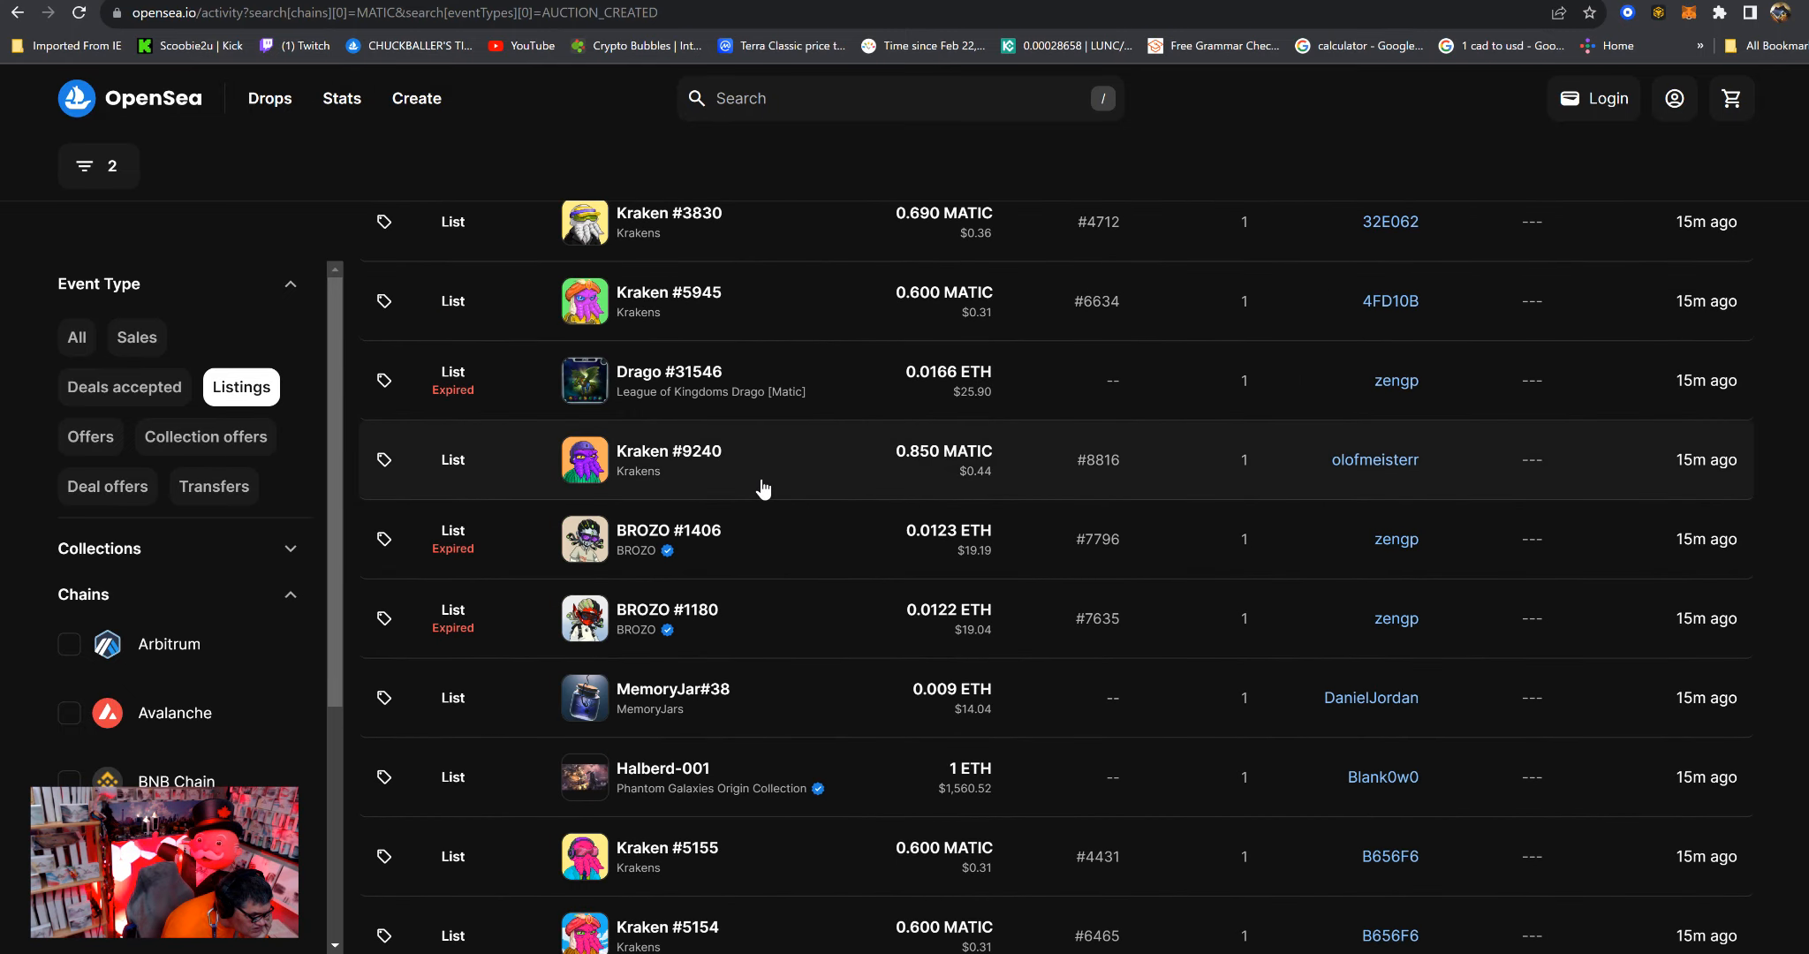
pyautogui.scroll(-3)
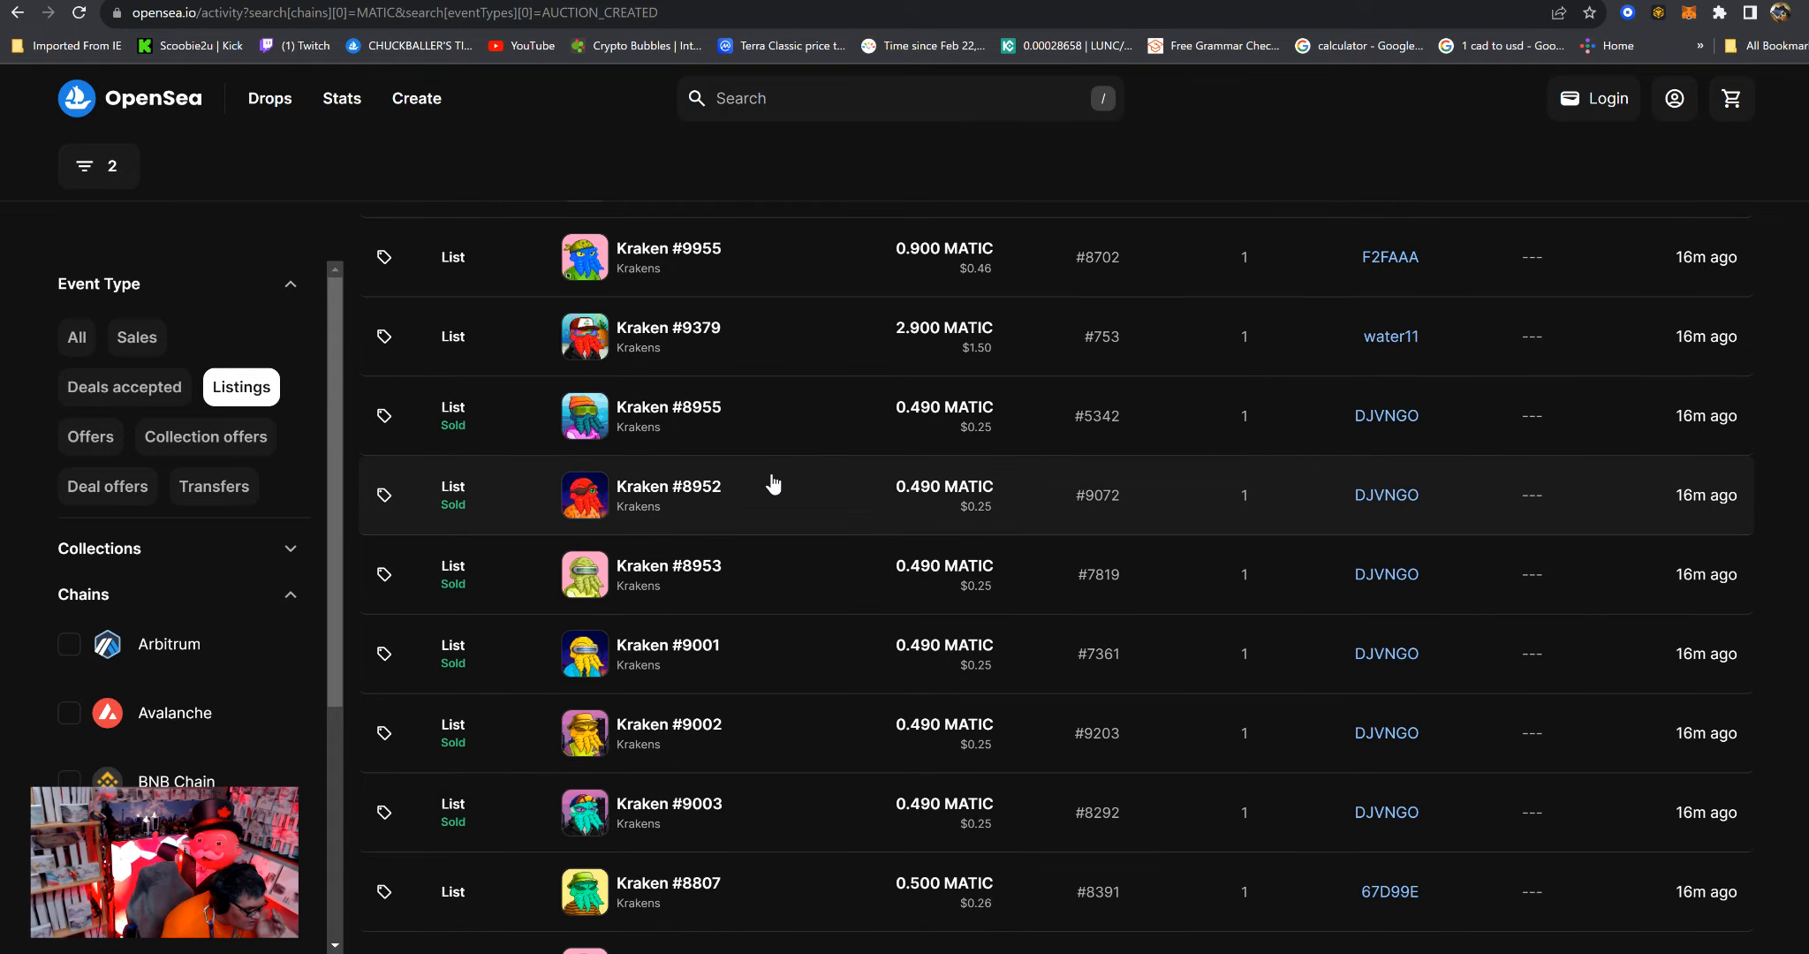
pyautogui.scroll(-3)
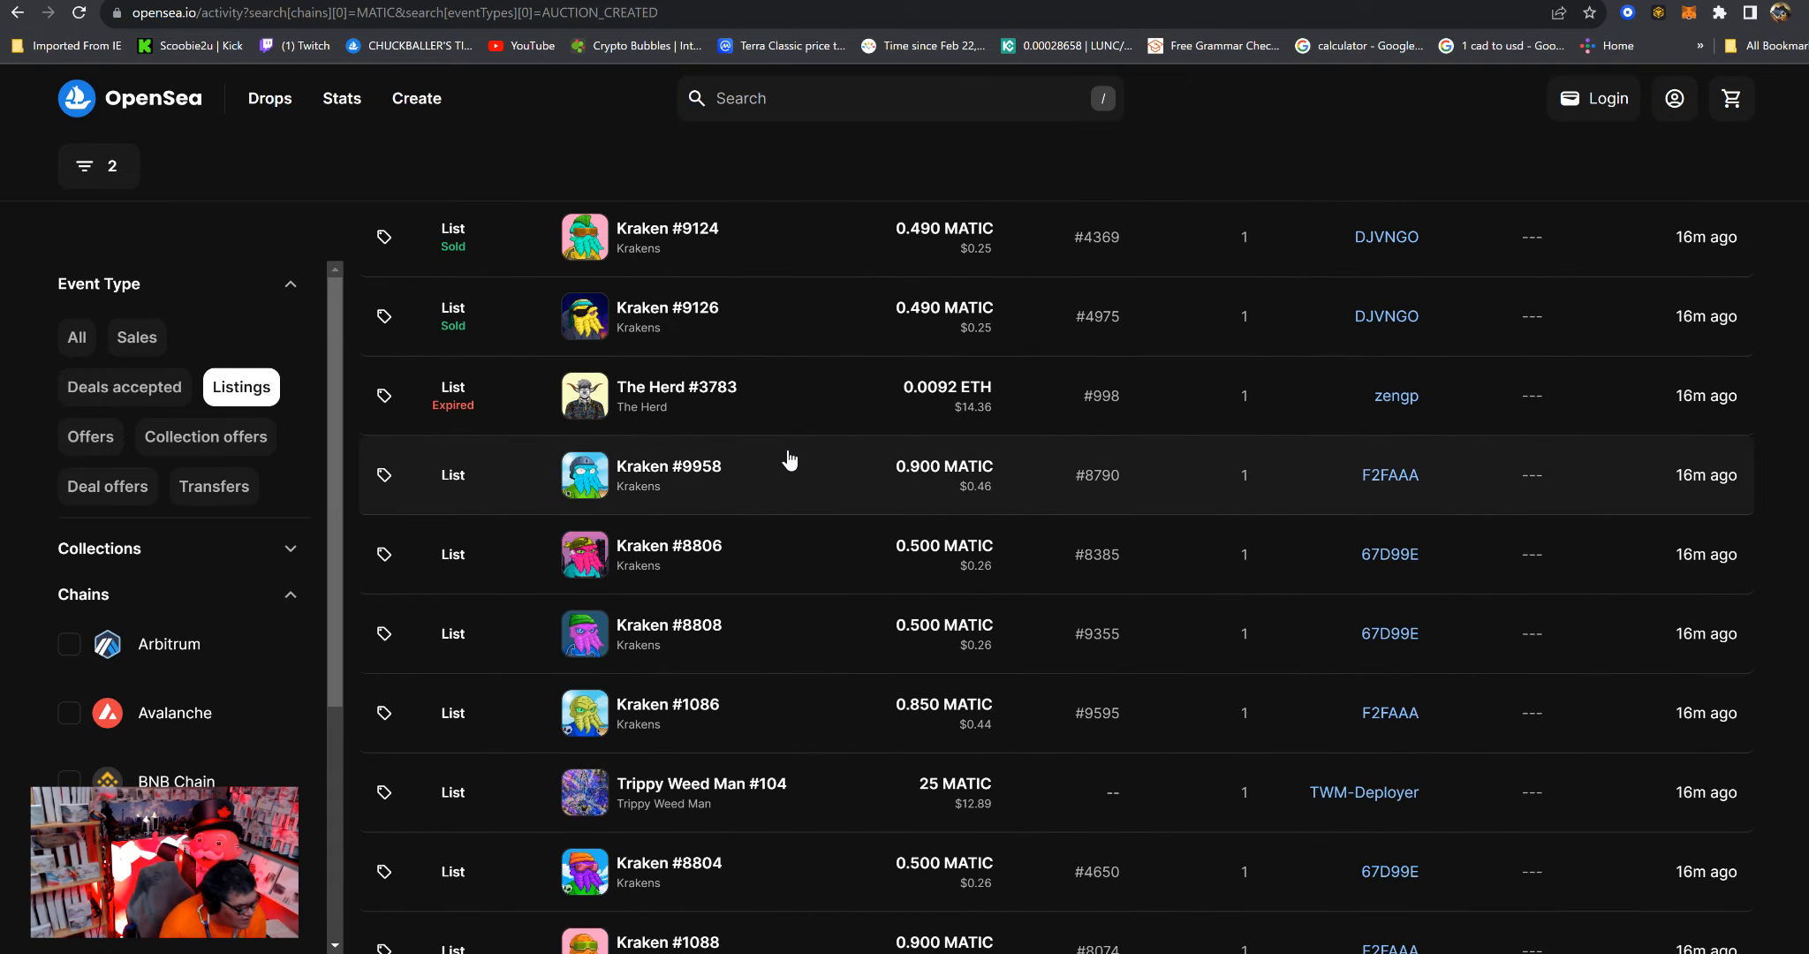
pyautogui.scroll(-3)
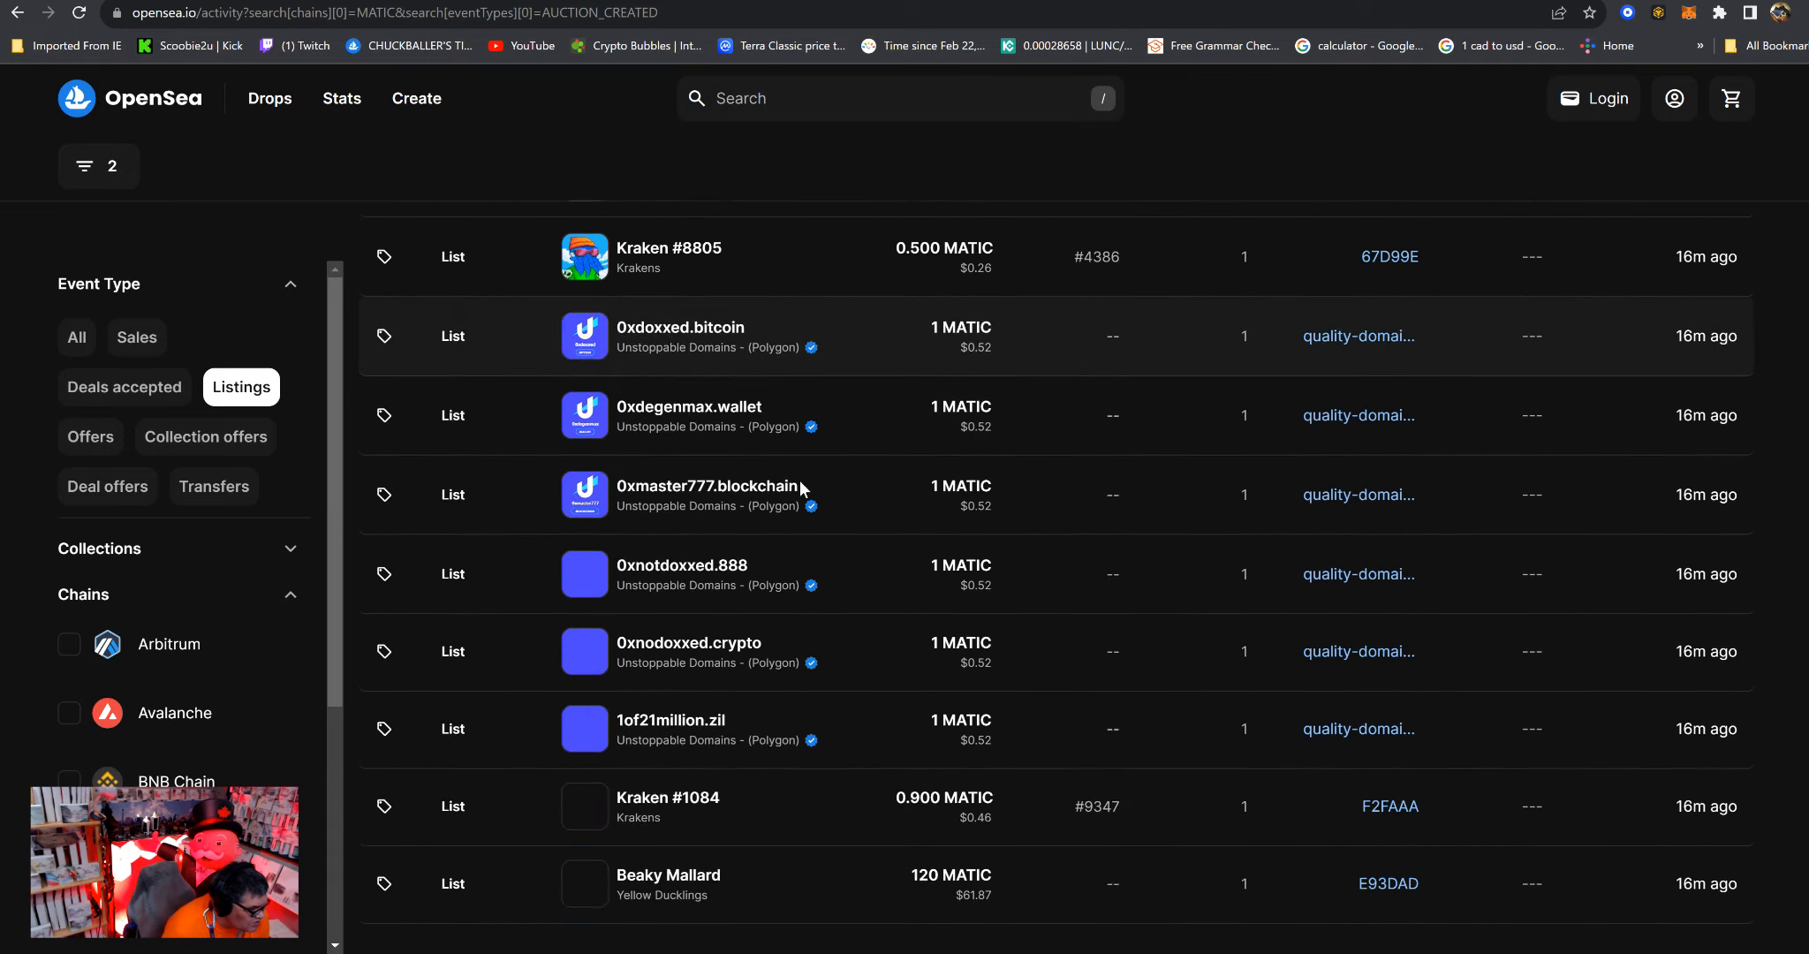
pyautogui.scroll(-3)
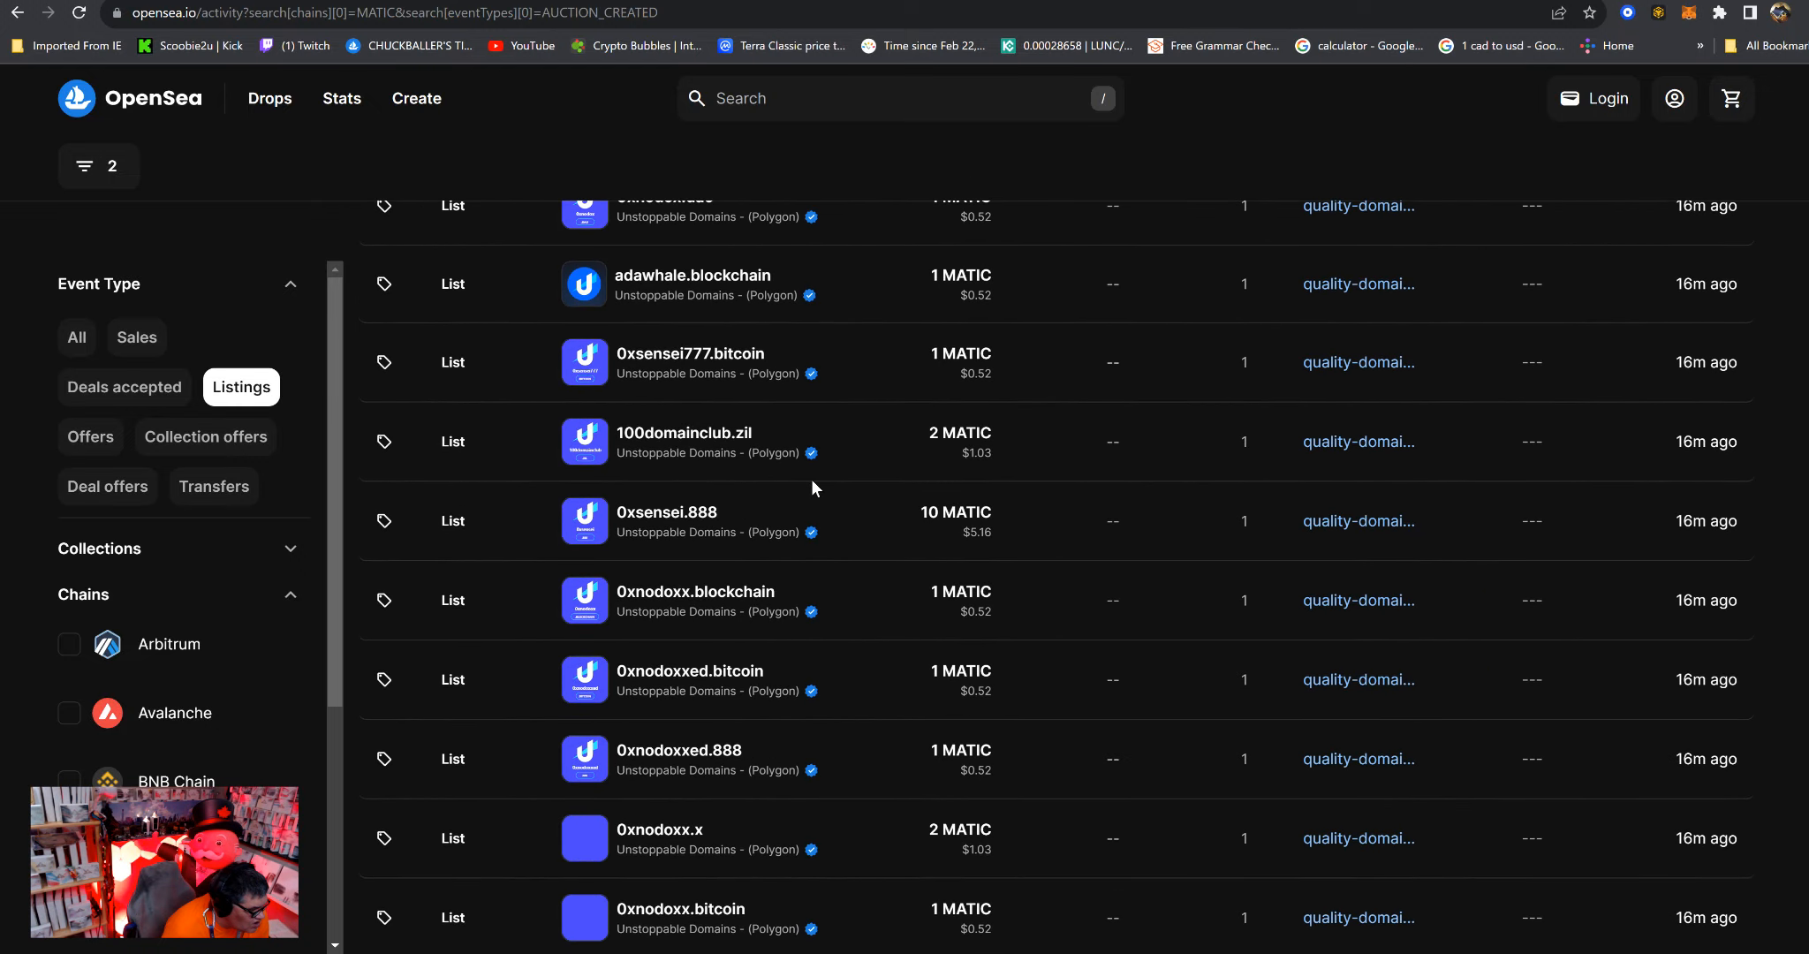
pyautogui.scroll(-3)
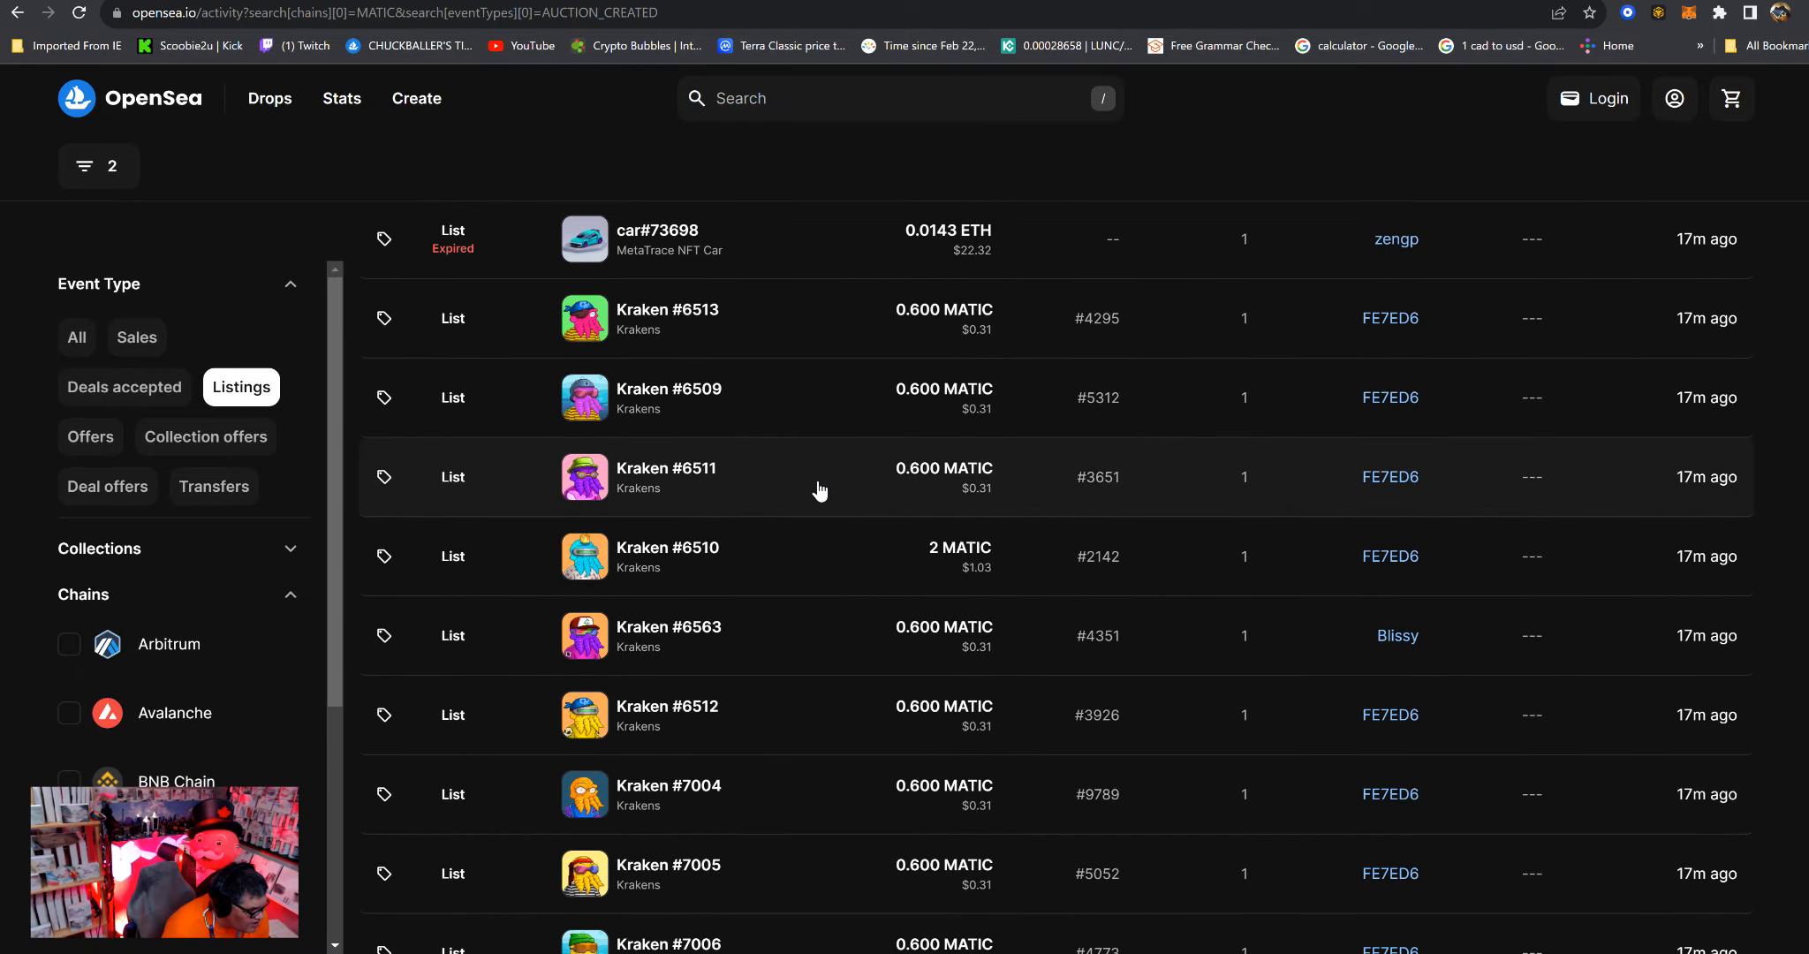
pyautogui.scroll(-3)
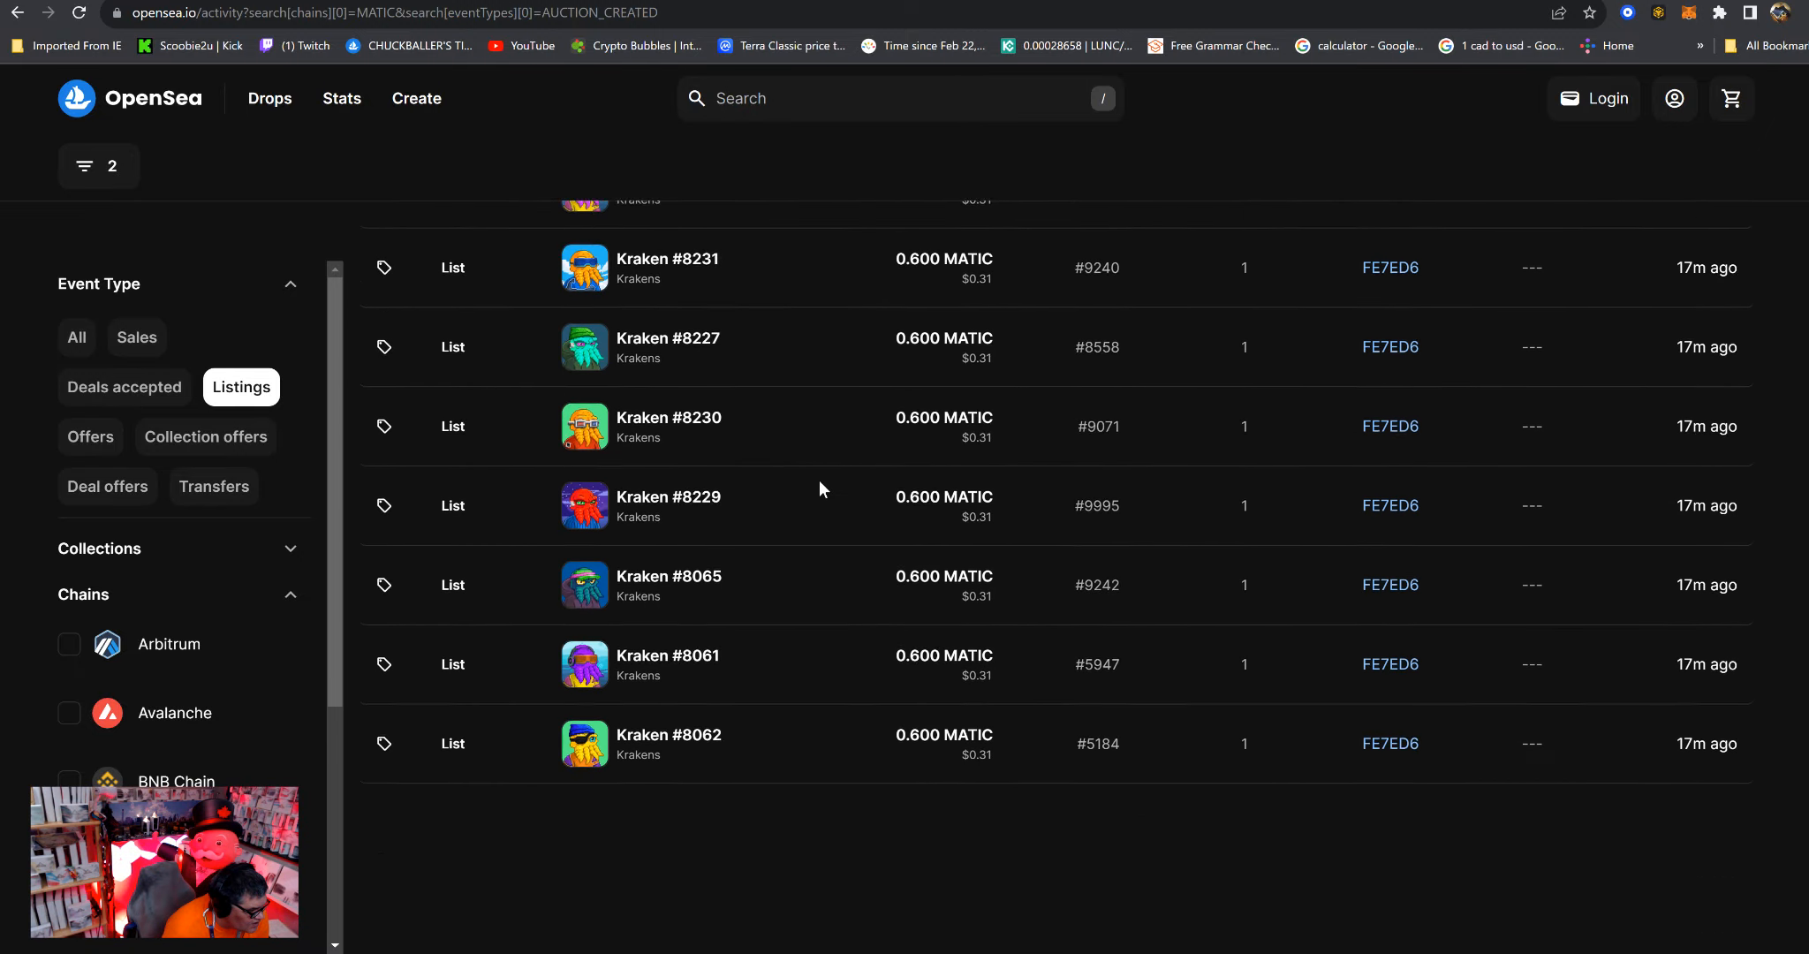
pyautogui.scroll(-3)
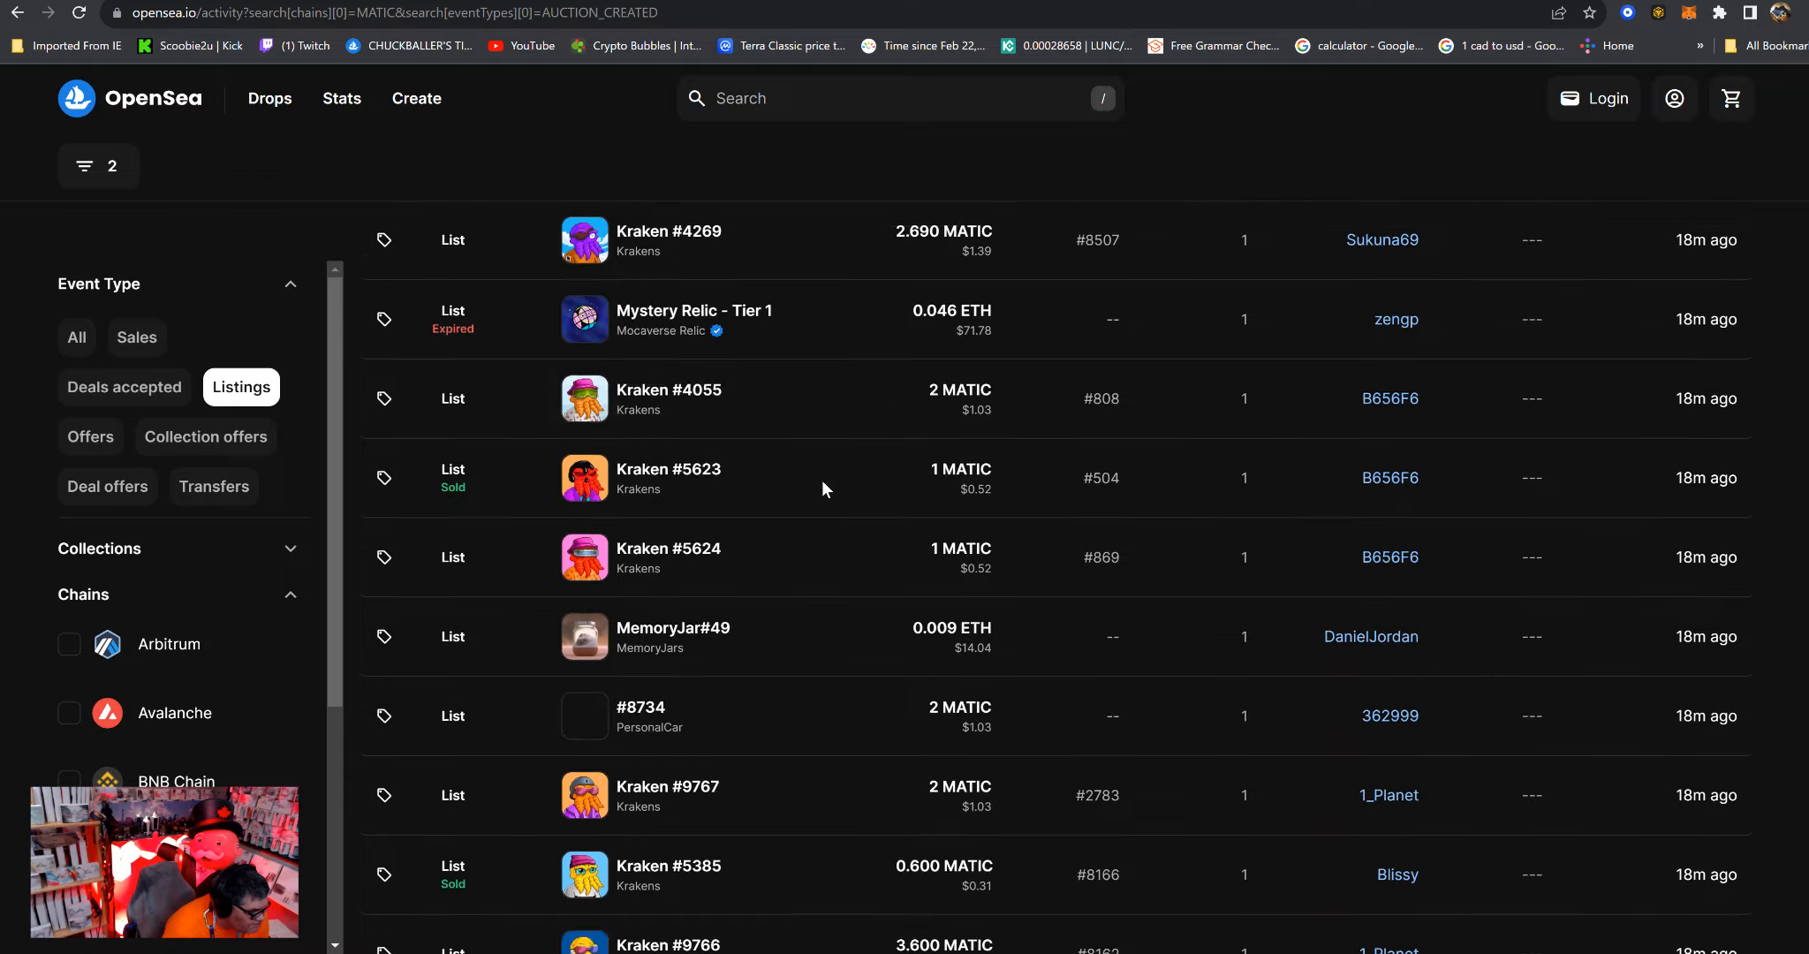
pyautogui.scroll(-3)
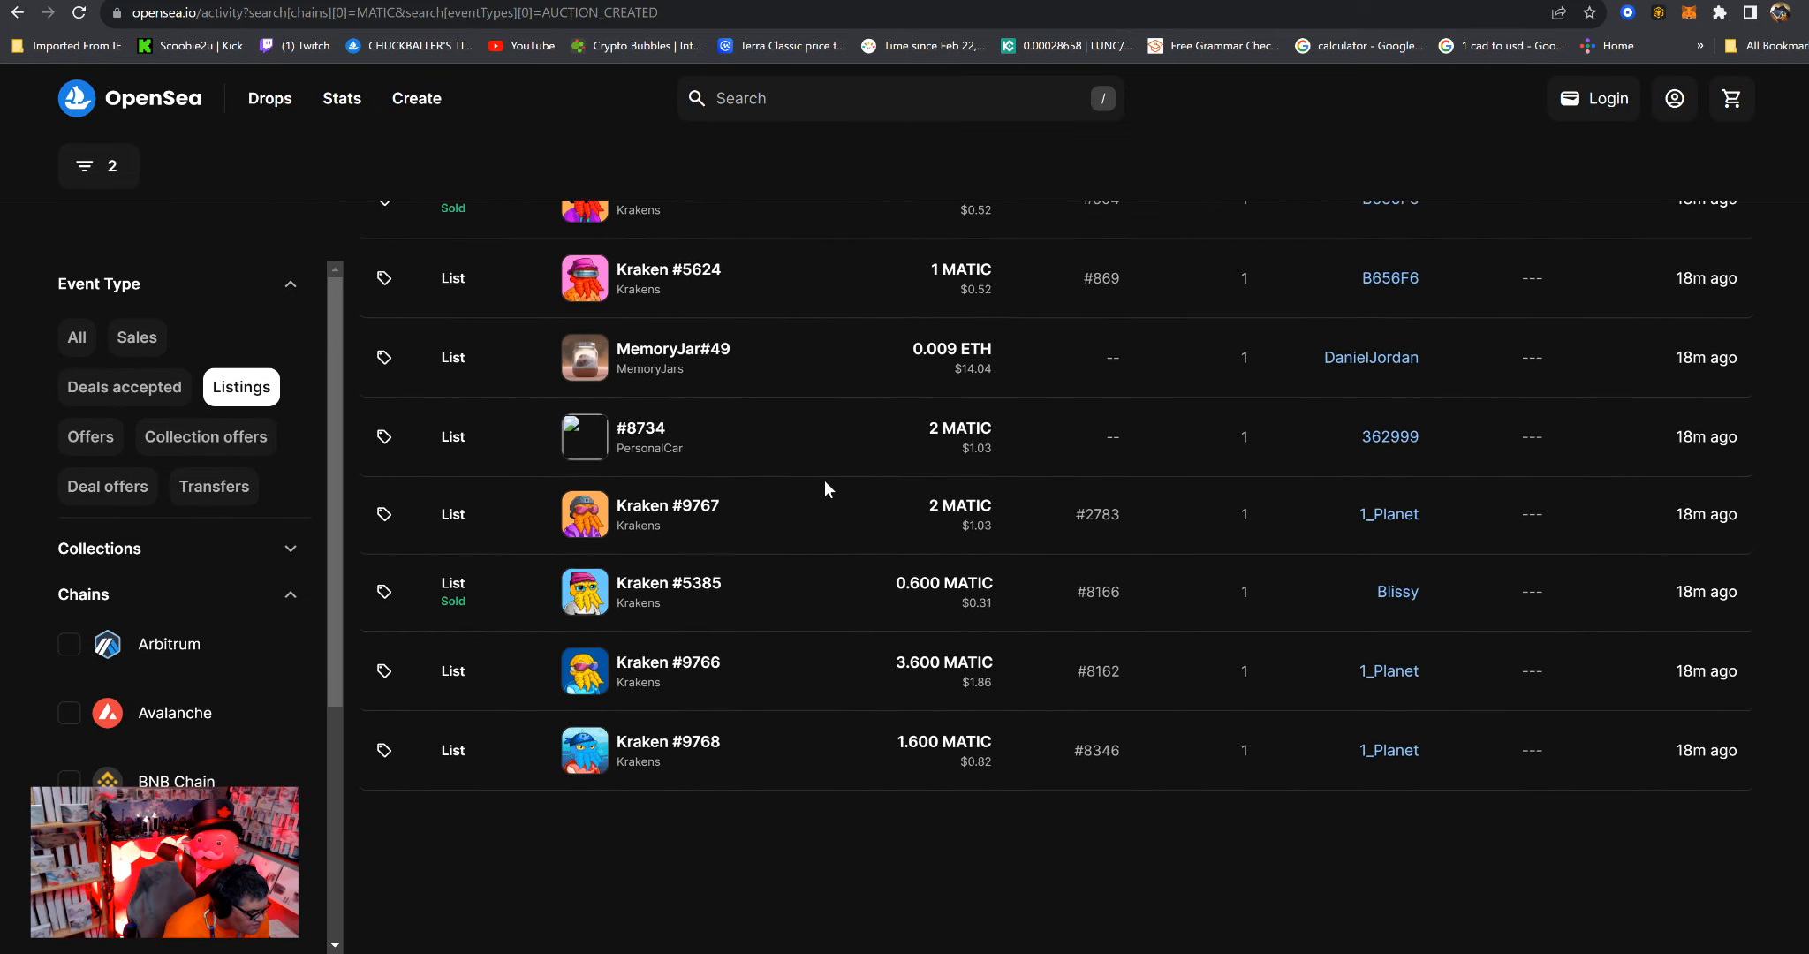
pyautogui.scroll(-3)
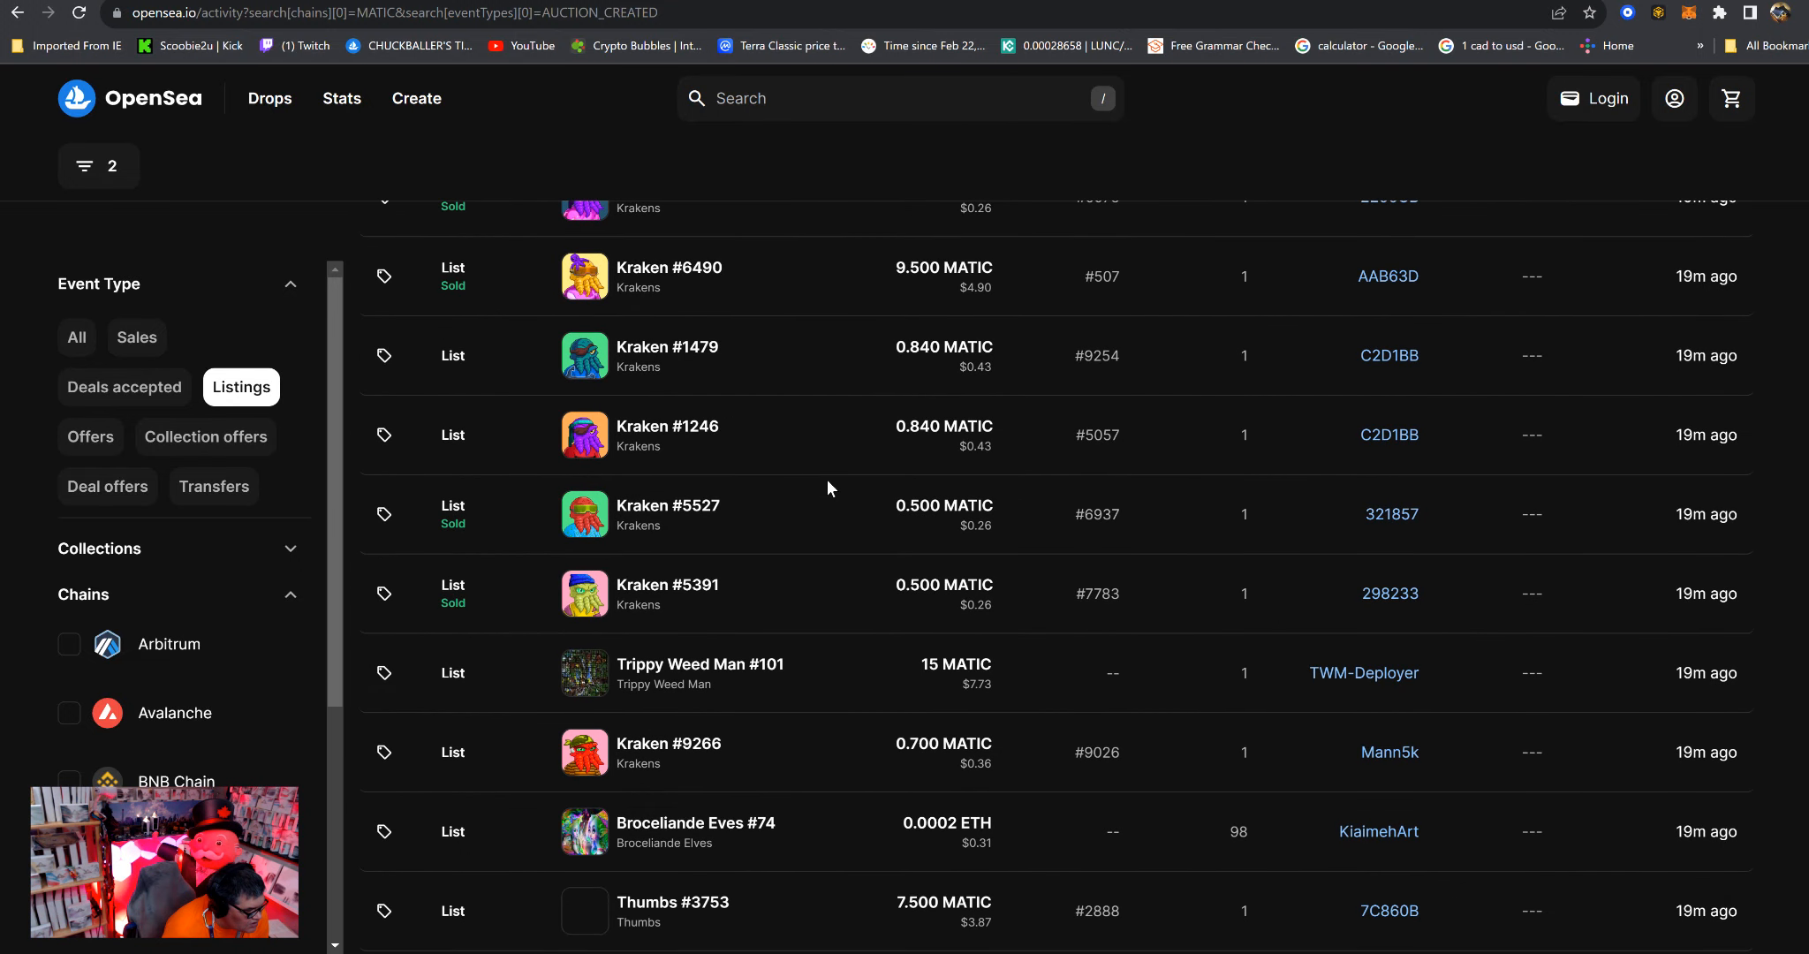
pyautogui.moveTo(827, 512)
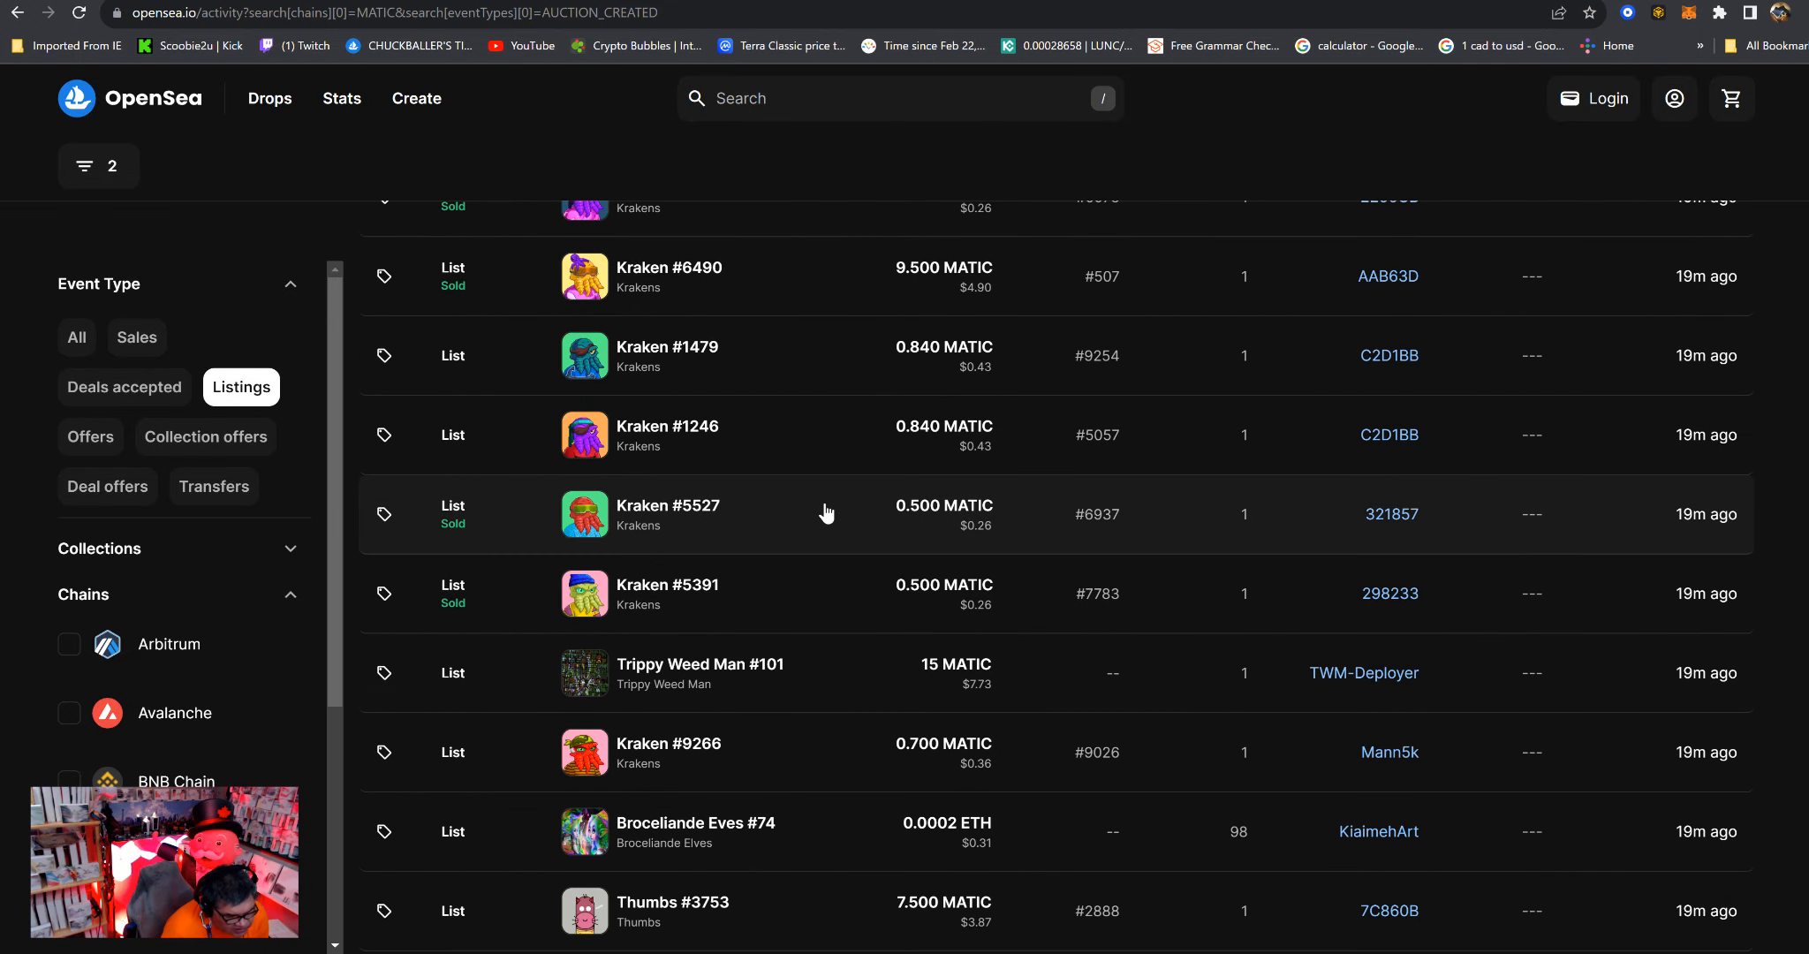
pyautogui.moveTo(747, 597)
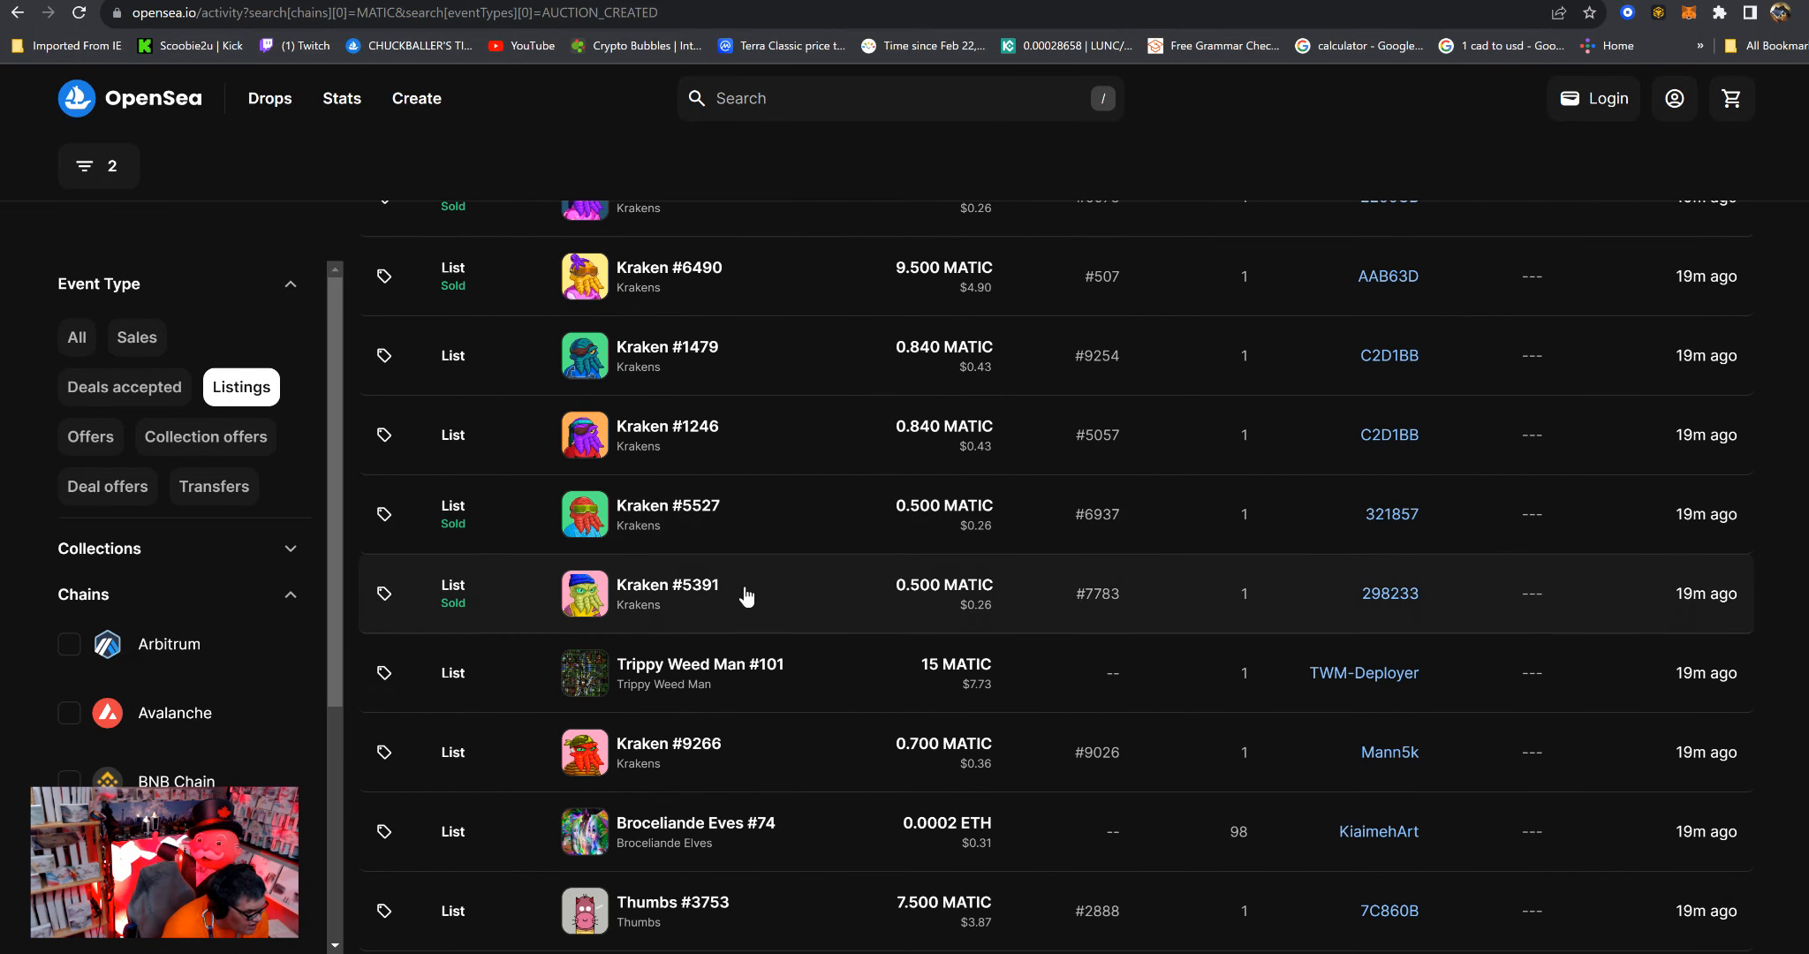
pyautogui.moveTo(666, 594)
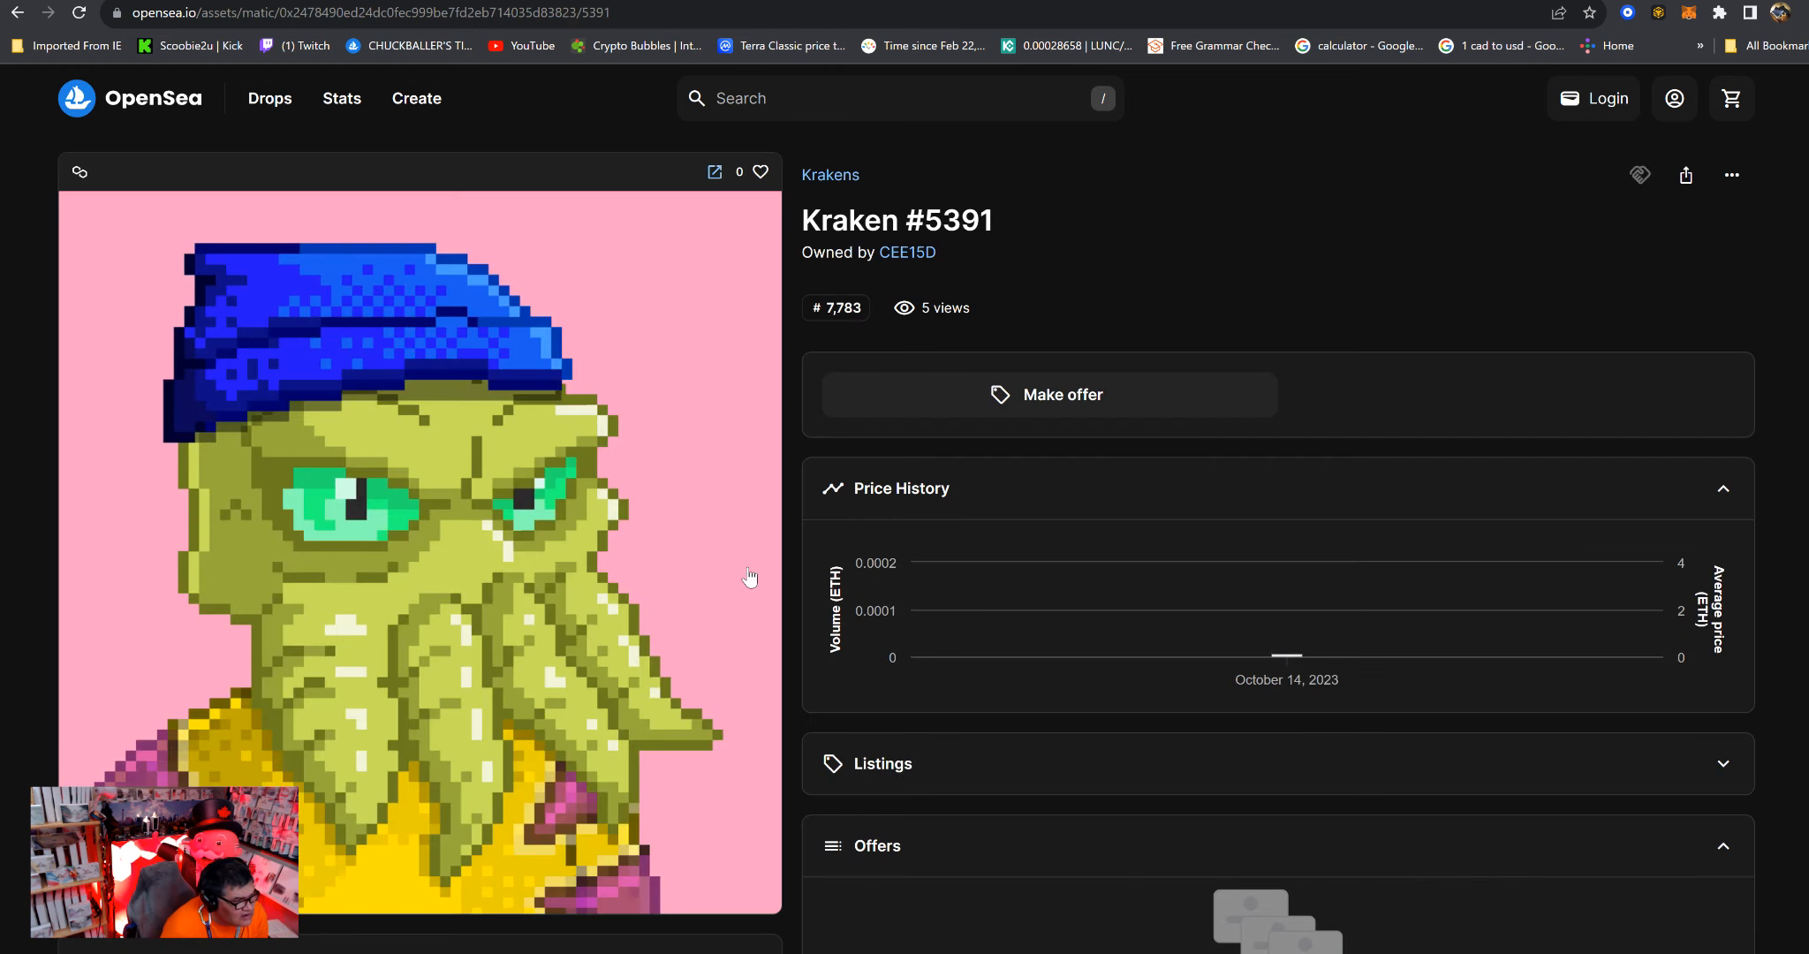
pyautogui.moveTo(830, 174)
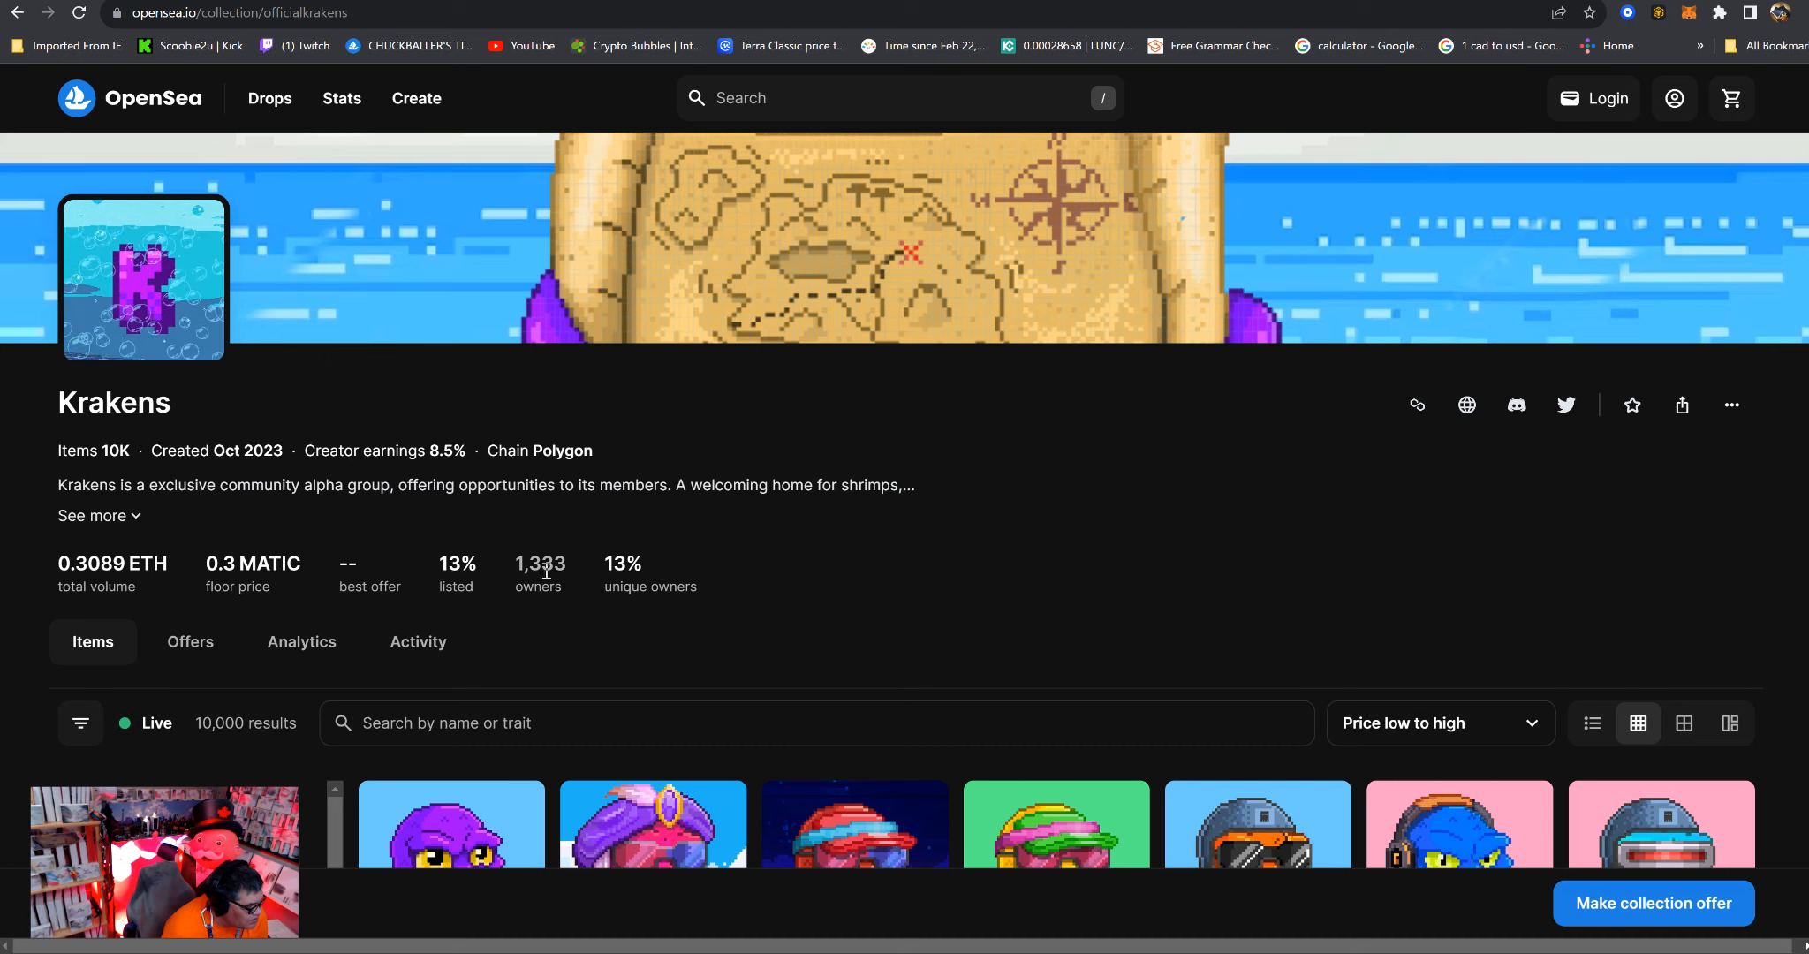
pyautogui.scroll(-3)
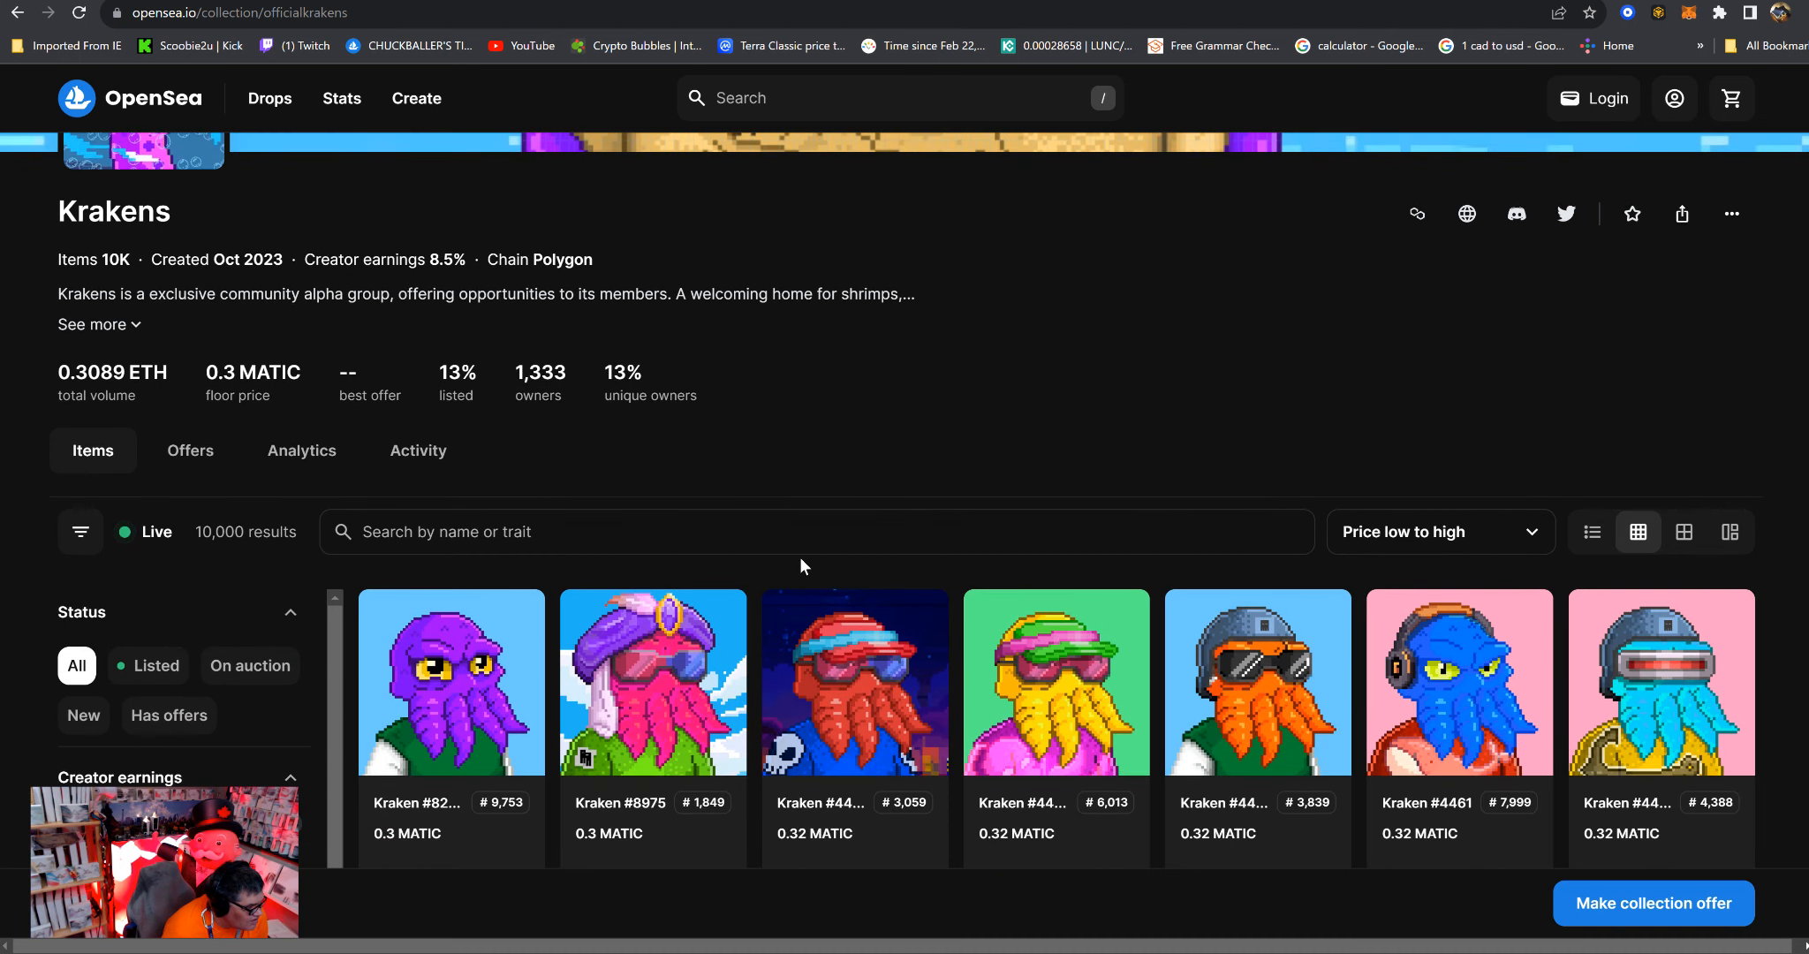
pyautogui.scroll(-3)
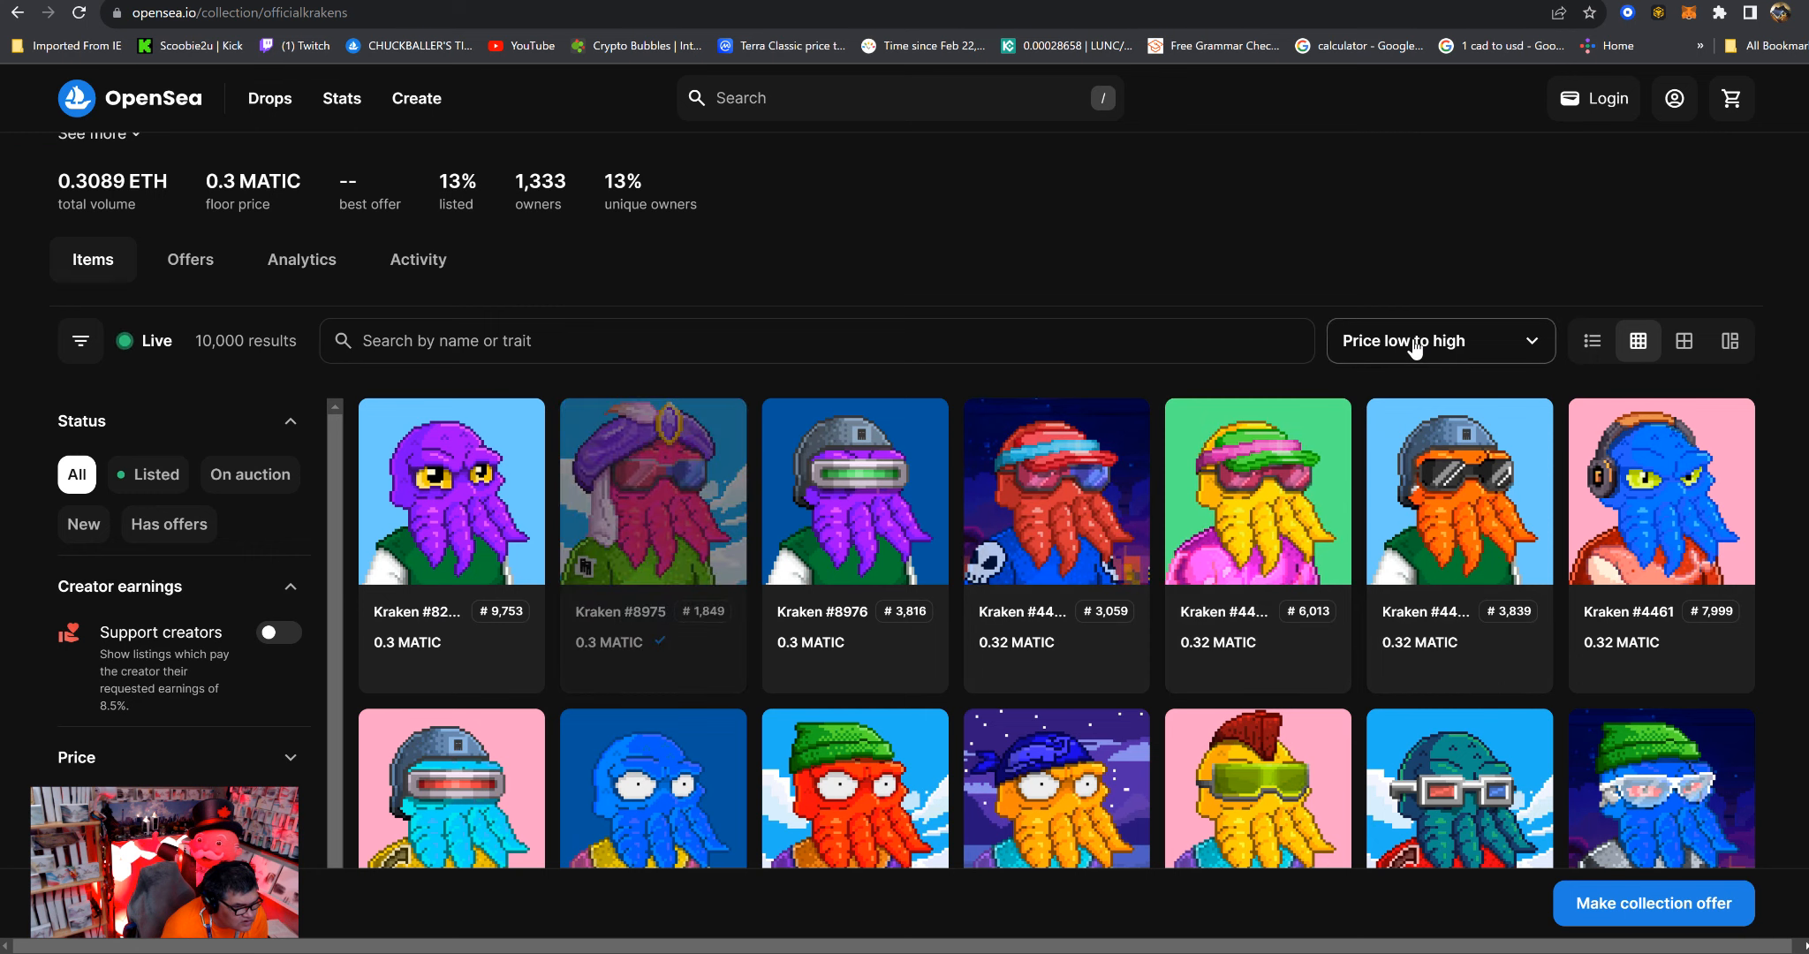
pyautogui.click(1437, 341)
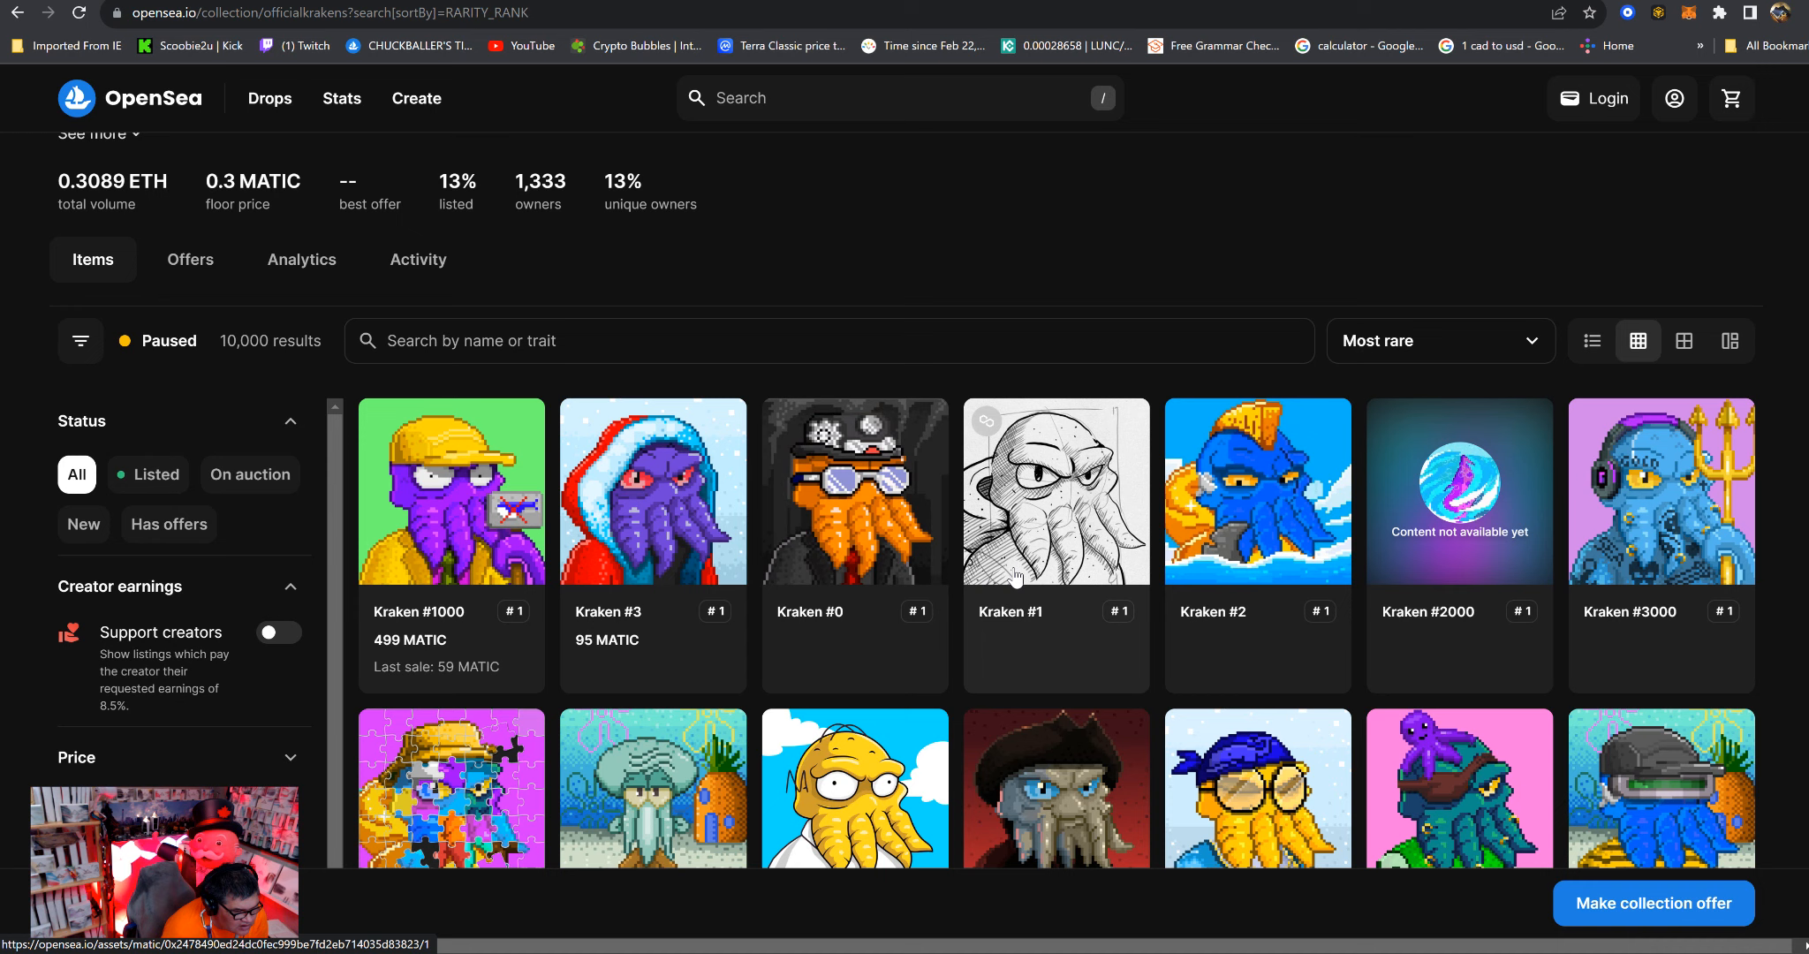
pyautogui.scroll(-3)
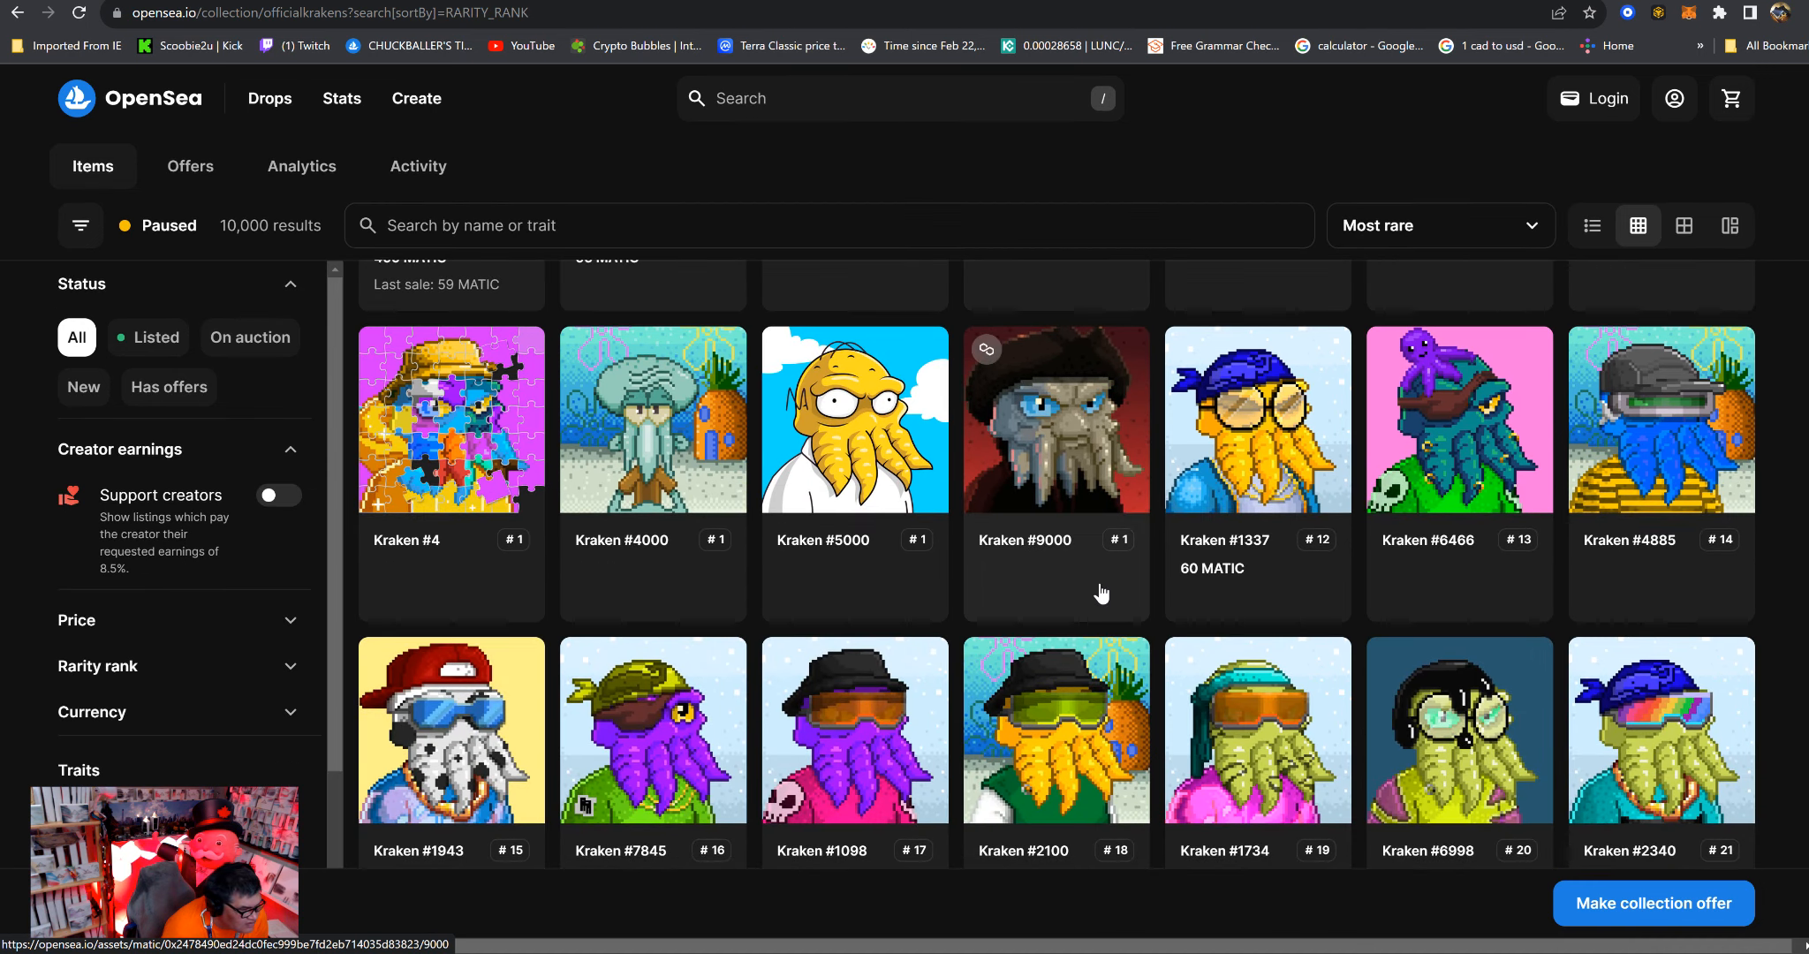
pyautogui.scroll(-3)
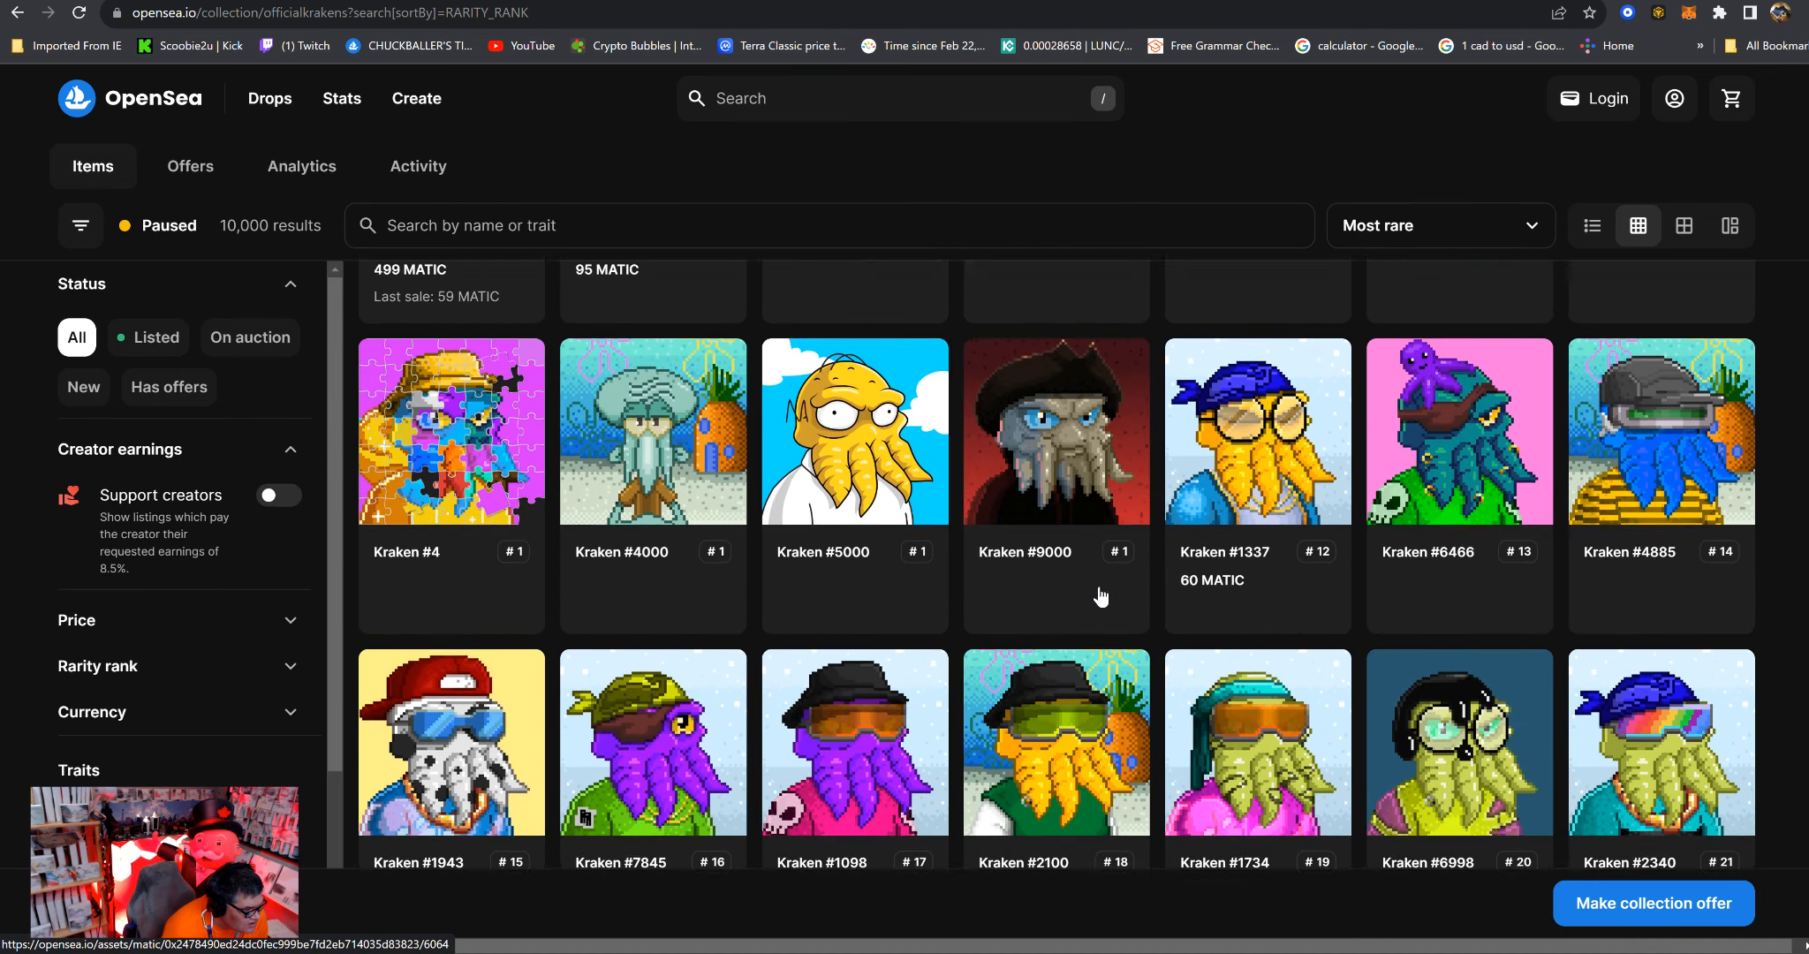
pyautogui.scroll(-3)
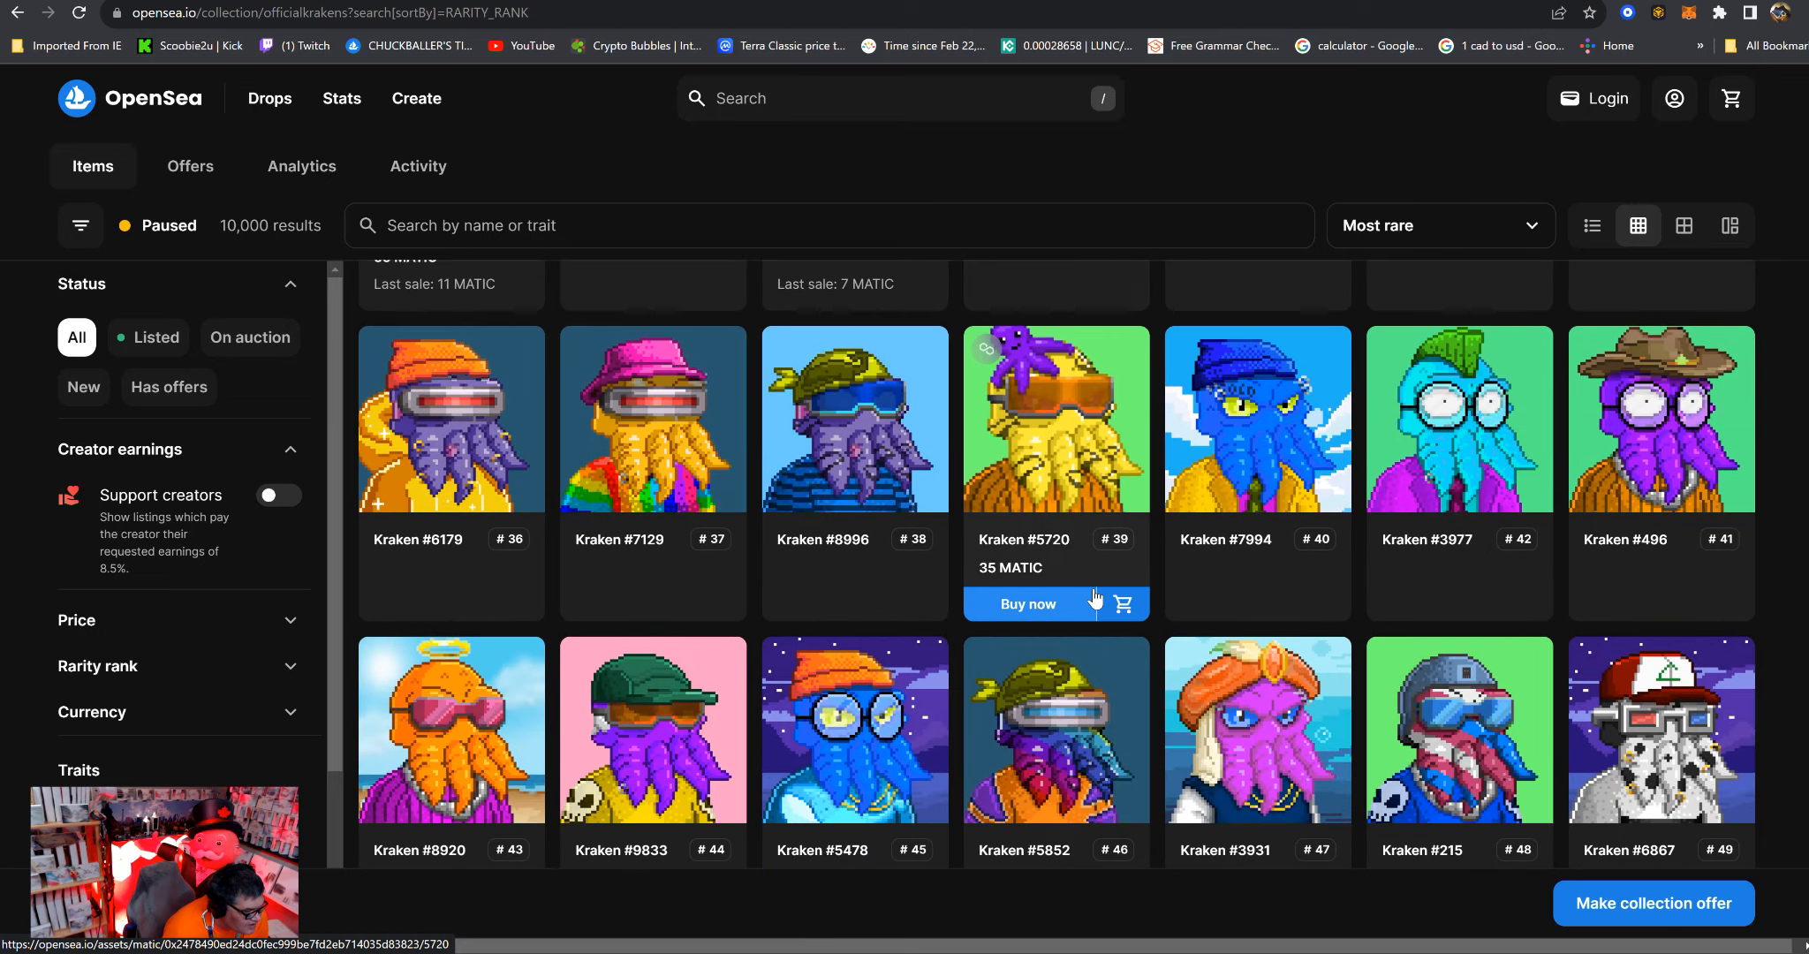
pyautogui.scroll(-3)
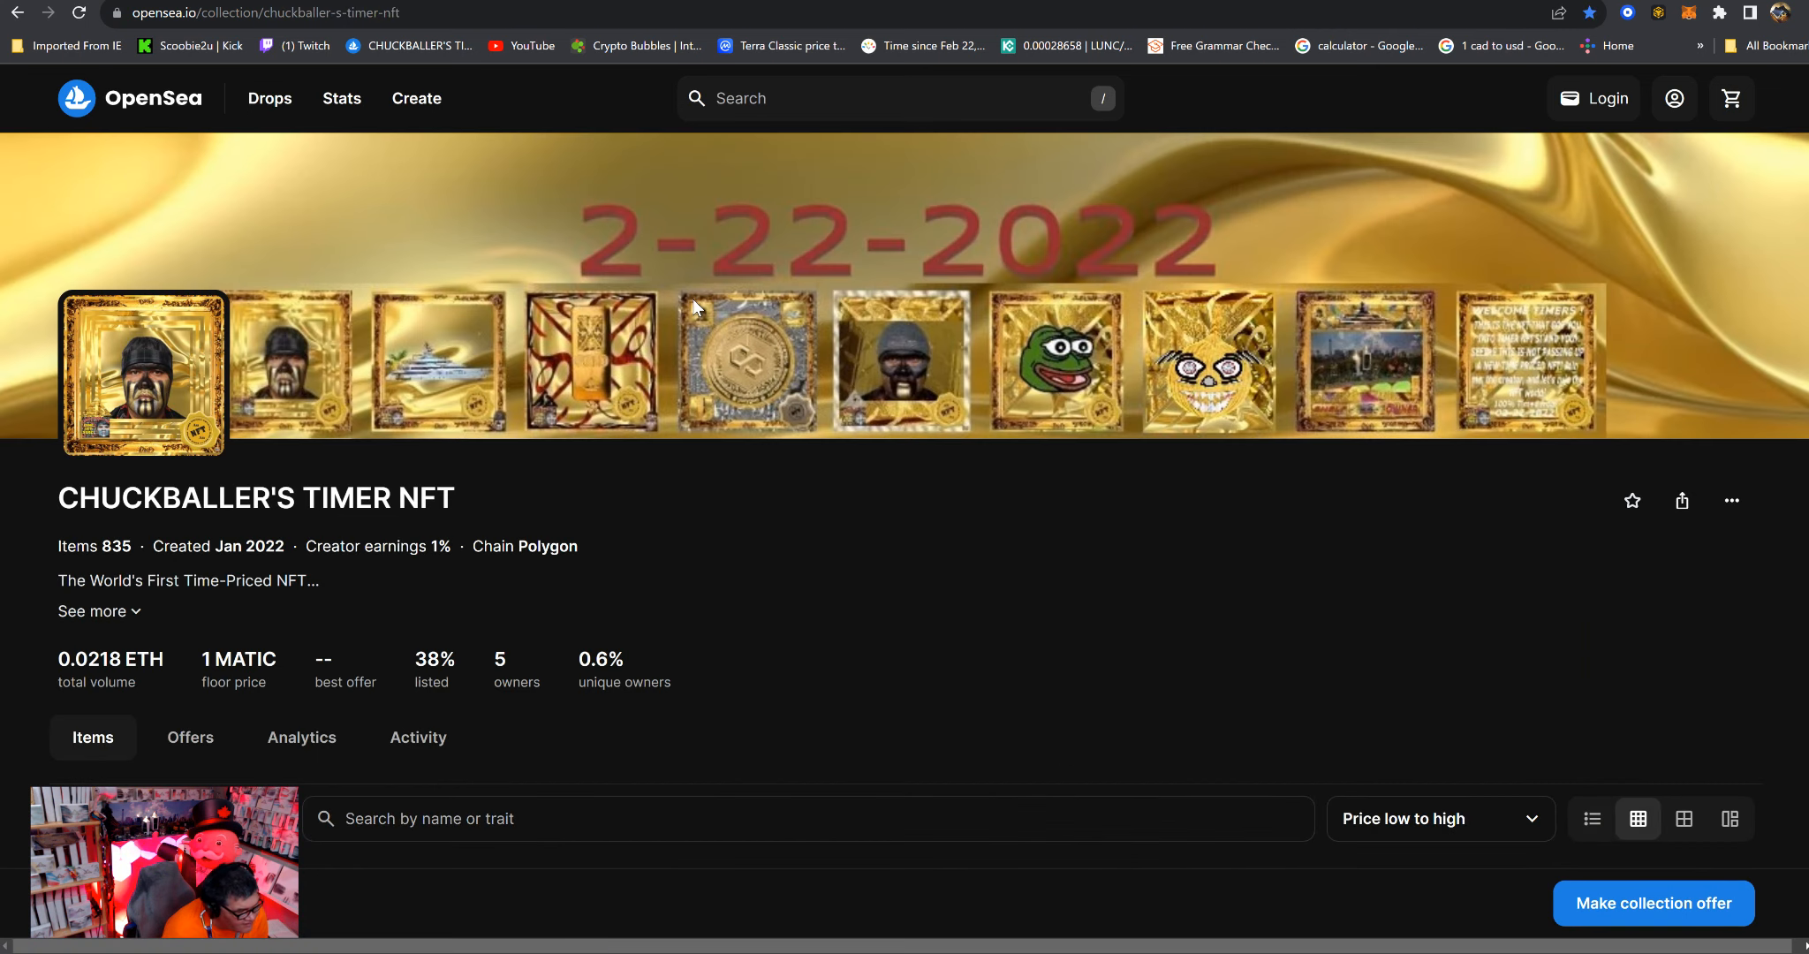
# Scroll the TIMER NFT grid sorted Price low to high through the 1 MATIC, 1.1 MATIC and 0.007 ETH tiers.
pyautogui.scroll(-3)
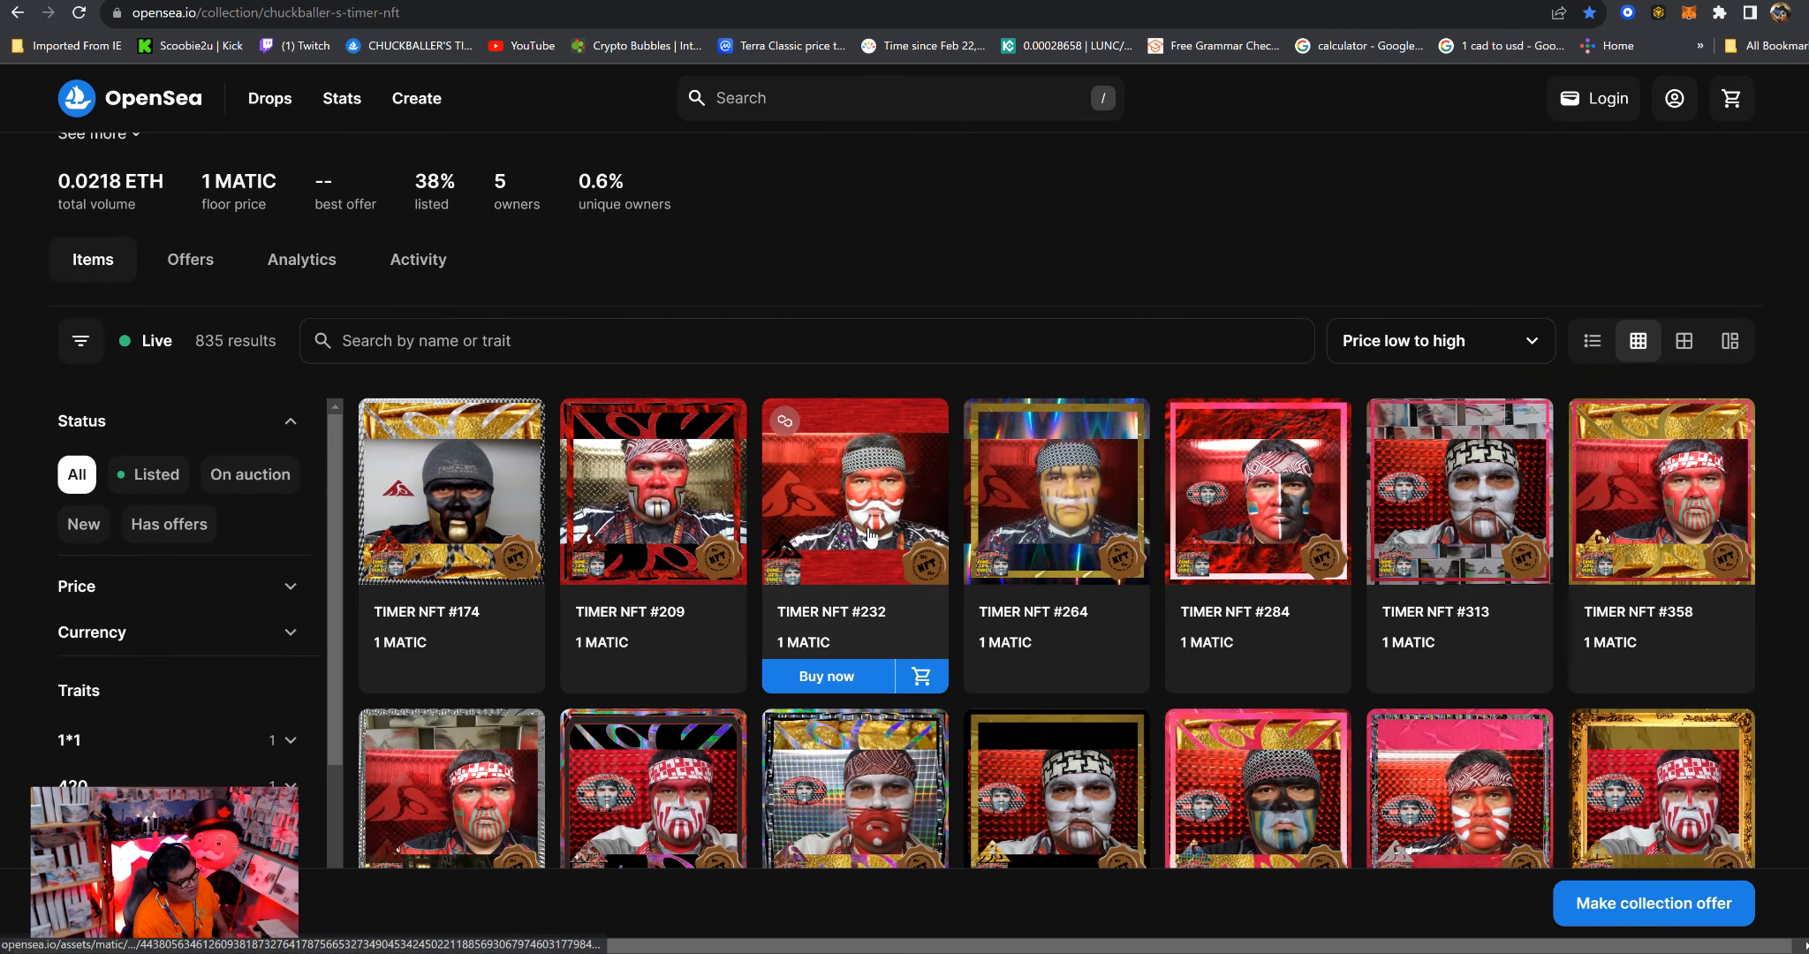
pyautogui.scroll(-3)
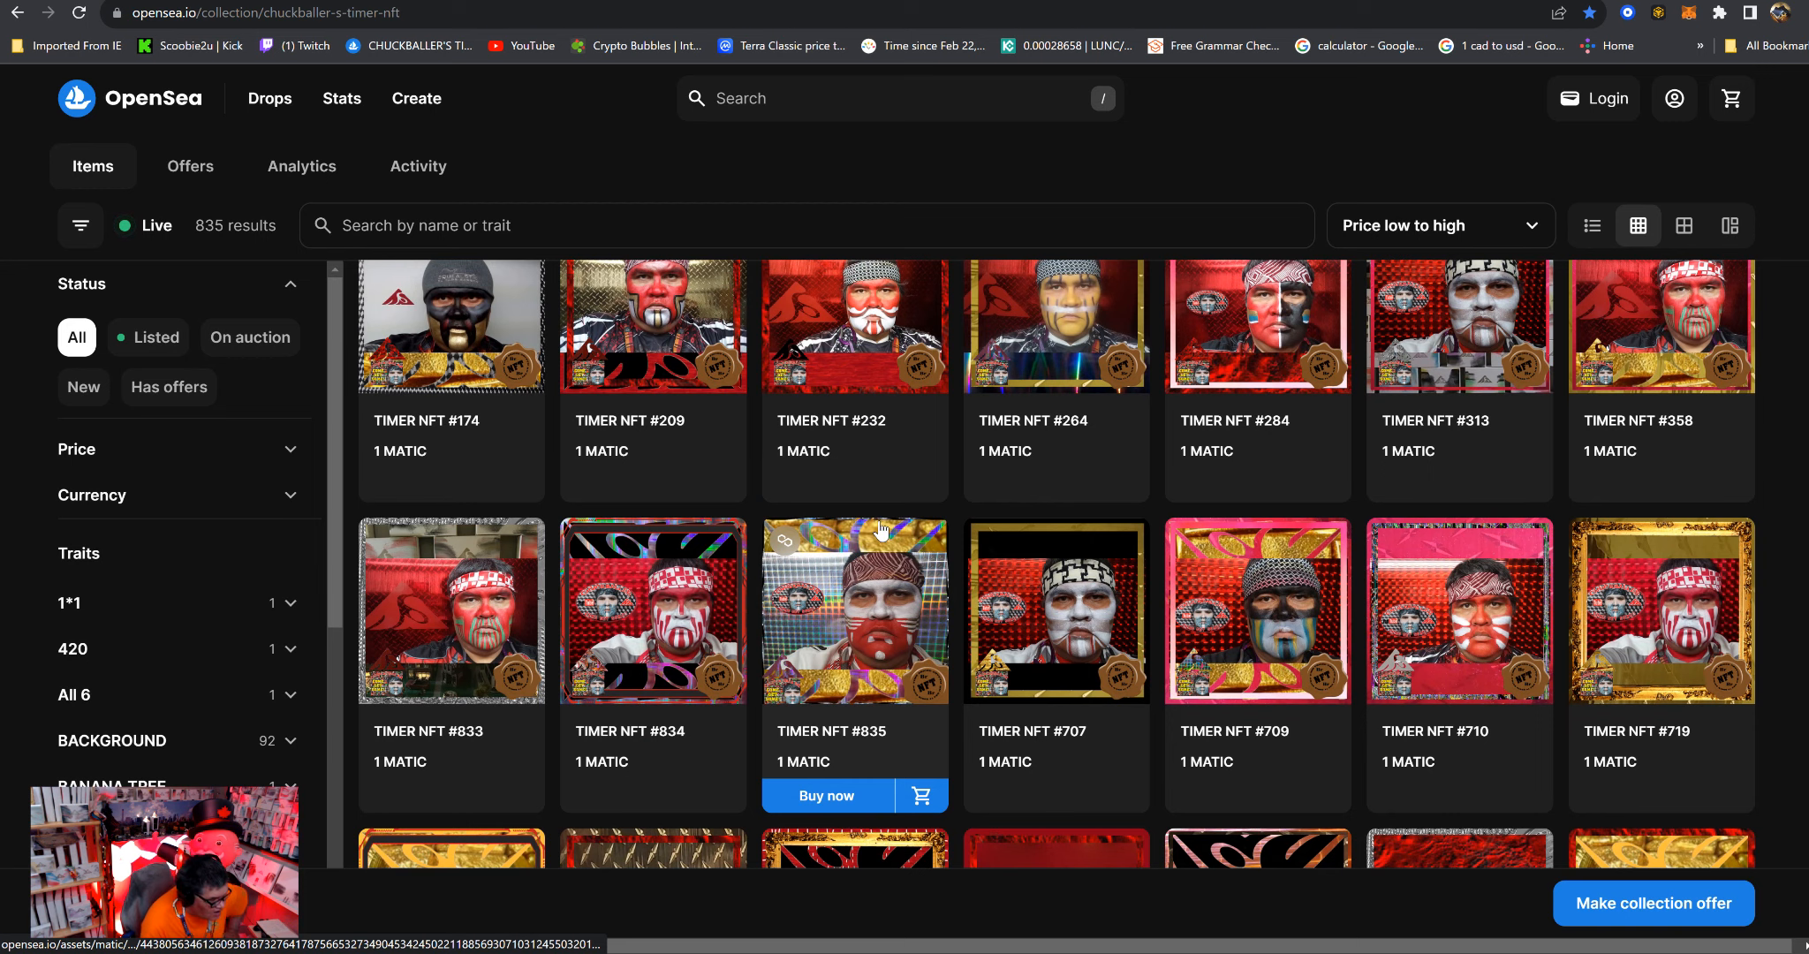
pyautogui.scroll(-3)
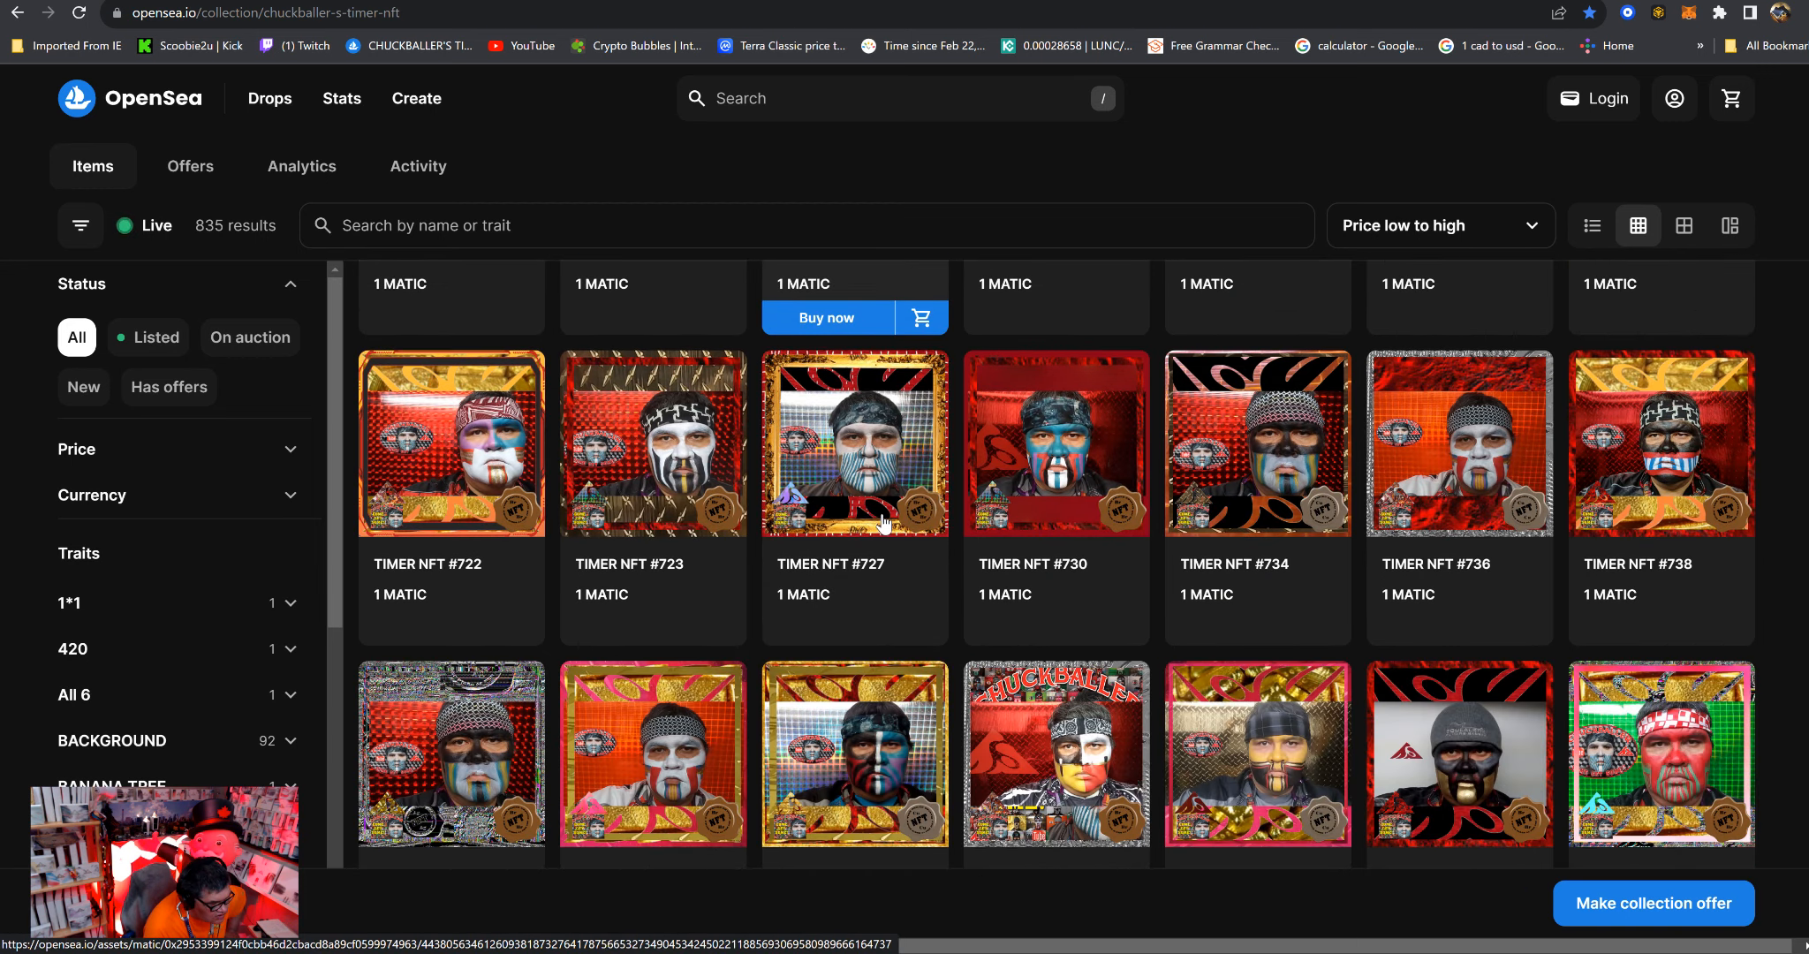
pyautogui.scroll(-3)
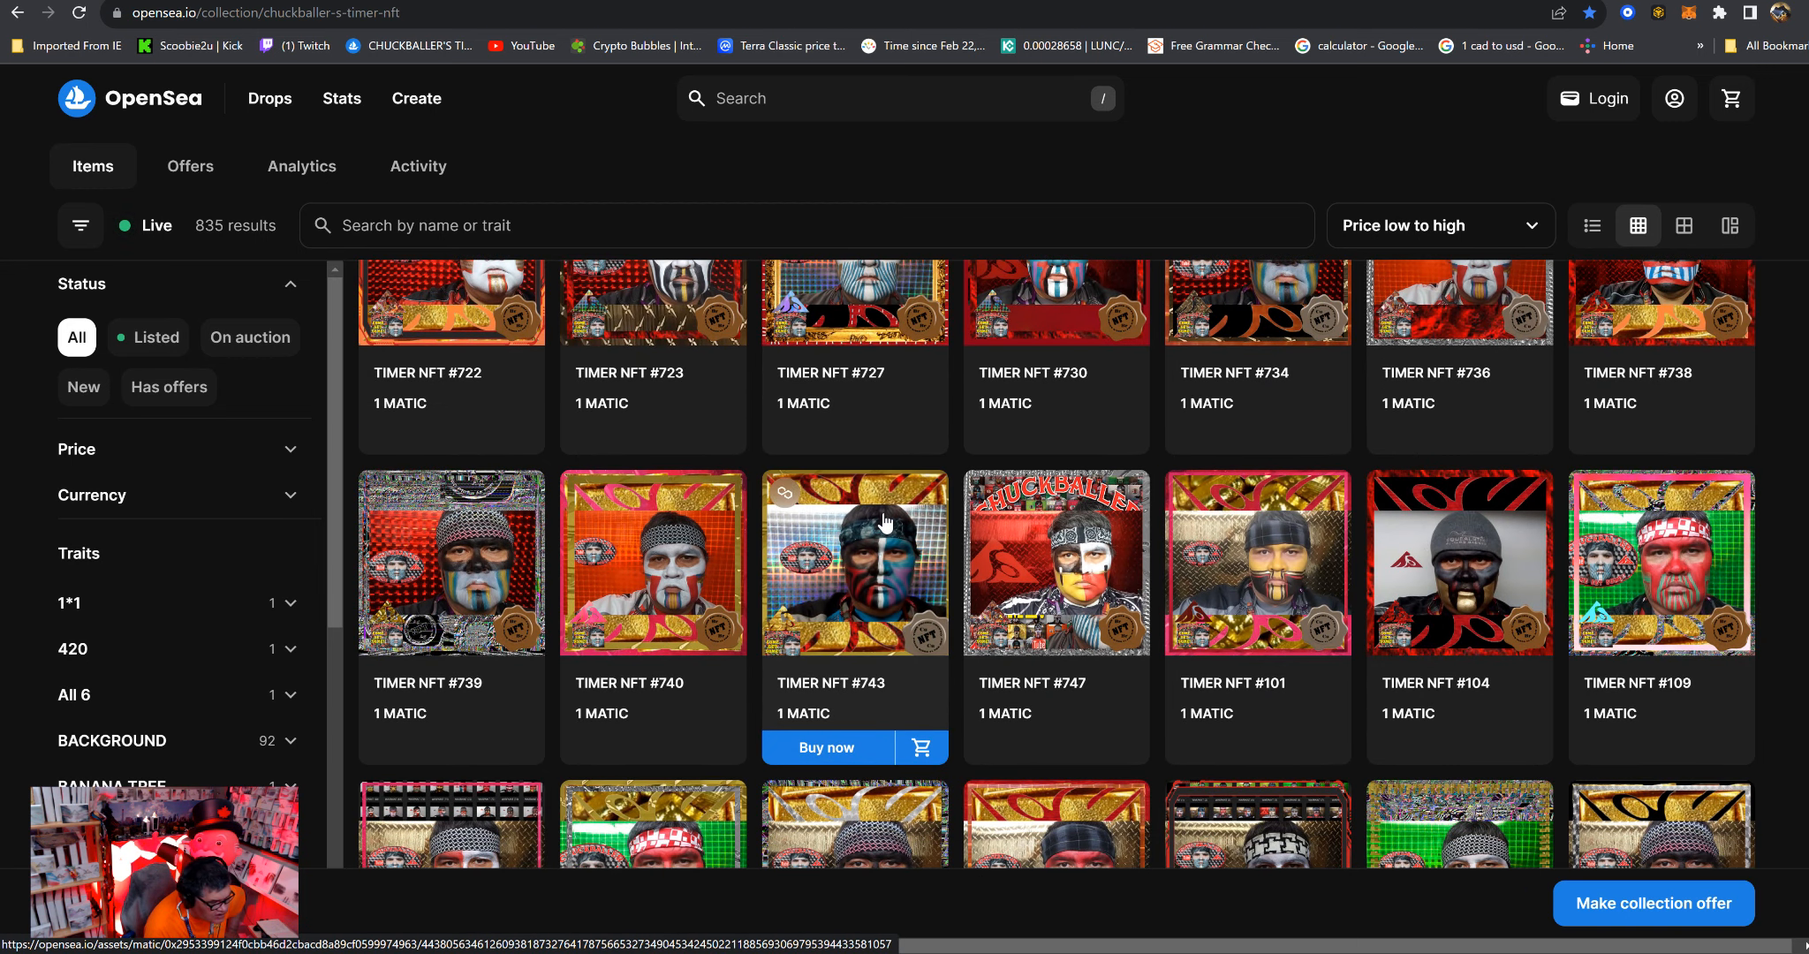
pyautogui.scroll(-3)
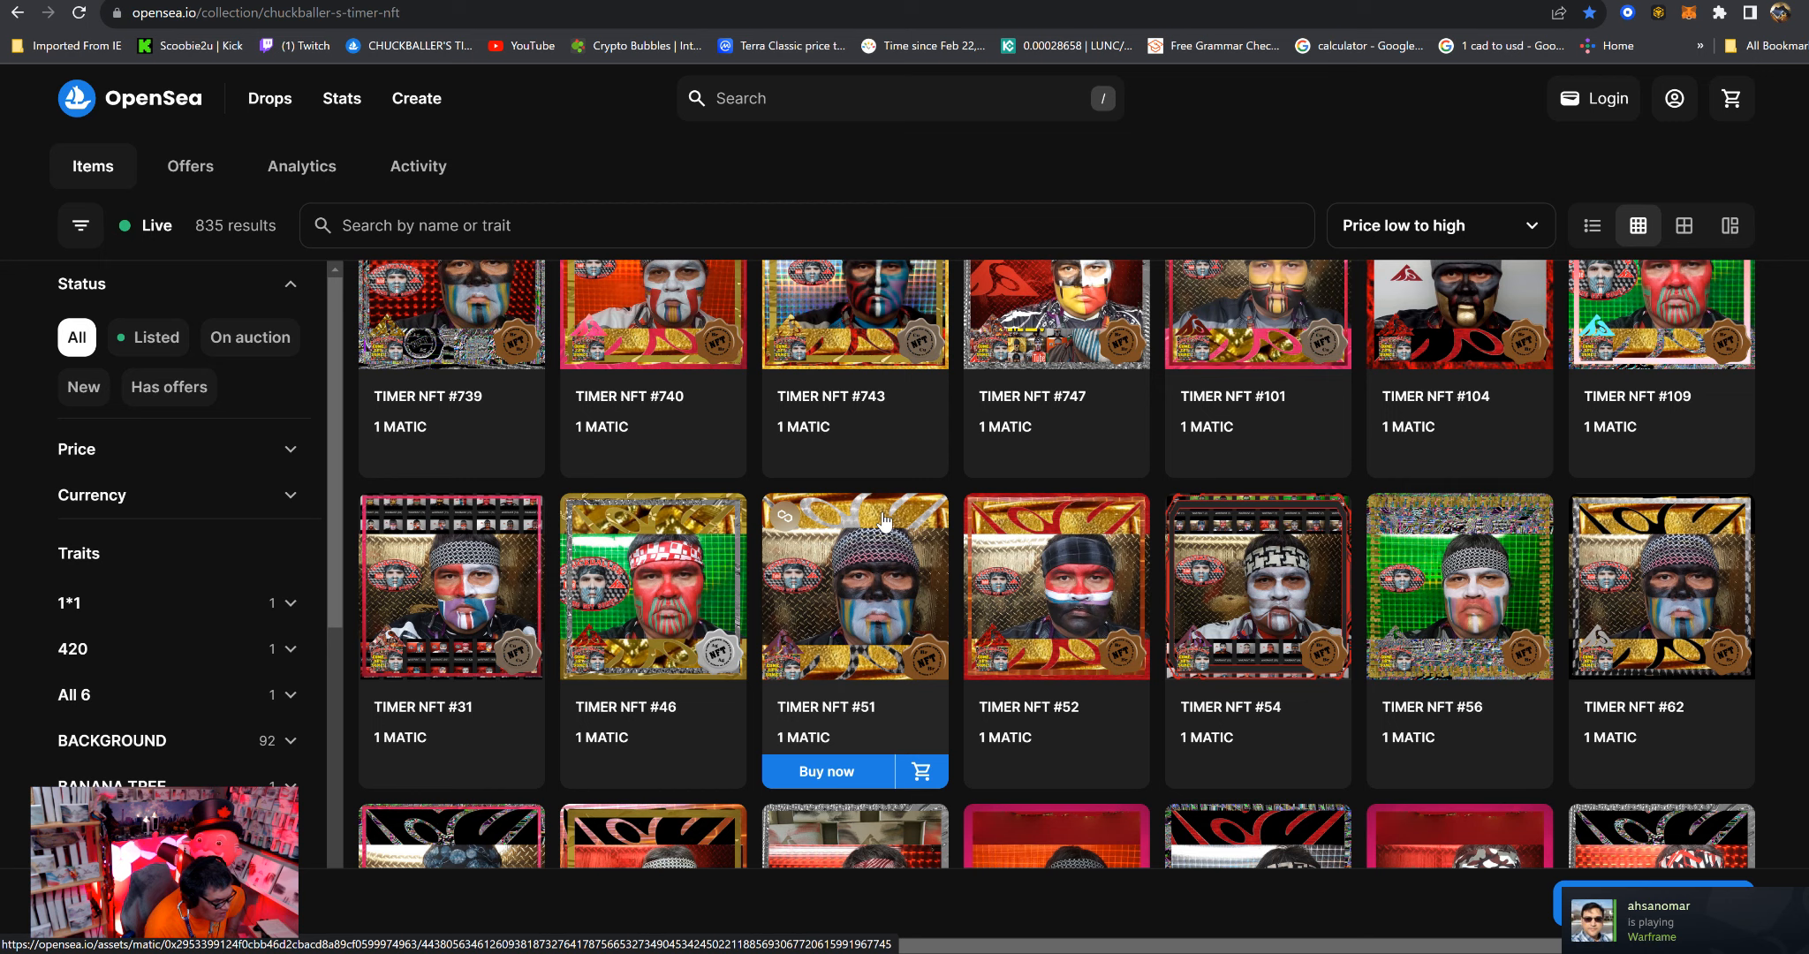
pyautogui.scroll(-3)
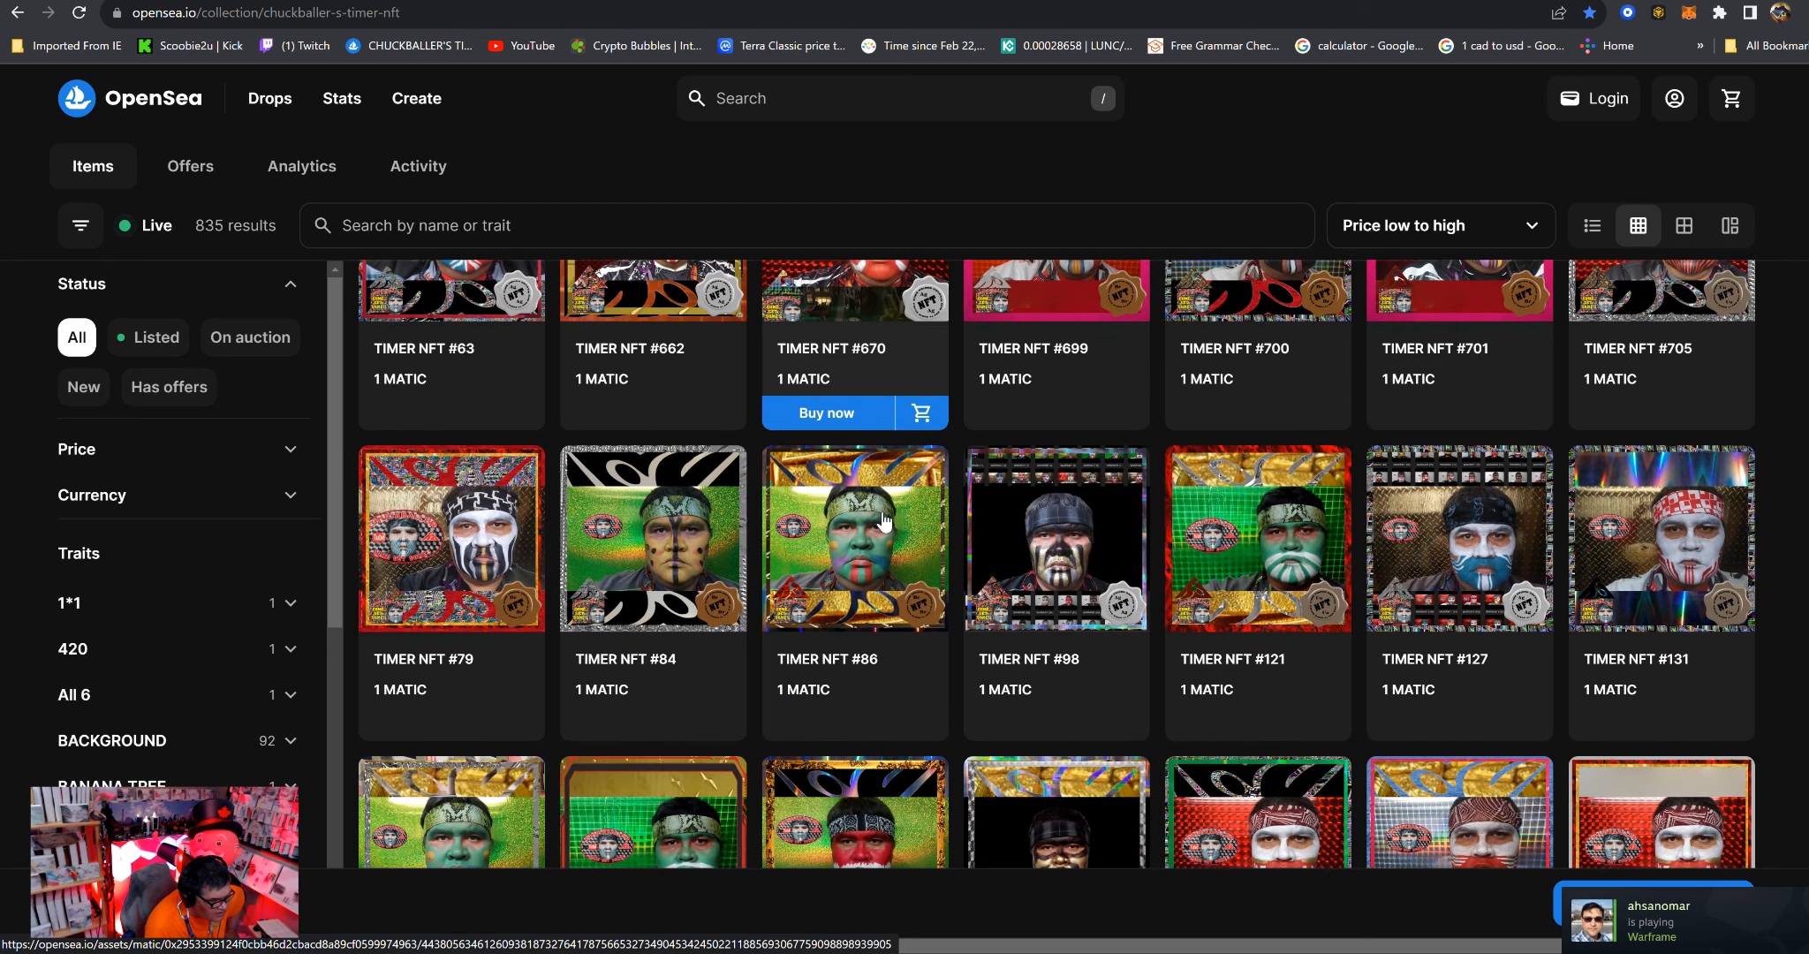
pyautogui.scroll(-3)
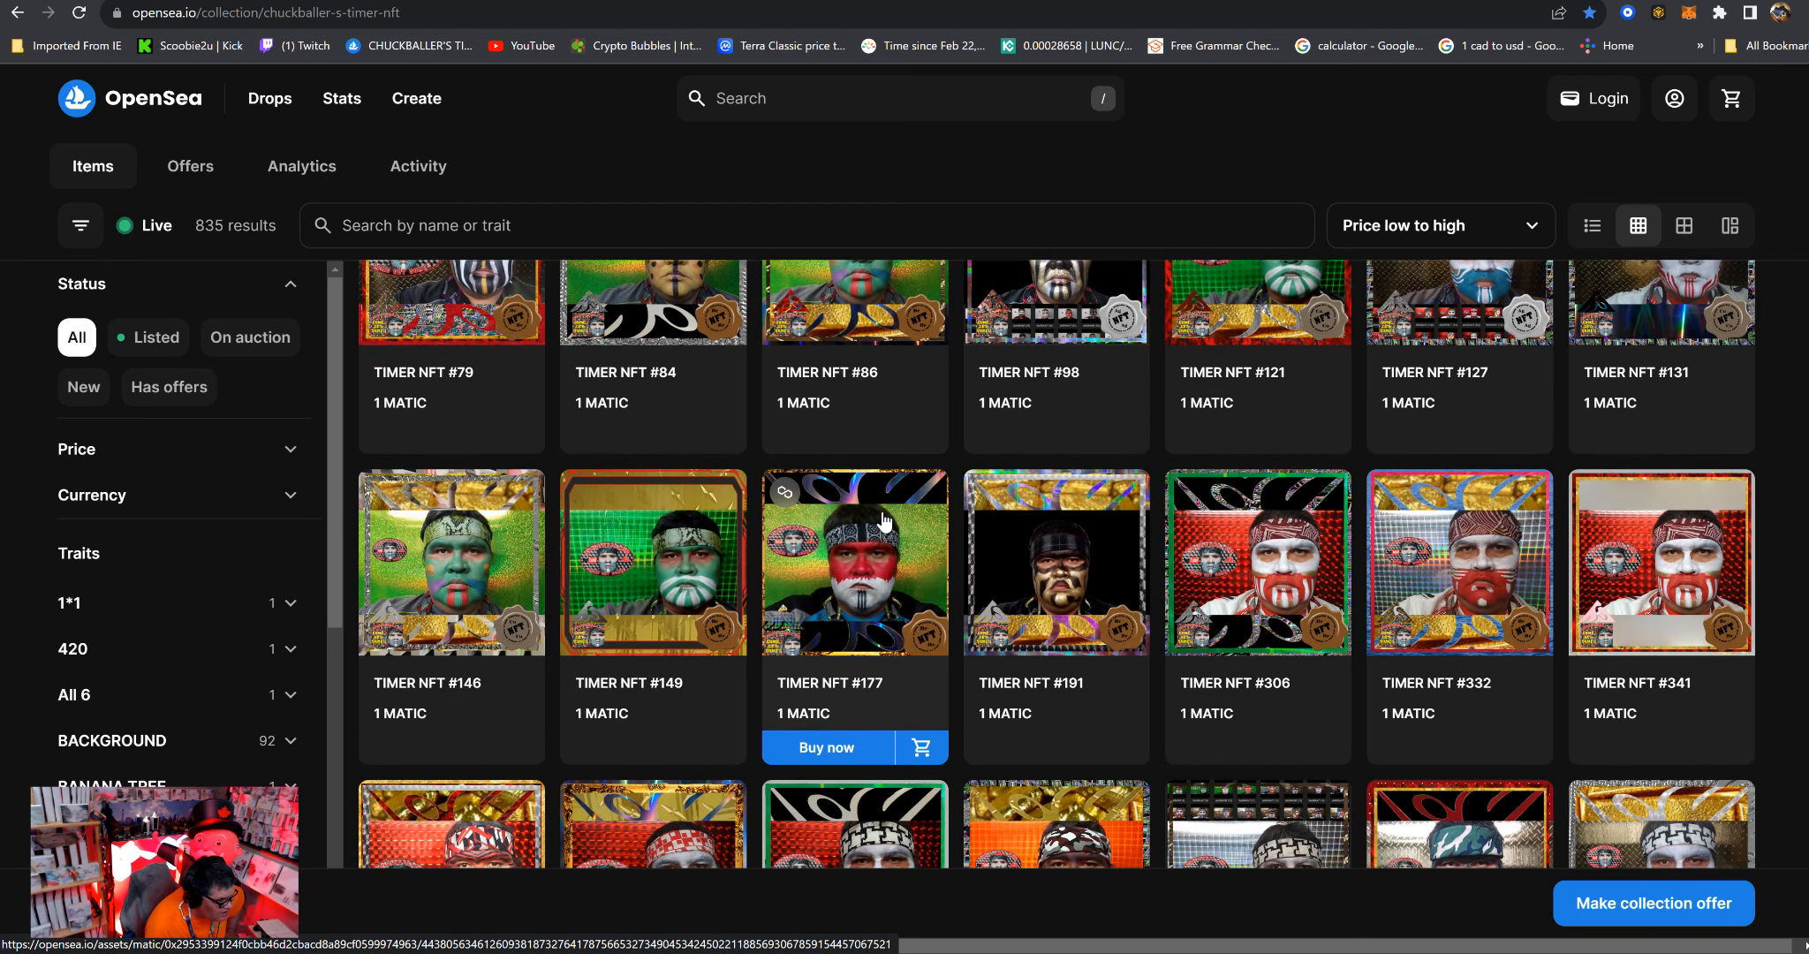
pyautogui.scroll(-3)
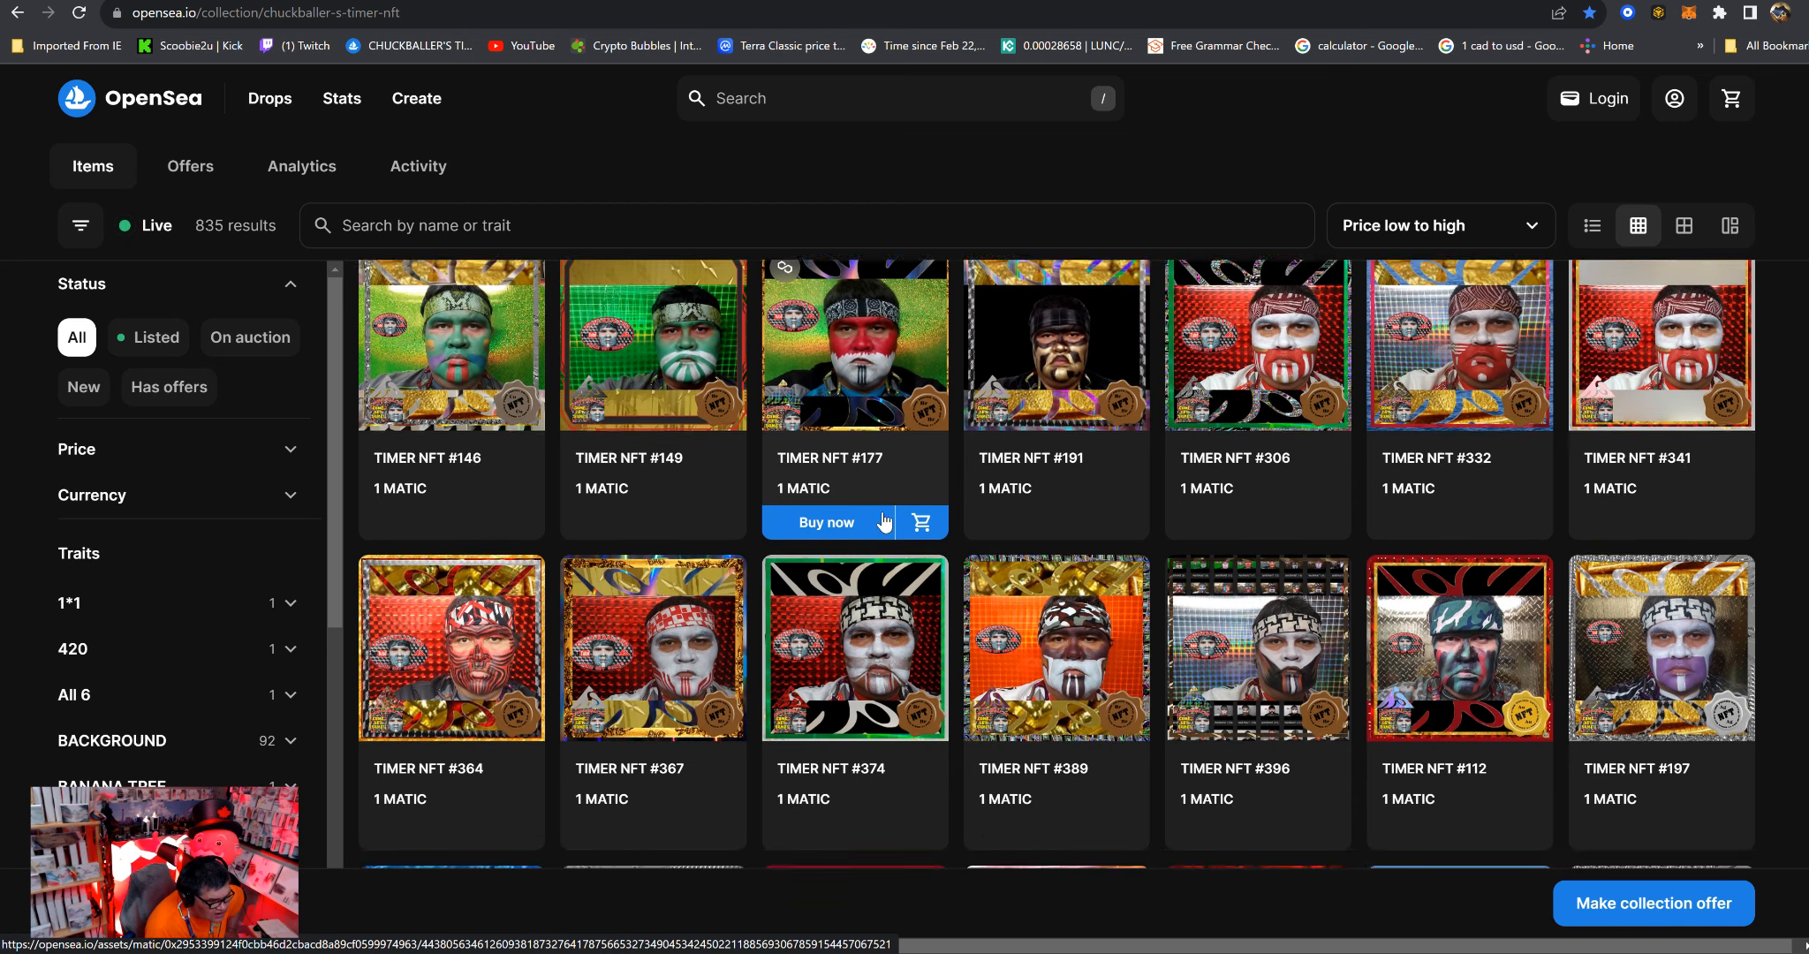
pyautogui.scroll(-3)
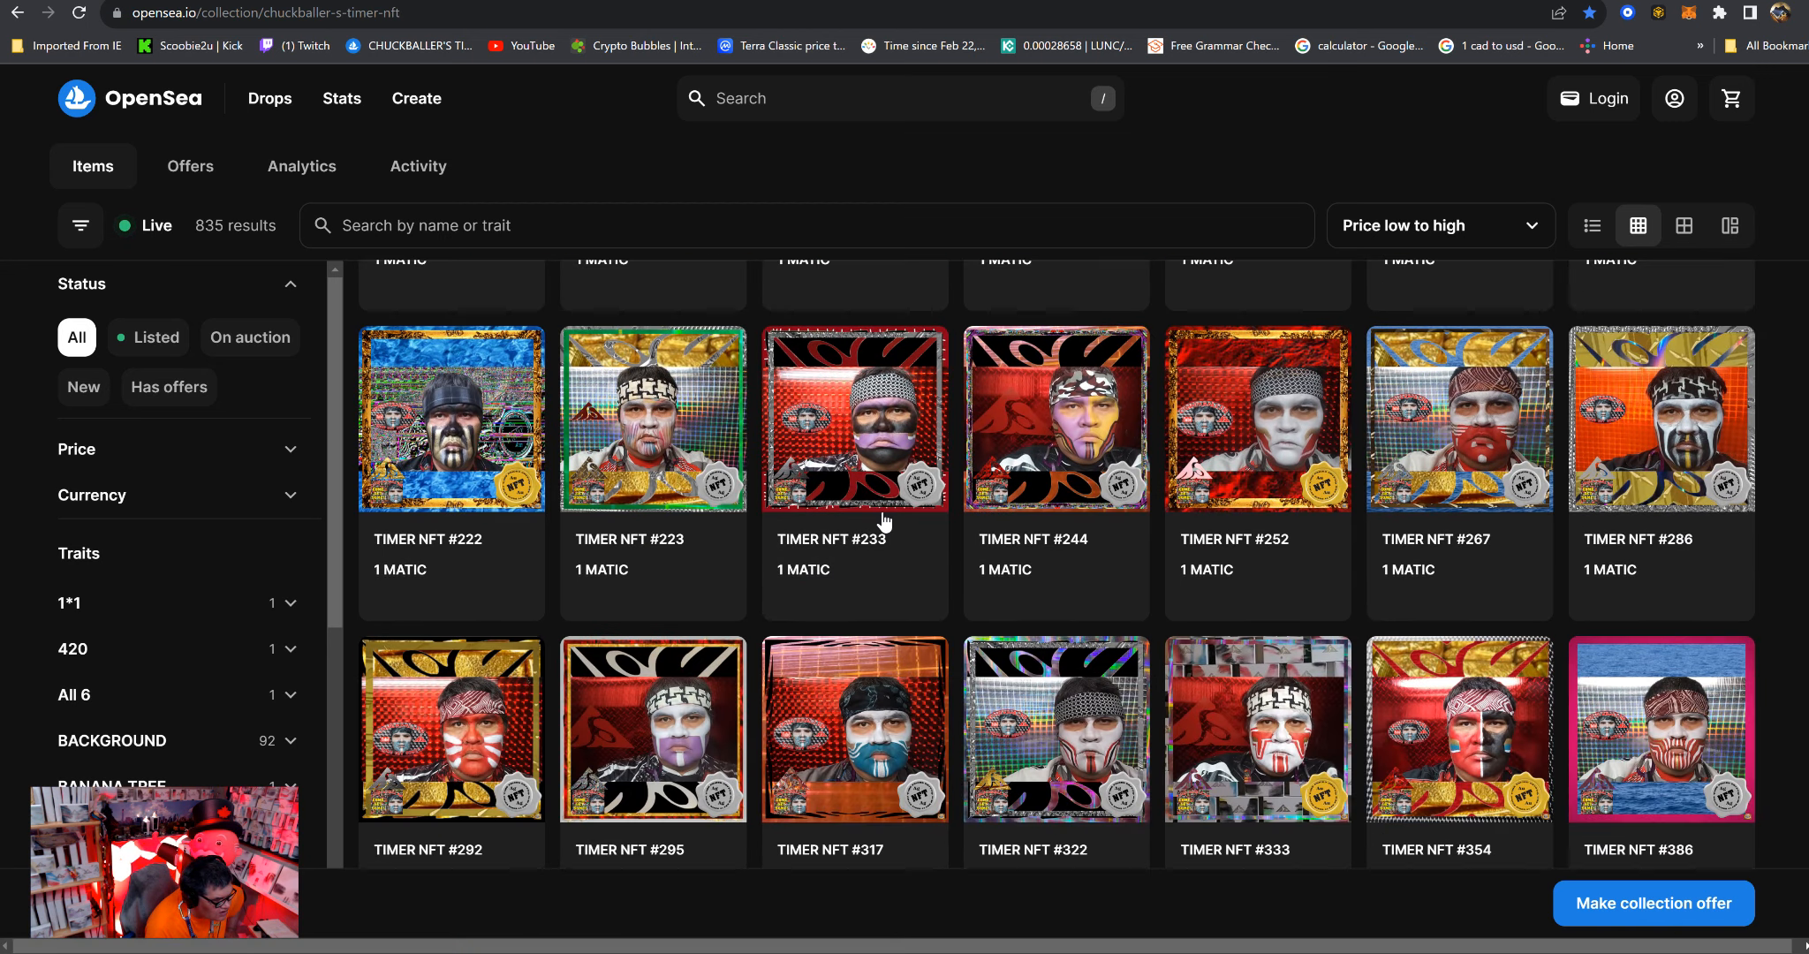
pyautogui.scroll(-3)
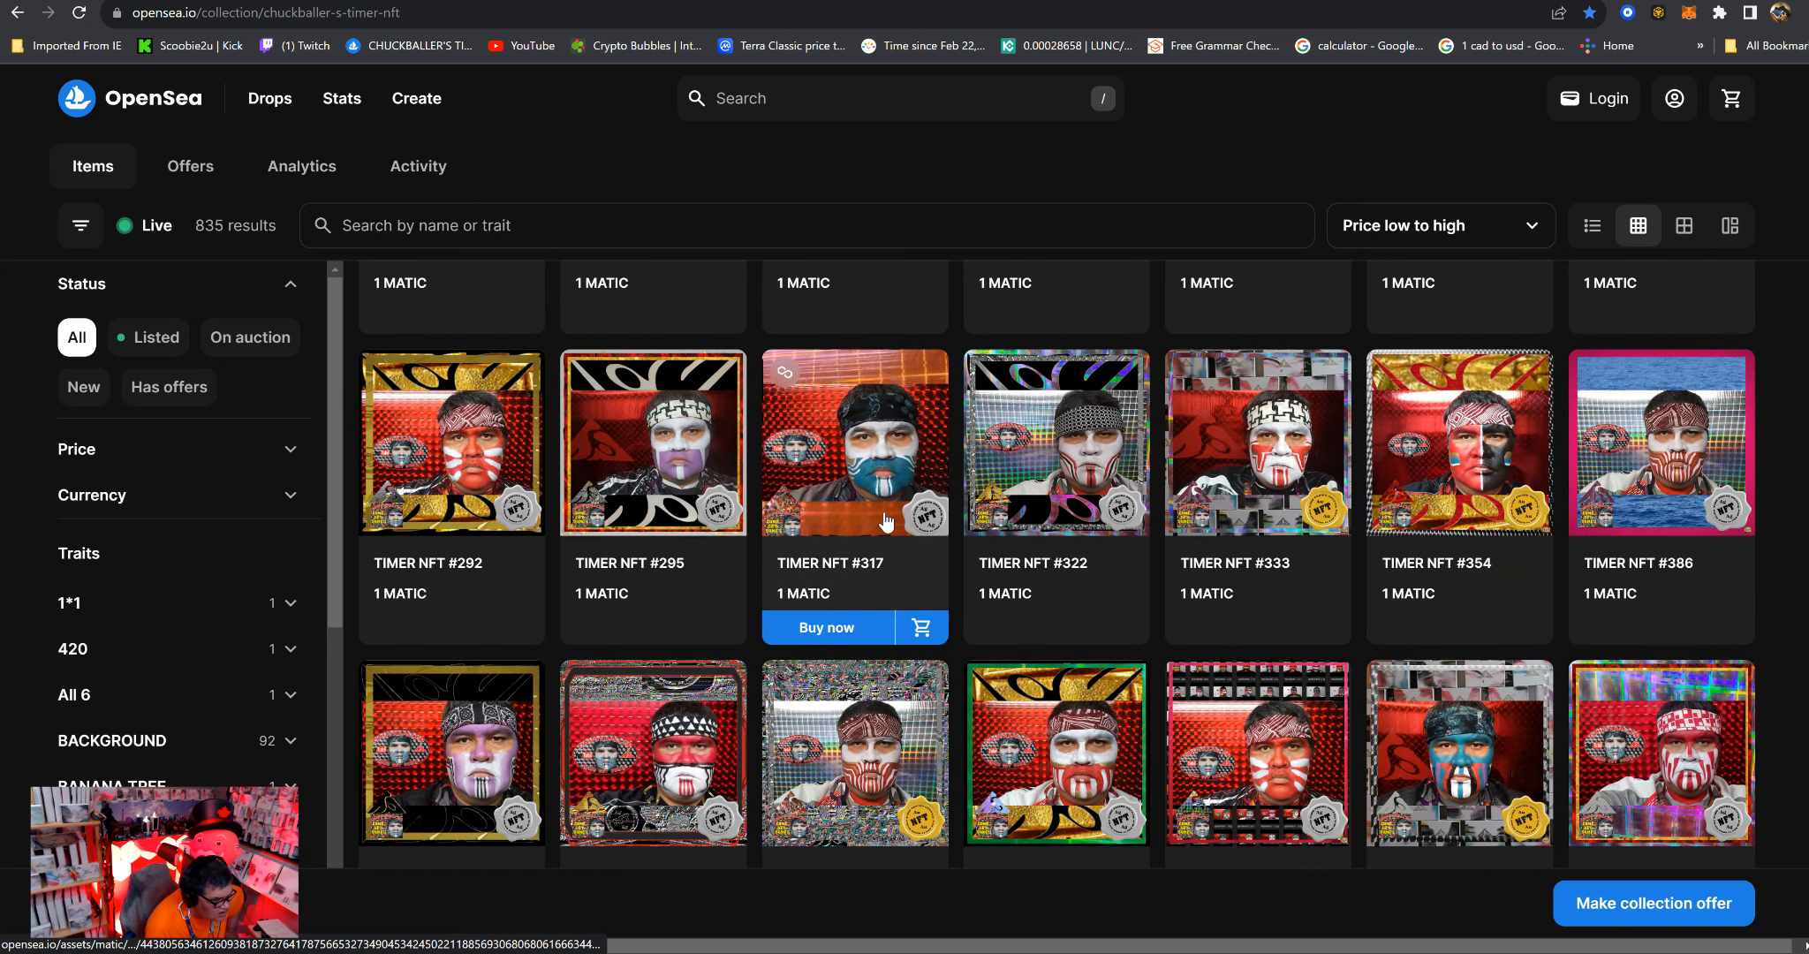
pyautogui.scroll(-3)
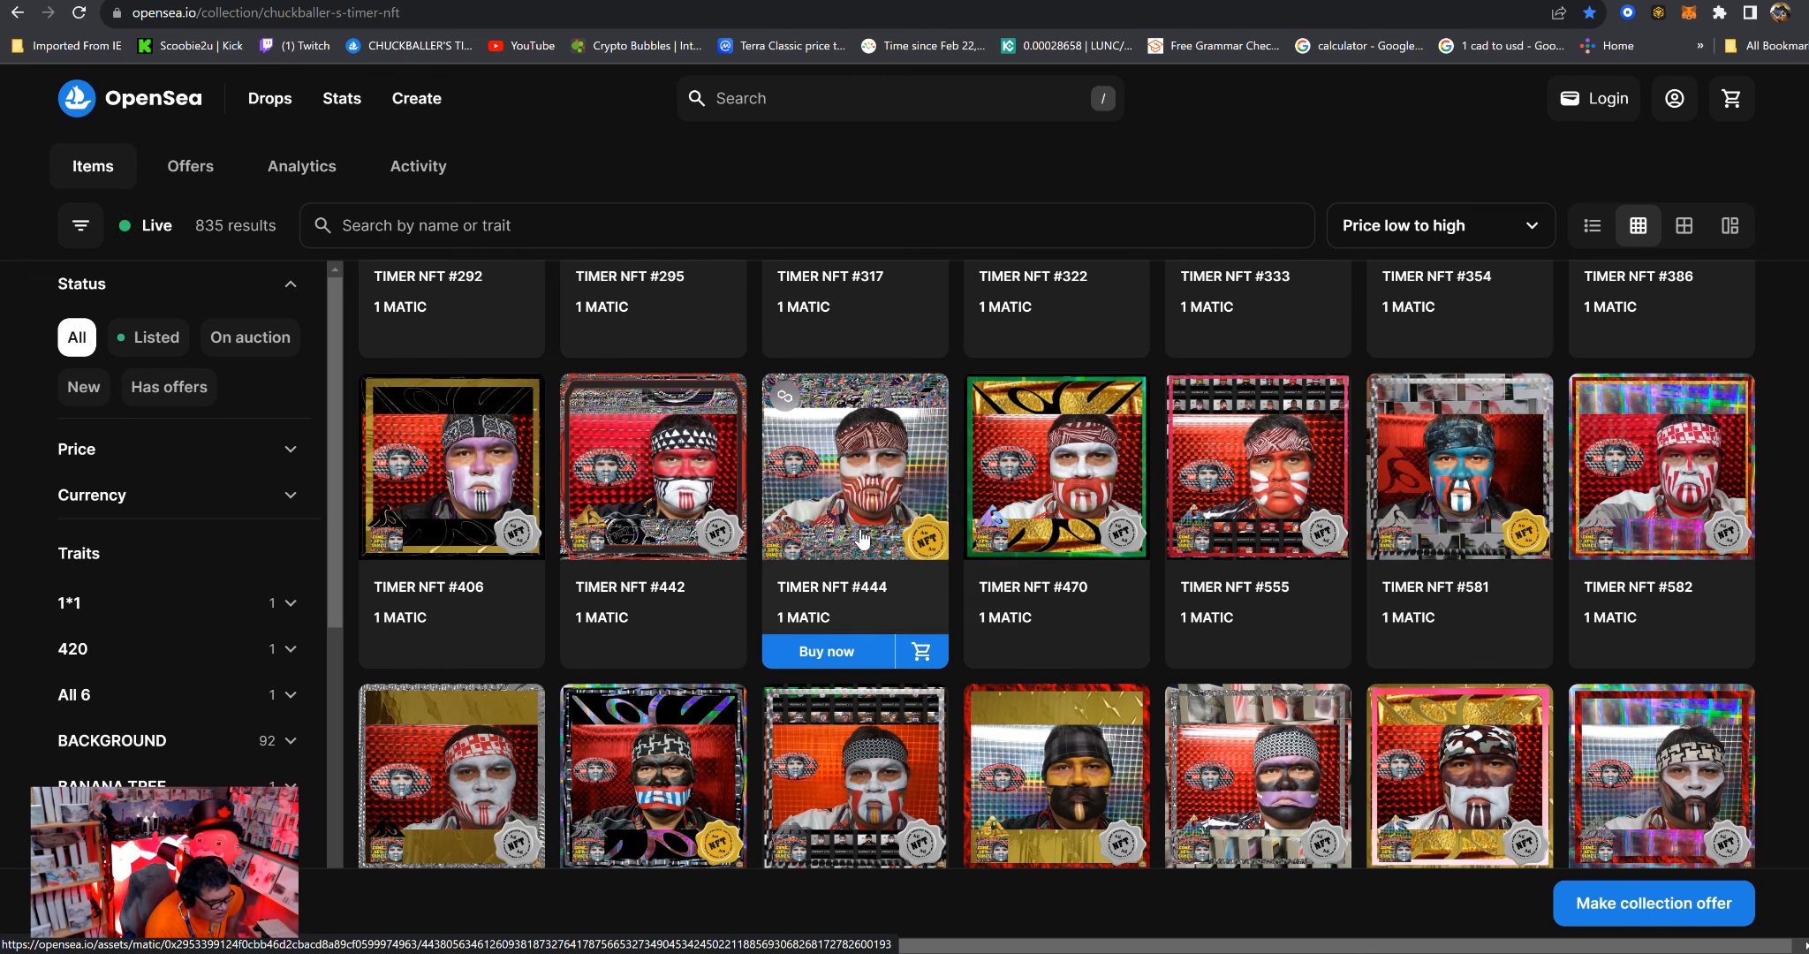
pyautogui.moveTo(1304, 583)
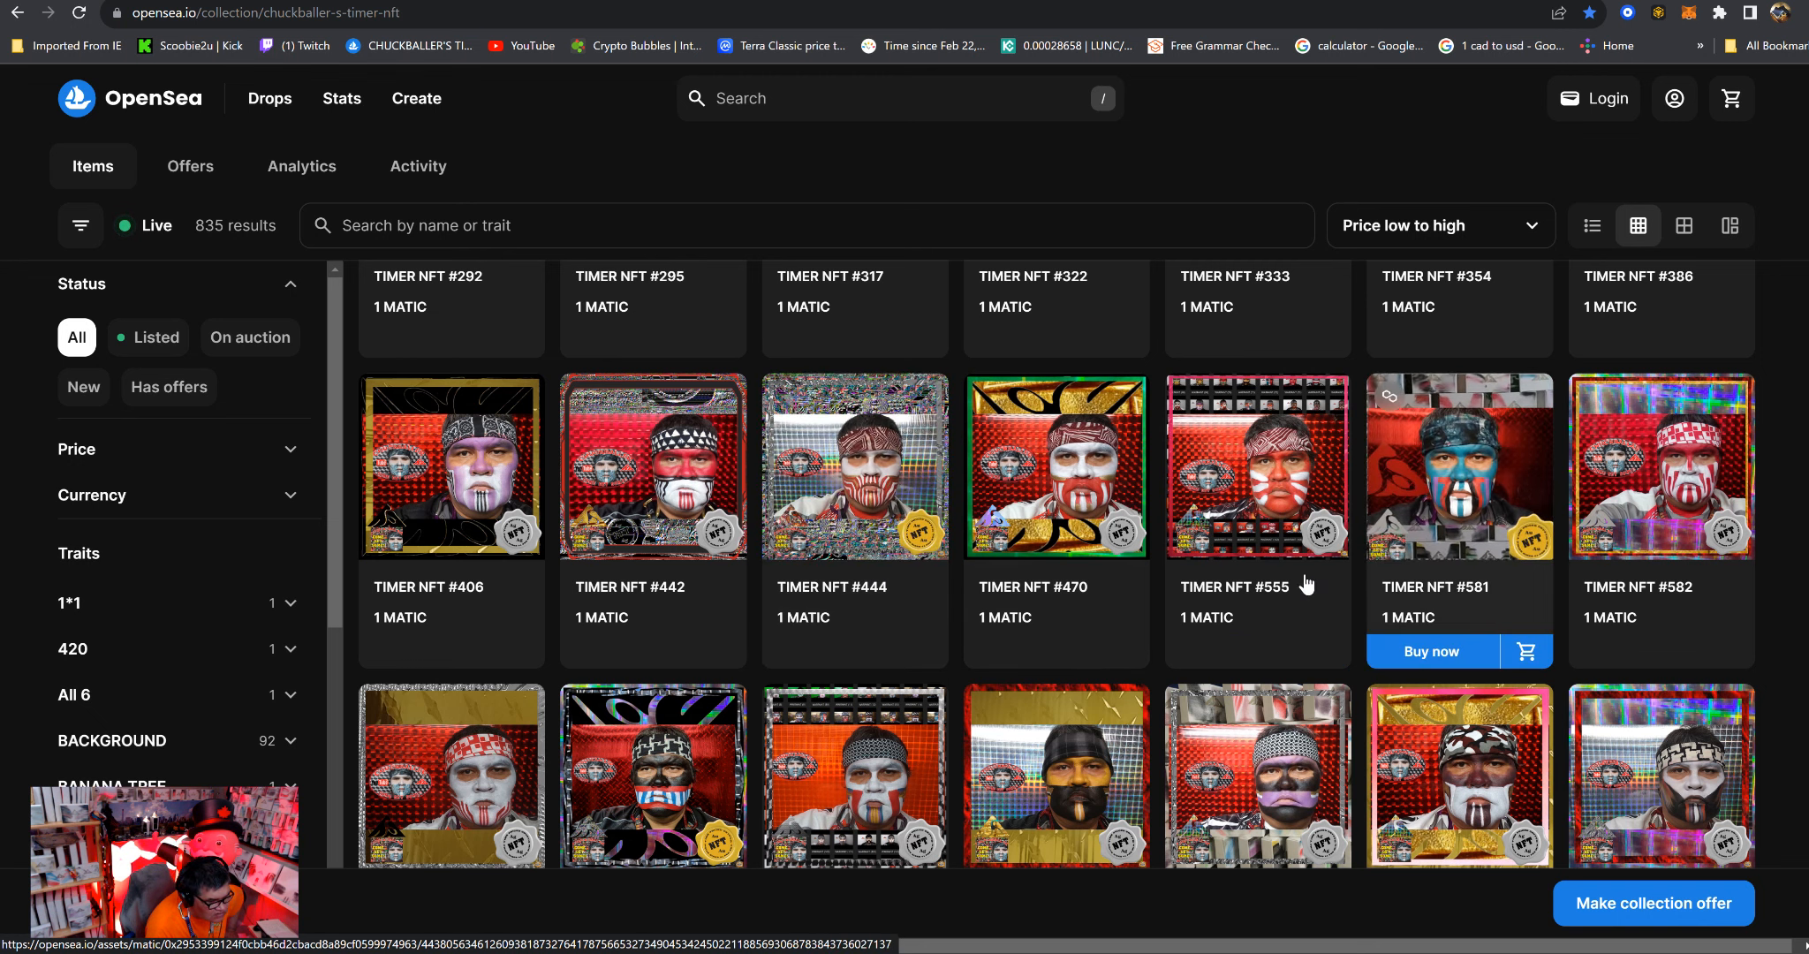
pyautogui.scroll(-3)
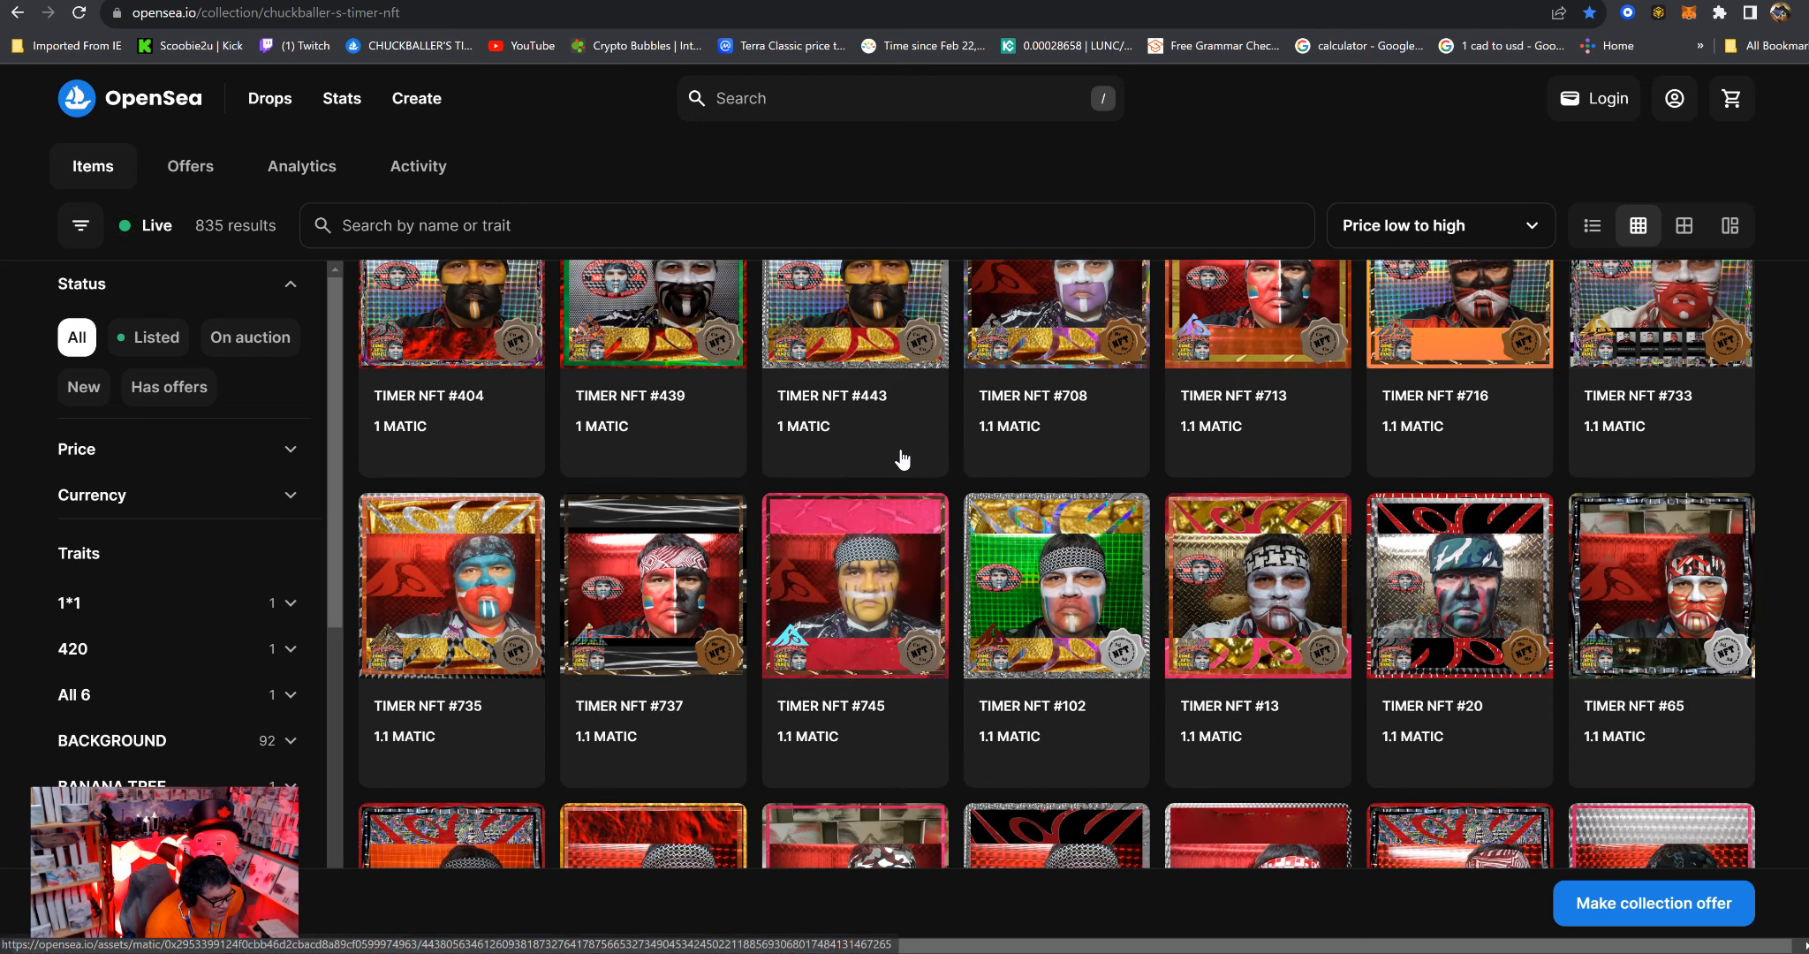
pyautogui.scroll(-3)
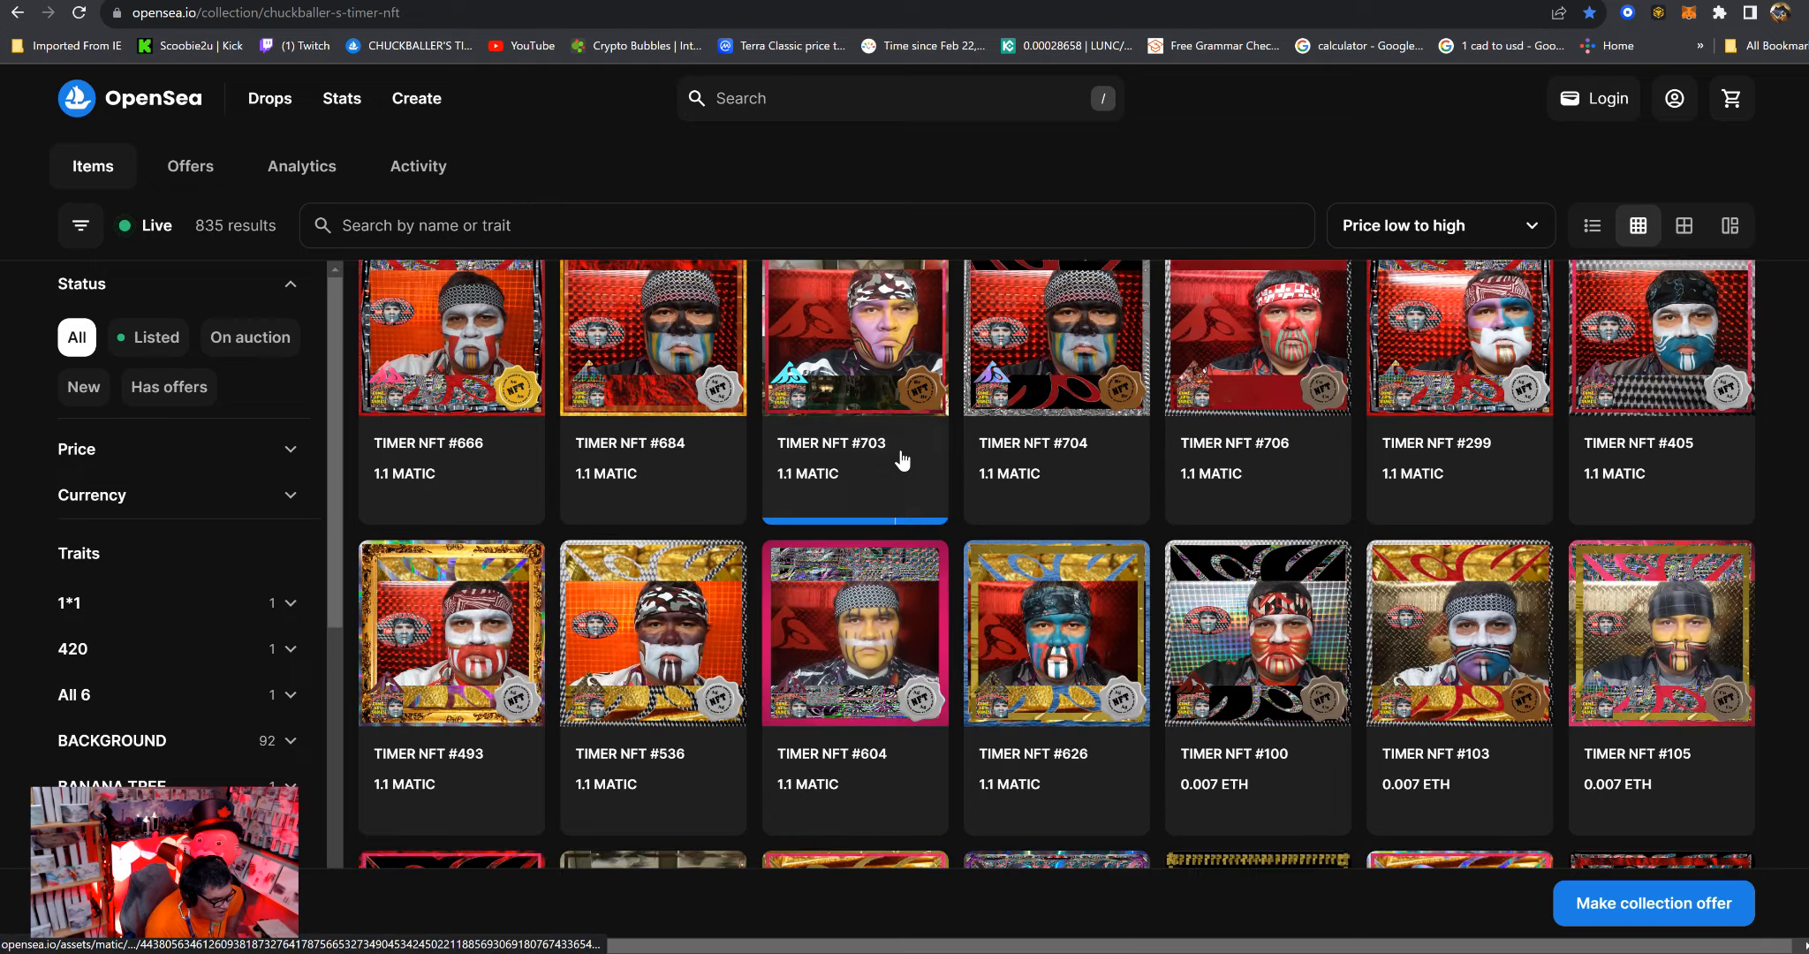
pyautogui.scroll(-3)
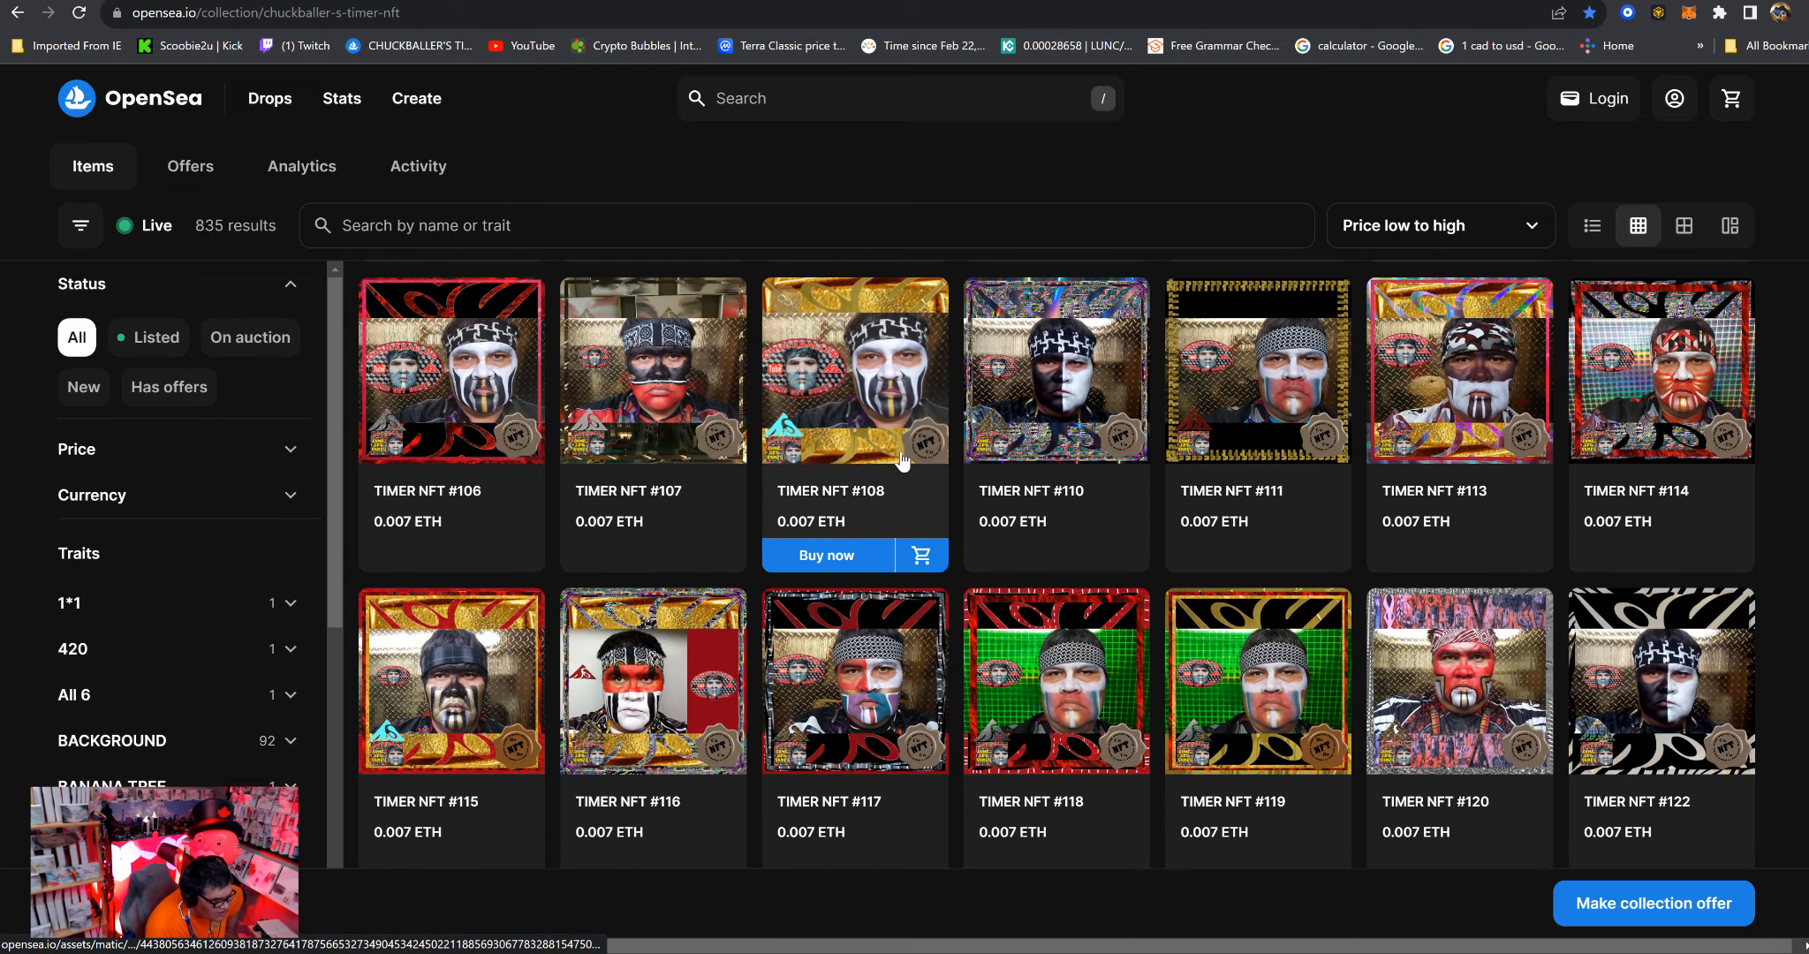
pyautogui.scroll(-3)
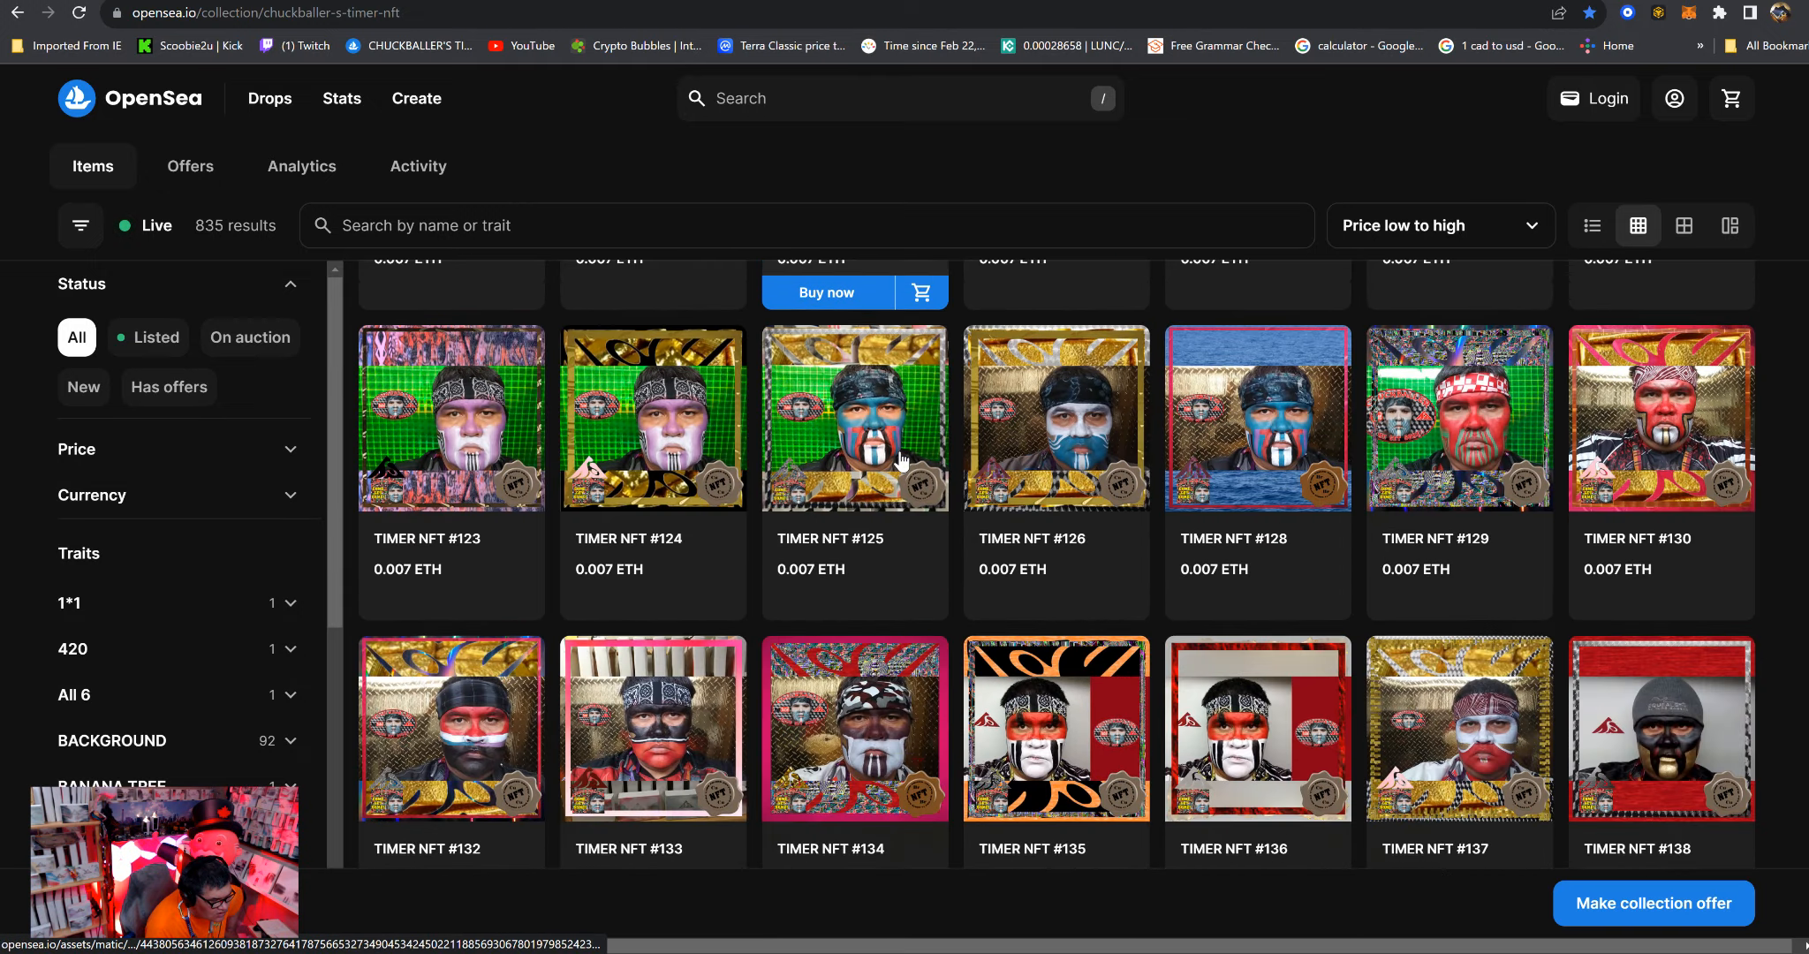
pyautogui.scroll(-3)
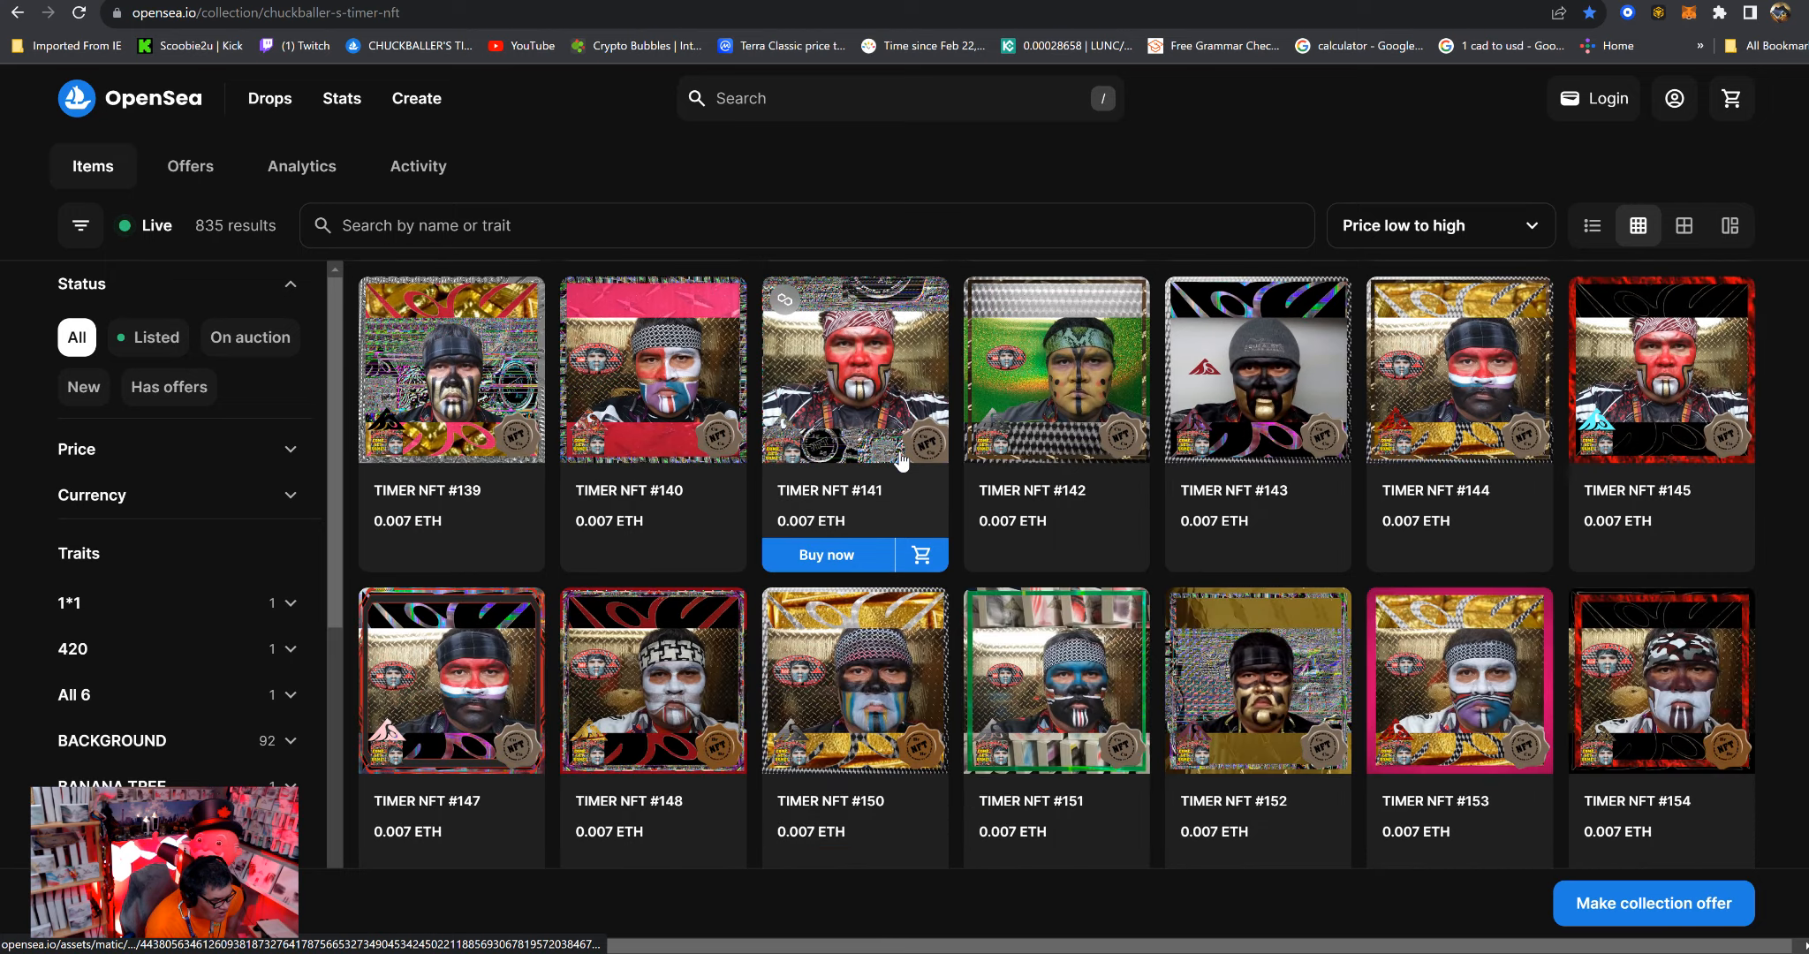
pyautogui.scroll(-3)
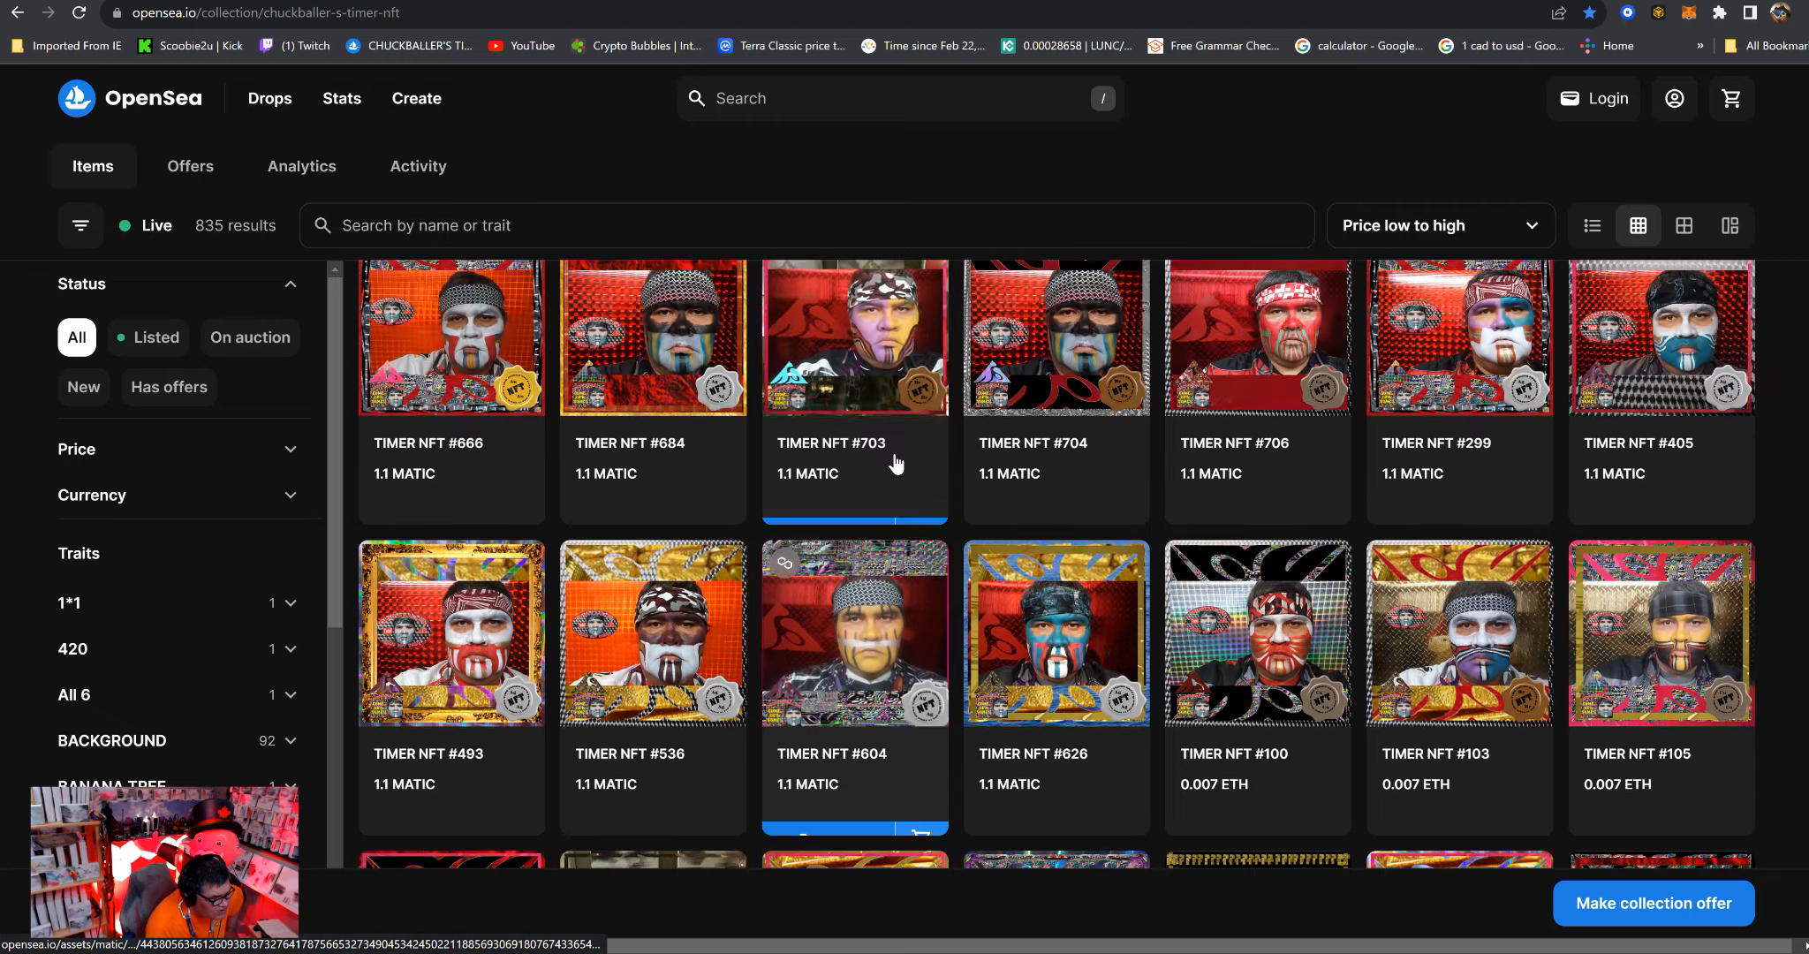
pyautogui.scroll(-3)
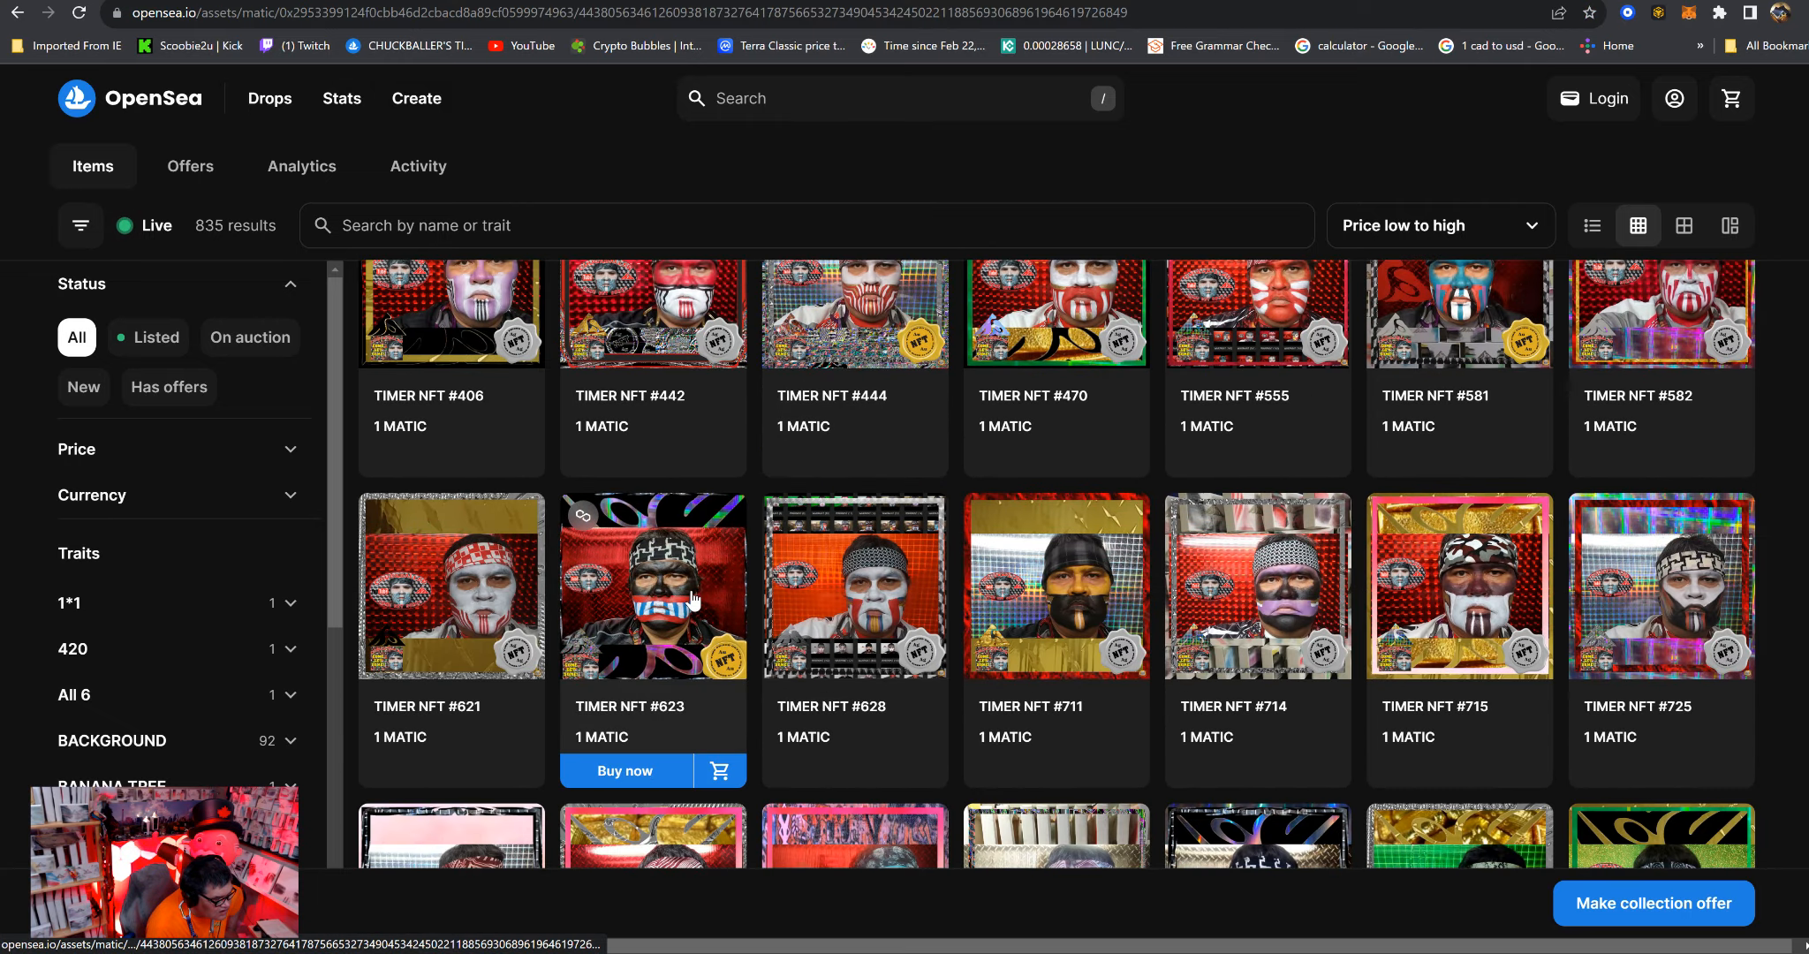
# View TIMER NFT #623's item page, listed at 1 MATIC with sale ending October 19, 2023.
pyautogui.click(652, 585)
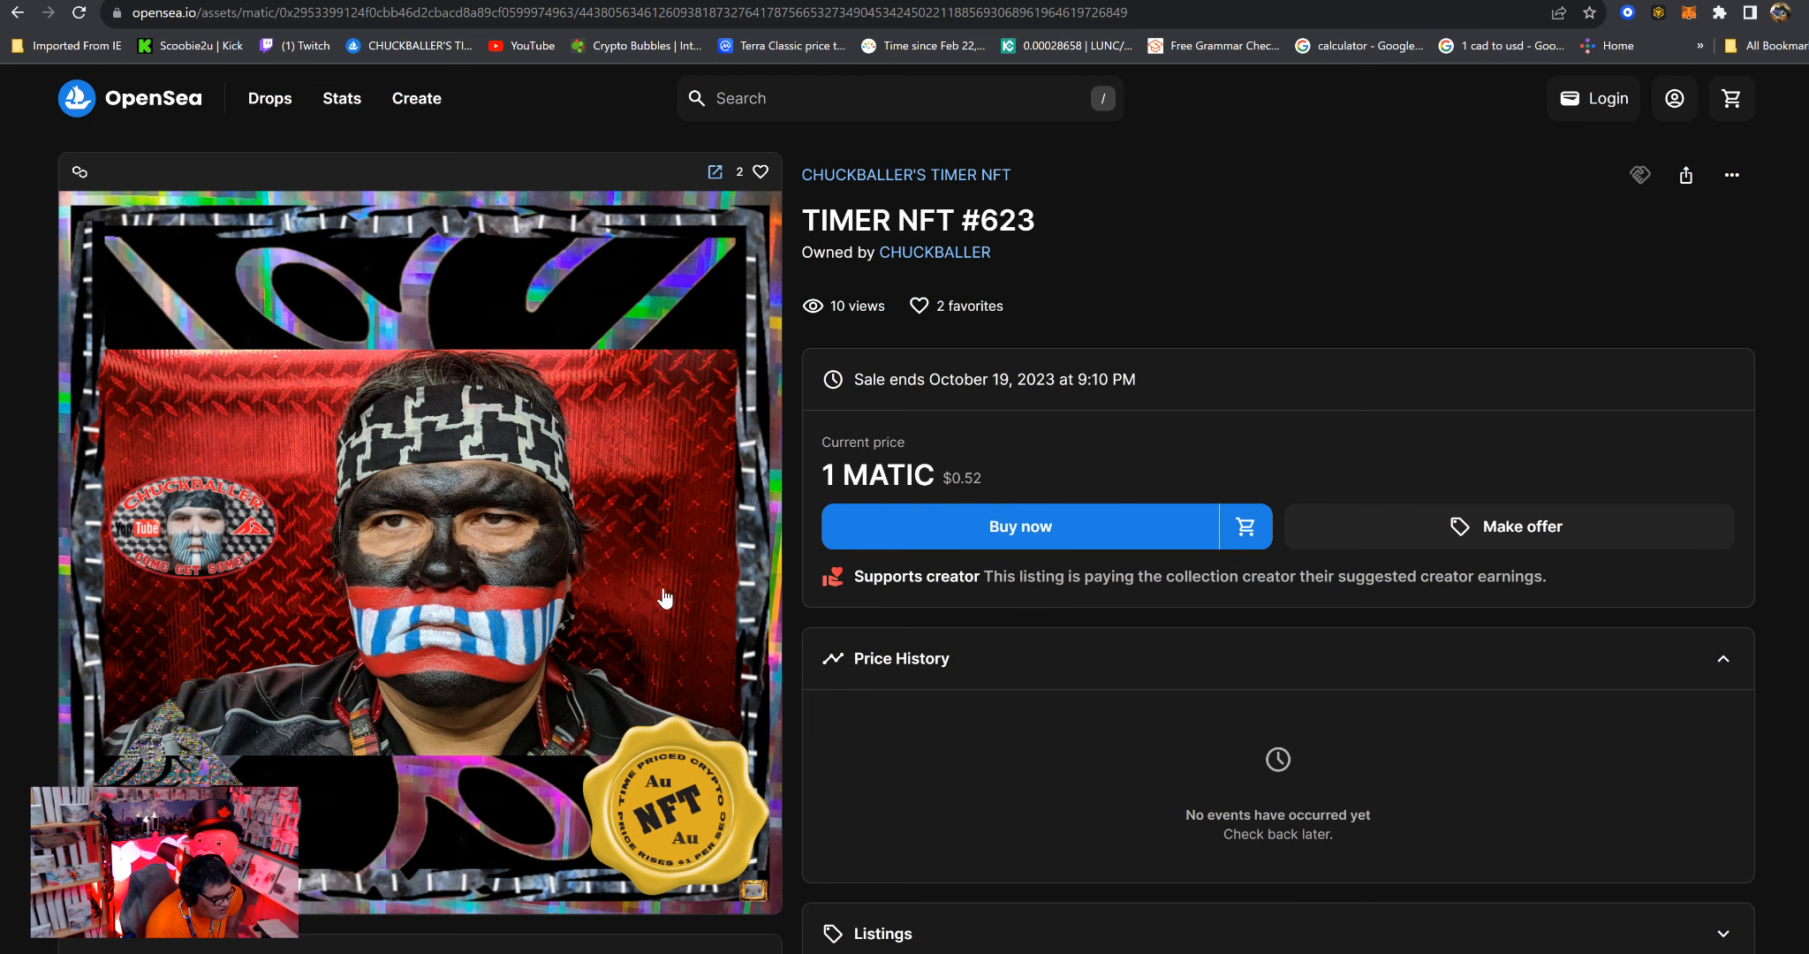
pyautogui.scroll(-3)
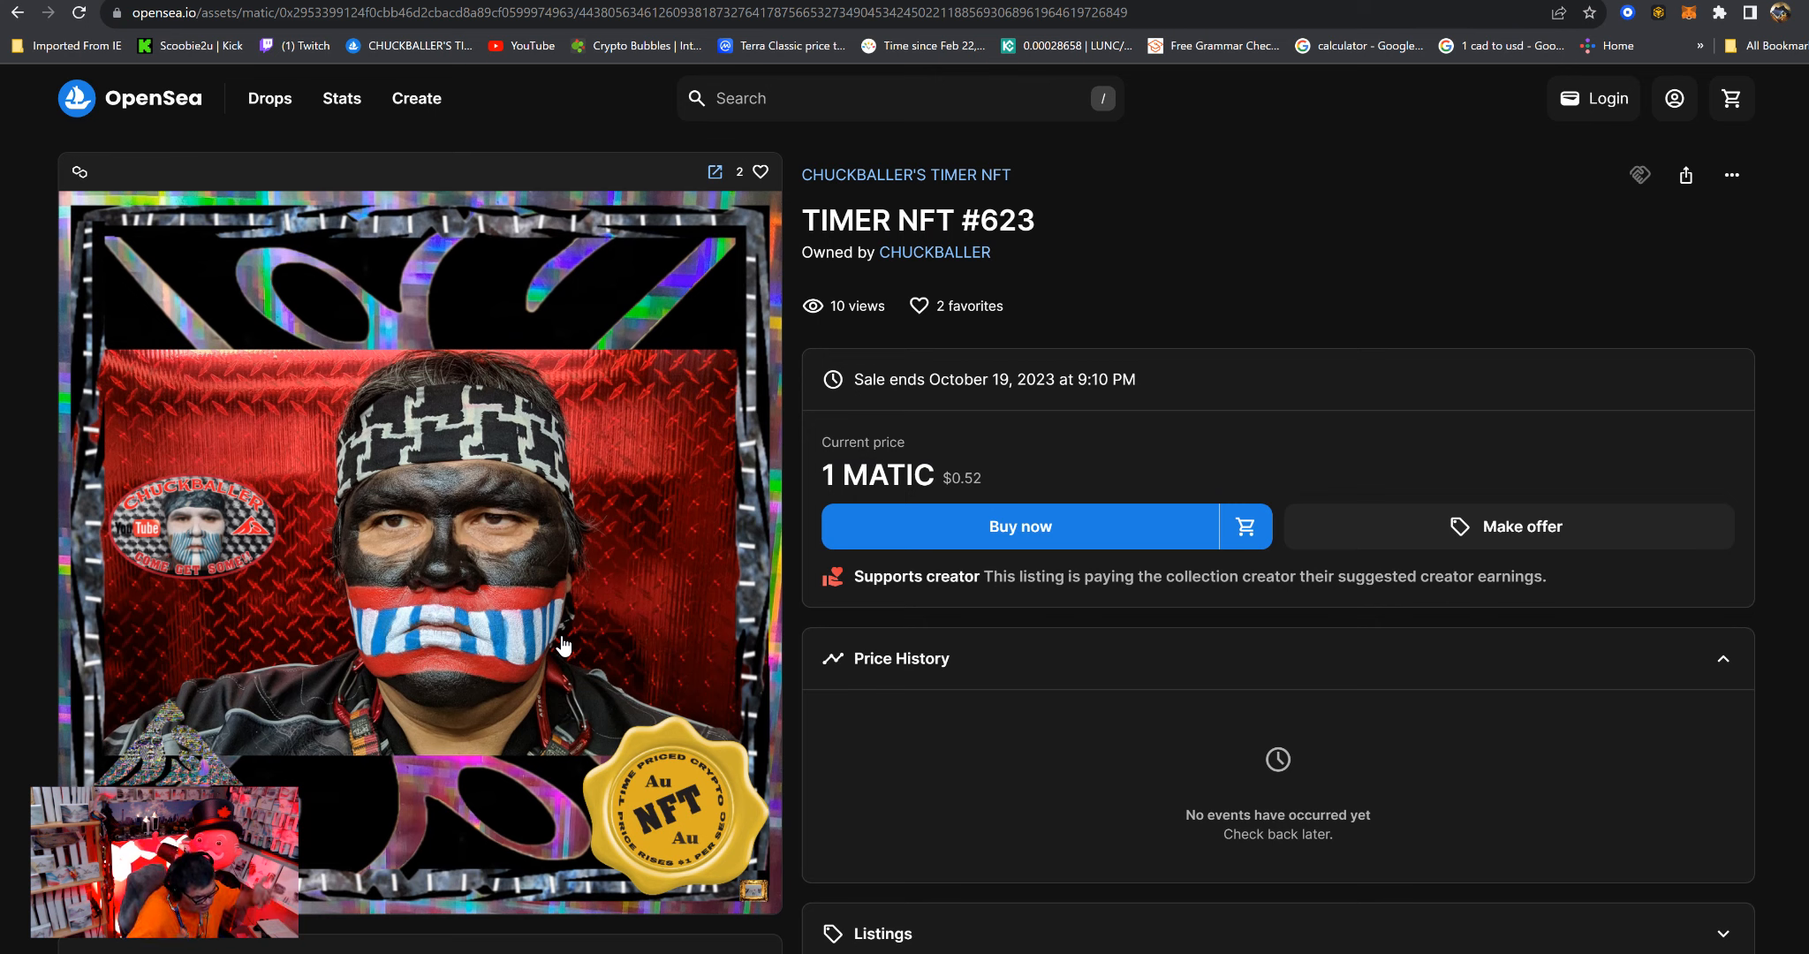
pyautogui.moveTo(636, 609)
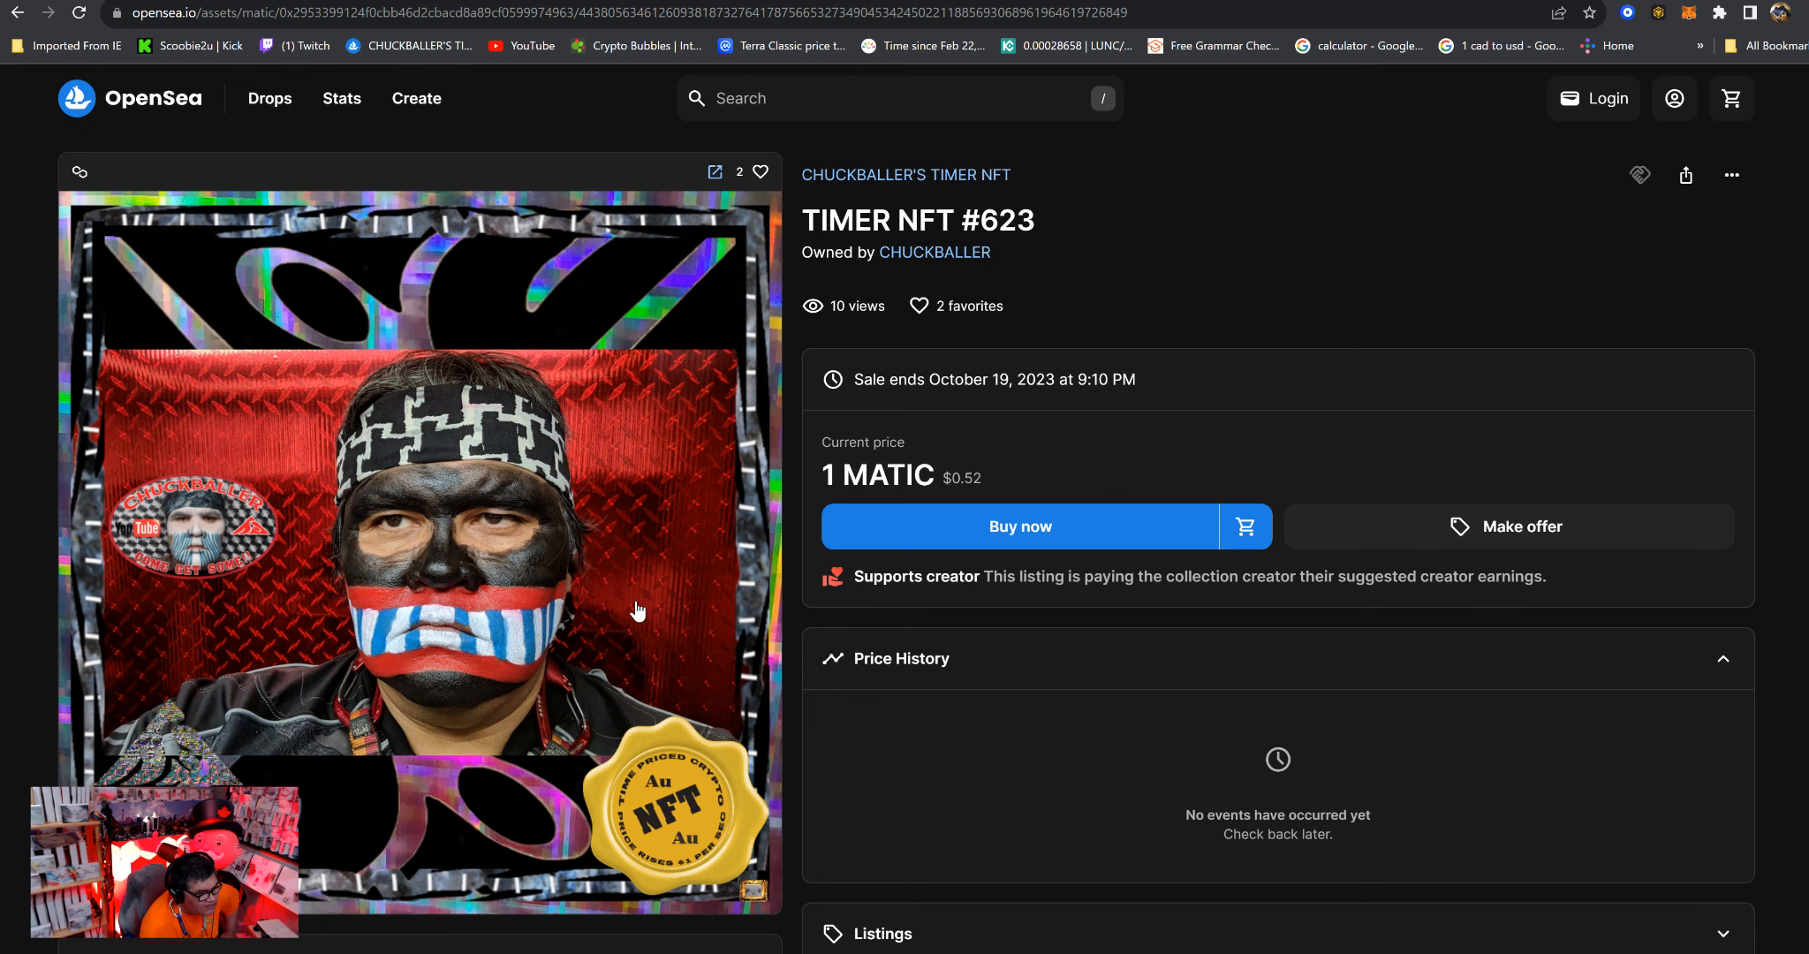
pyautogui.scroll(-3)
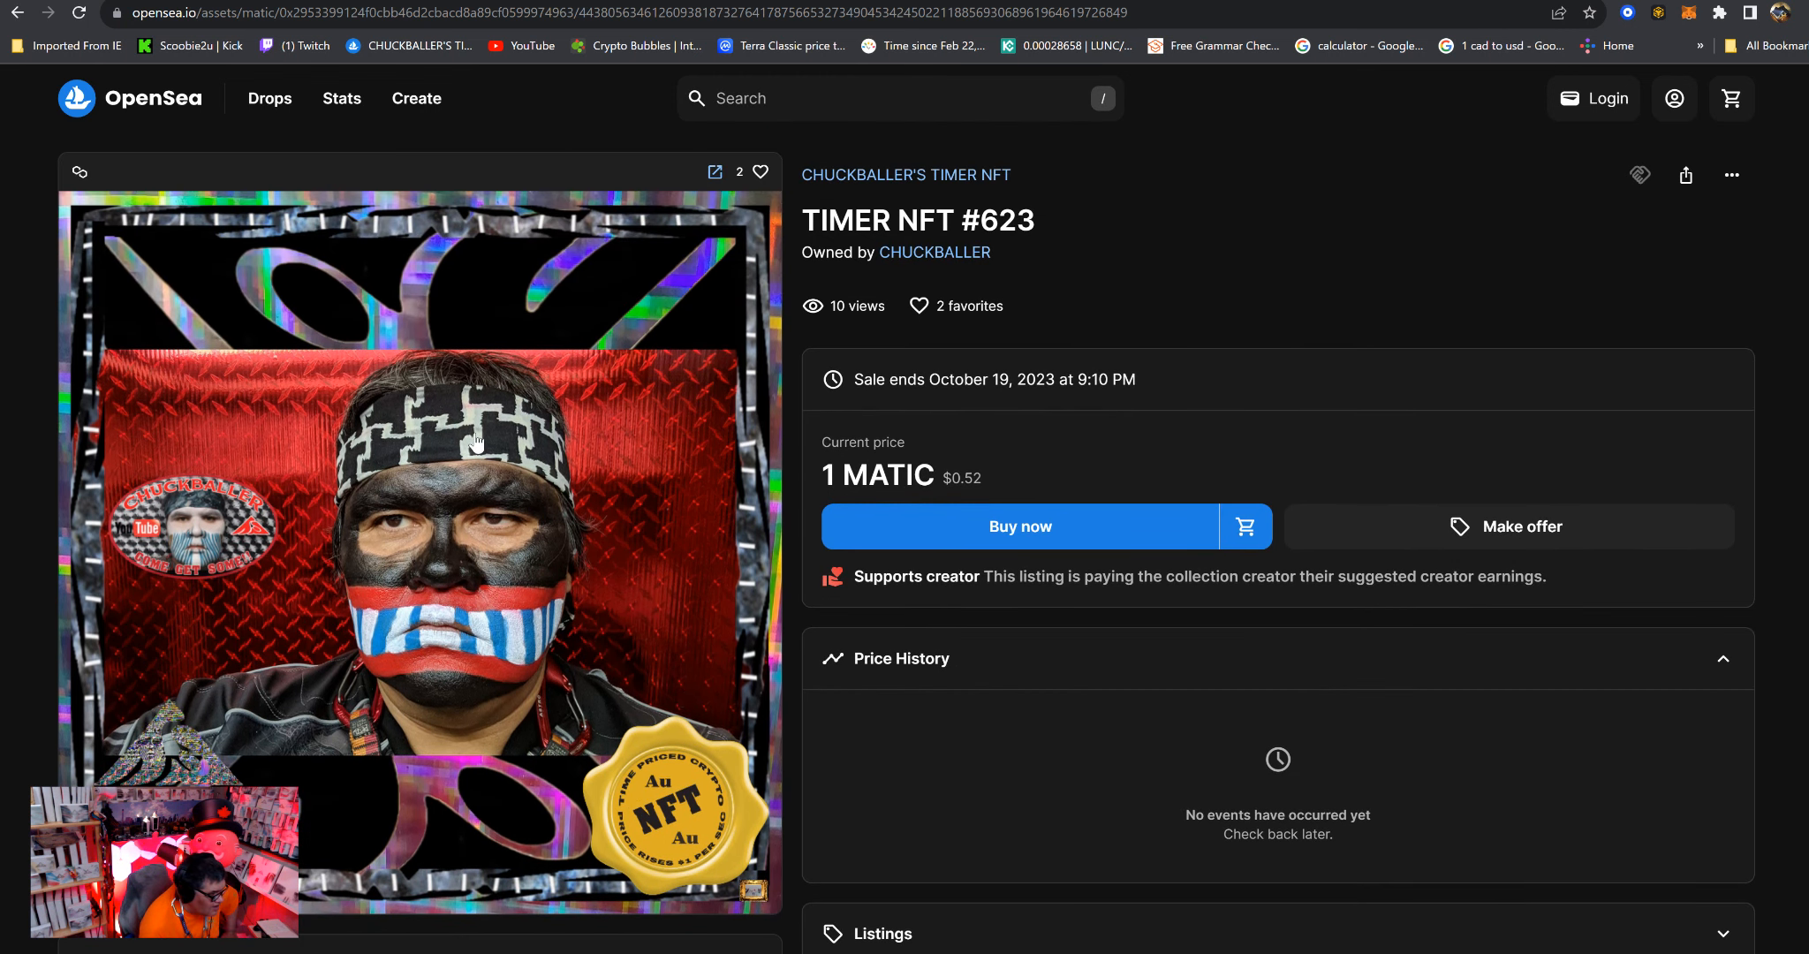
pyautogui.moveTo(620, 703)
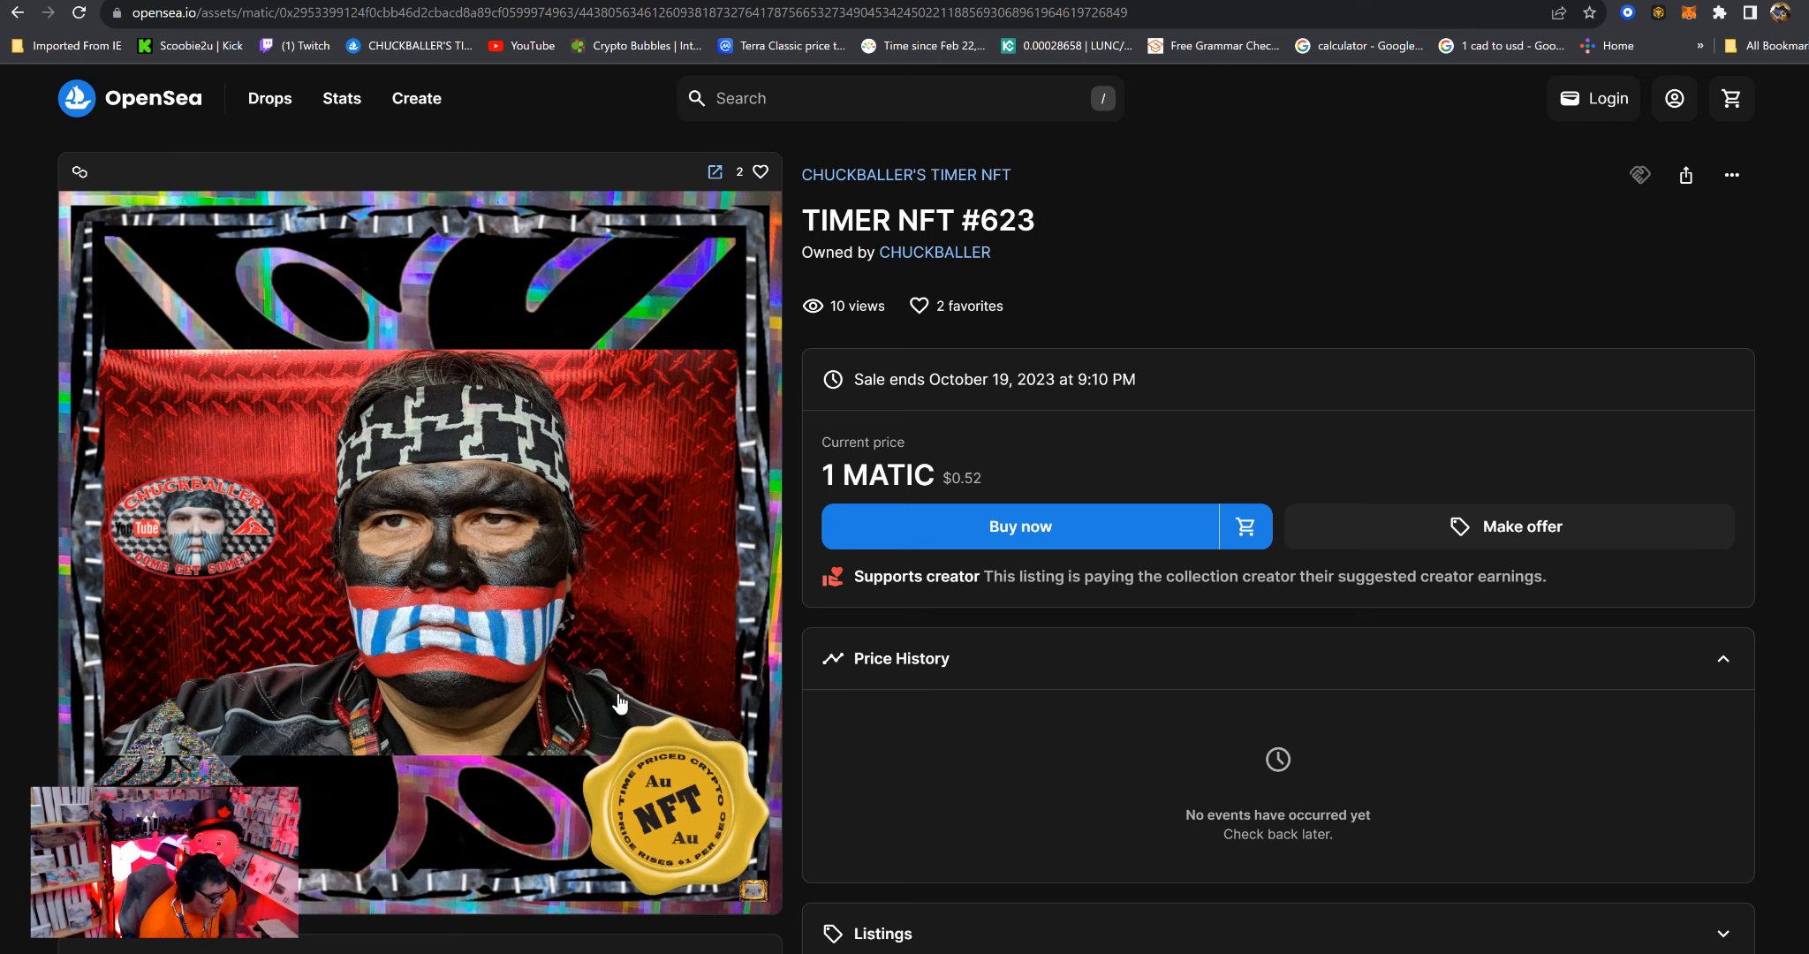